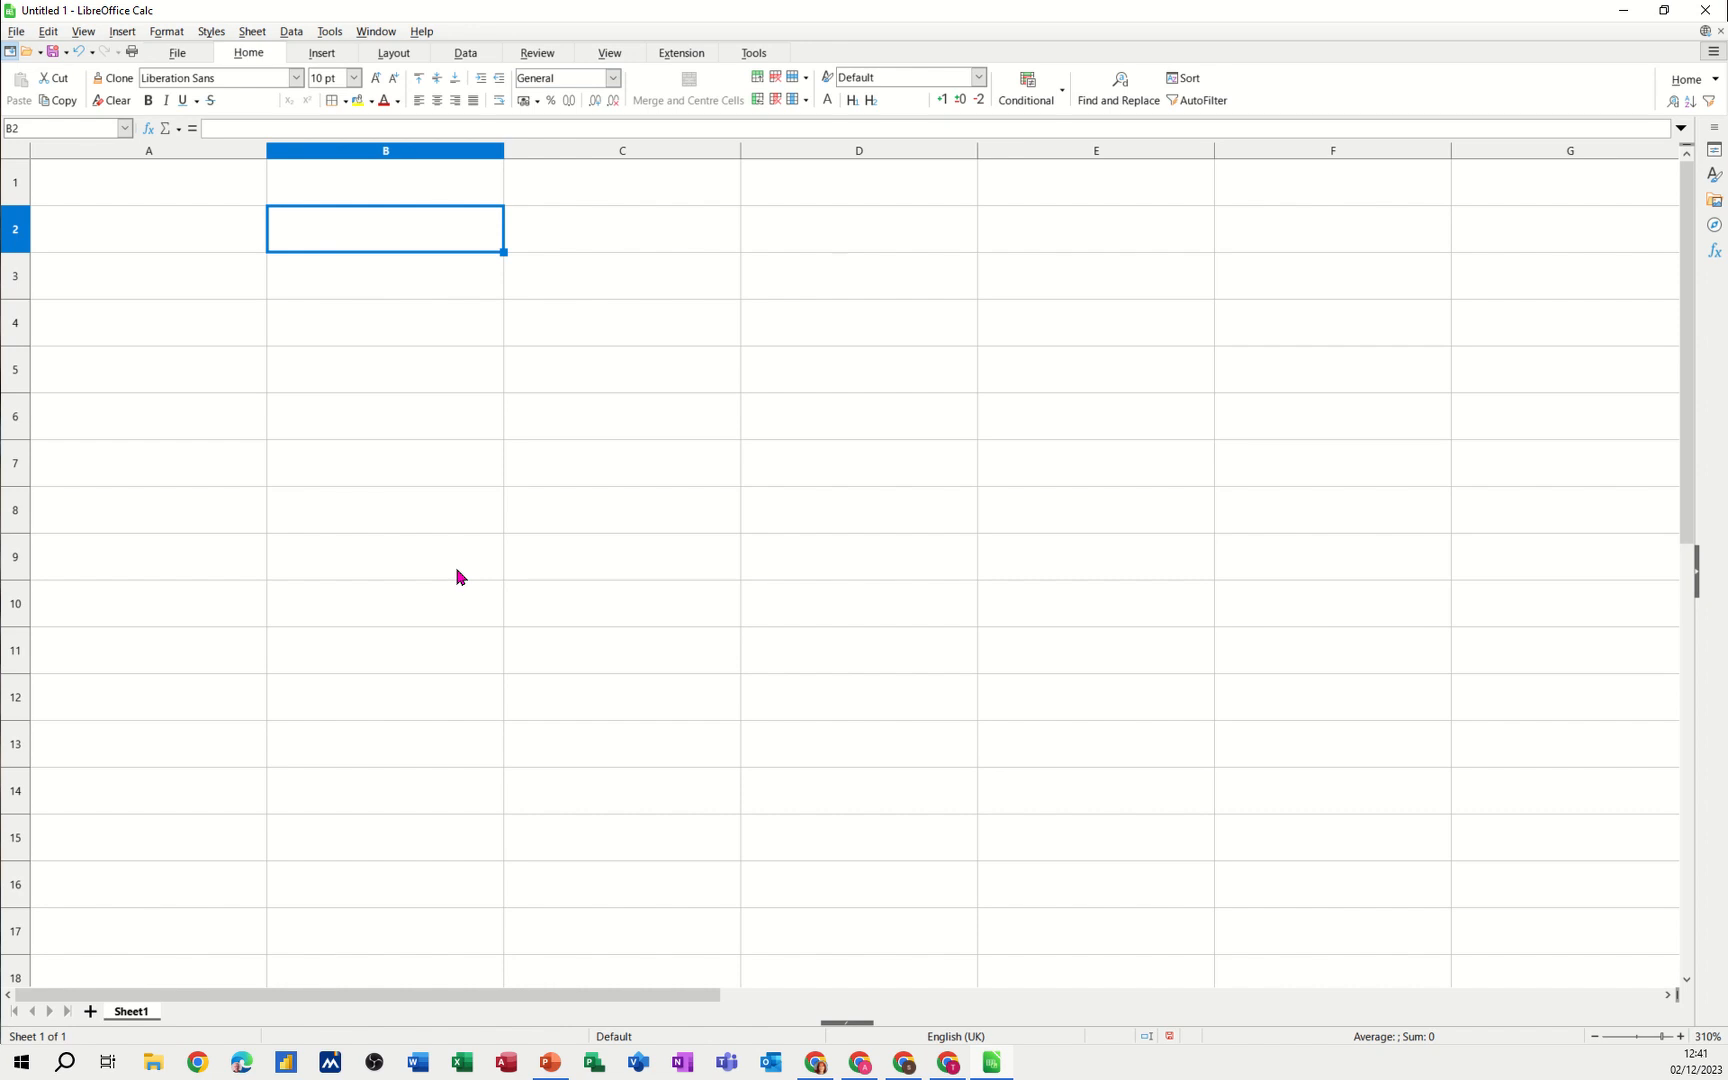
mouse_move(364, 242)
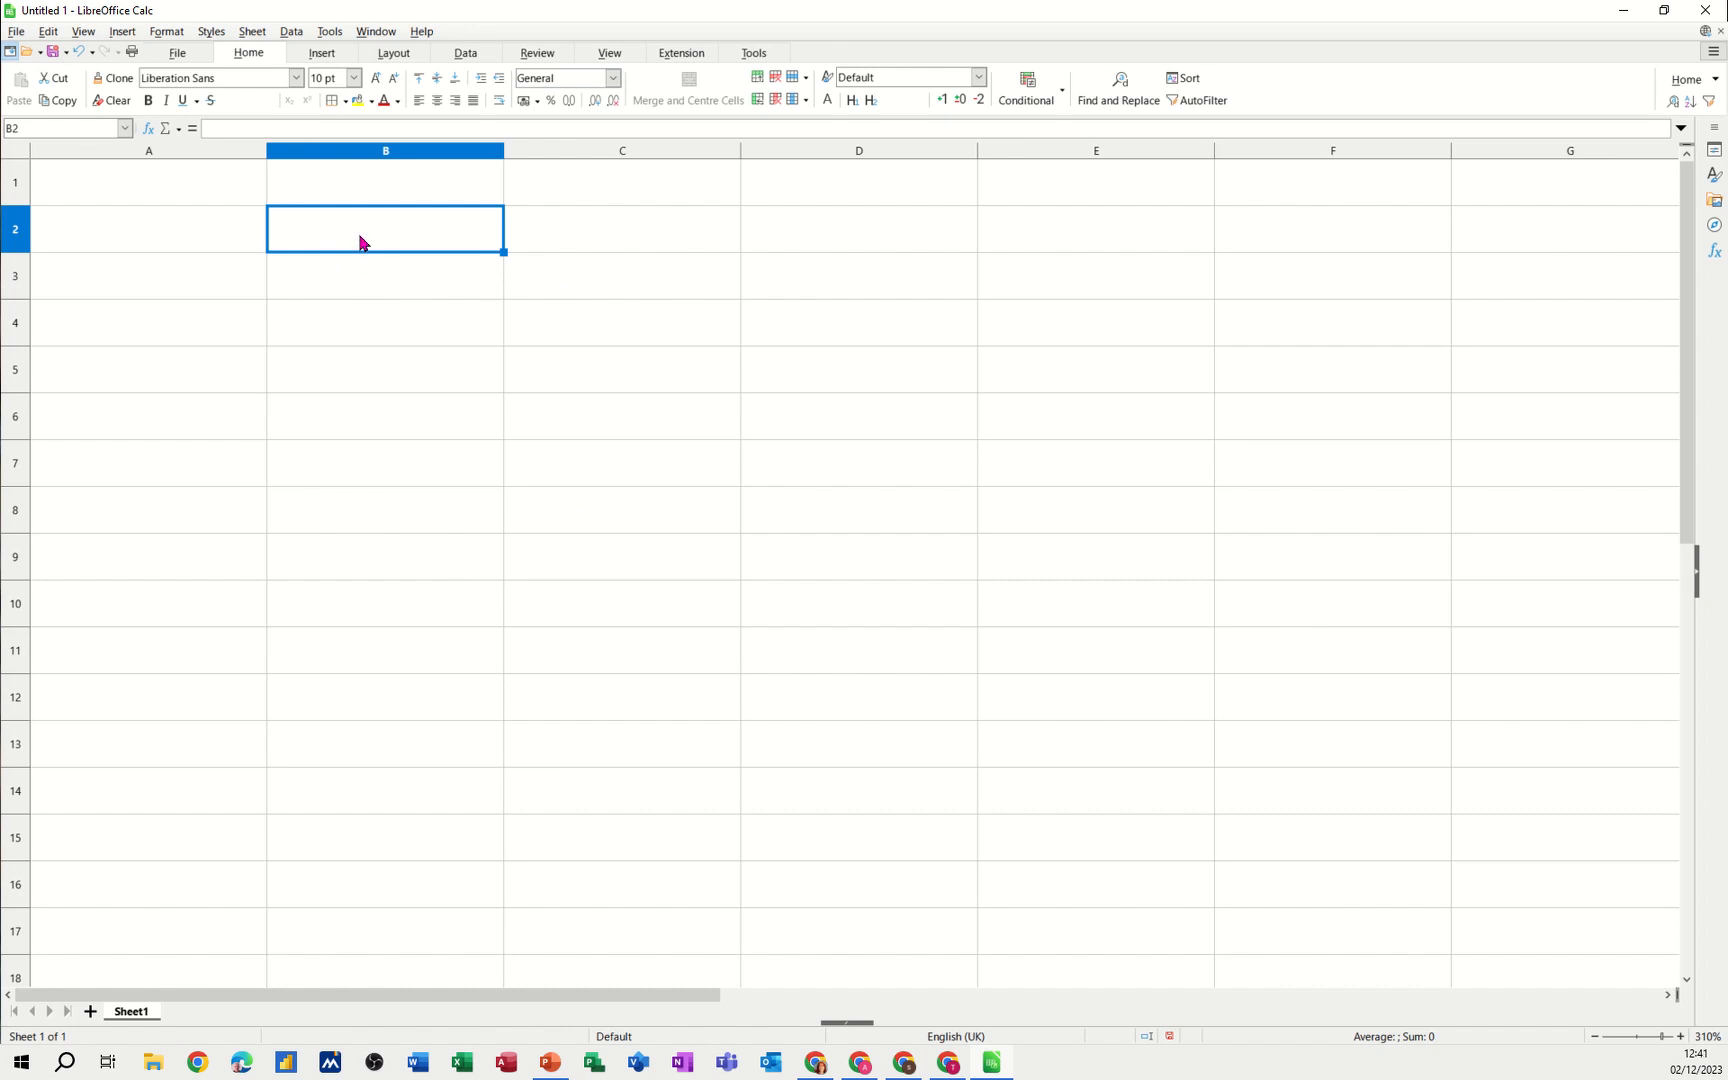
Enter Mon in B2, autofill Tue to Fri through F2, and add Total in G2
type("Mon")
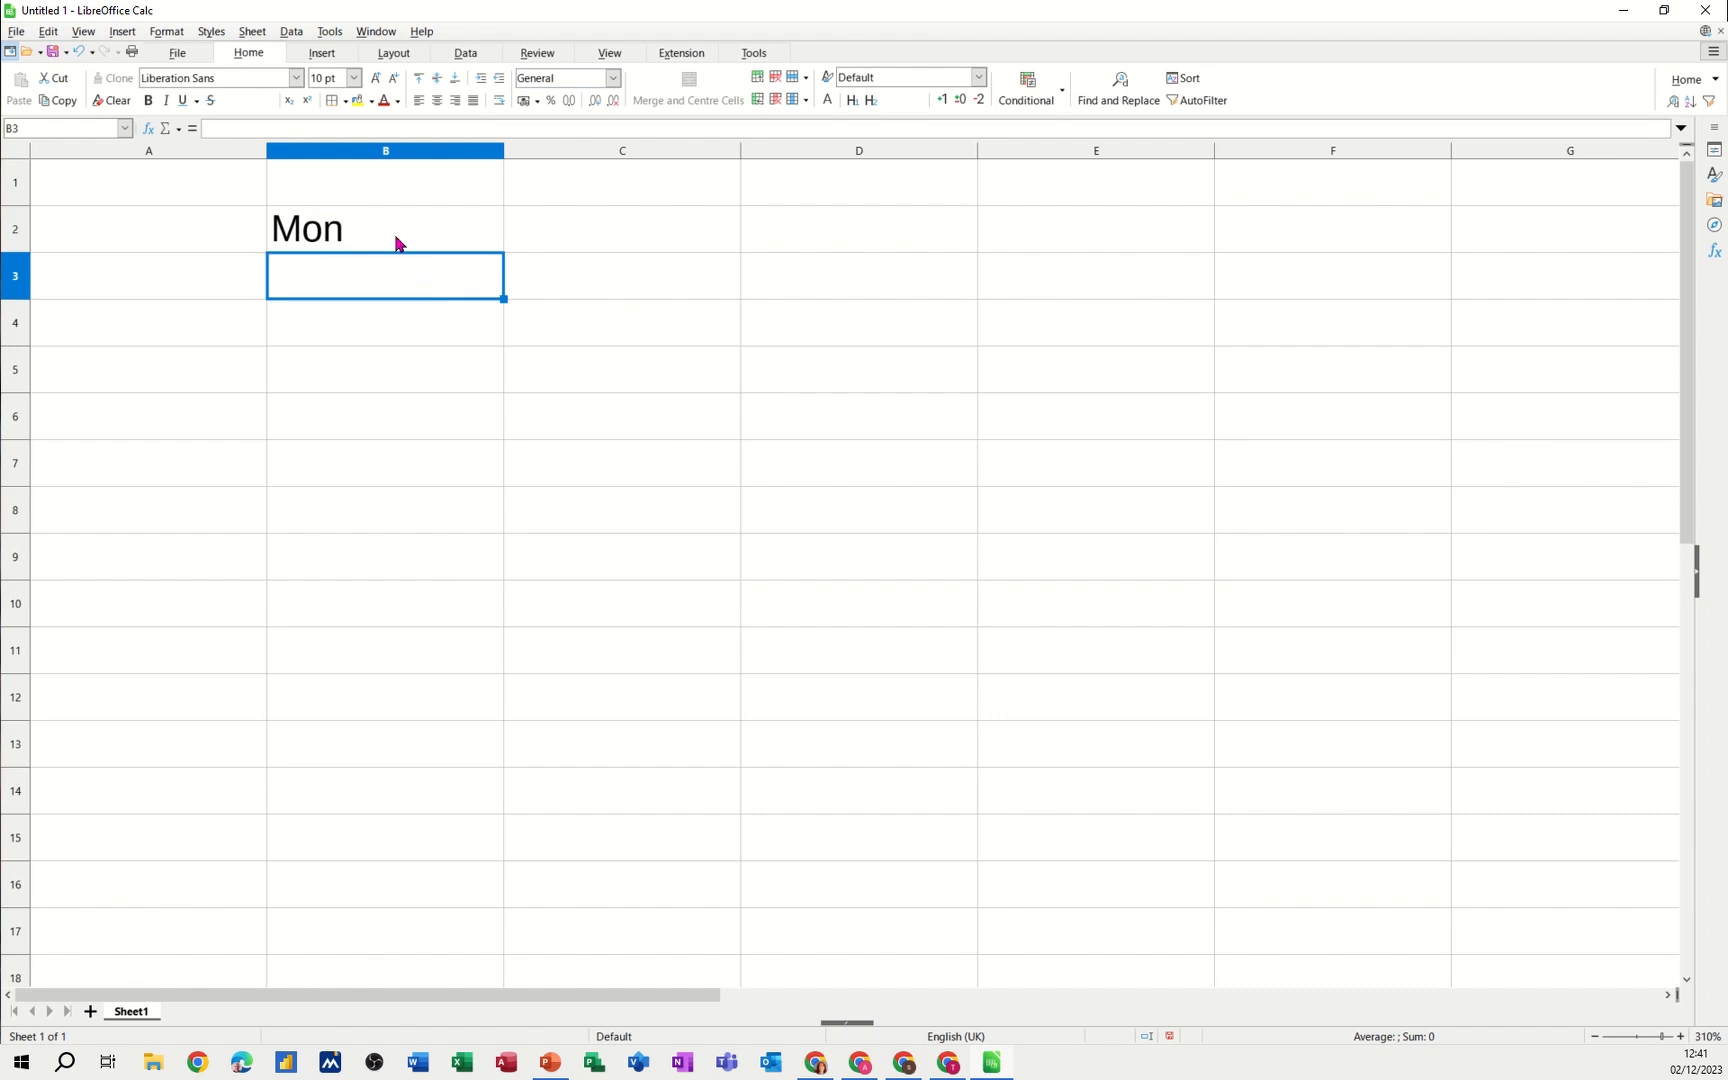
left_click(384, 228)
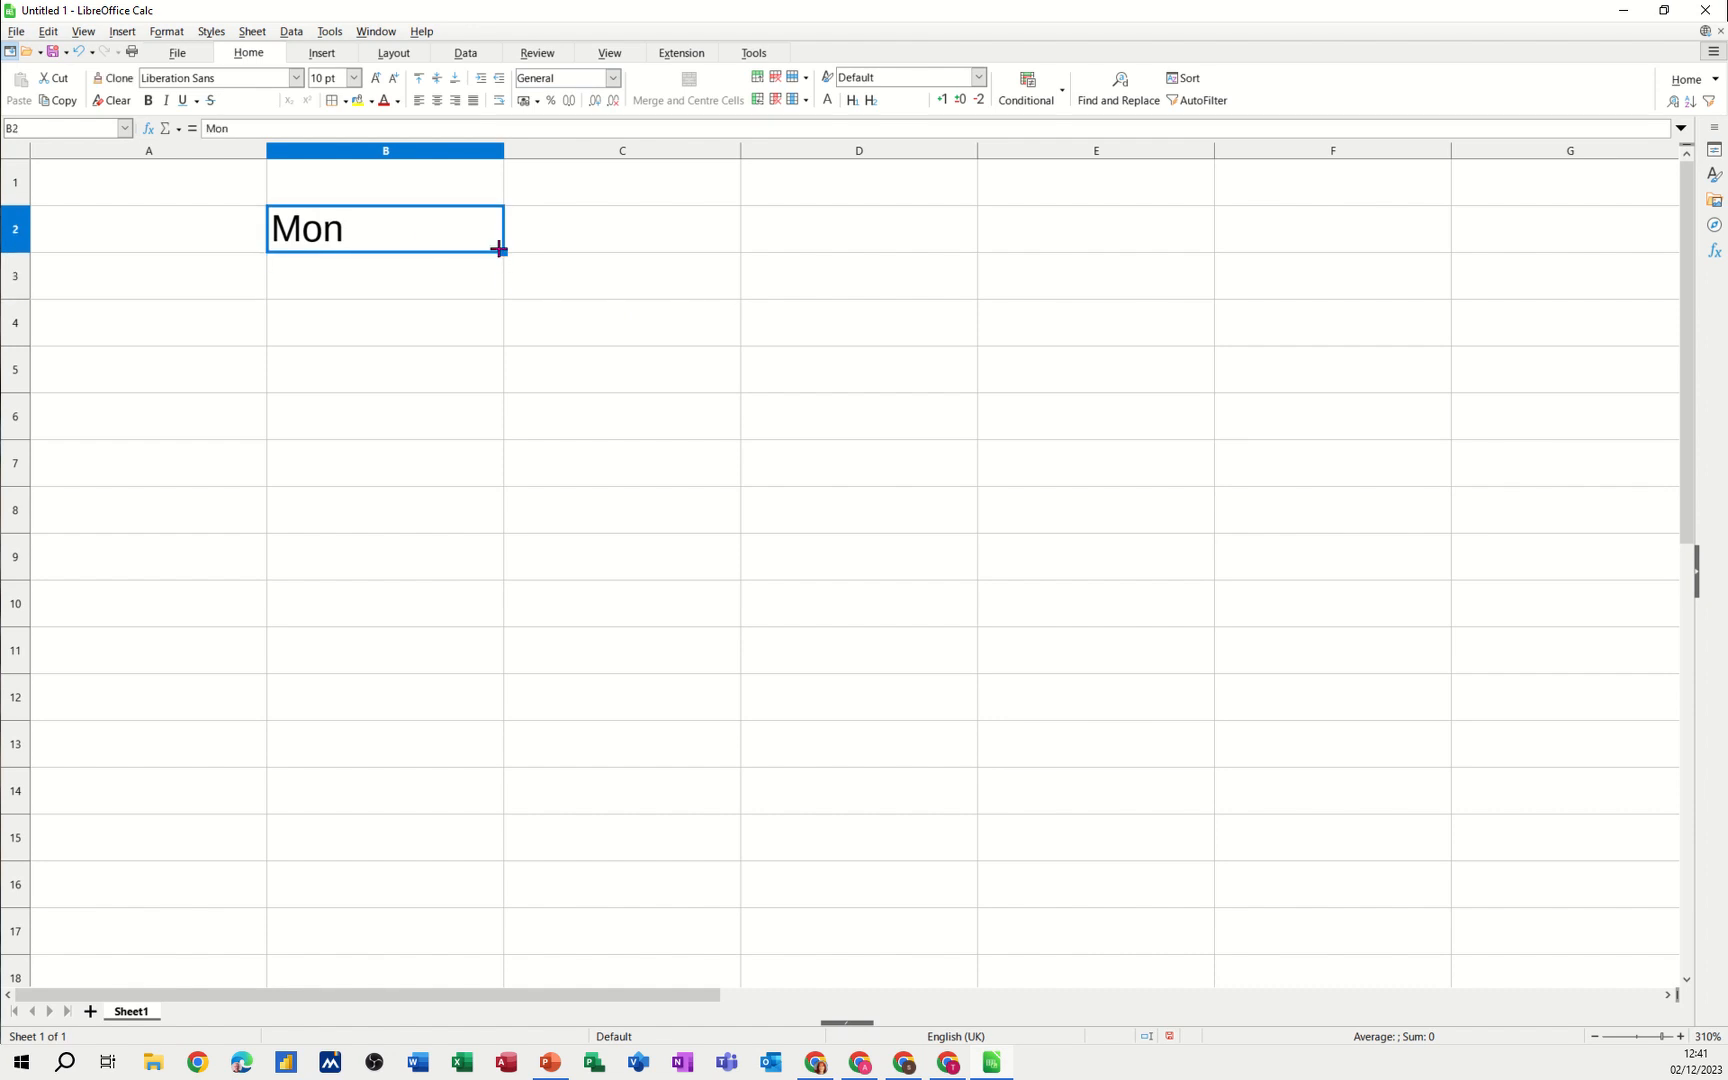
left_click_drag(500, 250, 1336, 250)
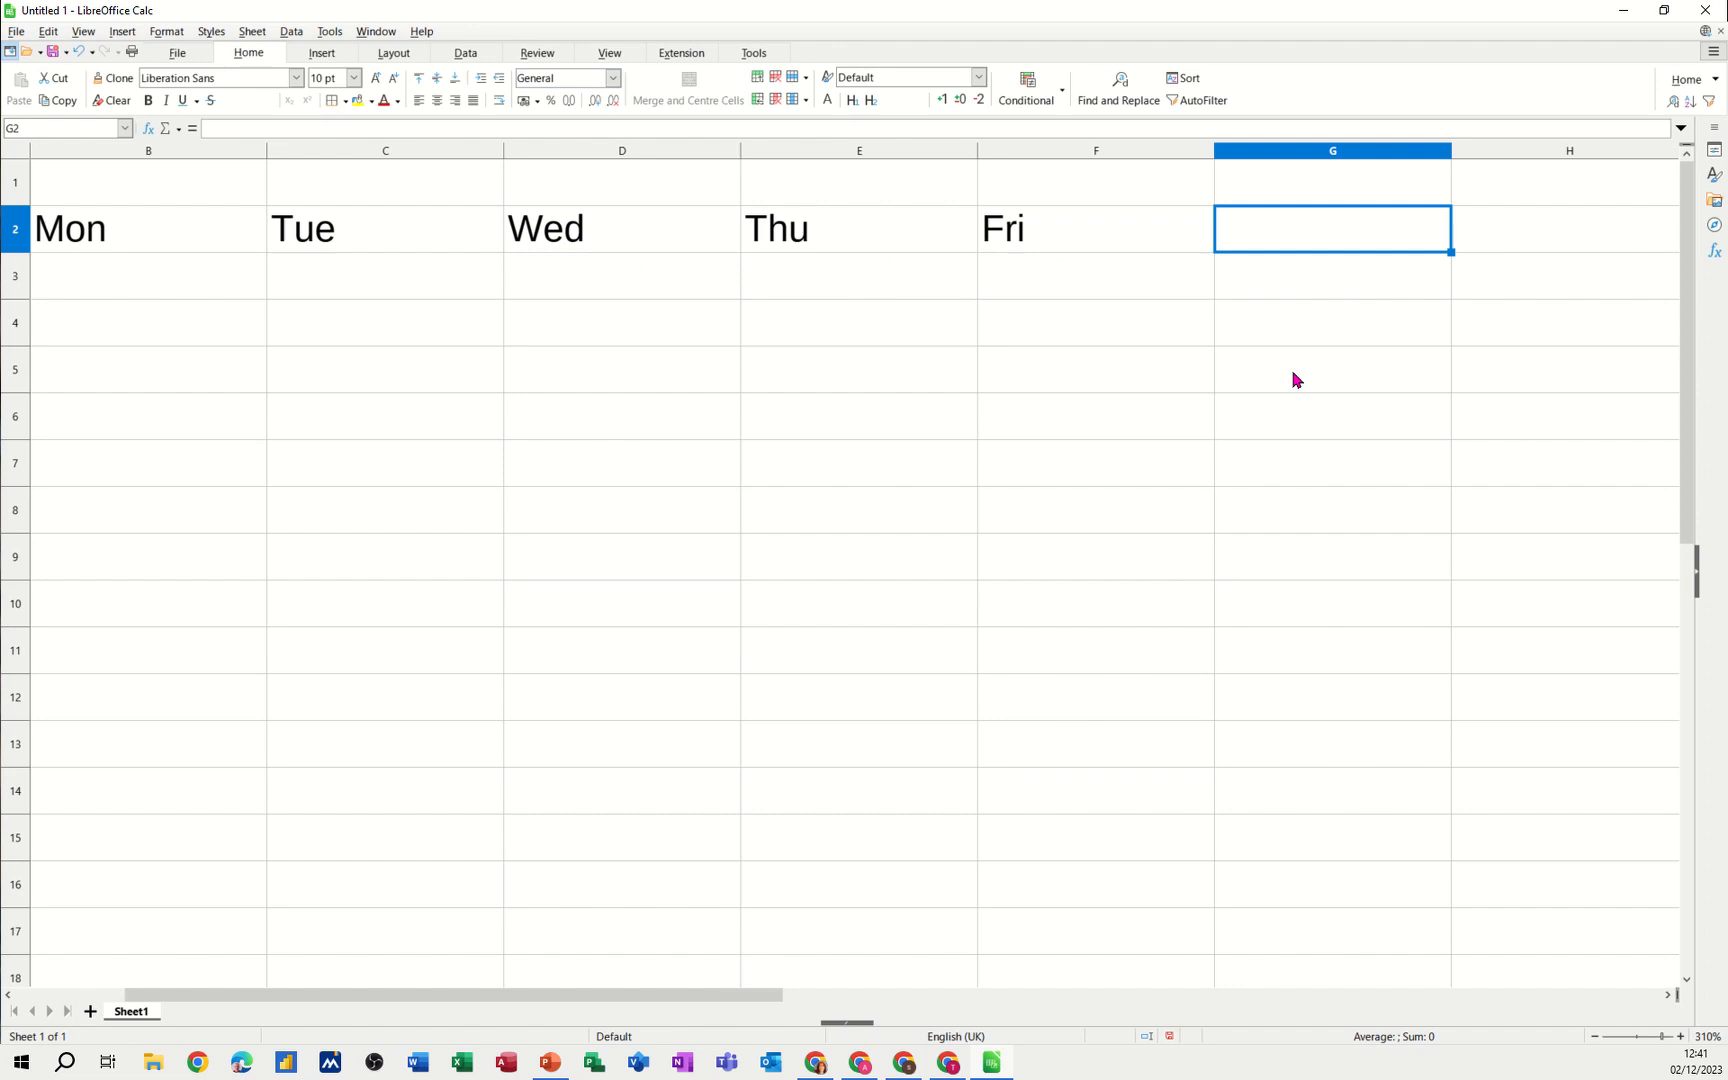
type("Total")
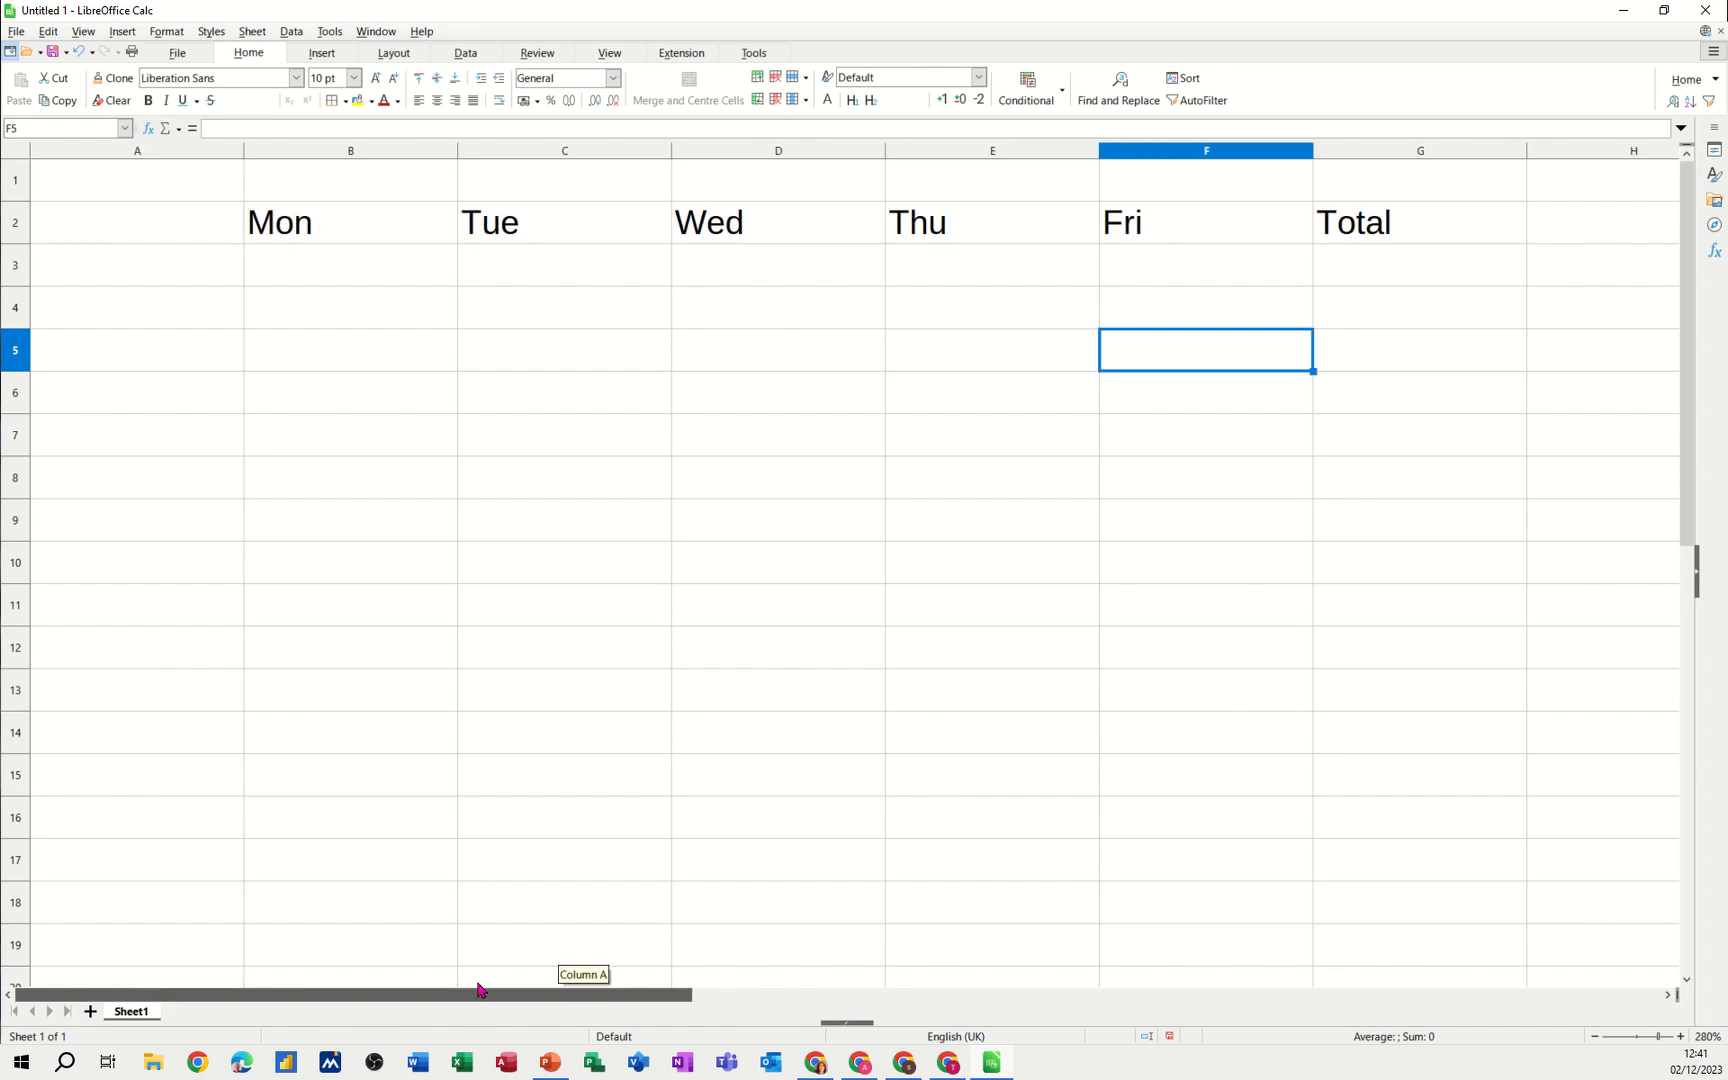
Enter the row labels Car, Tax, Gas and Bills down column A from A3
left_click(136, 264)
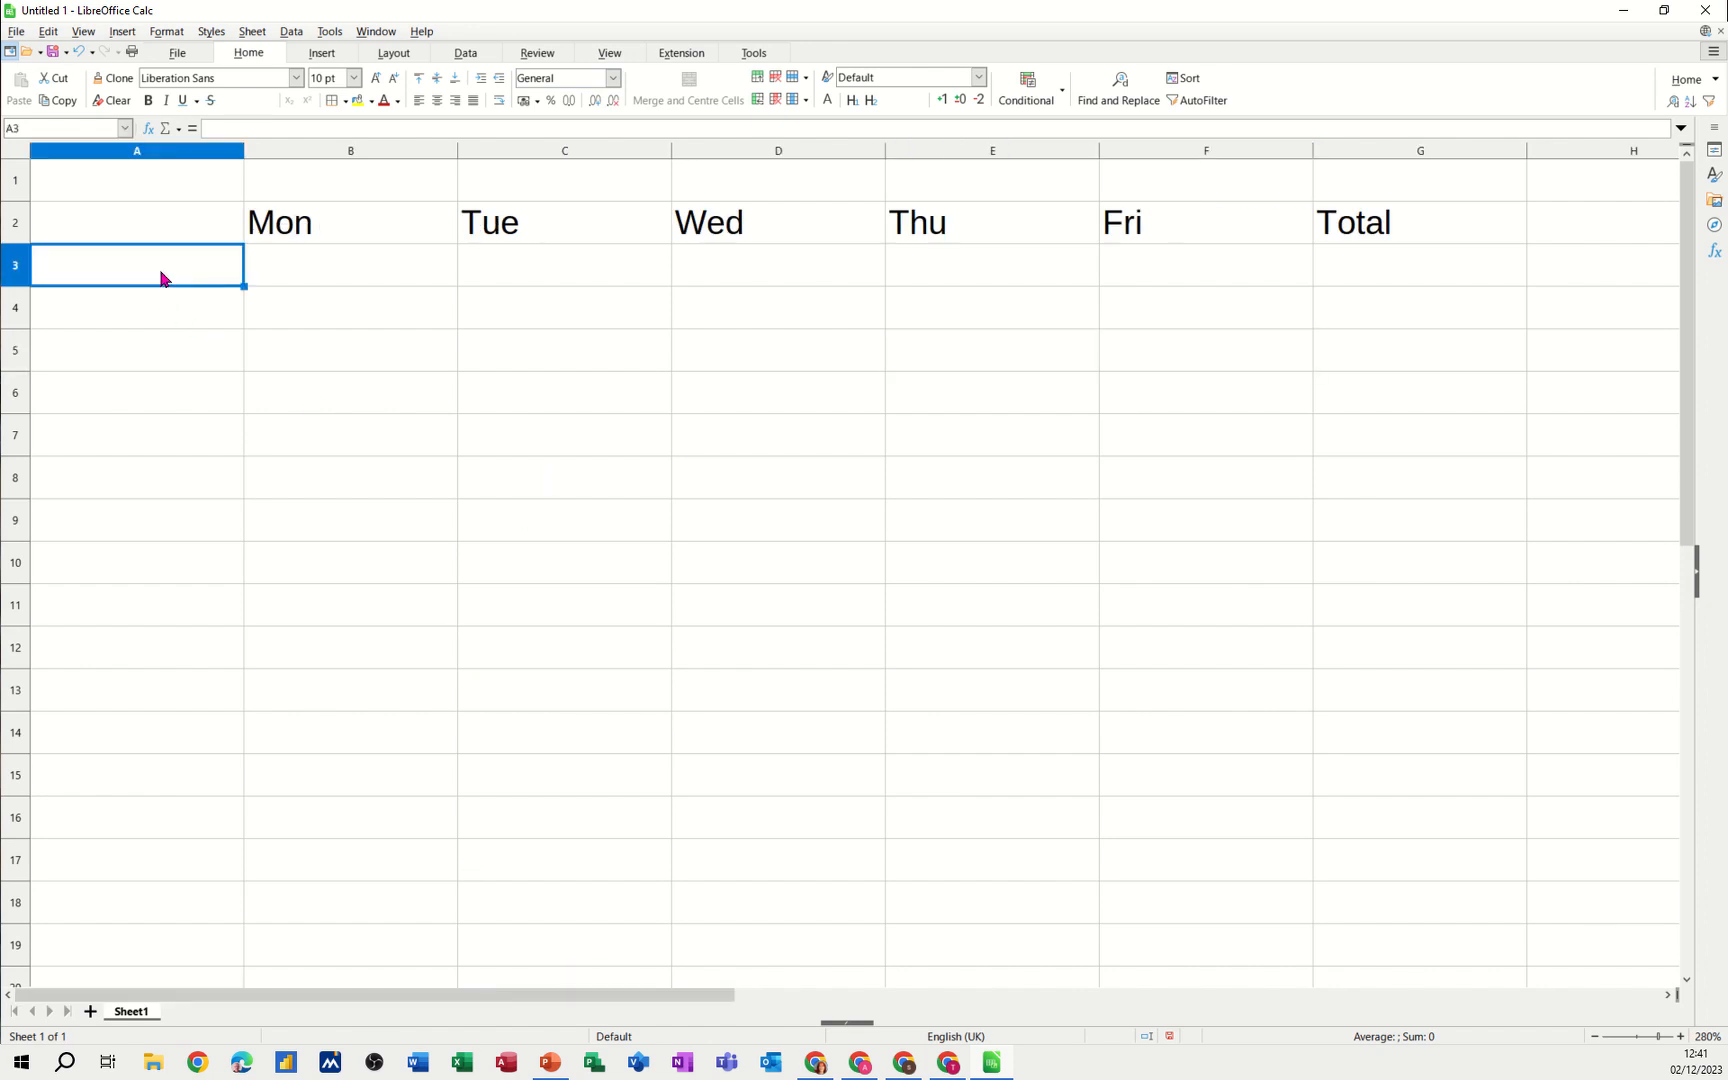
type("Car")
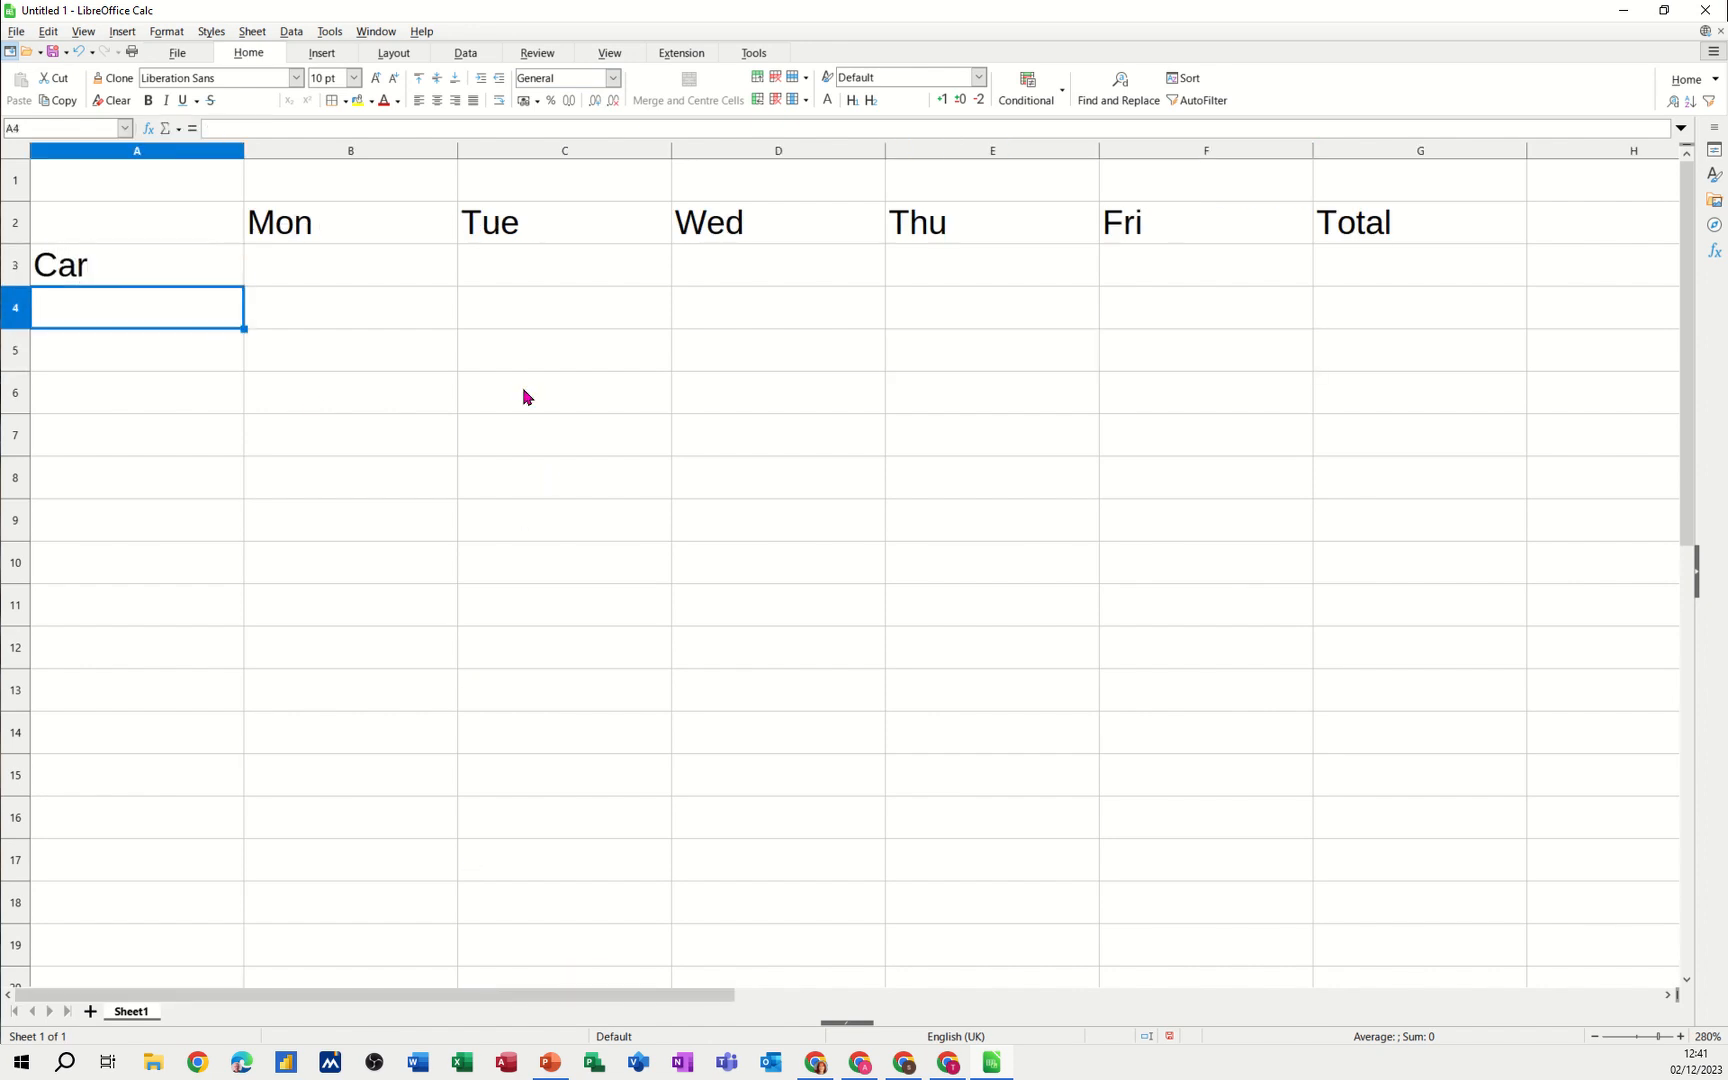
type("Tax")
left_click(136, 350)
type("Gas")
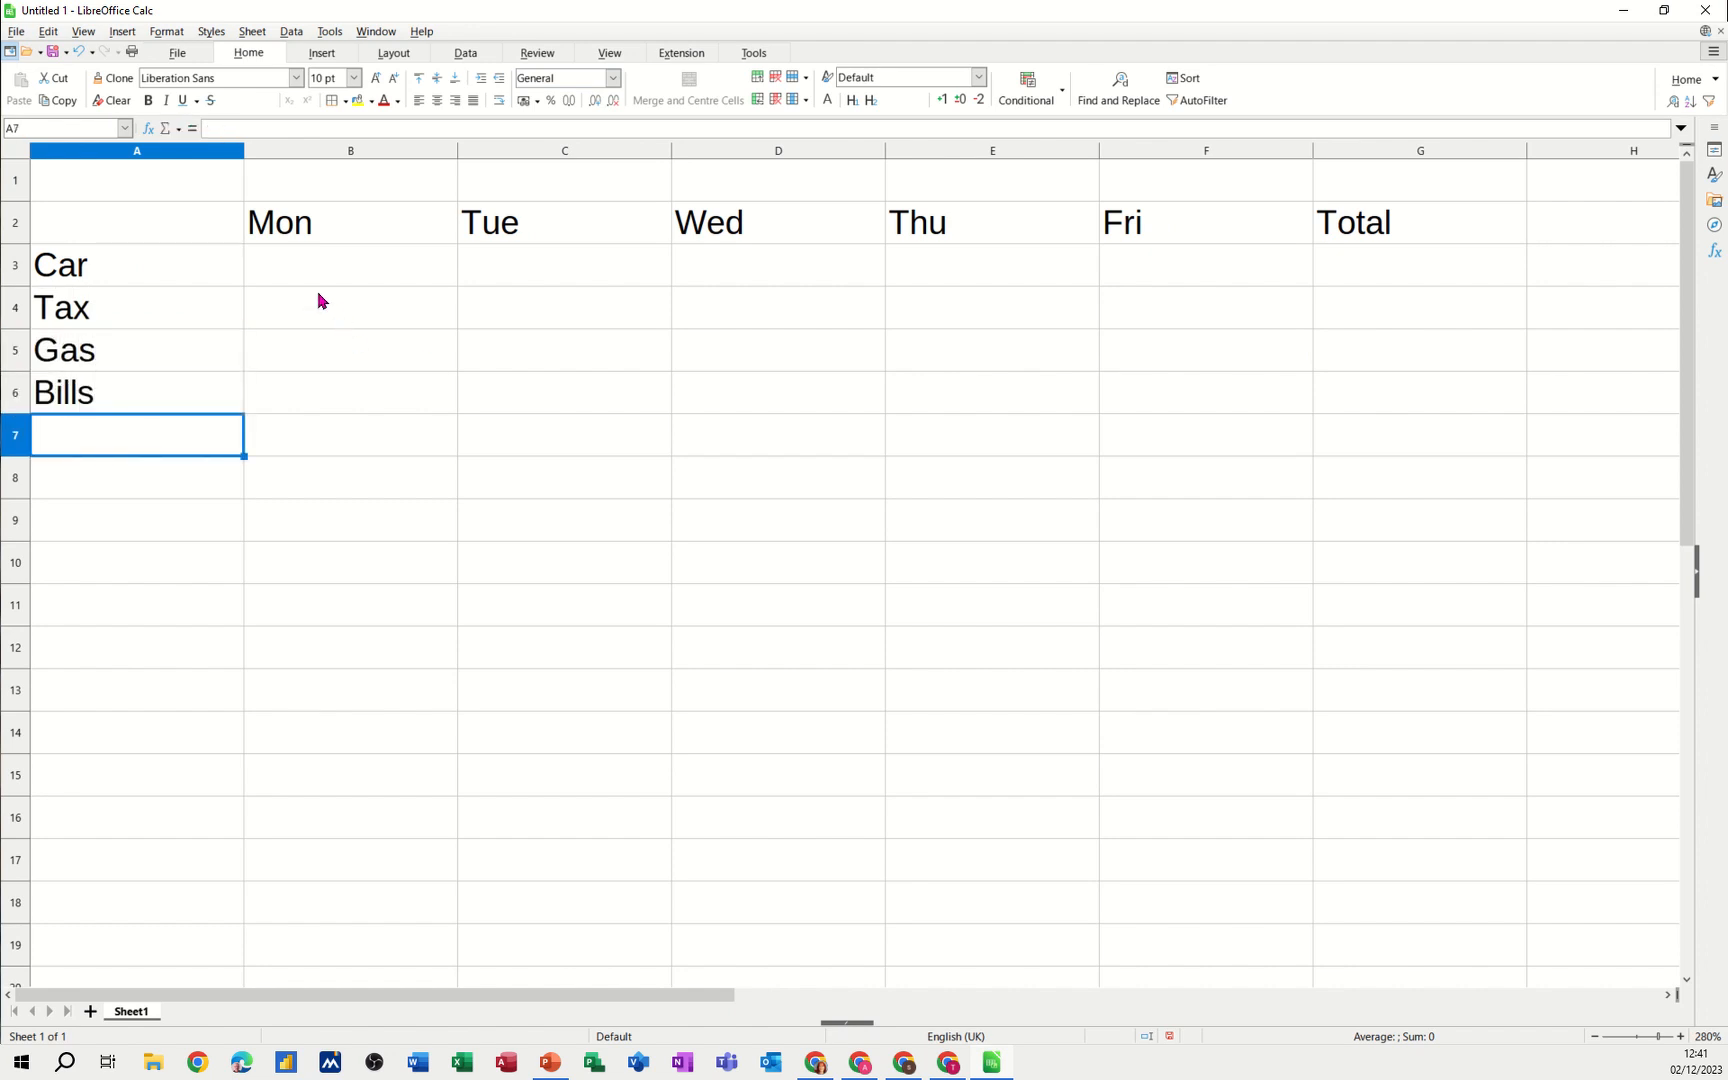
Fill the Car row from 10 up to 14 and the Tax row's rising series across Mon to Fri
type("10")
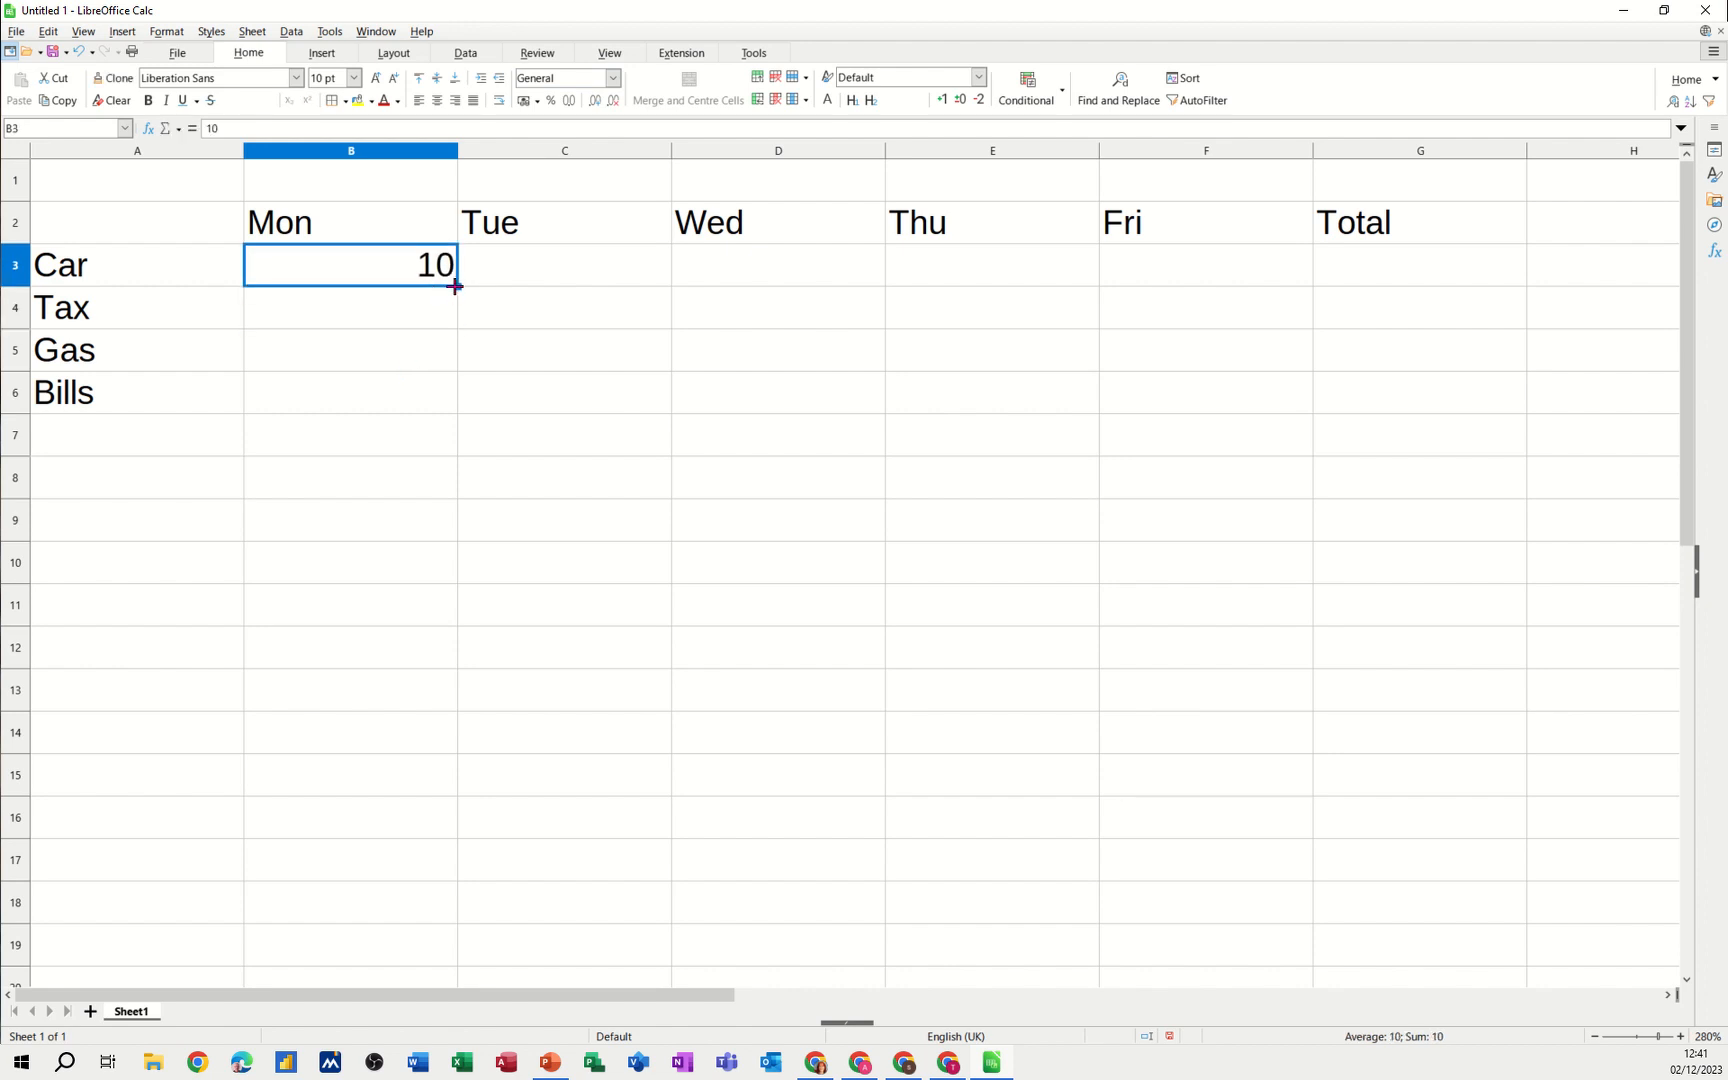
left_click_drag(456, 286, 1298, 282)
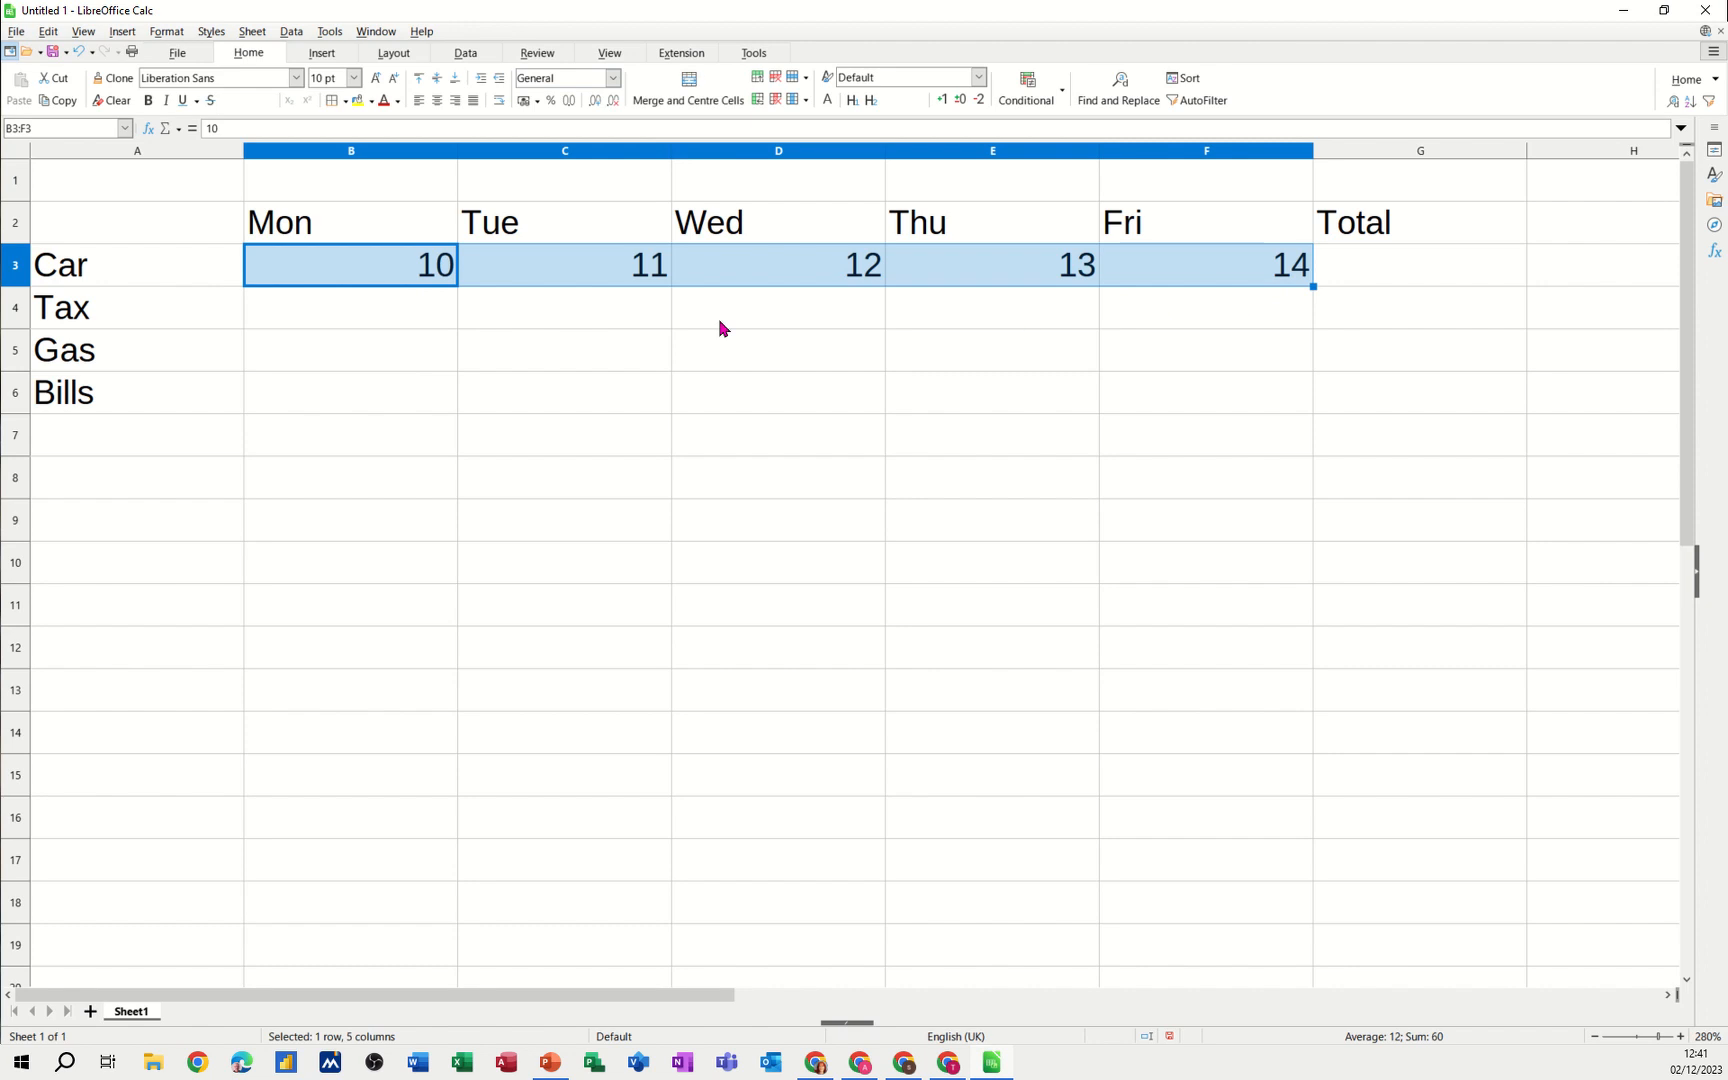
left_click(350, 306)
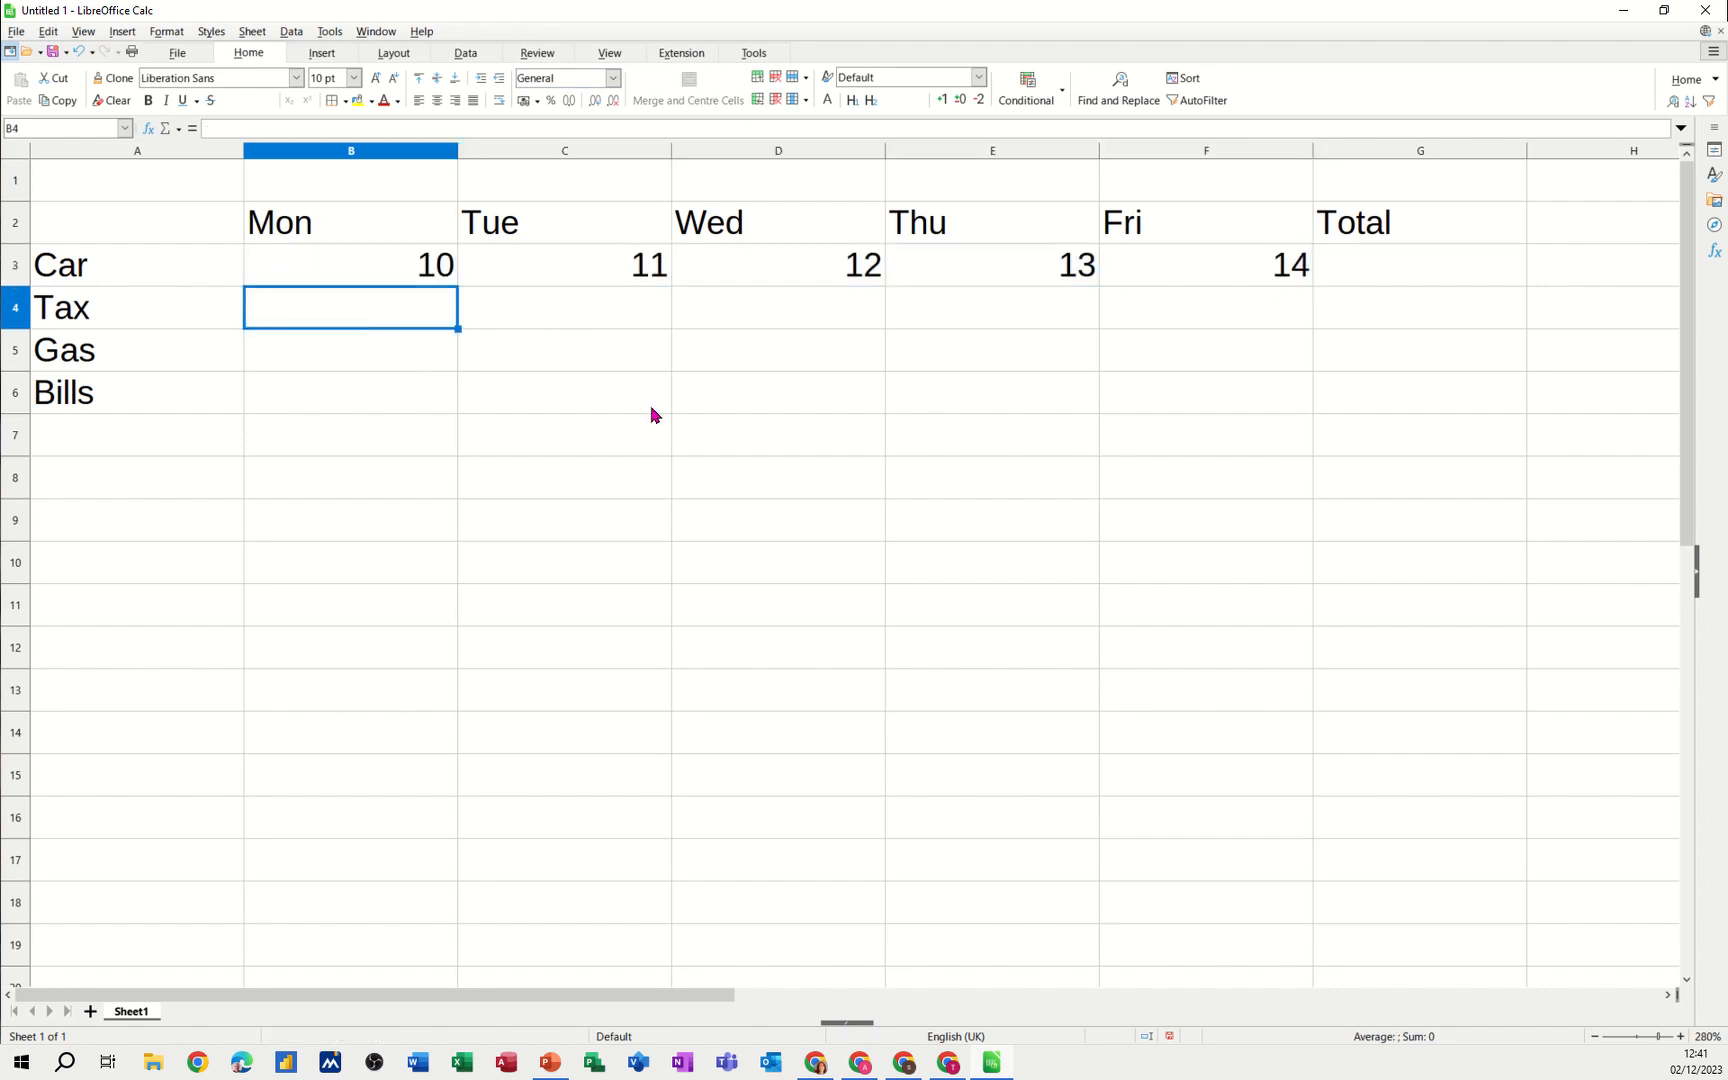
type("10")
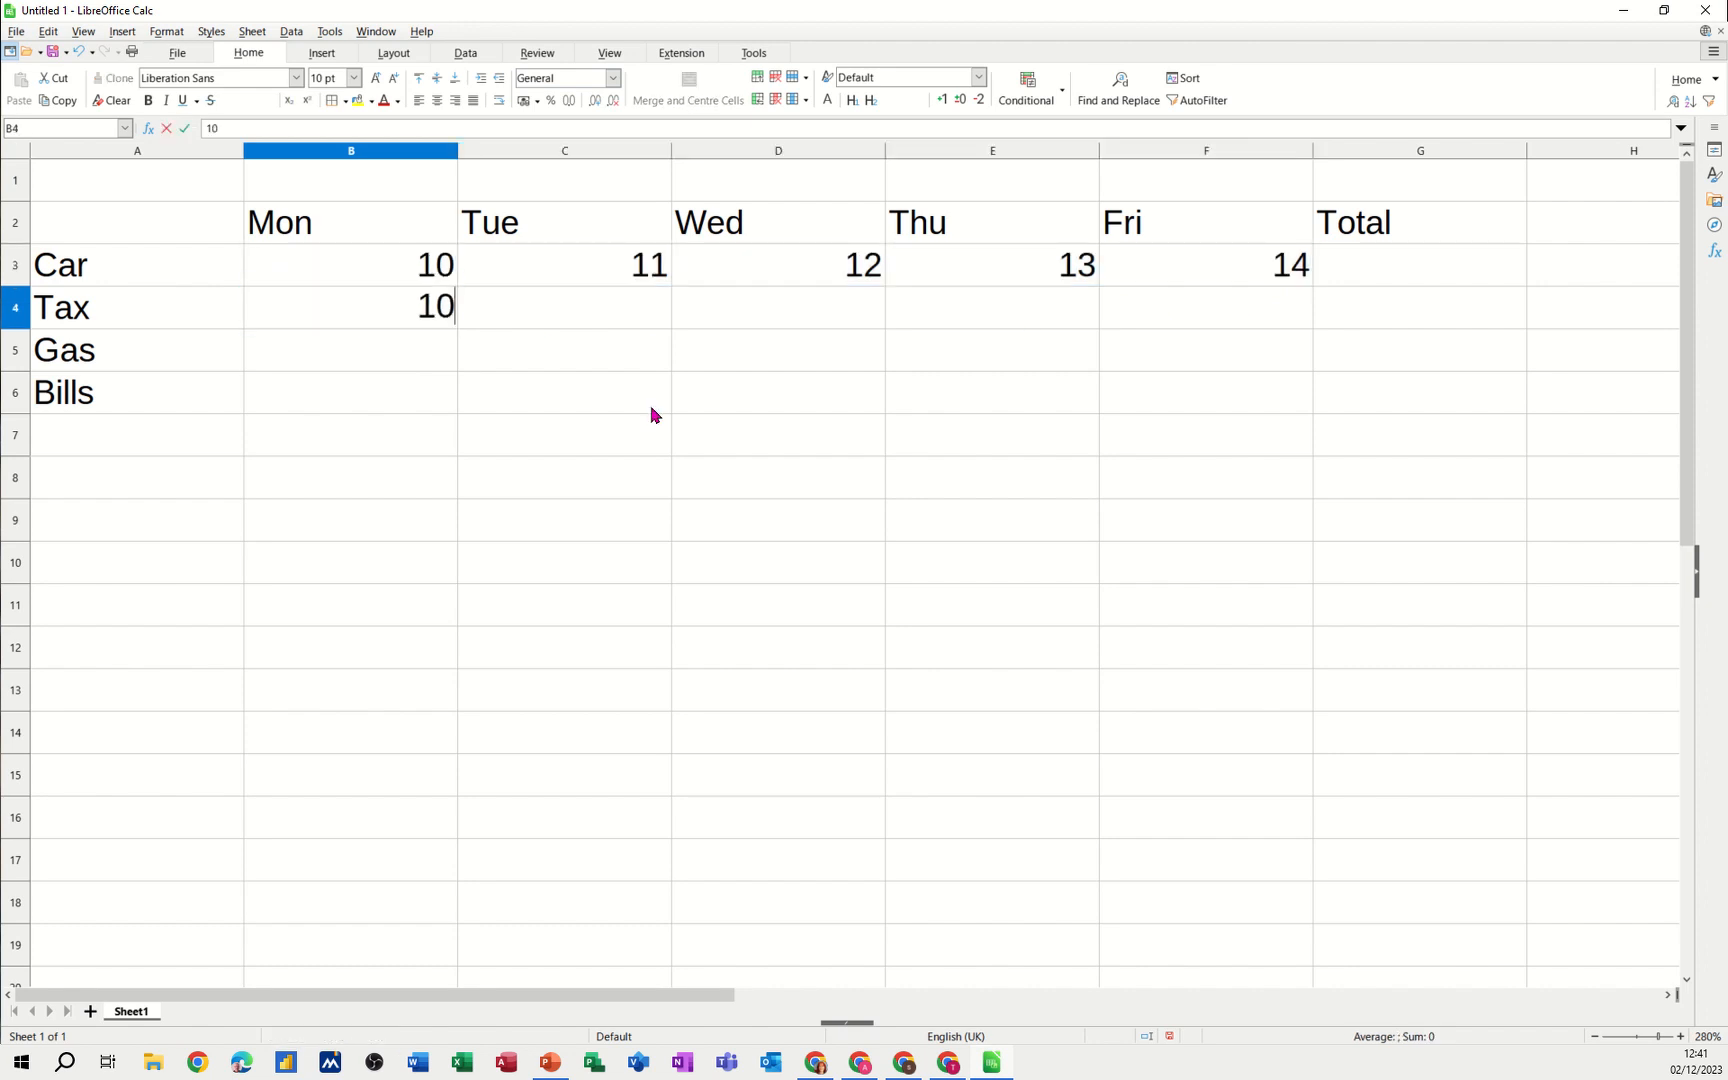
type("15")
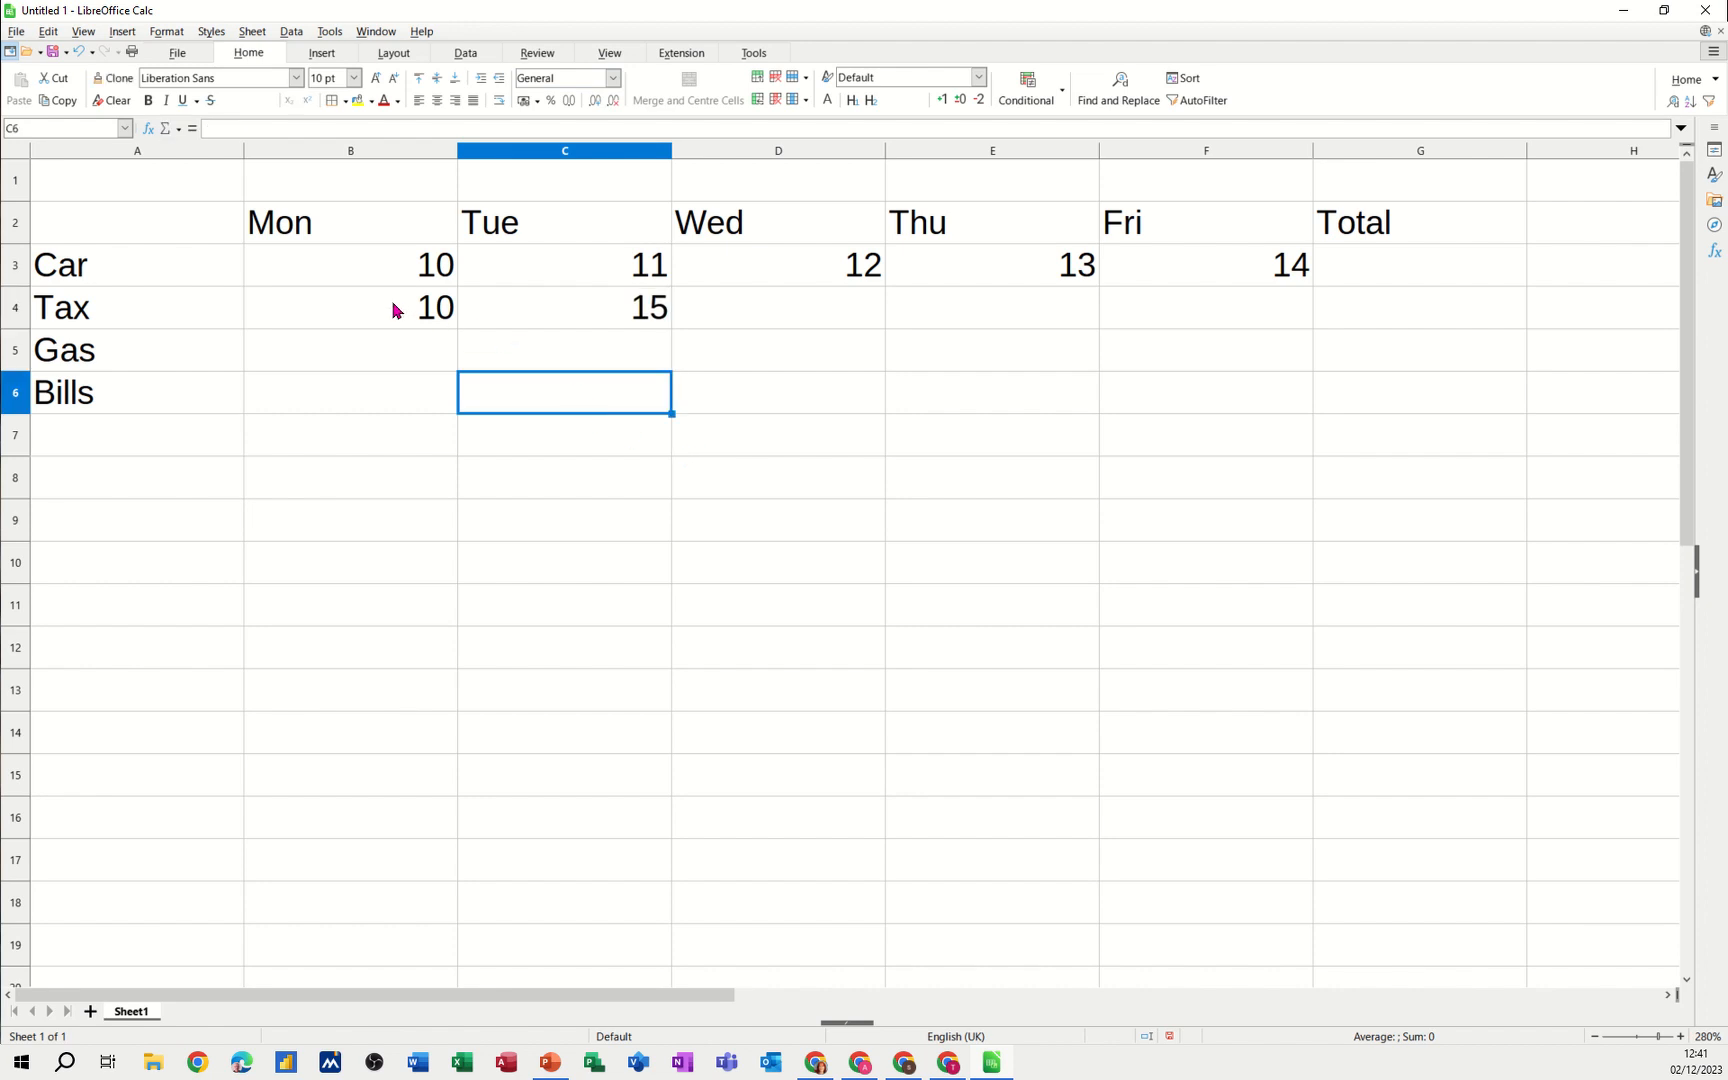
left_click_drag(350, 308, 564, 308)
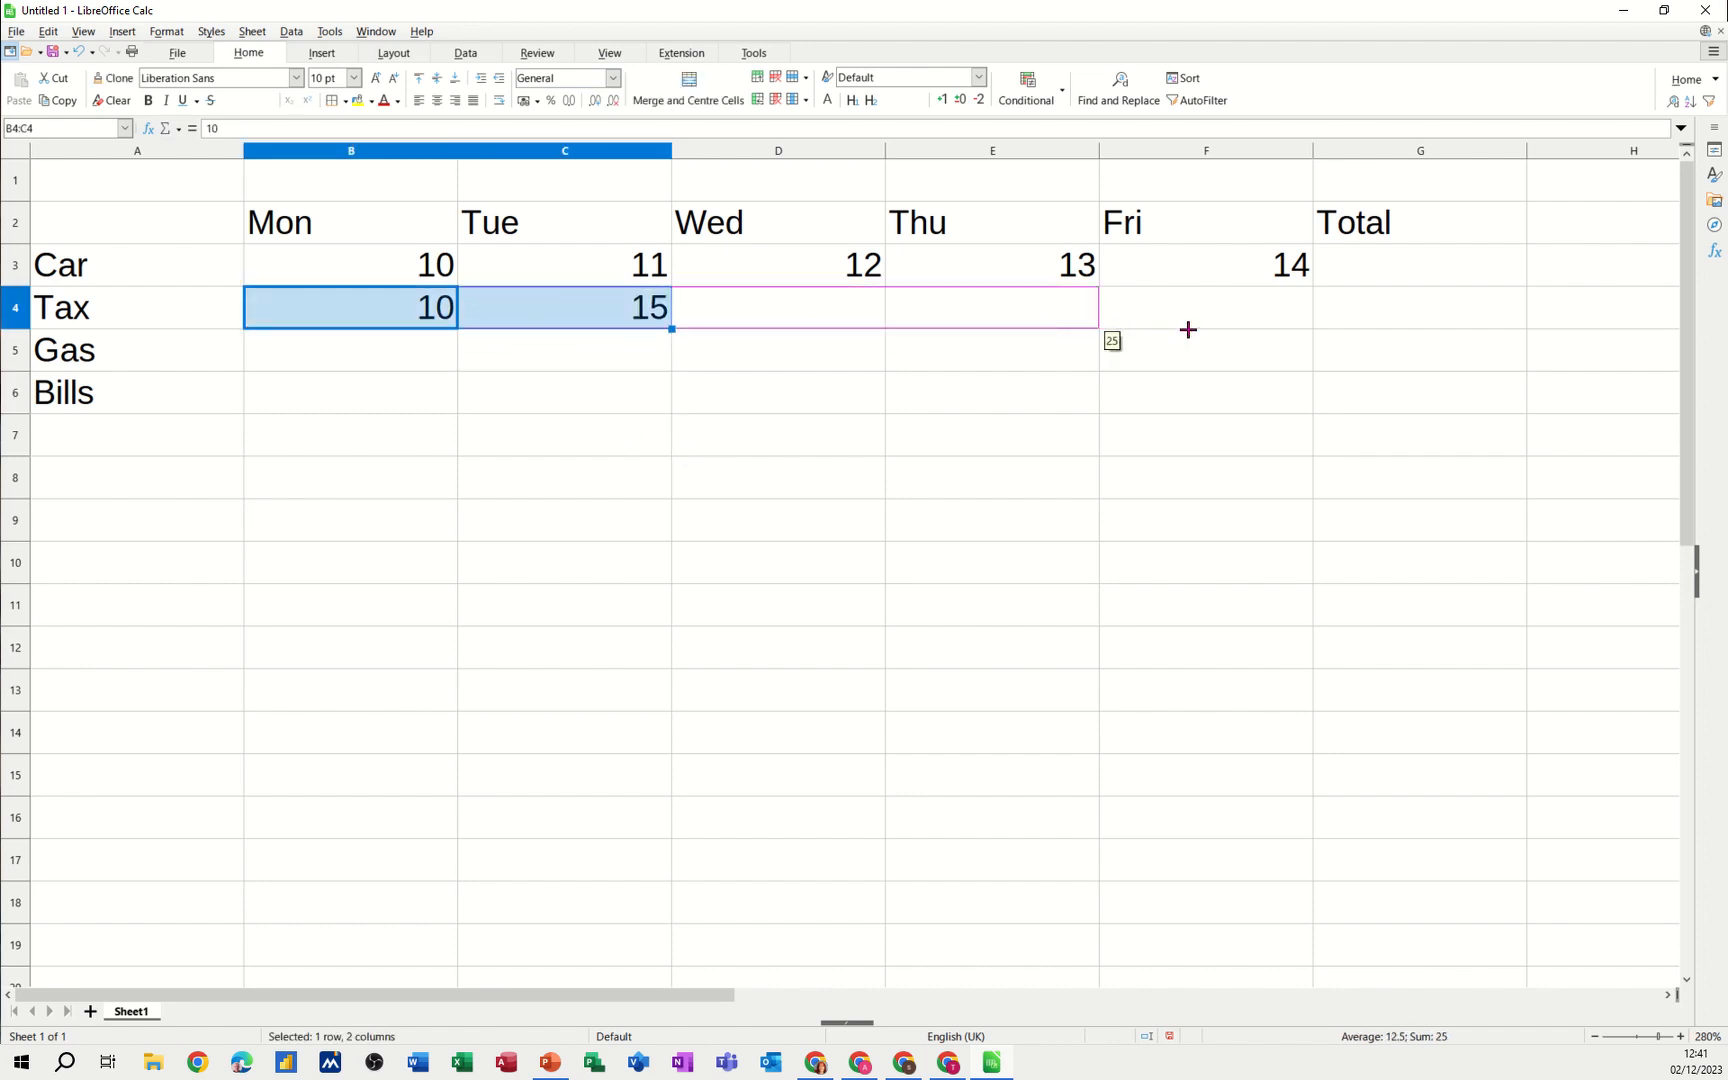
left_click_drag(672, 328, 1312, 308)
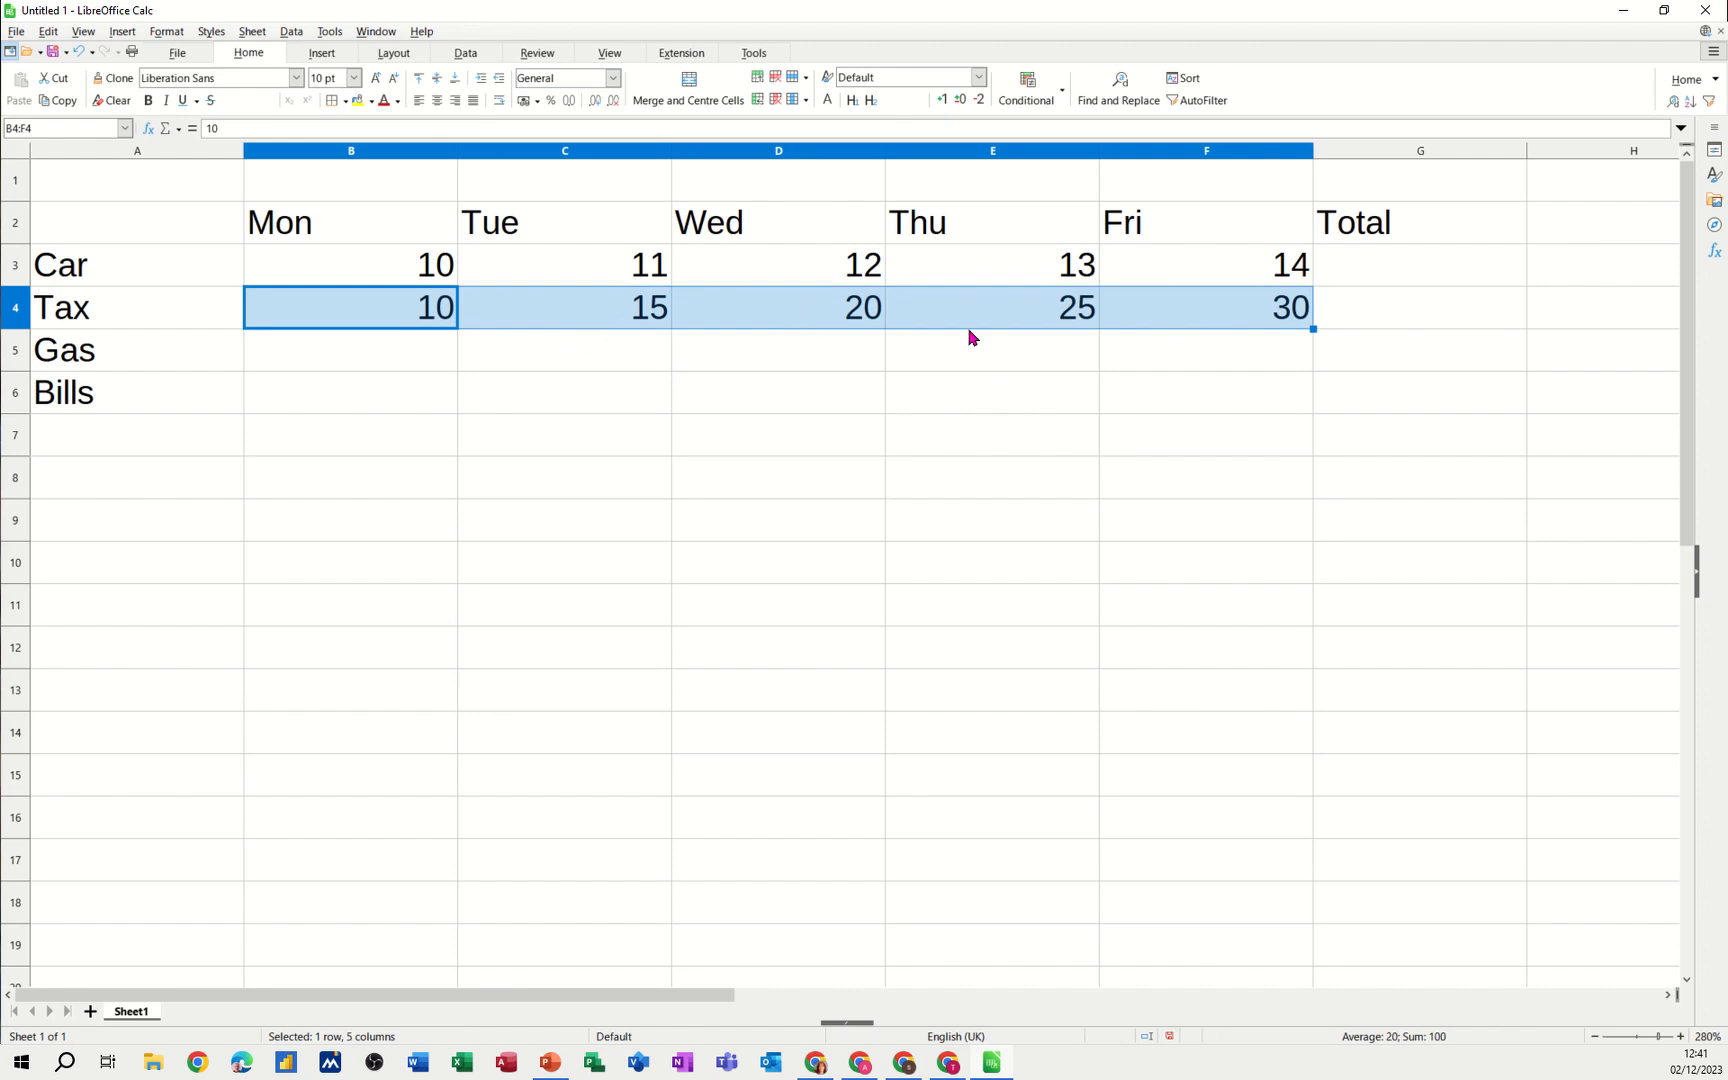
Fill the Gas row's rising series and the Bills row from 10 across Mon to Fri
left_click(350, 350)
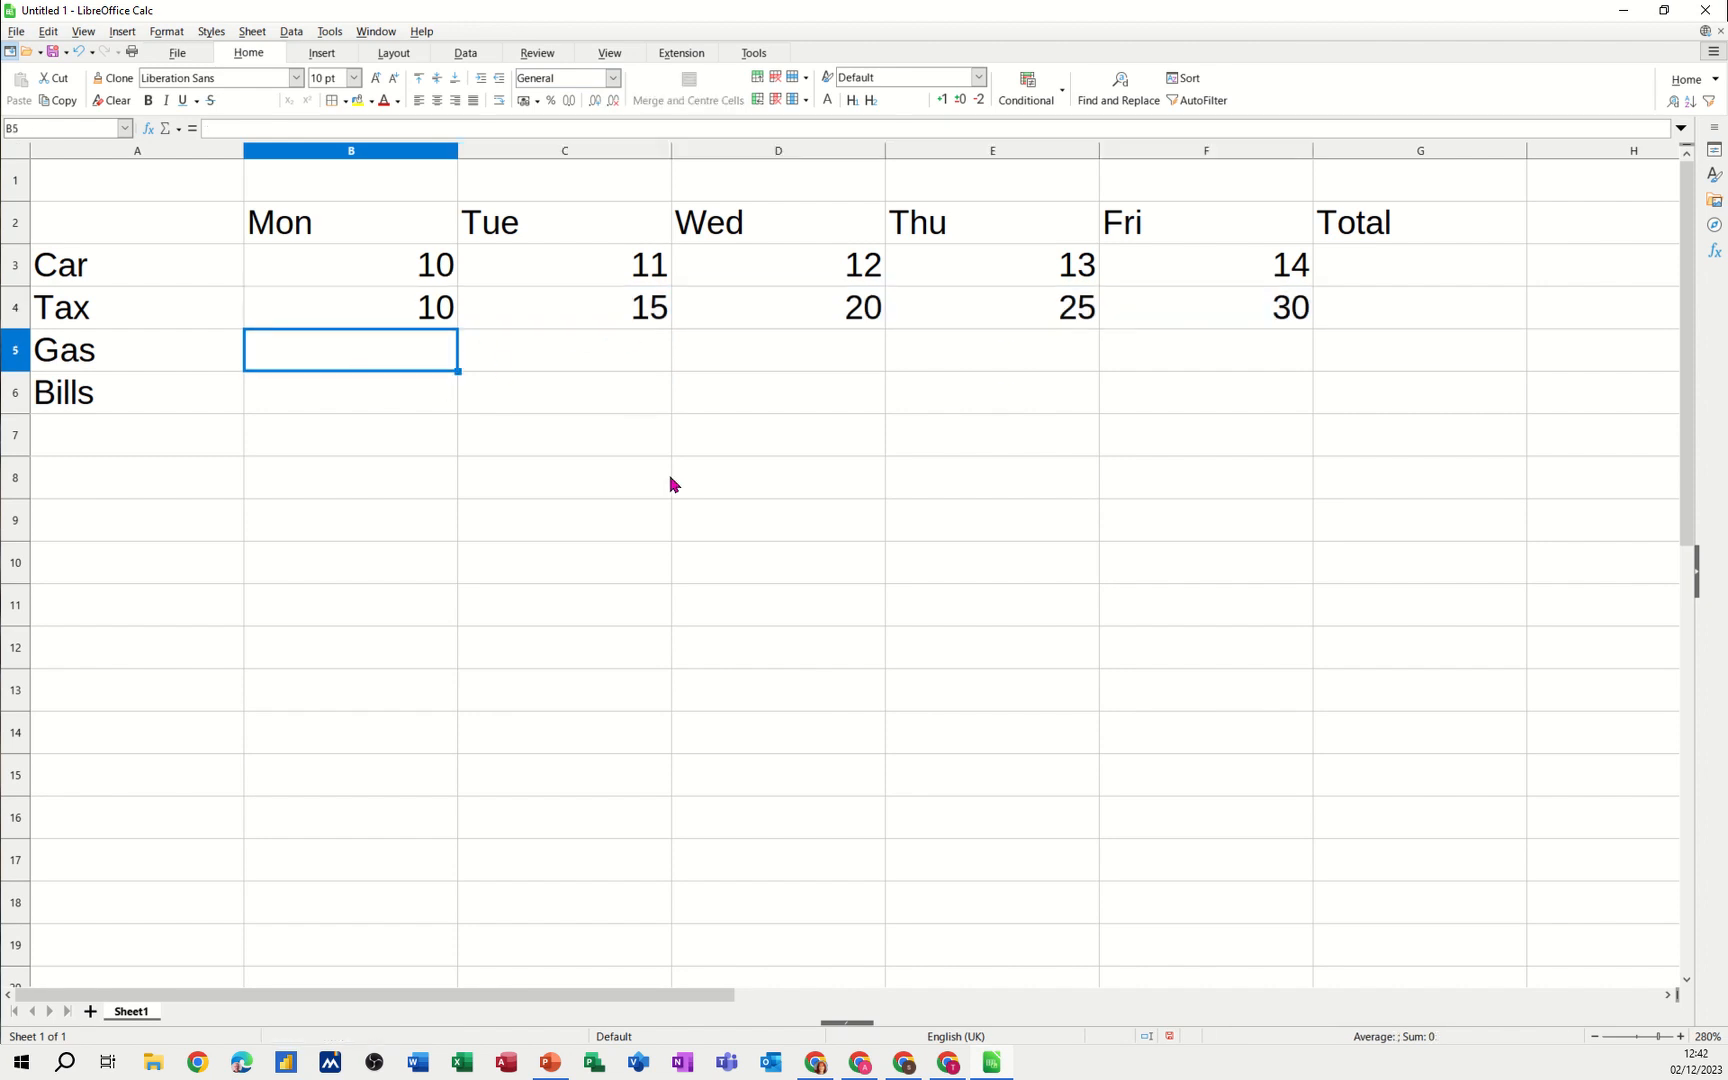
type("1")
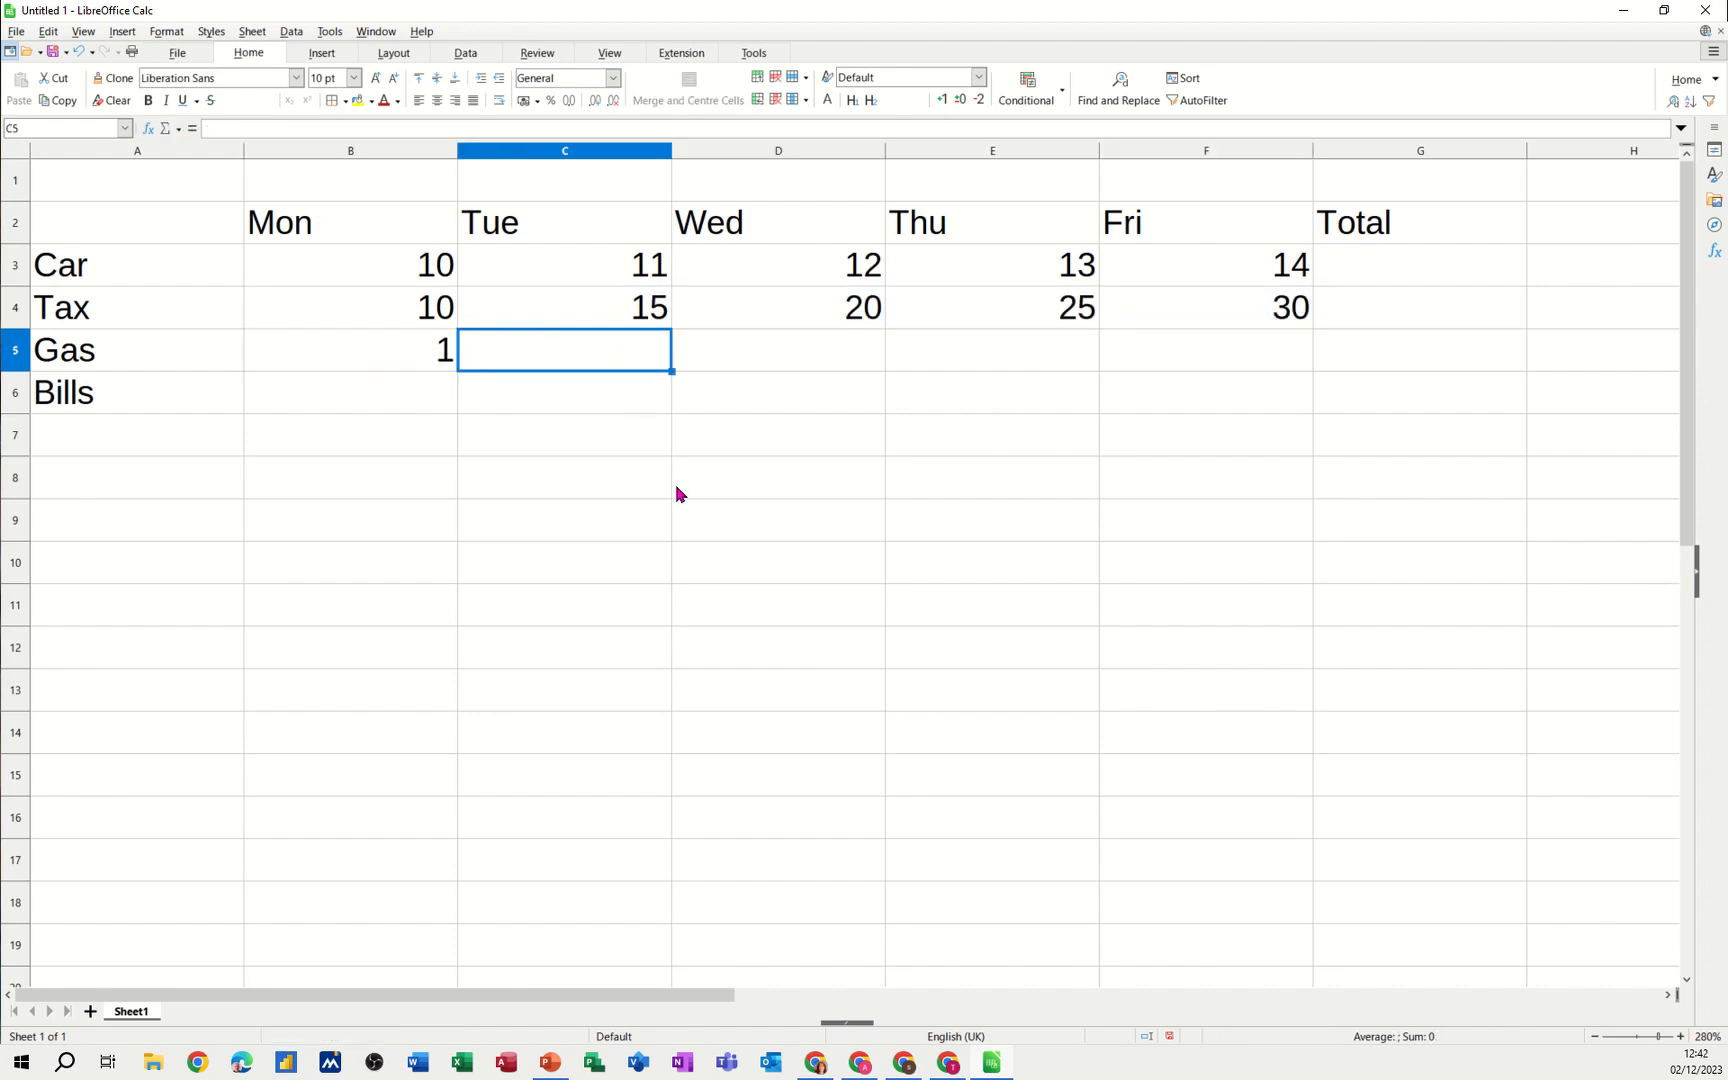
type("7")
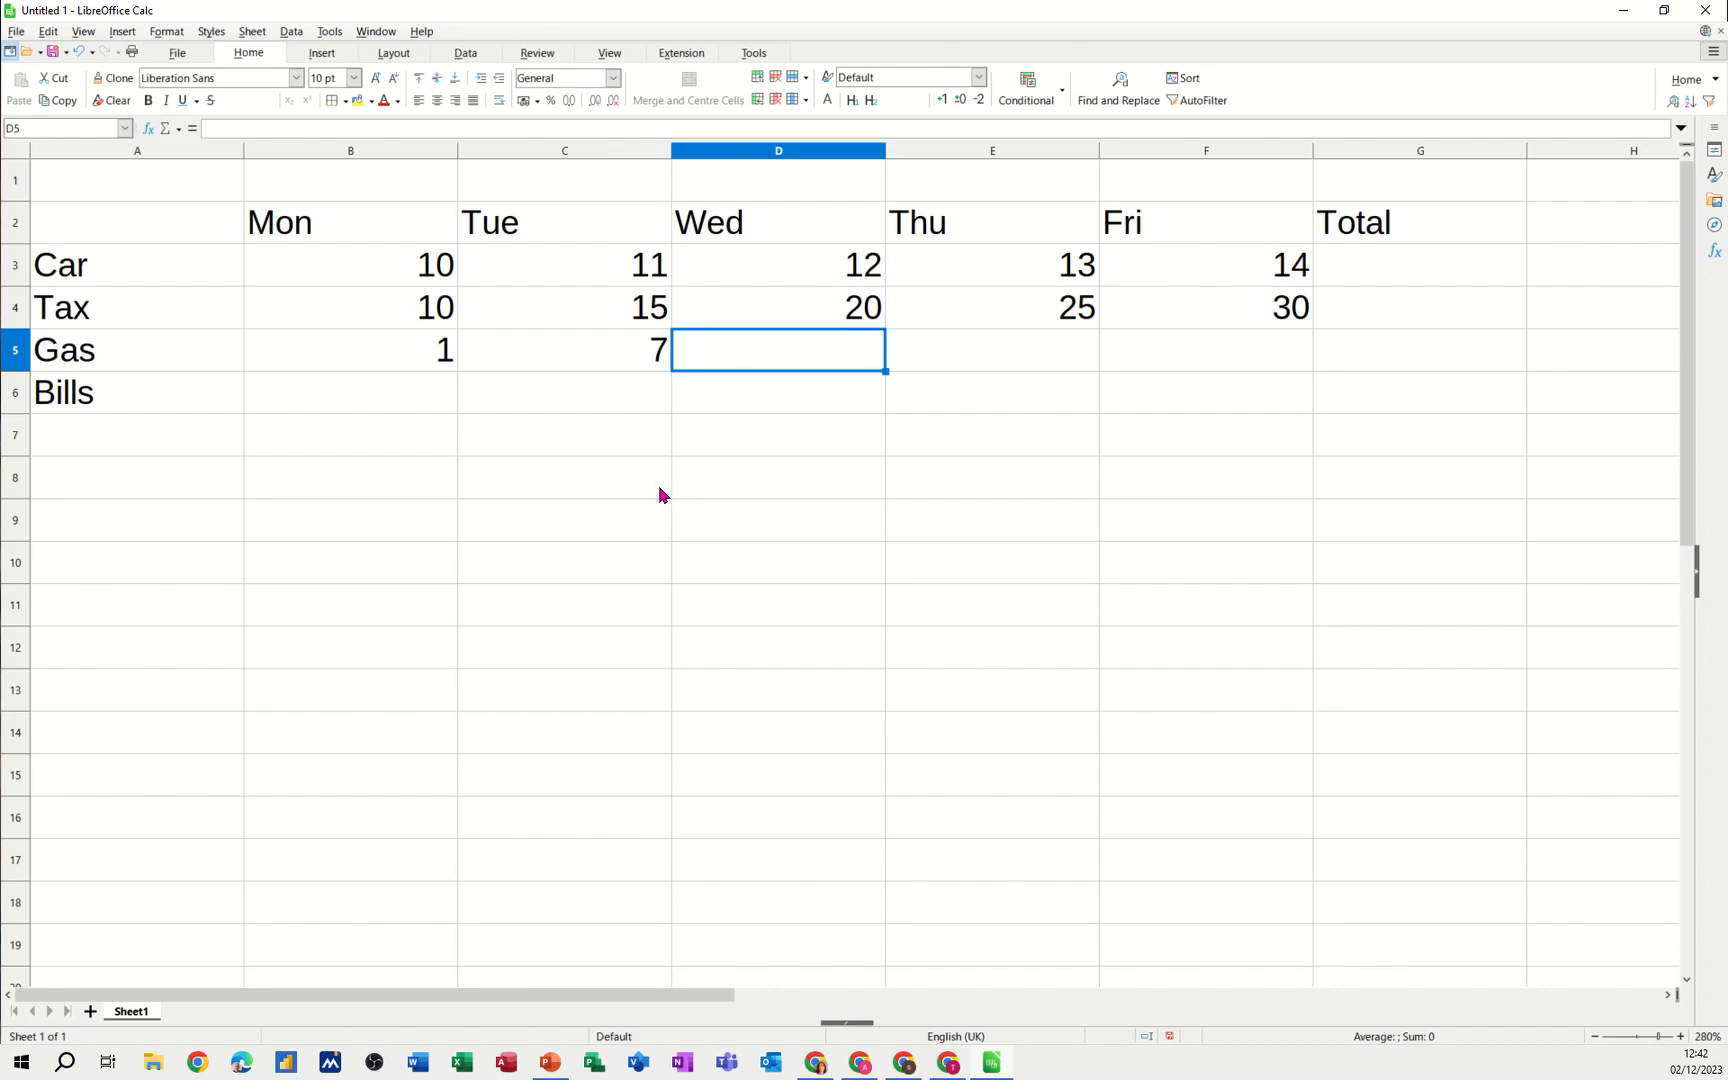
left_click_drag(350, 350, 564, 350)
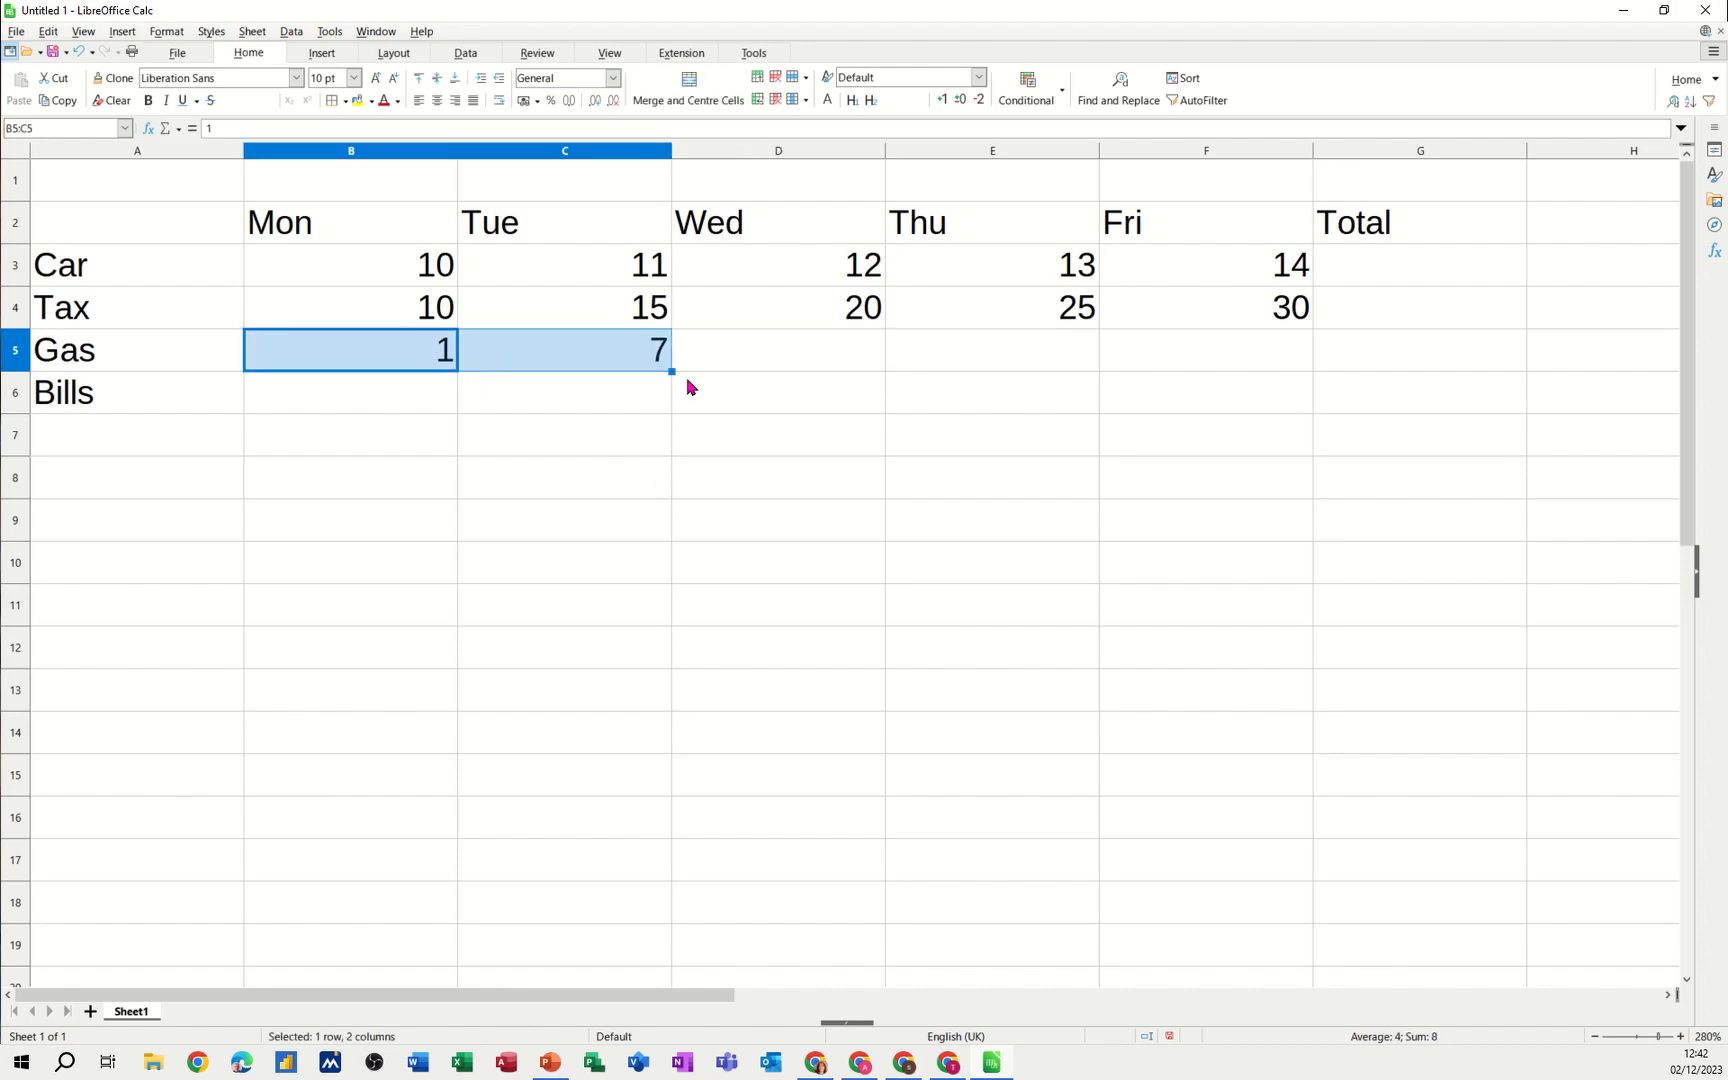
left_click_drag(670, 372, 1234, 366)
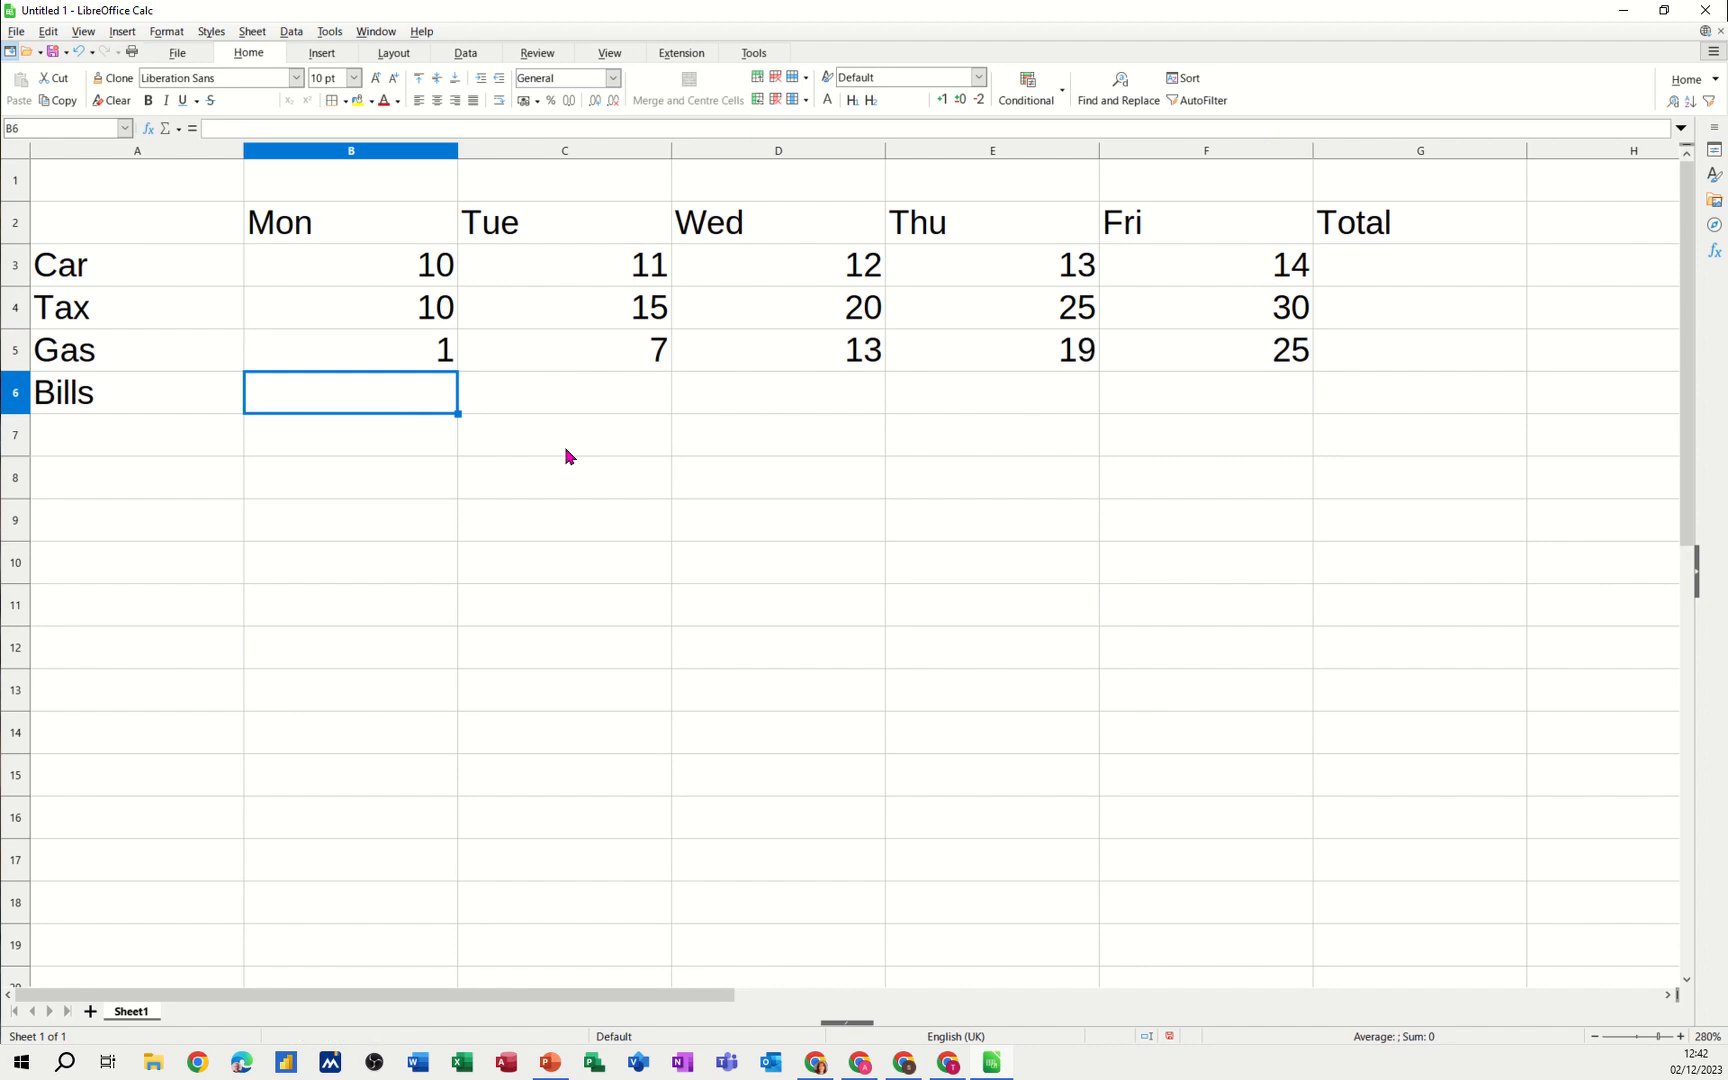
type("10")
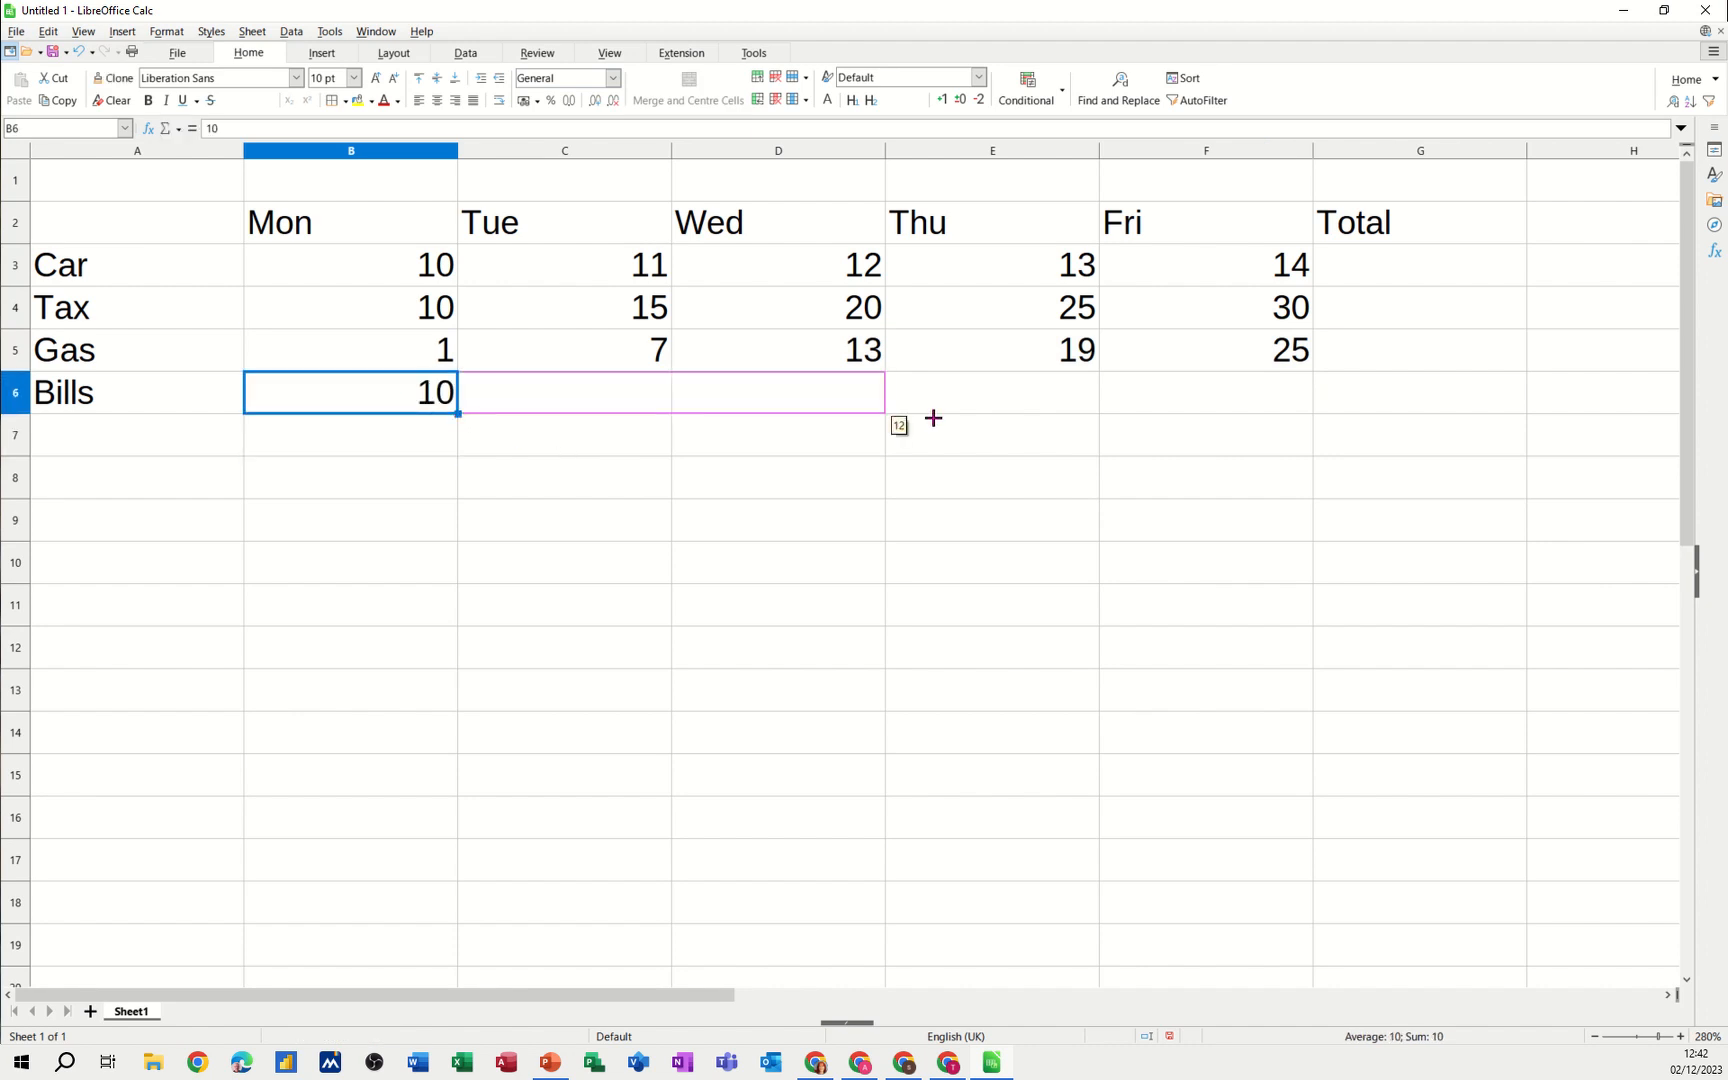
left_click_drag(458, 412, 1312, 392)
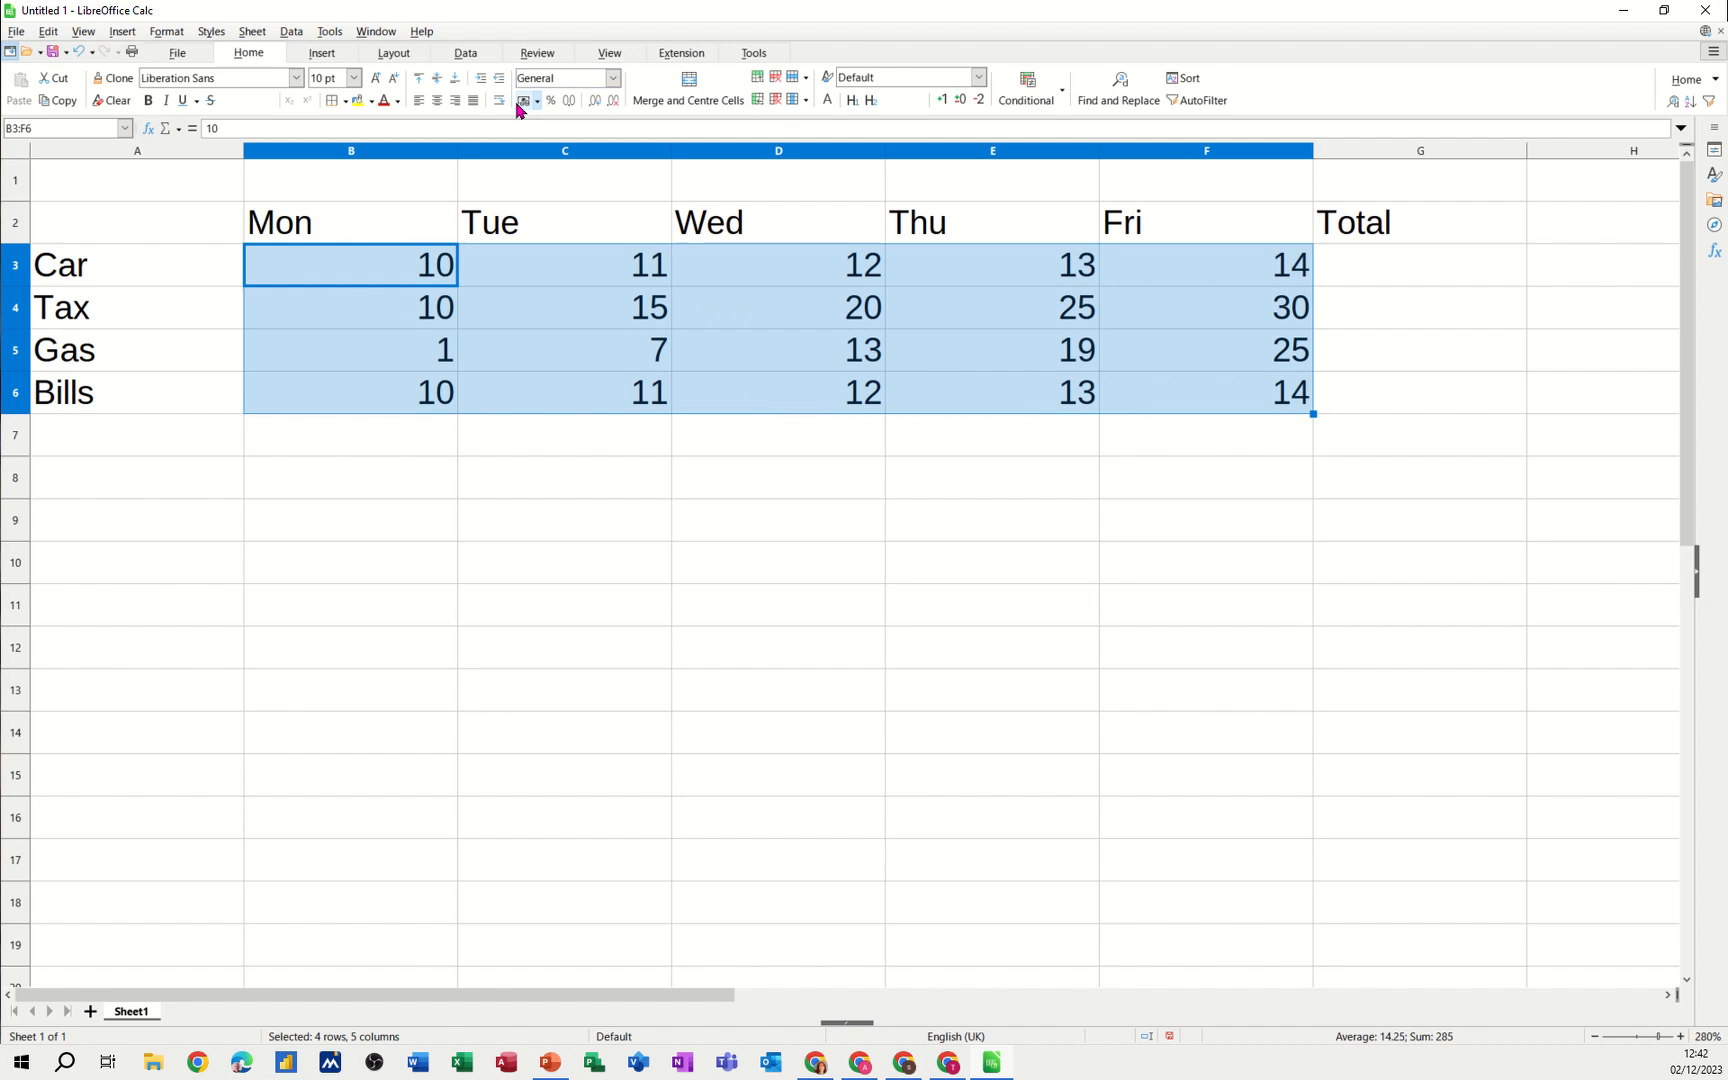
Format the B3:F6 amounts as pound currency with two decimals
left_click(526, 100)
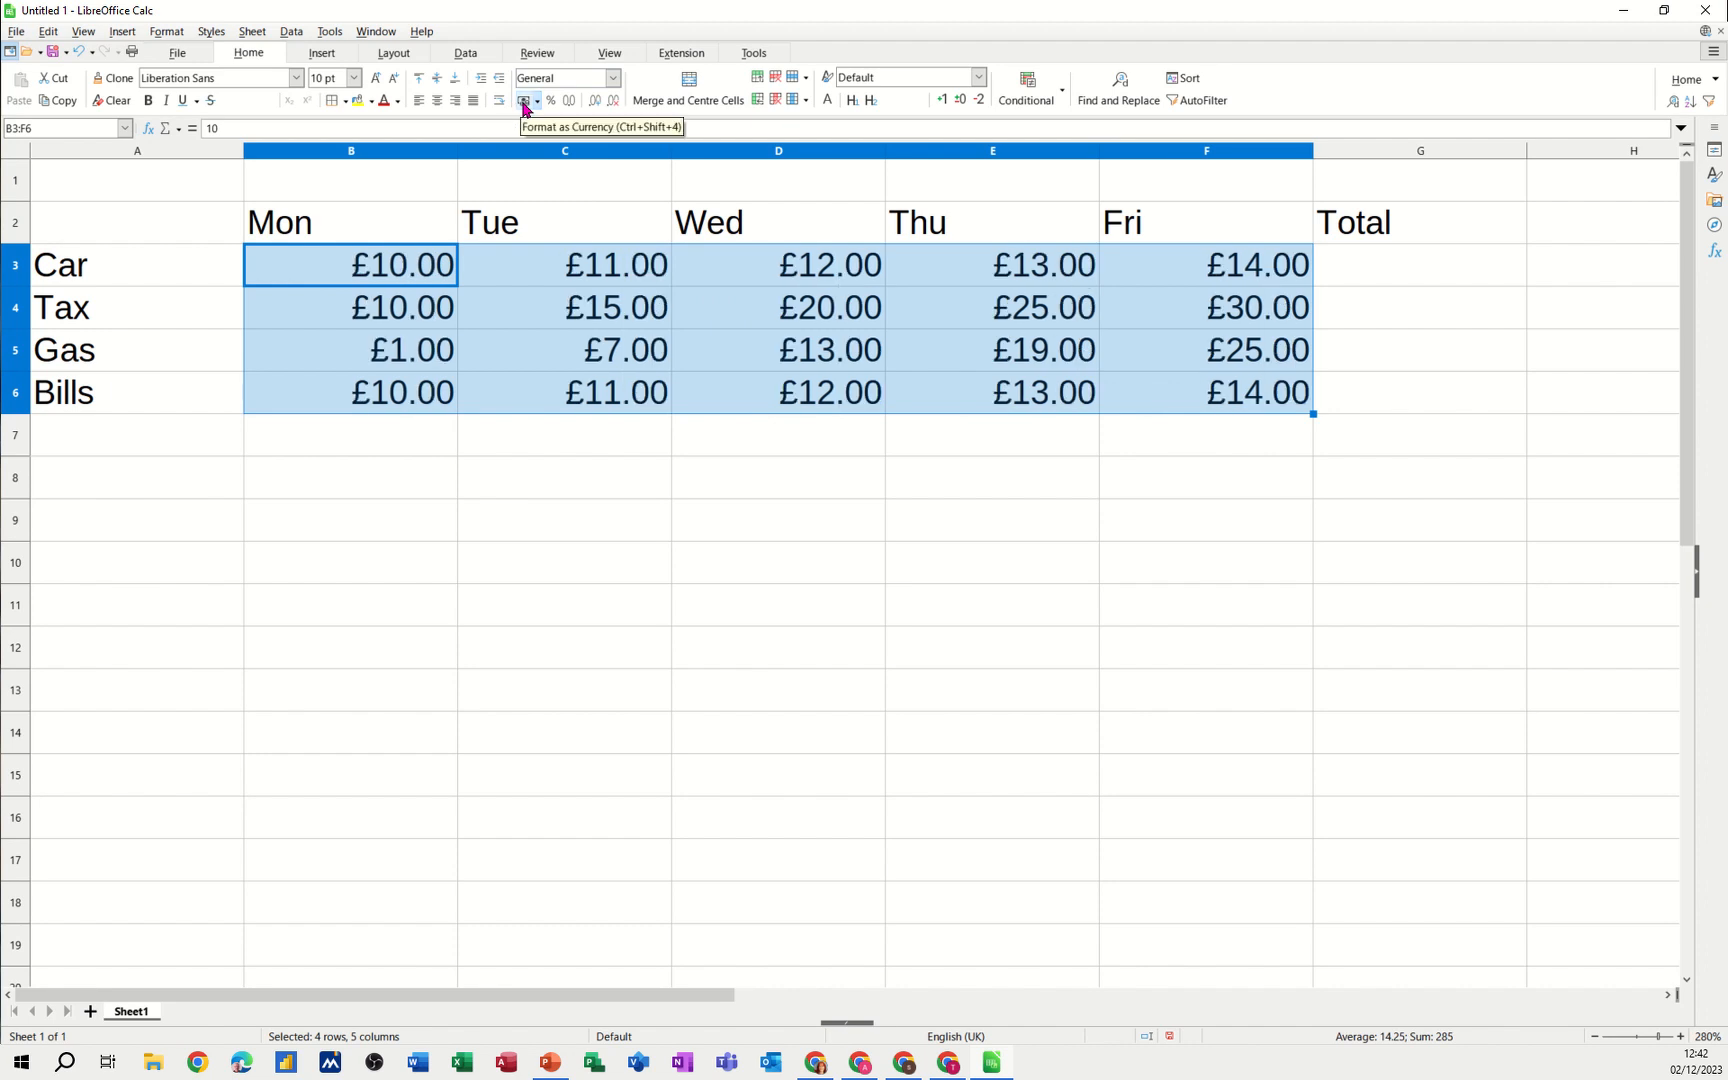
left_click(524, 100)
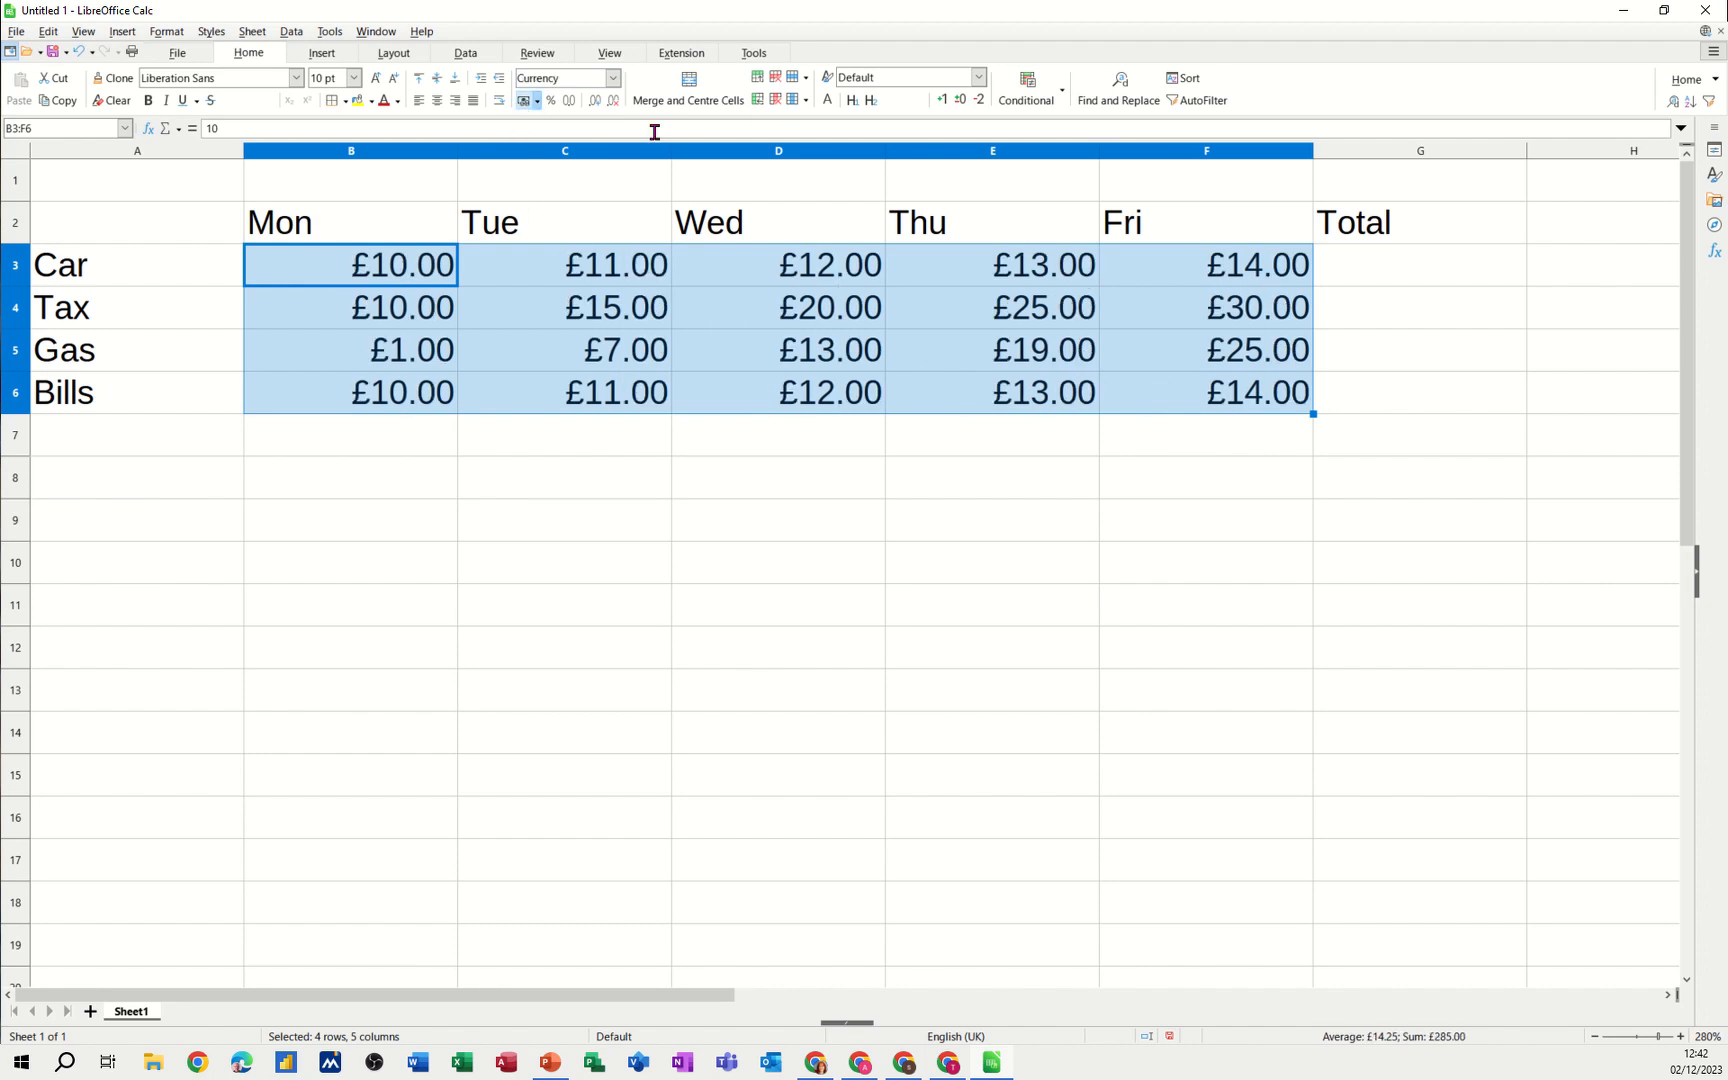
left_click(614, 78)
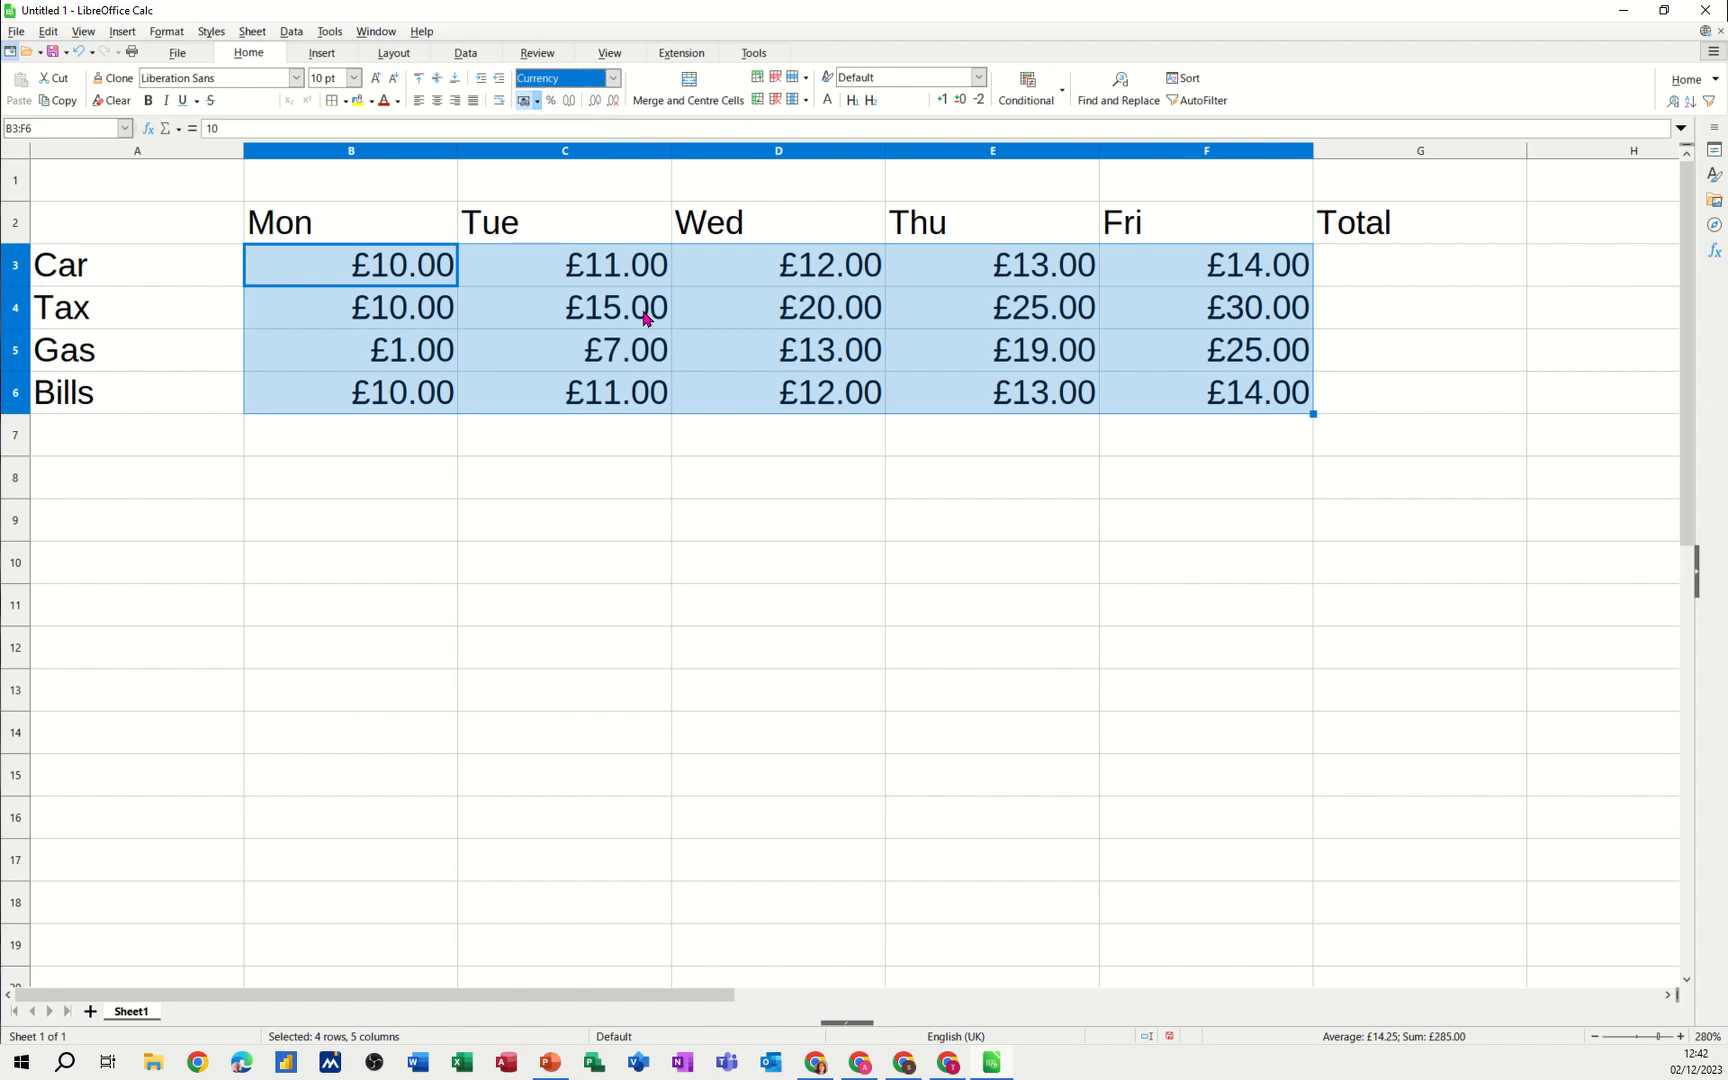
mouse_move(310, 468)
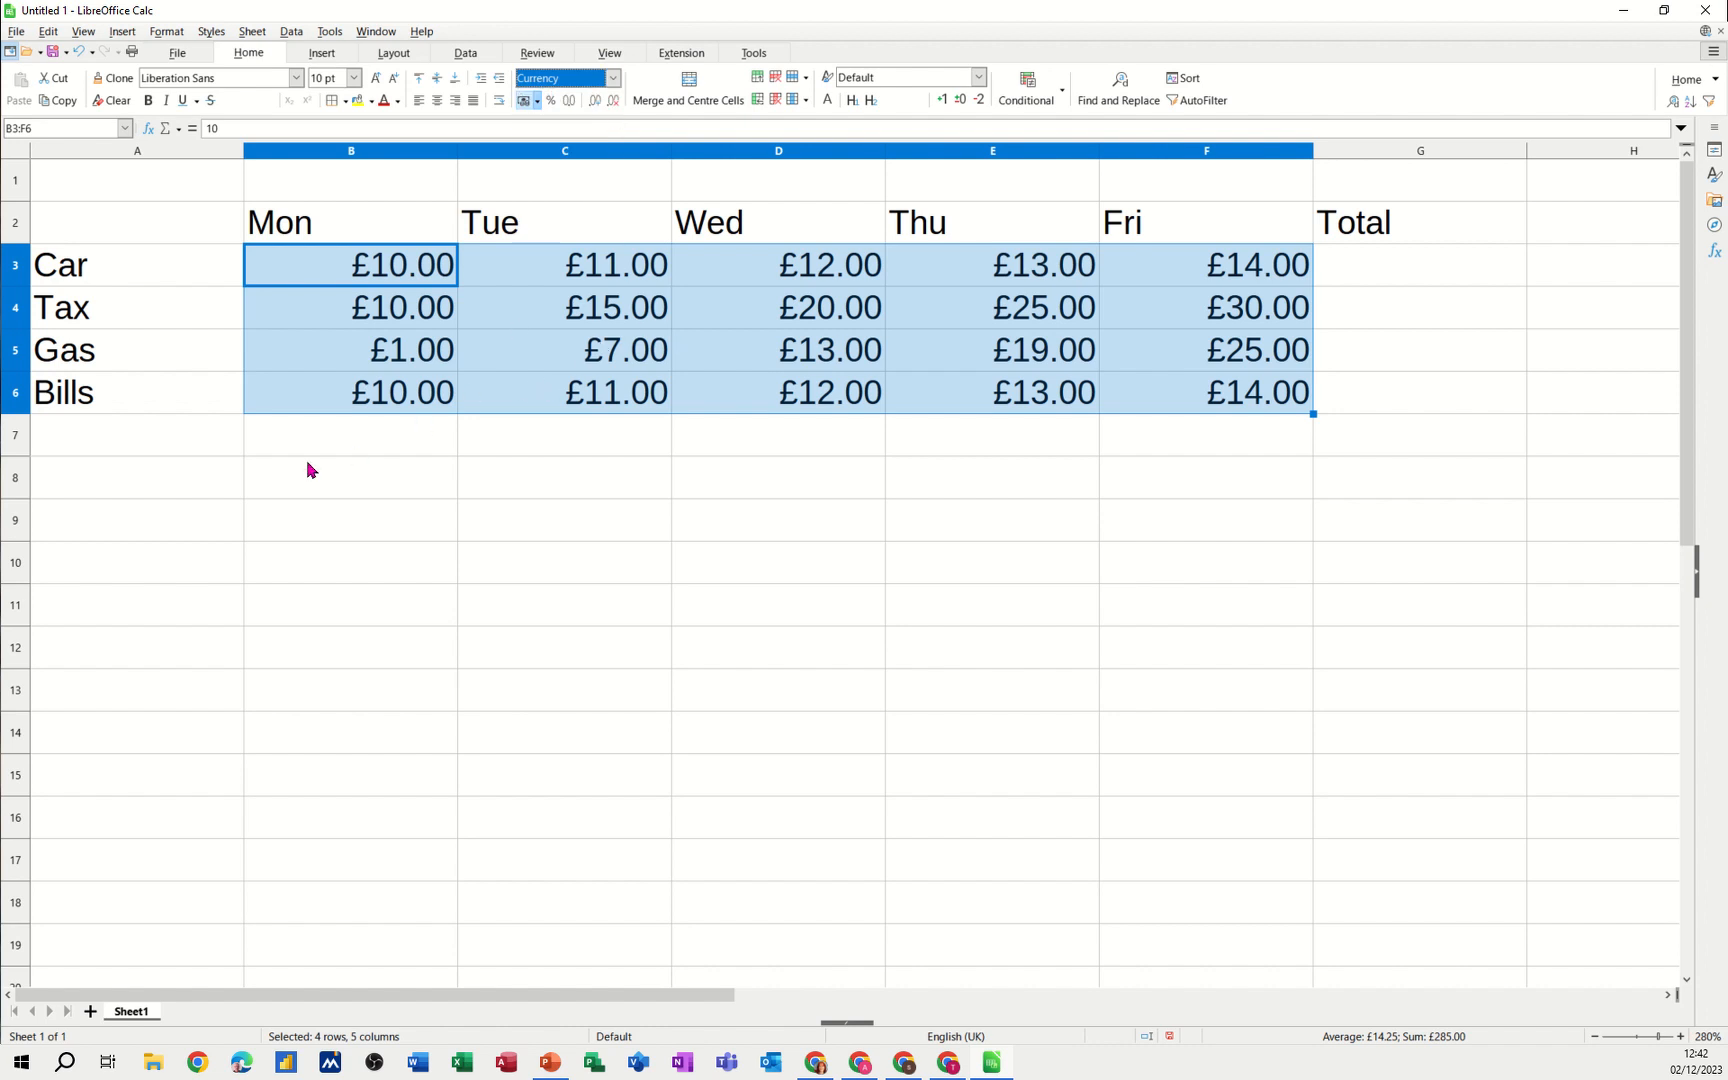
left_click(350, 434)
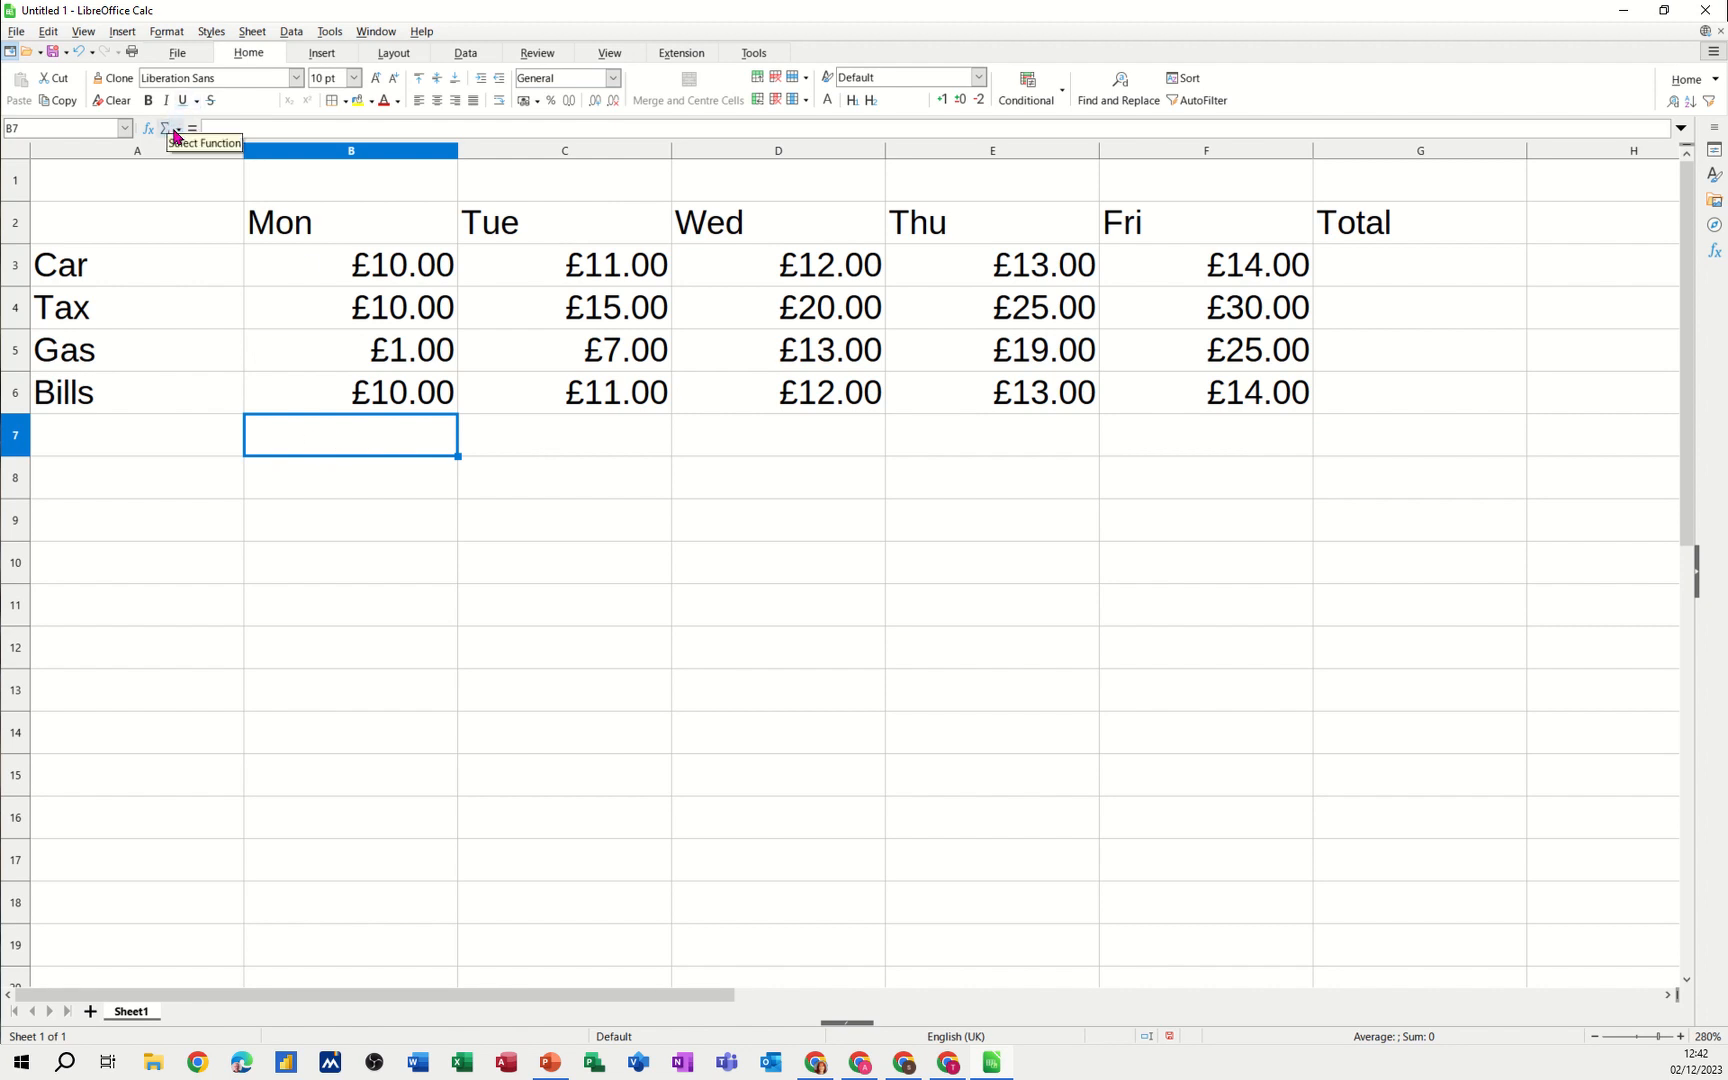
left_click(174, 128)
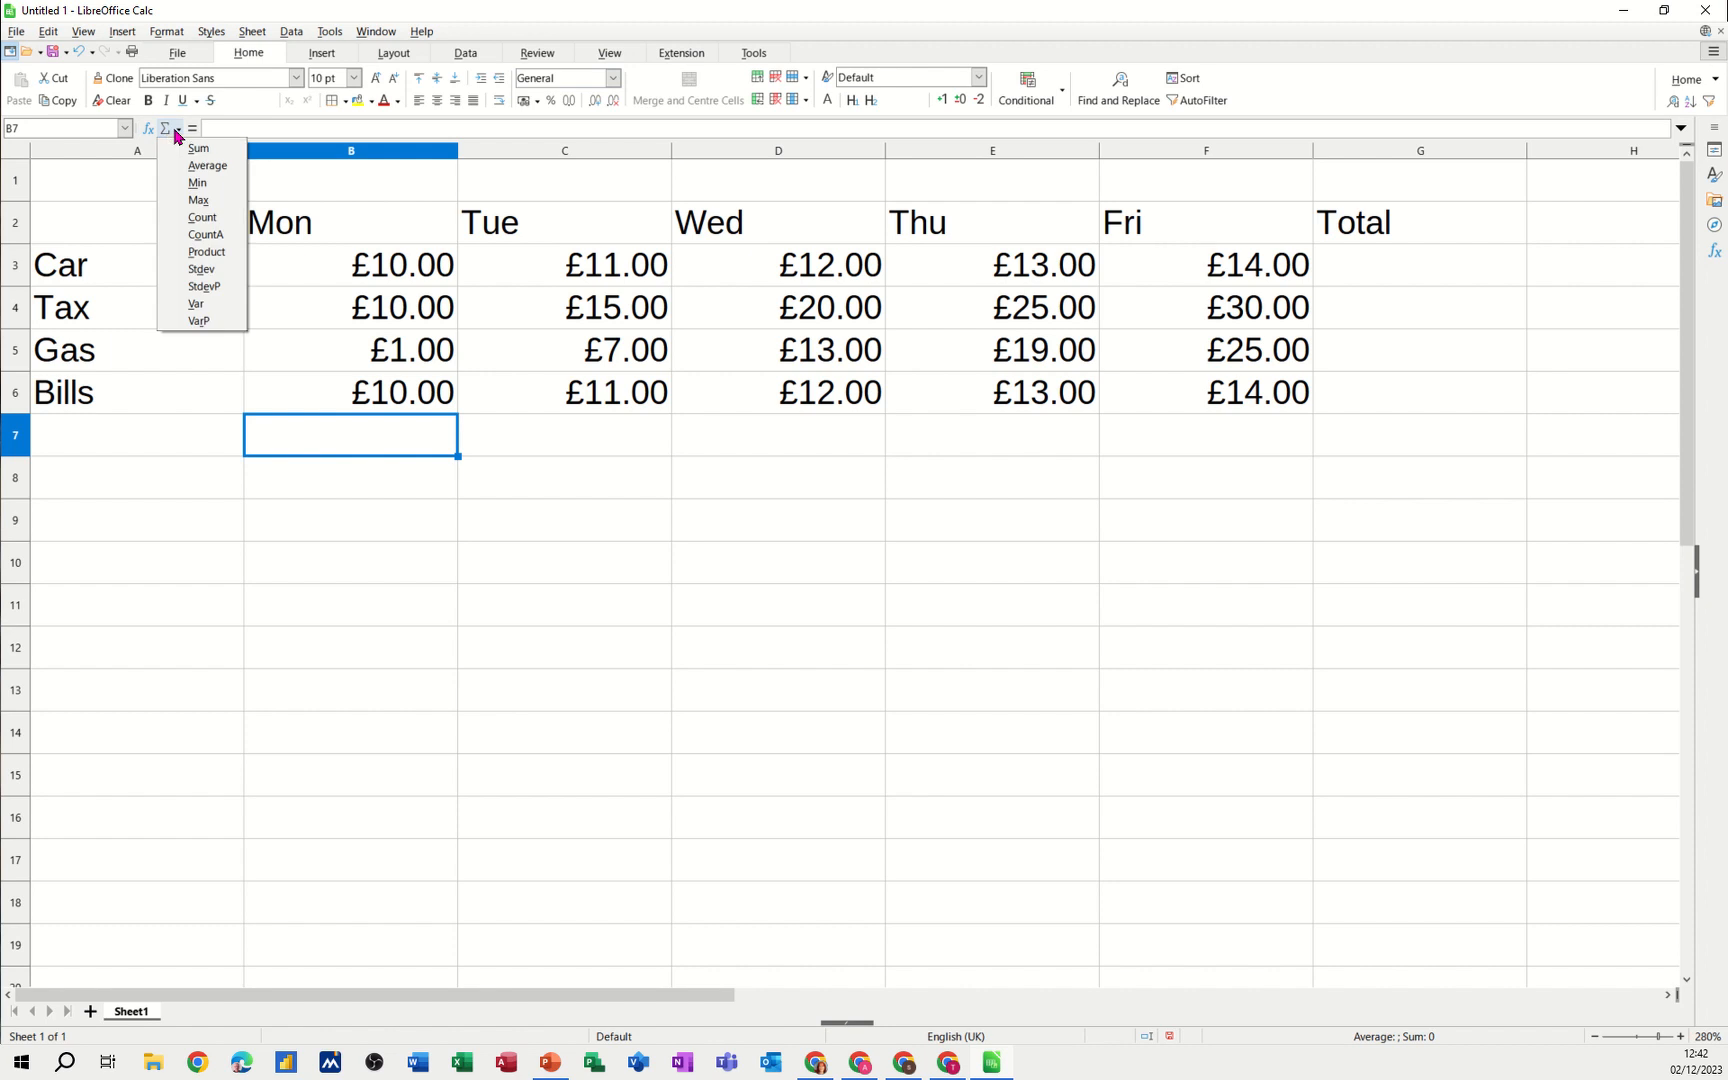
mouse_move(200, 320)
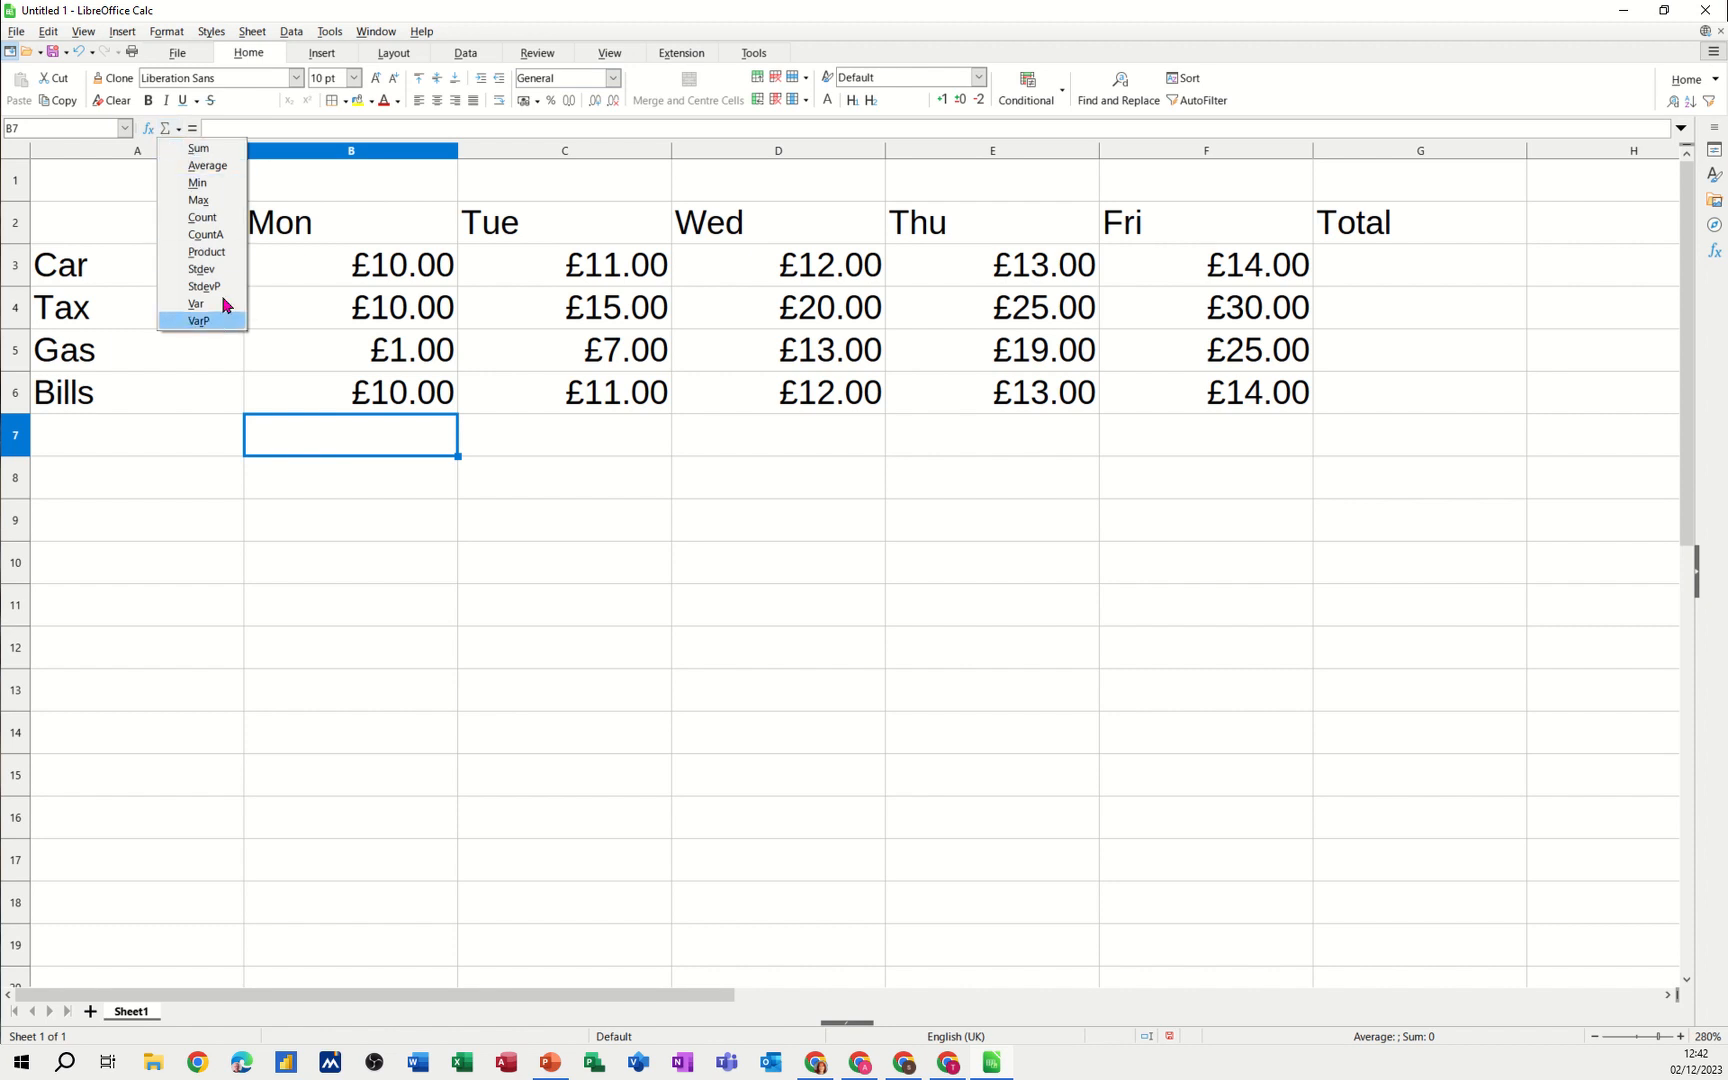
mouse_move(202, 182)
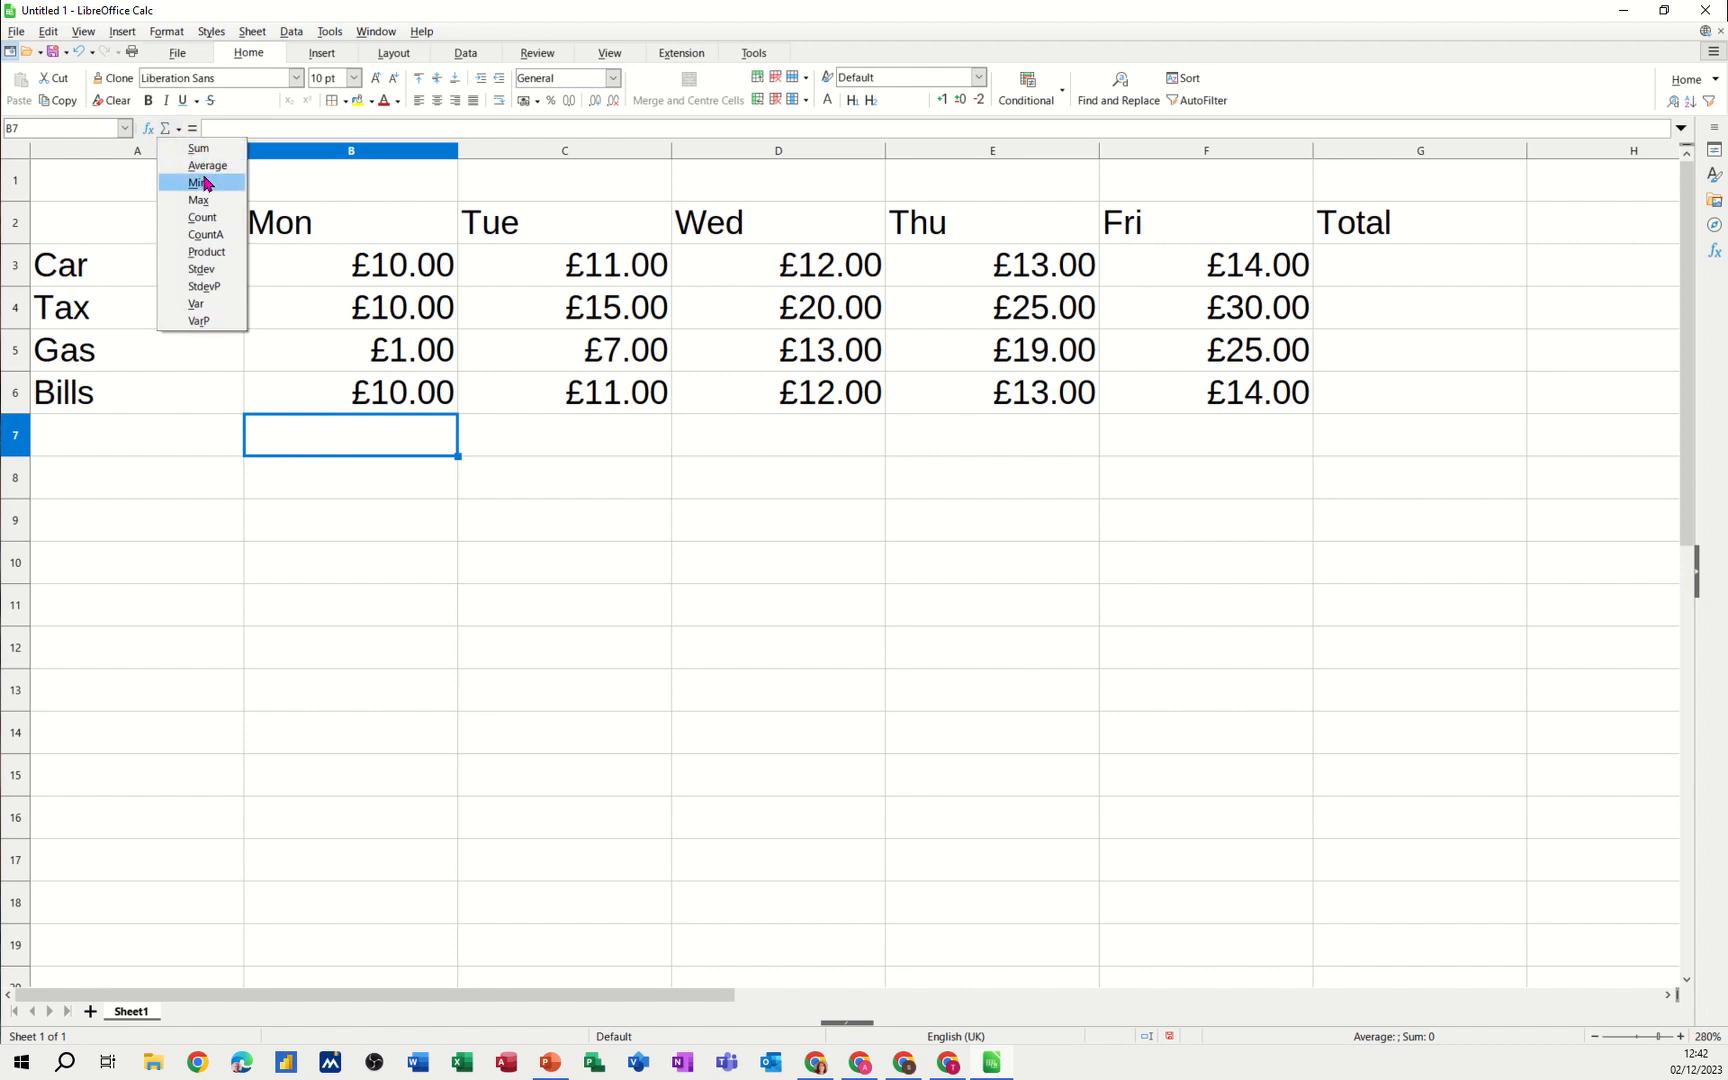
mouse_move(226, 234)
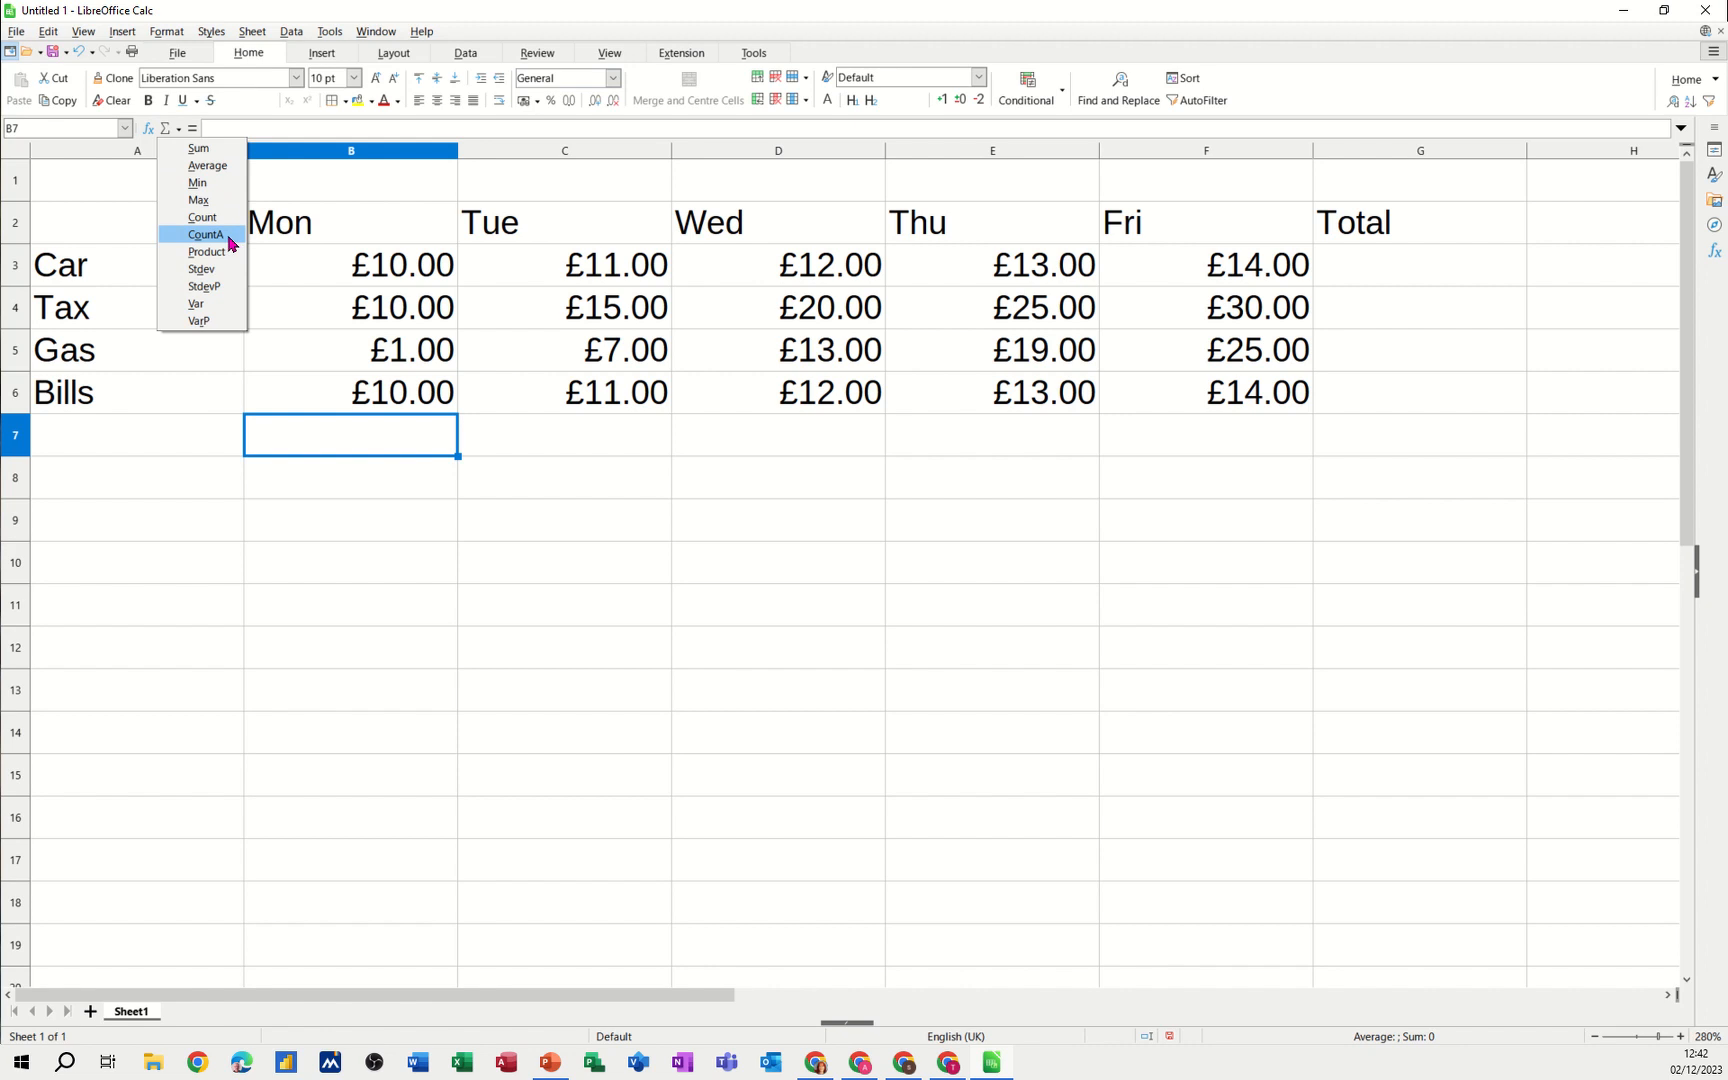
mouse_move(224, 182)
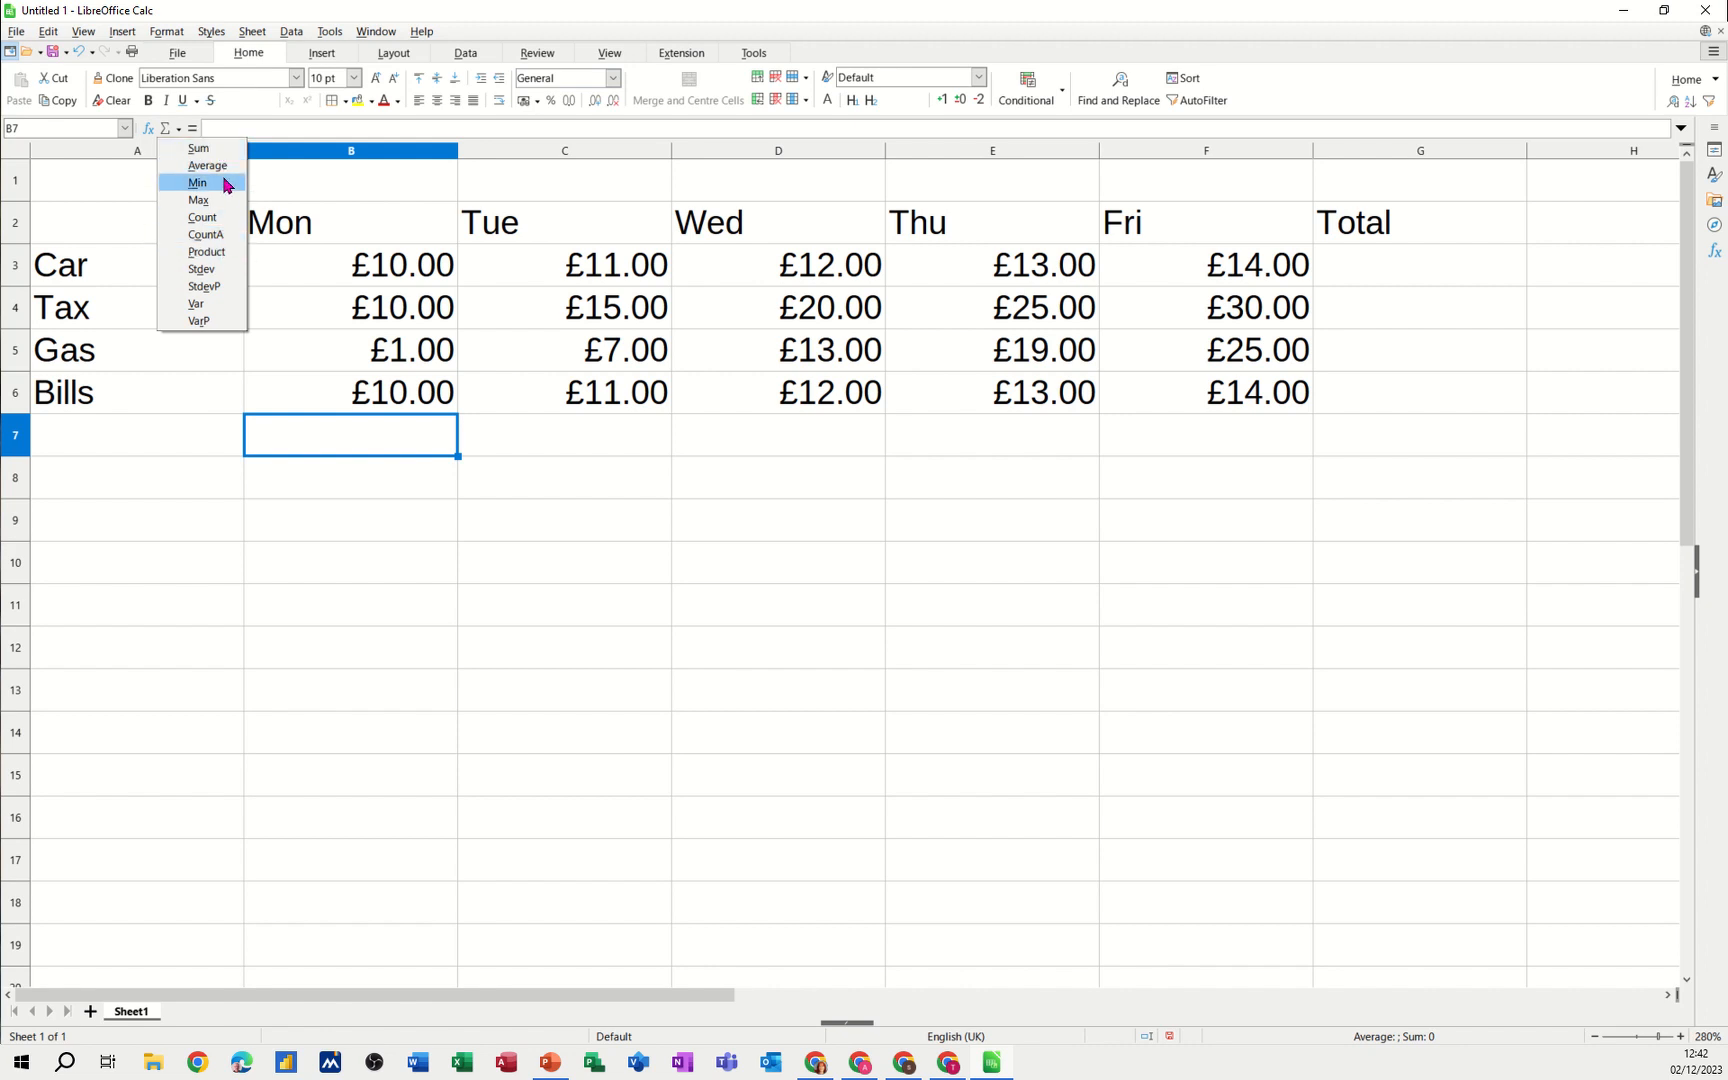
mouse_move(272, 282)
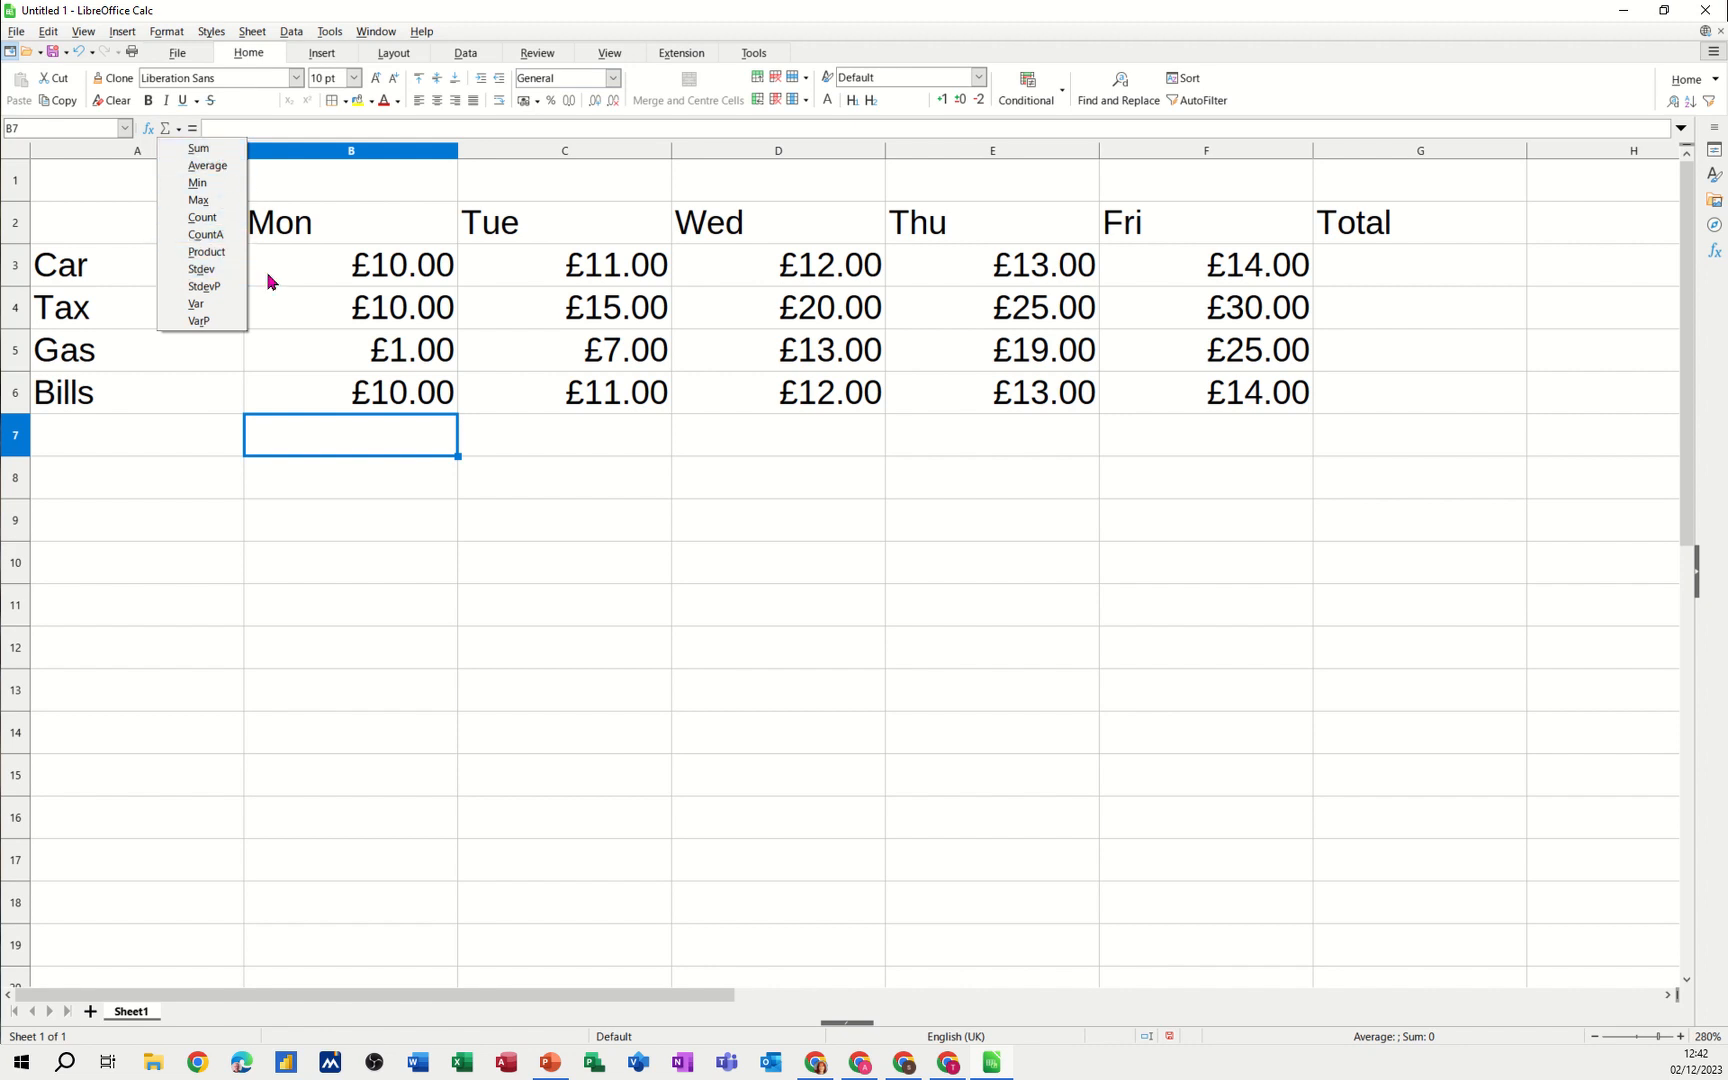
left_click(136, 434)
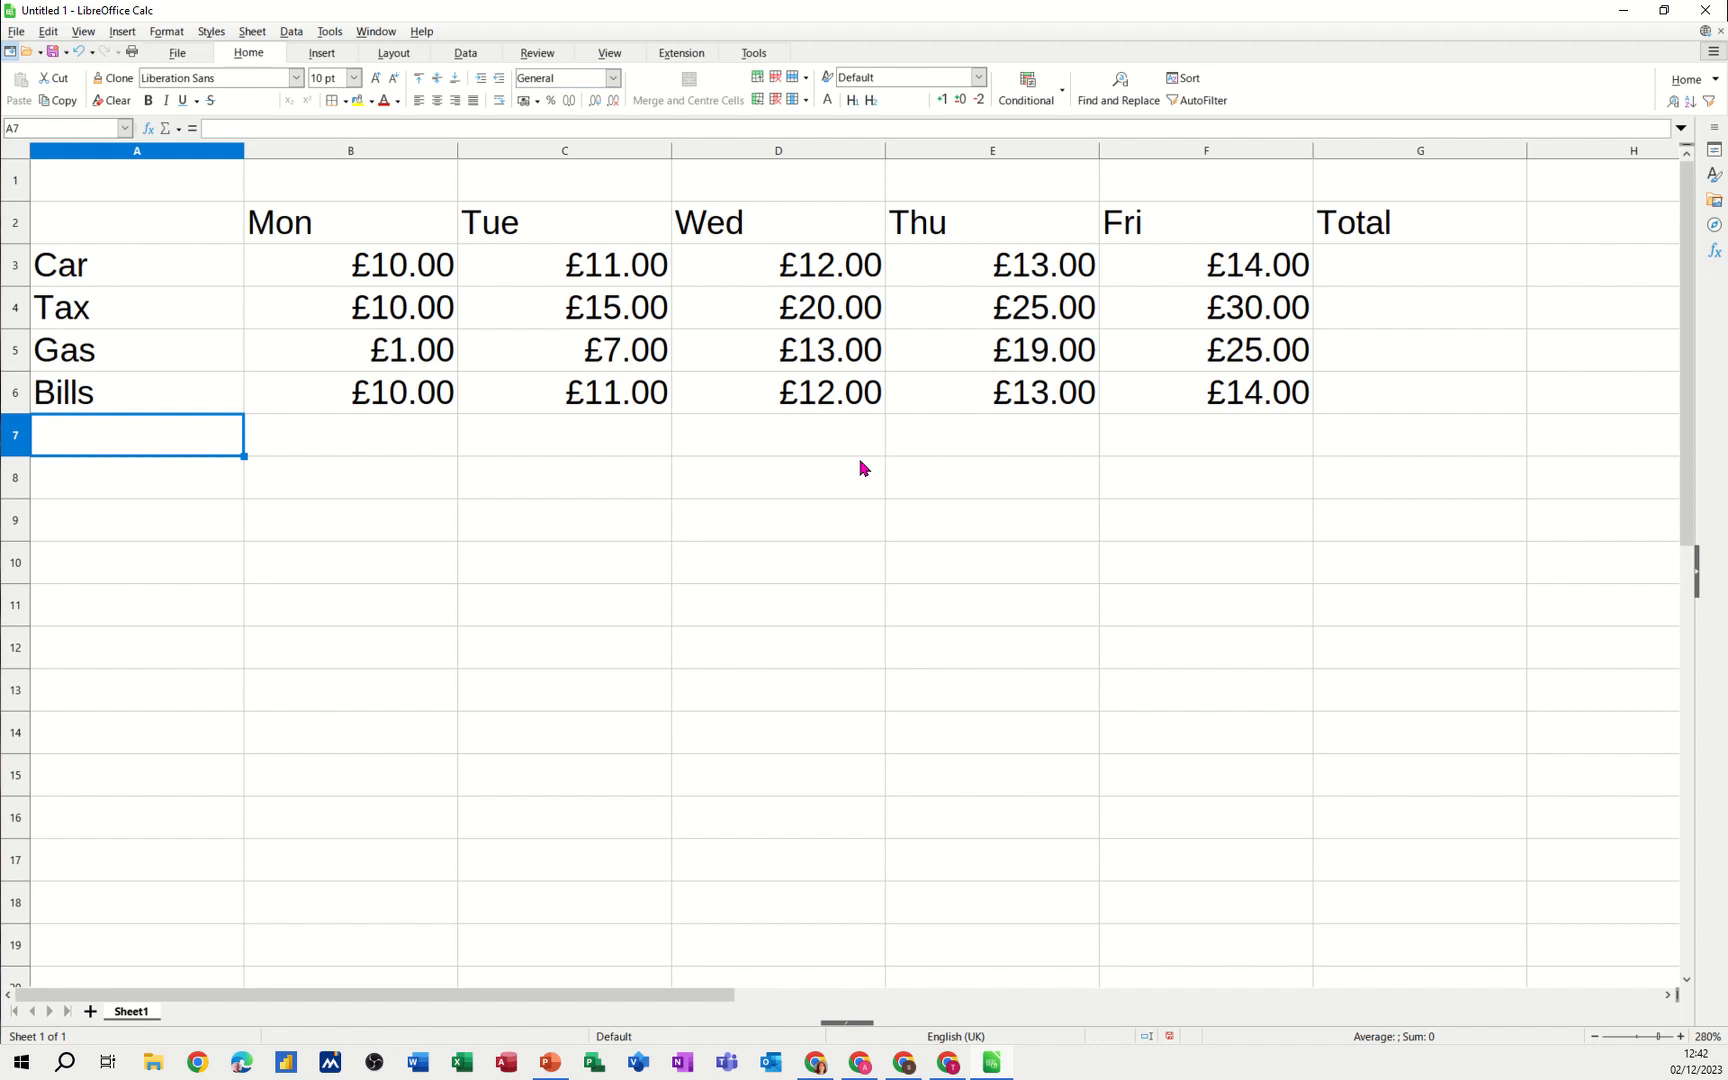
Label A7:A12 Total, Average, Max, Min, Count and CountA, fixing the Average typo
type("Total")
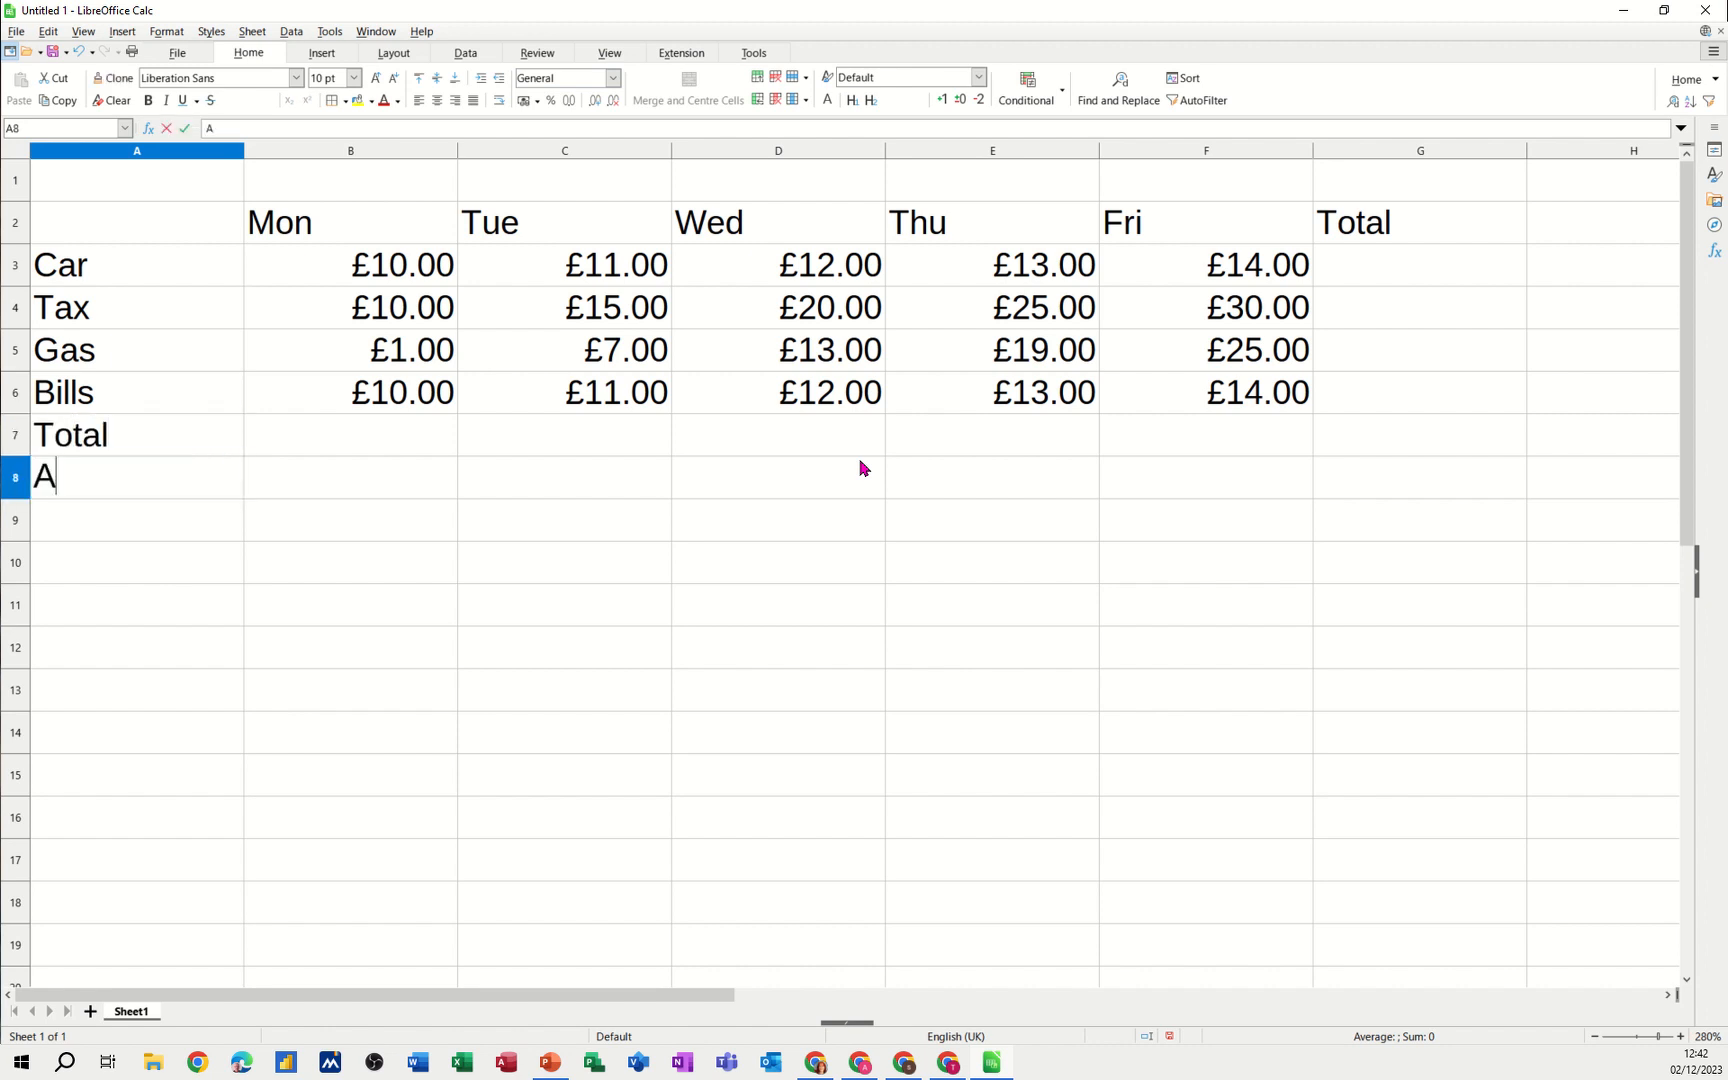
type("verga")
left_click(136, 520)
type("eMax")
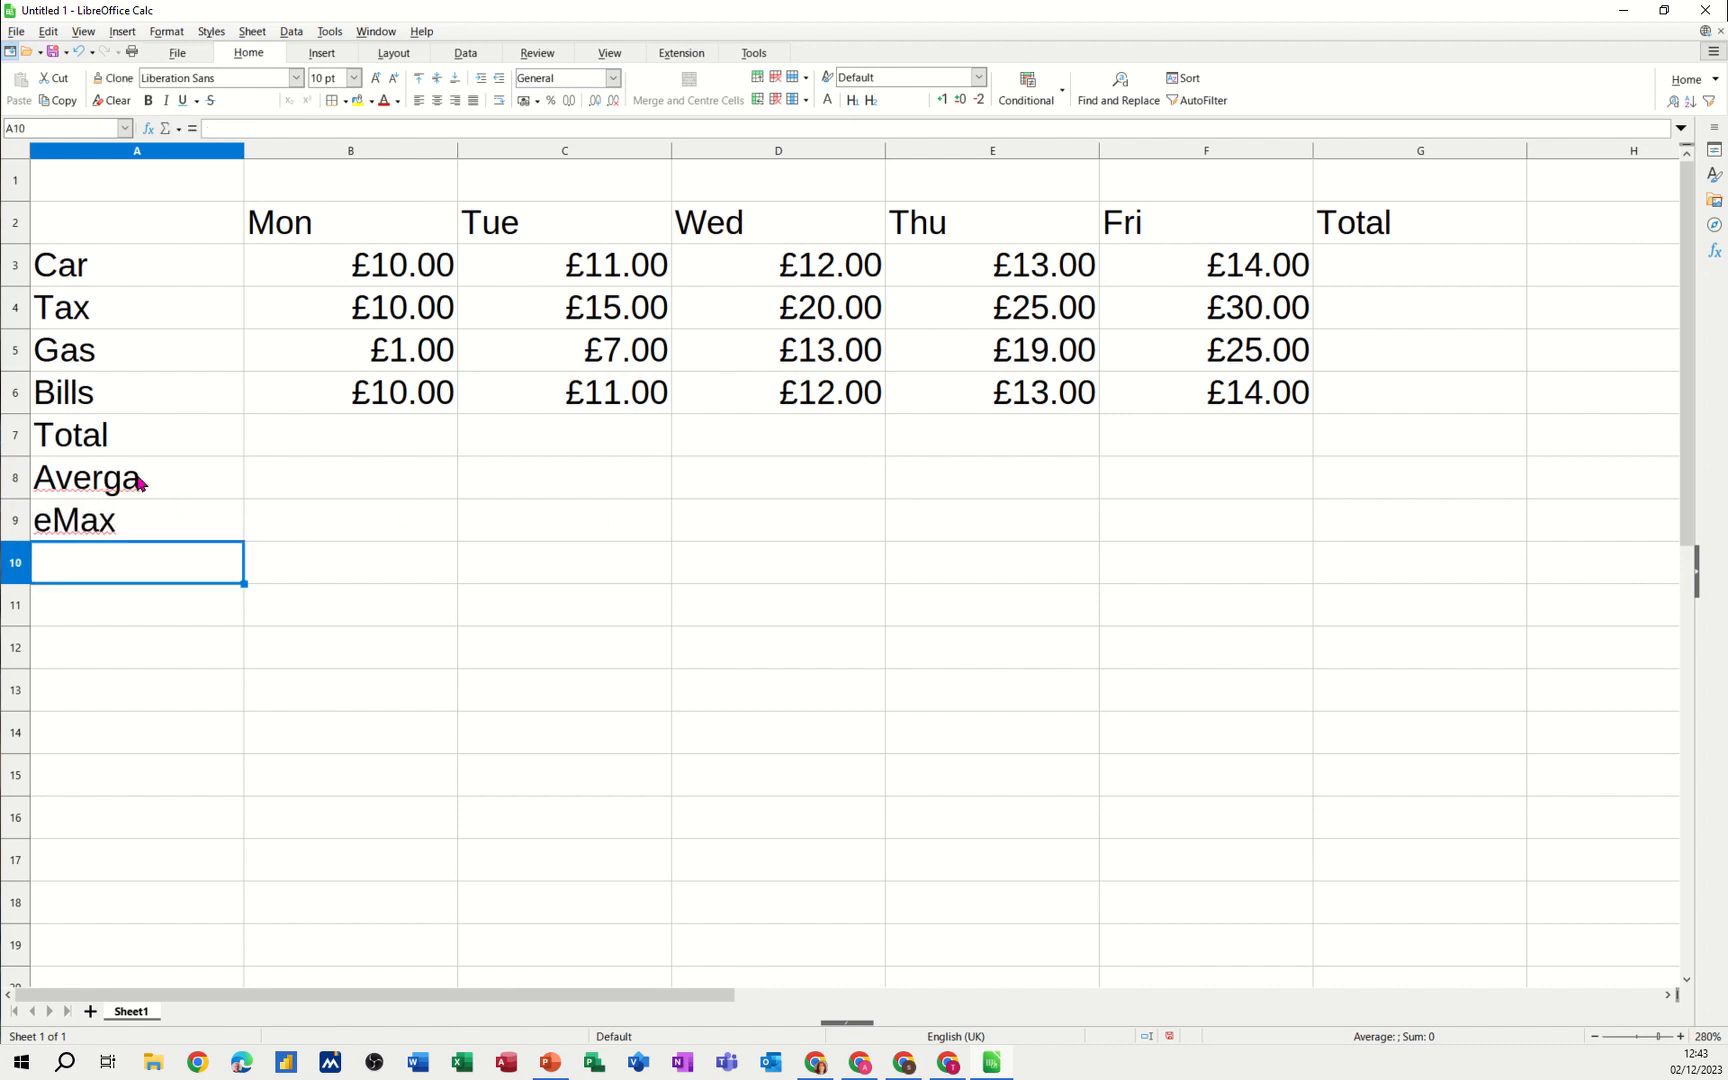
double_click(66, 476)
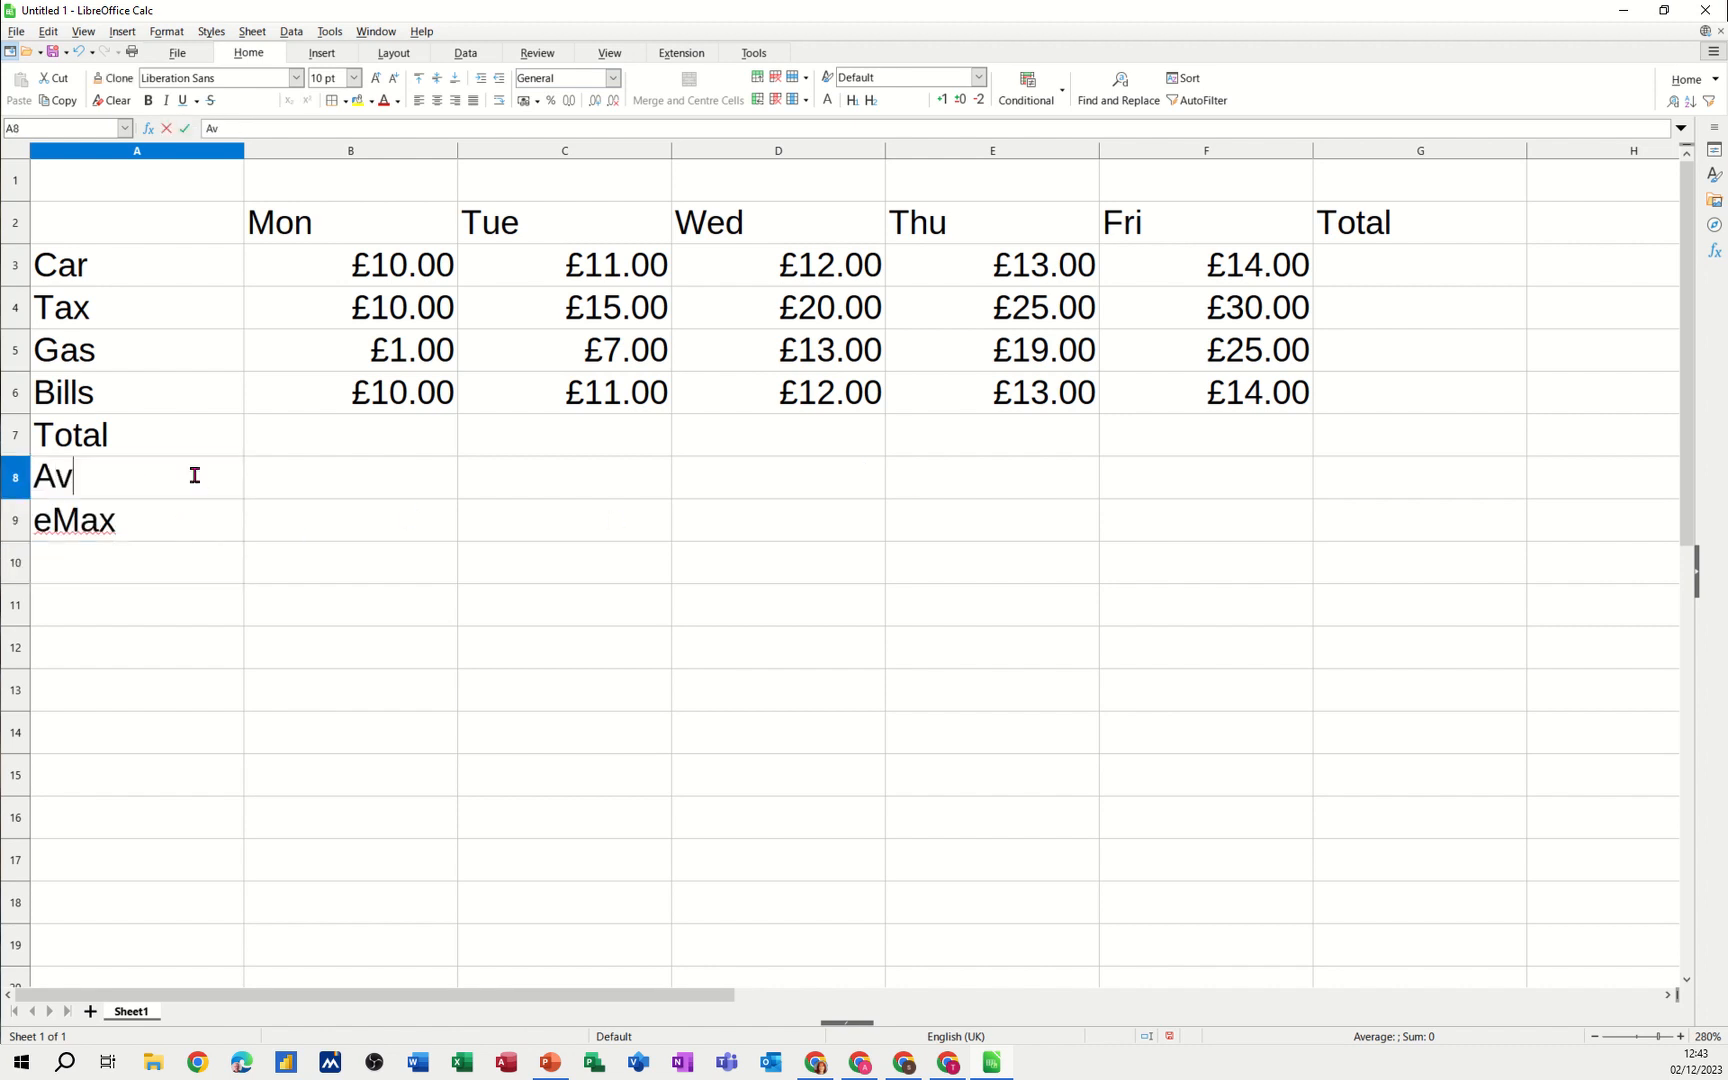
type("erage")
left_click(136, 646)
type("C")
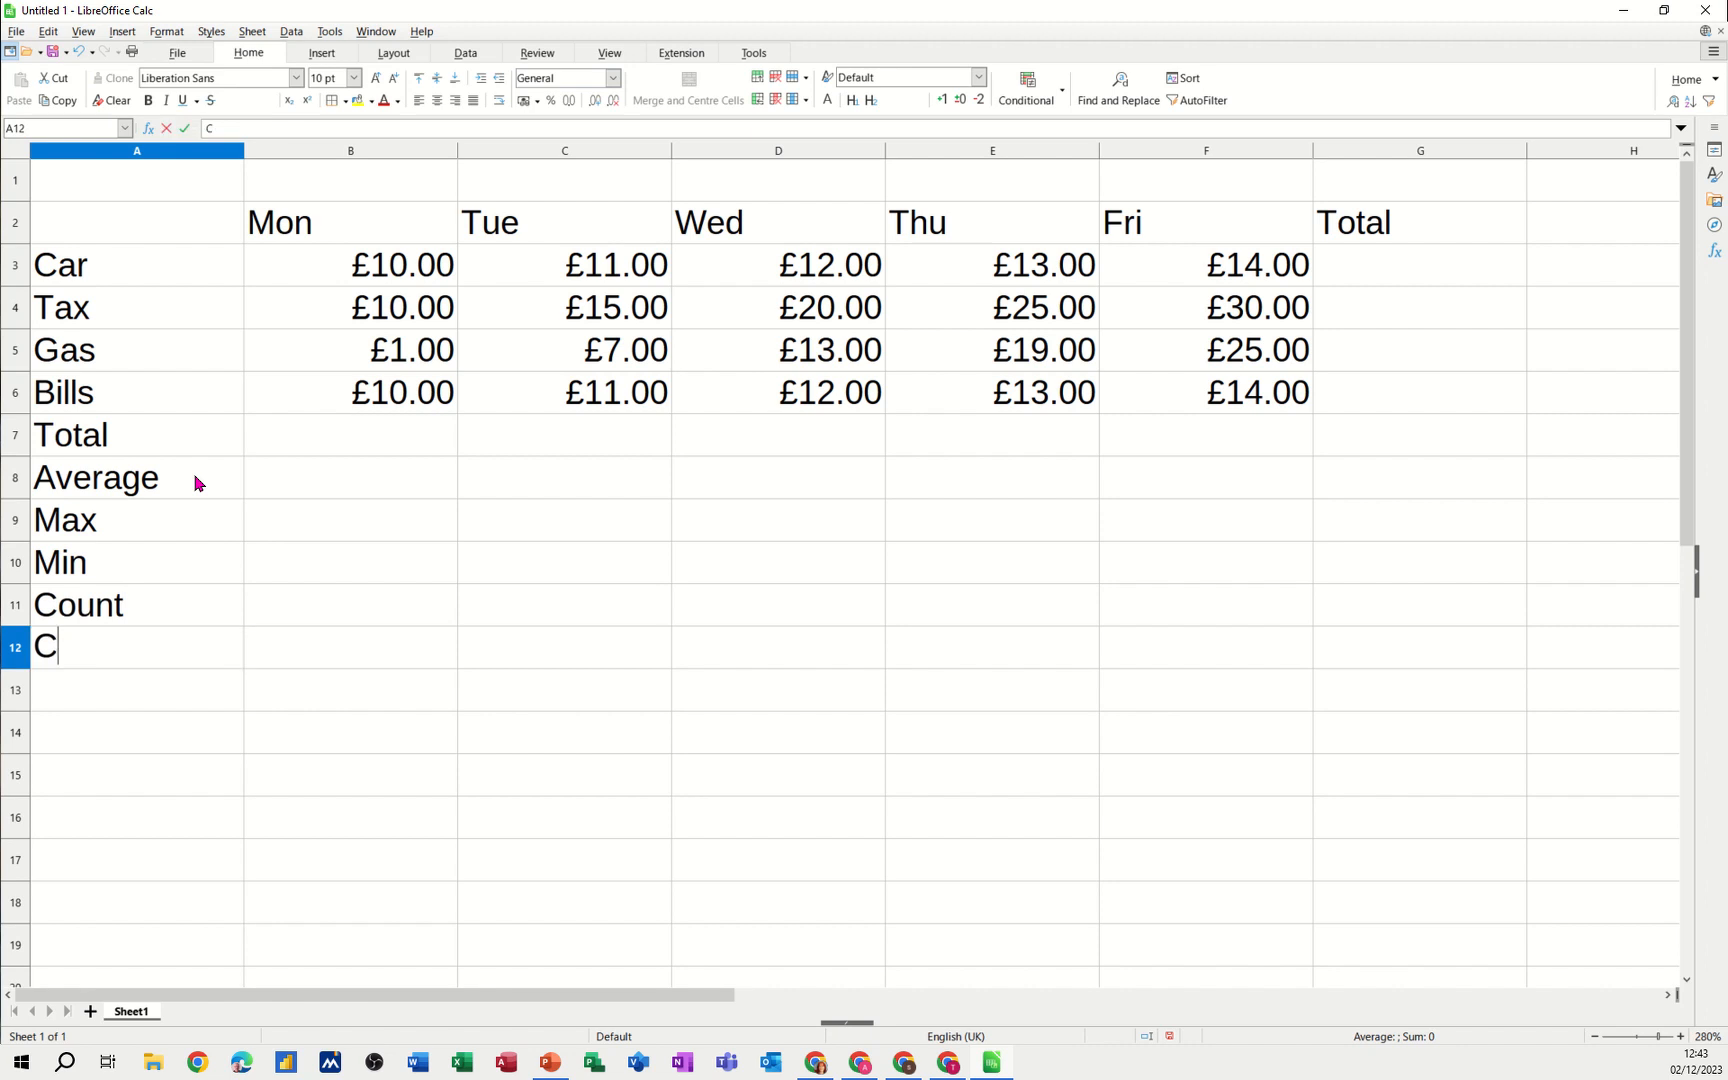
type("ountA")
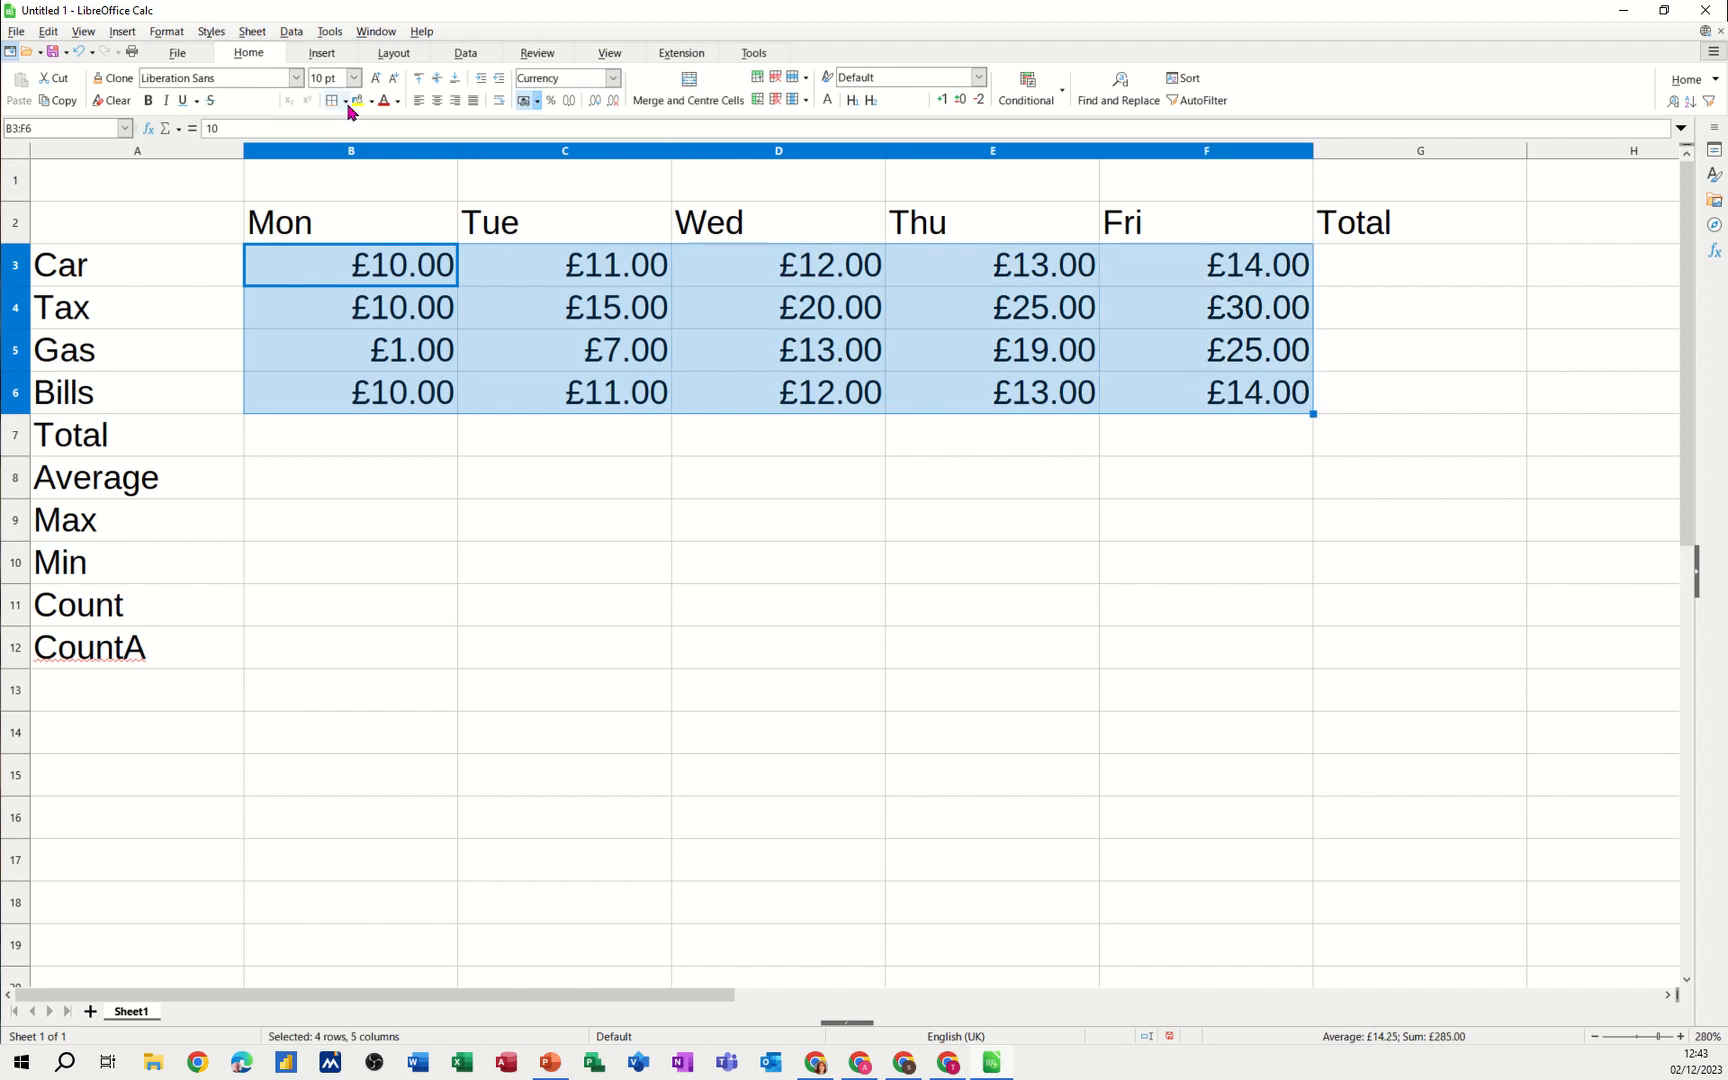
Fill the B3:F6 amounts with a Light Orange cell background
left_click(356, 100)
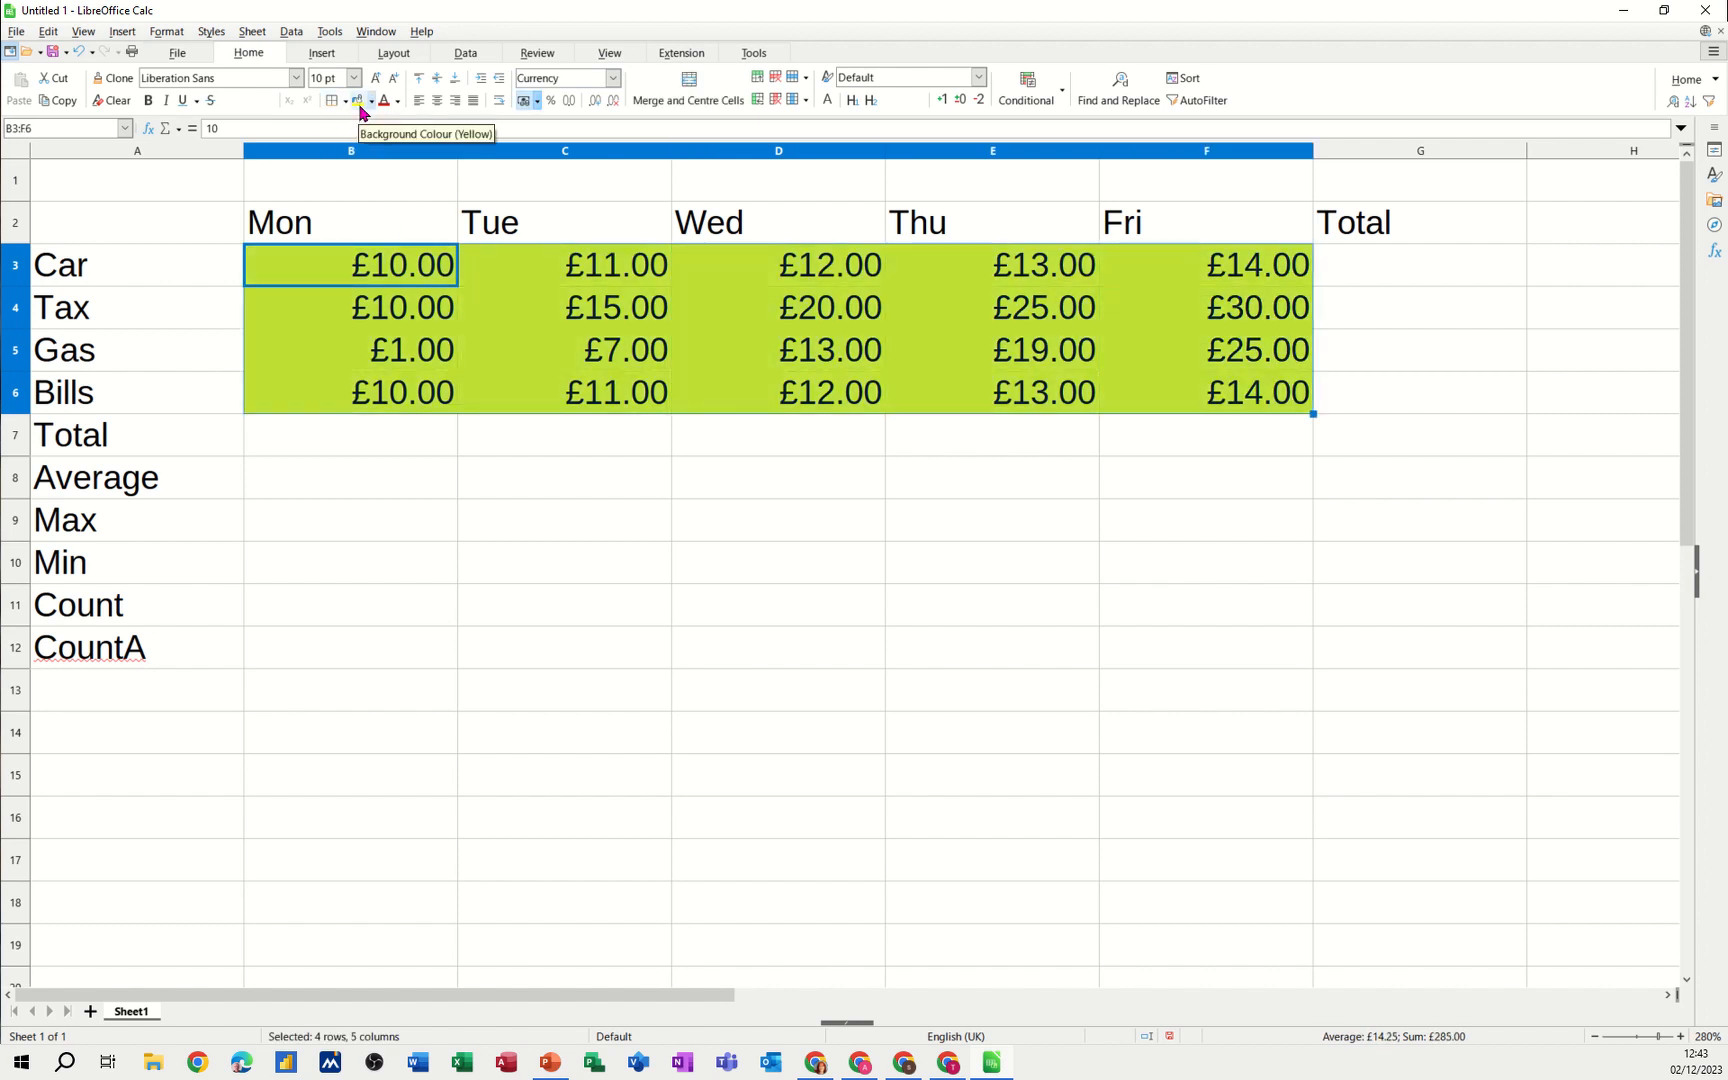
left_click(372, 100)
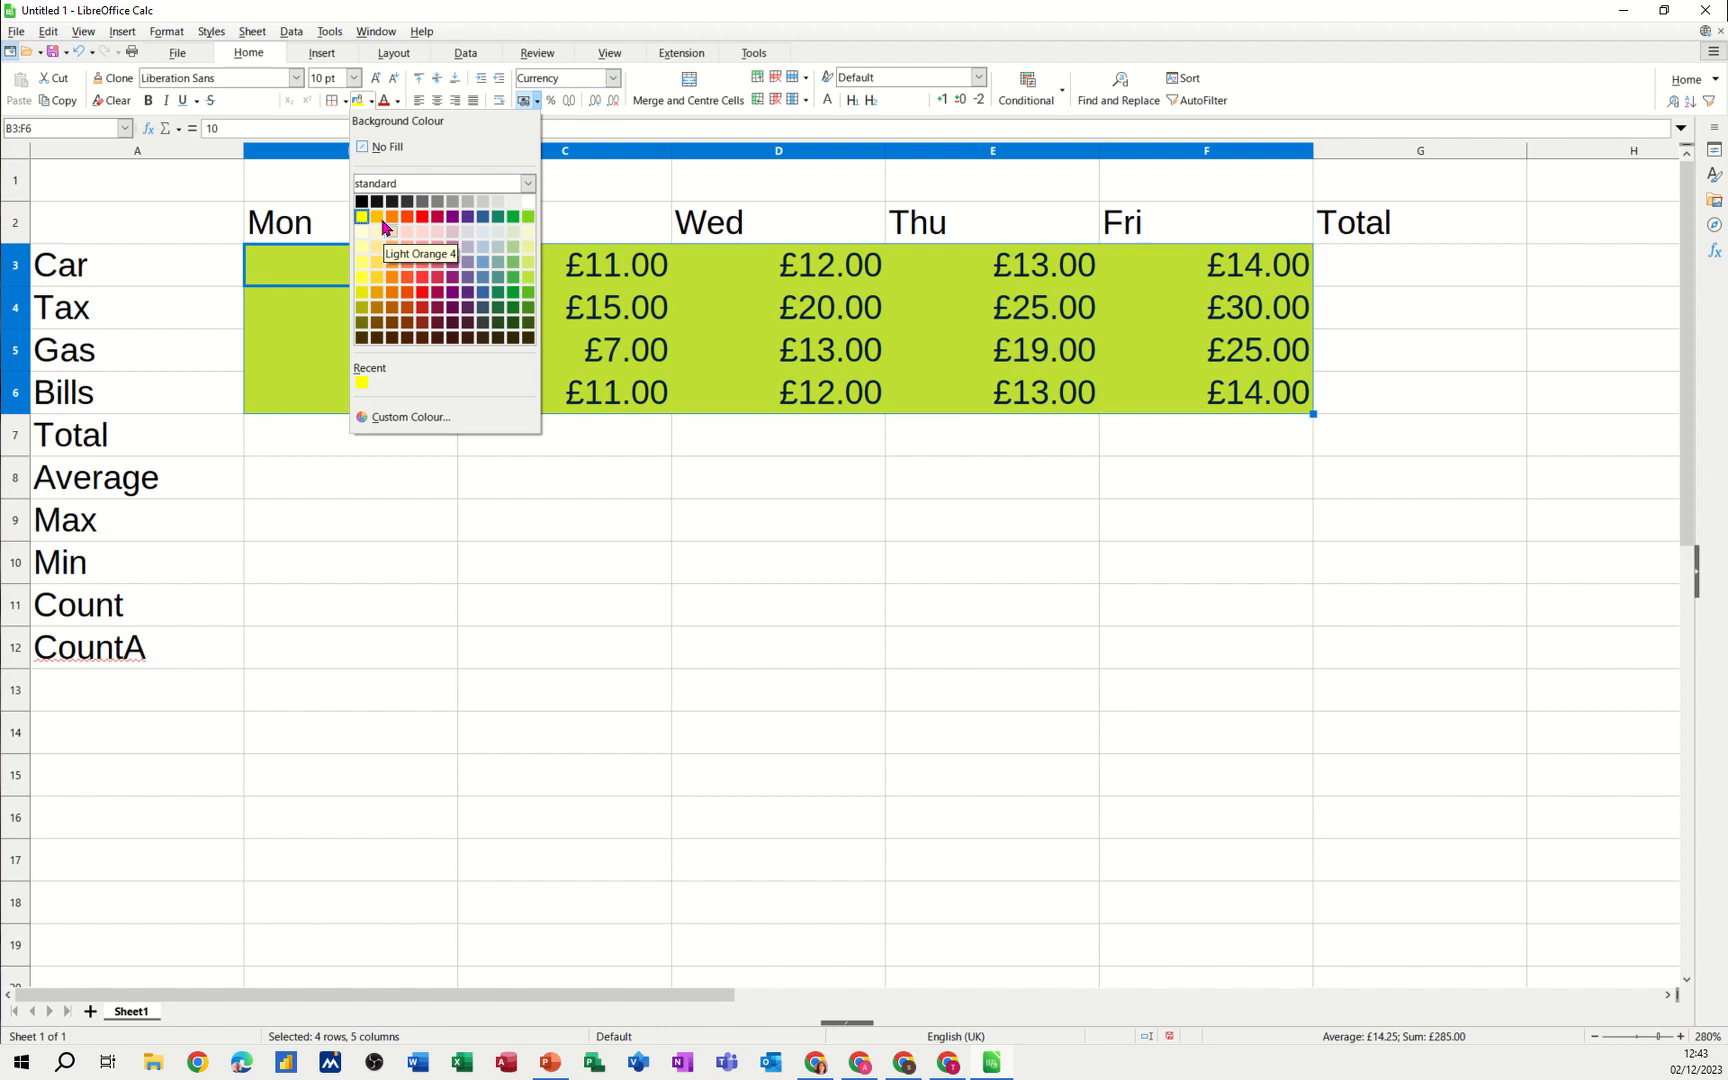
left_click(388, 218)
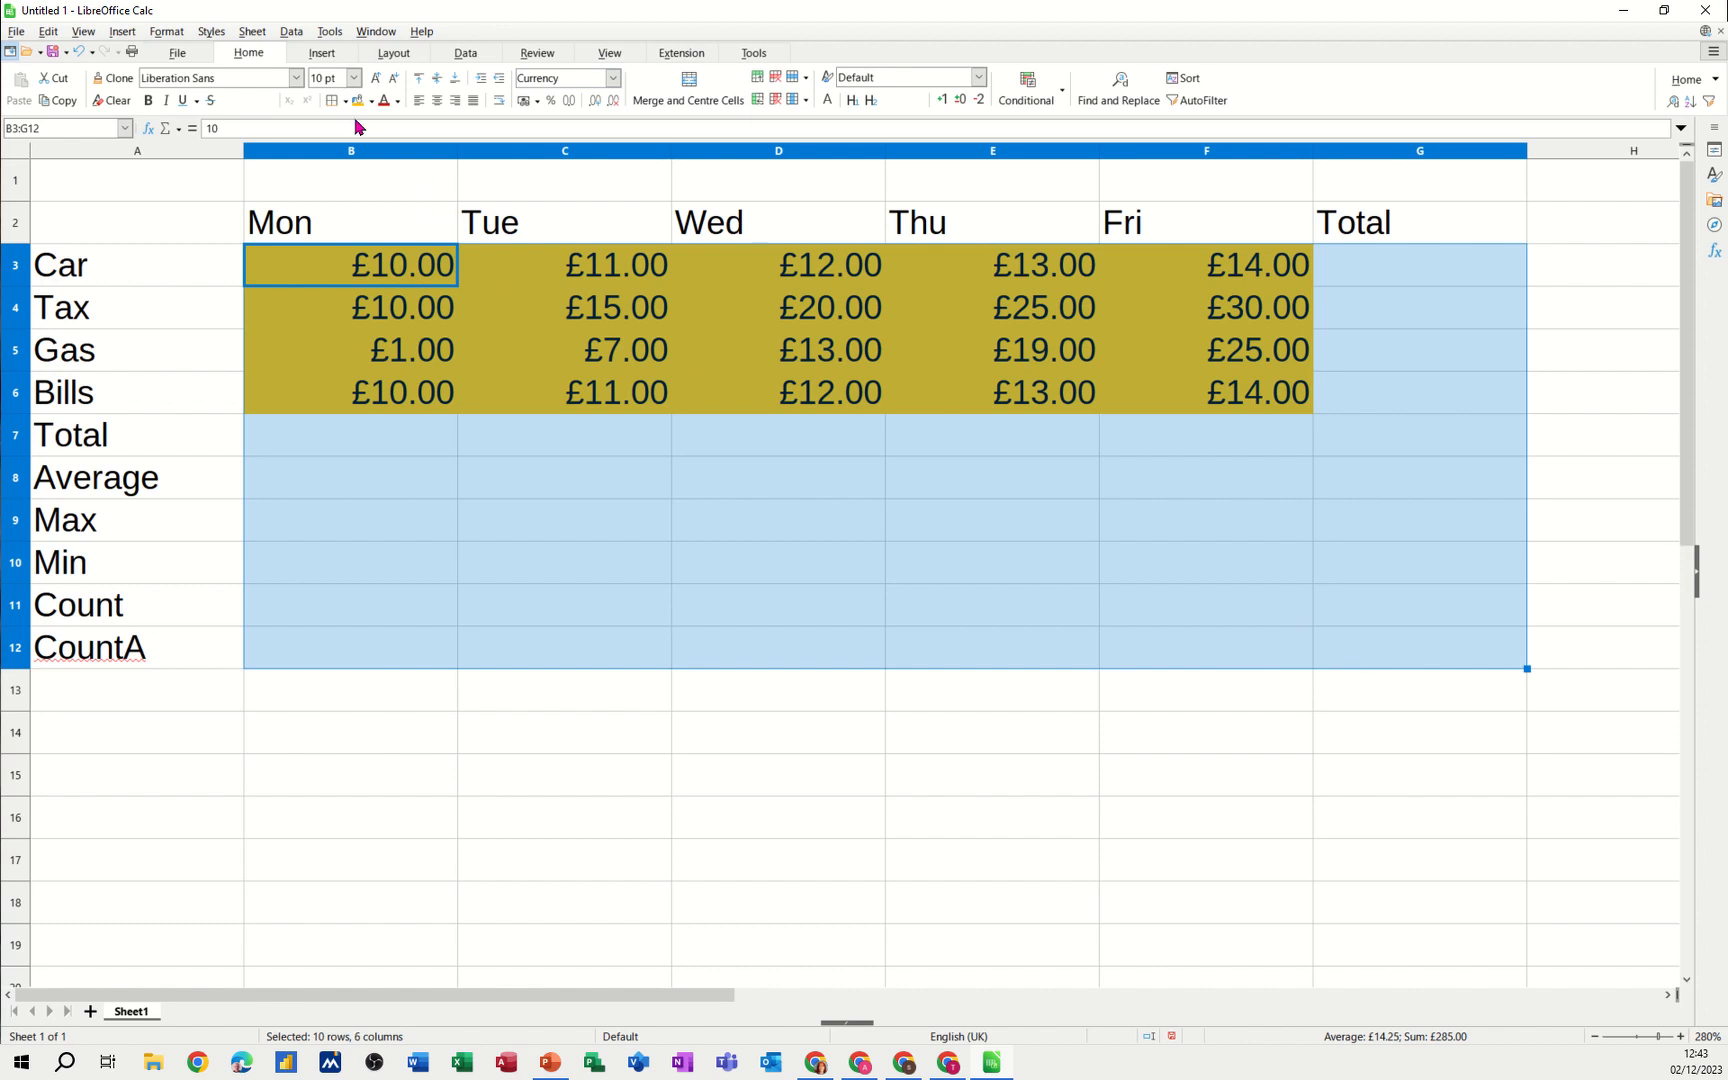
Apply Outer Border and All Inner Lines to the table range A2:G12
left_click(336, 100)
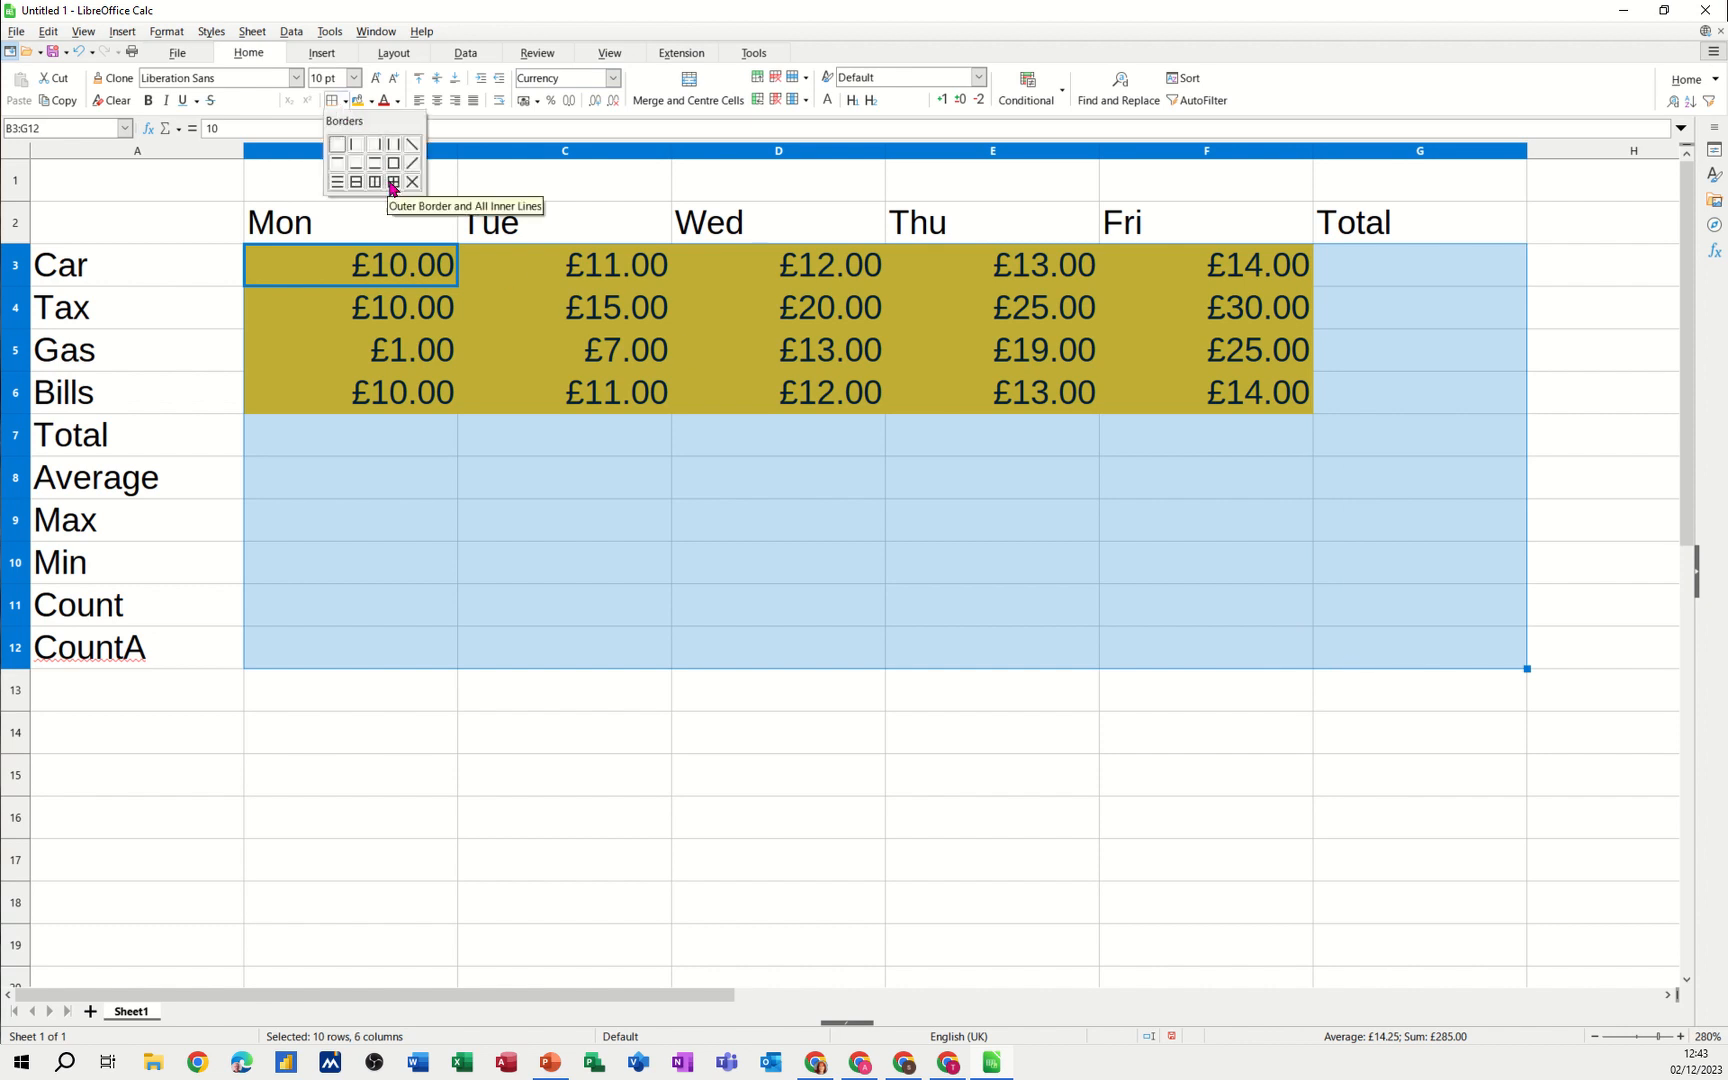
left_click(392, 182)
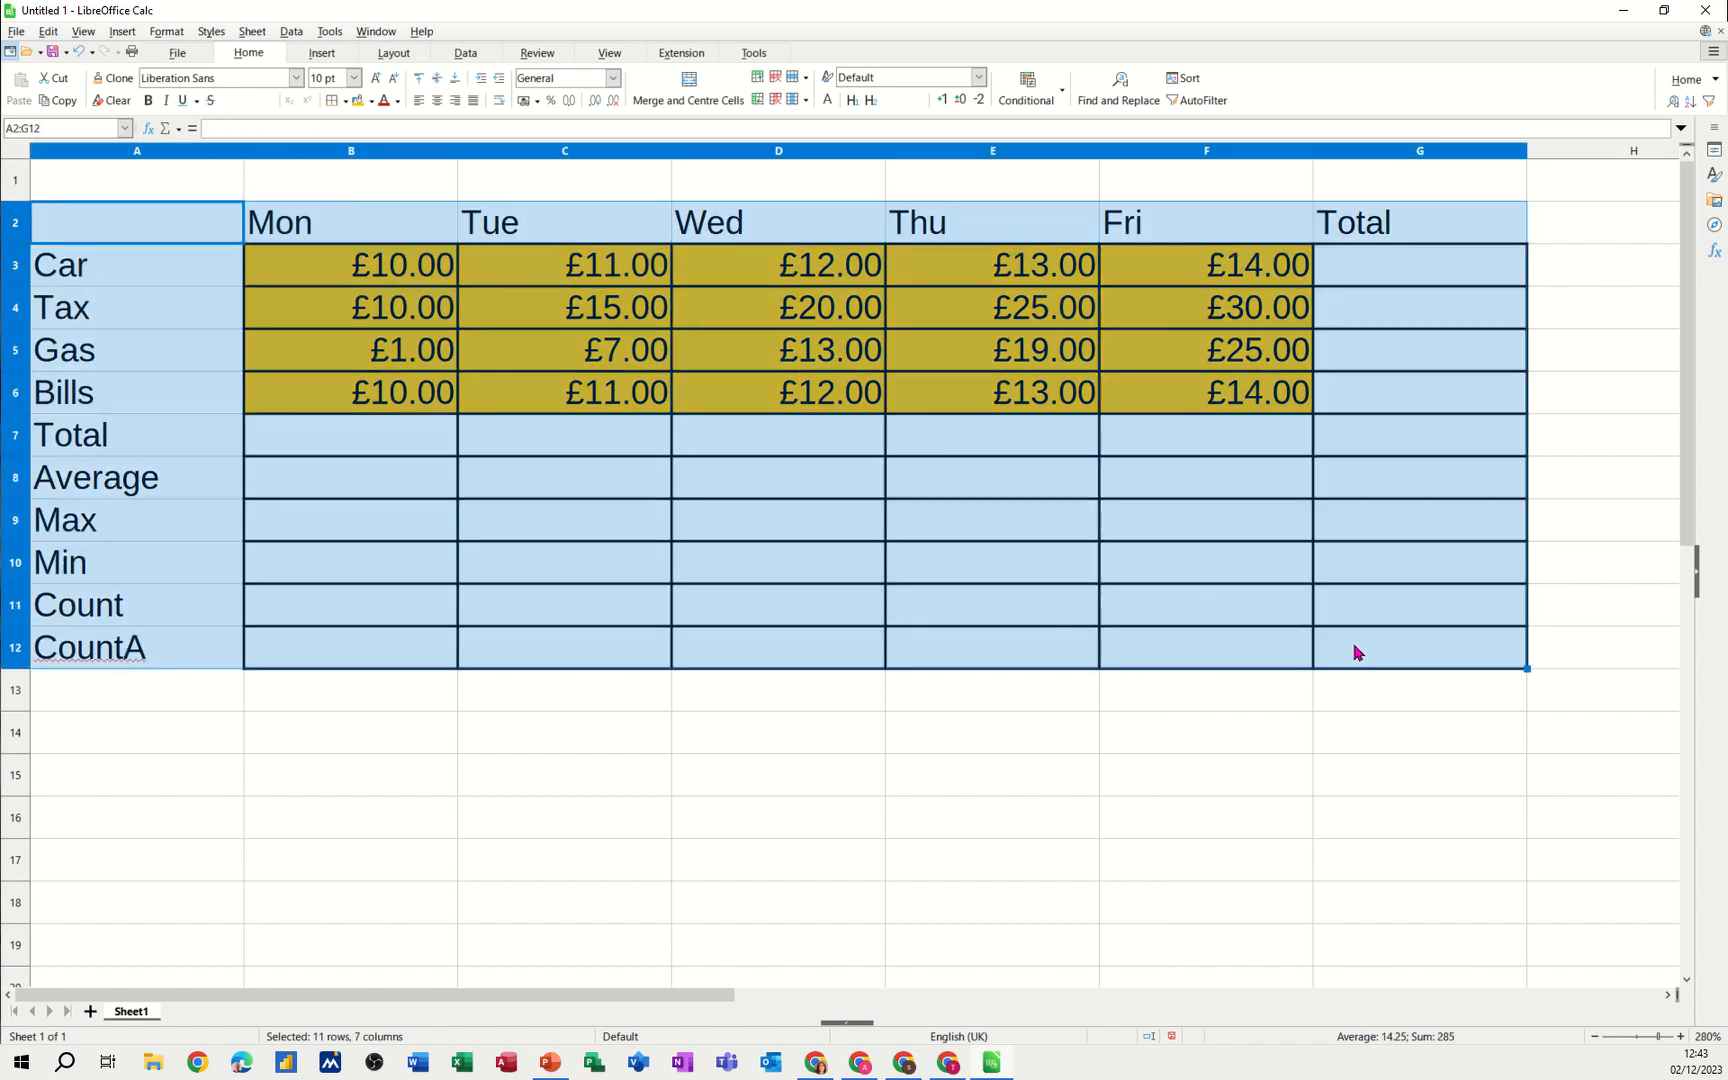
left_click(336, 100)
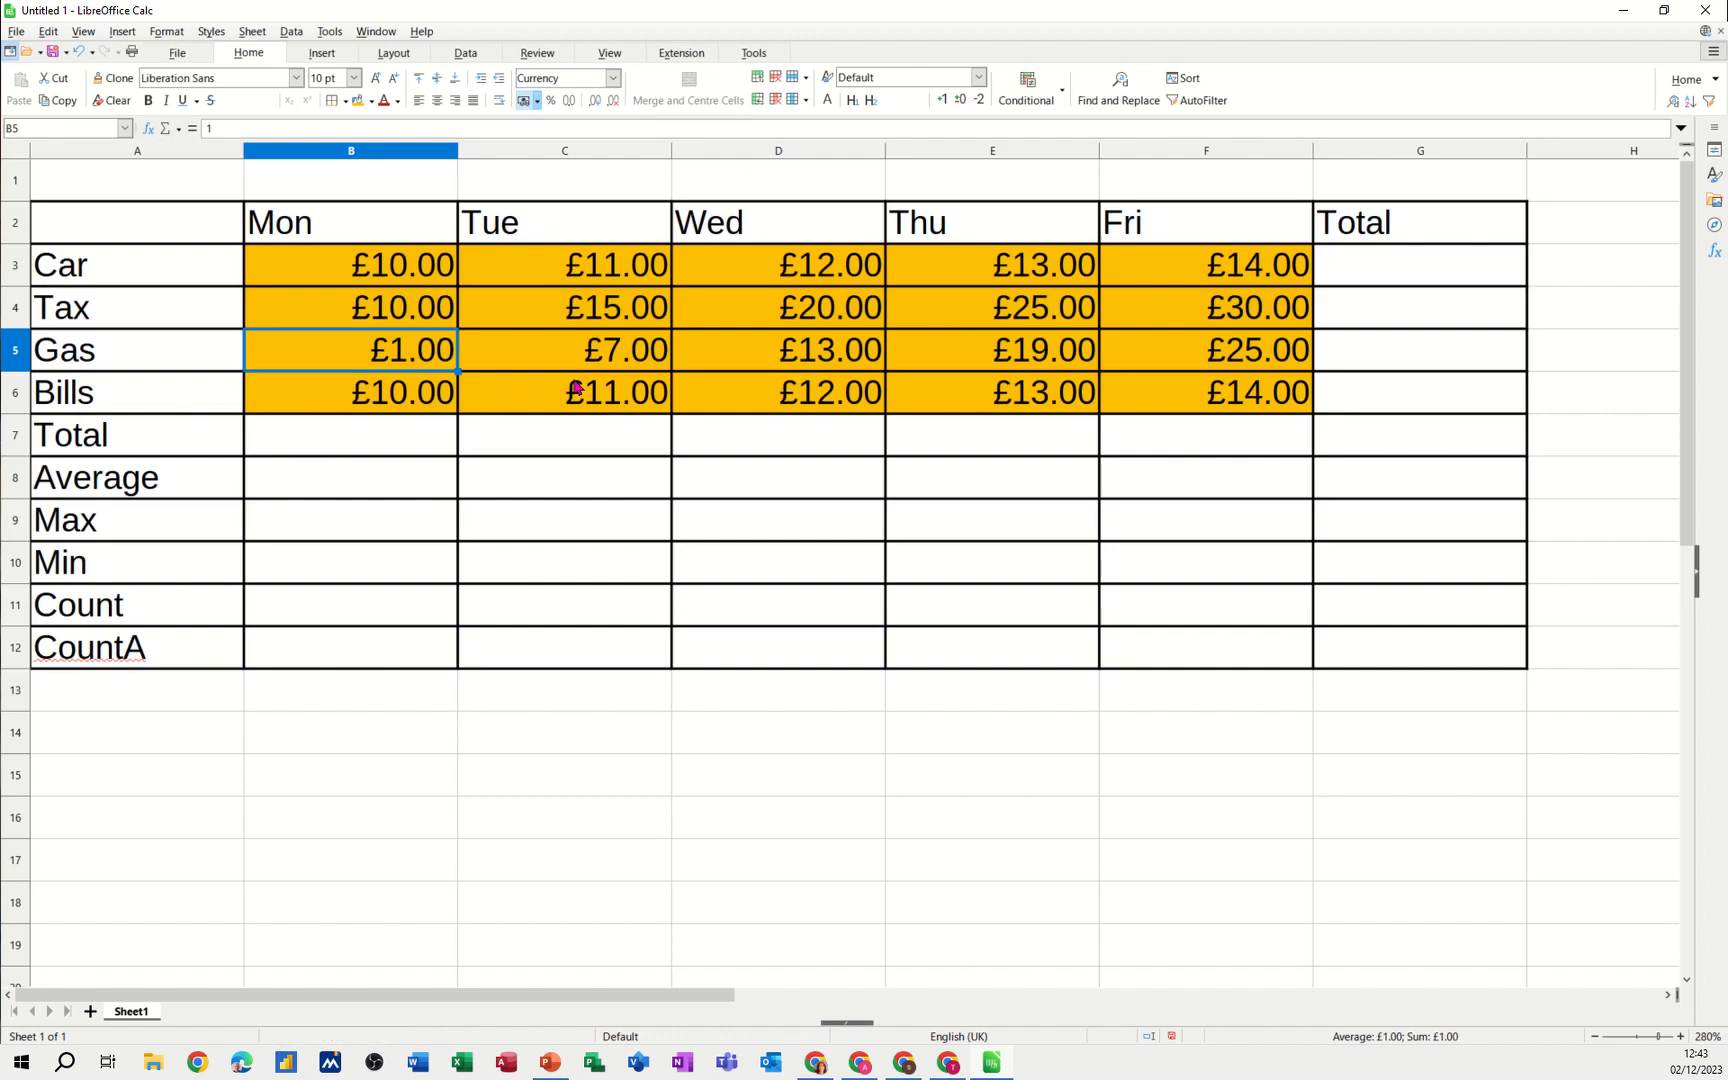
left_click(350, 434)
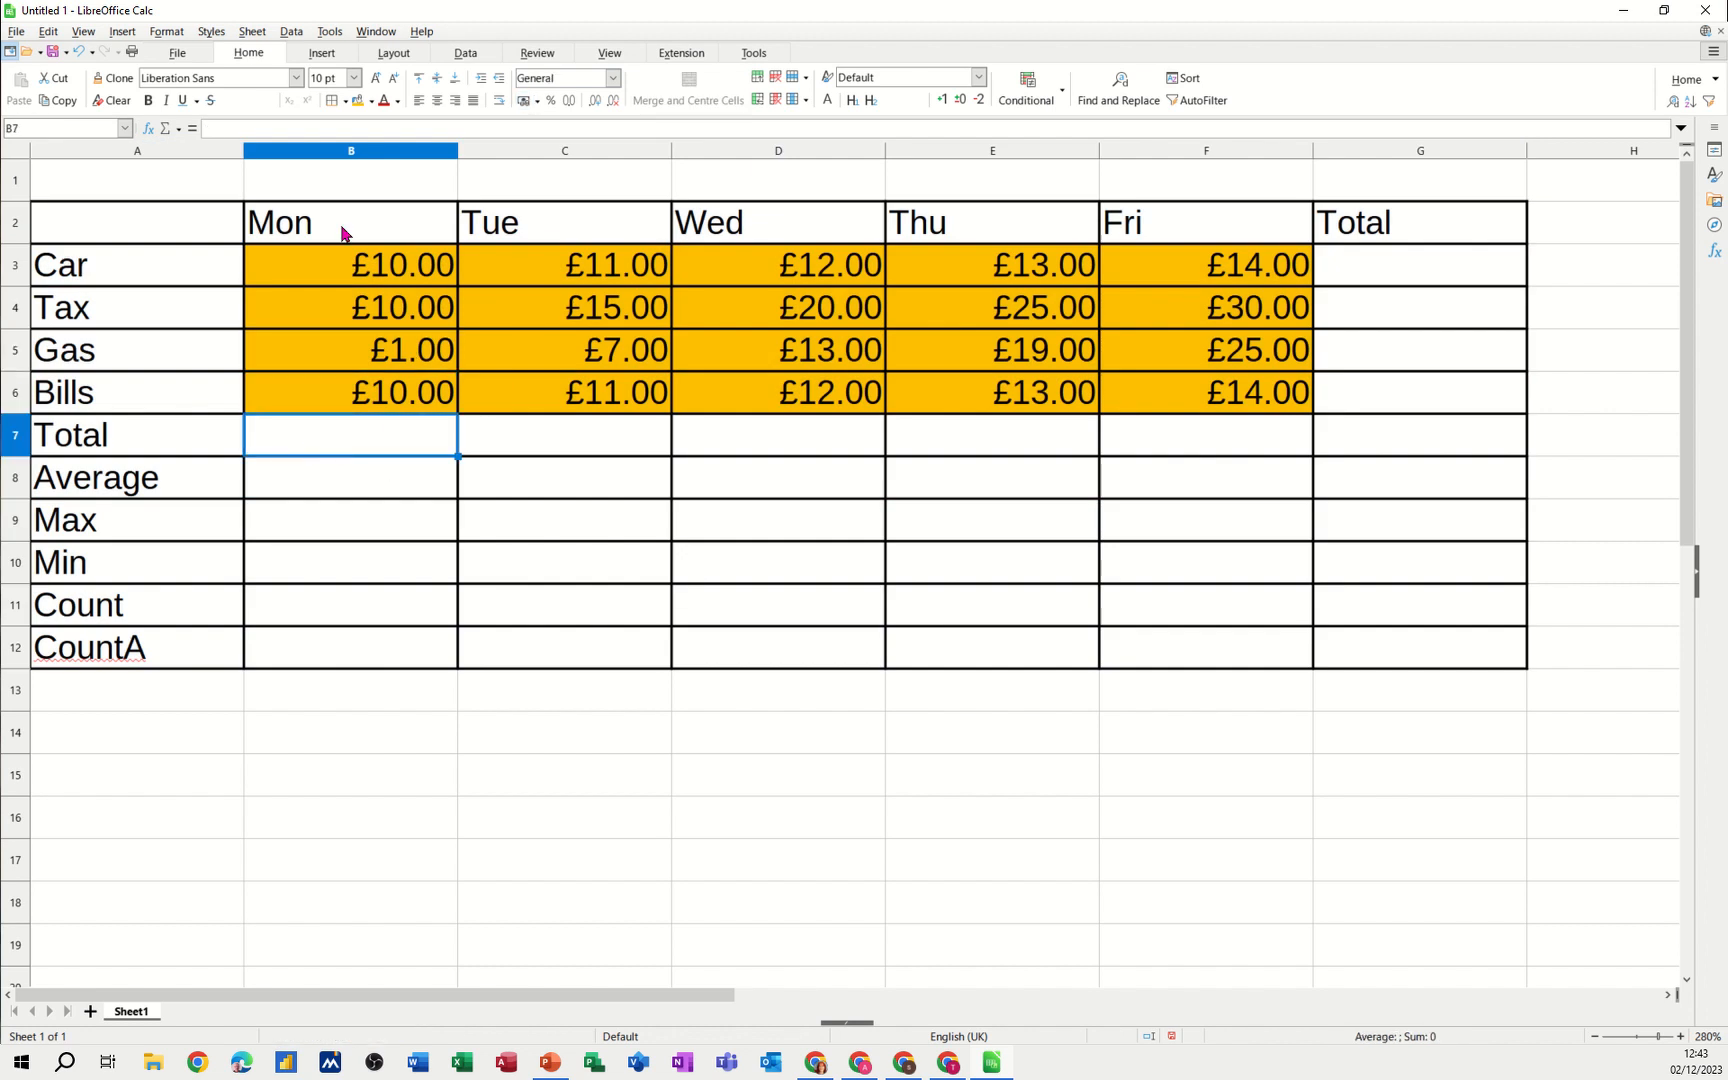
mouse_move(344, 444)
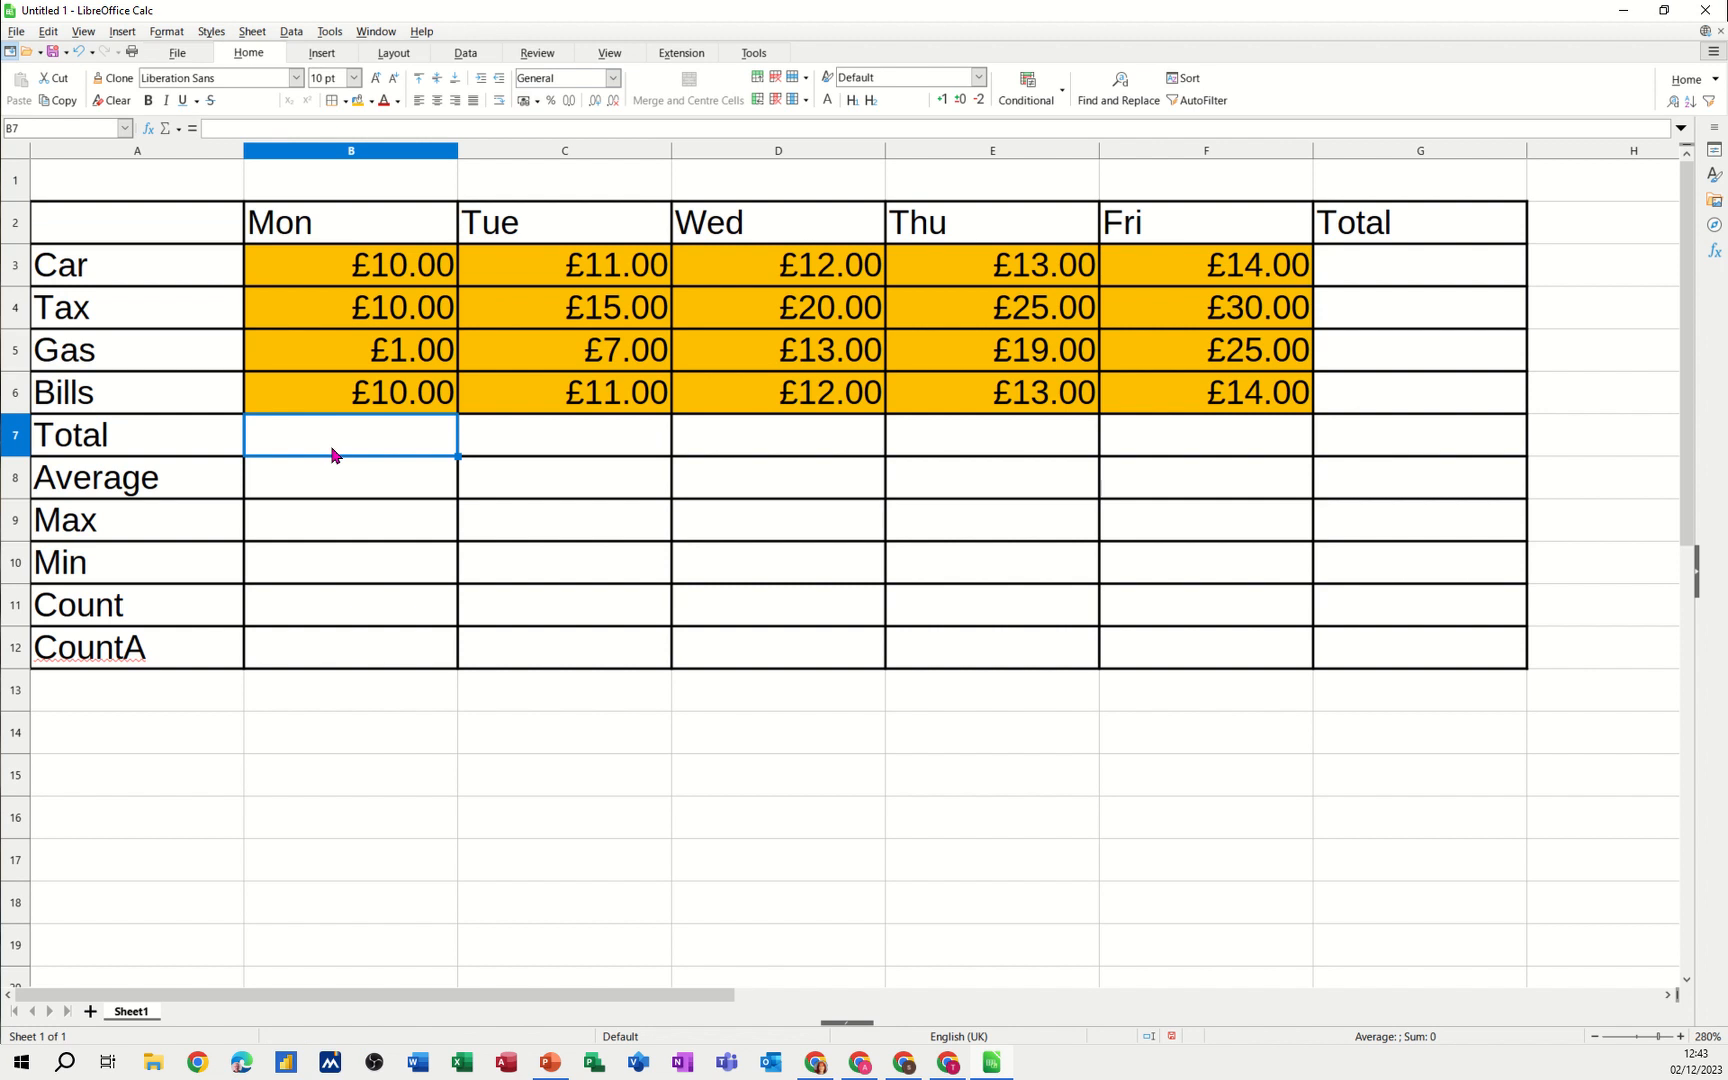
mouse_move(336, 446)
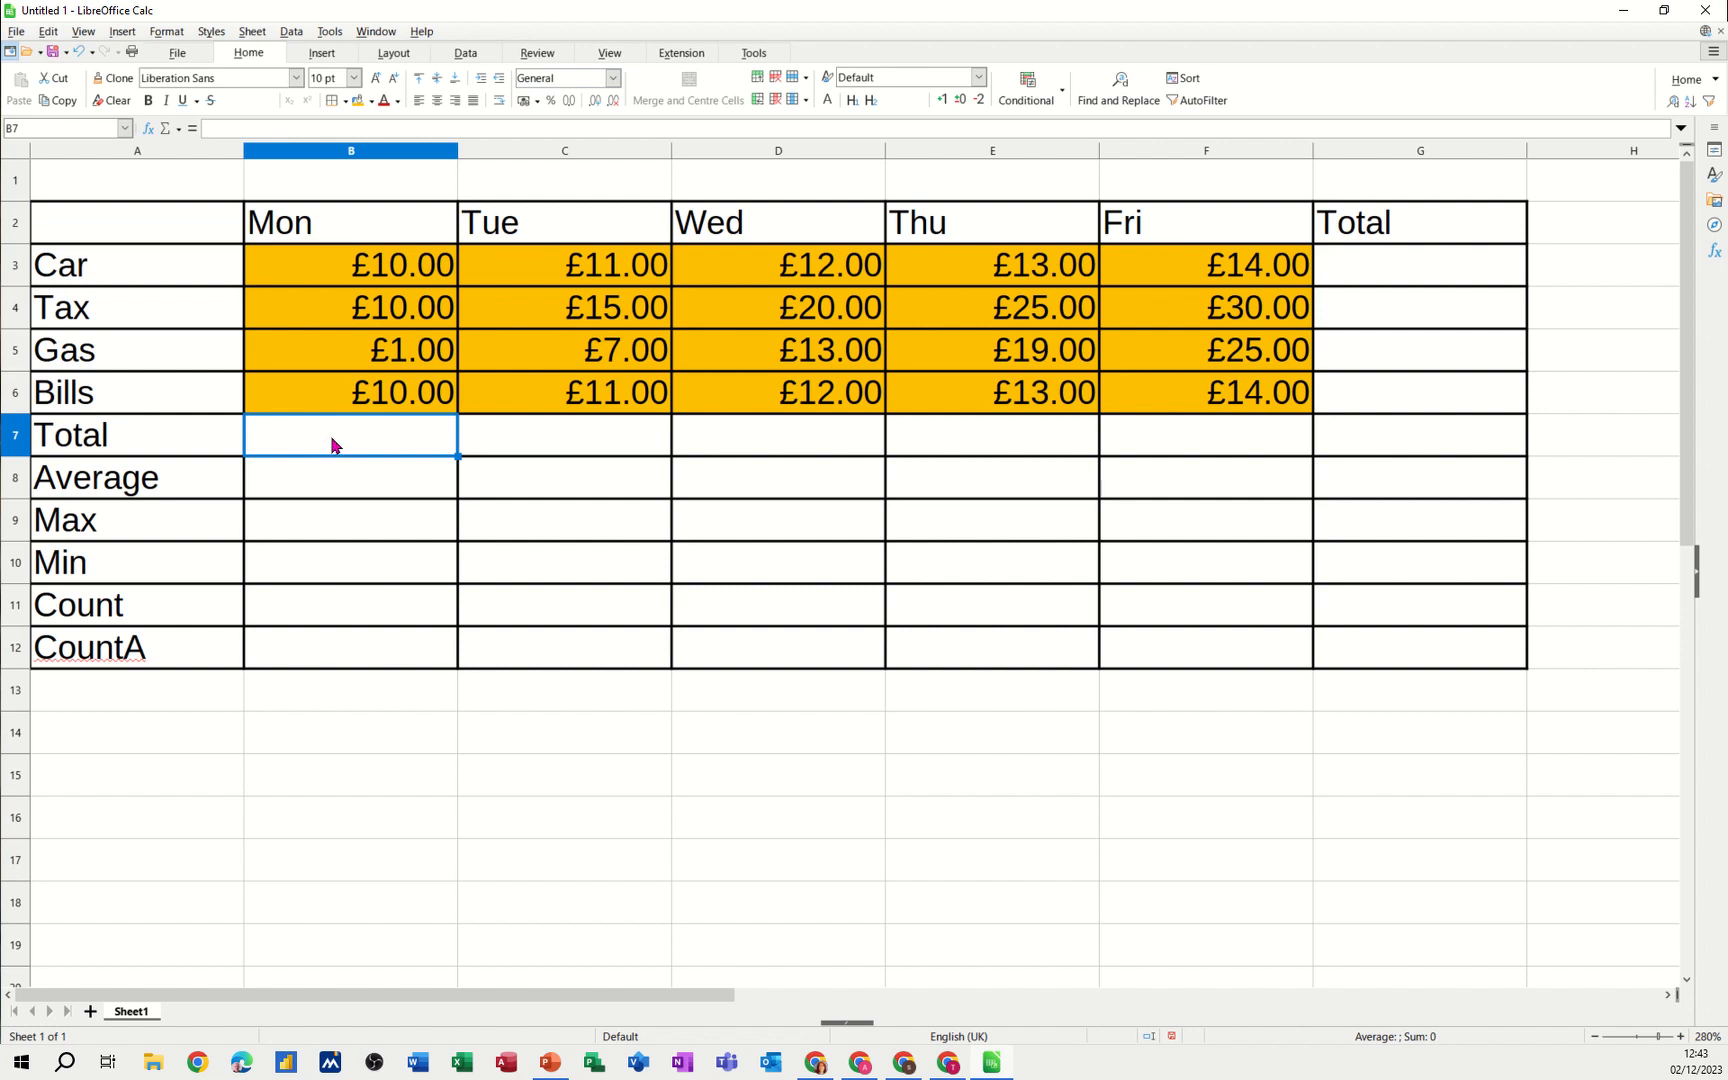
type("=sum(B3:B6")
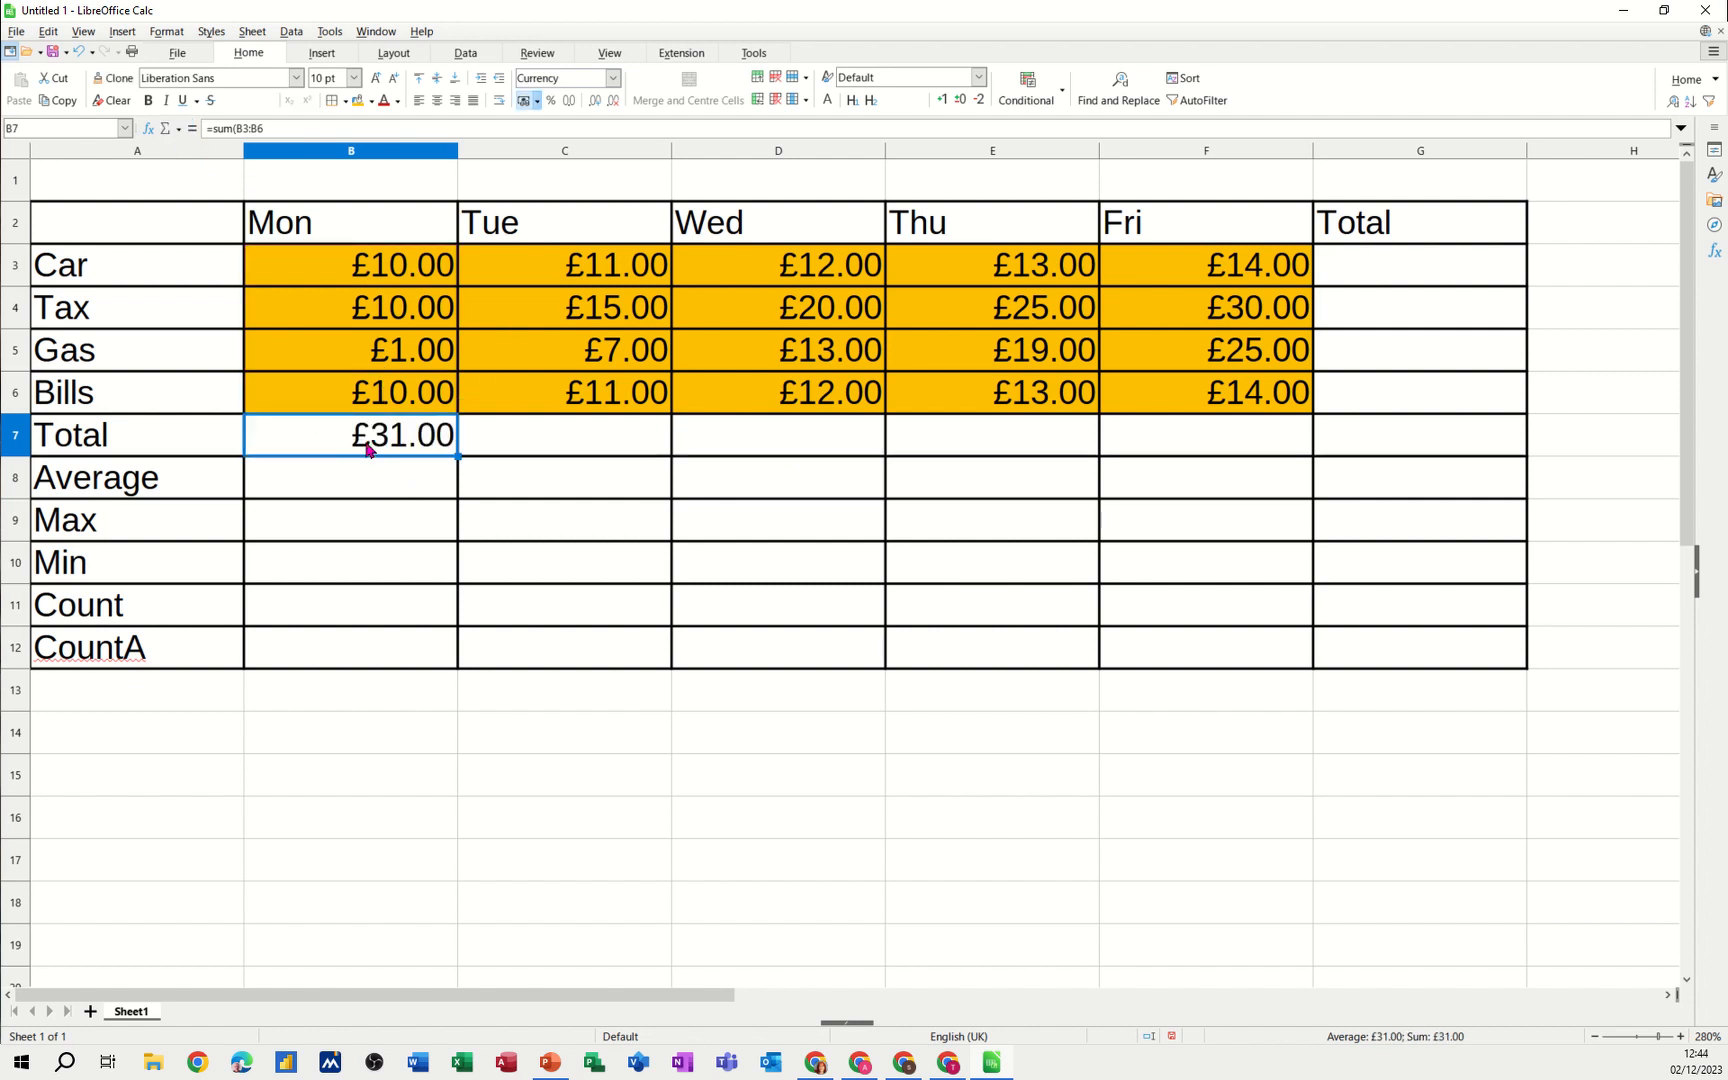
key("Delete")
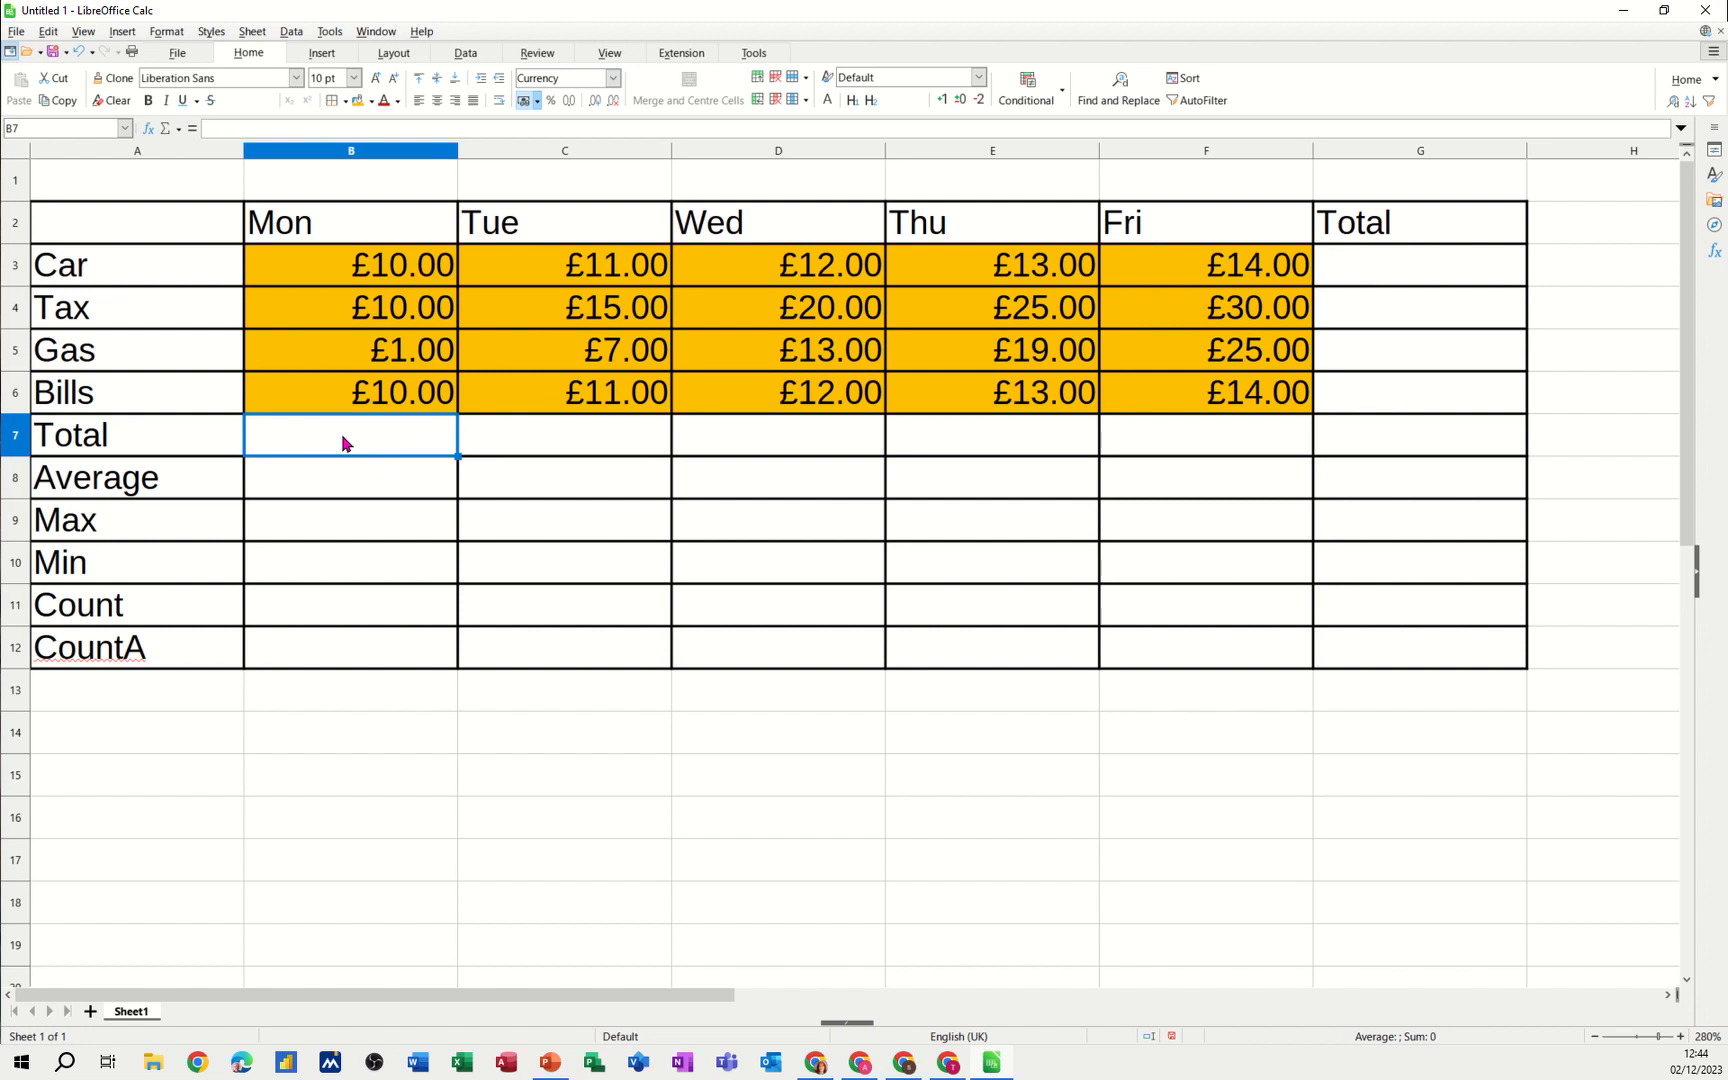
type("=SUM(B3:B6)")
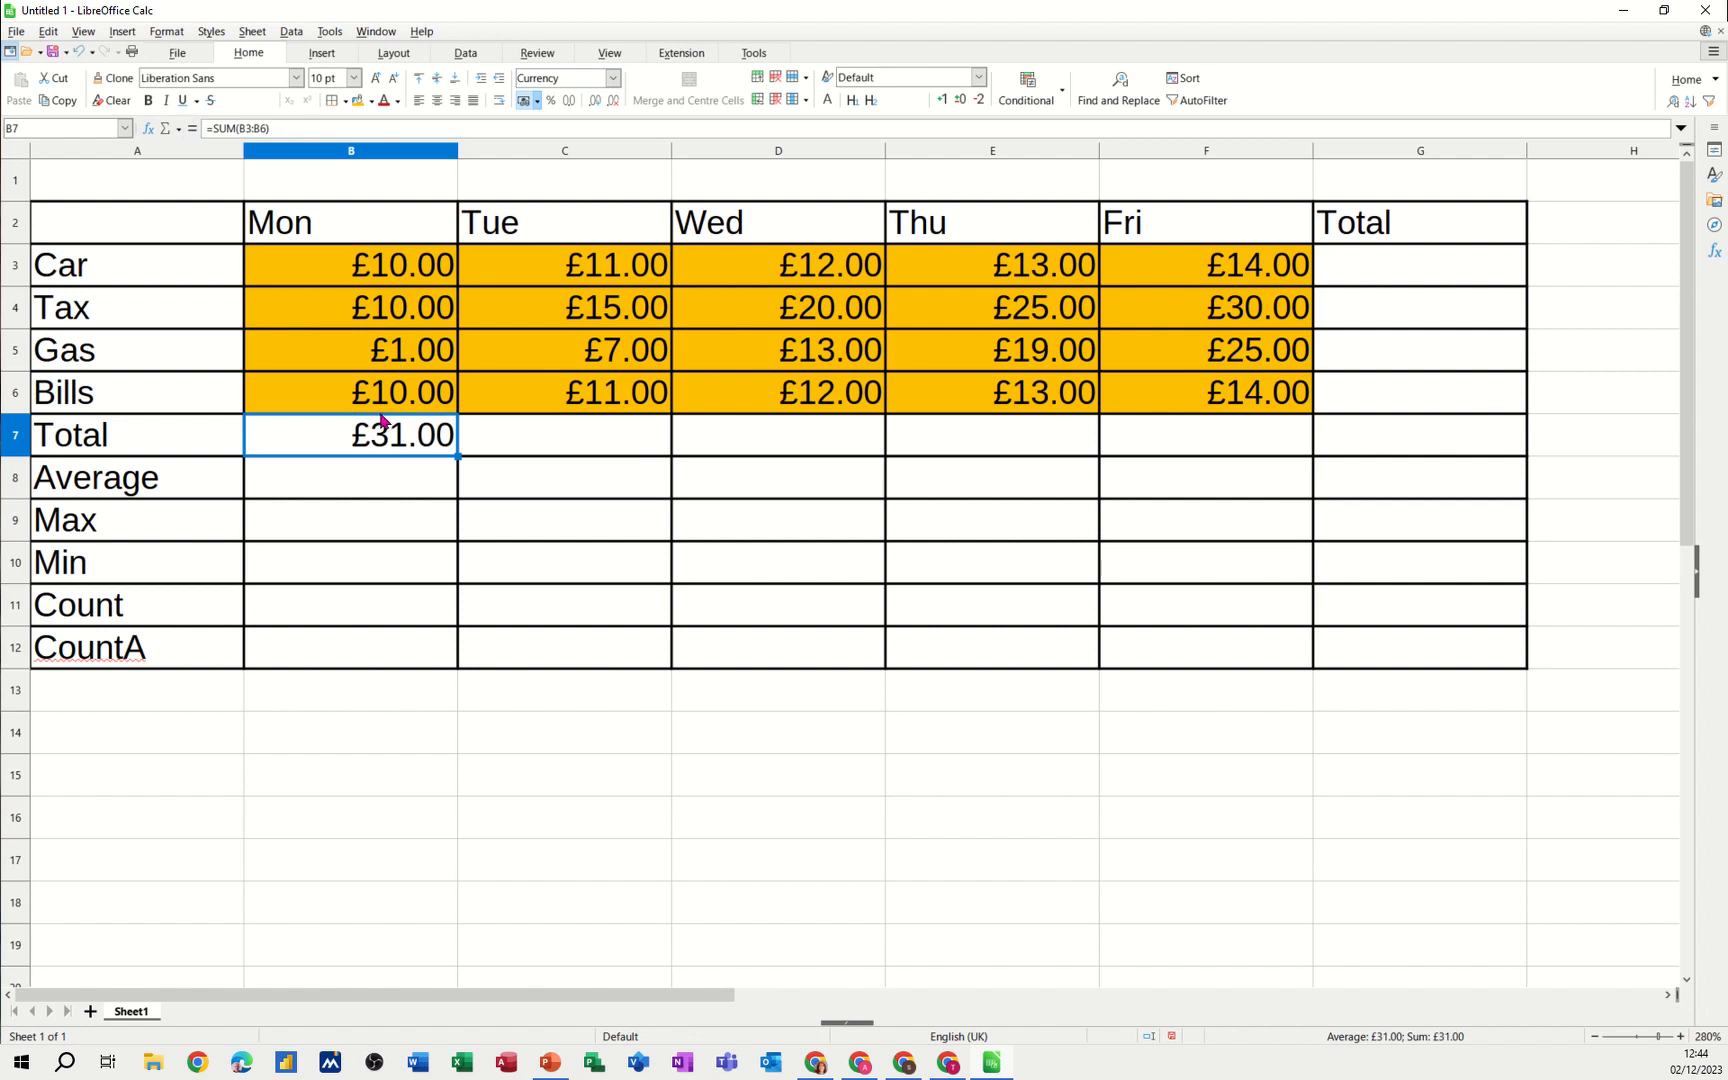
key("Delete")
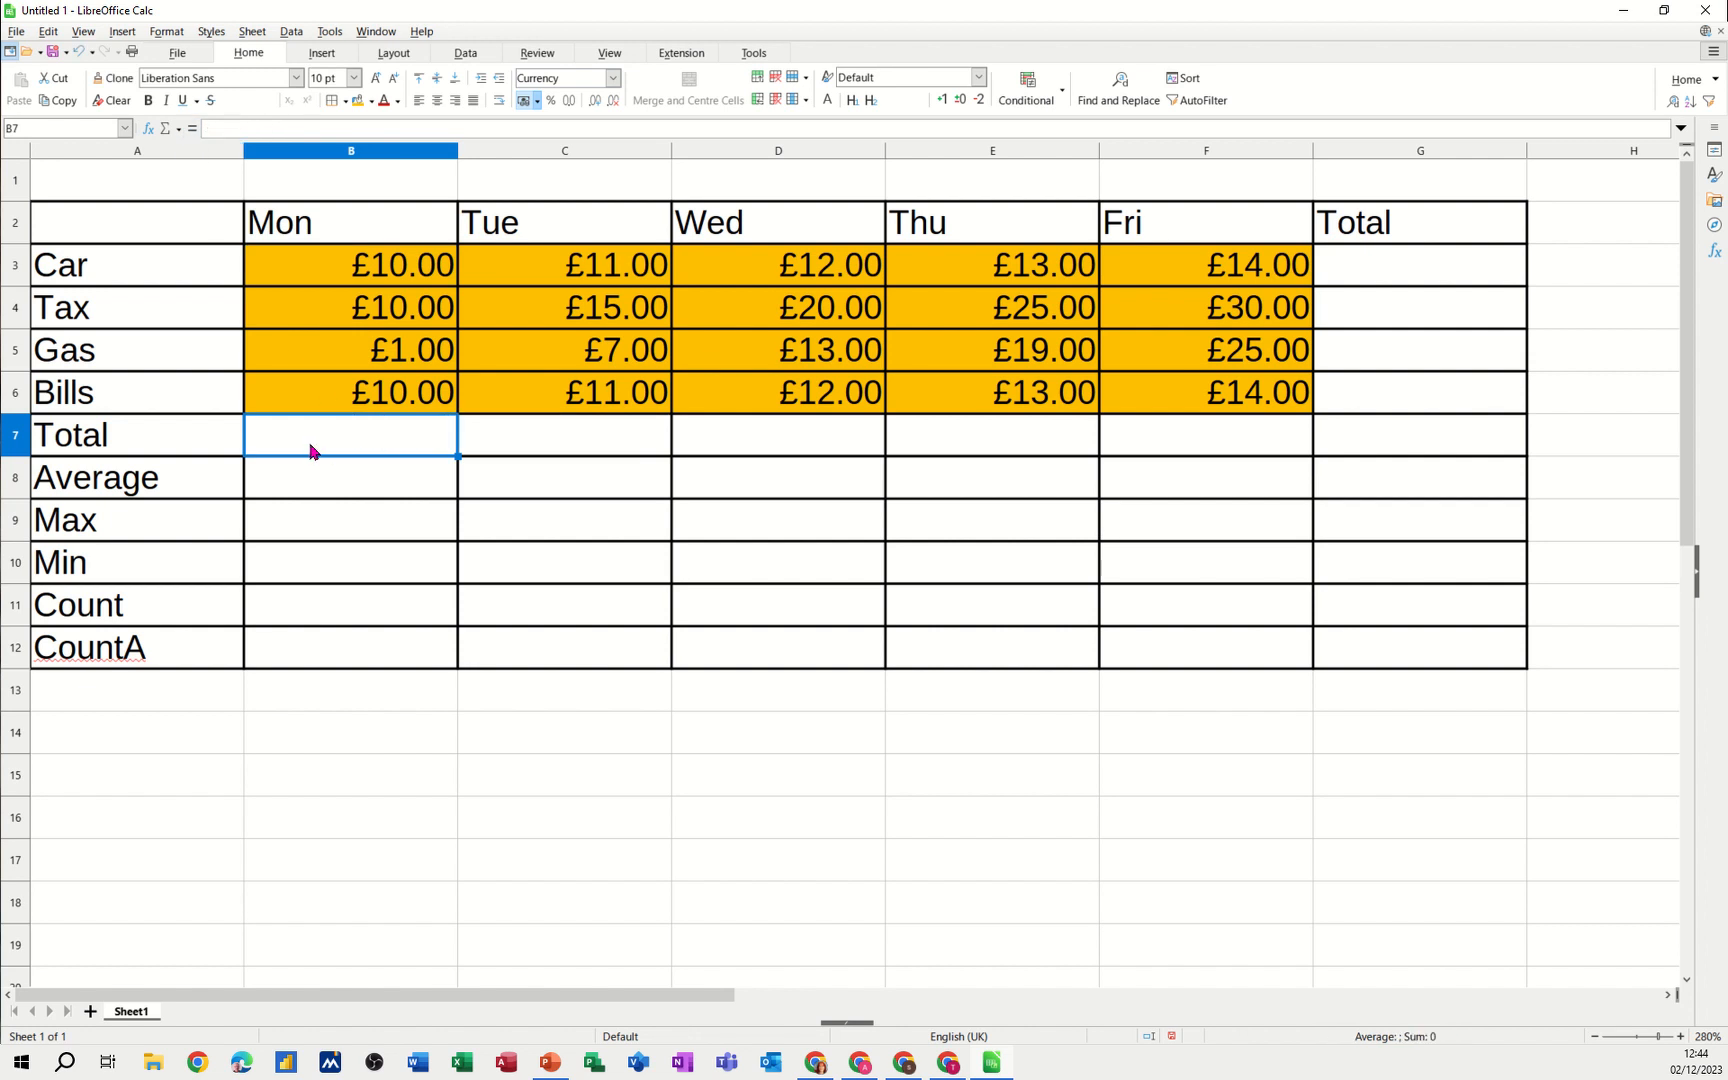
mouse_move(164, 128)
type("=")
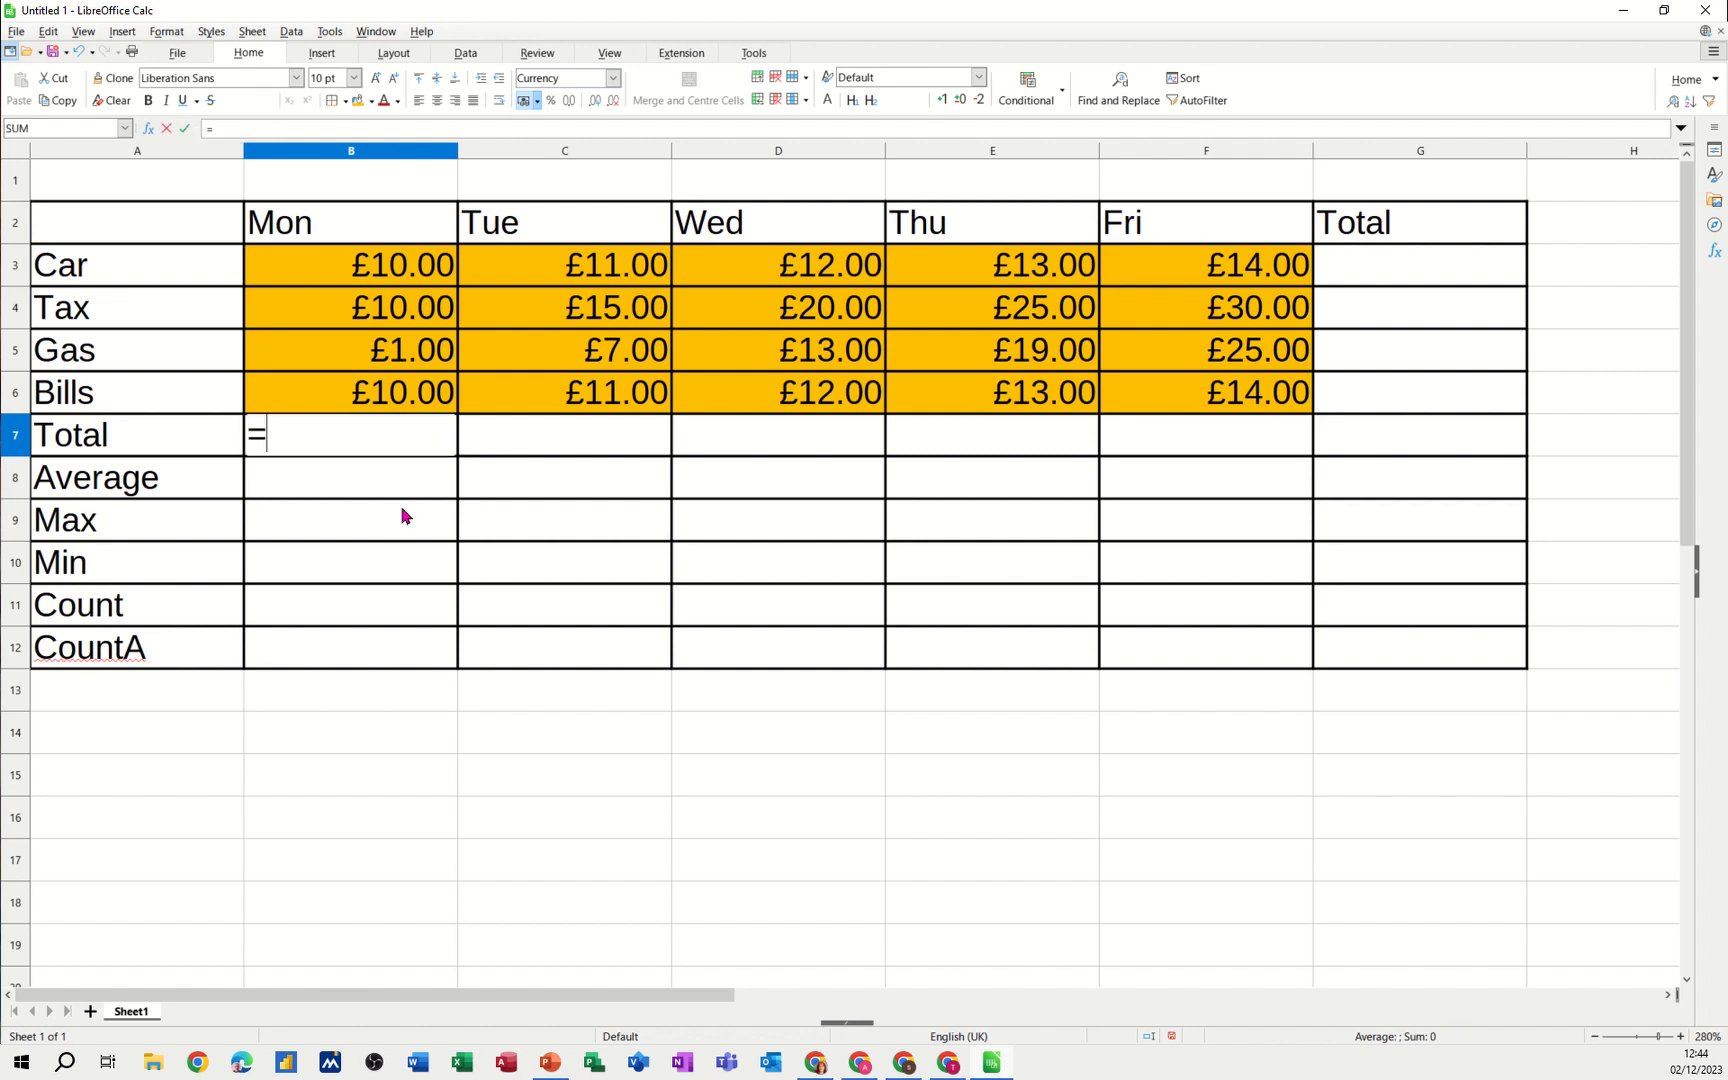
type("sum(B3:B6")
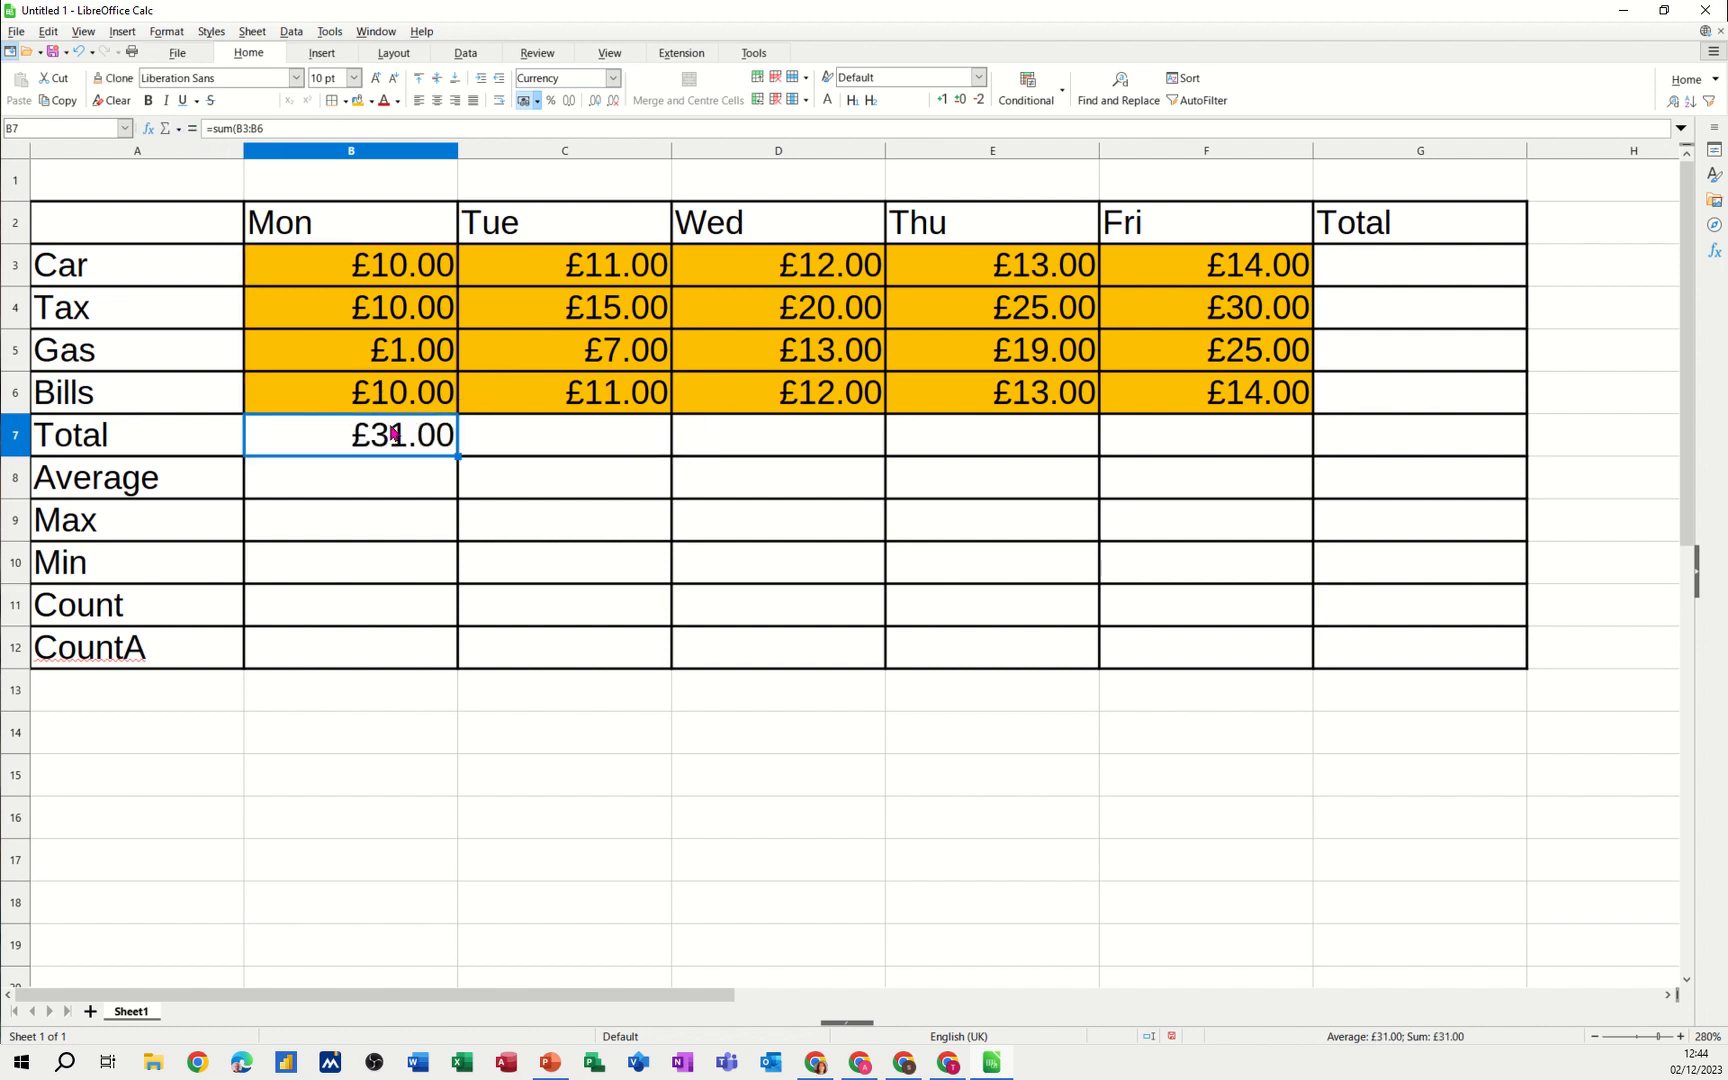
key("Delete")
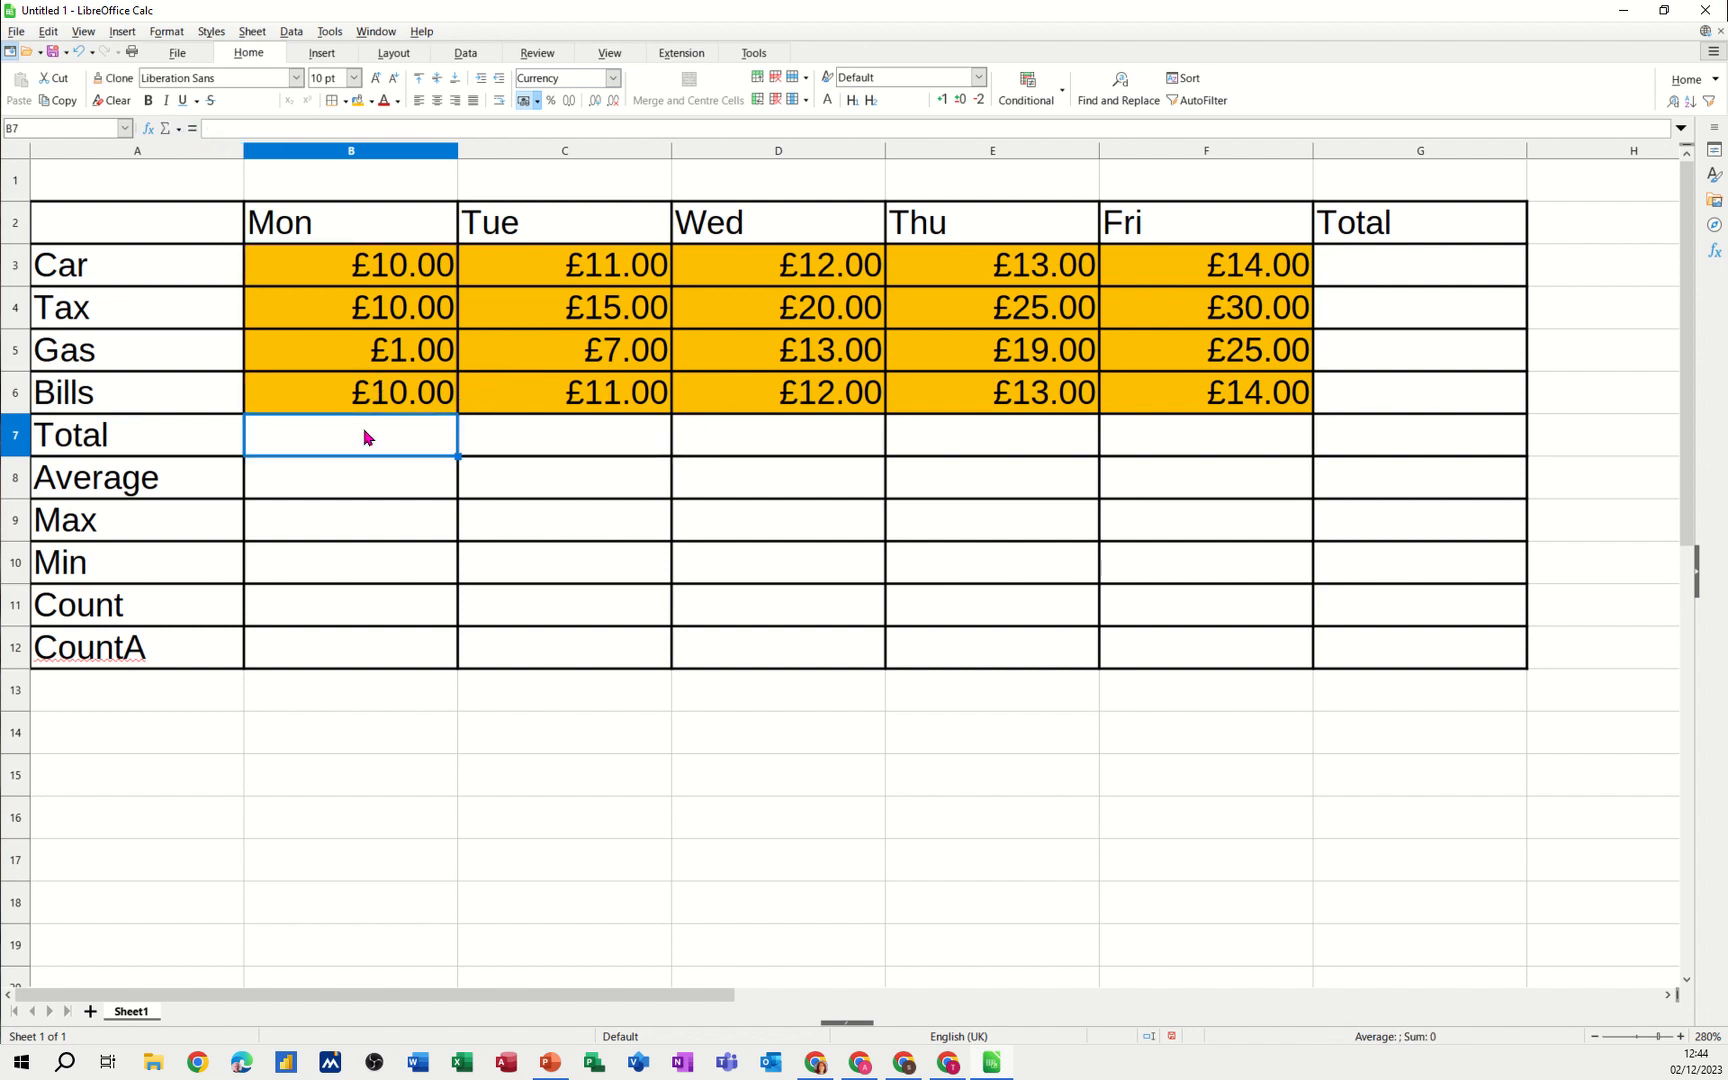
left_click_drag(350, 264, 990, 392)
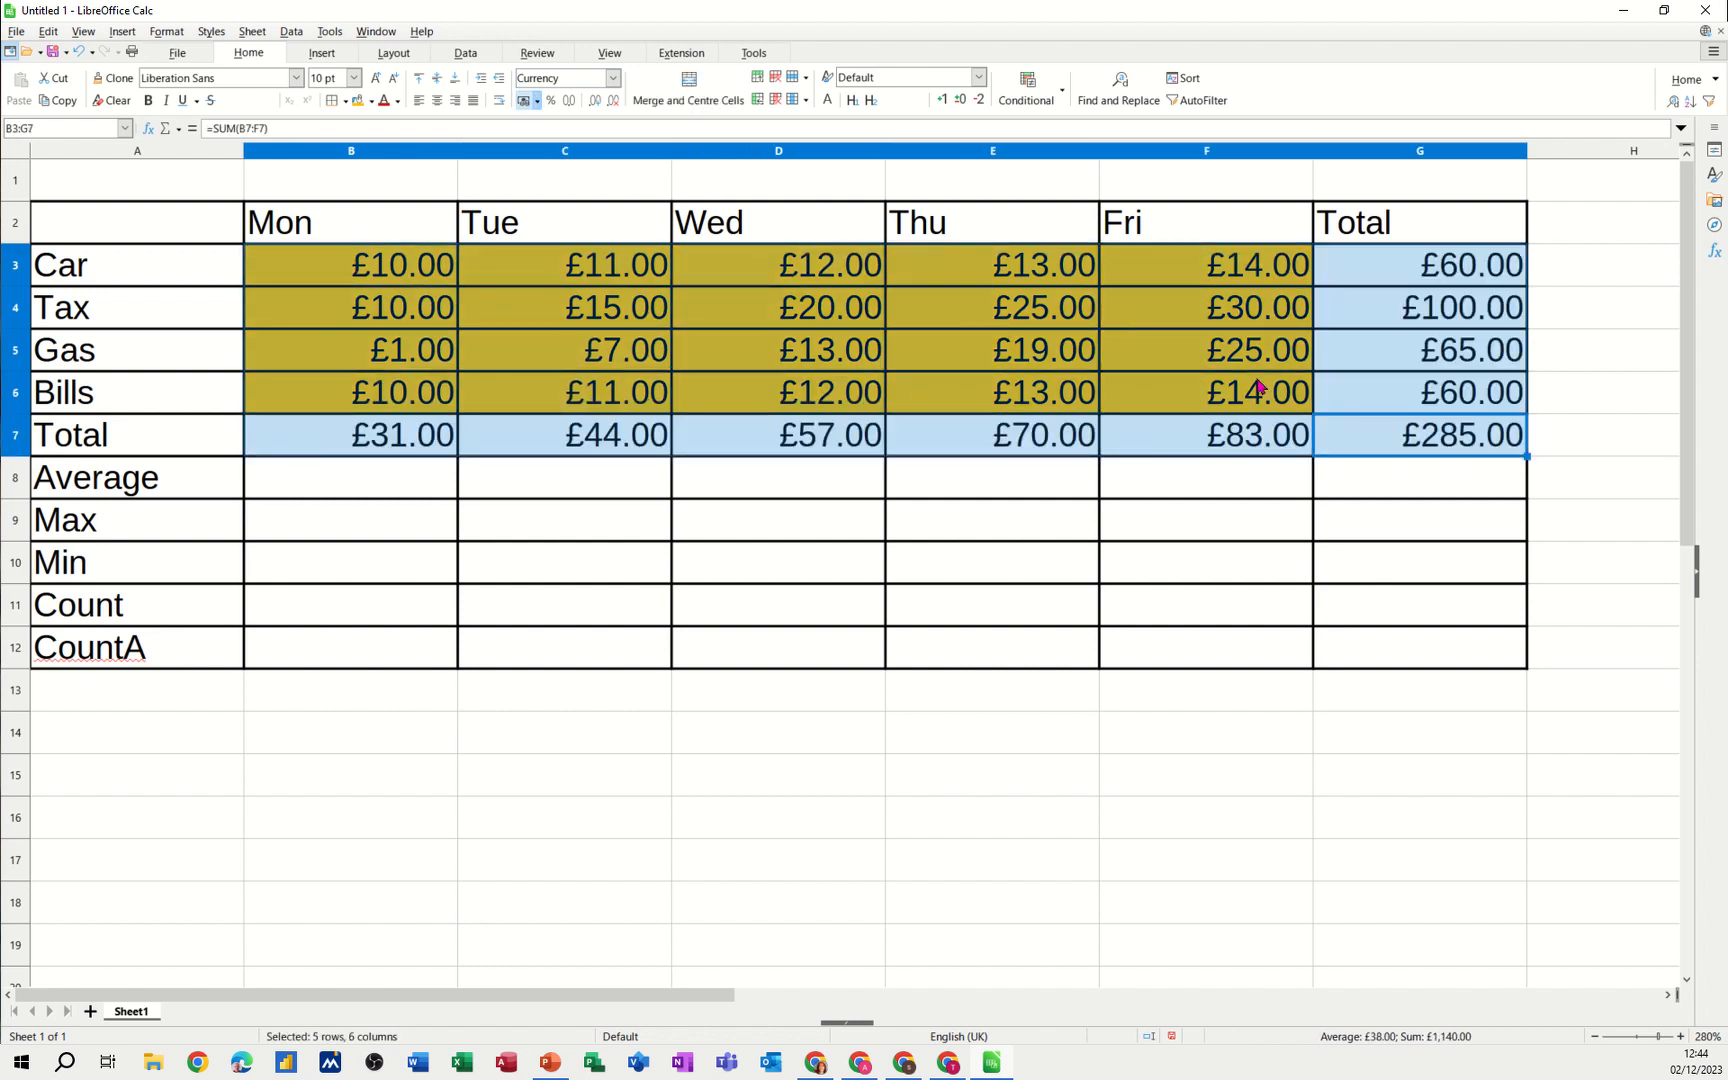
mouse_move(1394, 362)
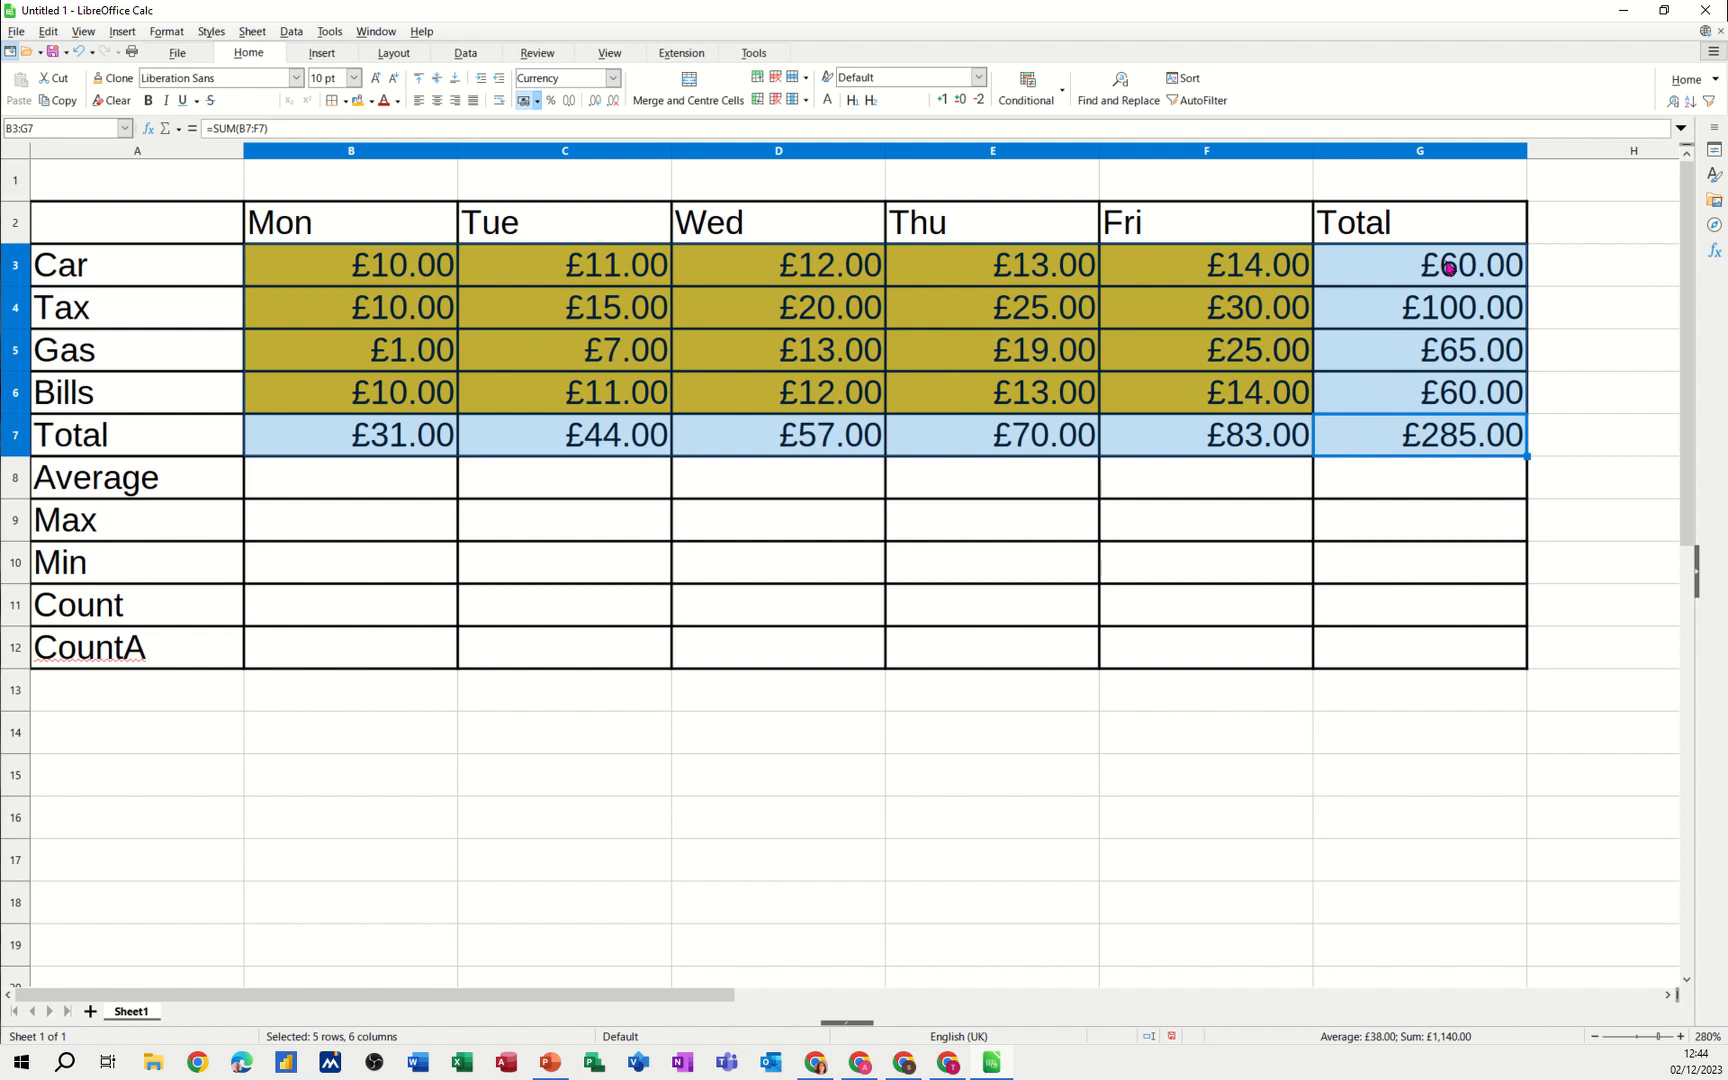
mouse_move(430, 268)
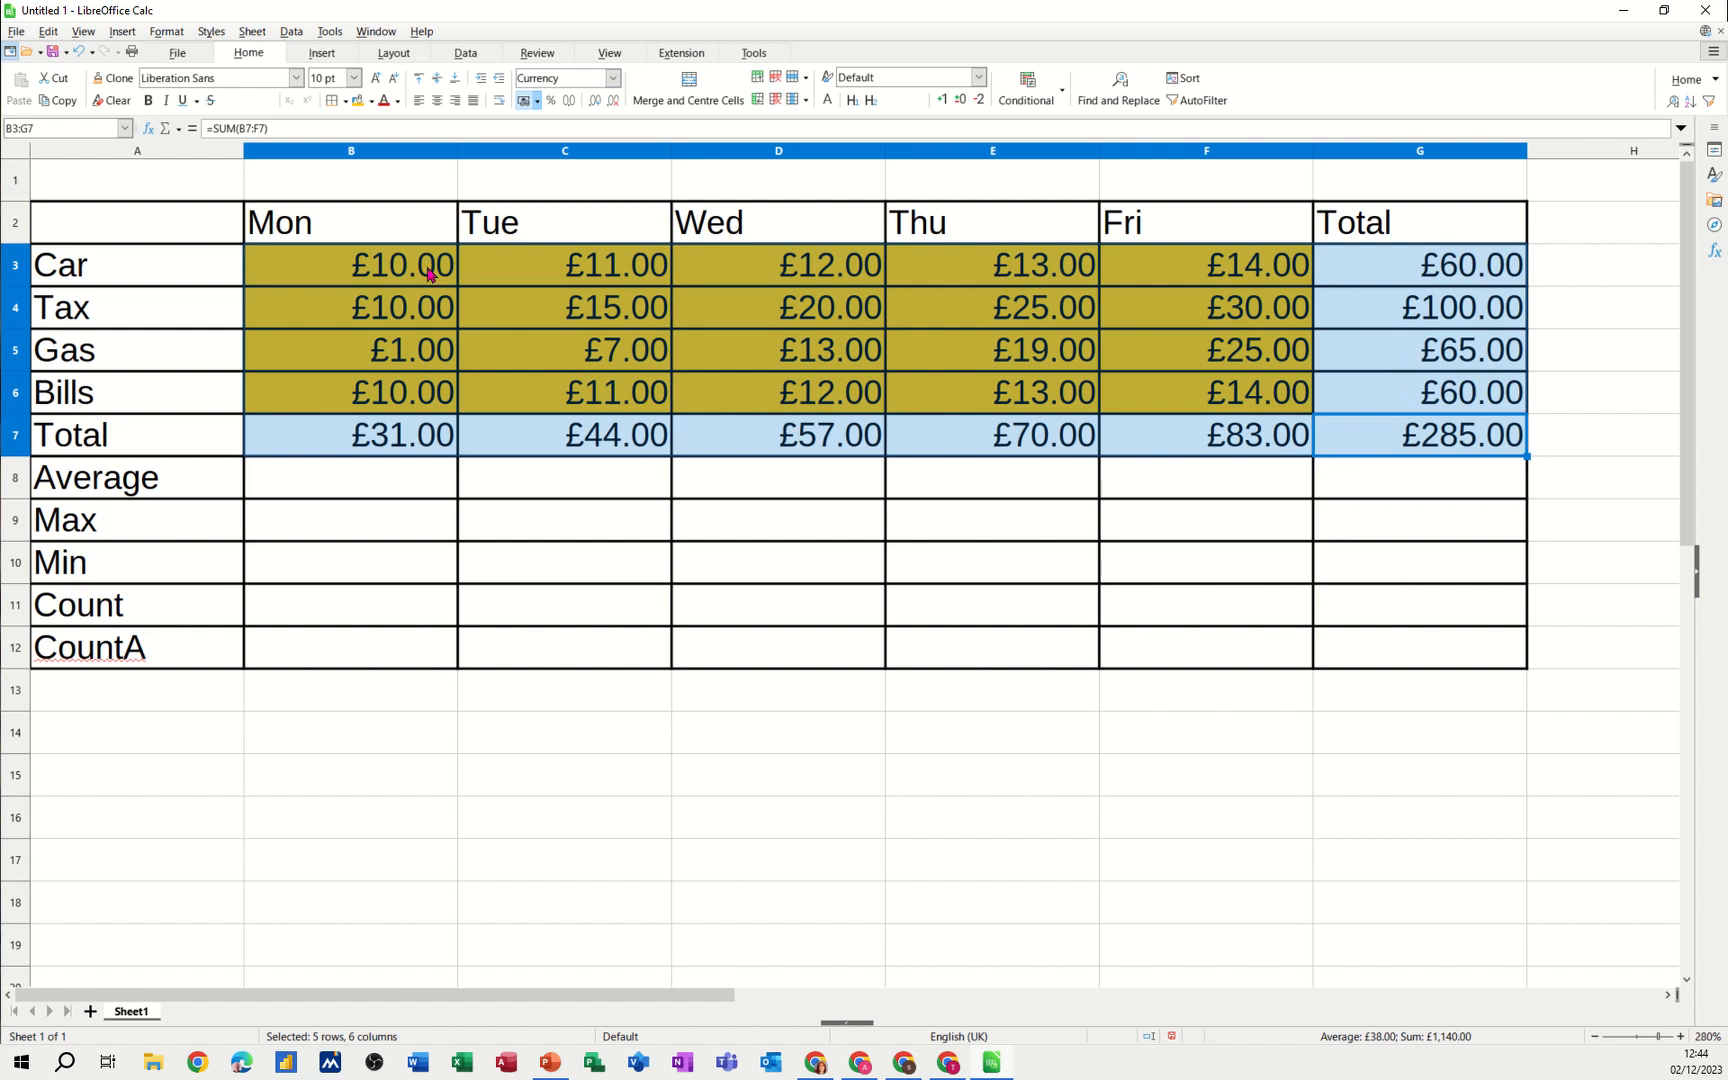
mouse_move(840, 380)
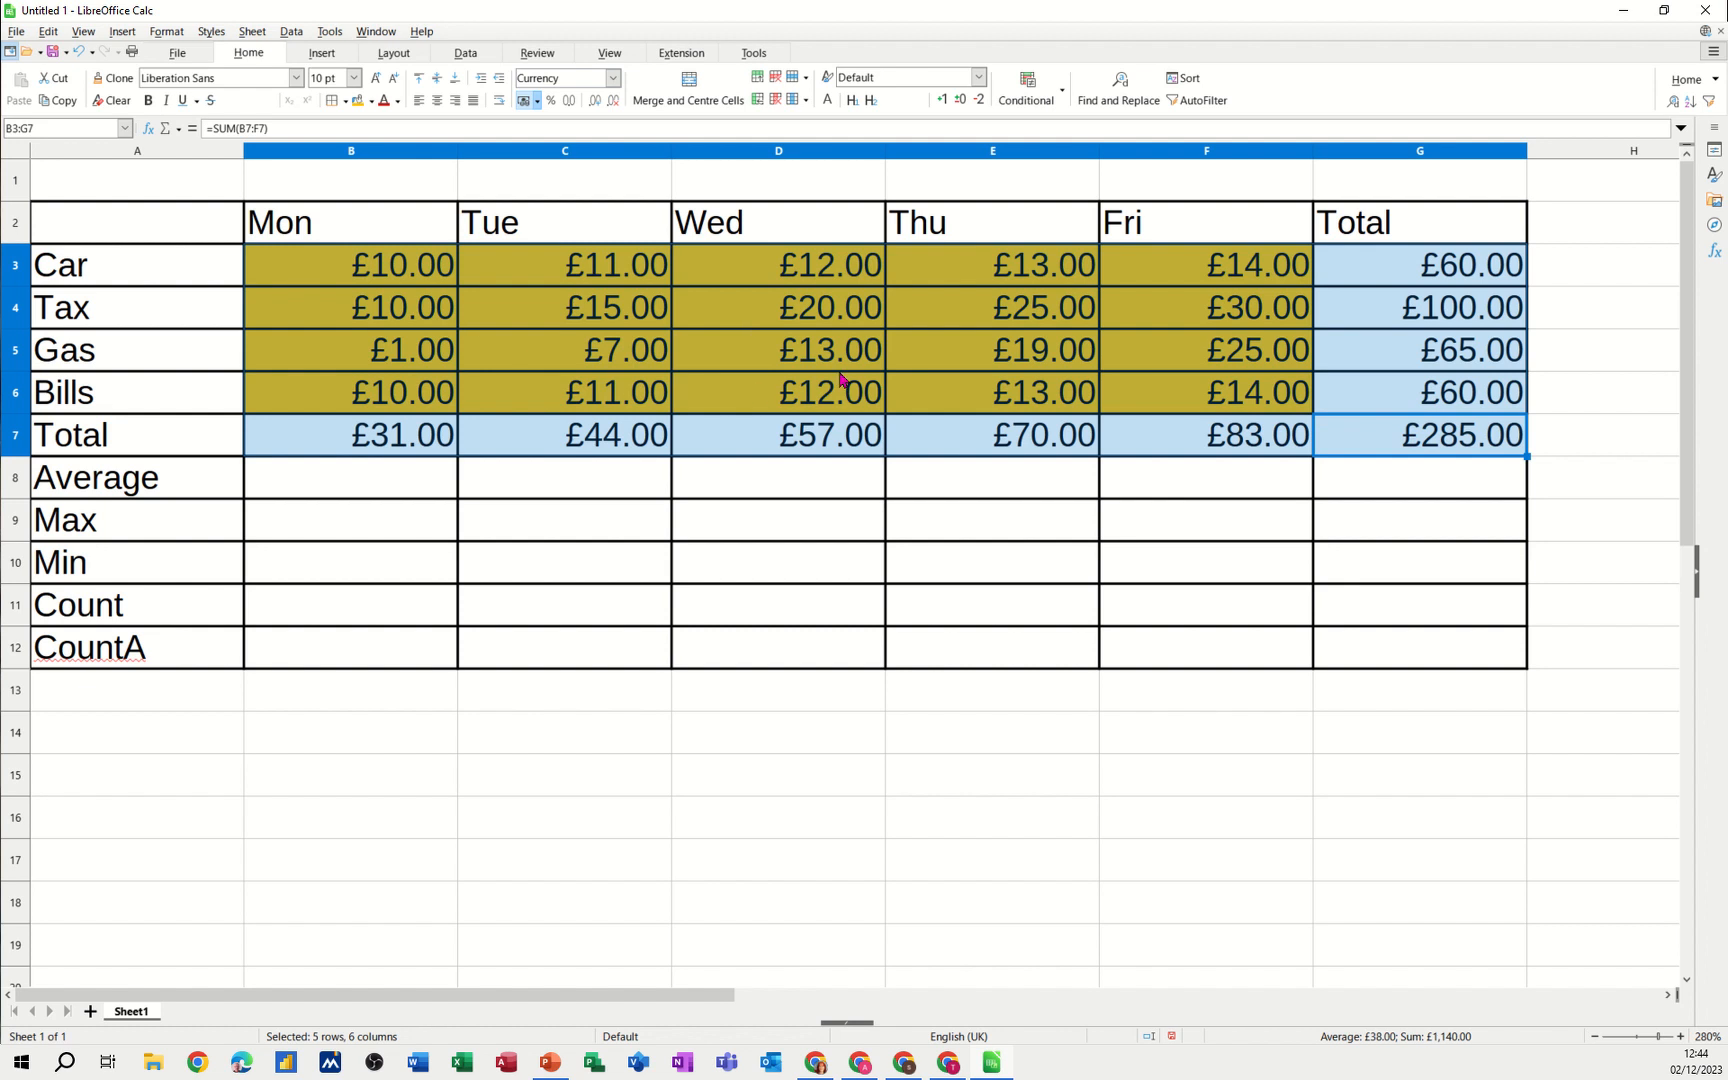
mouse_move(1408, 410)
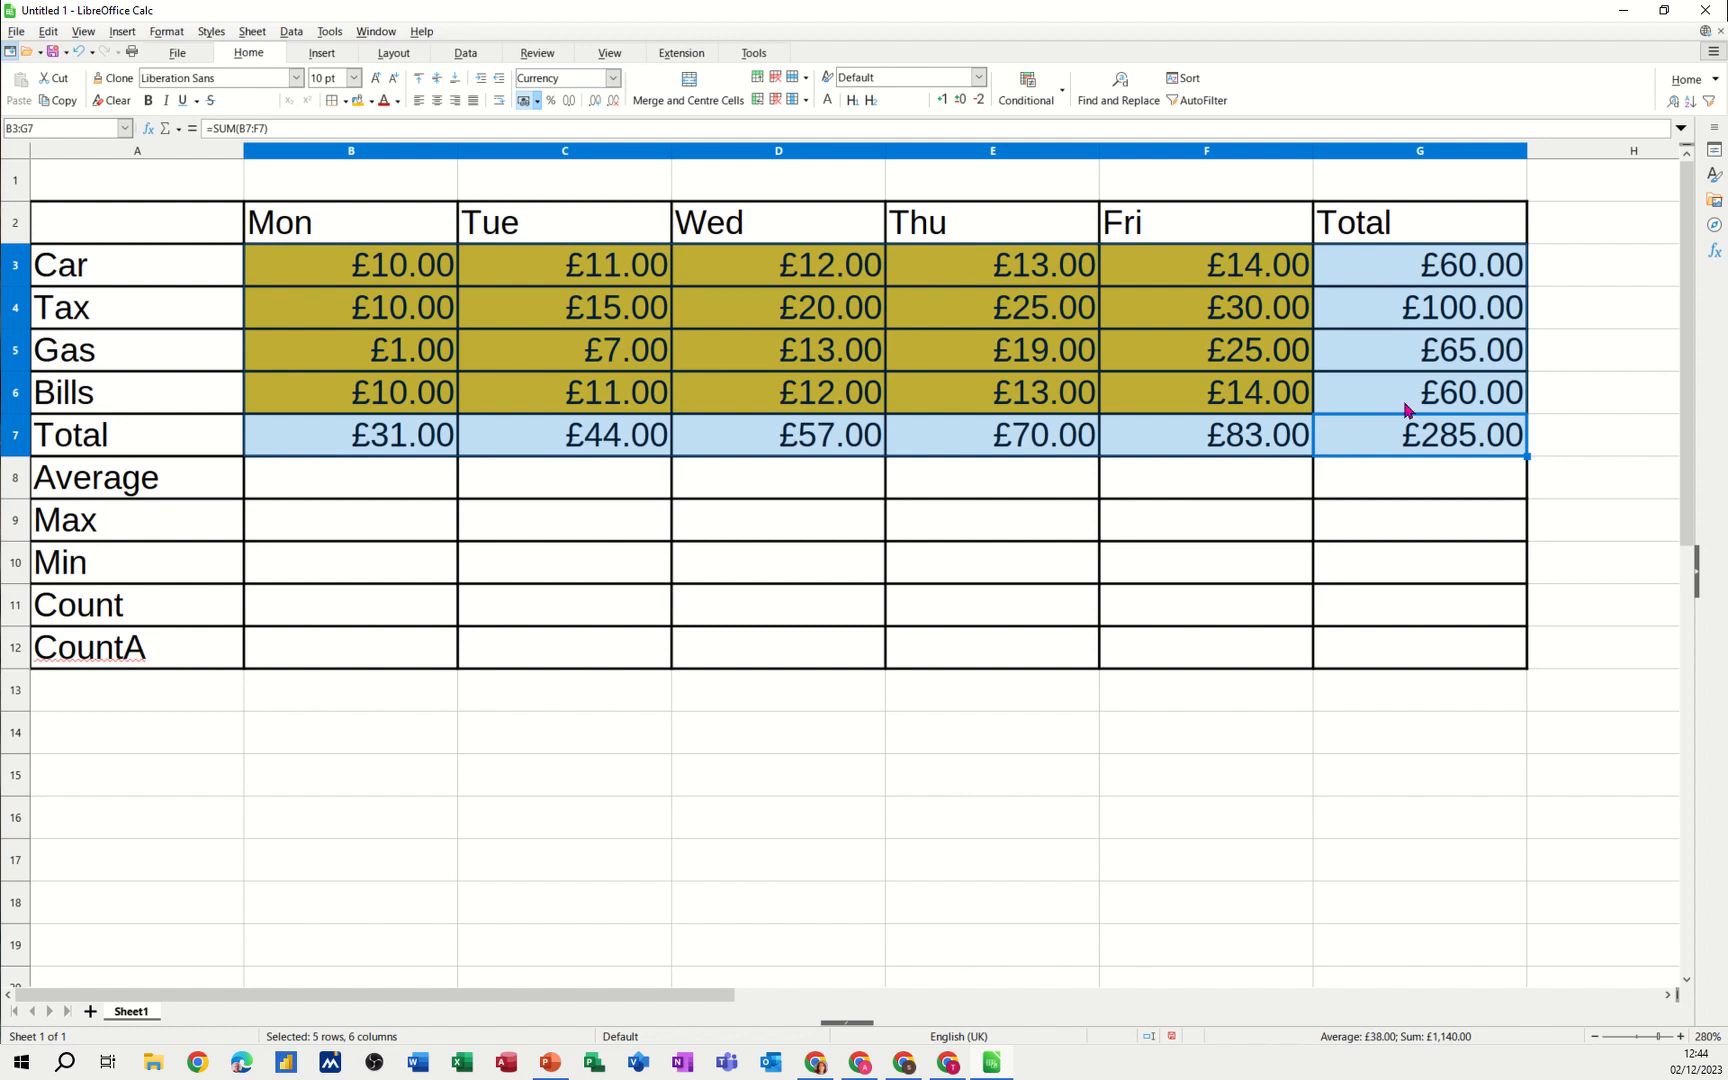
mouse_move(314, 490)
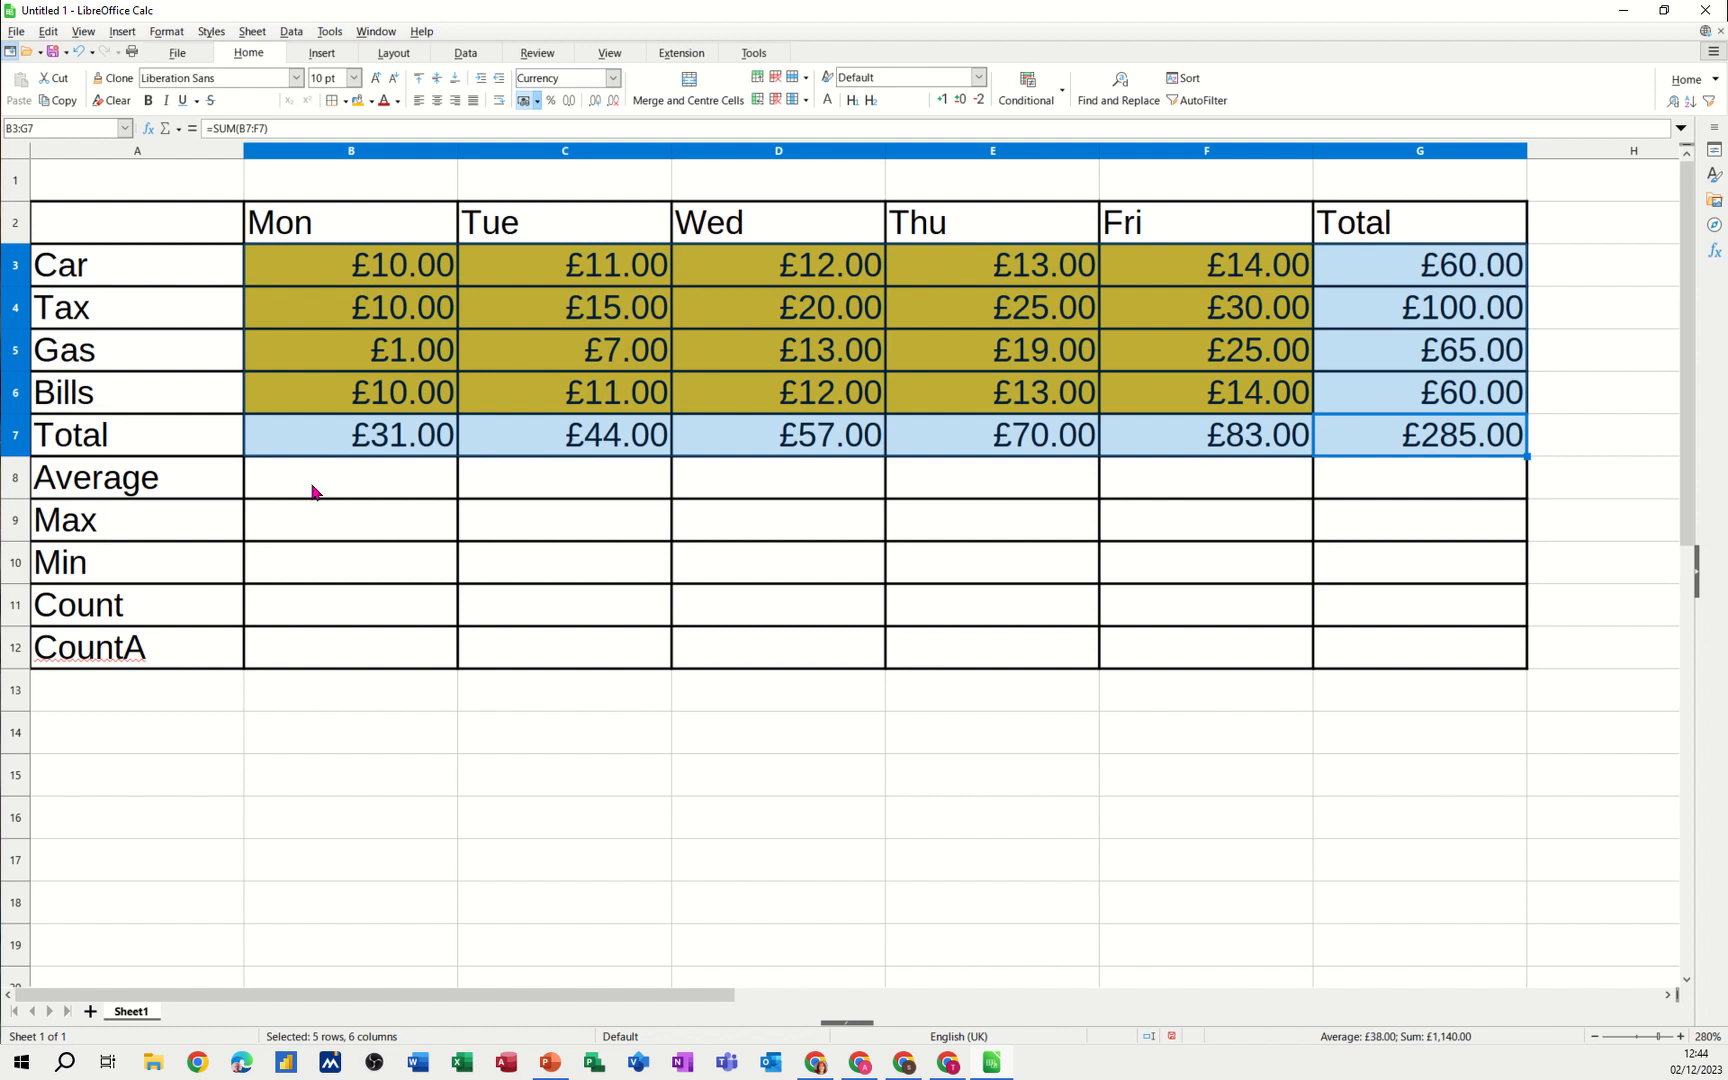
Enter =AVERAGE(B3:B6), =MAX(B3:B6) and =MIN(B3:B6) in B8:B10, giving £7.75, £10.00 and £1.00
left_click(350, 478)
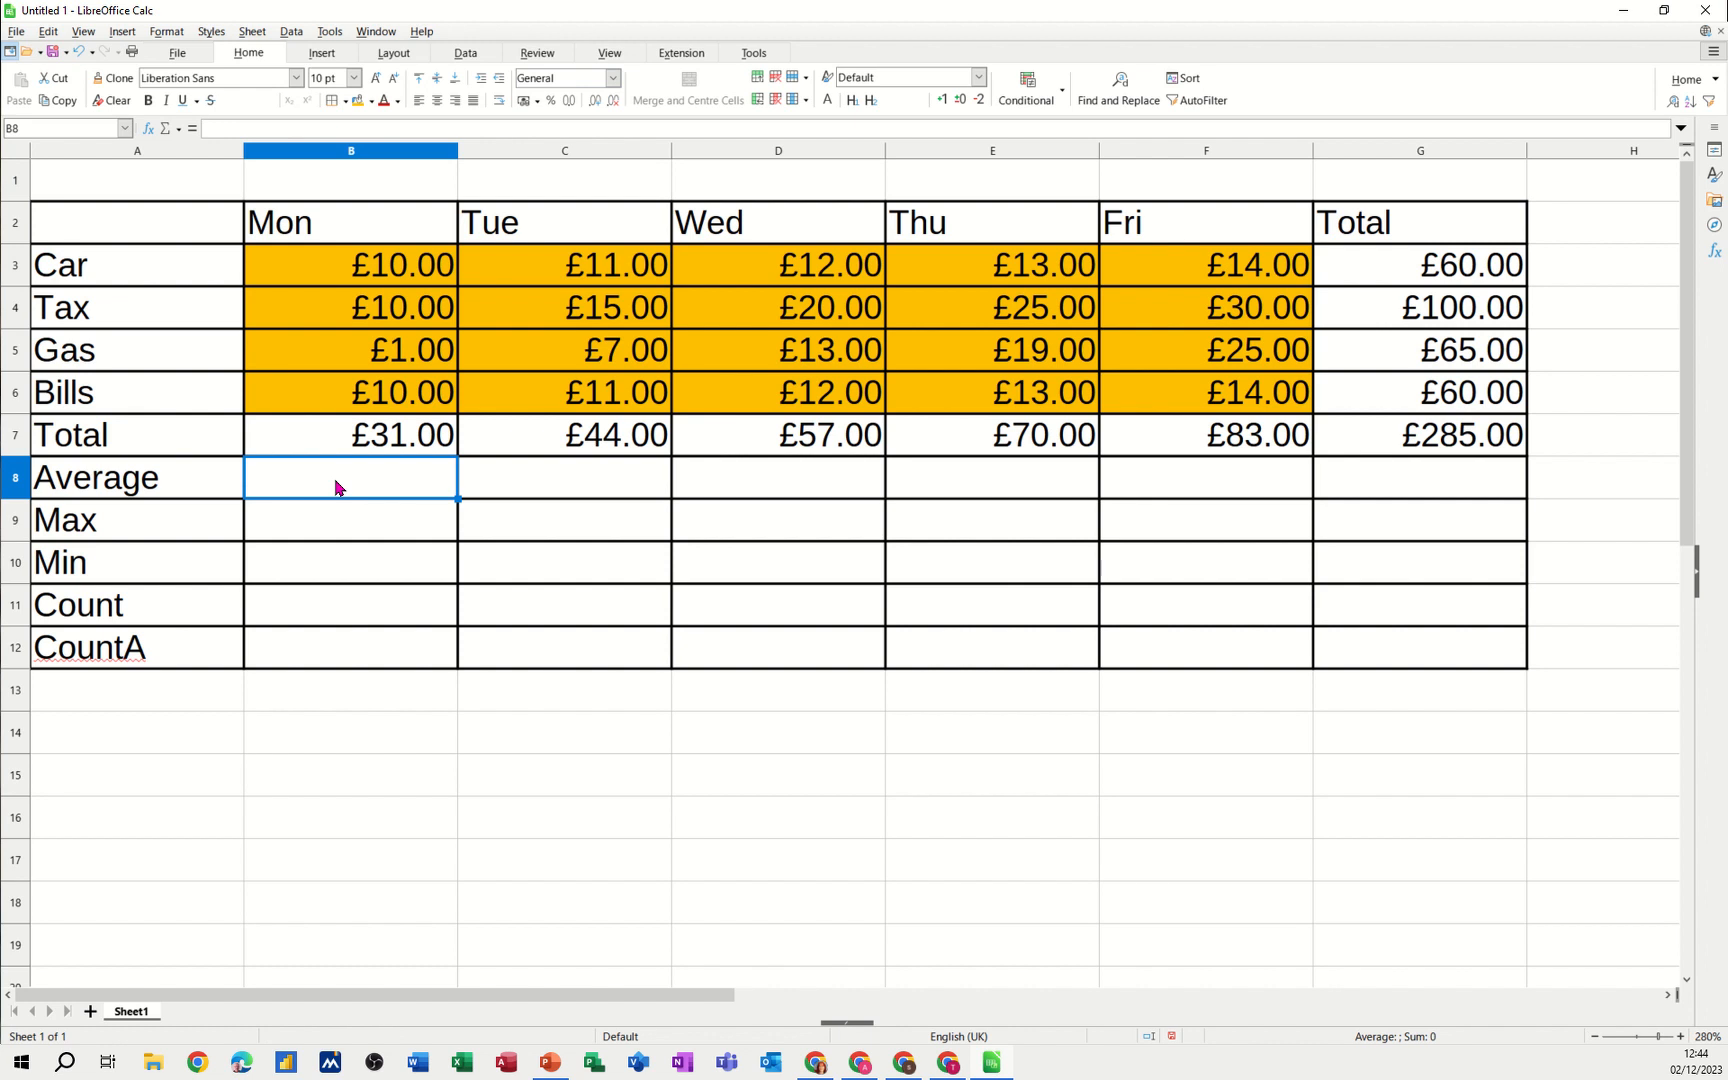
type("=av")
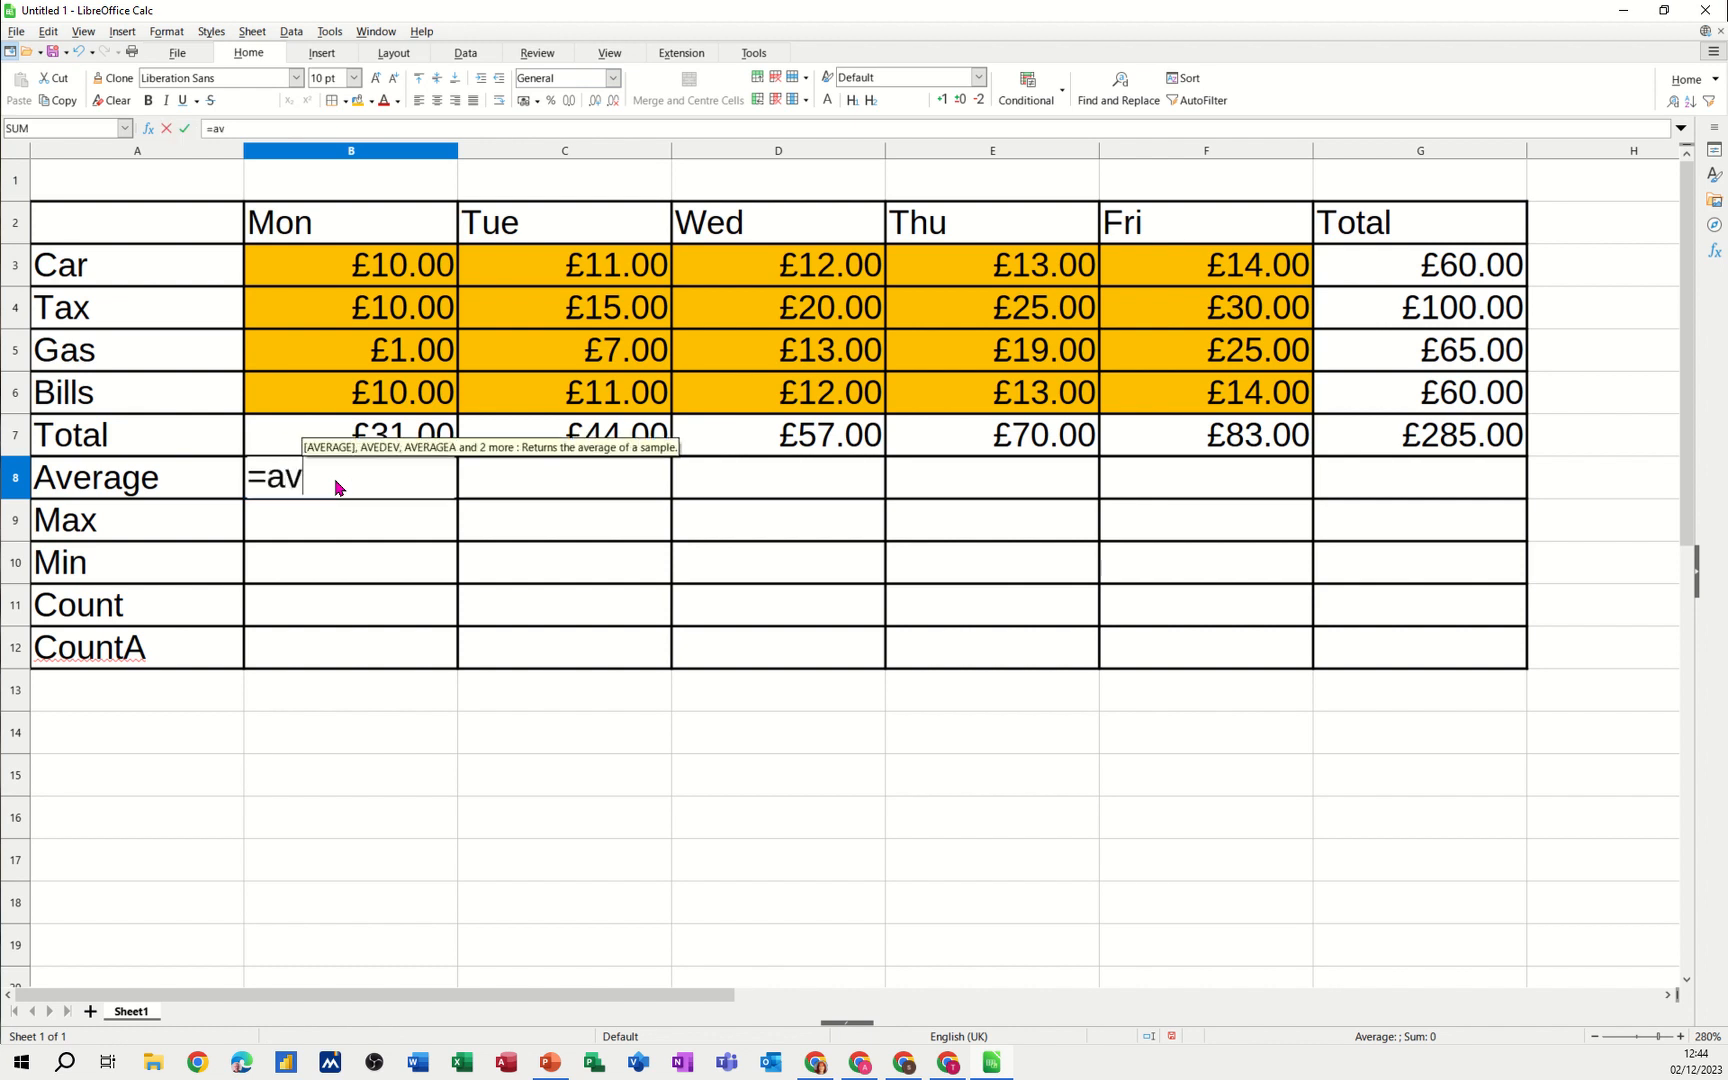
type("erage(")
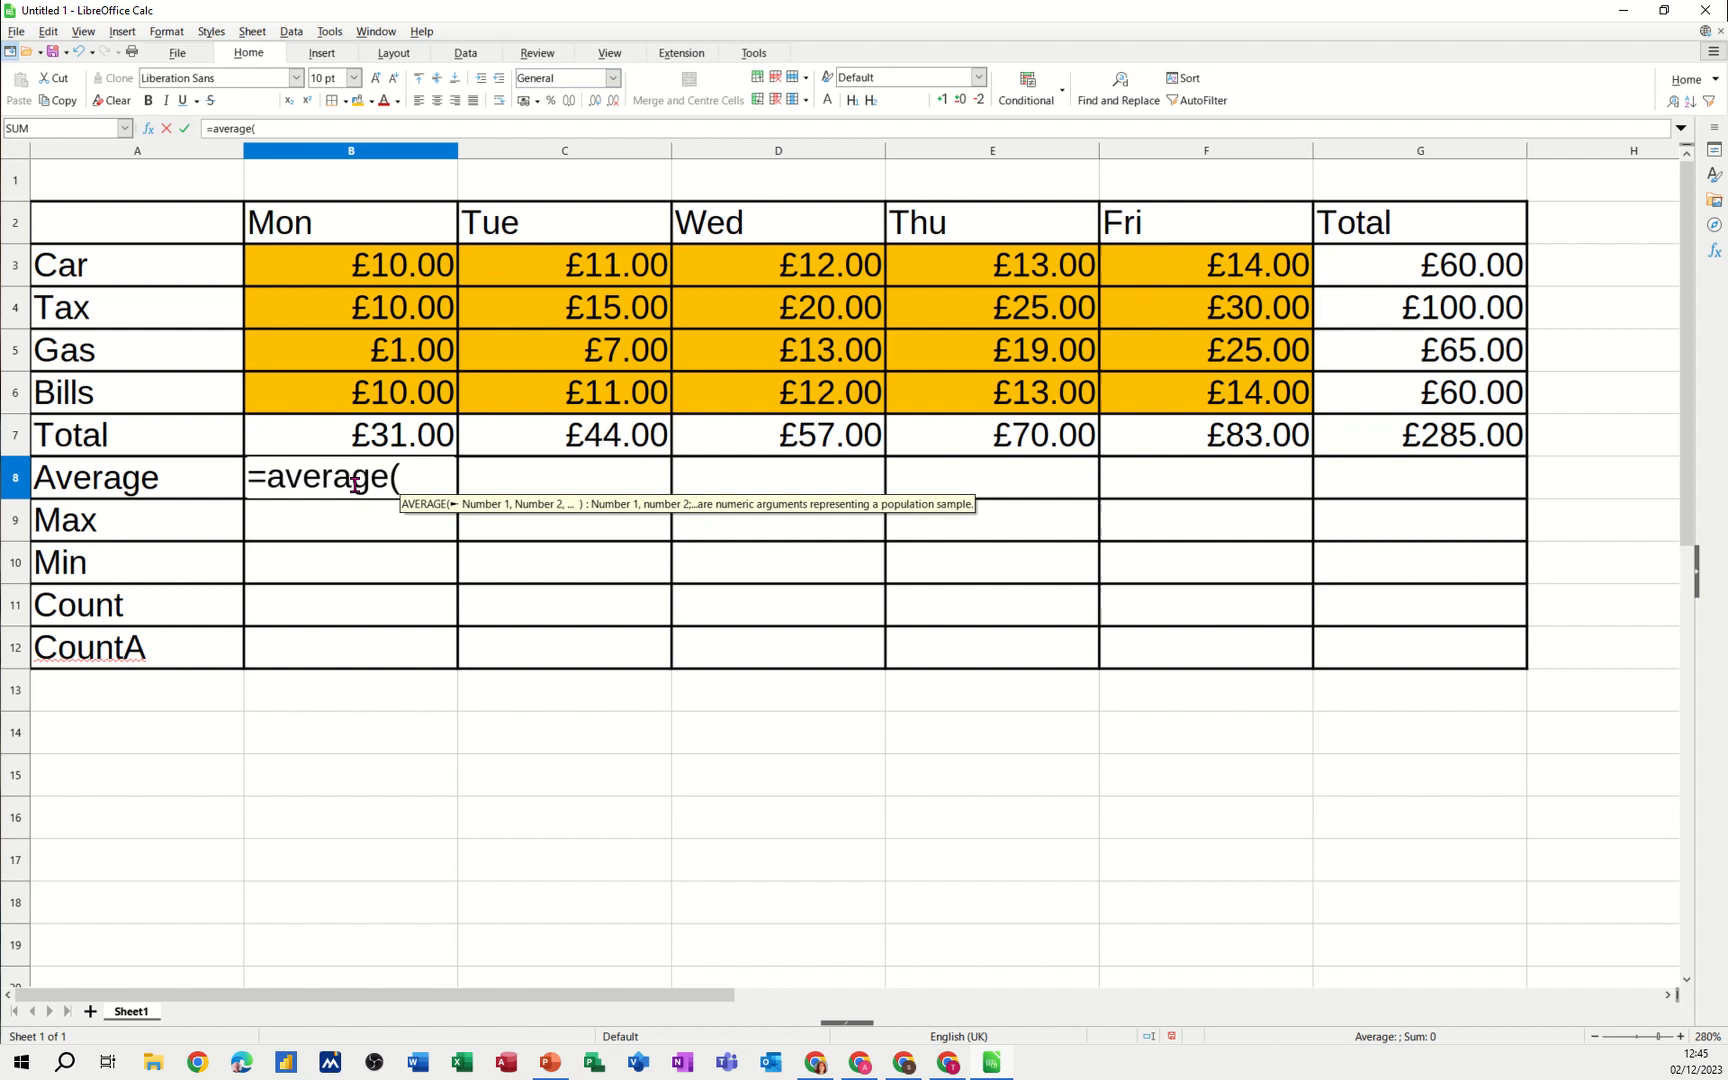
left_click_drag(350, 264, 350, 392)
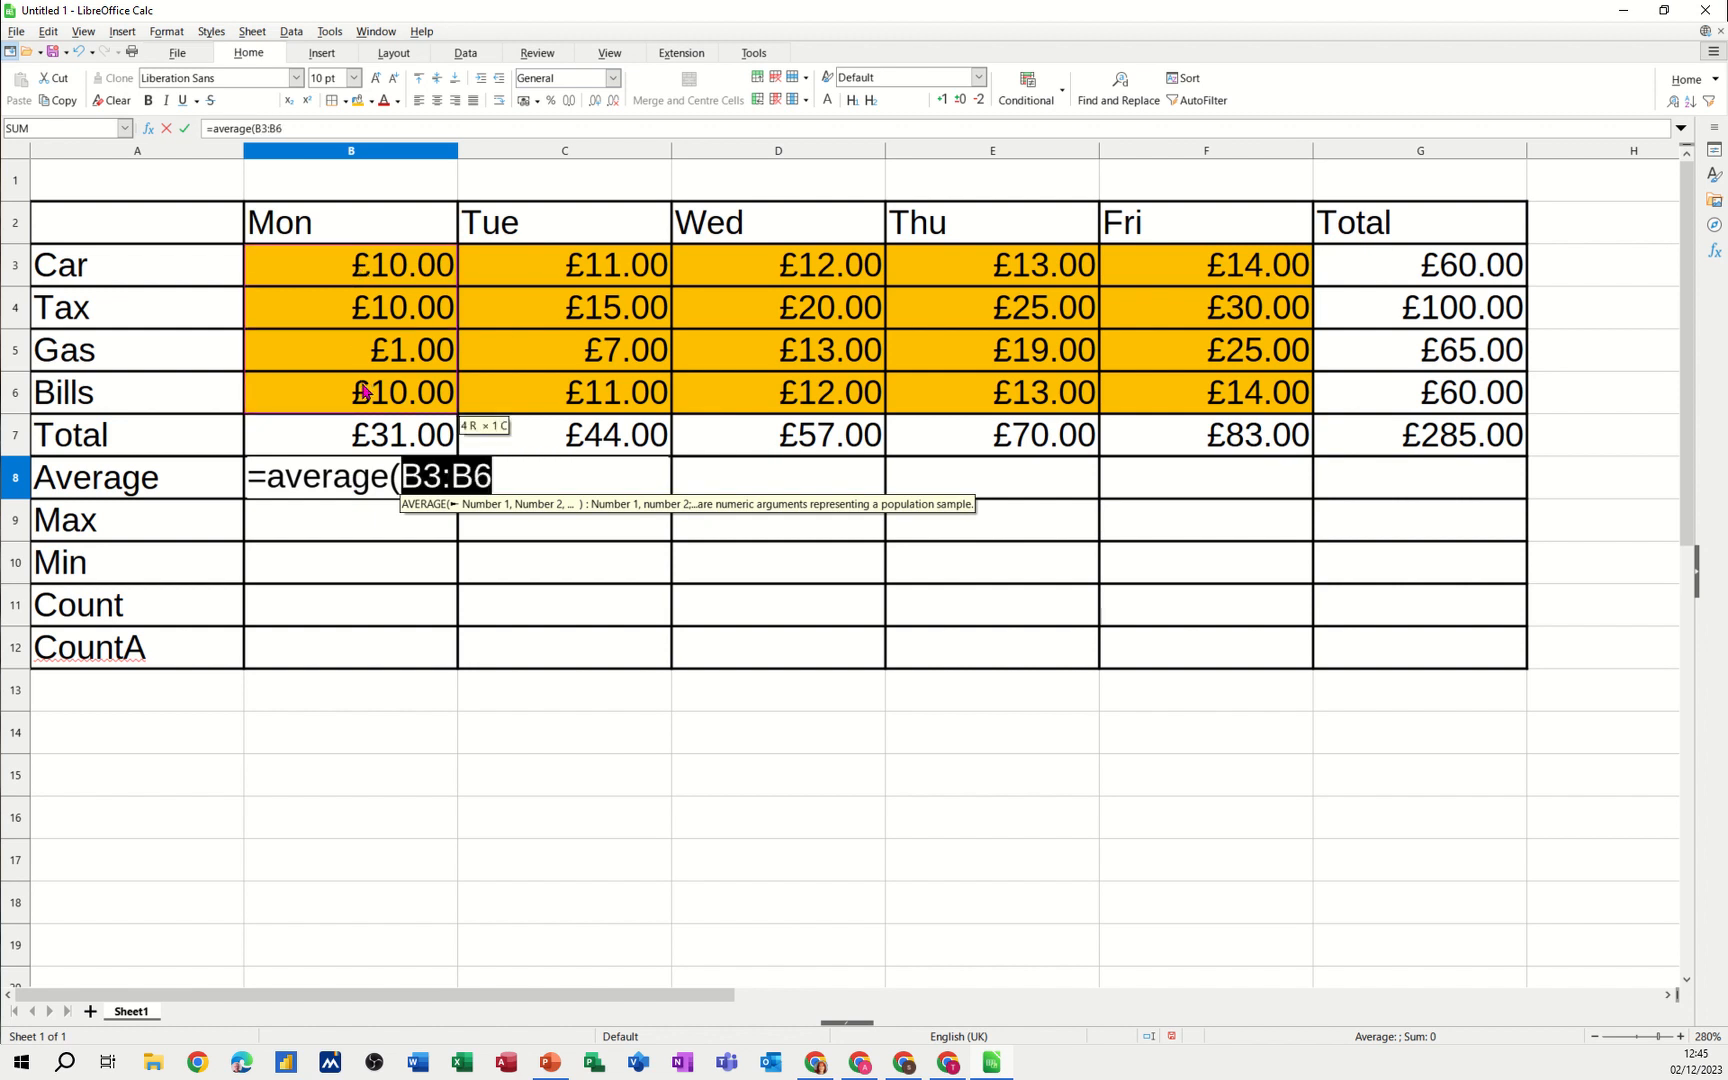
mouse_move(186, 128)
type("=")
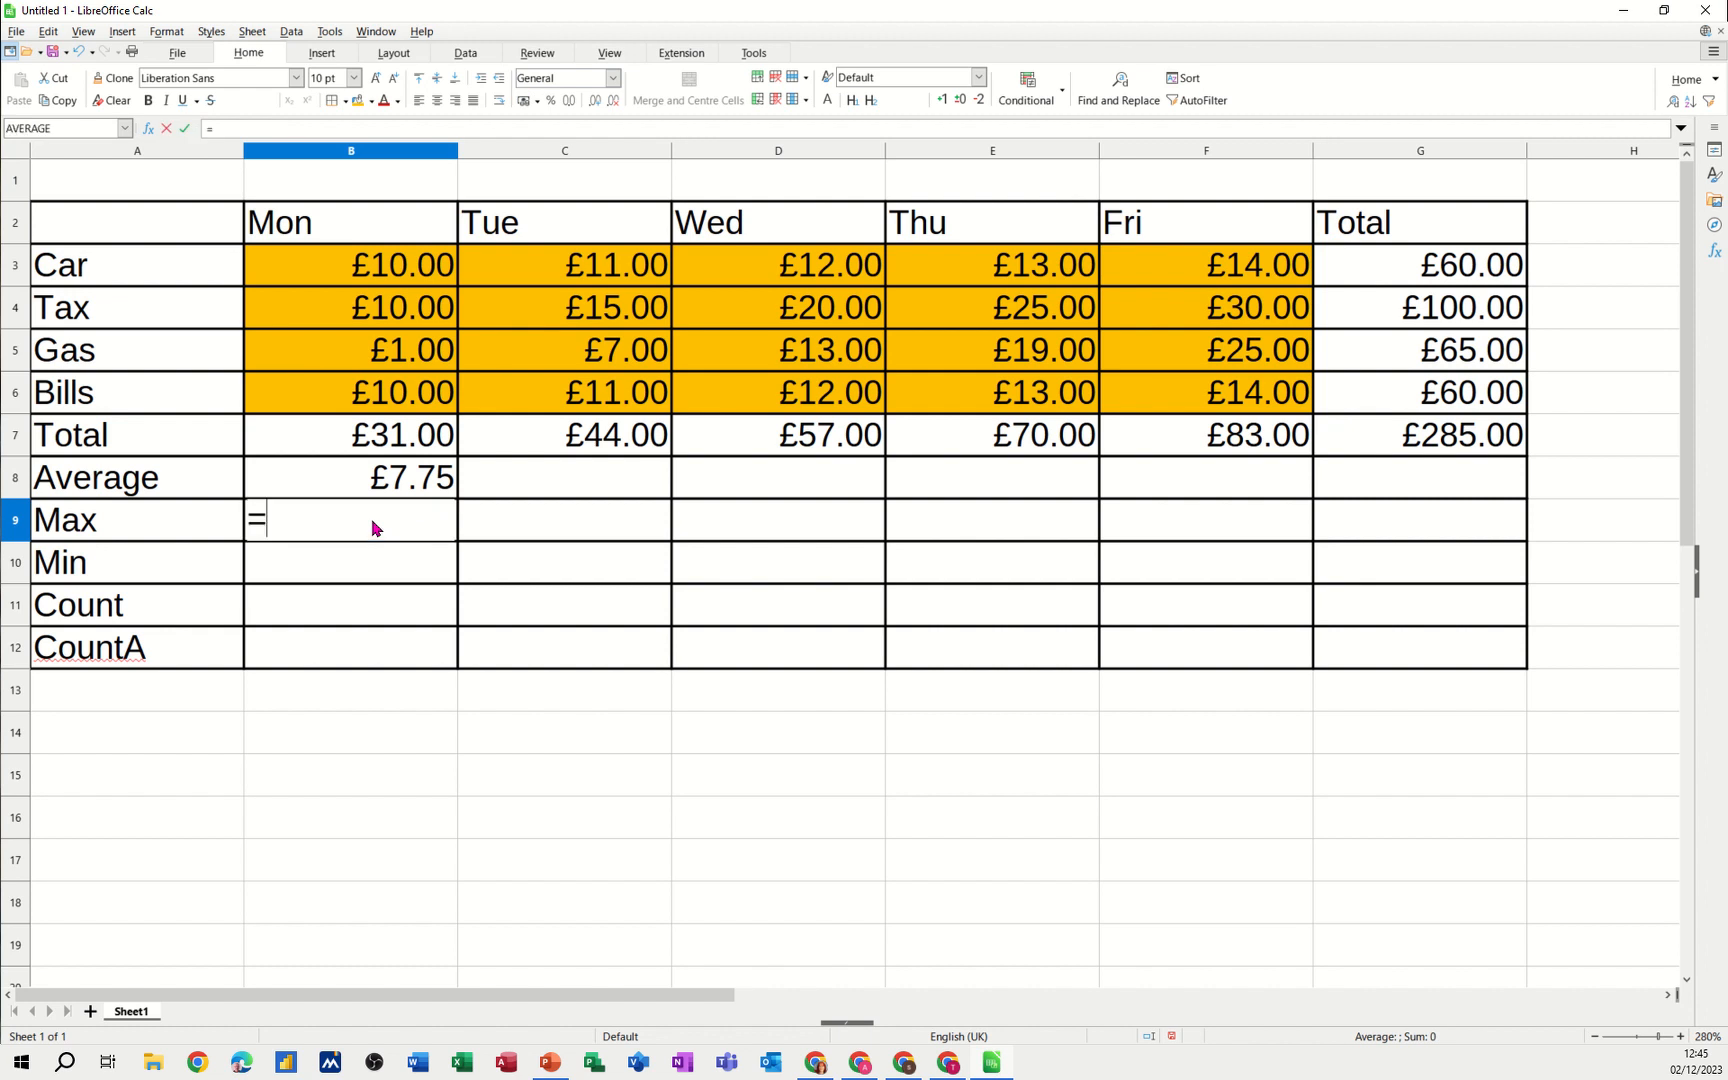
type("max(")
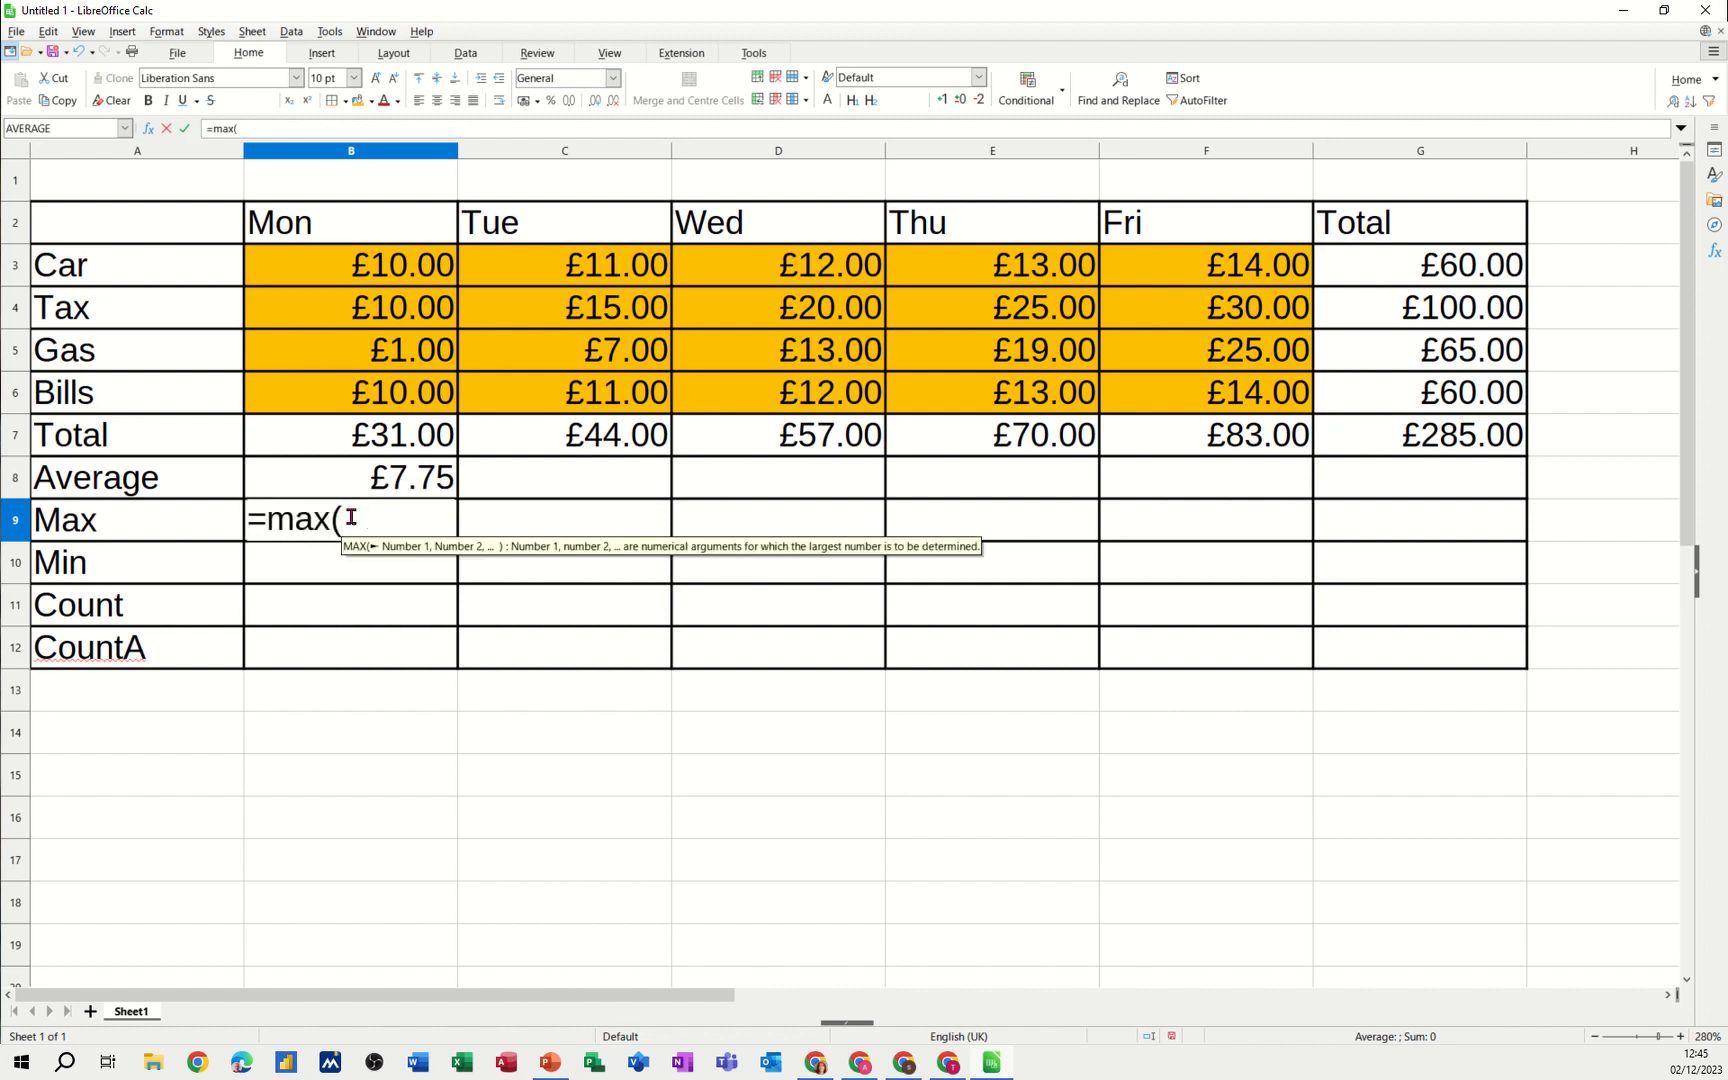
left_click_drag(350, 264, 350, 392)
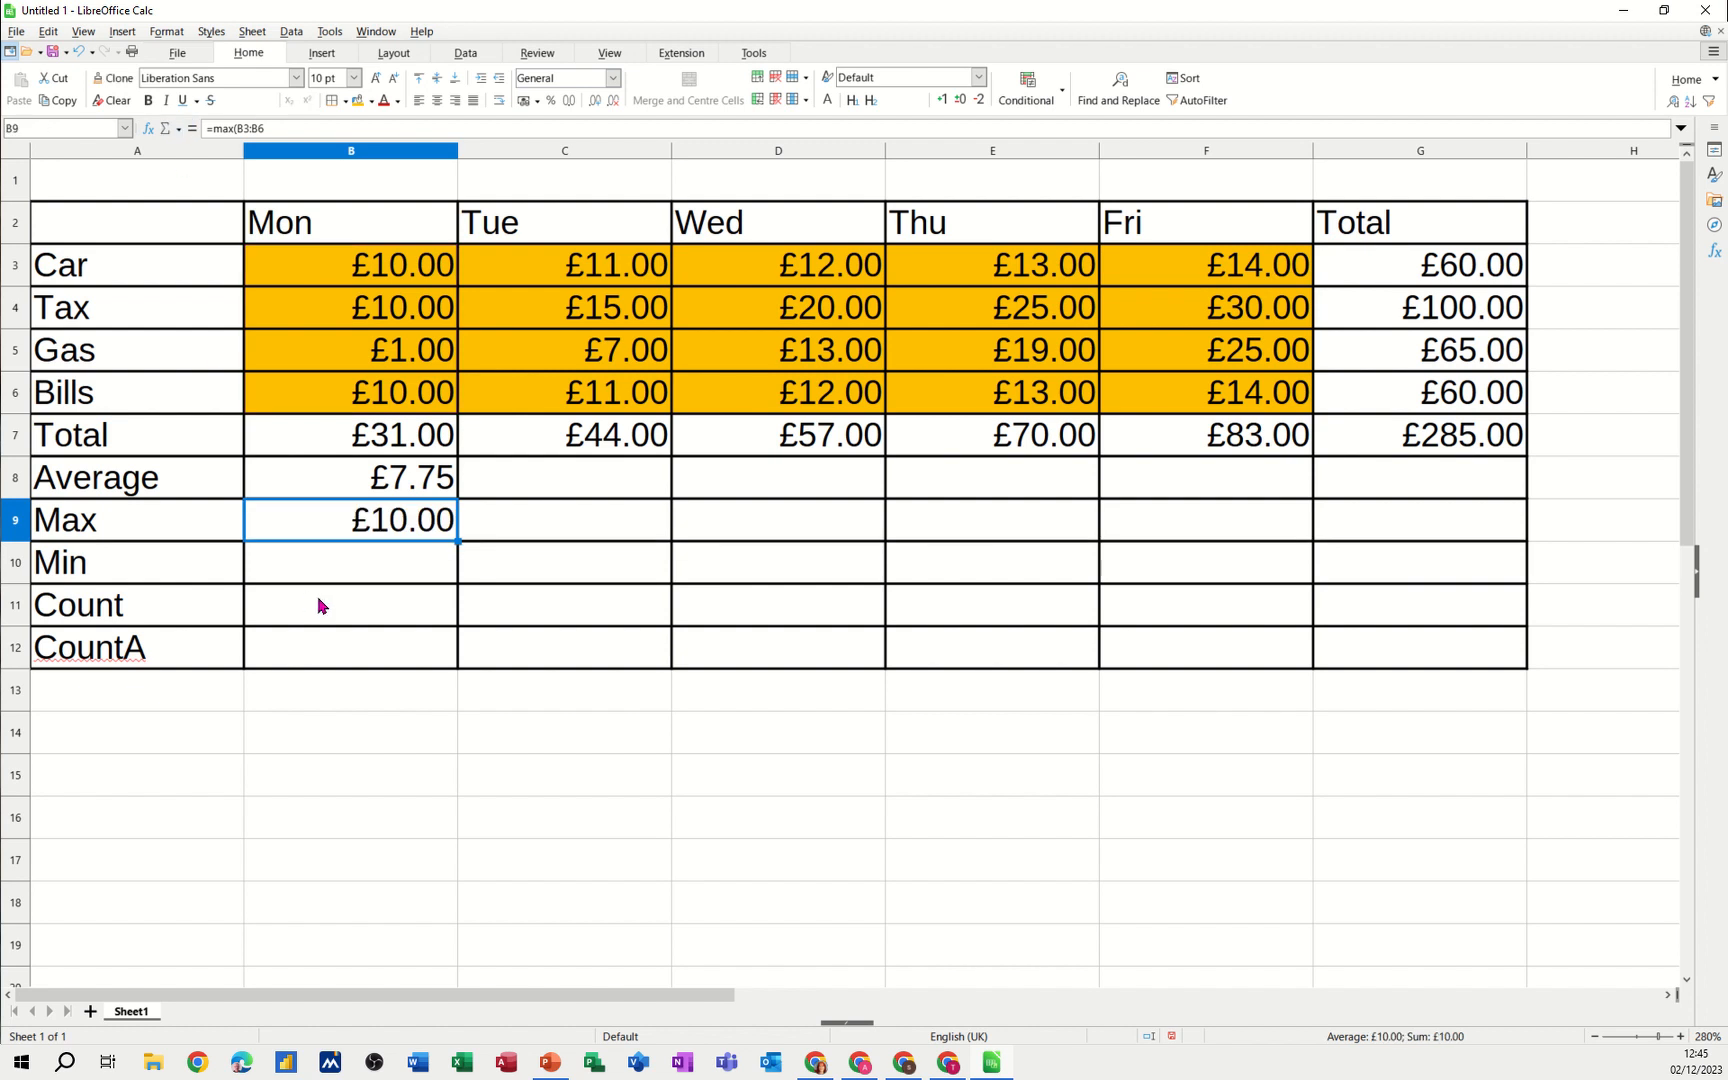
left_click(350, 562)
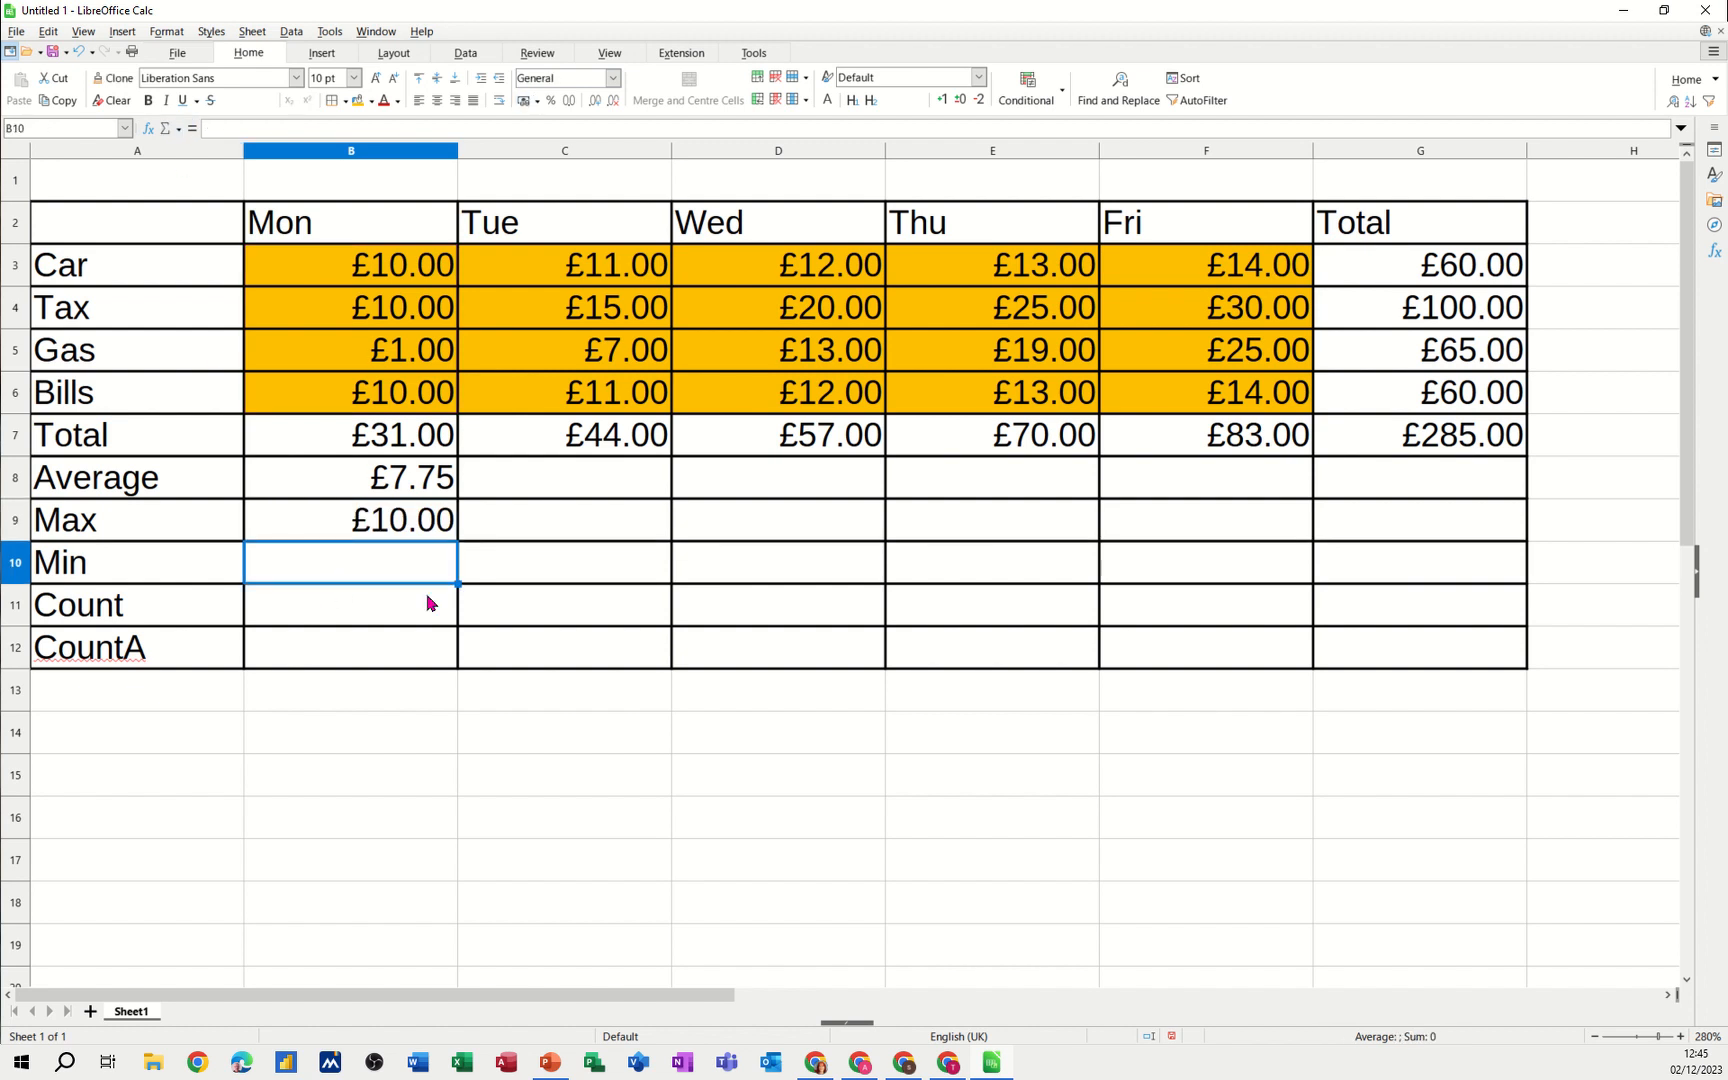
type("=min(")
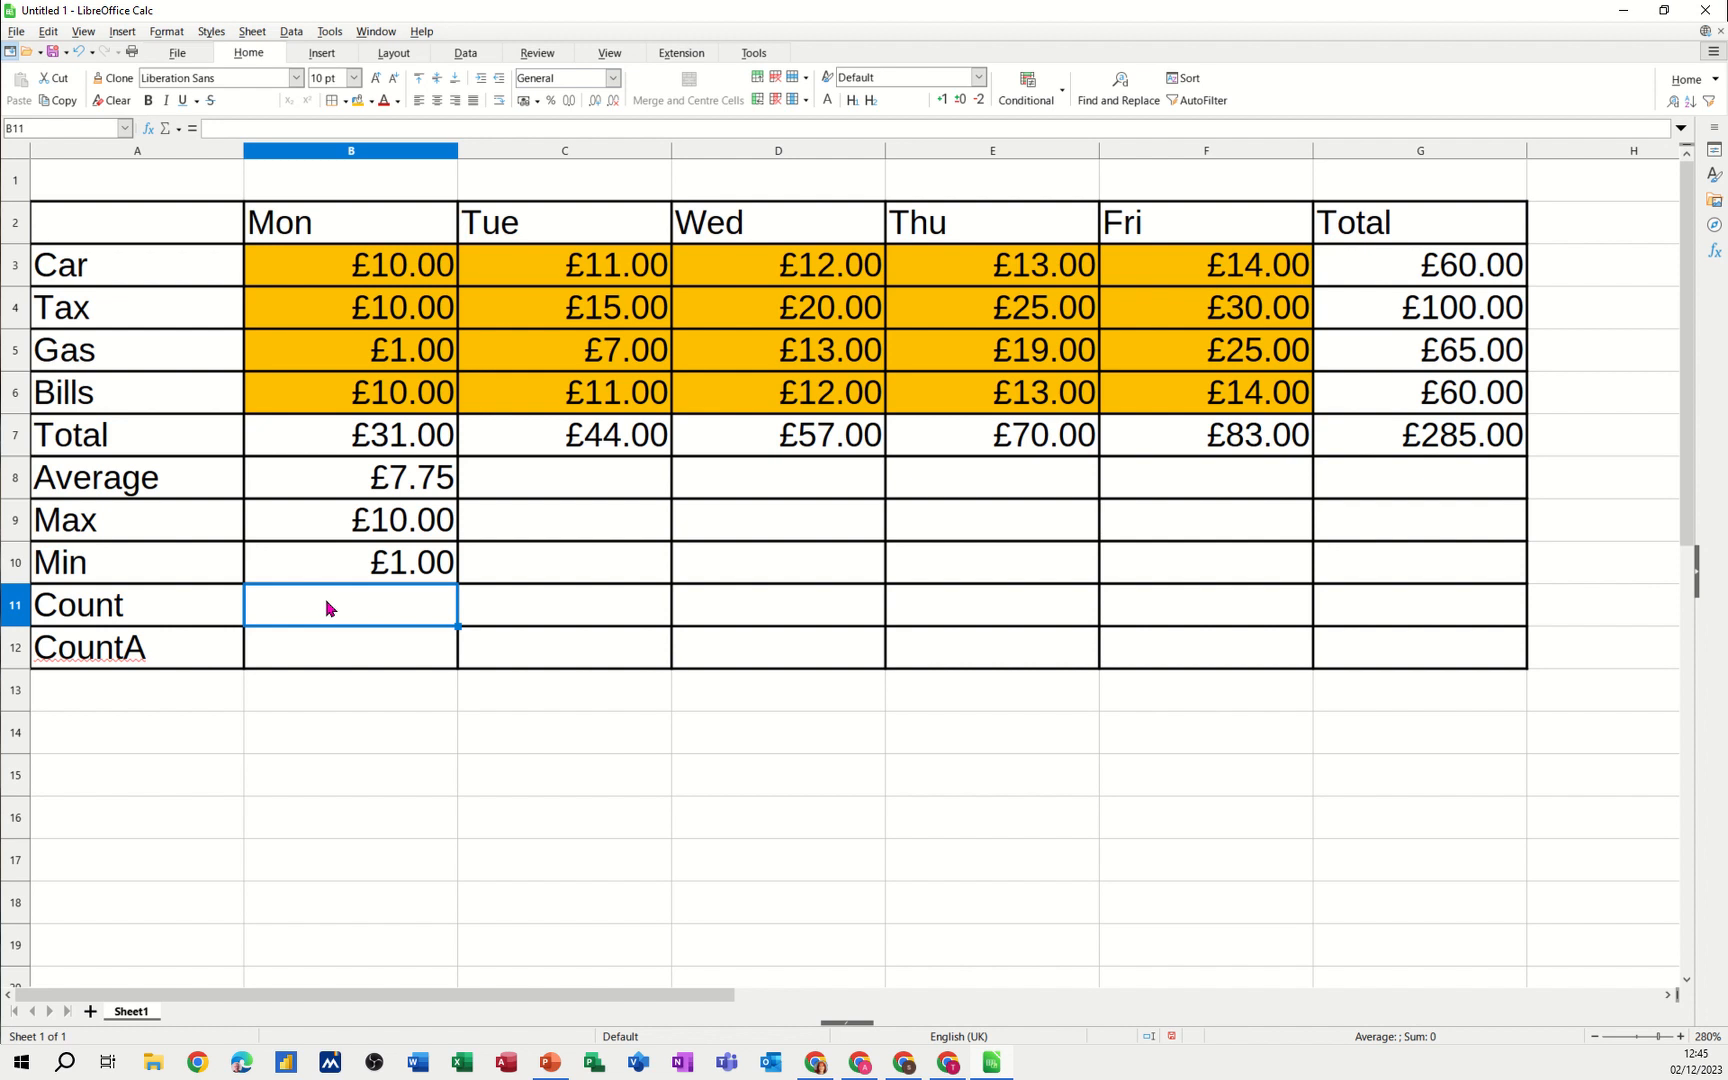
mouse_move(336, 612)
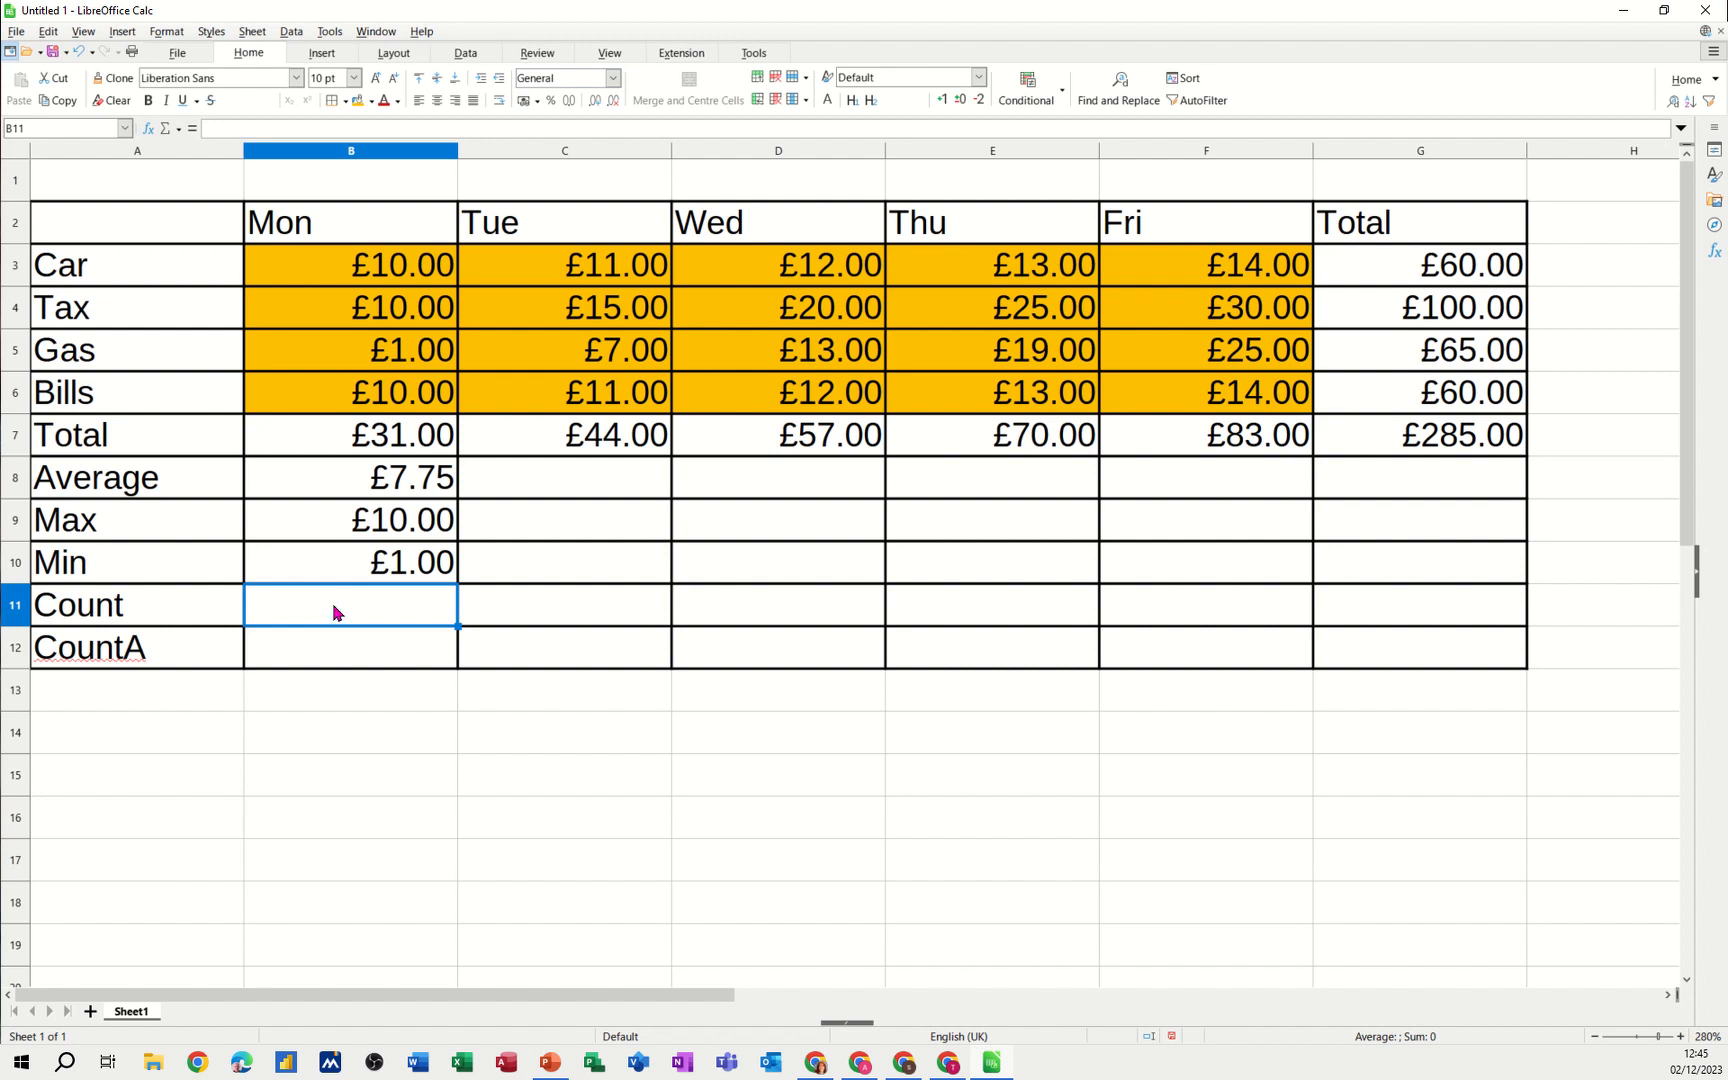
Enter =COUNT(B3:B6) in B11 and replace Gas's Monday value with 'word' so Count shows 3
type("=")
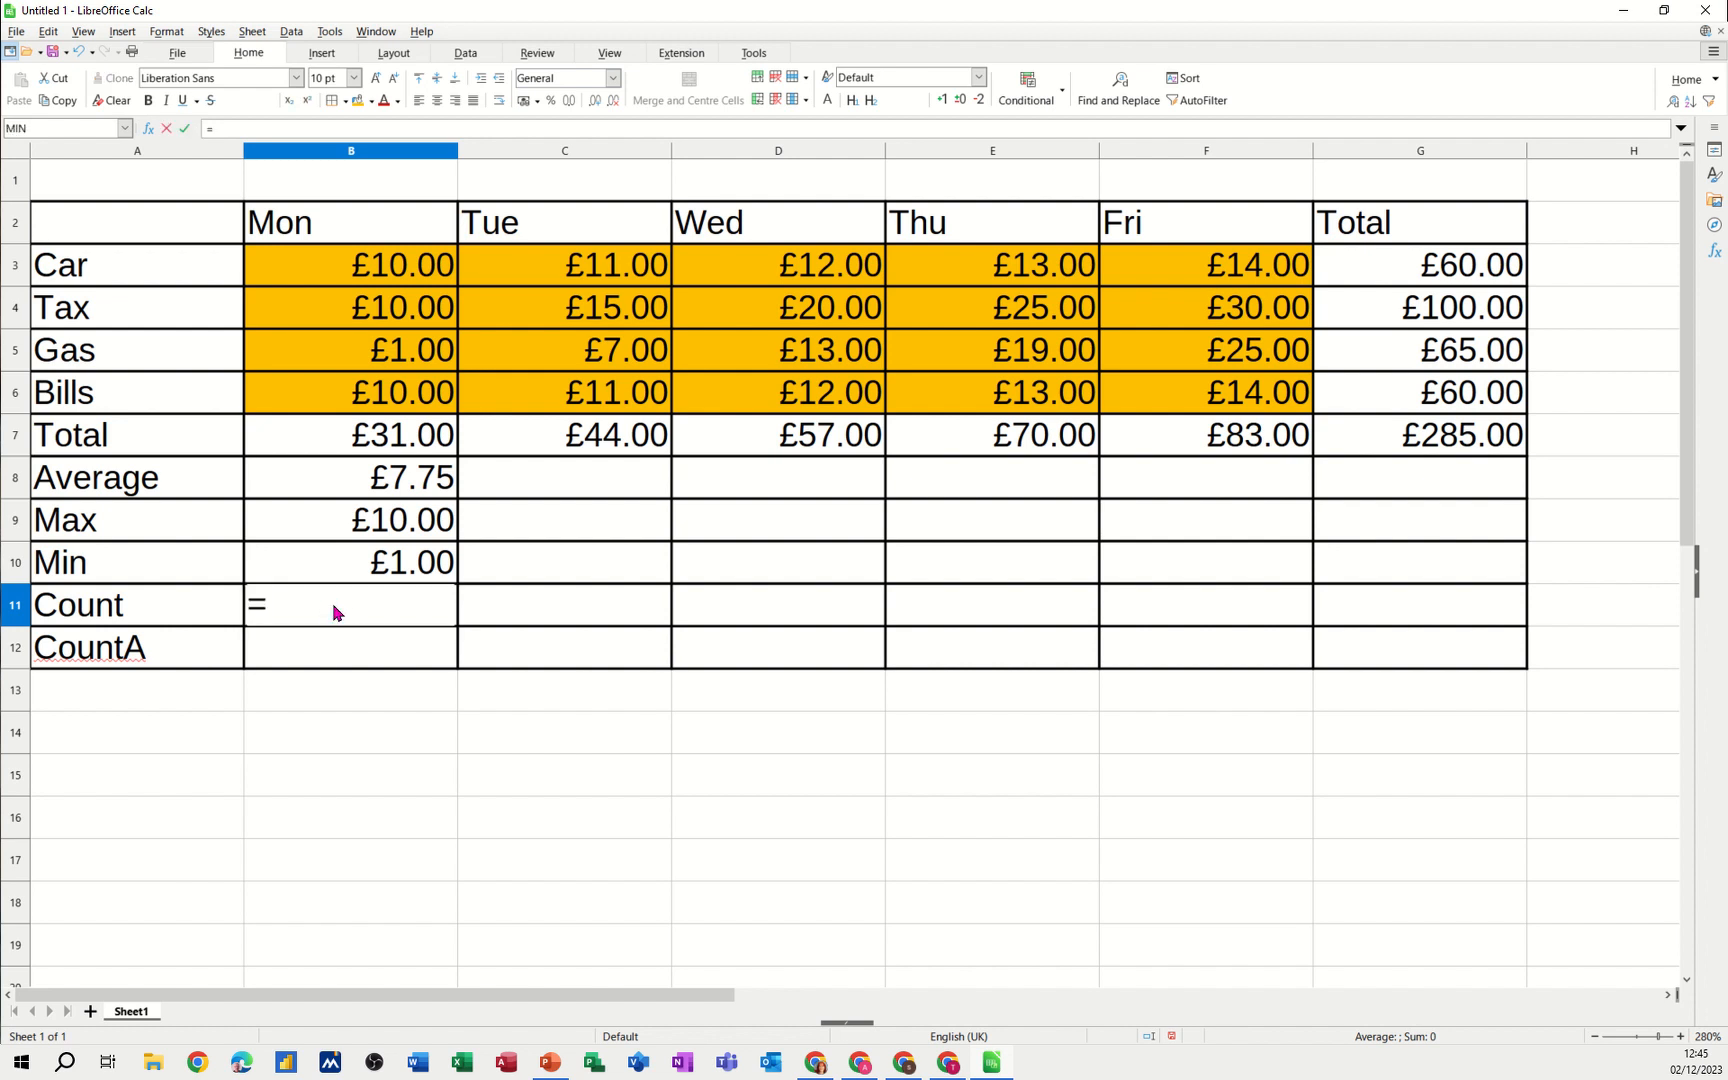
type("count(")
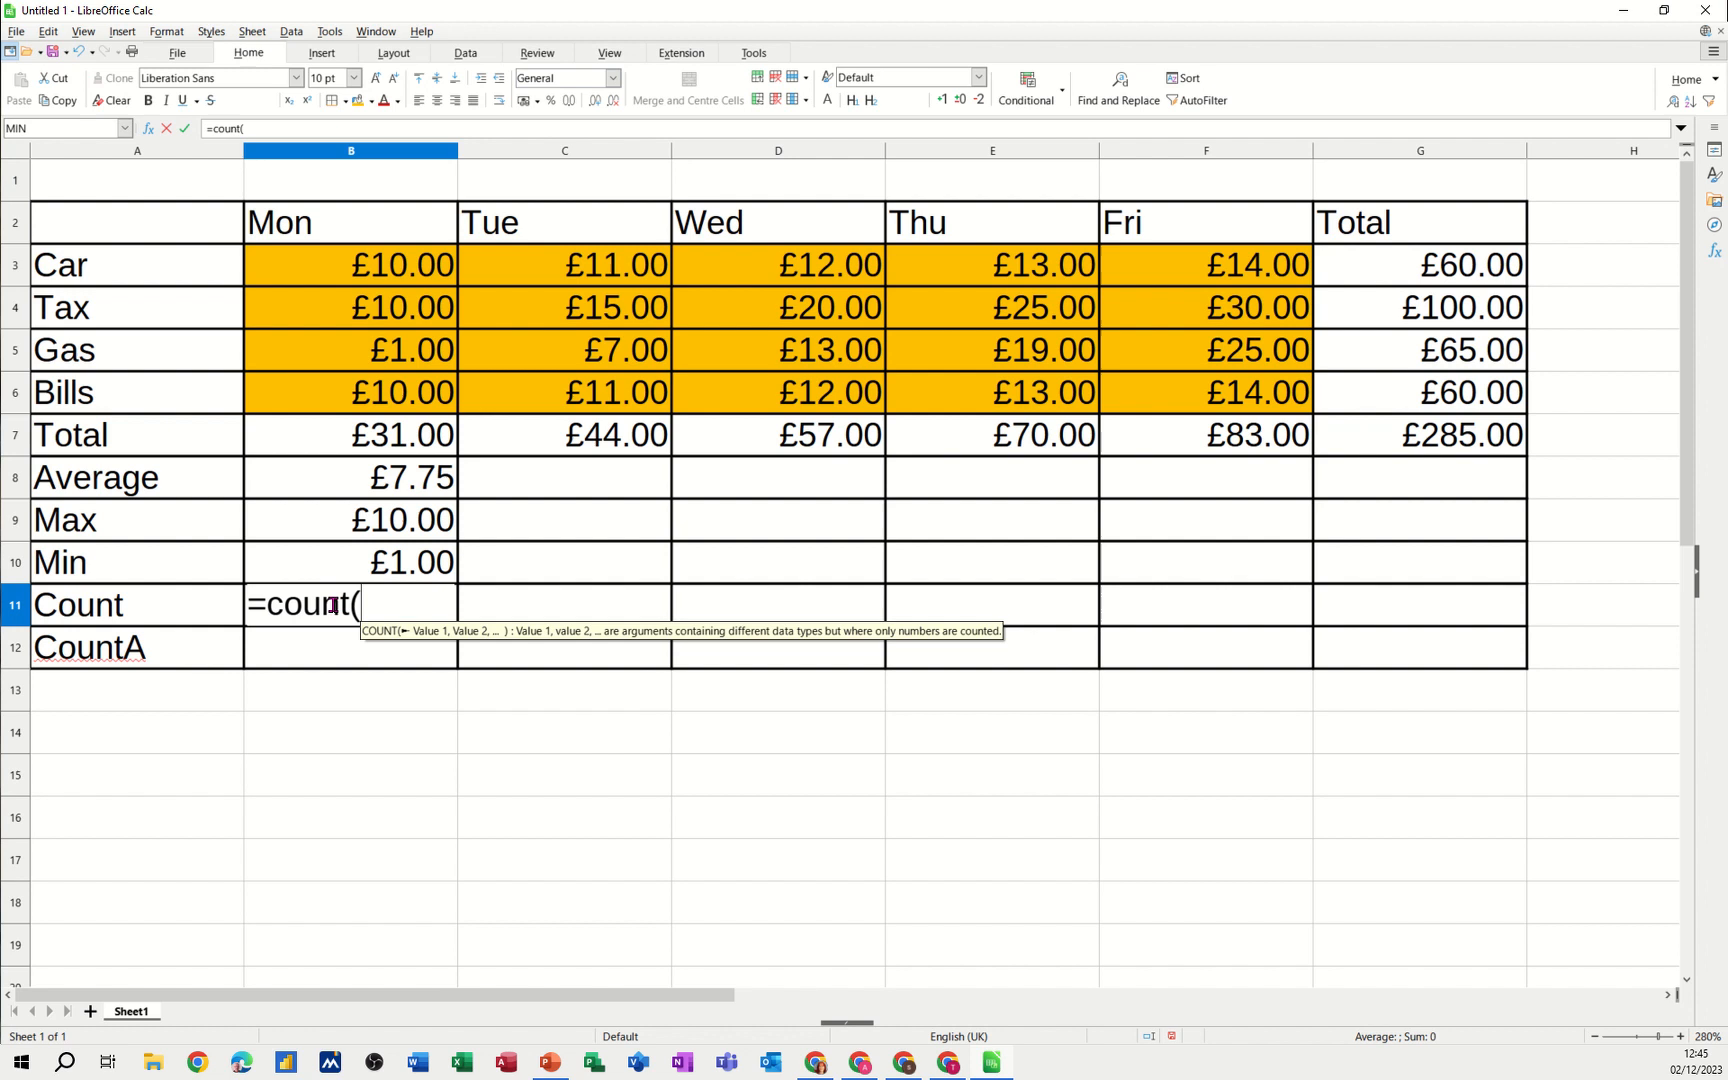
left_click_drag(350, 264, 350, 308)
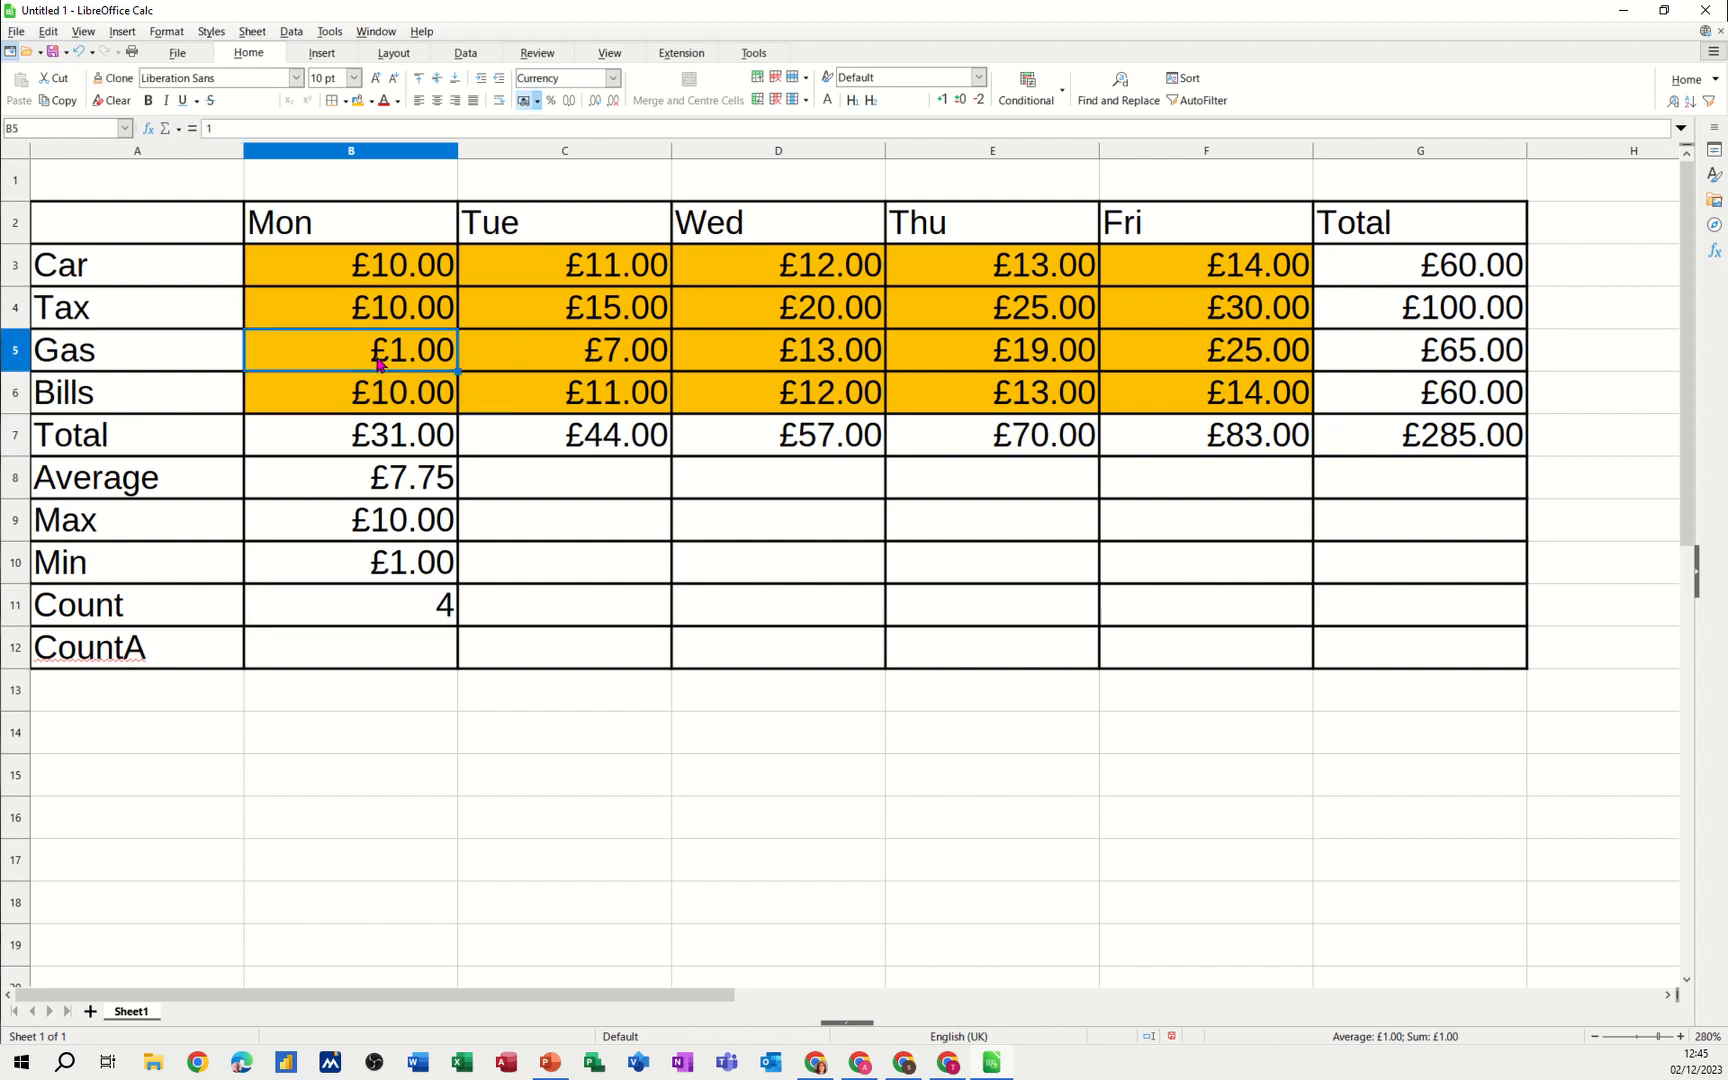
type("3")
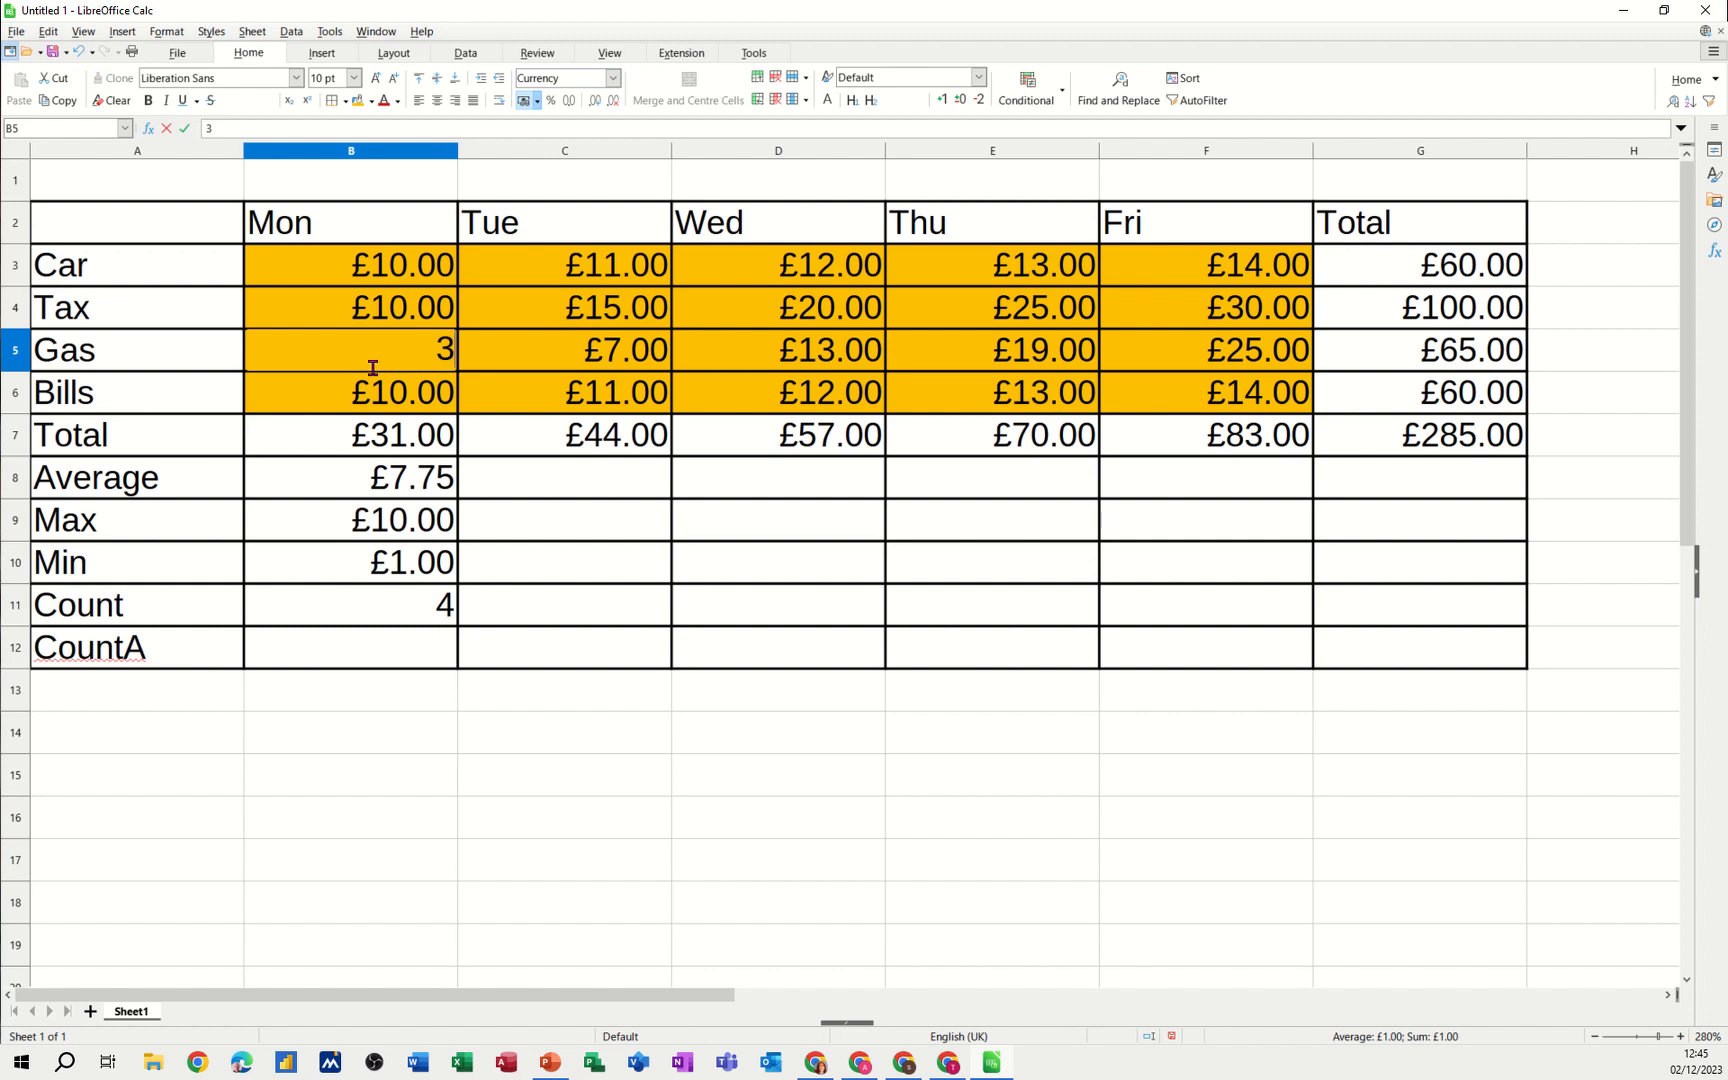
type("w")
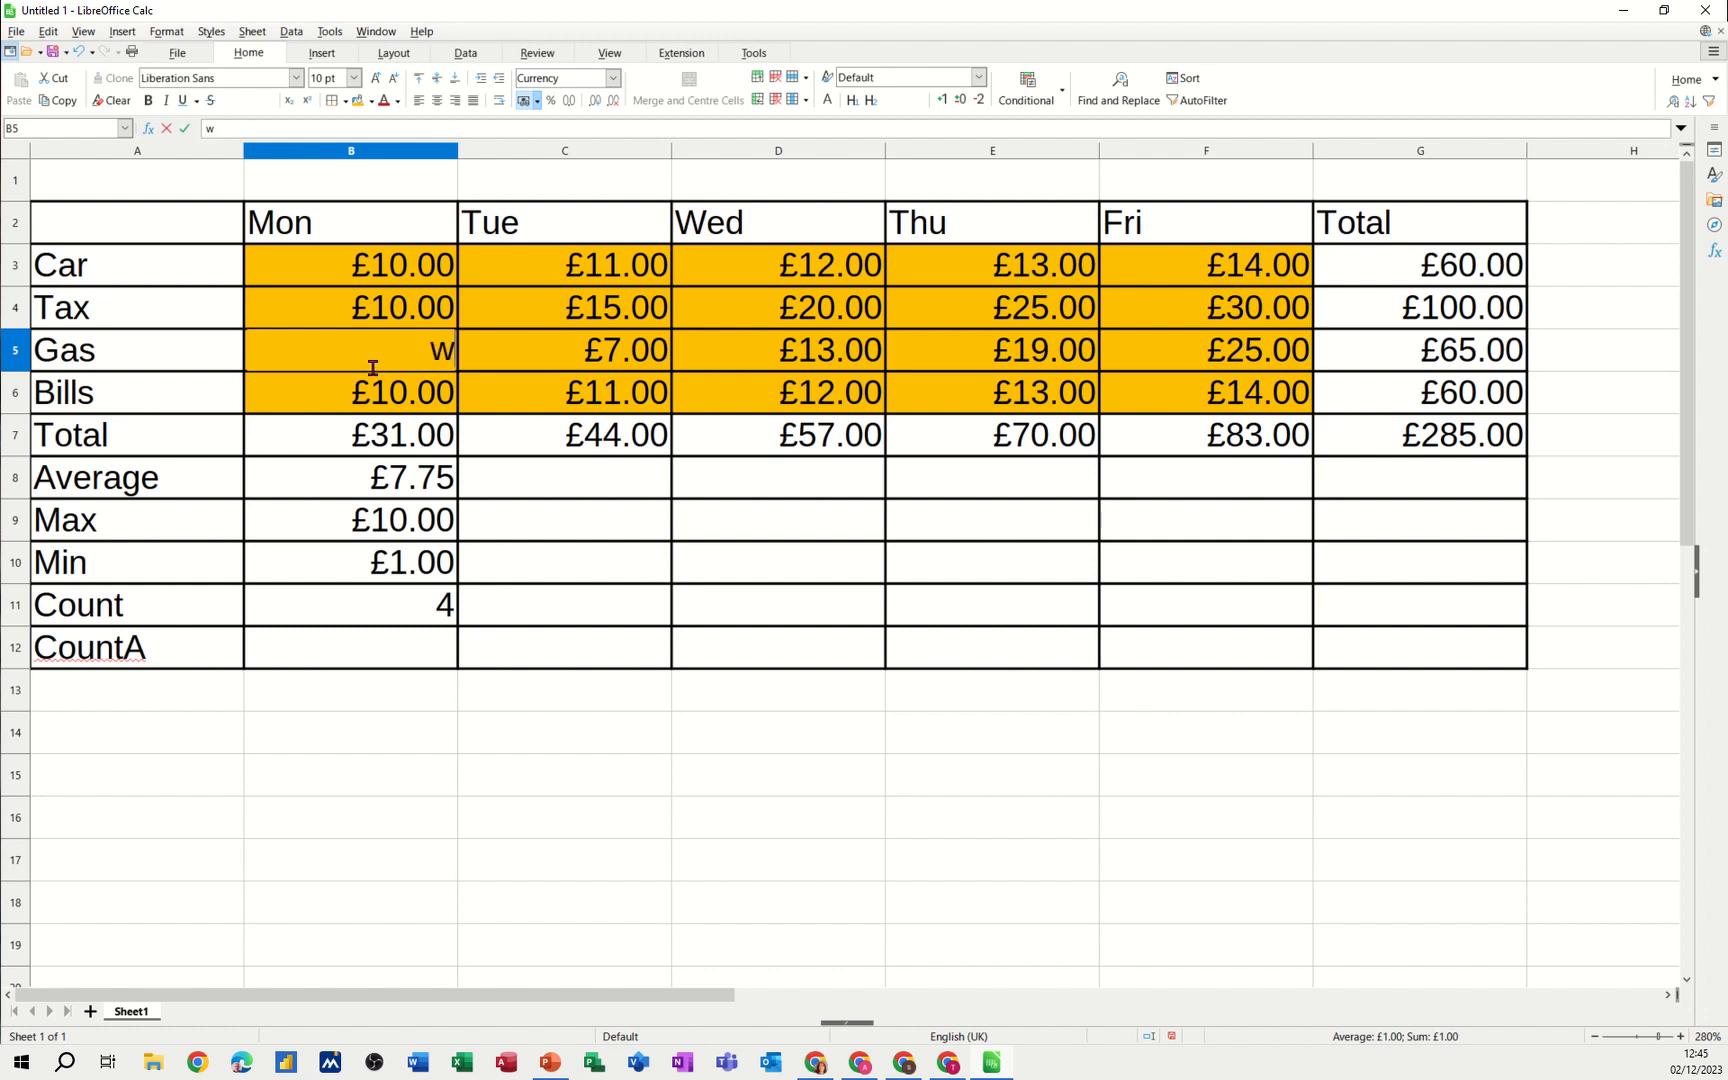
type("ord")
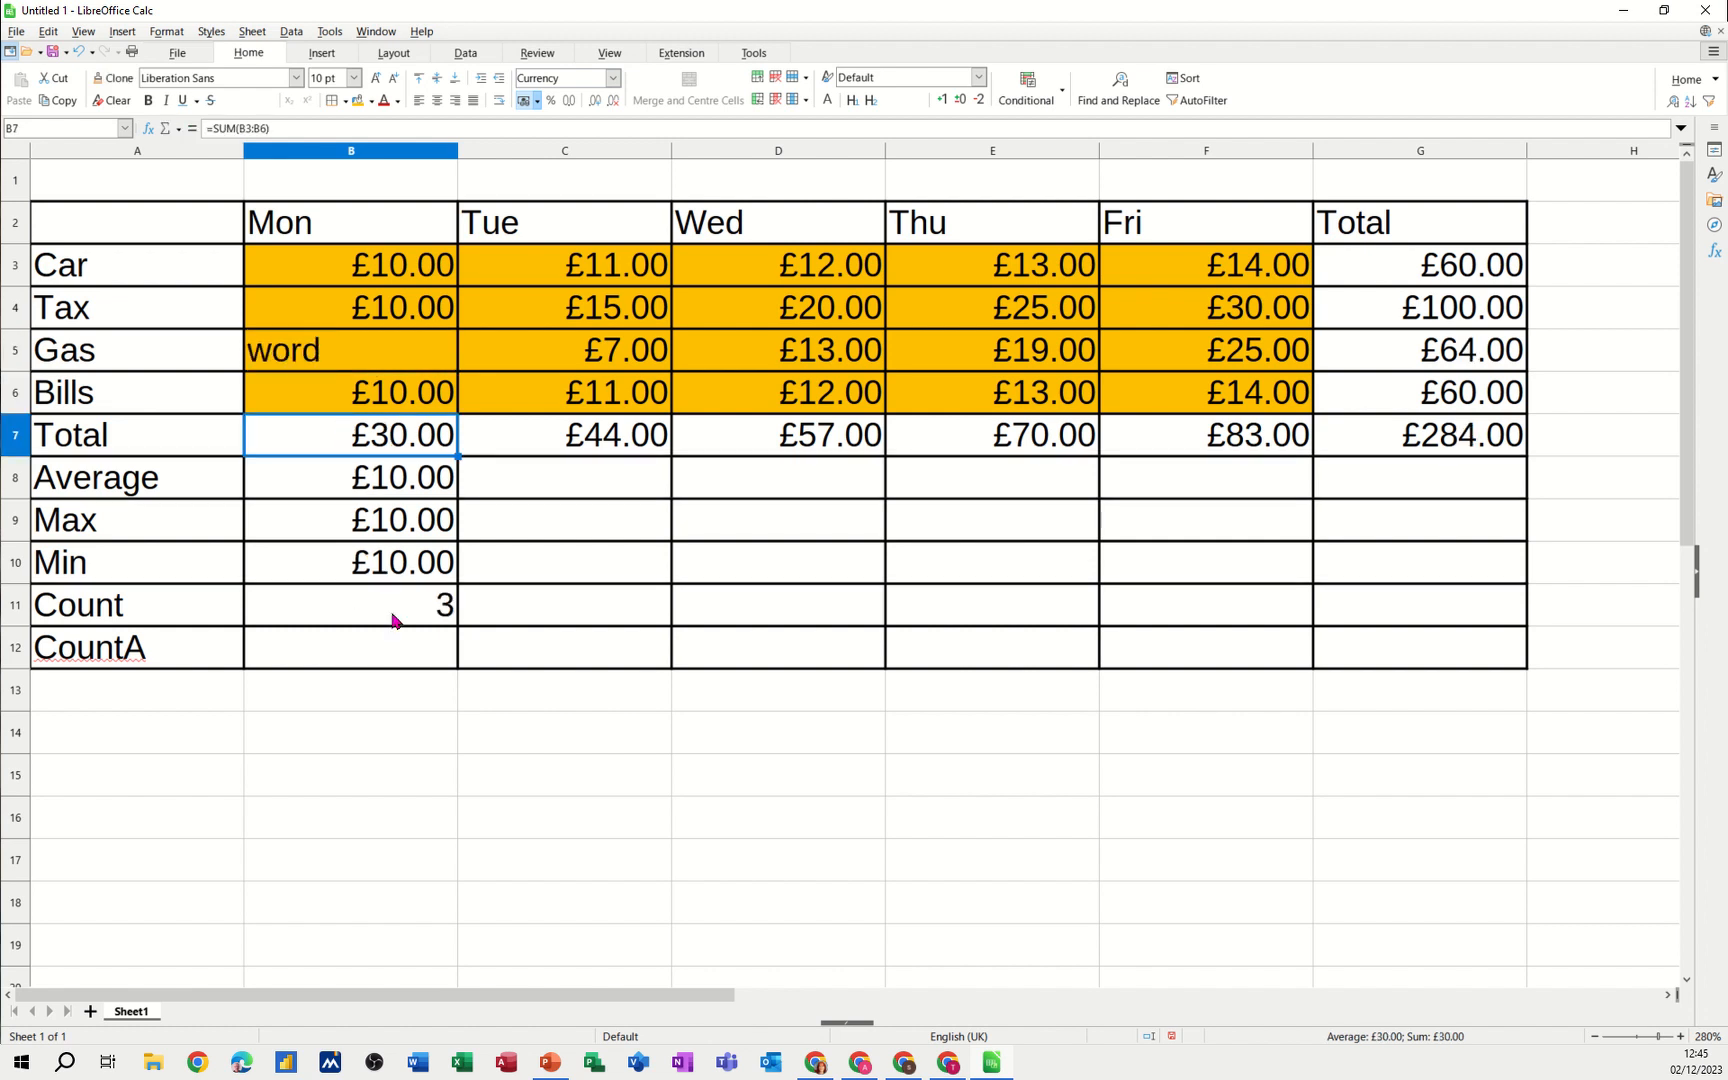
left_click(350, 604)
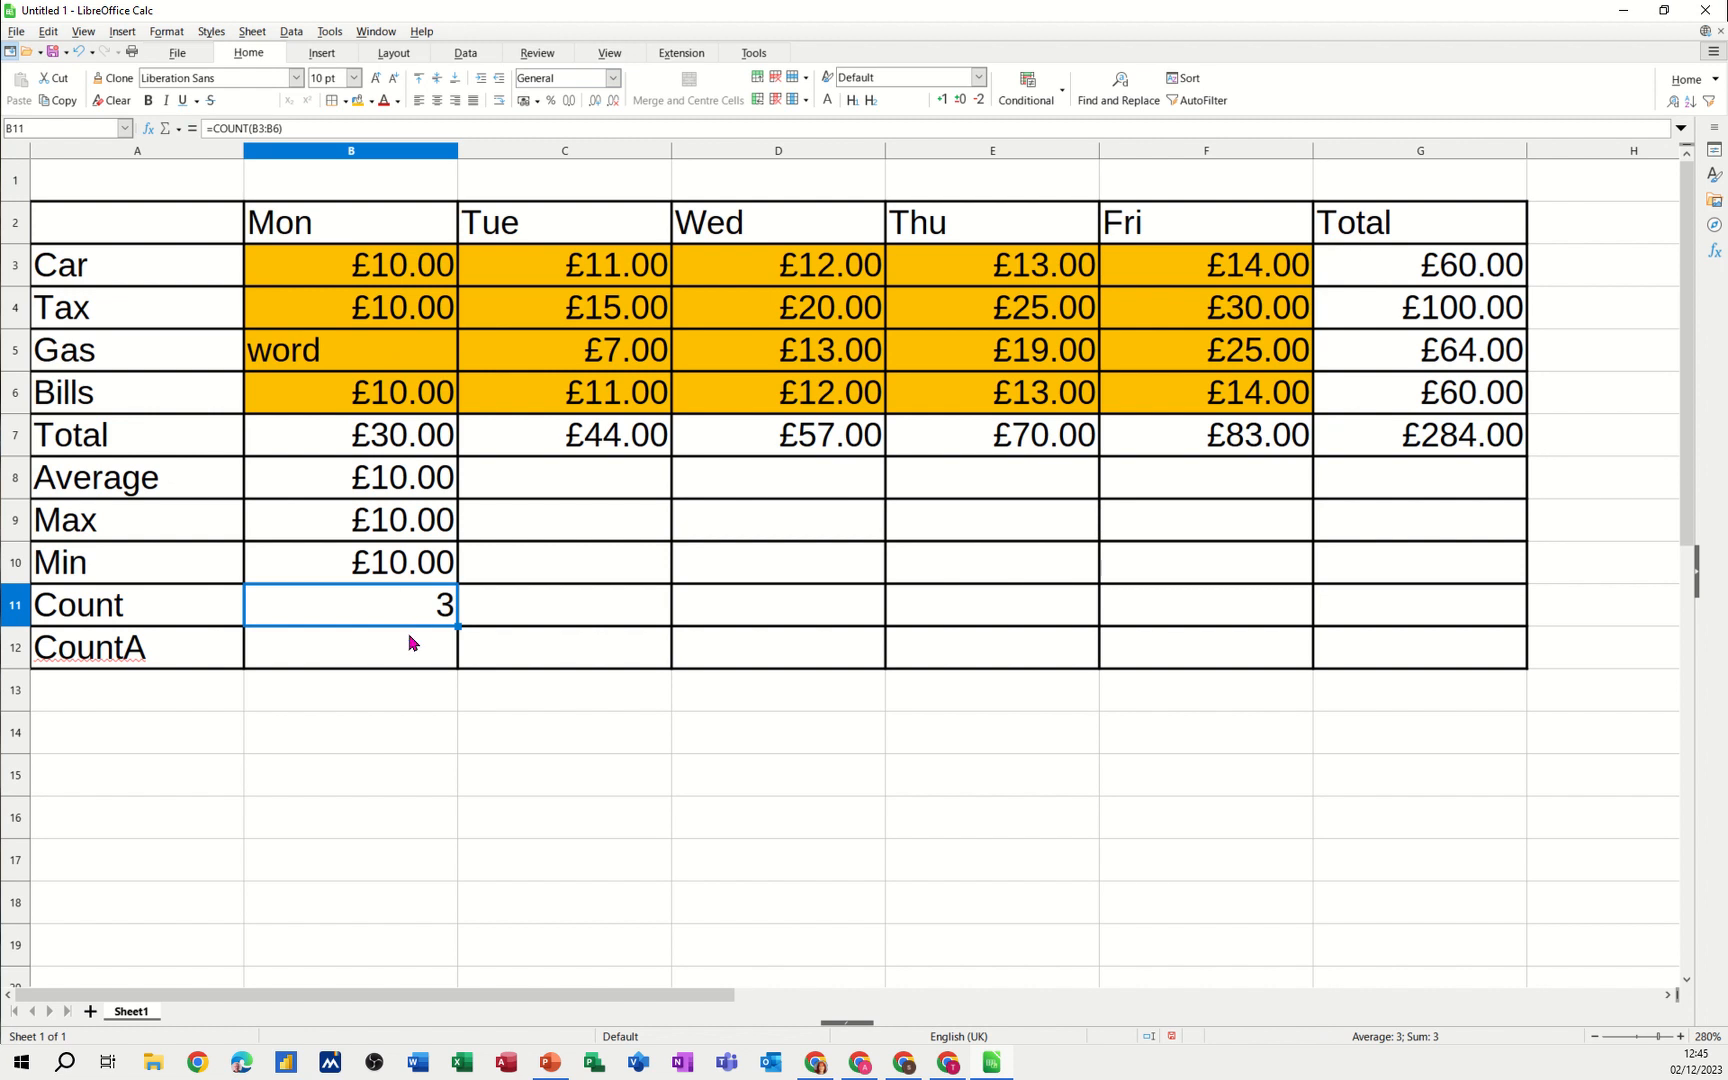
Enter =COUNTA(B3:B6) in B12 so CountA shows 4
left_click(350, 646)
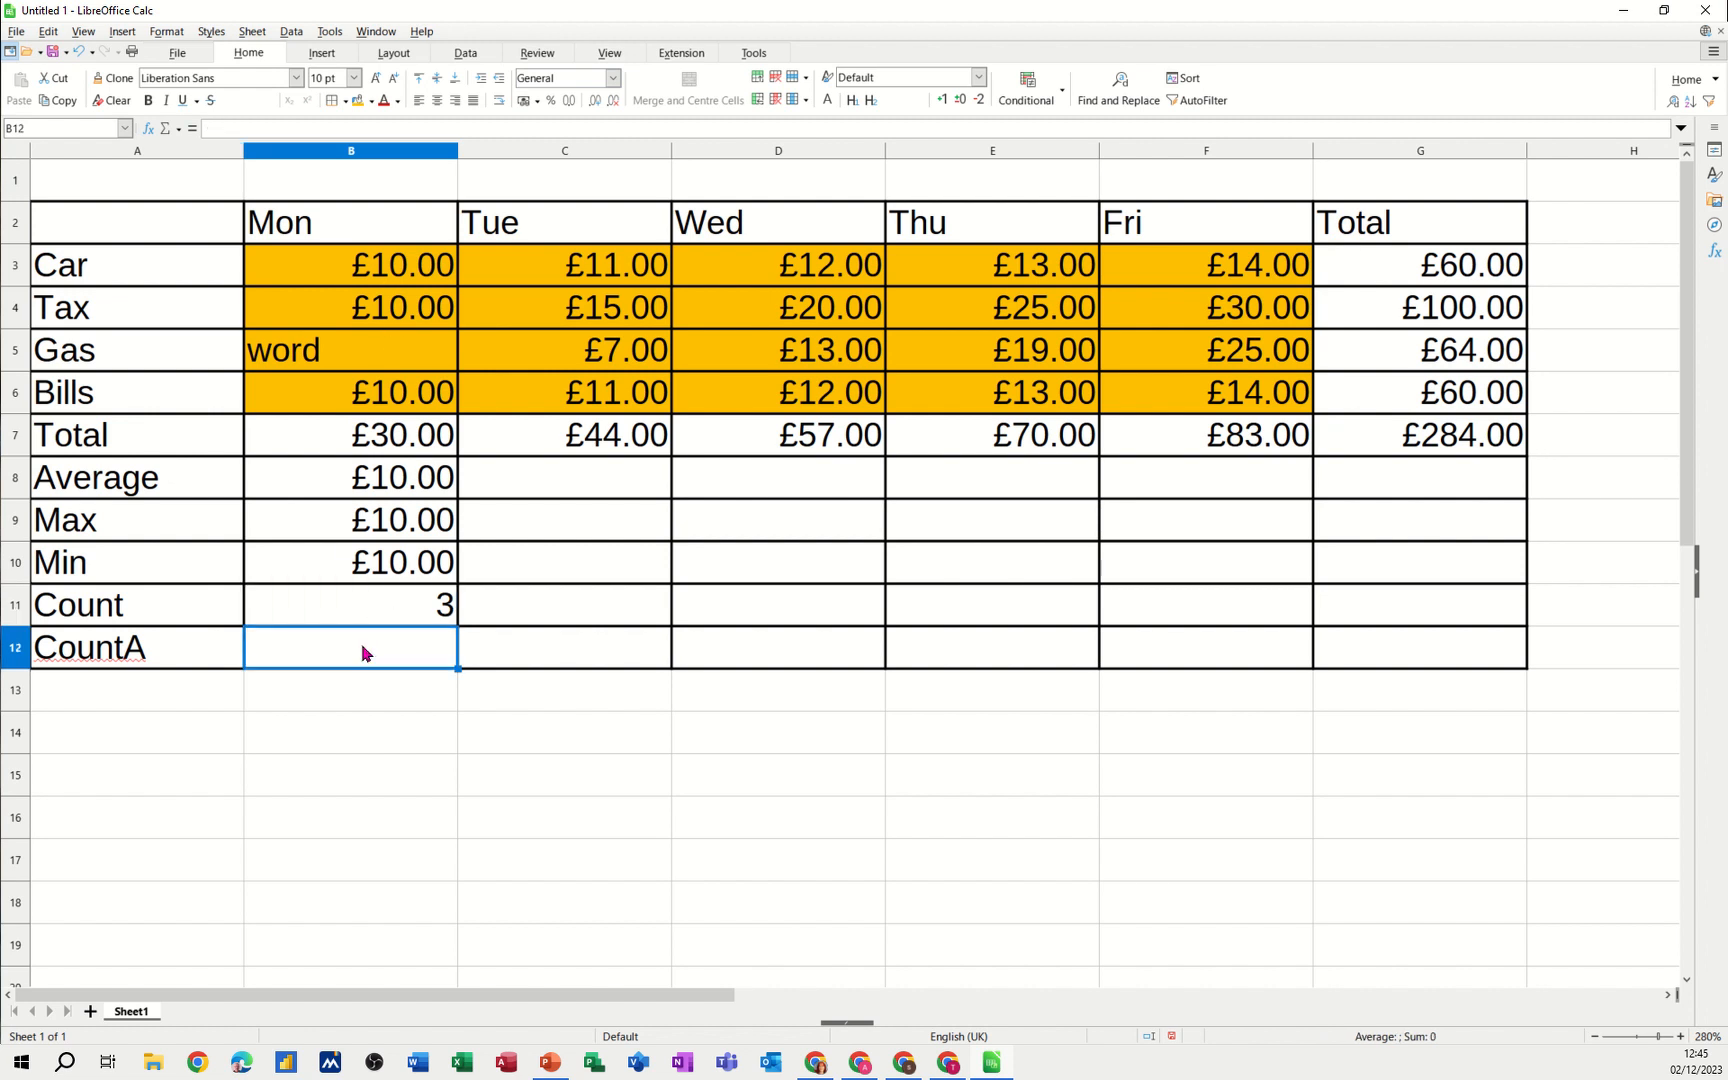
type("=count")
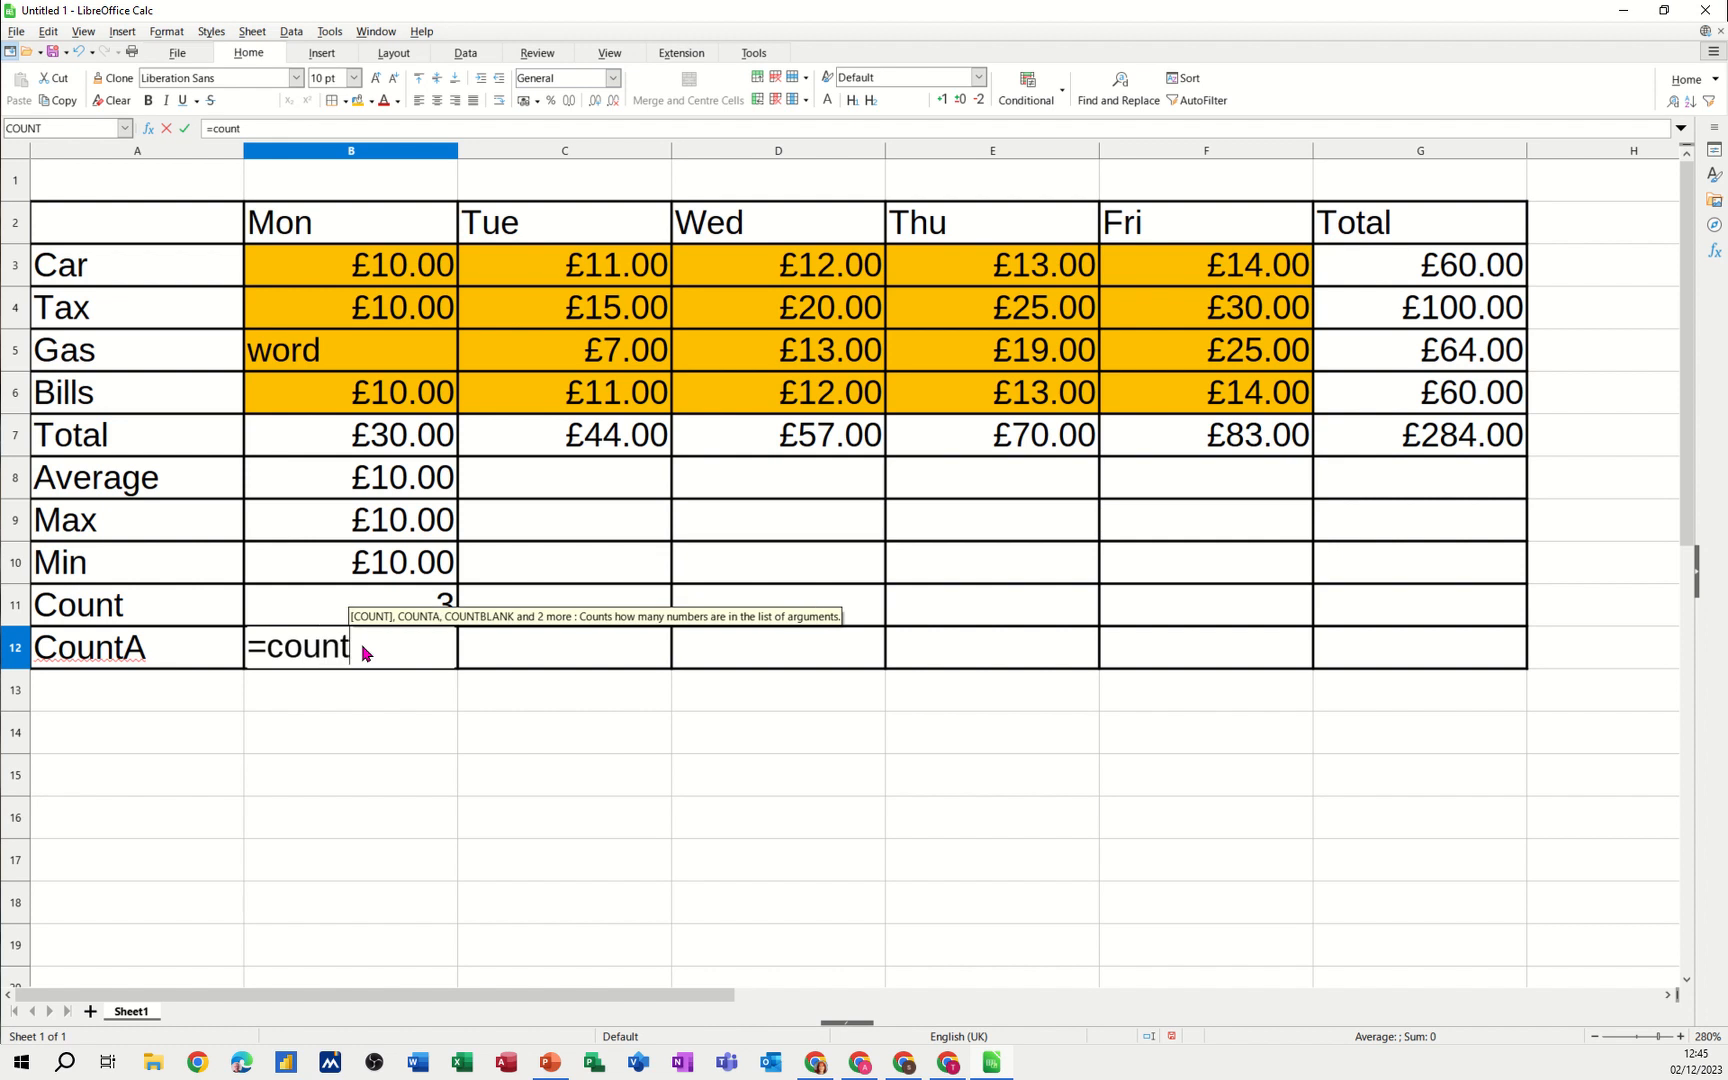
type("a(")
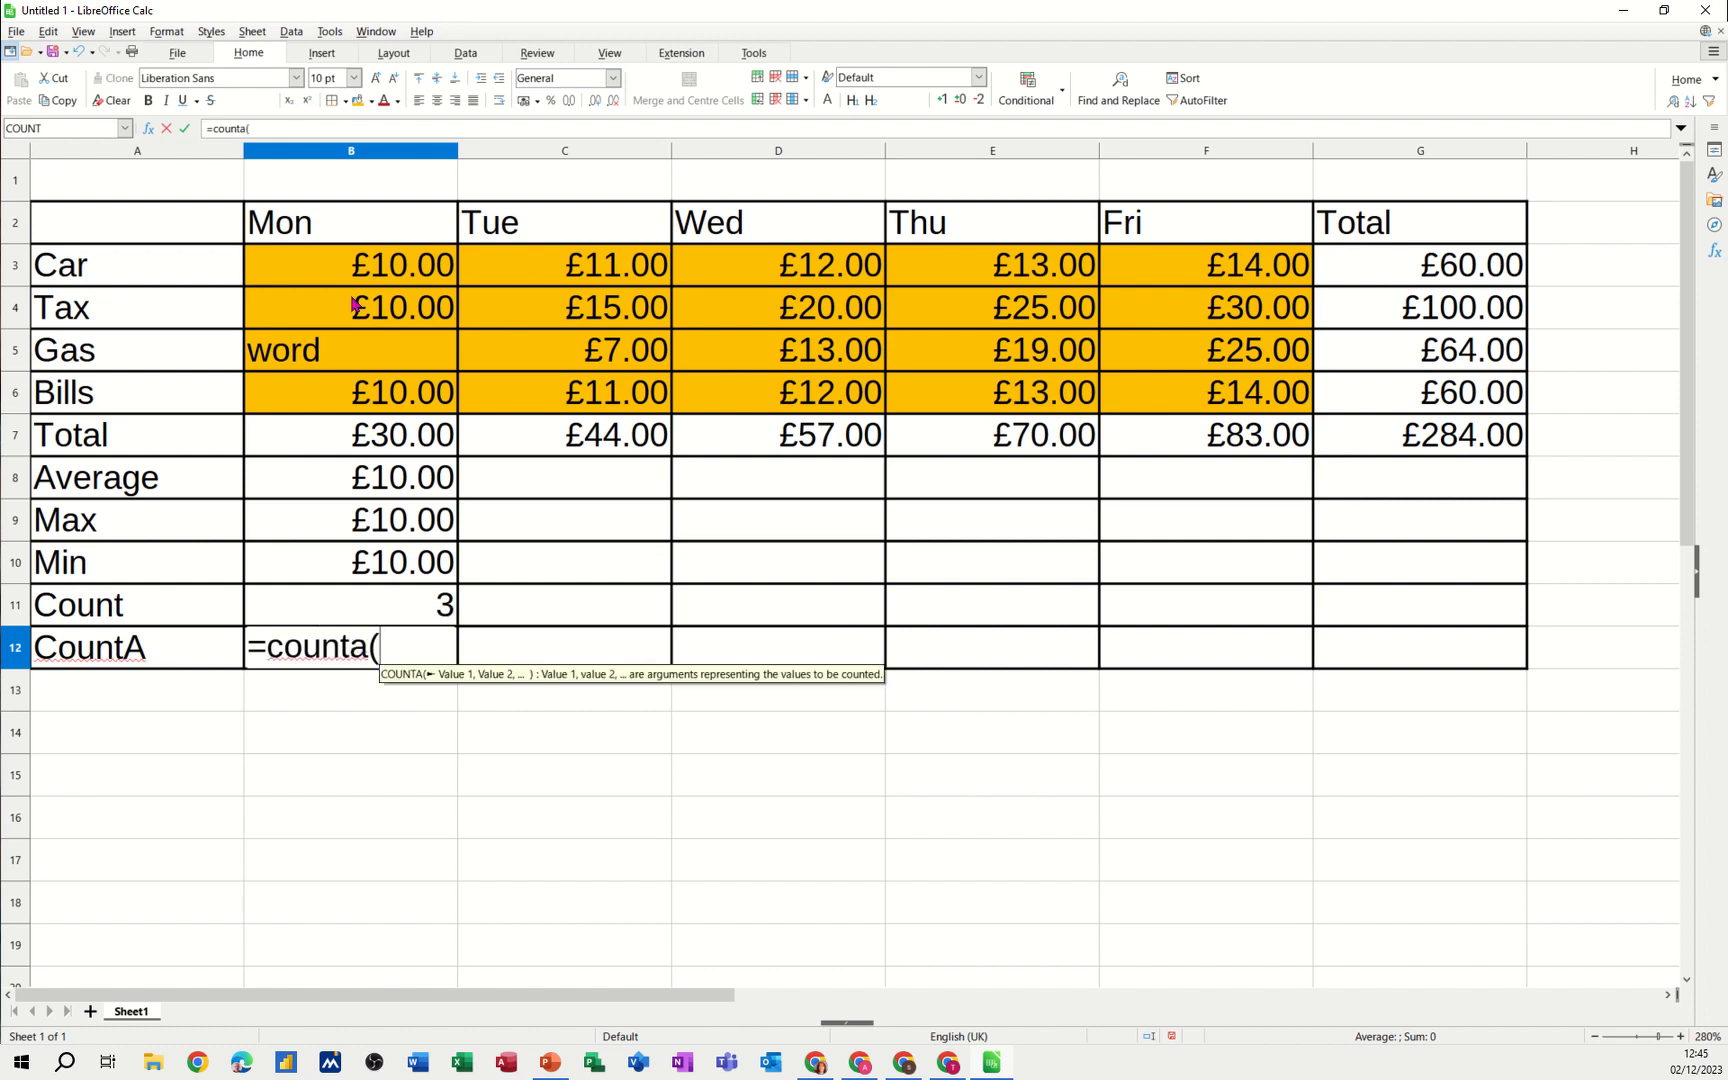
left_click_drag(350, 264, 350, 392)
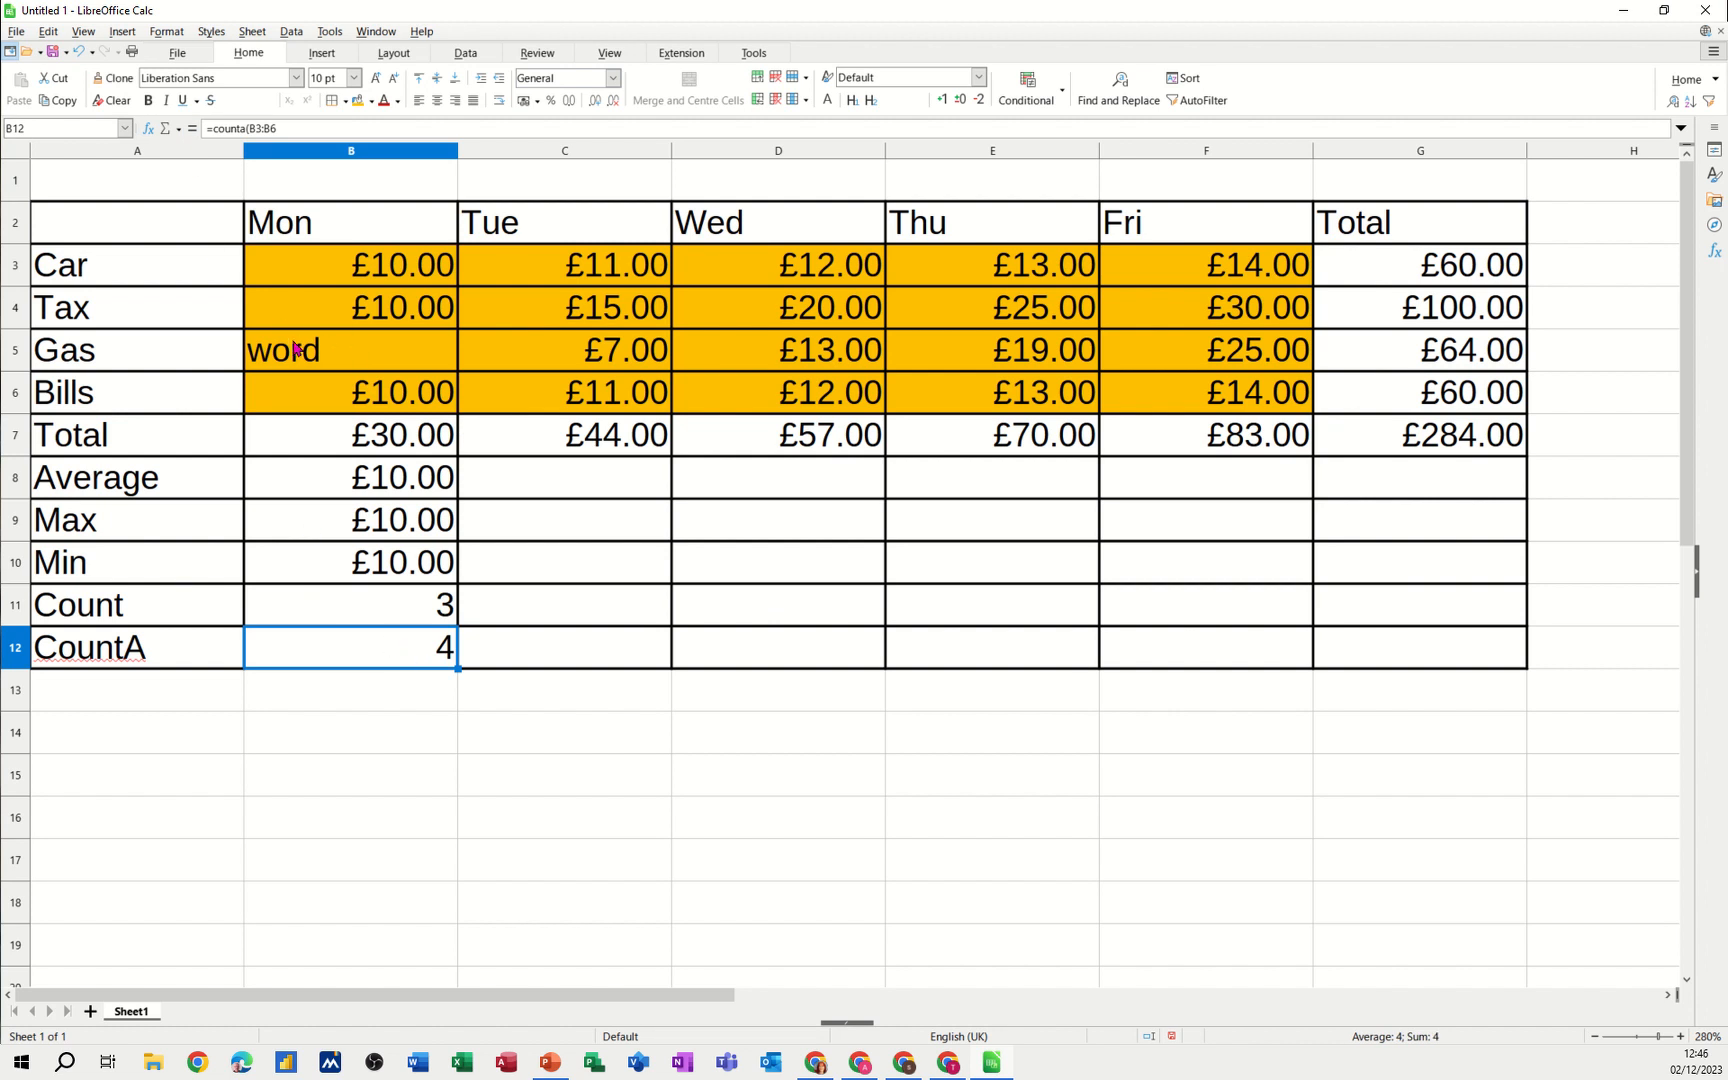
left_click(350, 350)
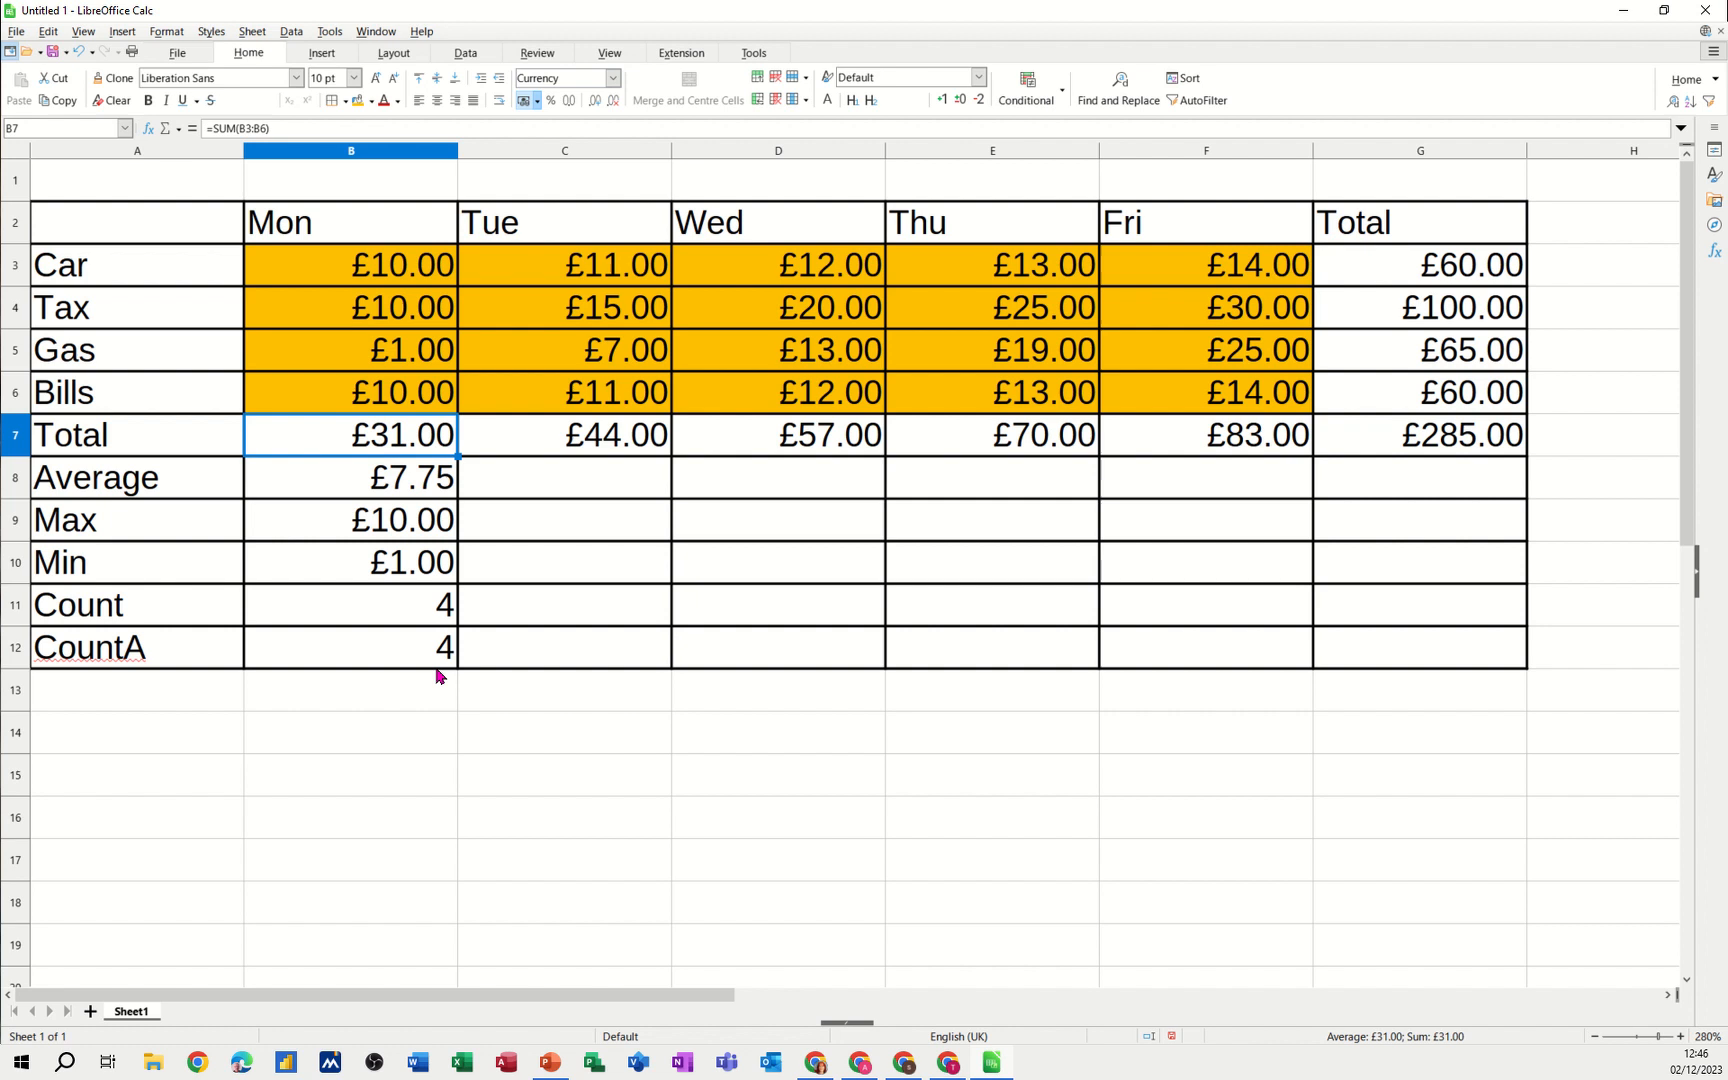
mouse_move(290, 666)
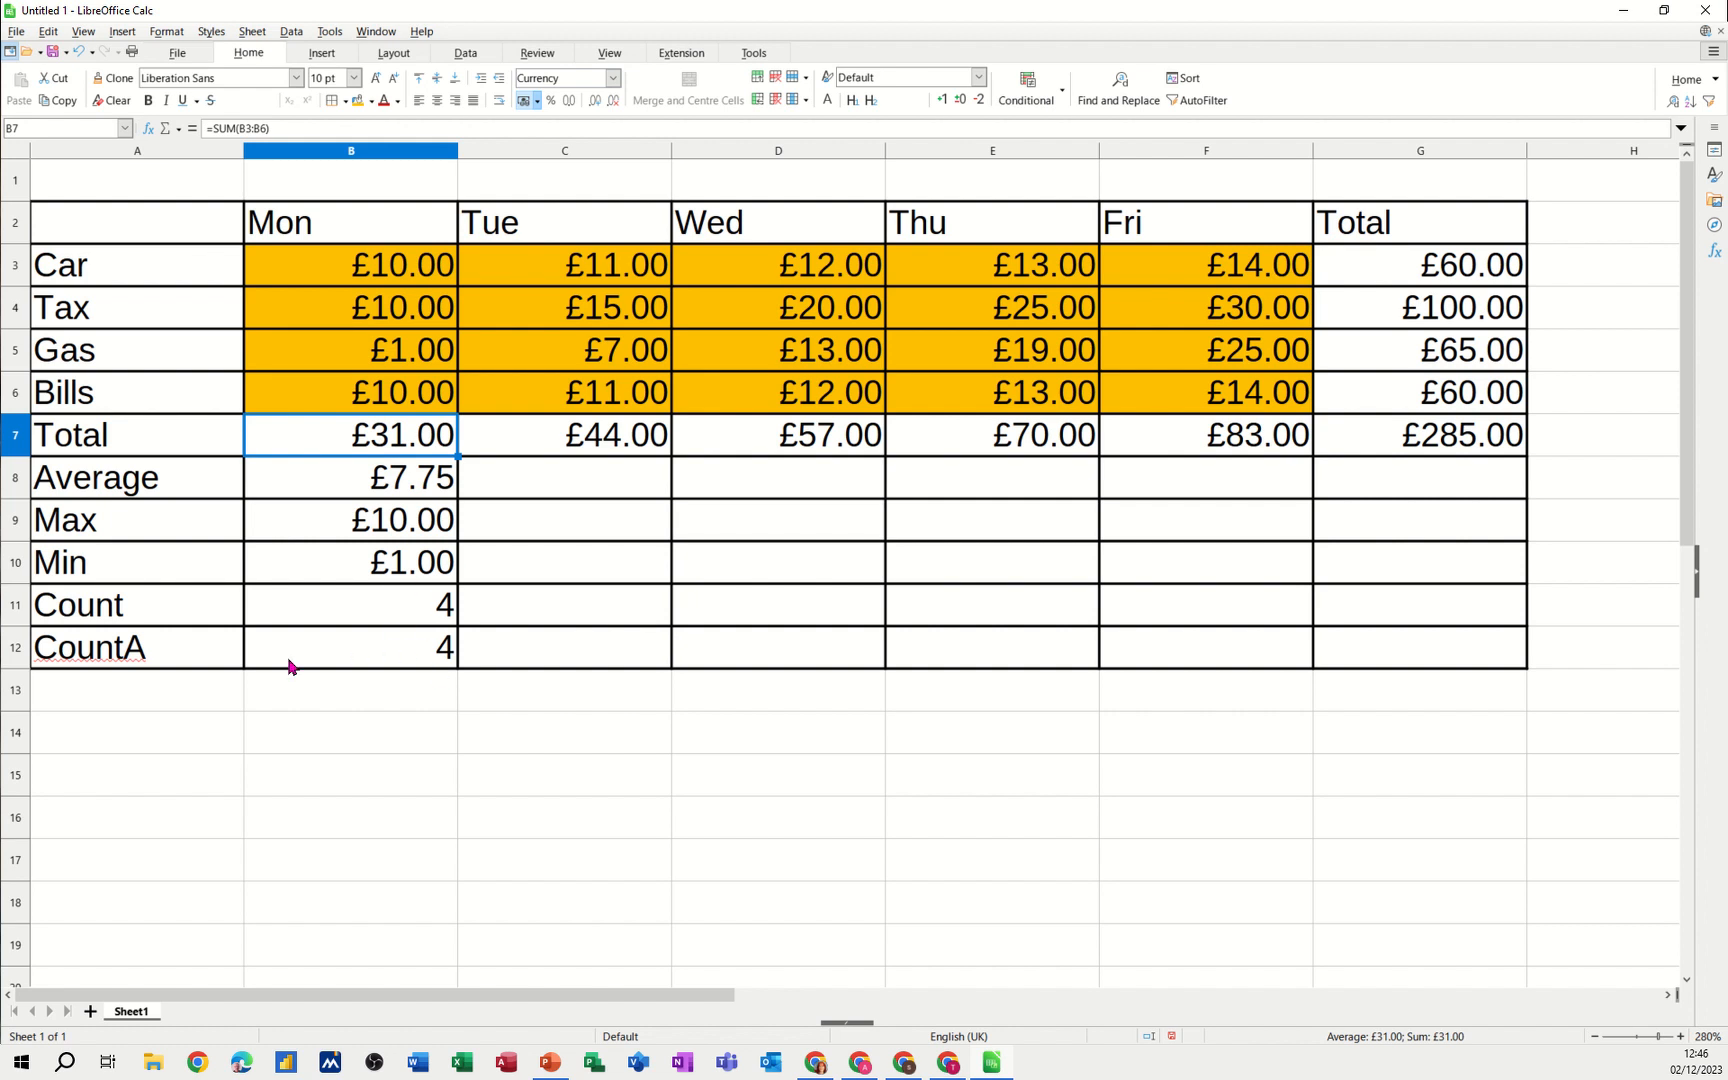
Confirm B12 holds =COUNTA(B3:B6), returning 4 for the Monday entries
left_click(350, 646)
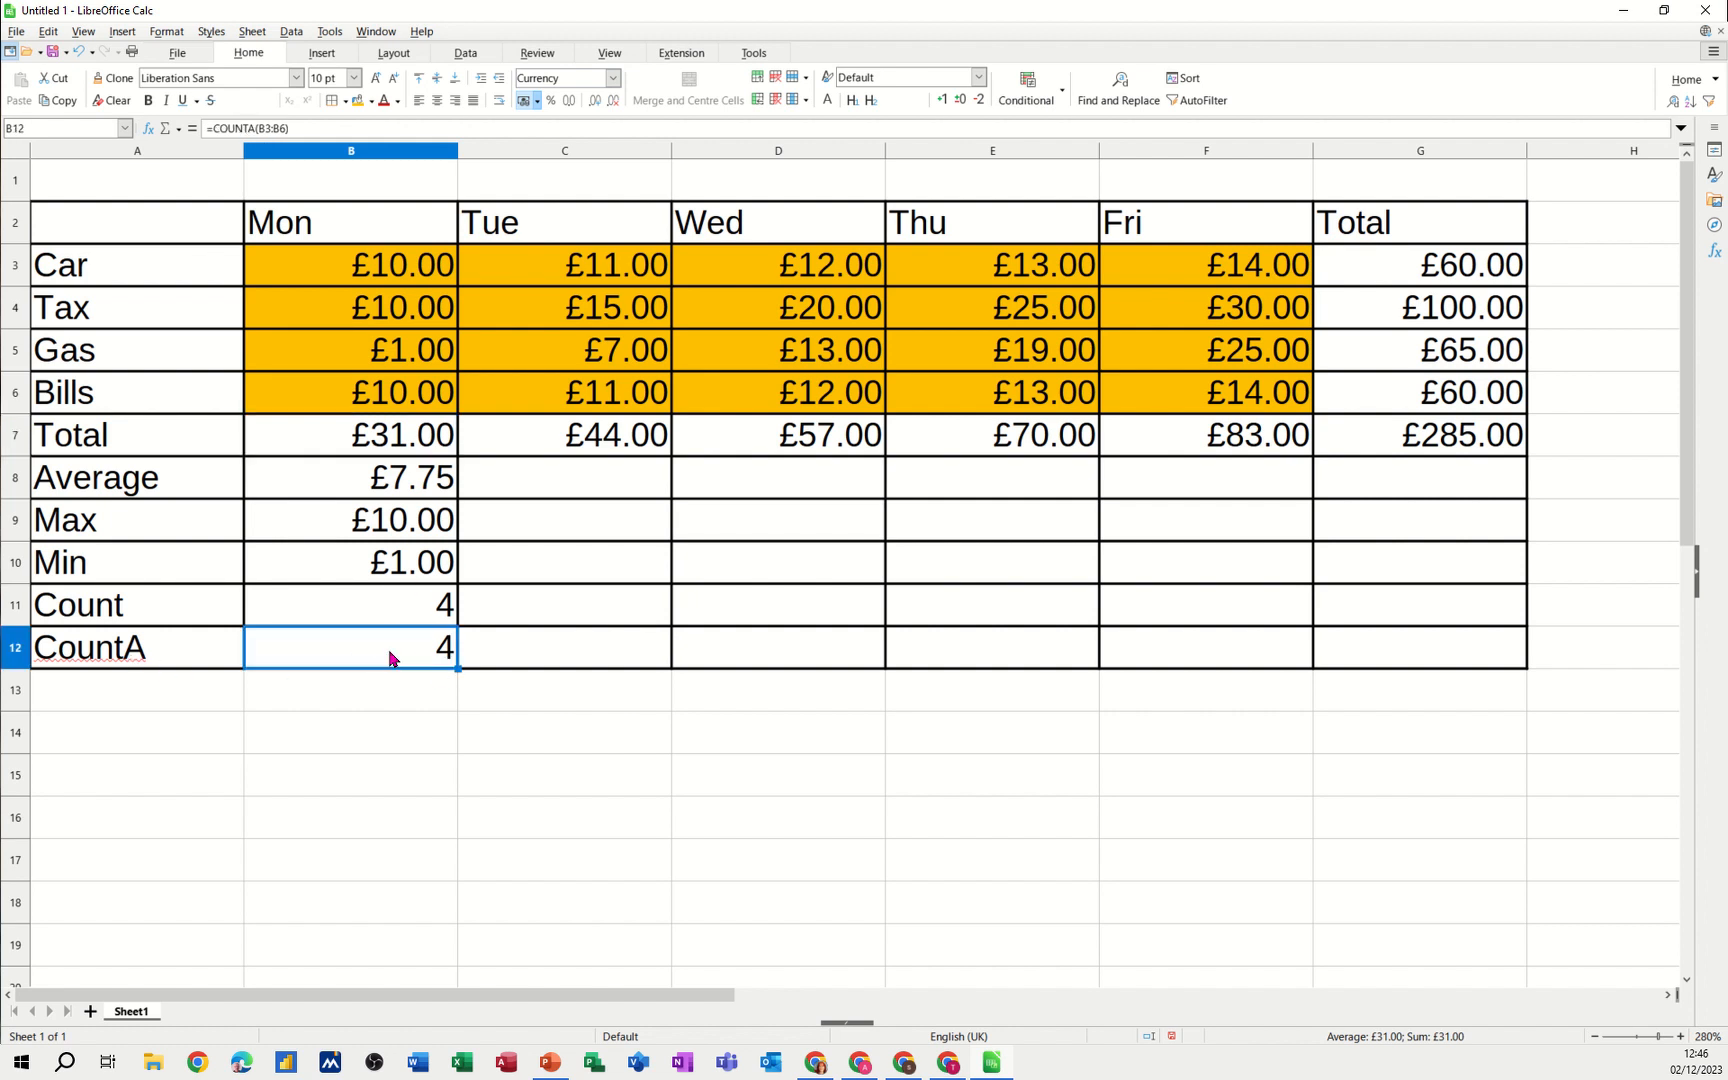
left_click(612, 78)
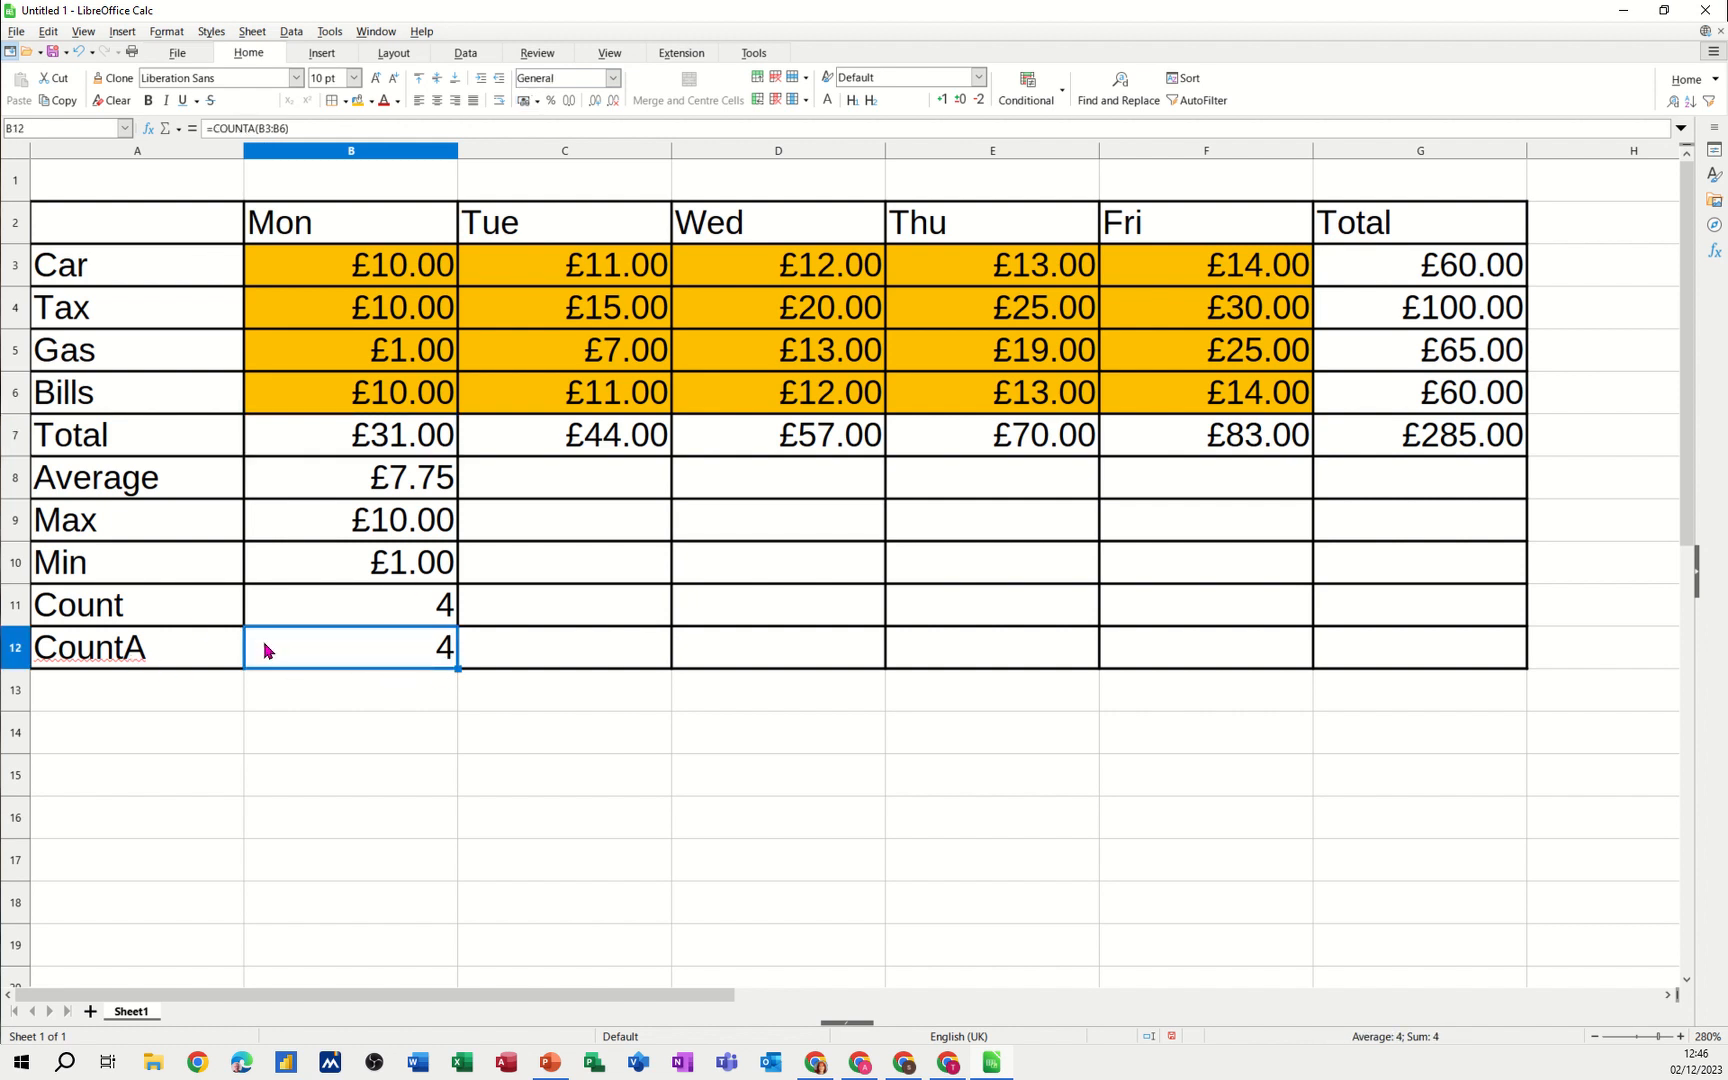
mouse_move(384, 598)
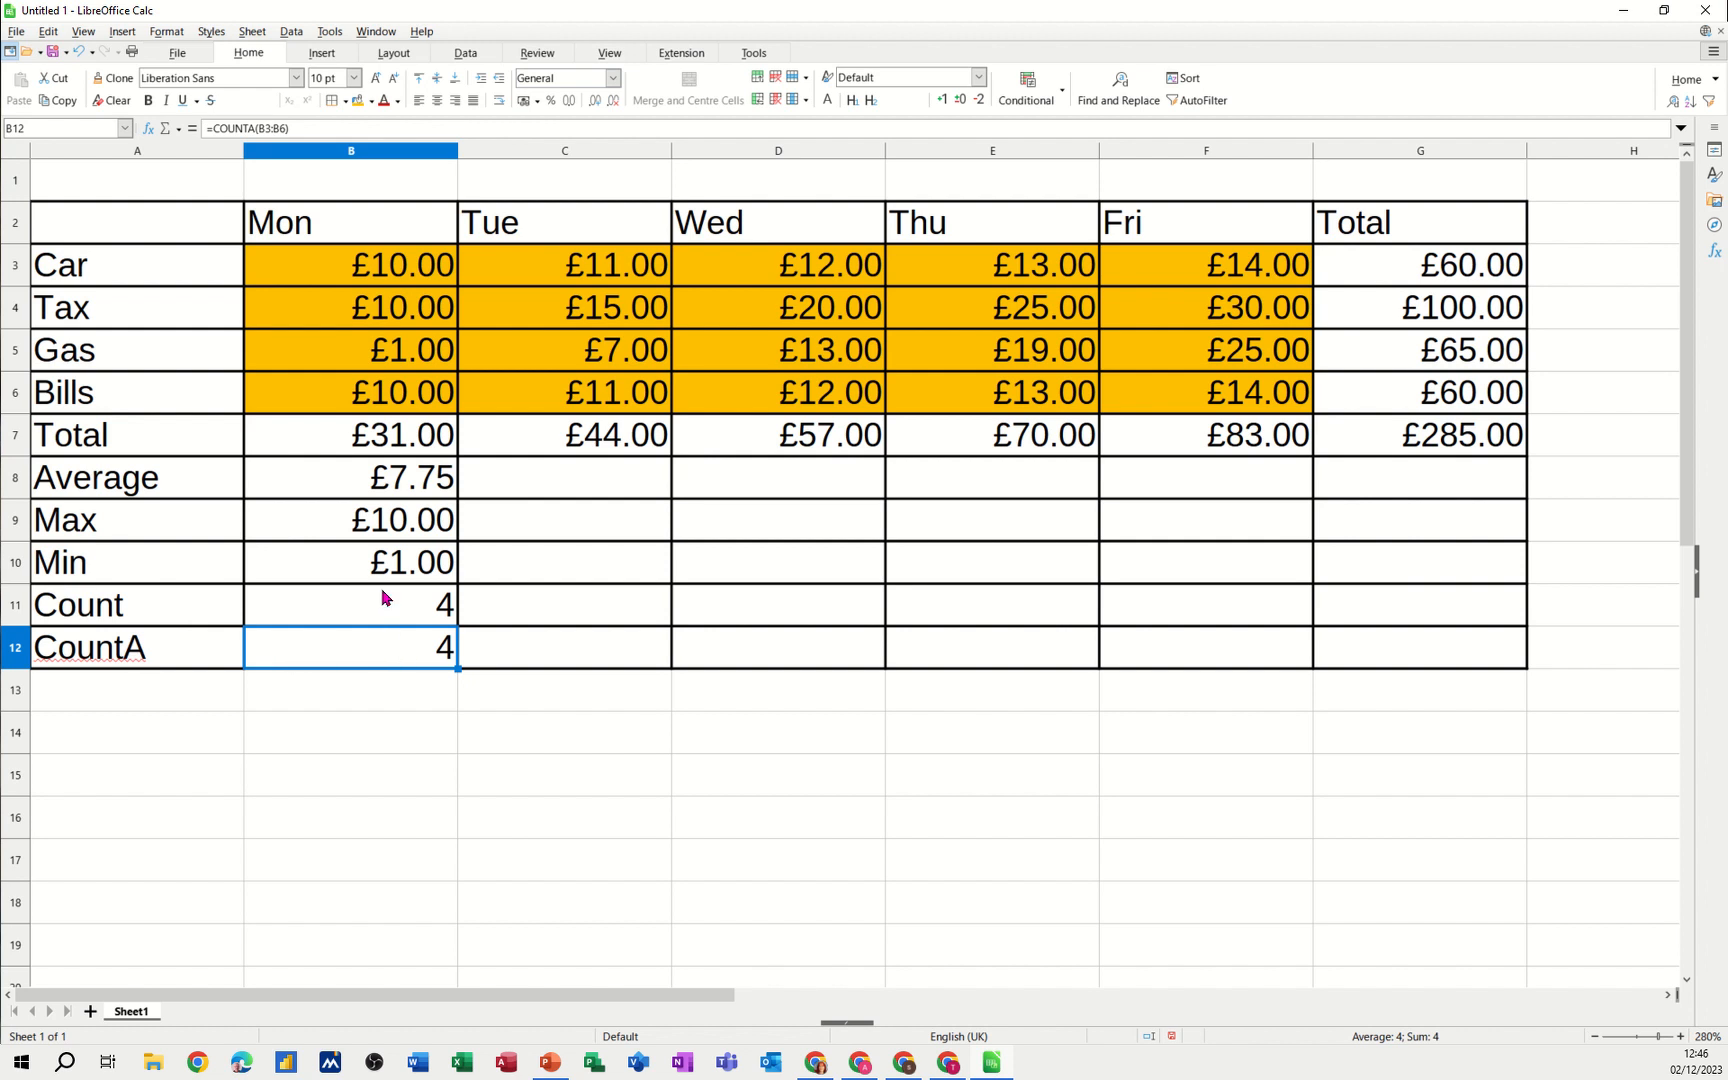
mouse_move(380, 478)
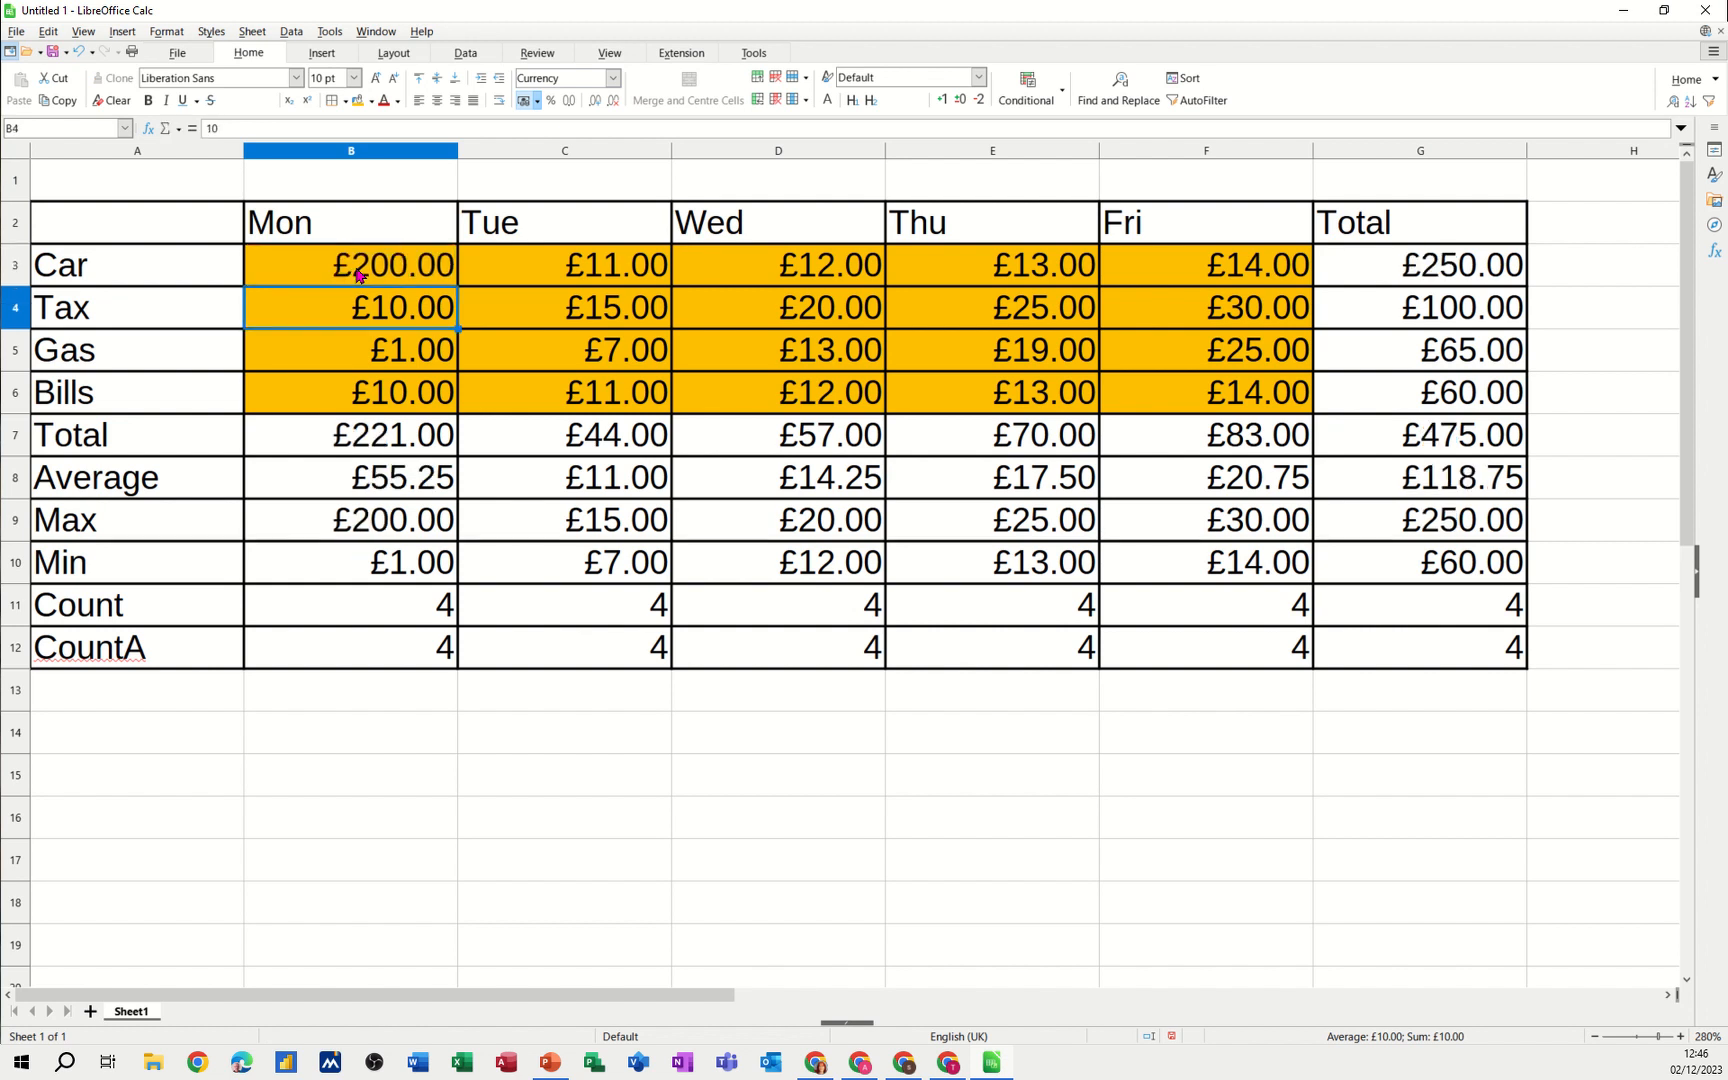
mouse_move(1480, 512)
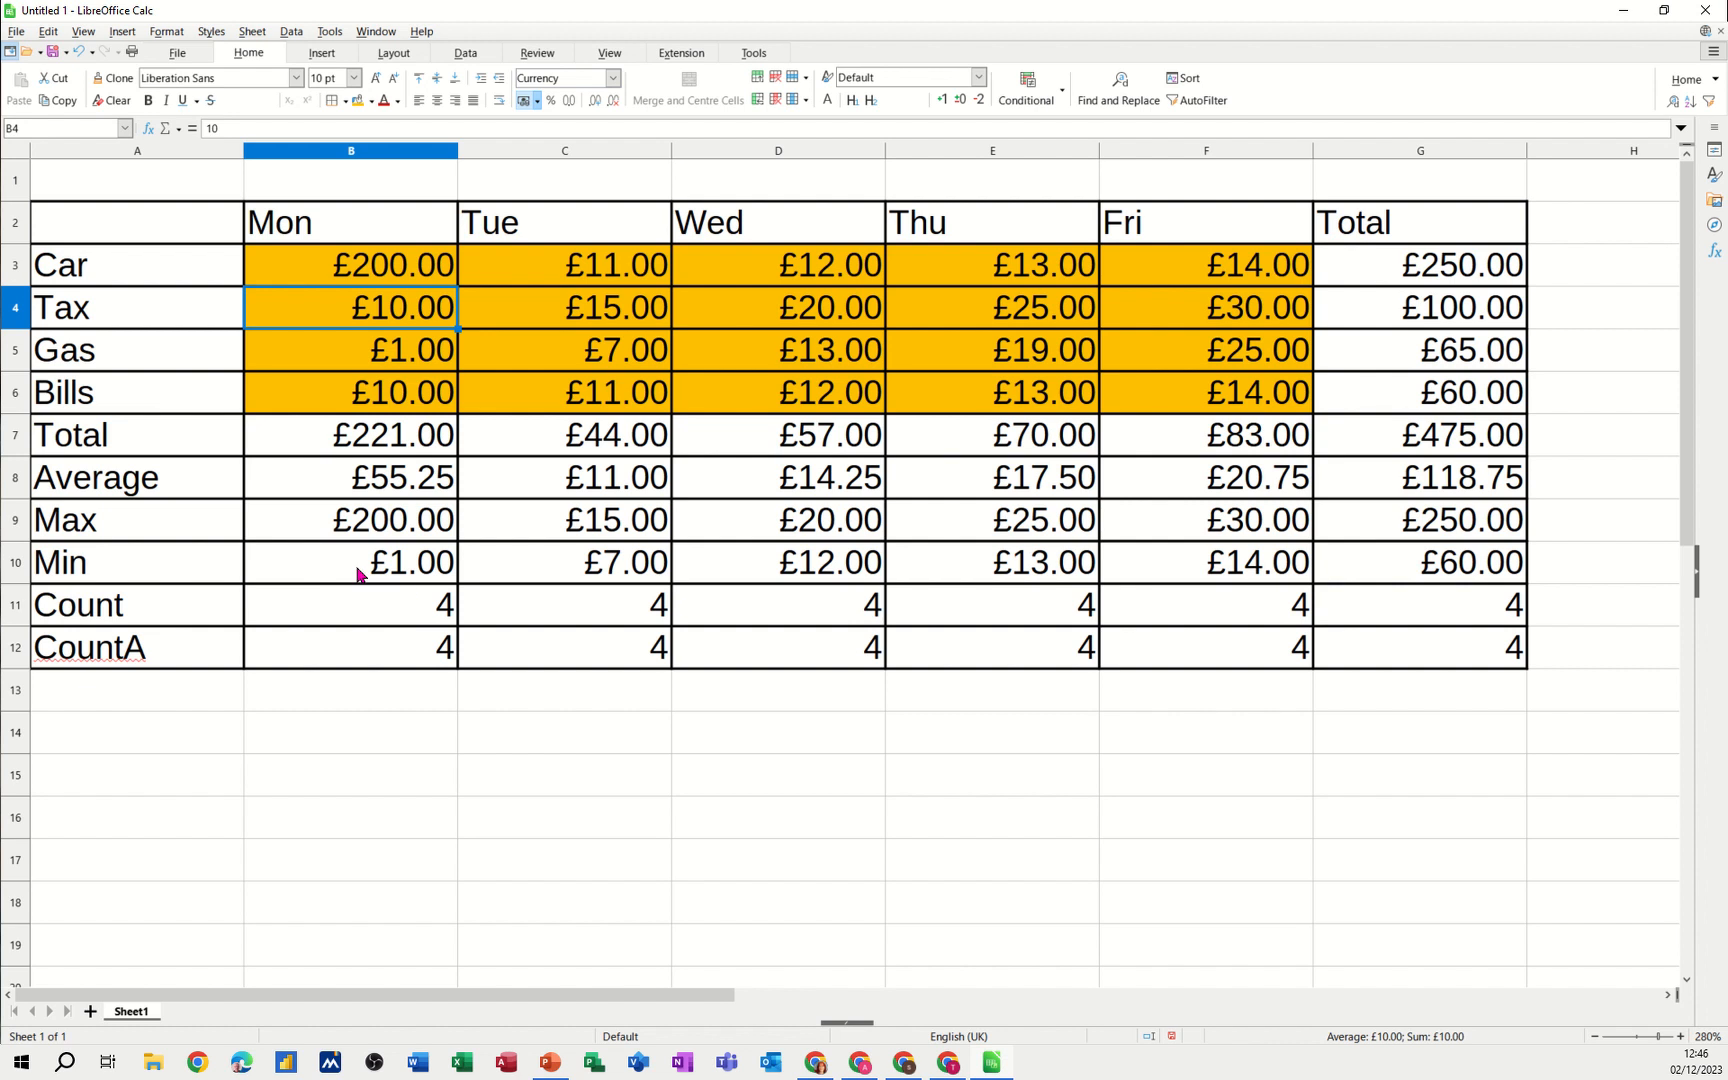
mouse_move(386, 518)
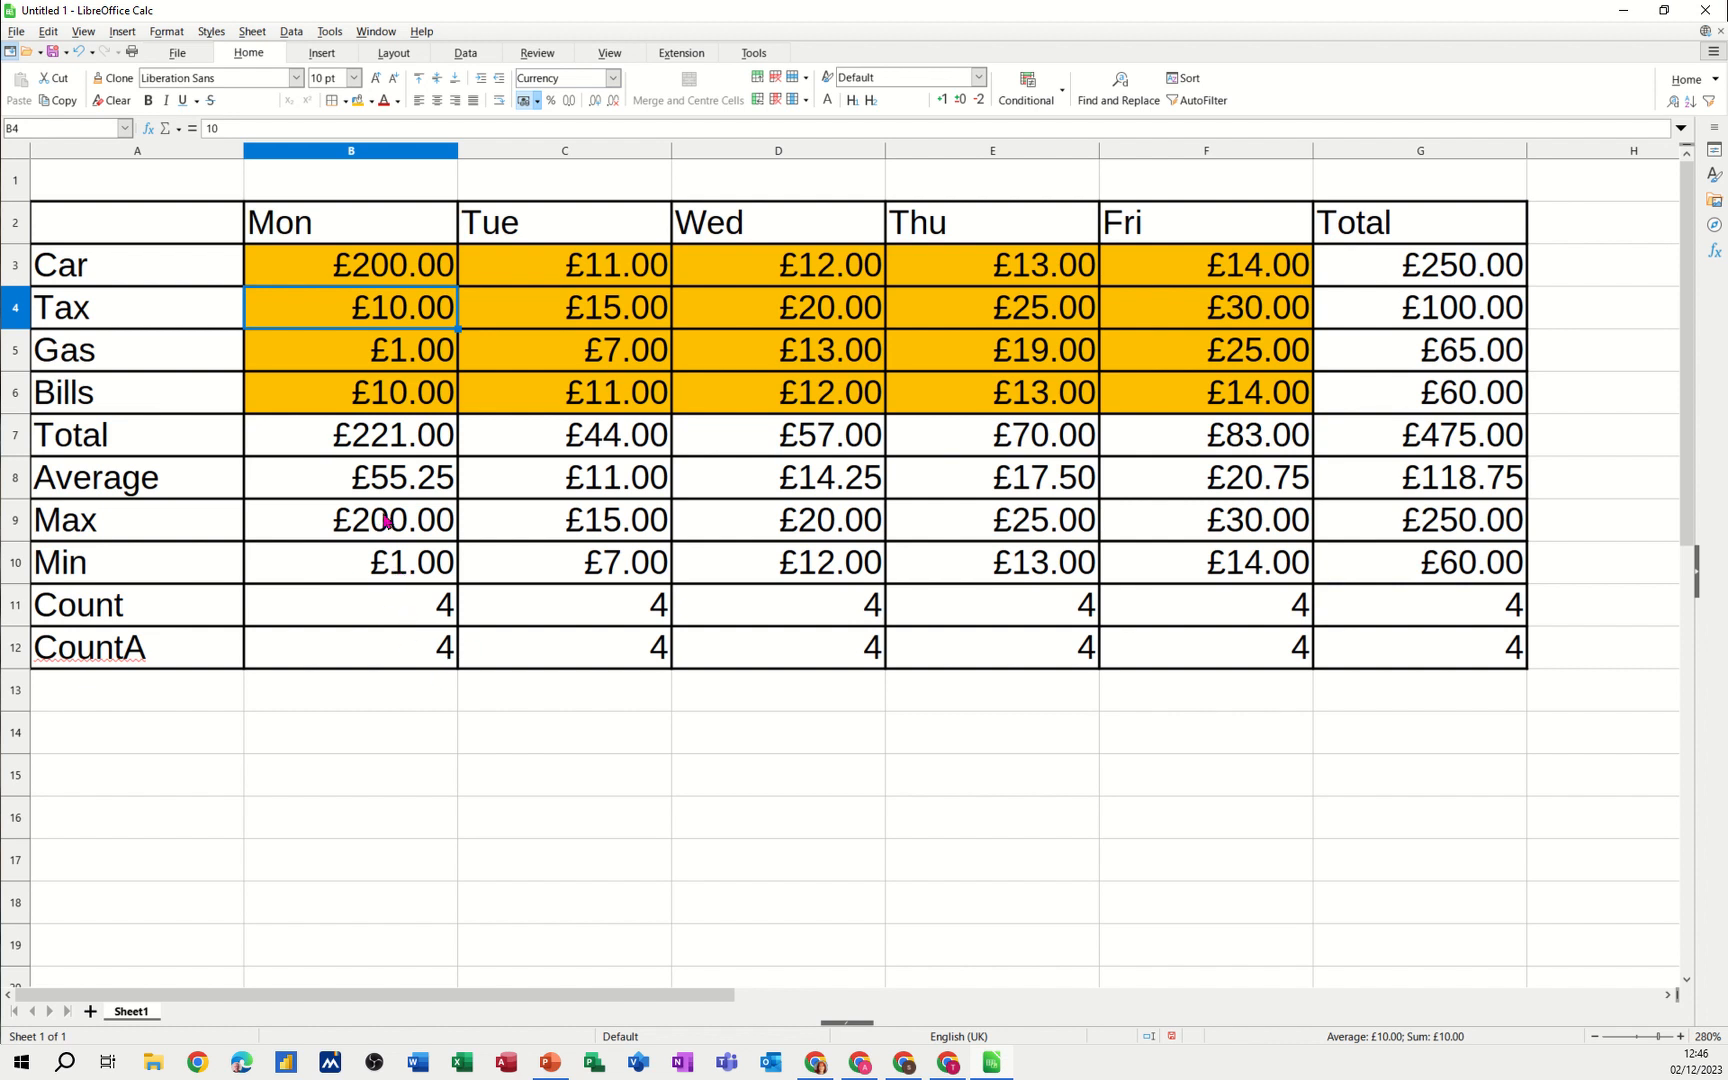
mouse_move(324, 524)
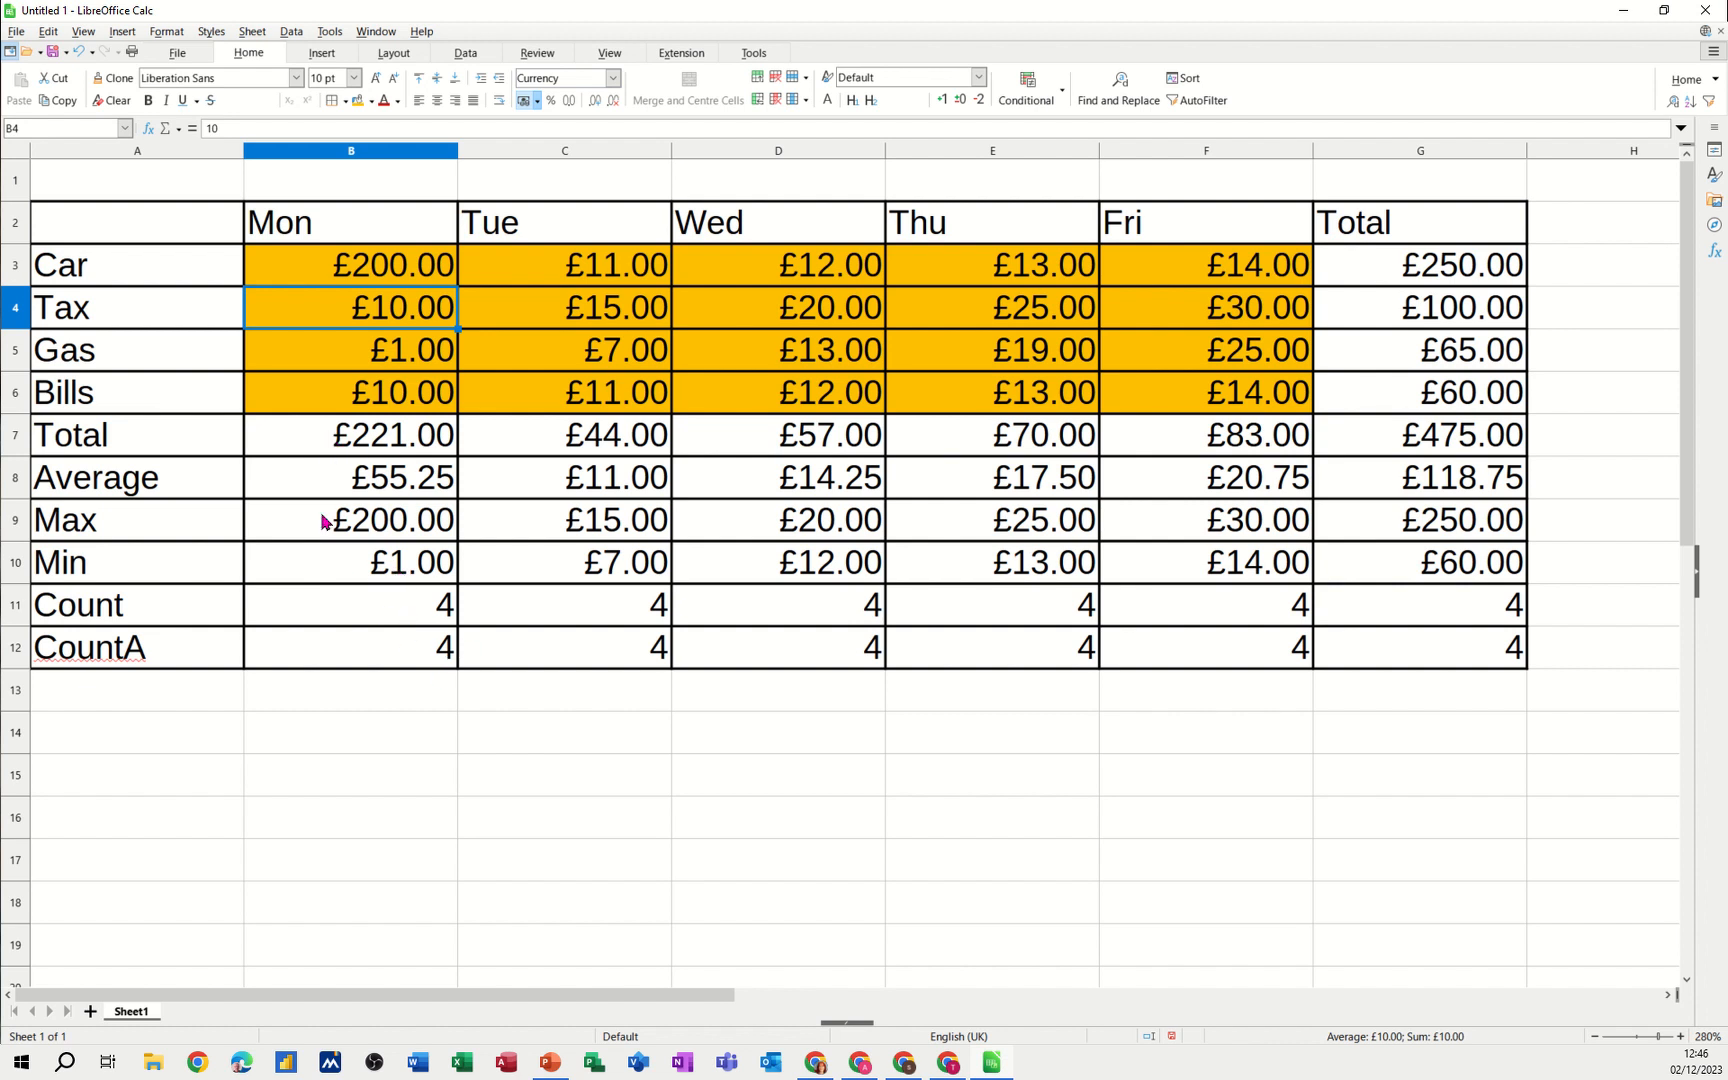
Select Monday's Car cost cell to change it to £200
left_click(350, 264)
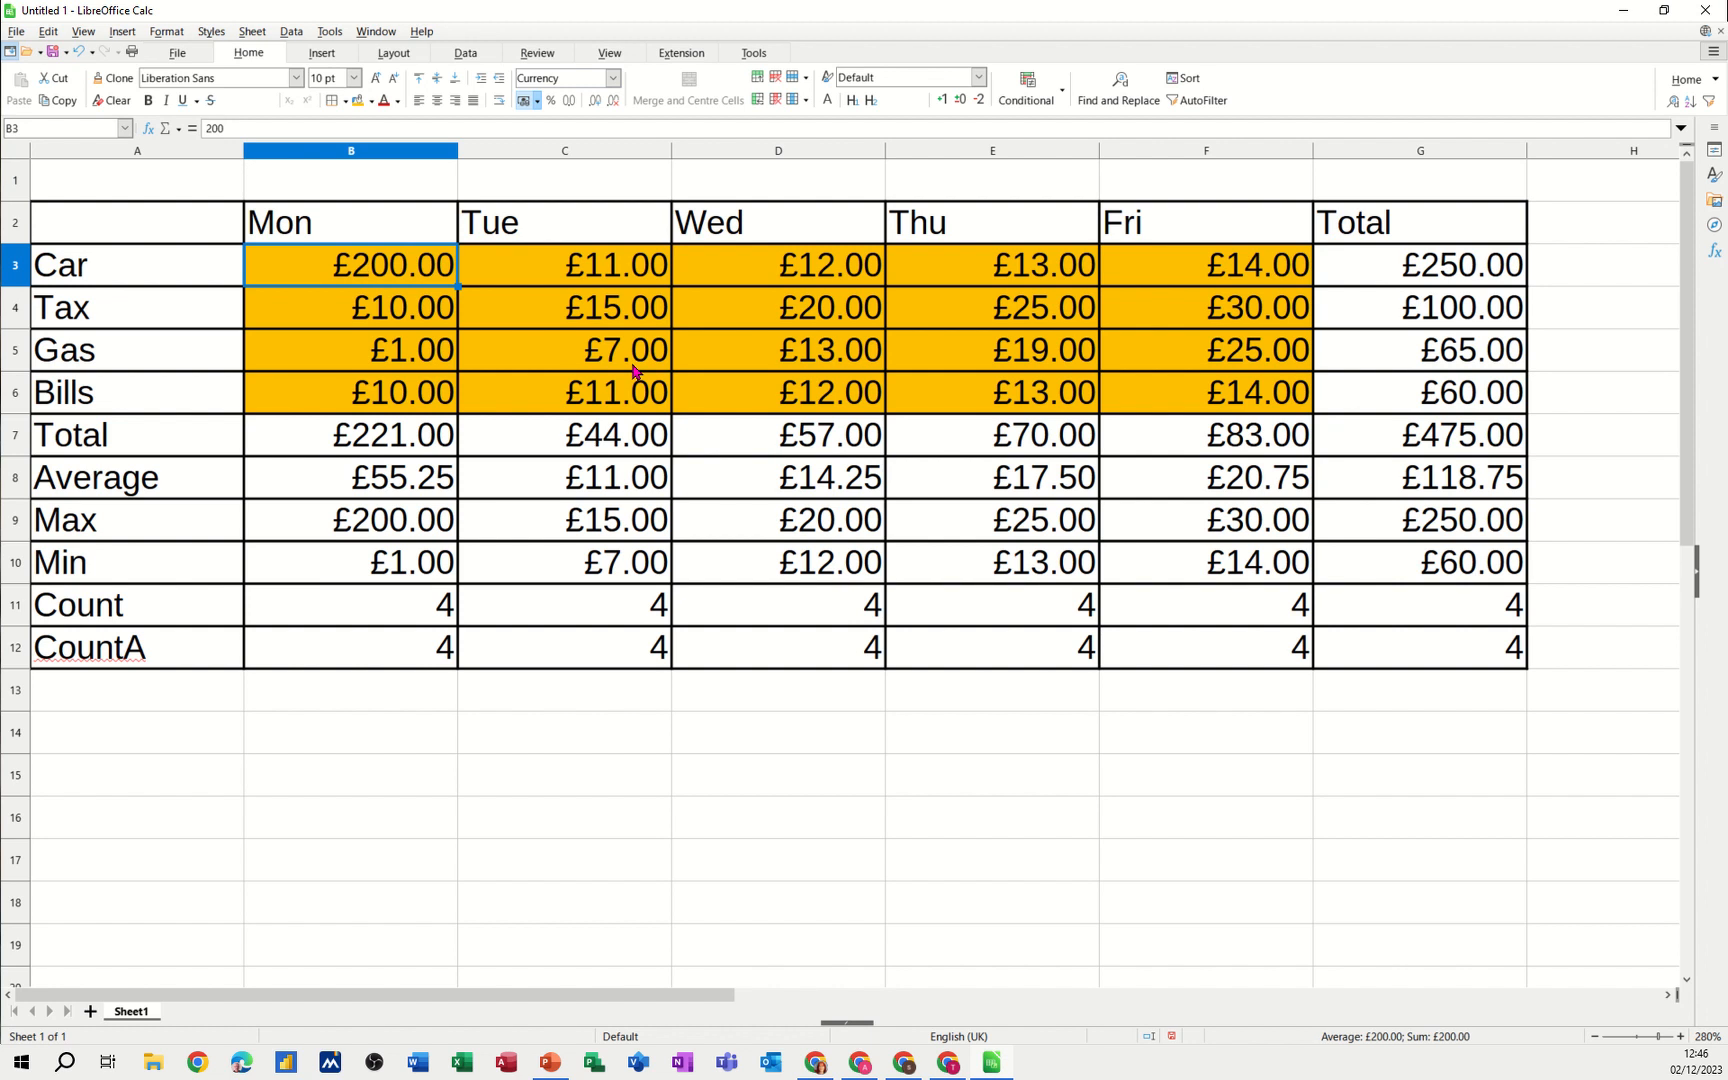
mouse_move(384, 354)
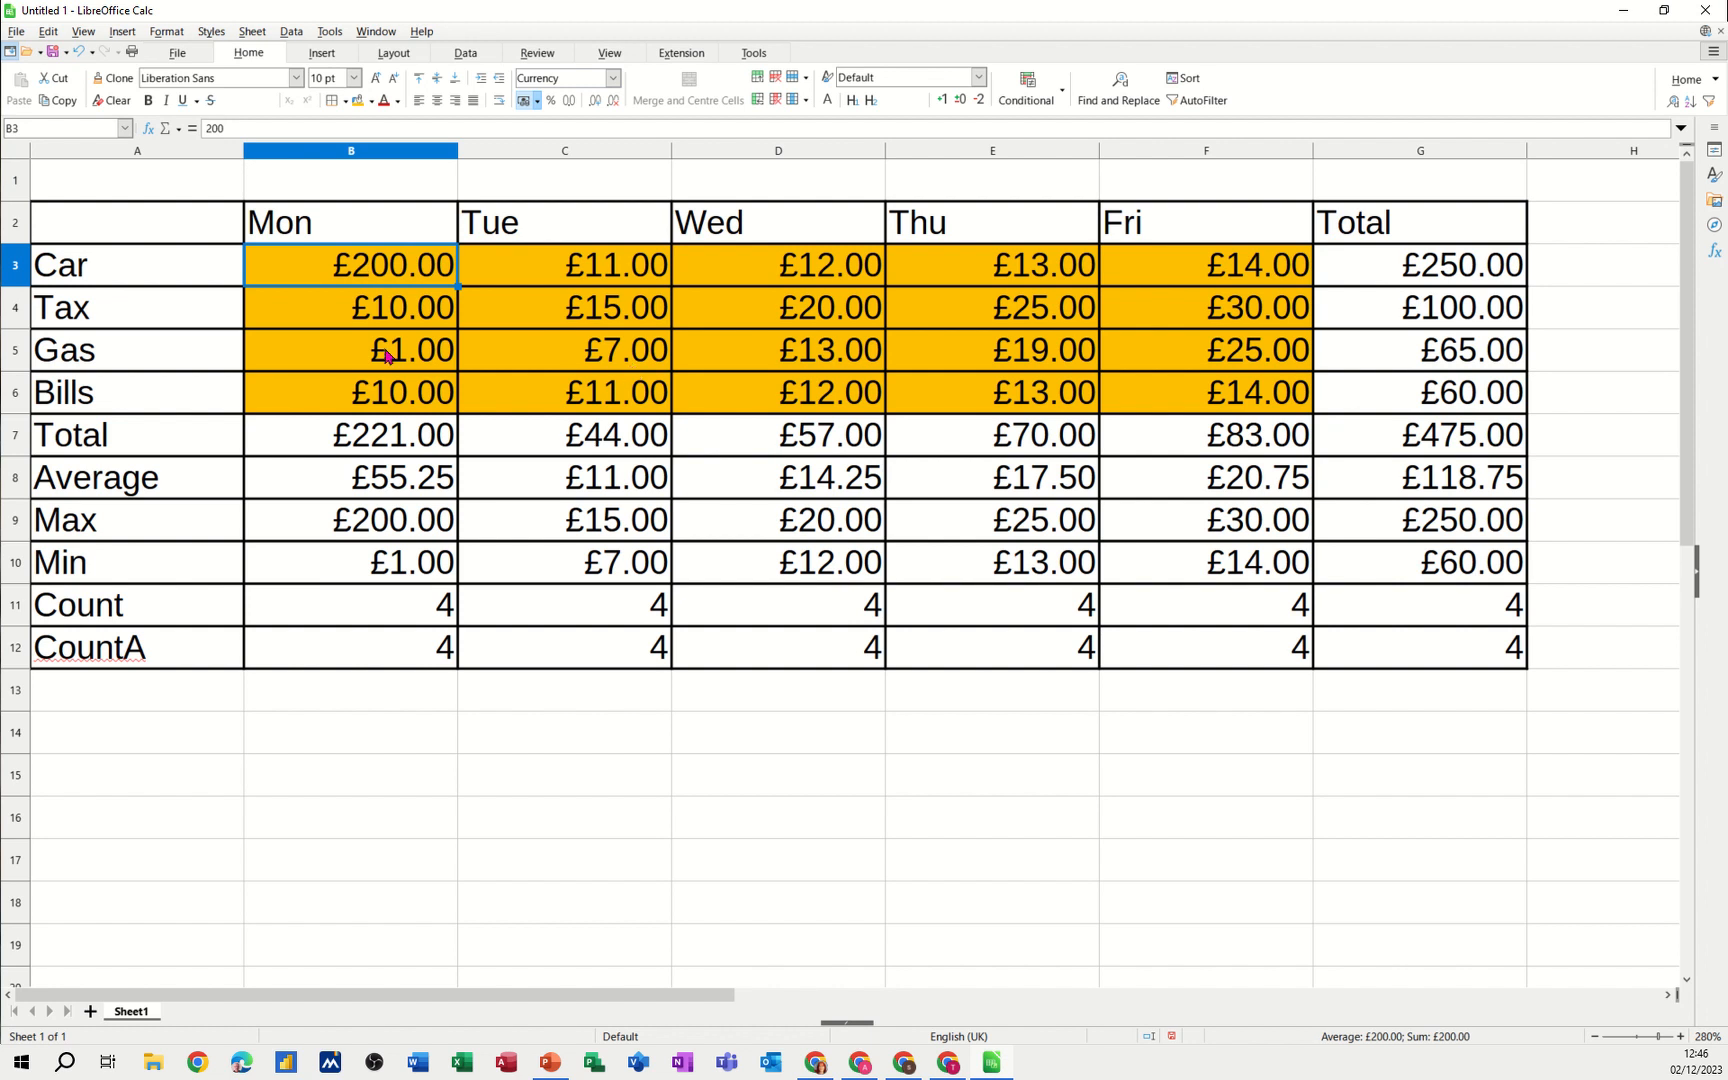
mouse_move(414, 468)
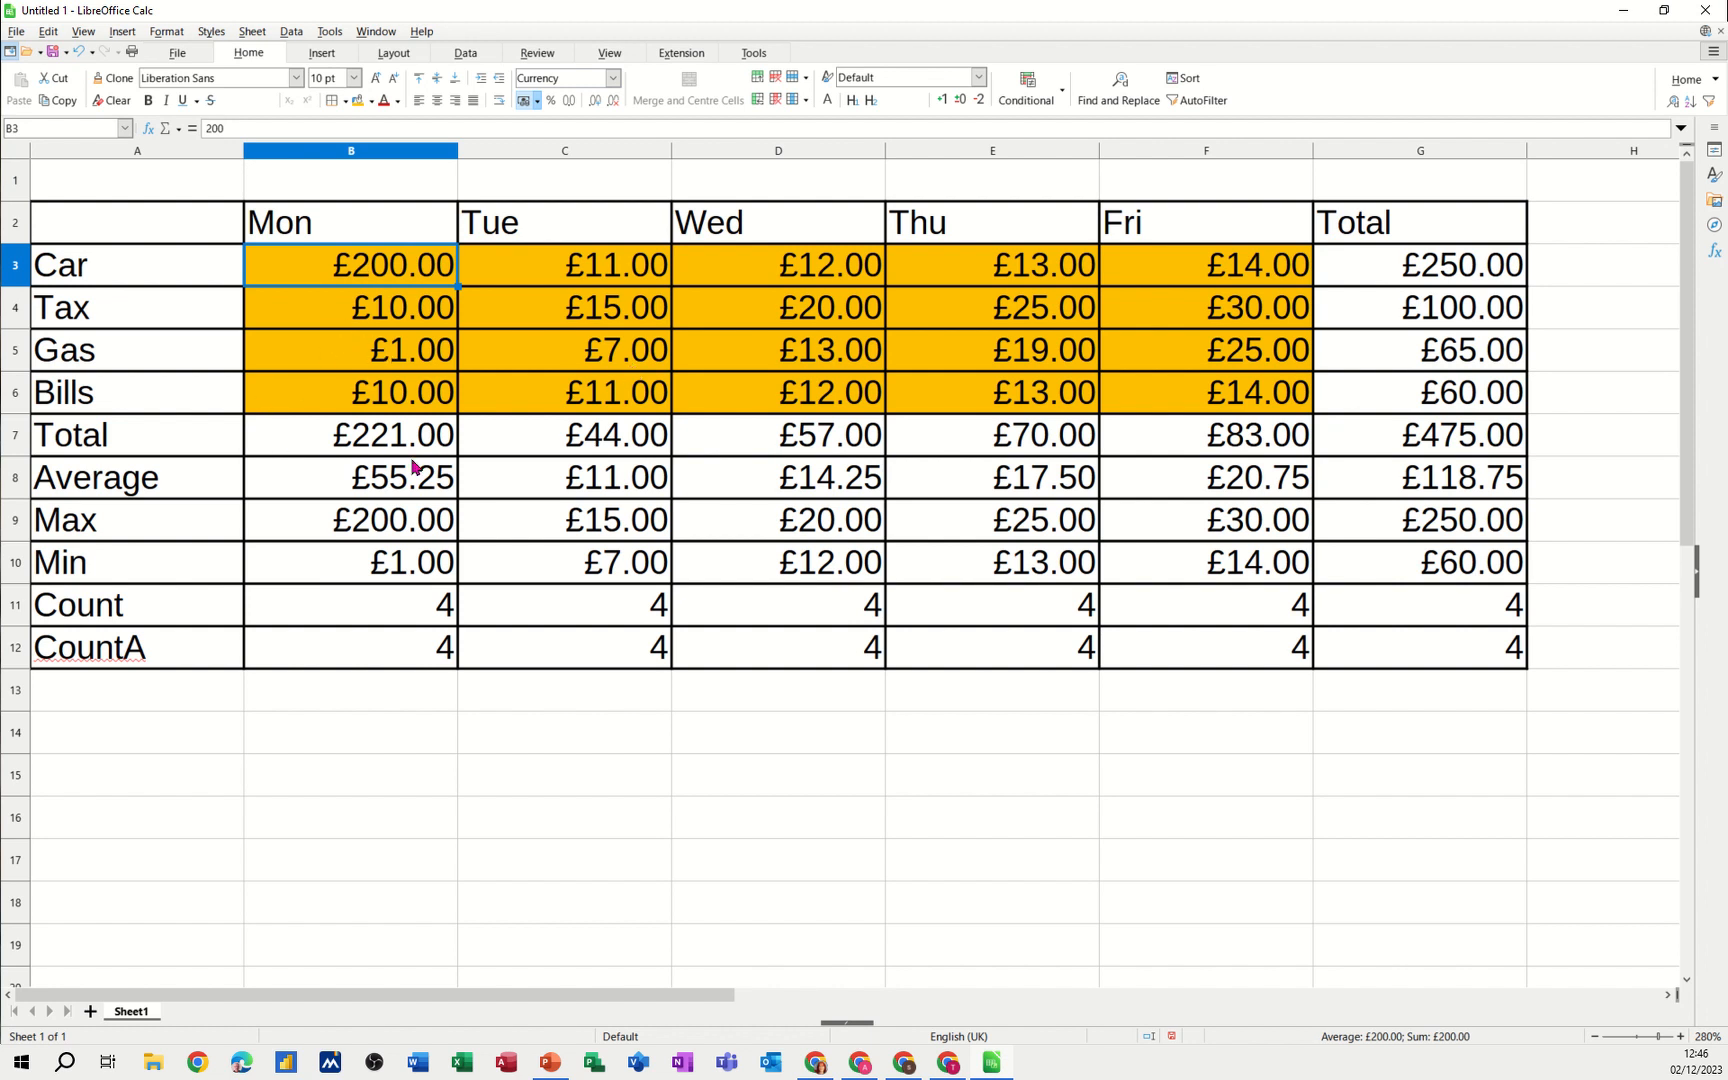
Select the Car to Bills labels A3:A6 together with their weekly totals G3:G6
left_click_drag(136, 264, 136, 308)
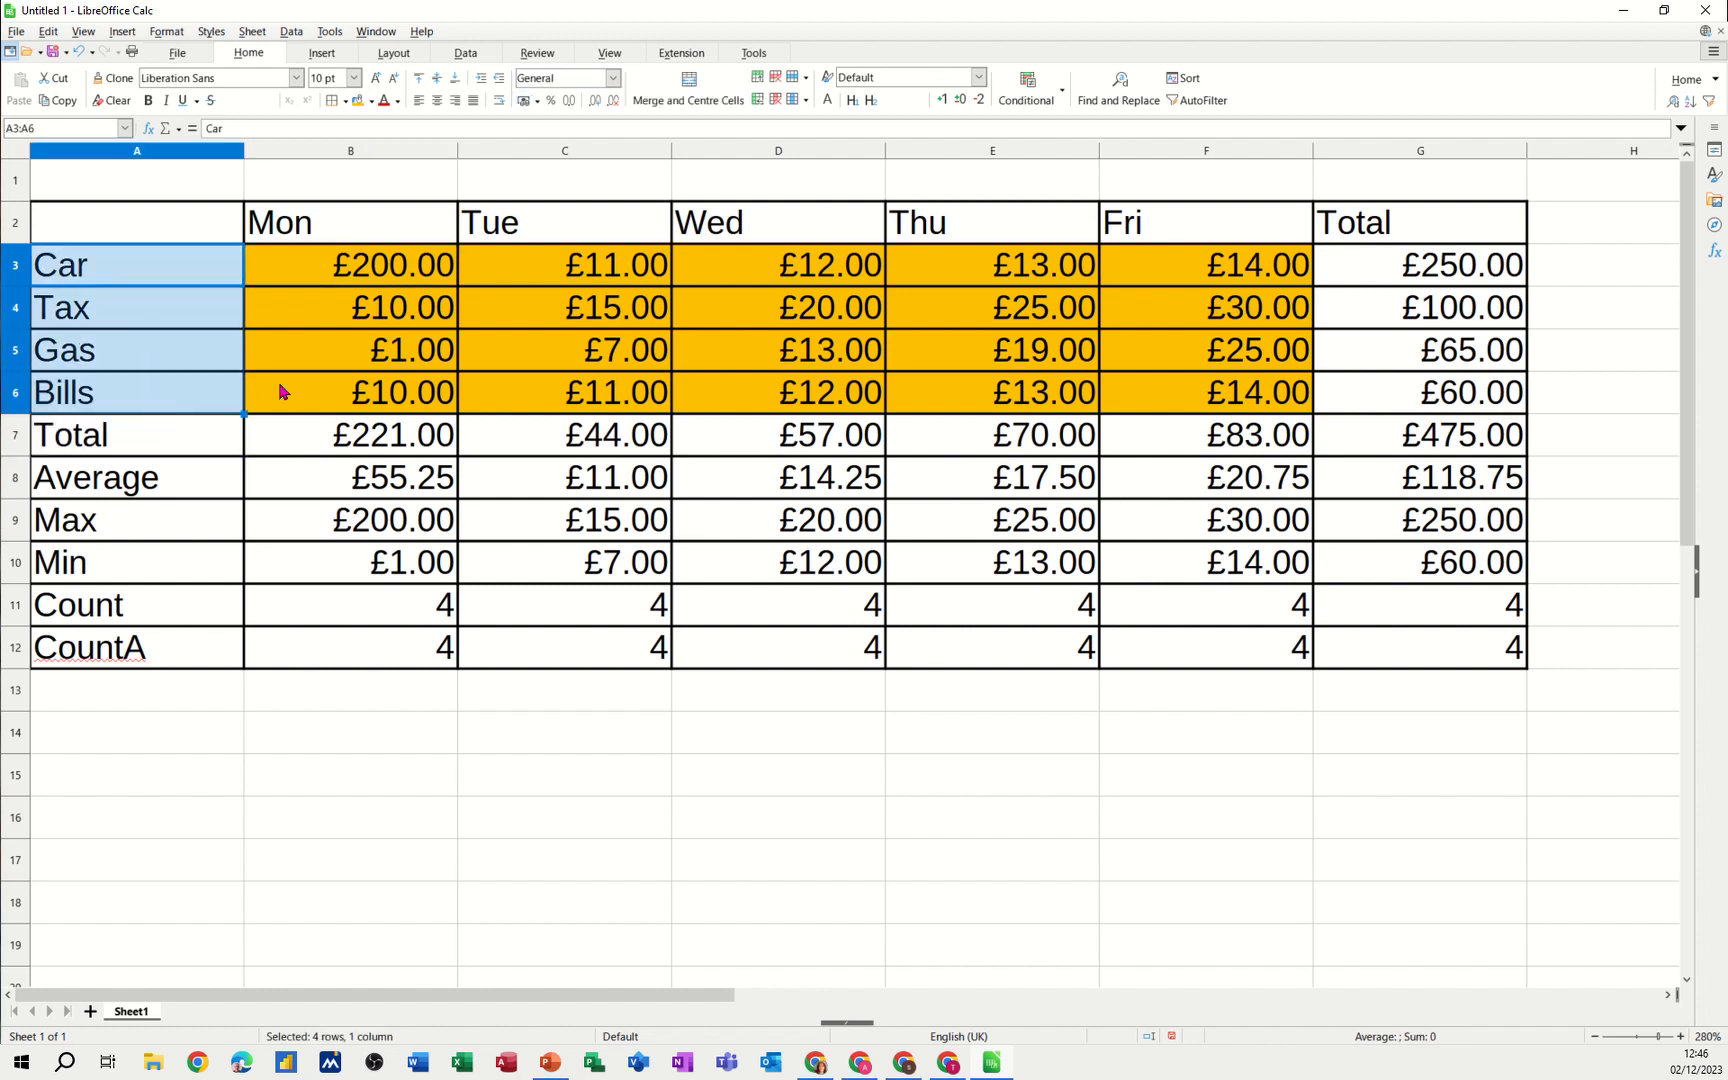
left_click(1420, 264)
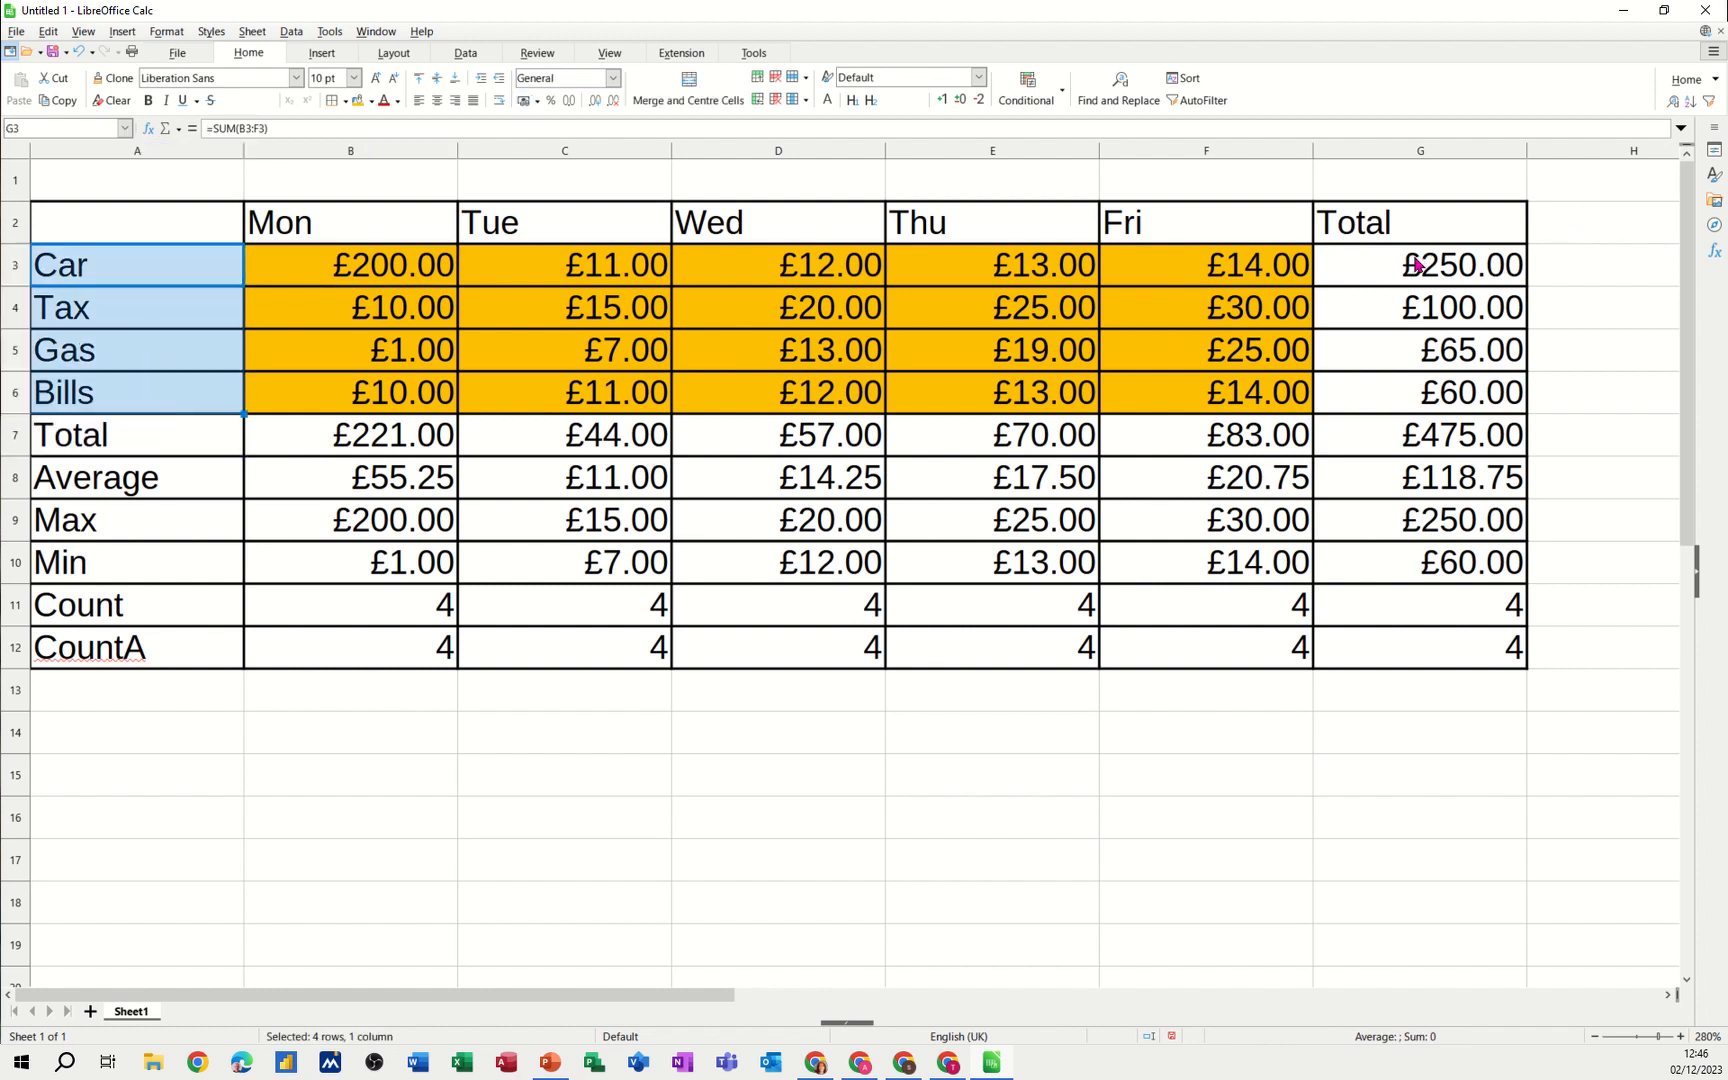
left_click(1420, 264)
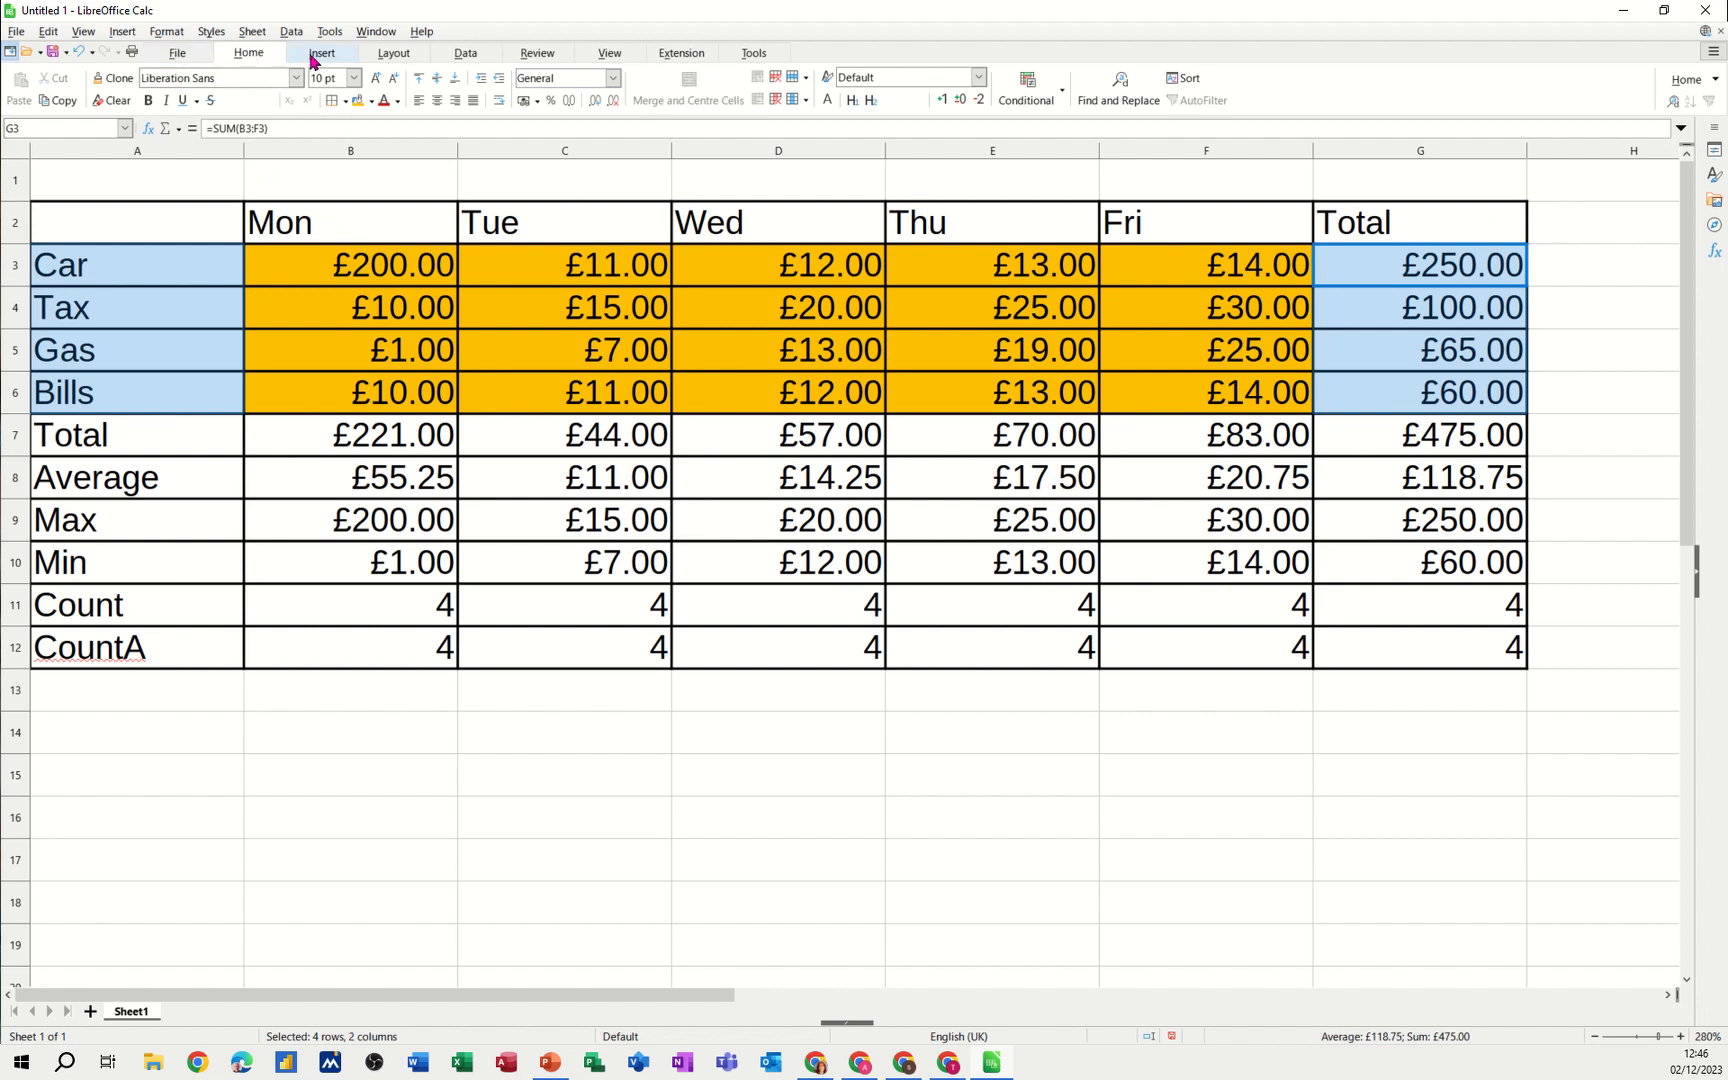
Insert a column chart of the selected totals, accepting the Chart Wizard defaults
left_click(320, 52)
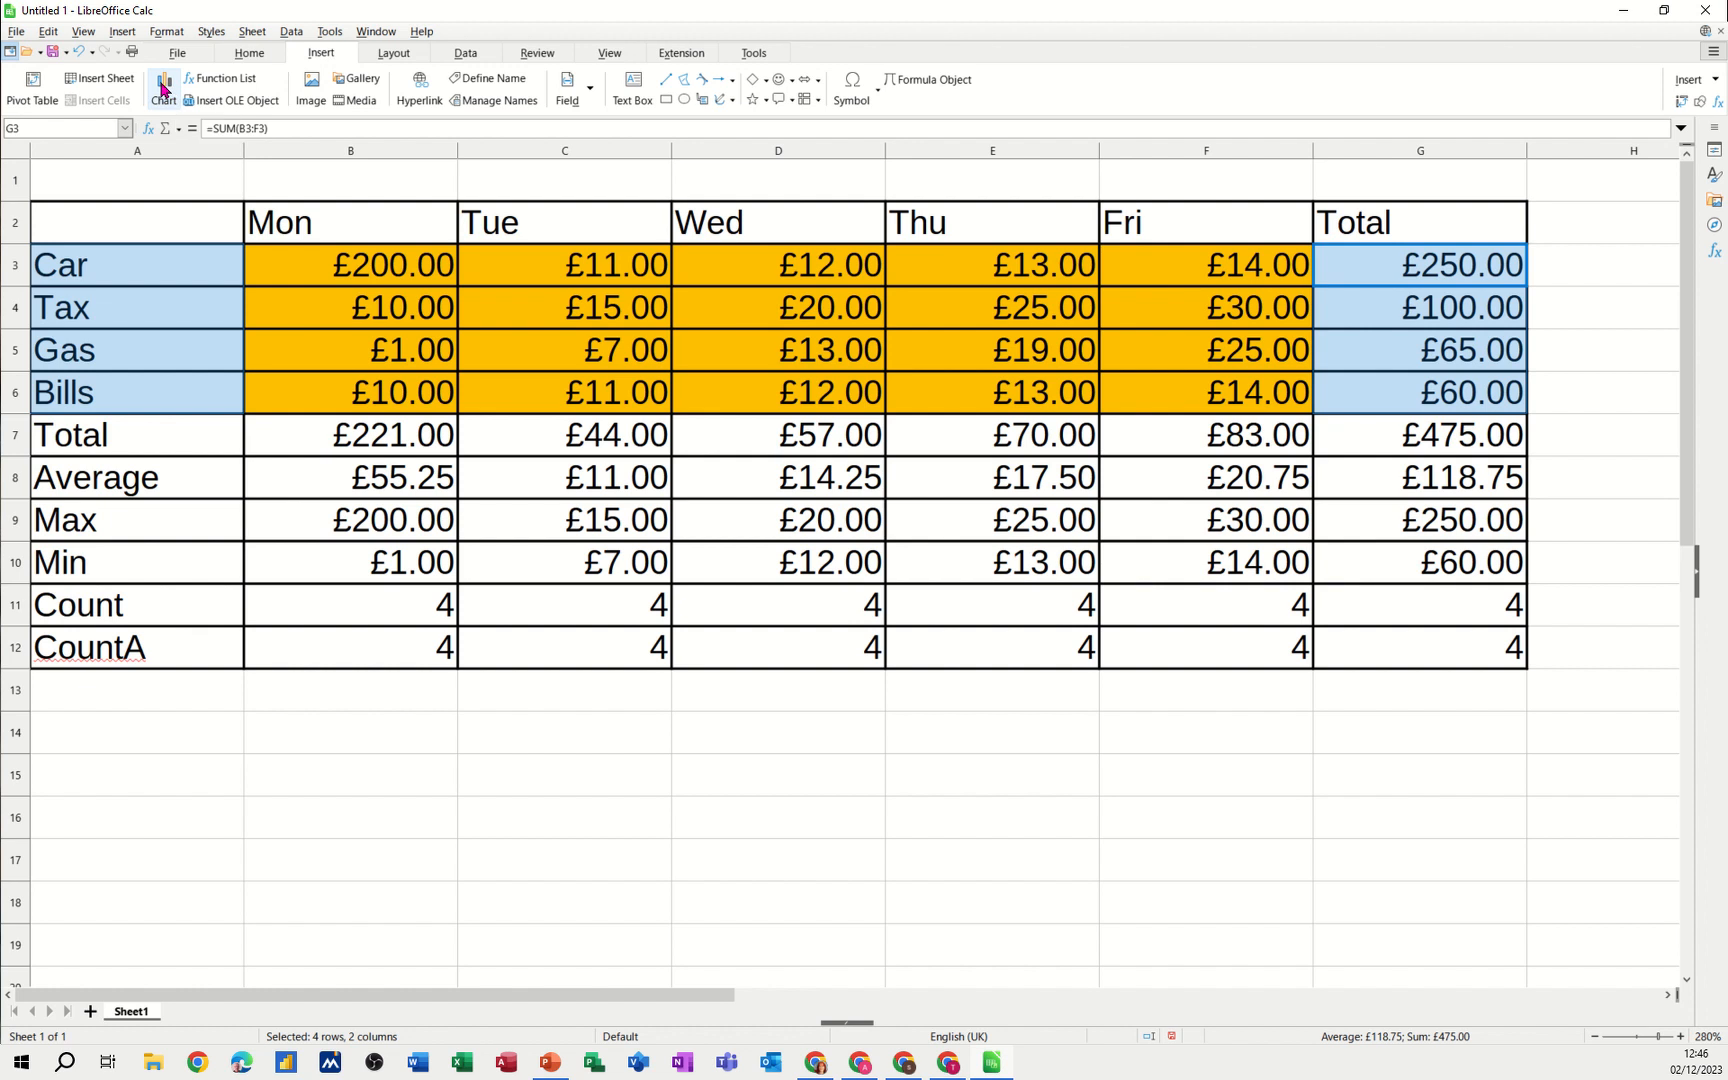
left_click(162, 86)
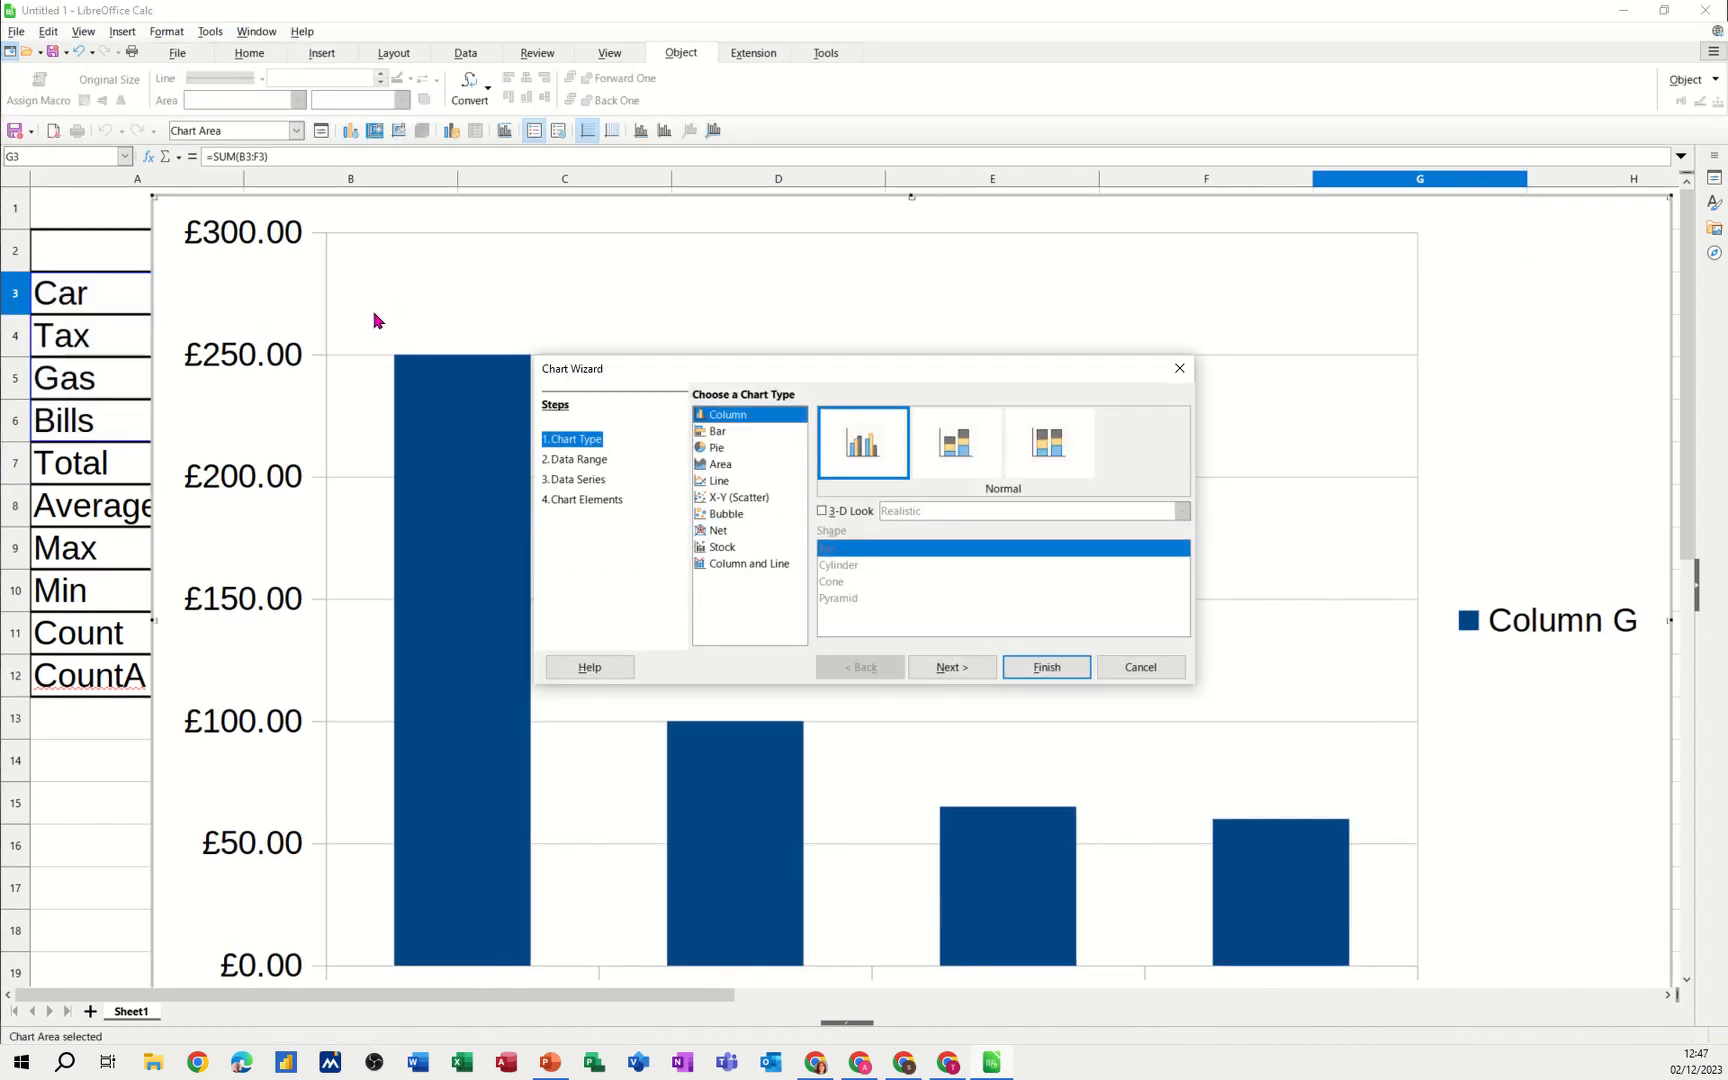
mouse_move(858, 670)
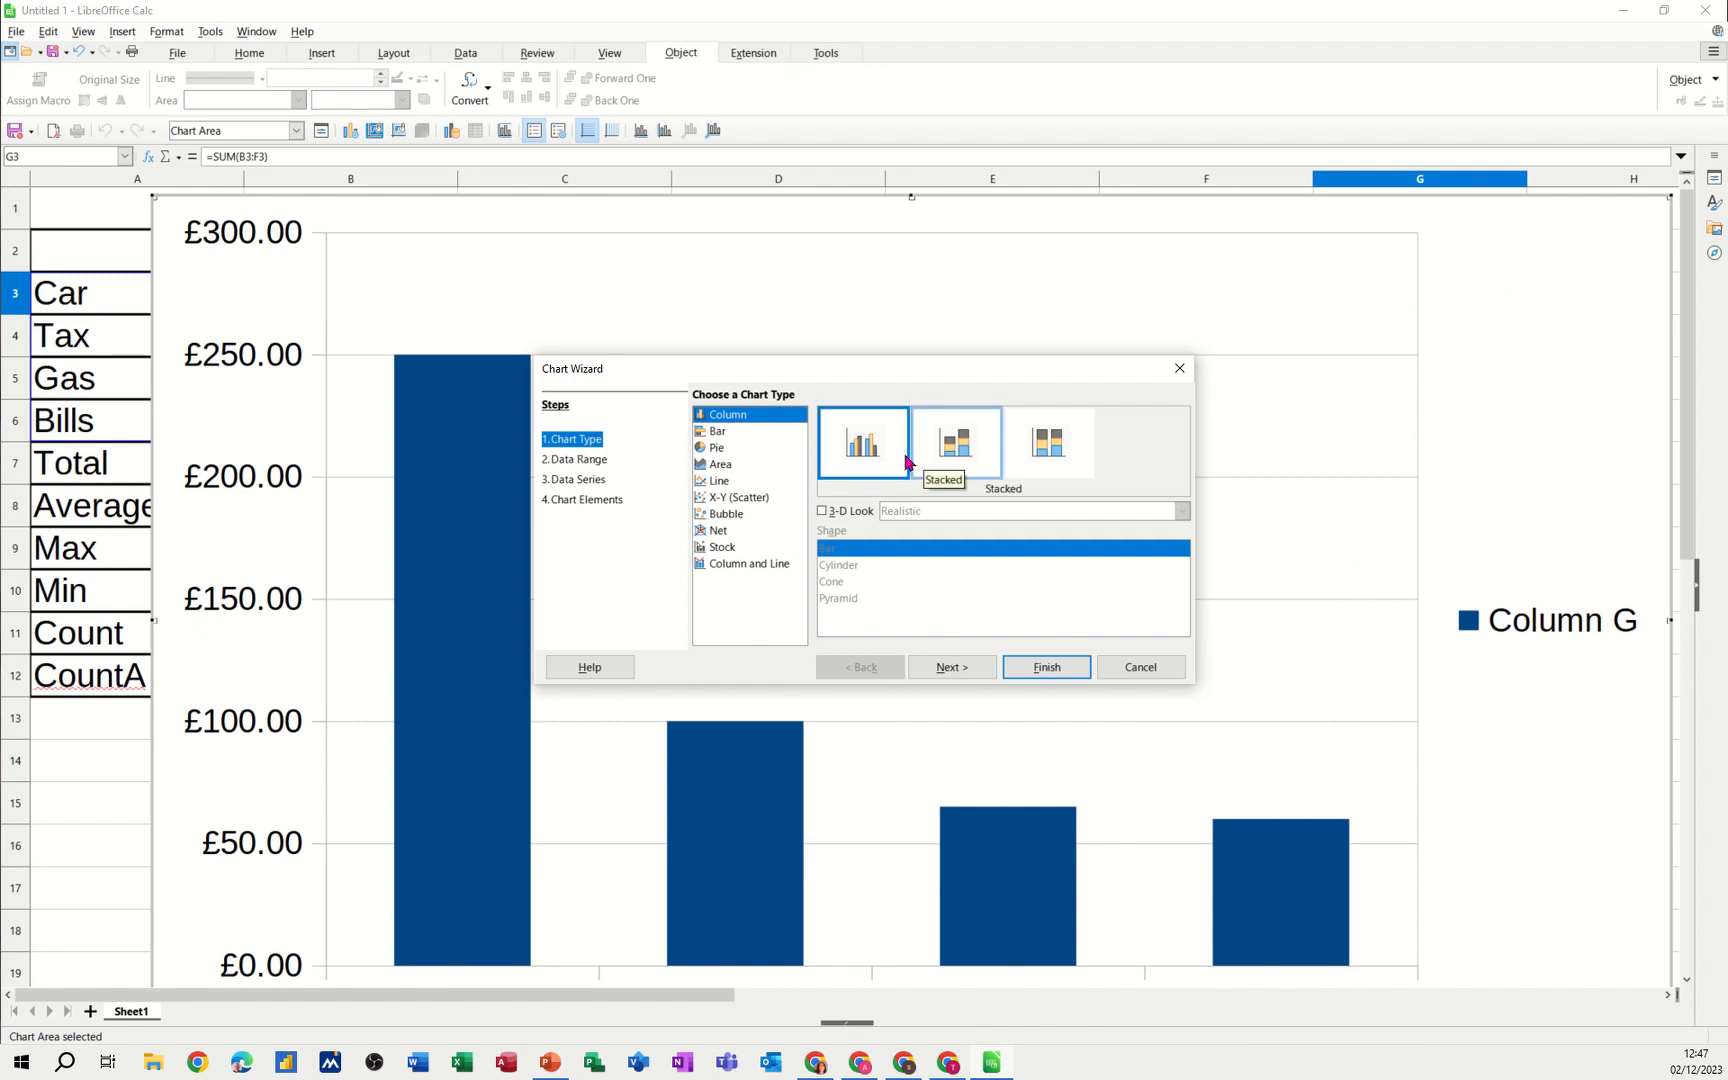
left_click(574, 460)
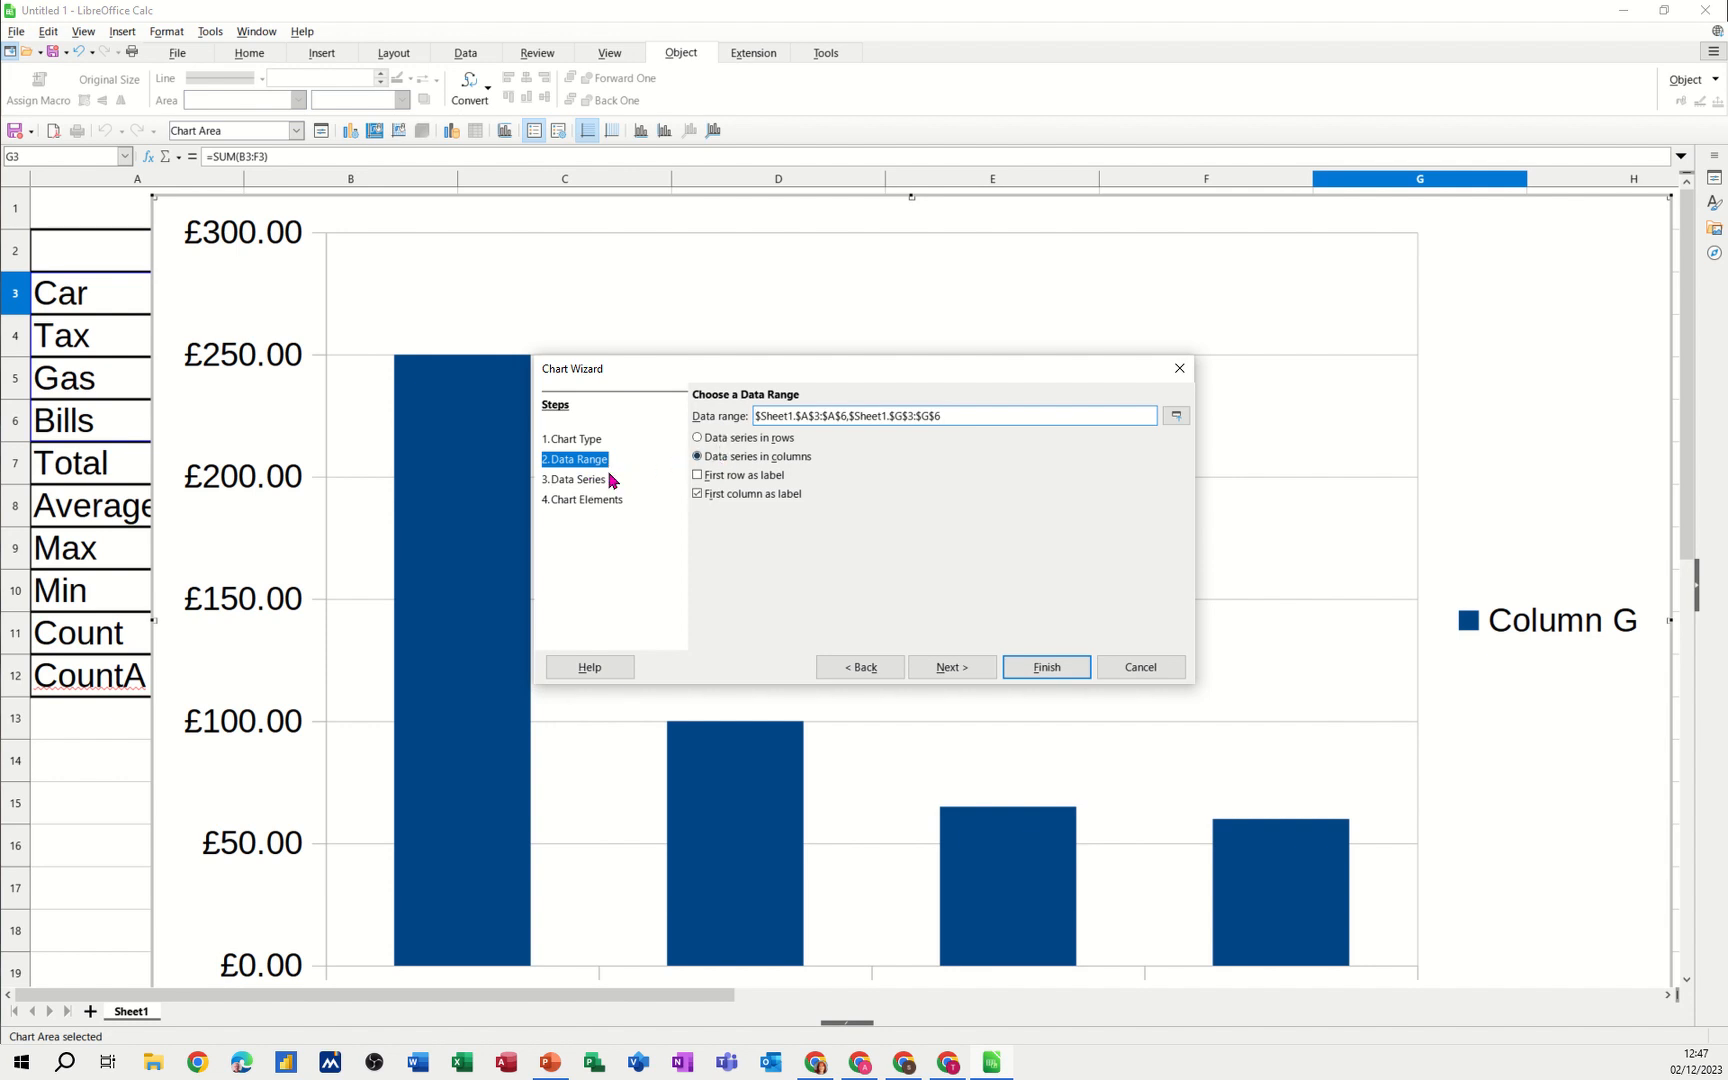
left_click(574, 480)
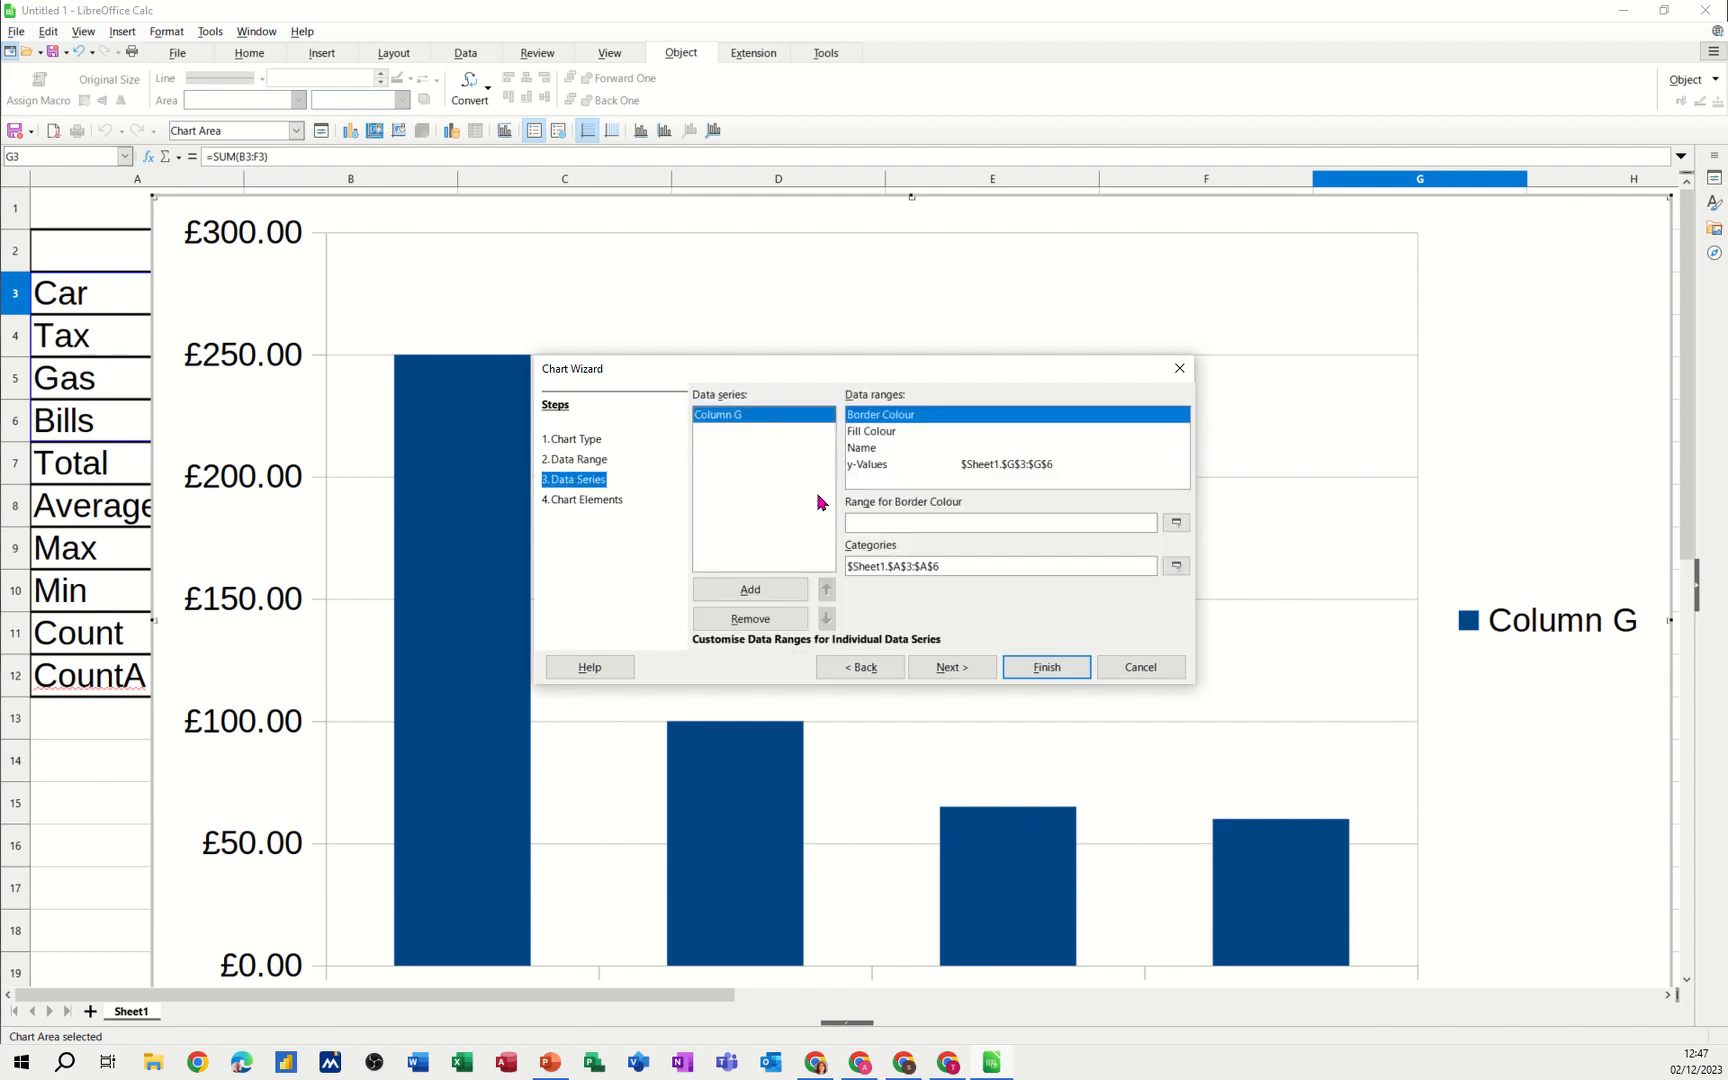
left_click(948, 666)
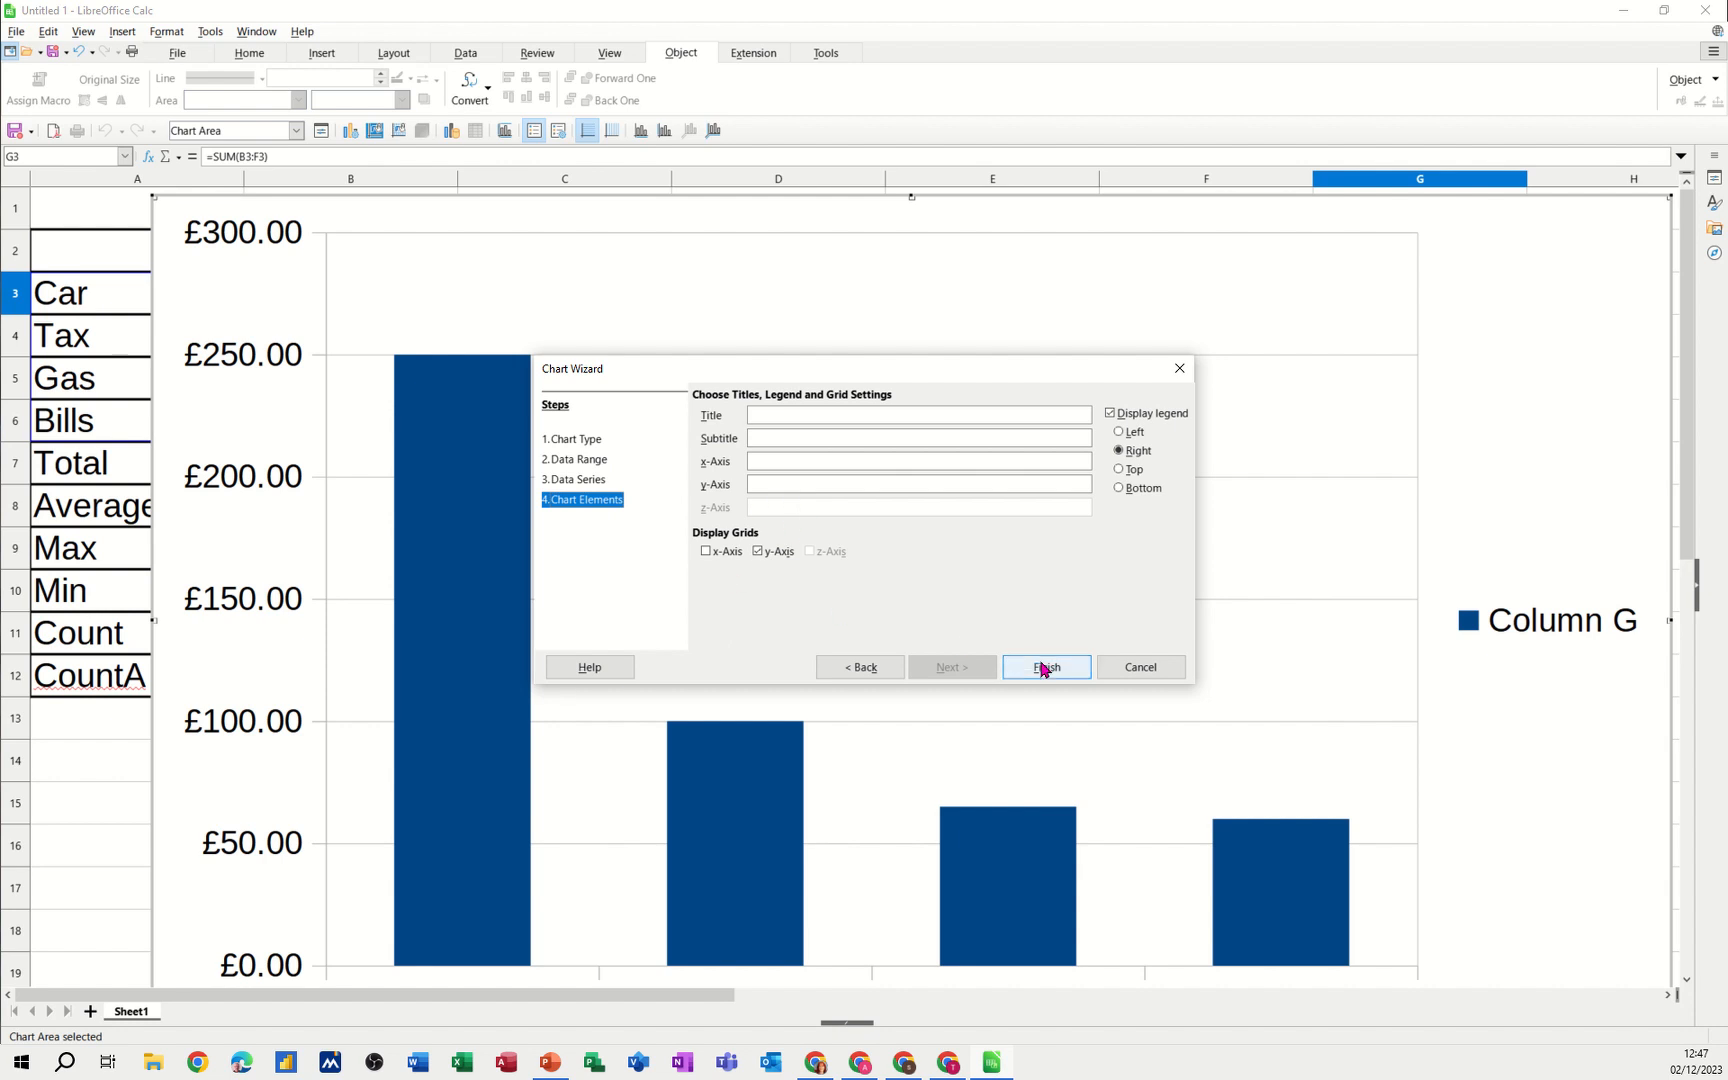
left_click(1044, 666)
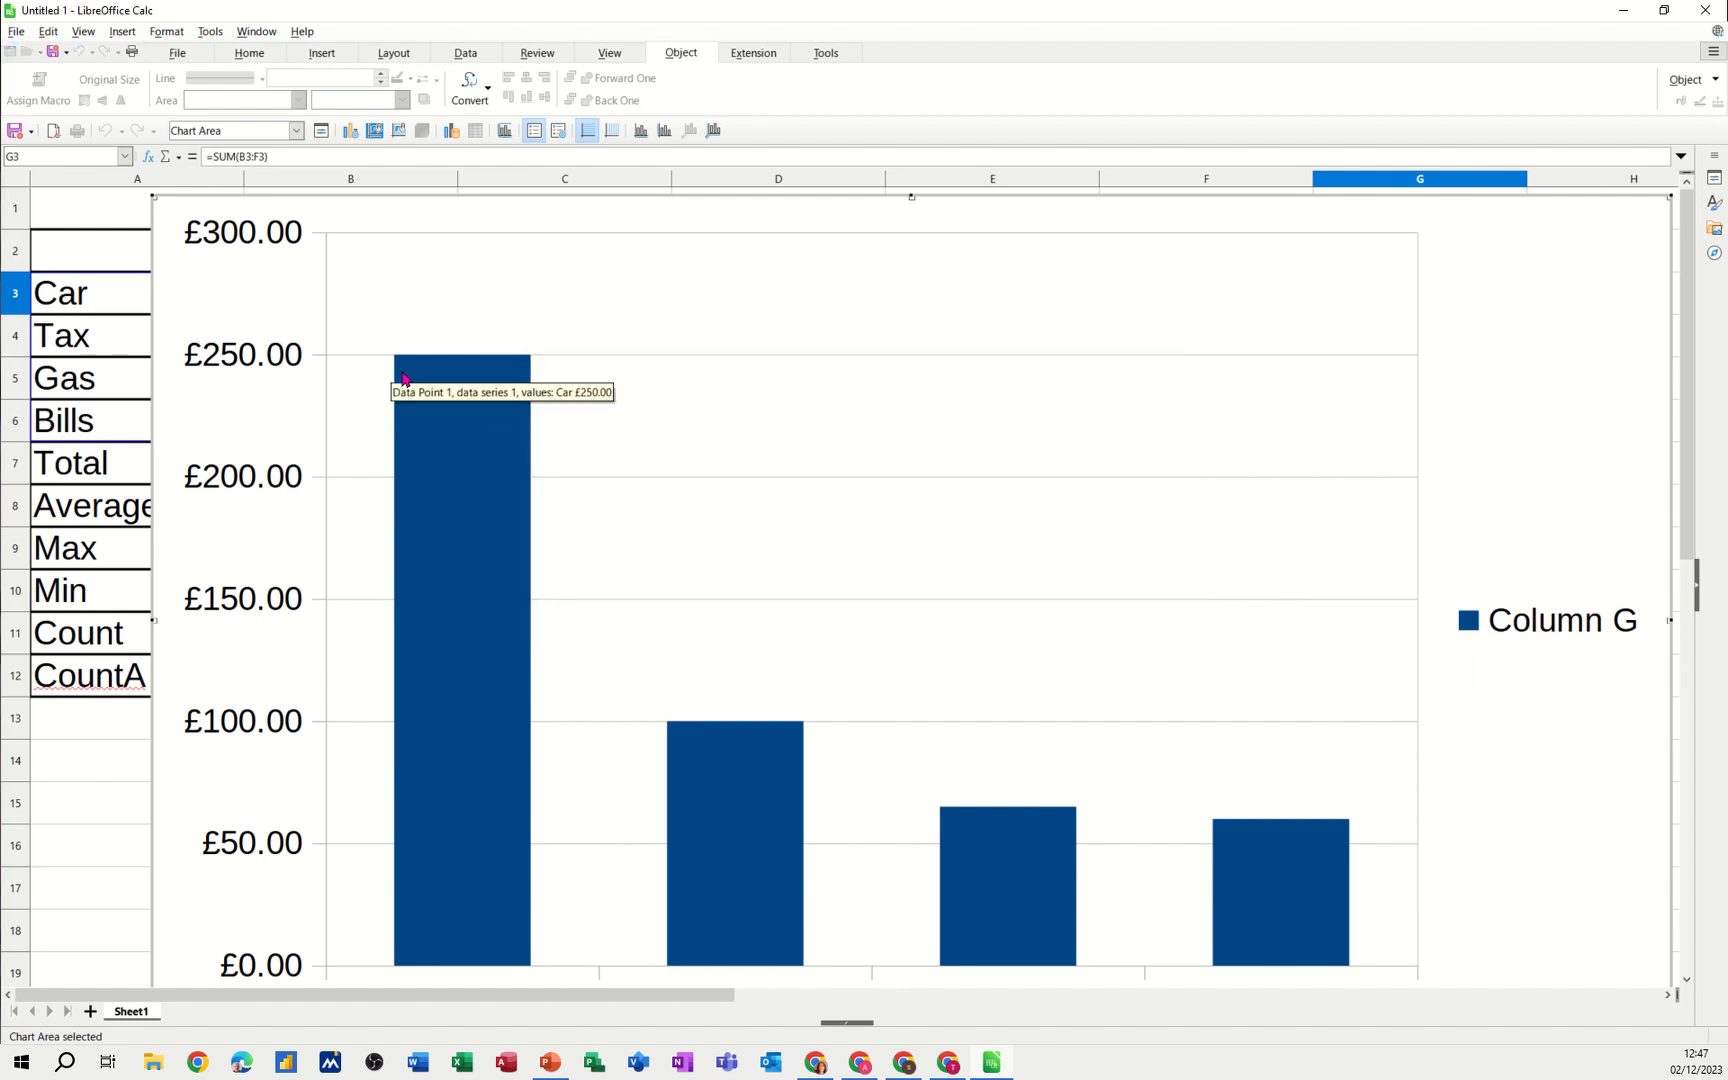
Return to the sheet, move below the table and select the Column G legend for removal
left_click(136, 774)
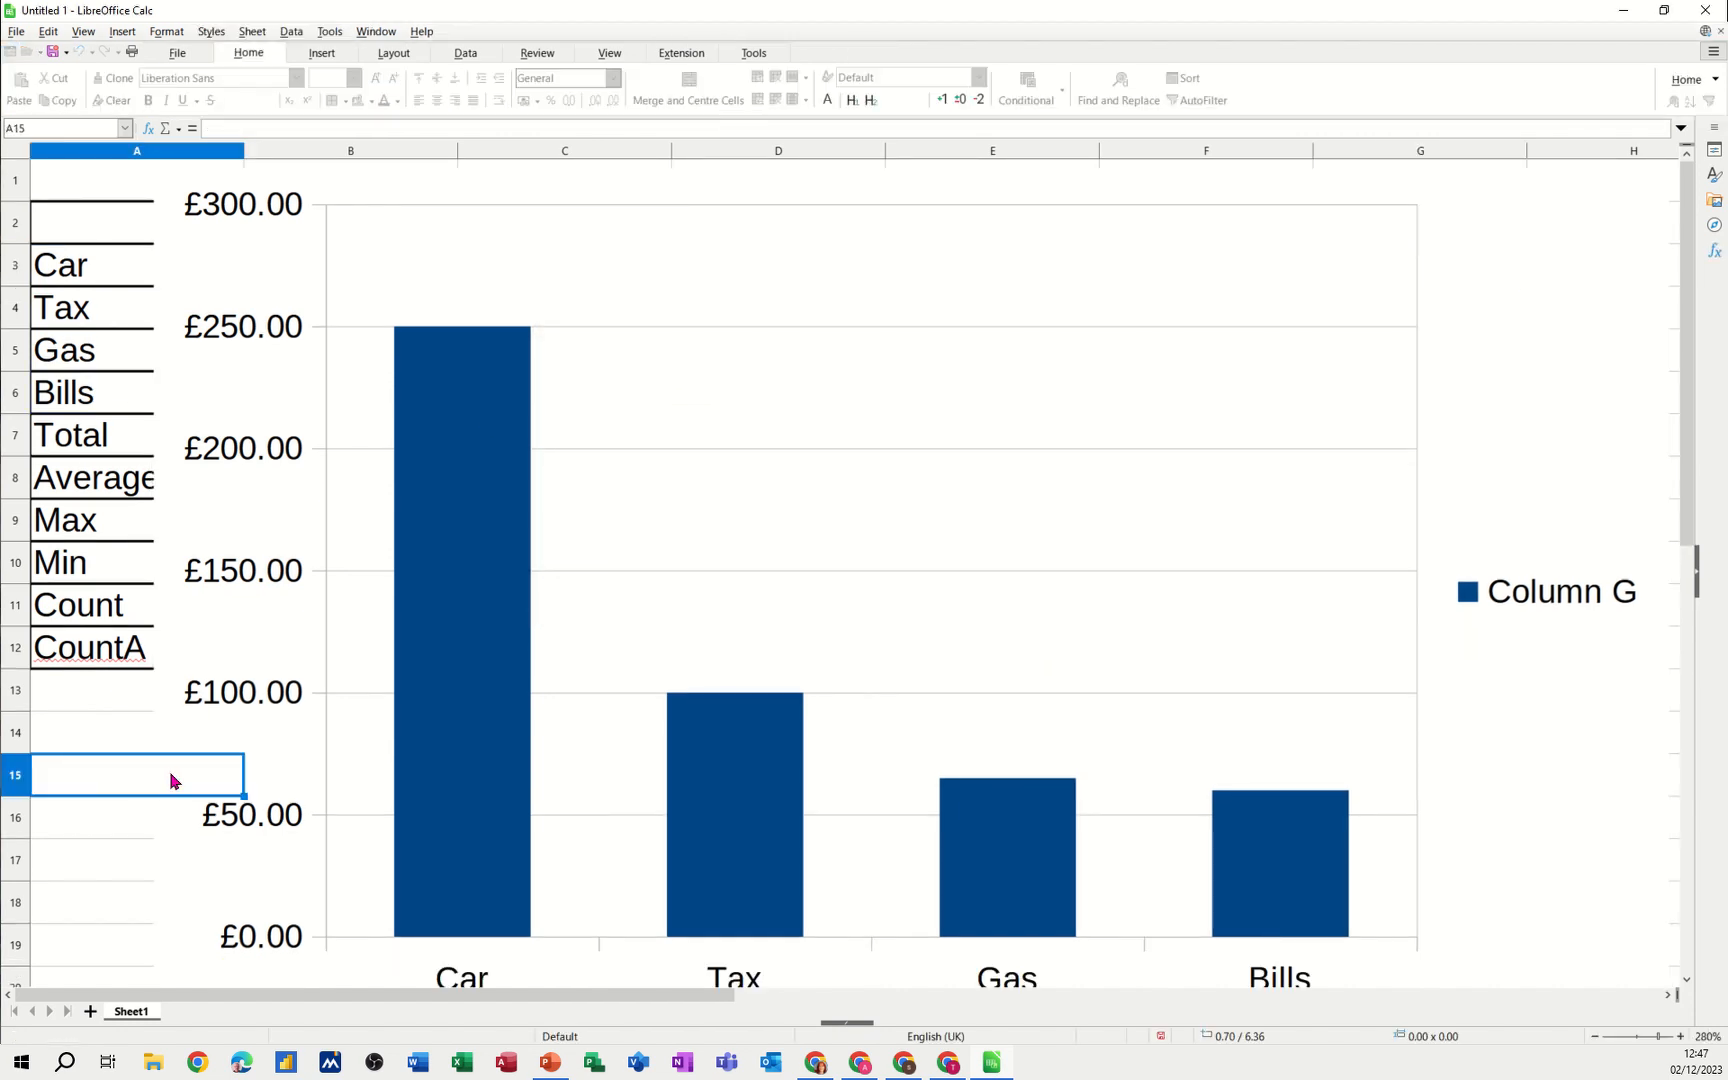
scroll("down", 3)
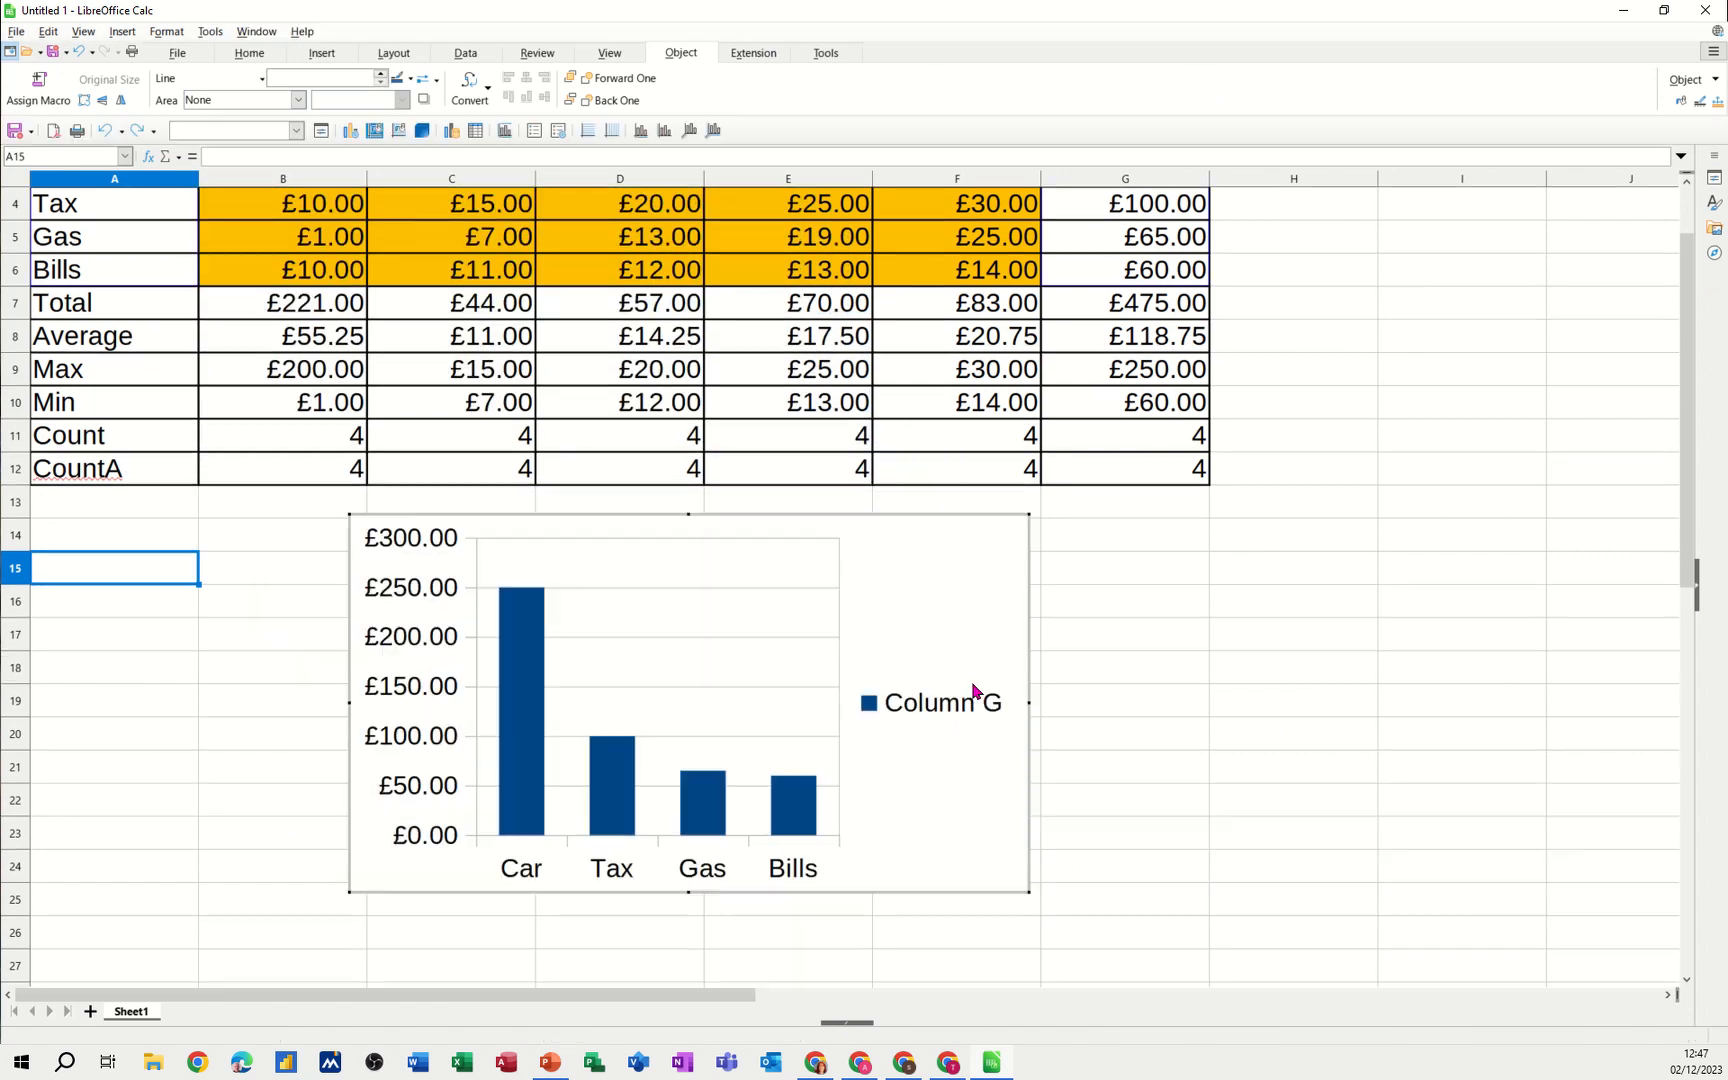
left_click(942, 702)
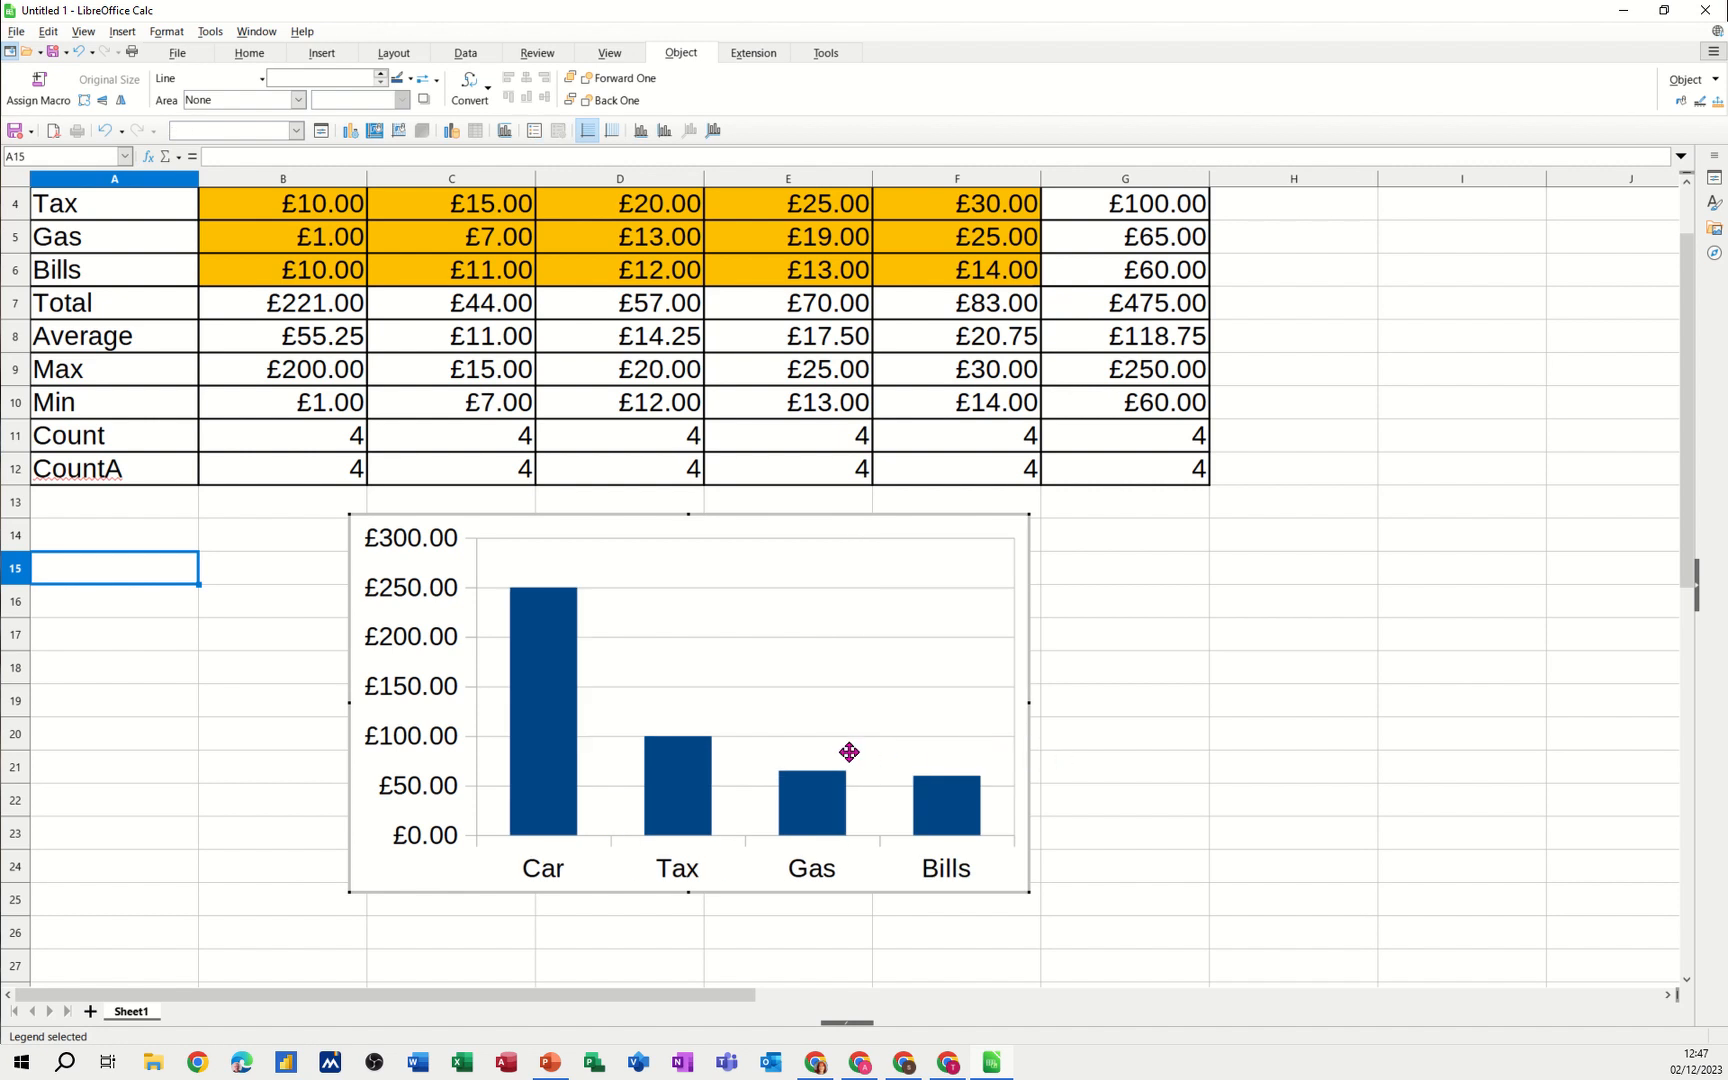
mouse_move(552, 650)
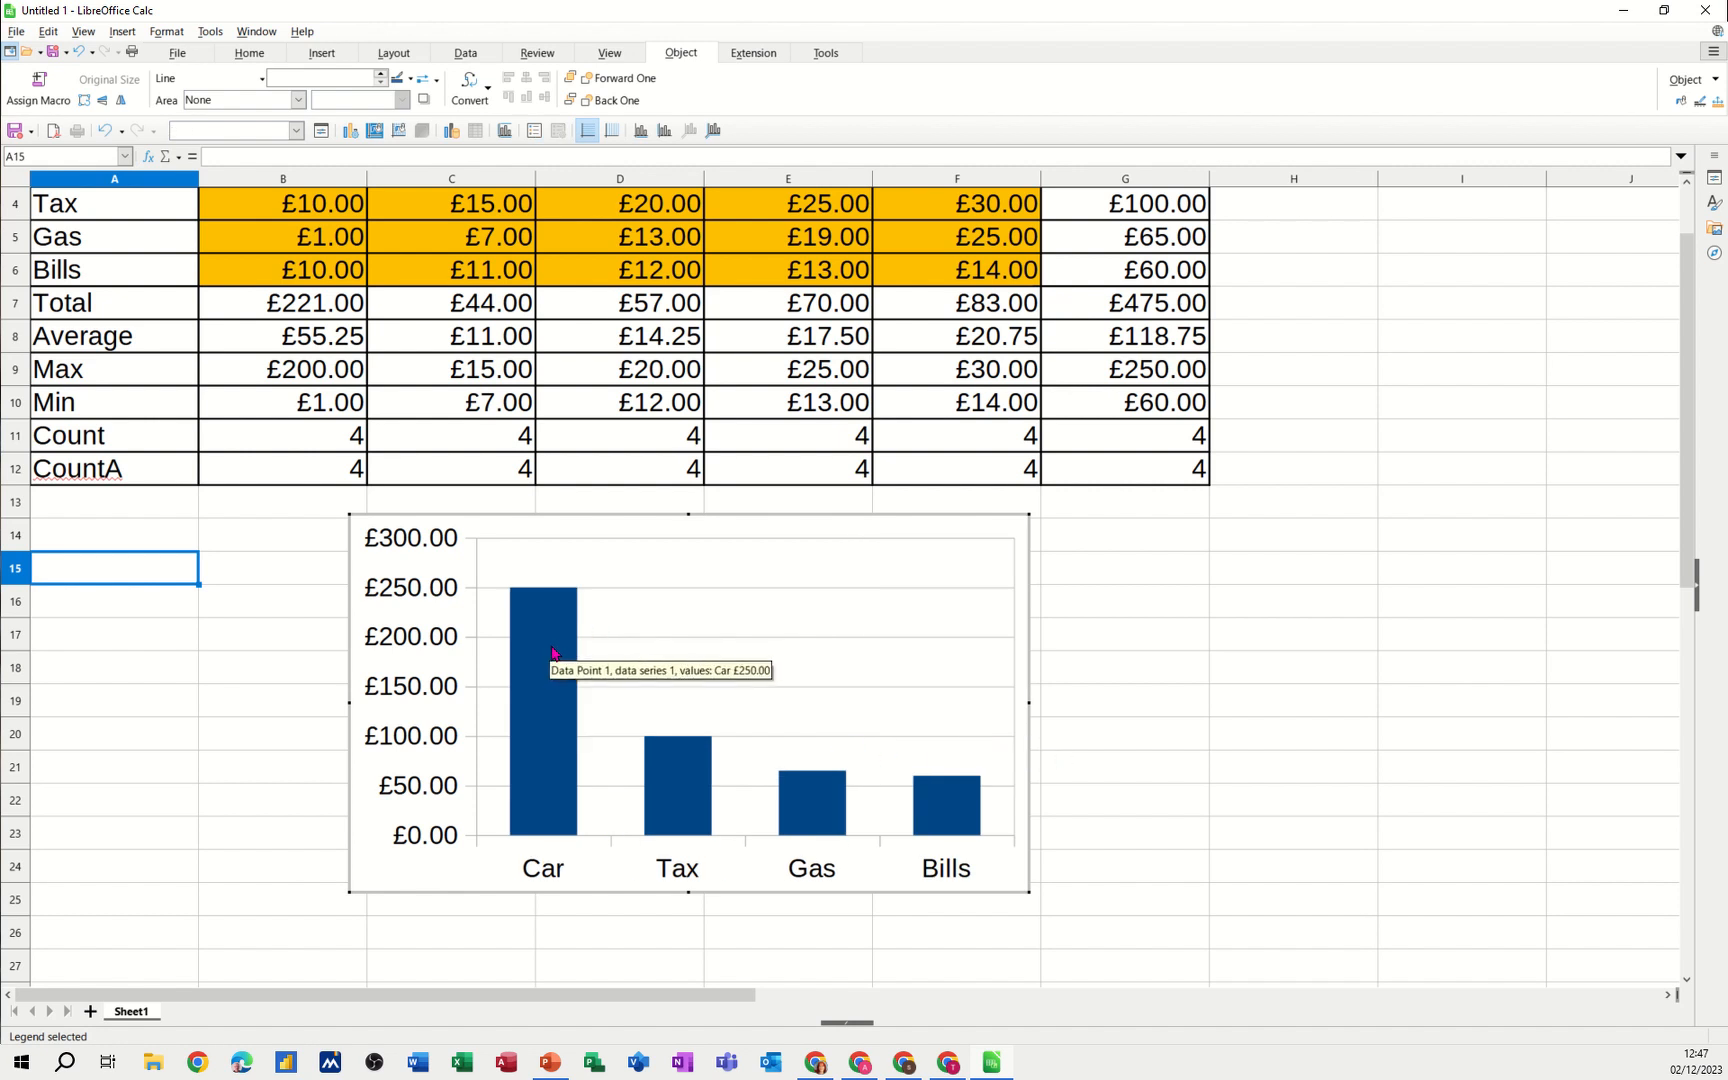
Add value data labels to the chart's bars via the series context menu
right_click(552, 656)
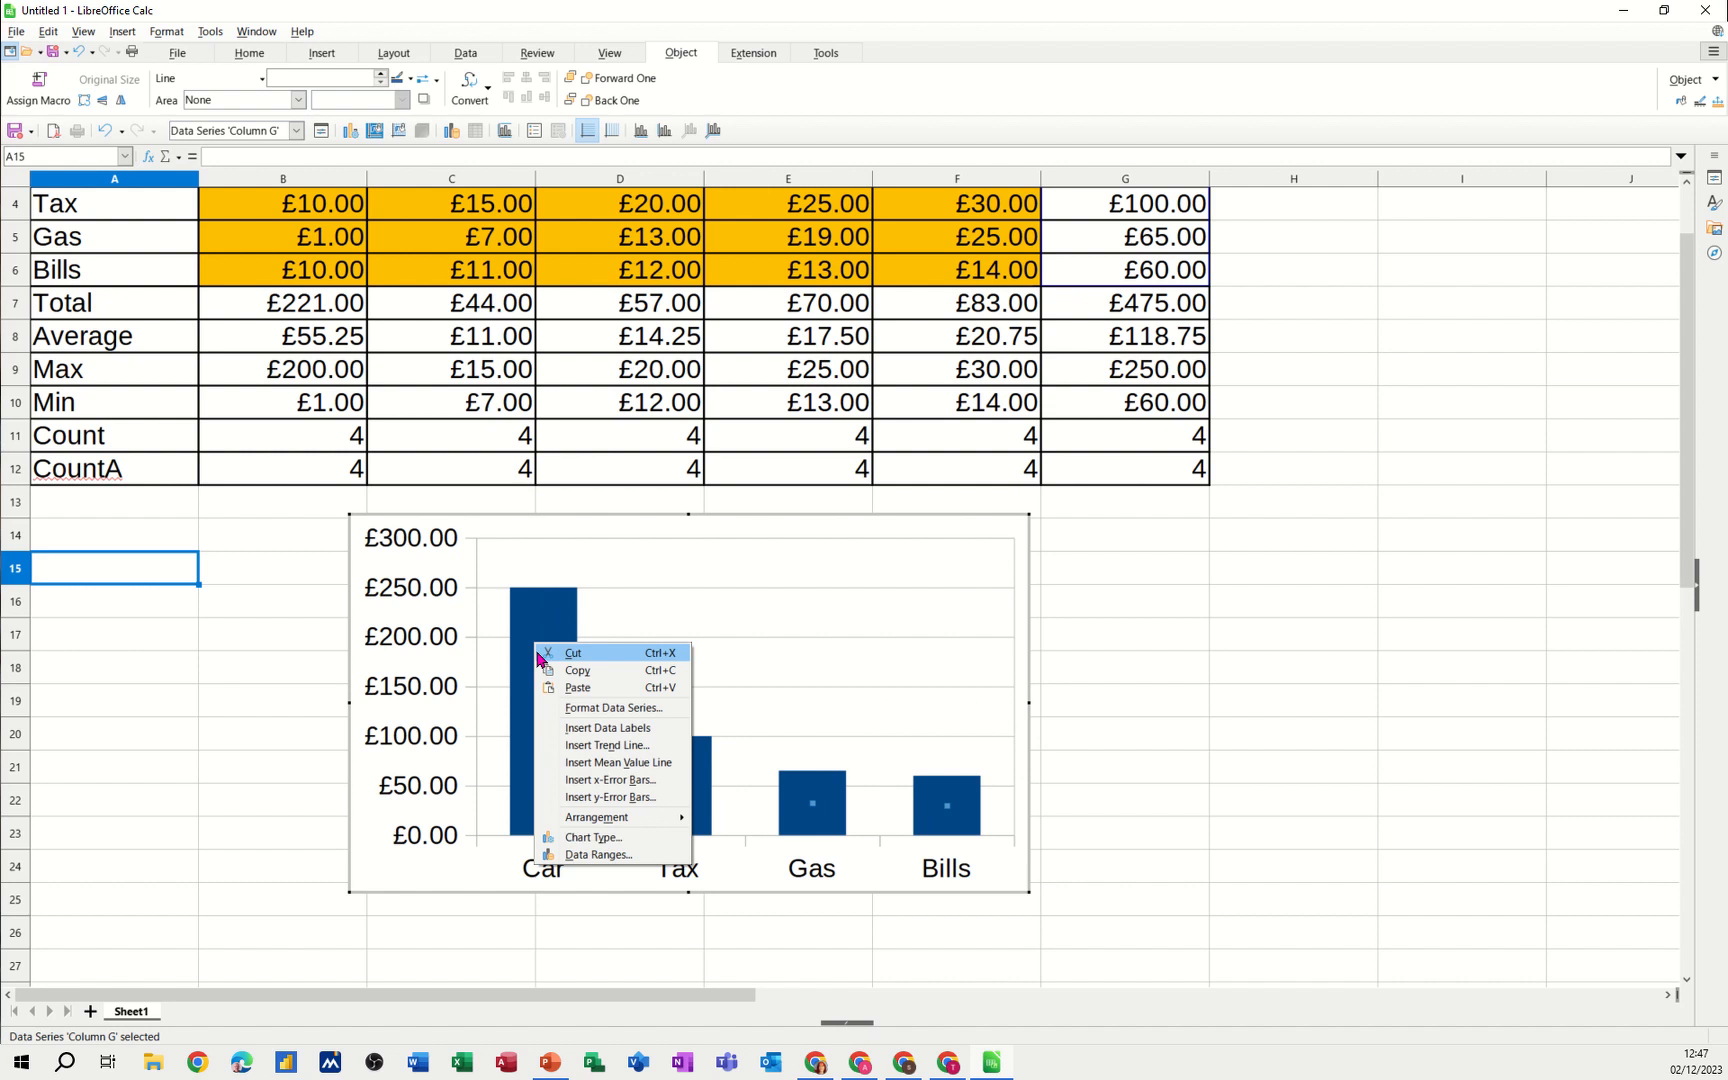
mouse_move(614, 728)
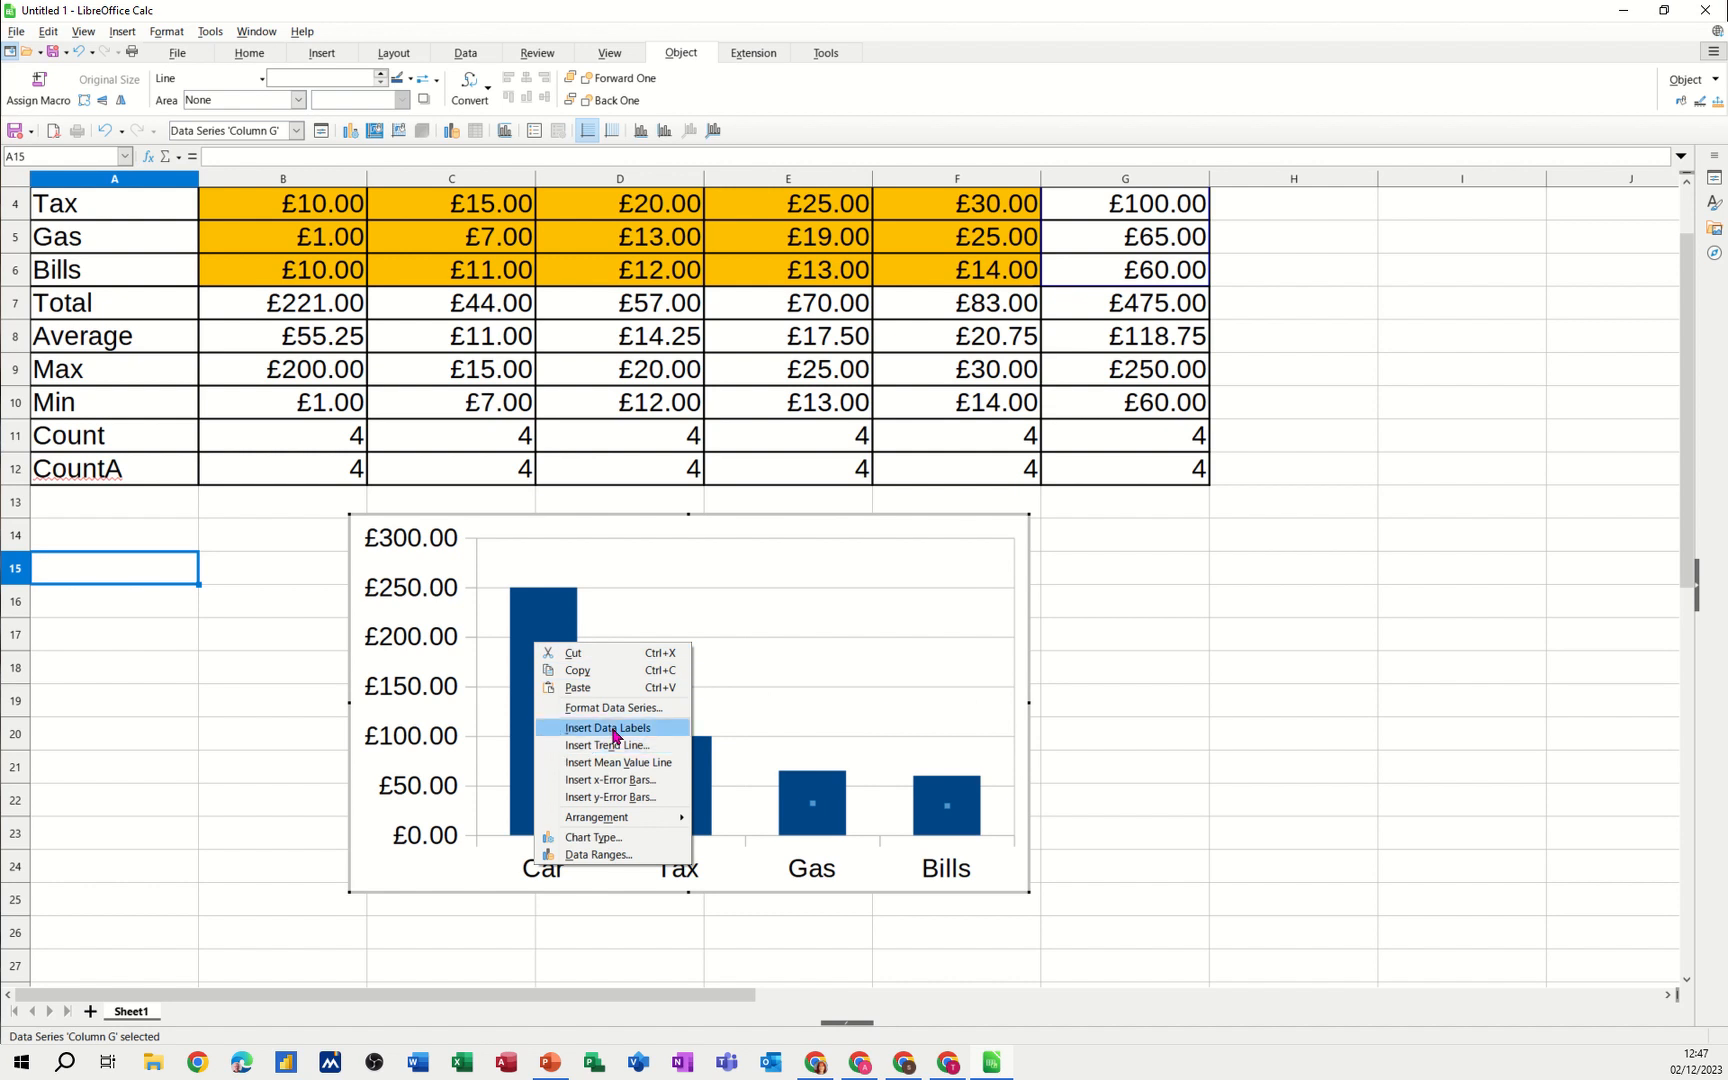
left_click(608, 728)
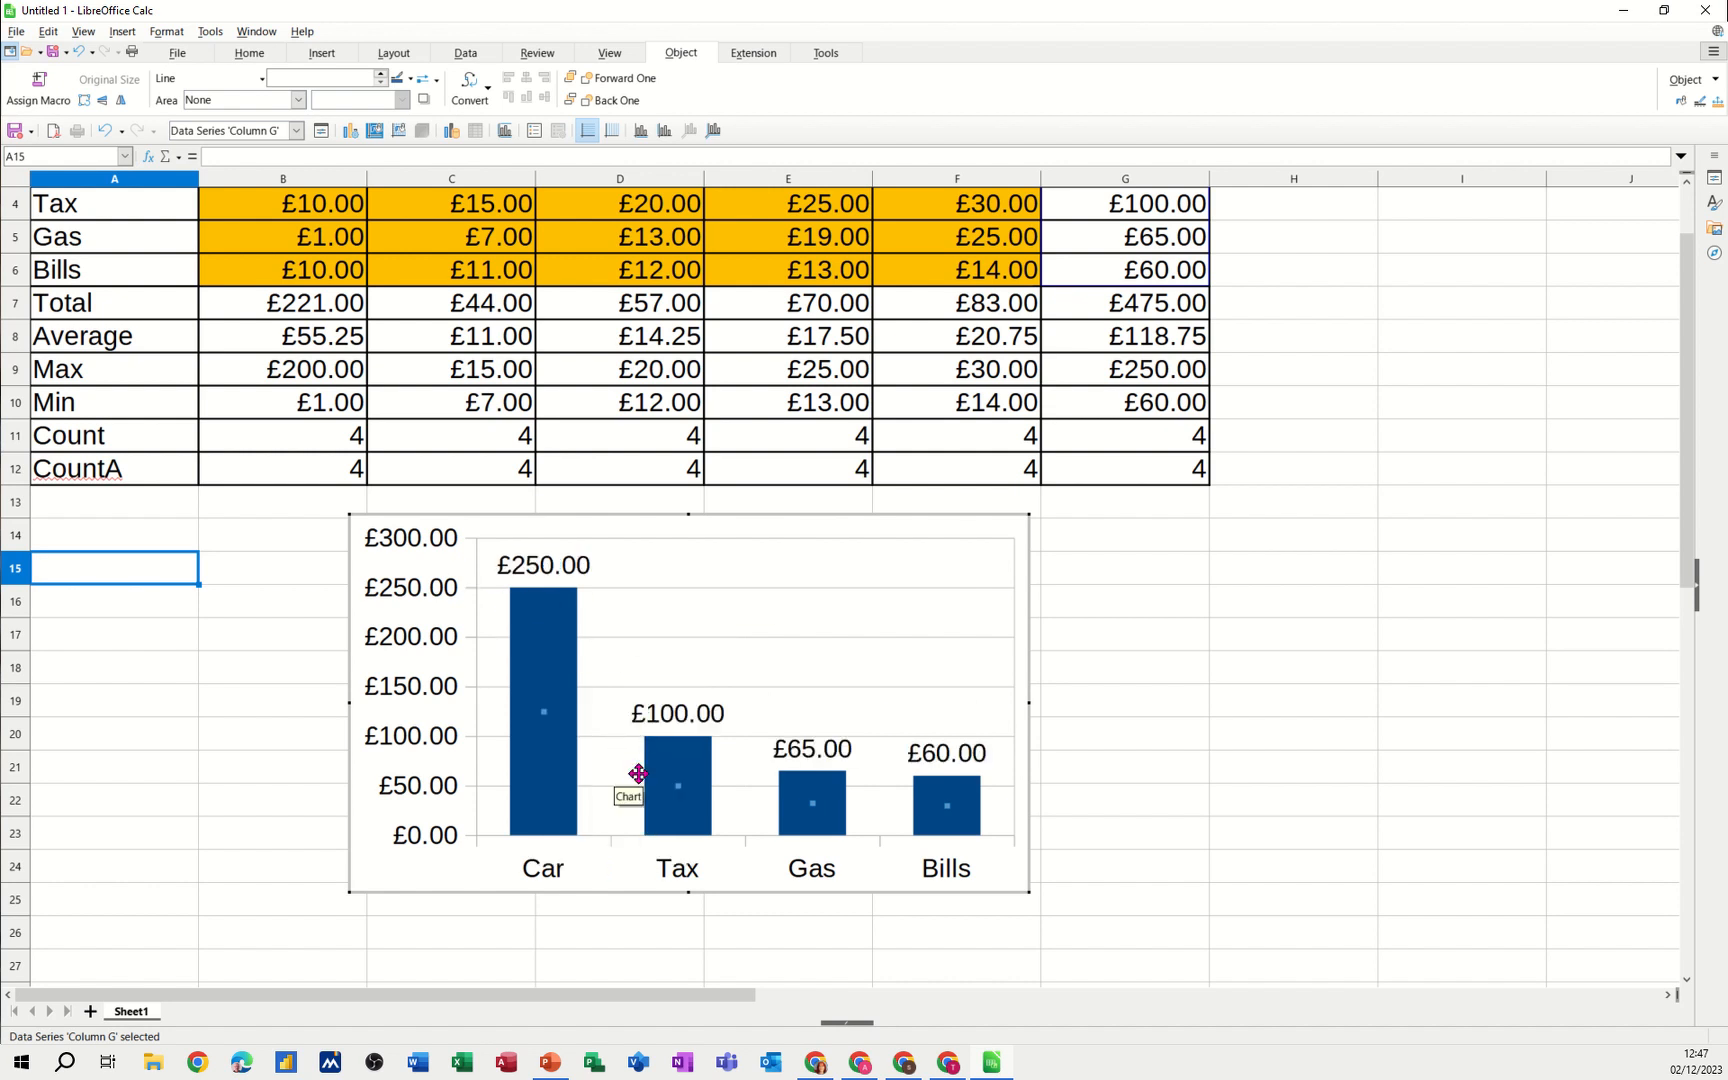
mouse_move(920, 796)
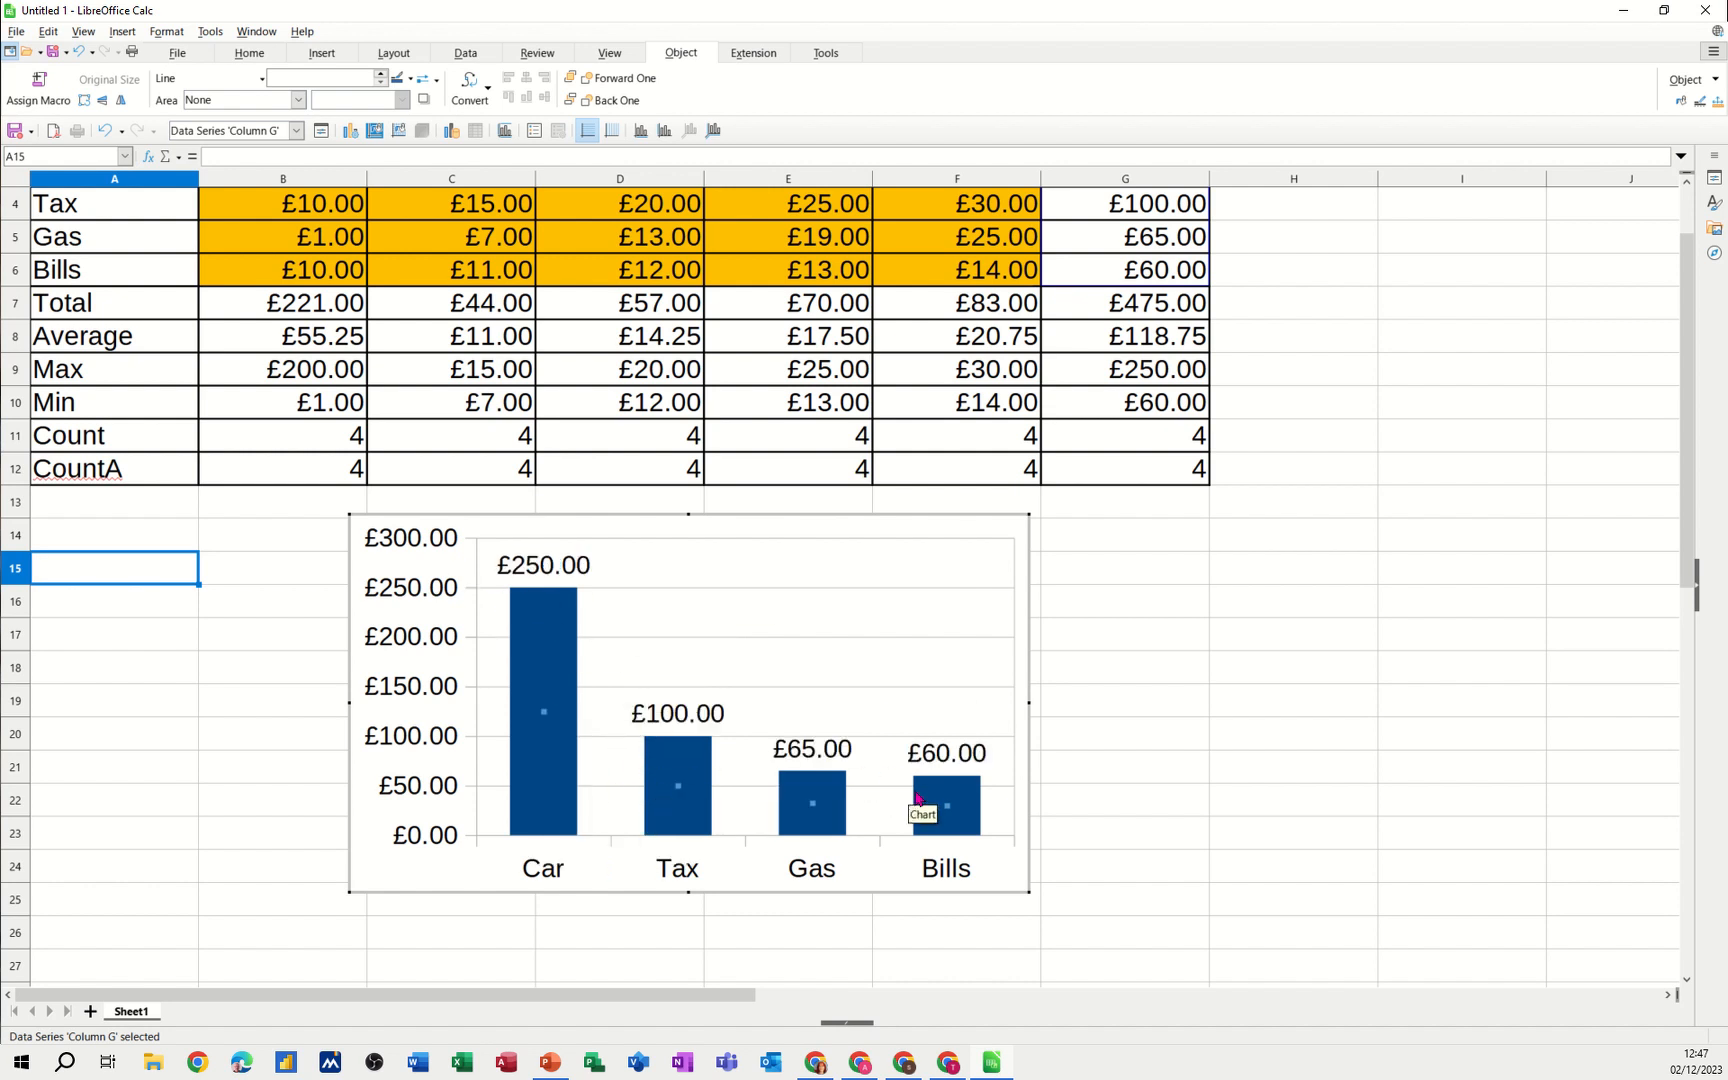
mouse_move(512, 620)
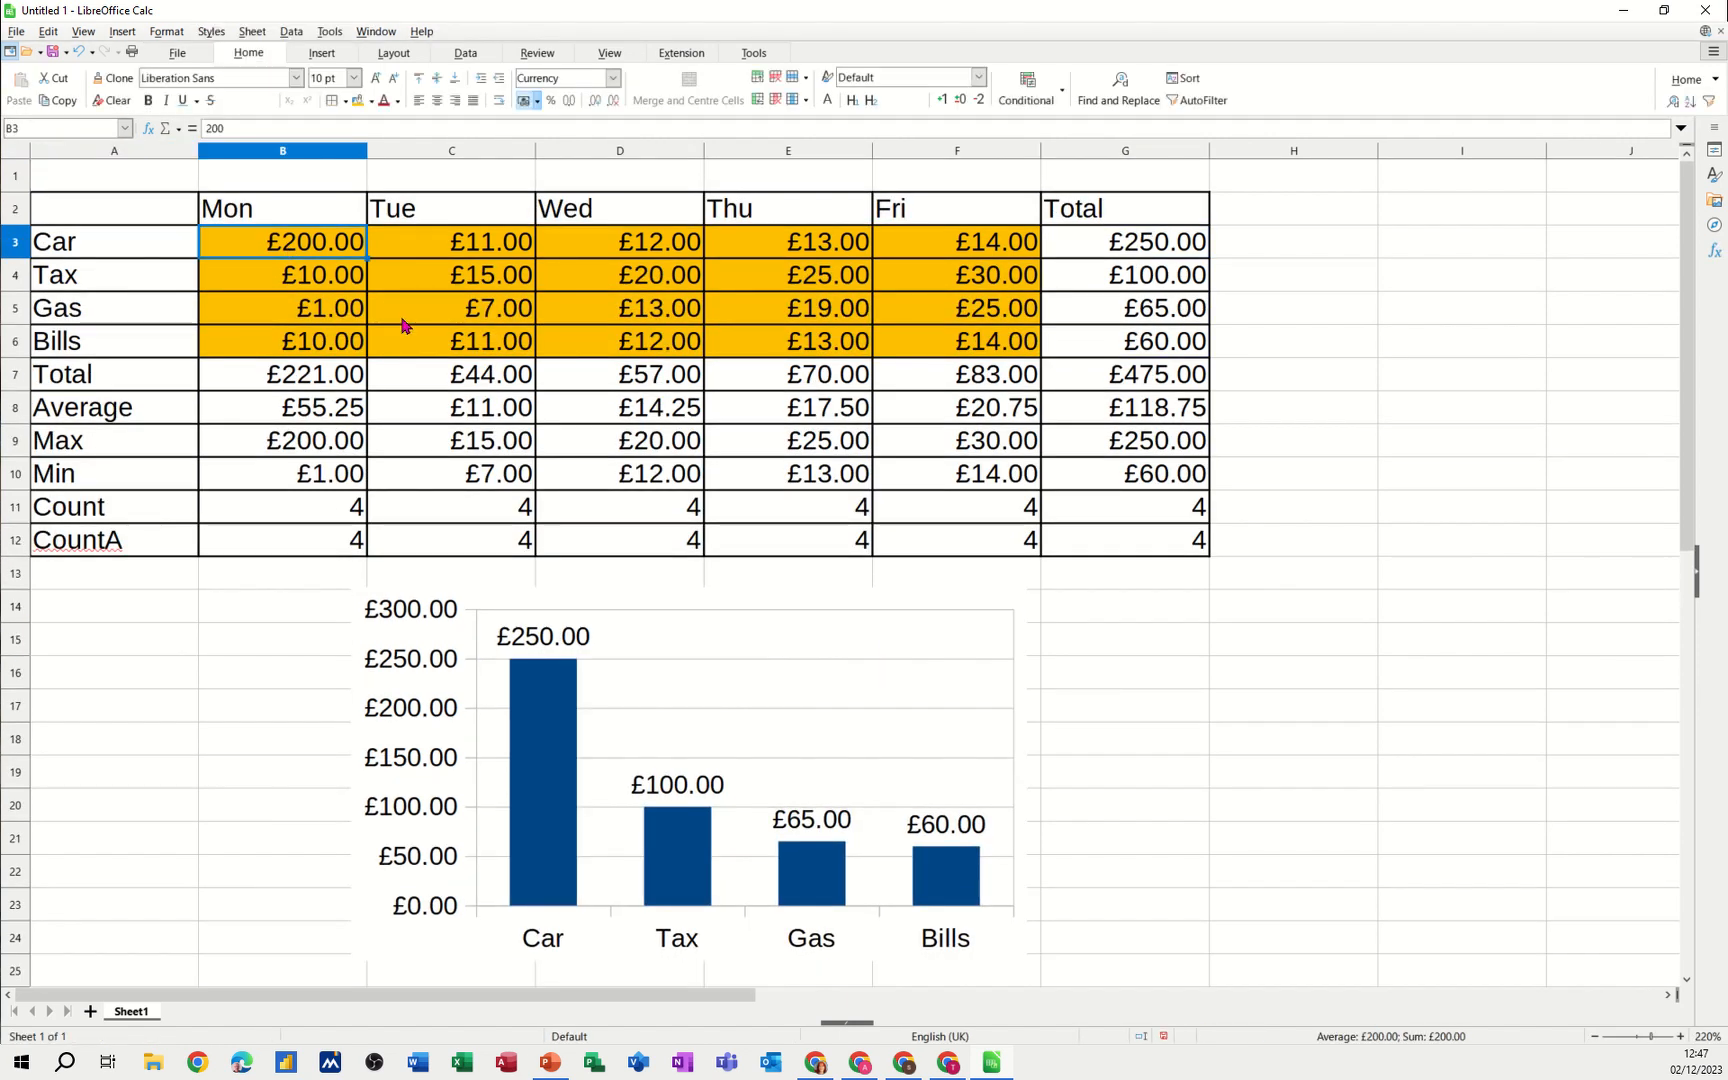
Set Monday's Car cost to 20 and add a new blank sheet to the workbook
type("20")
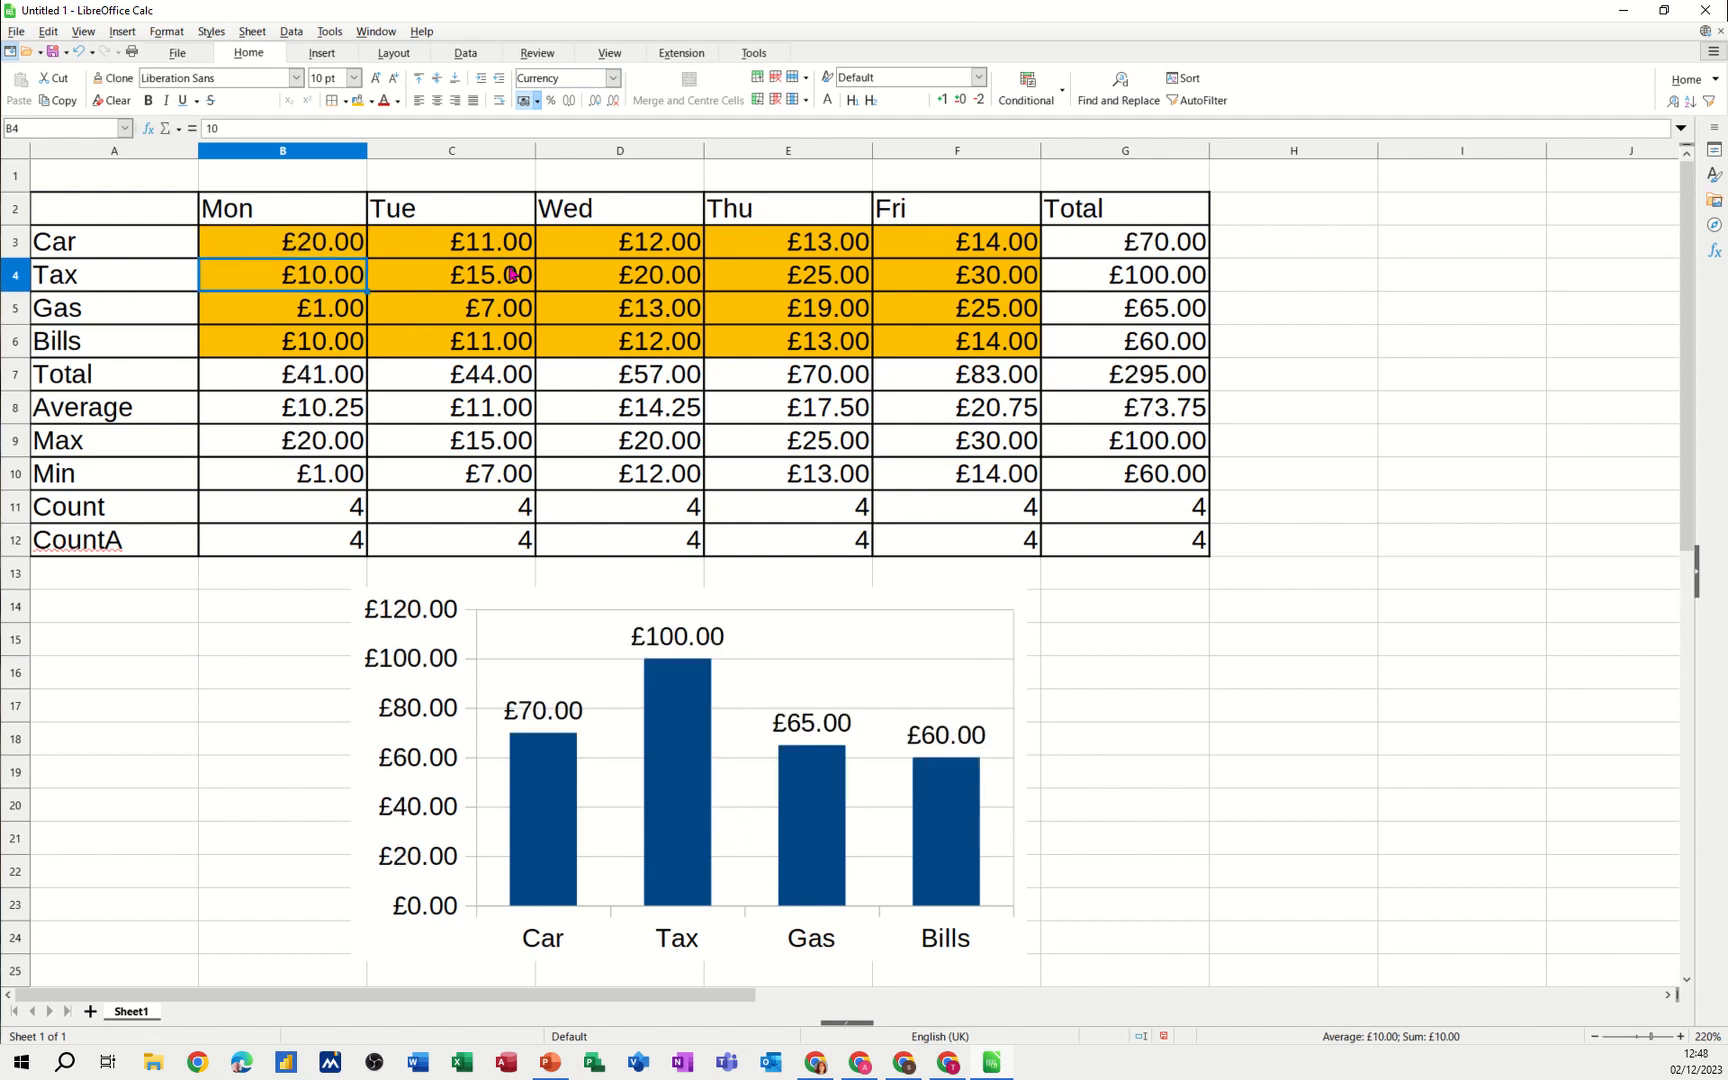
mouse_move(322, 218)
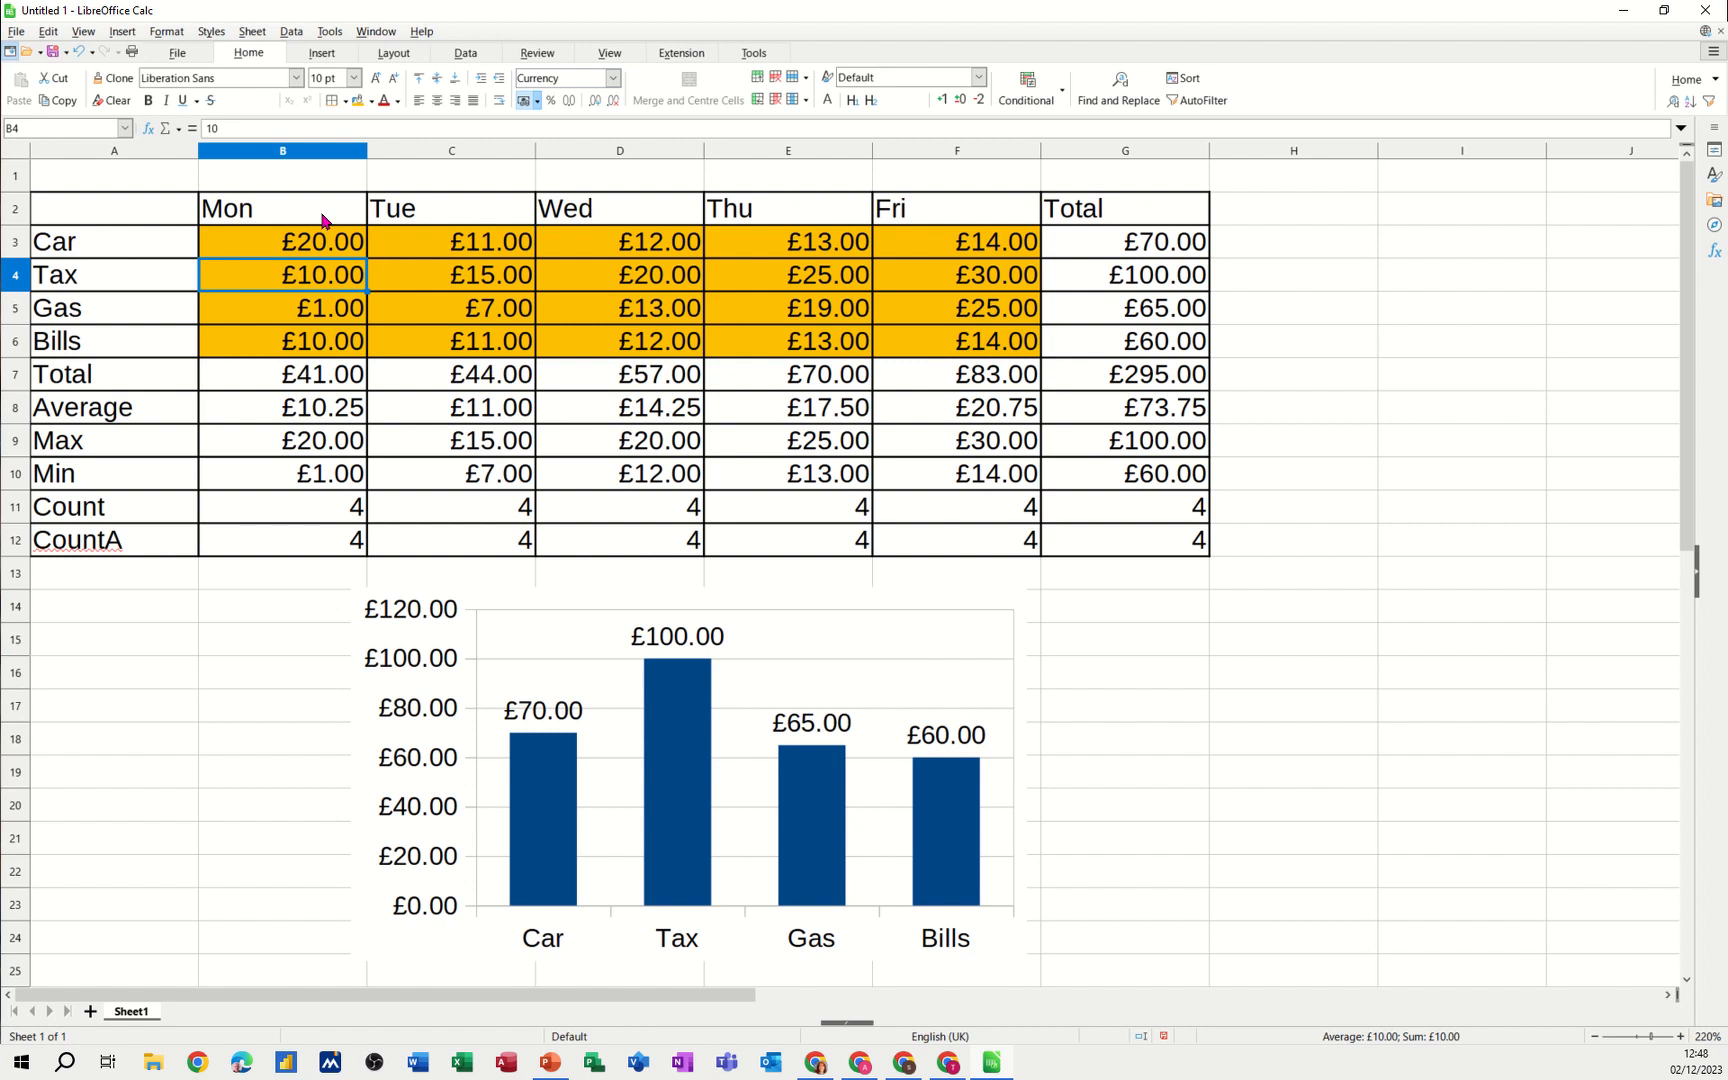
mouse_move(262, 402)
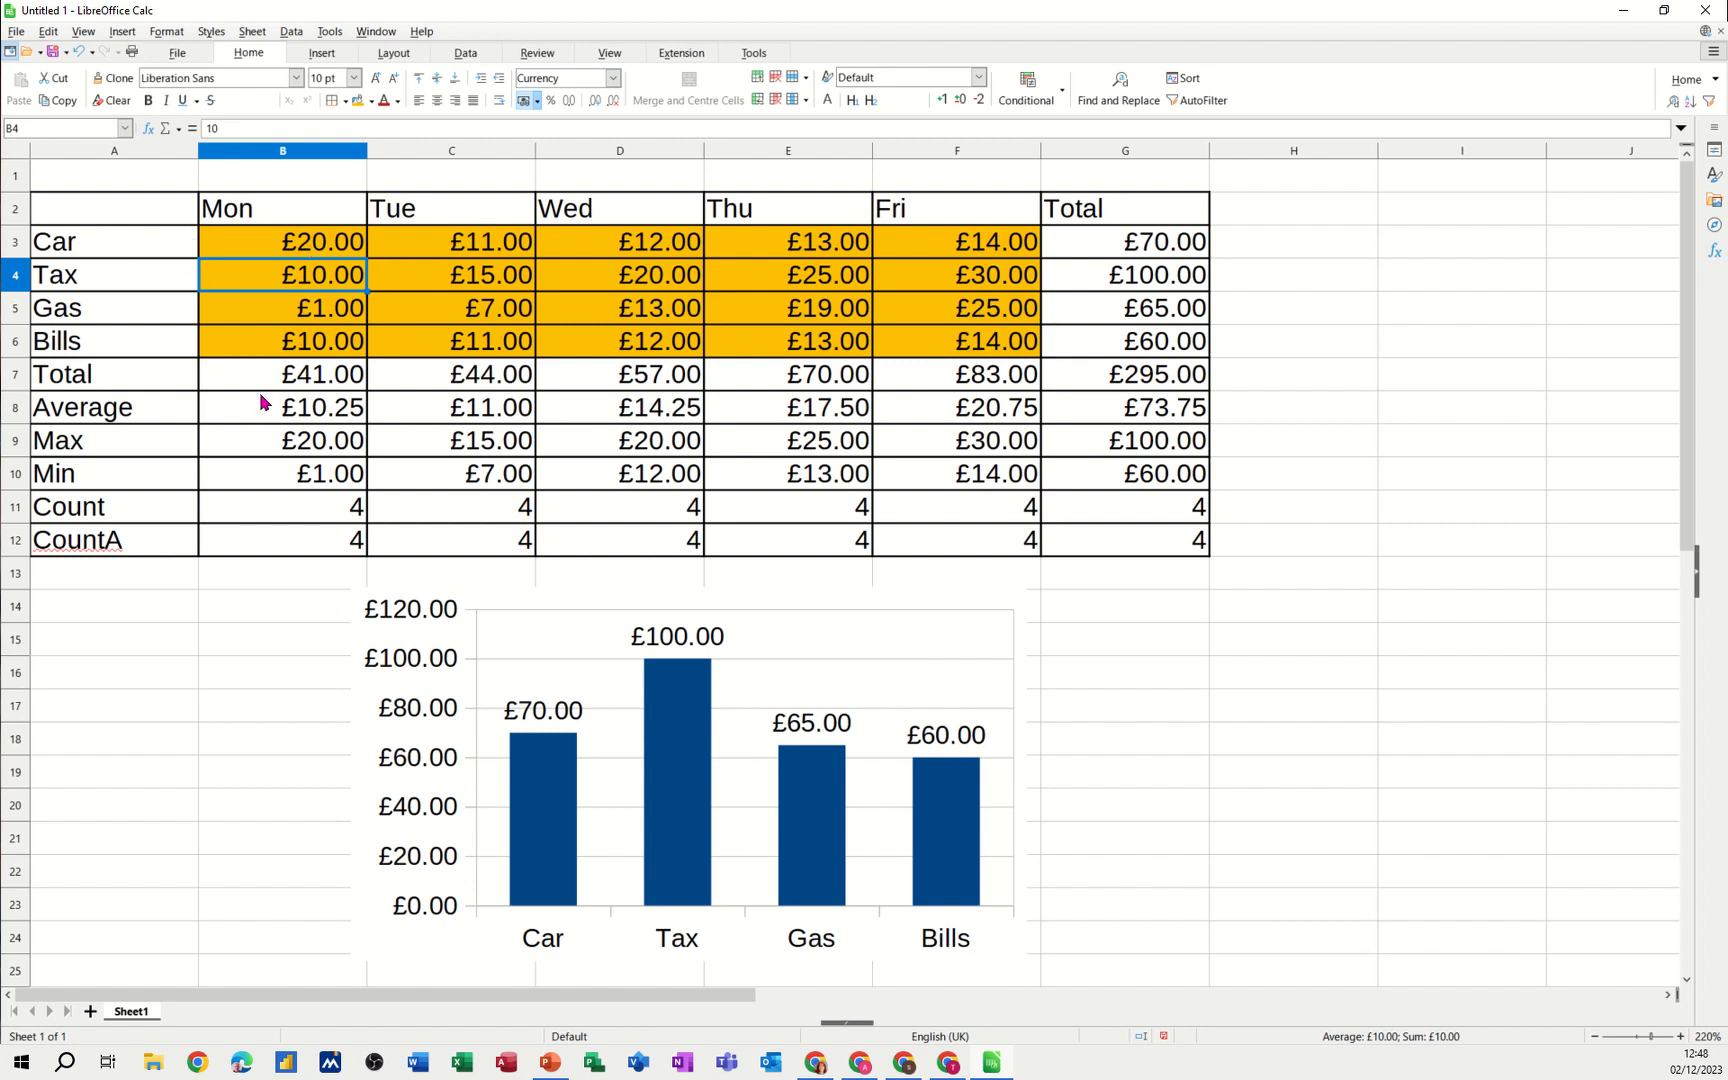
mouse_move(588, 682)
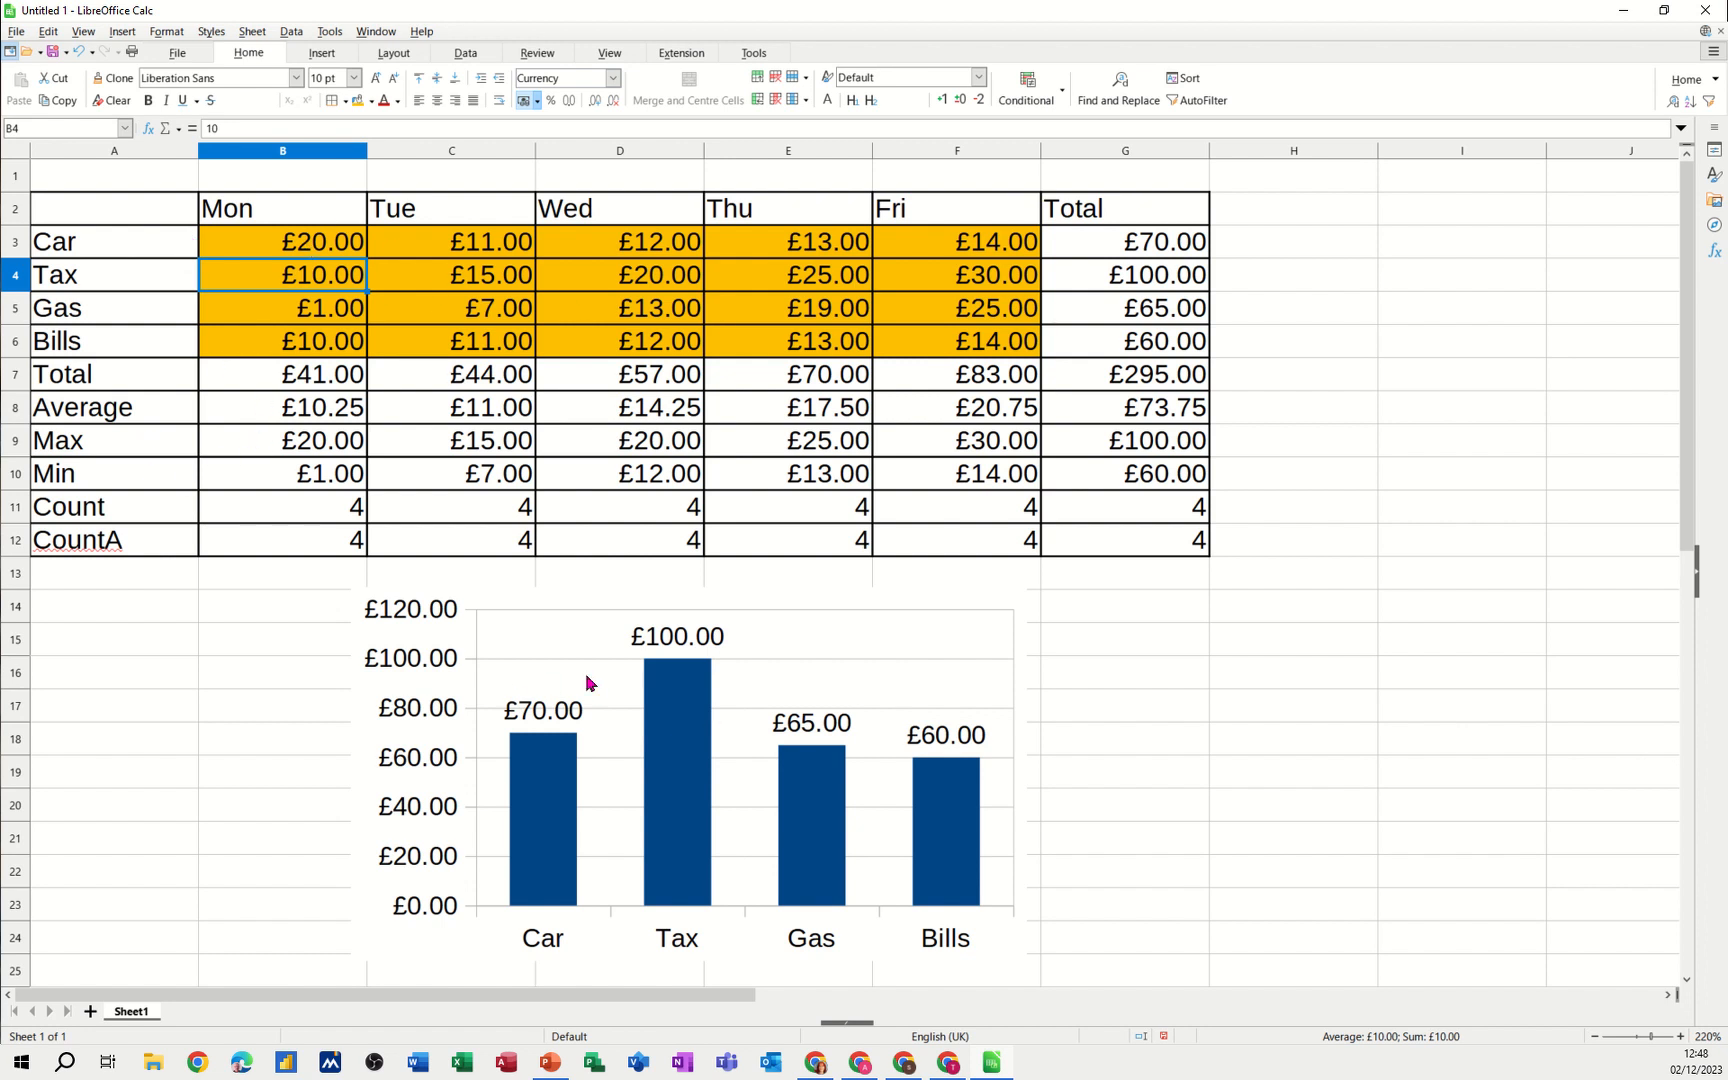
mouse_move(792, 792)
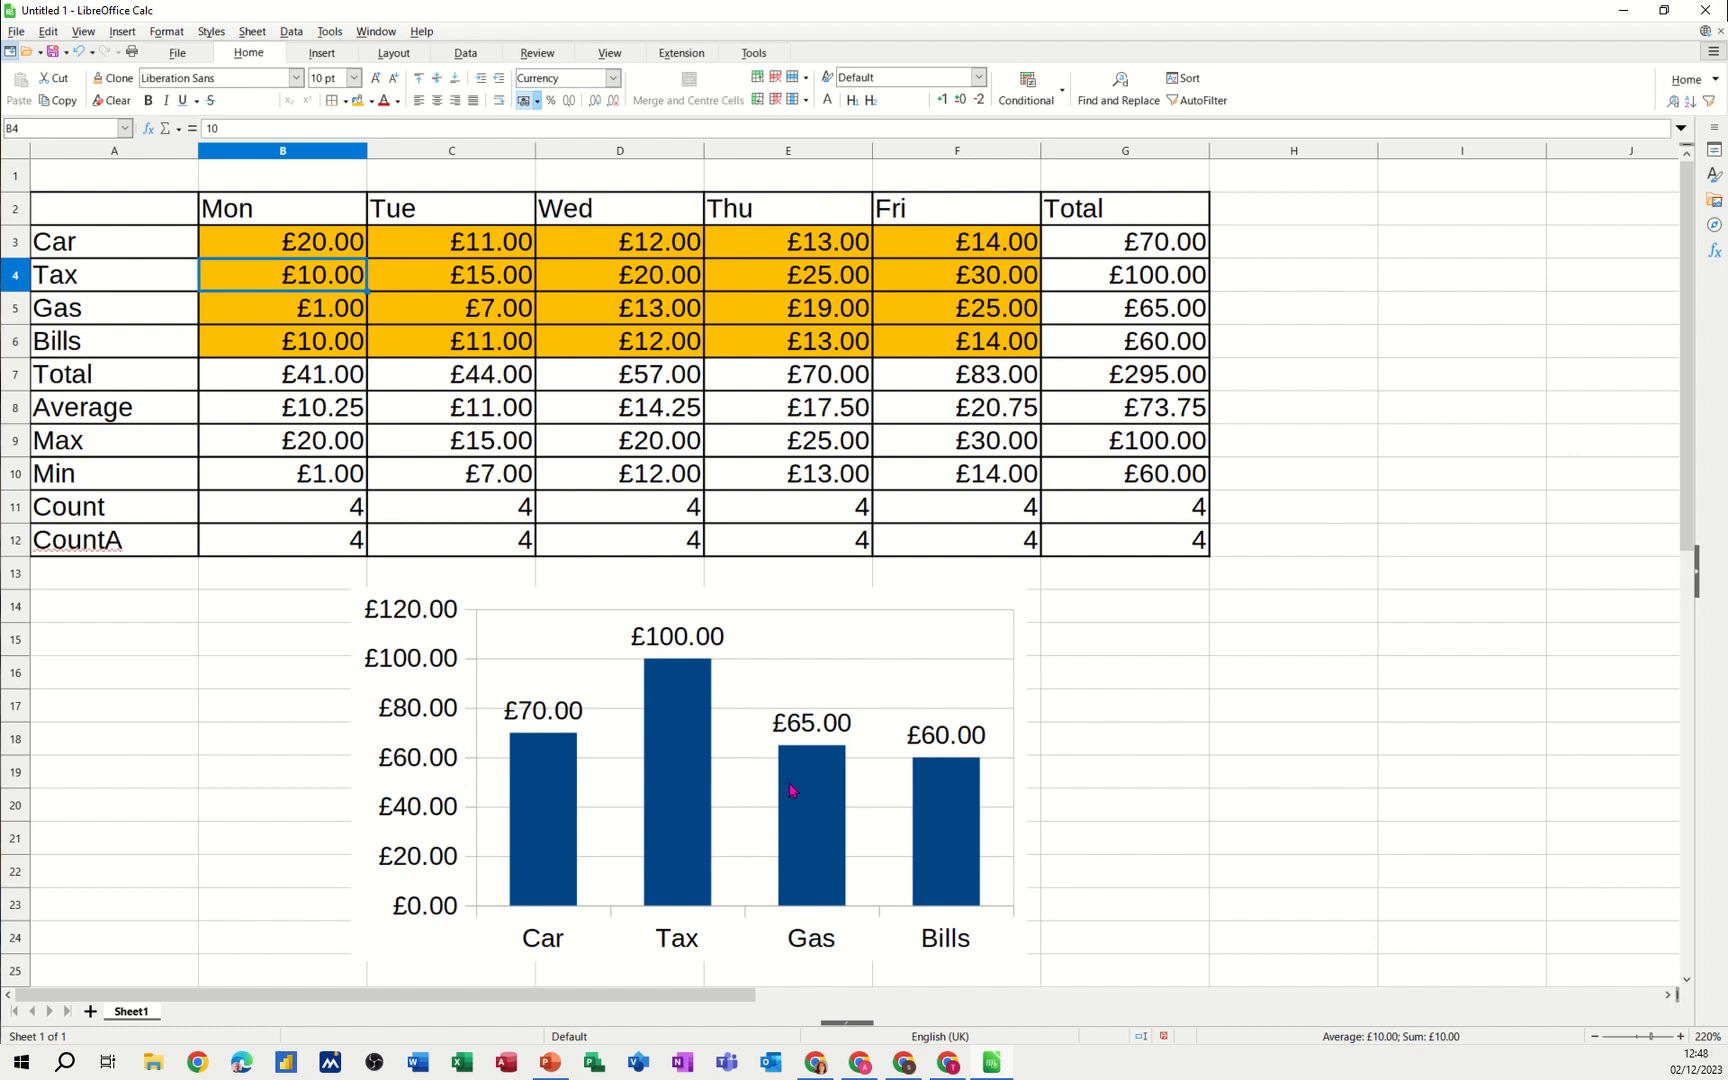
left_click(90, 1012)
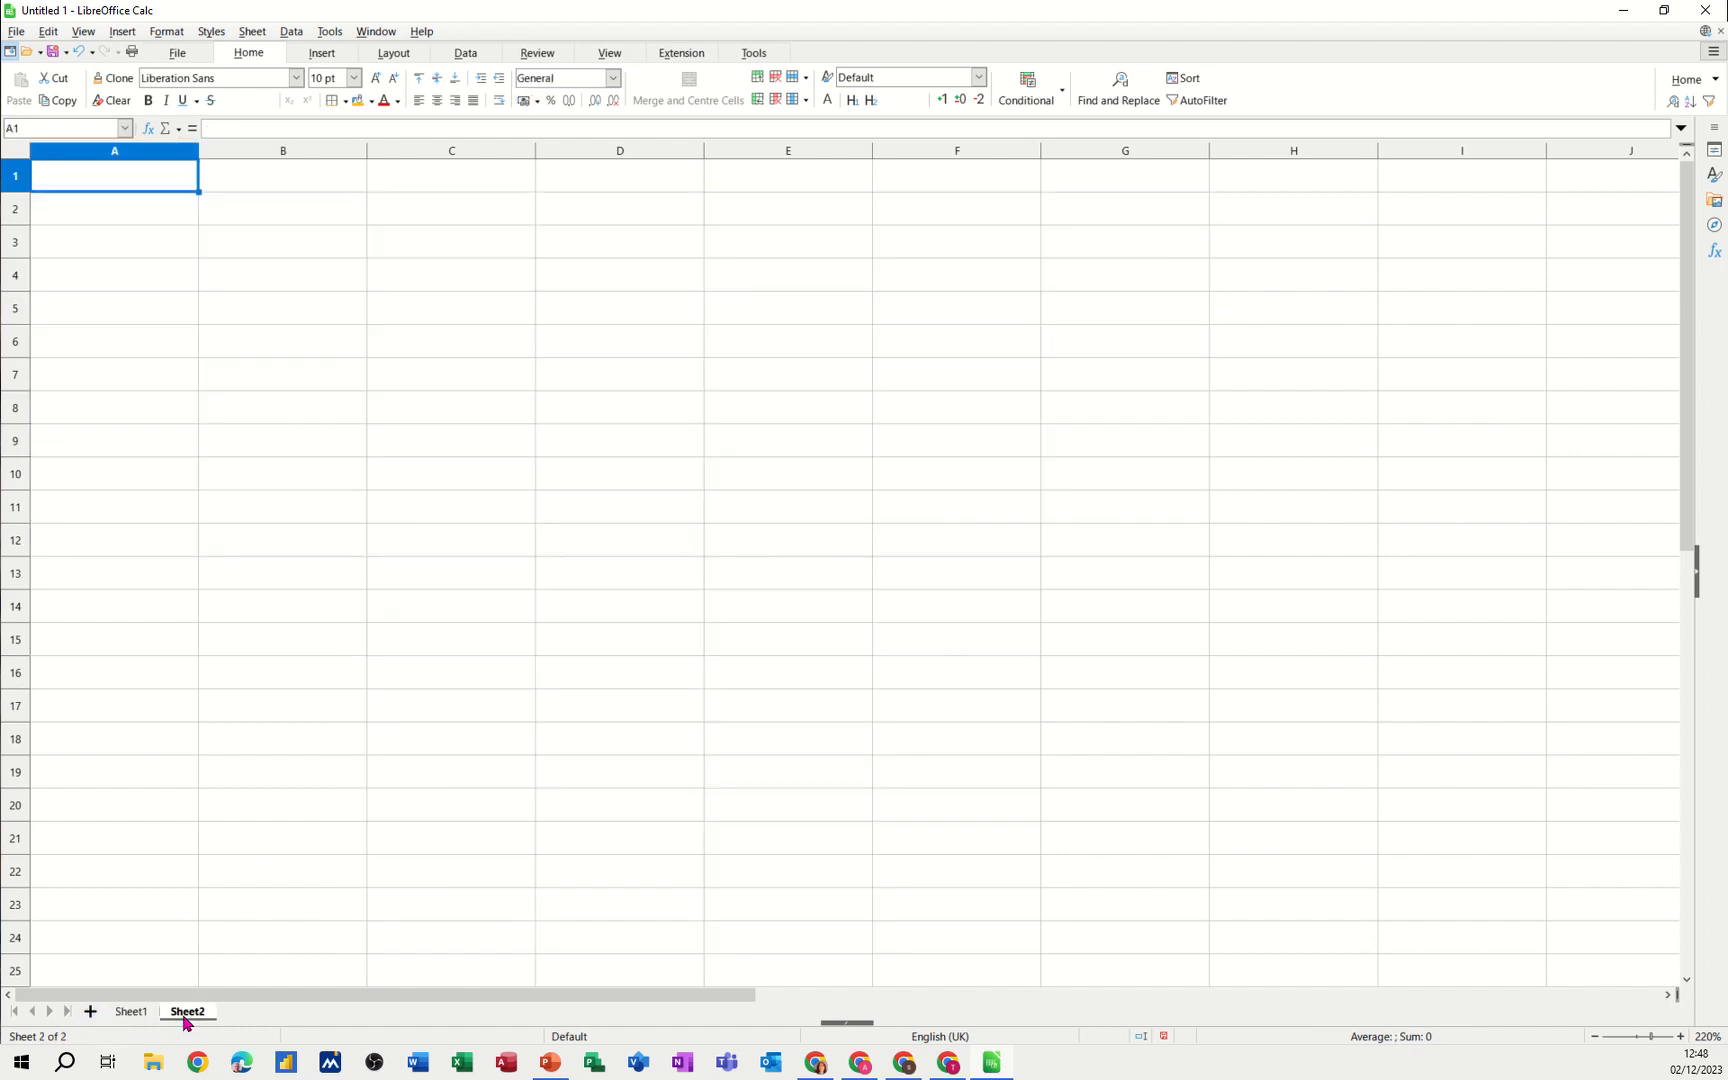
mouse_move(144, 210)
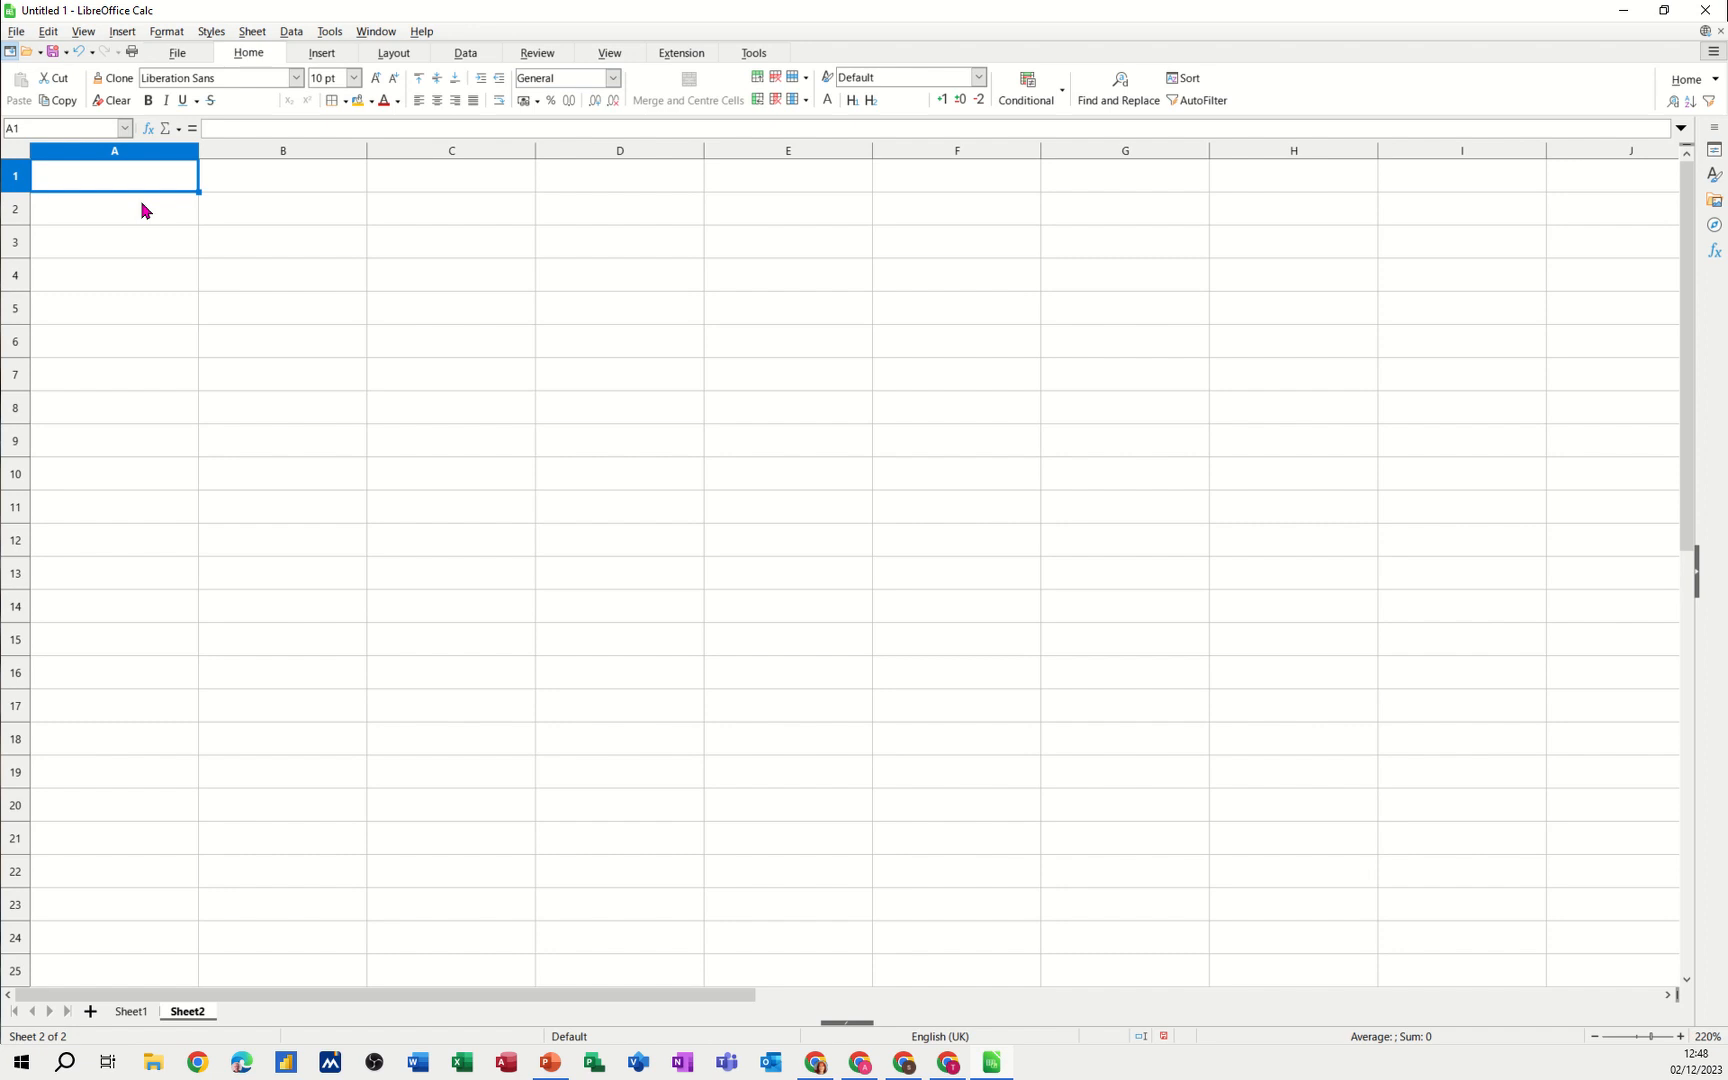
mouse_move(90, 874)
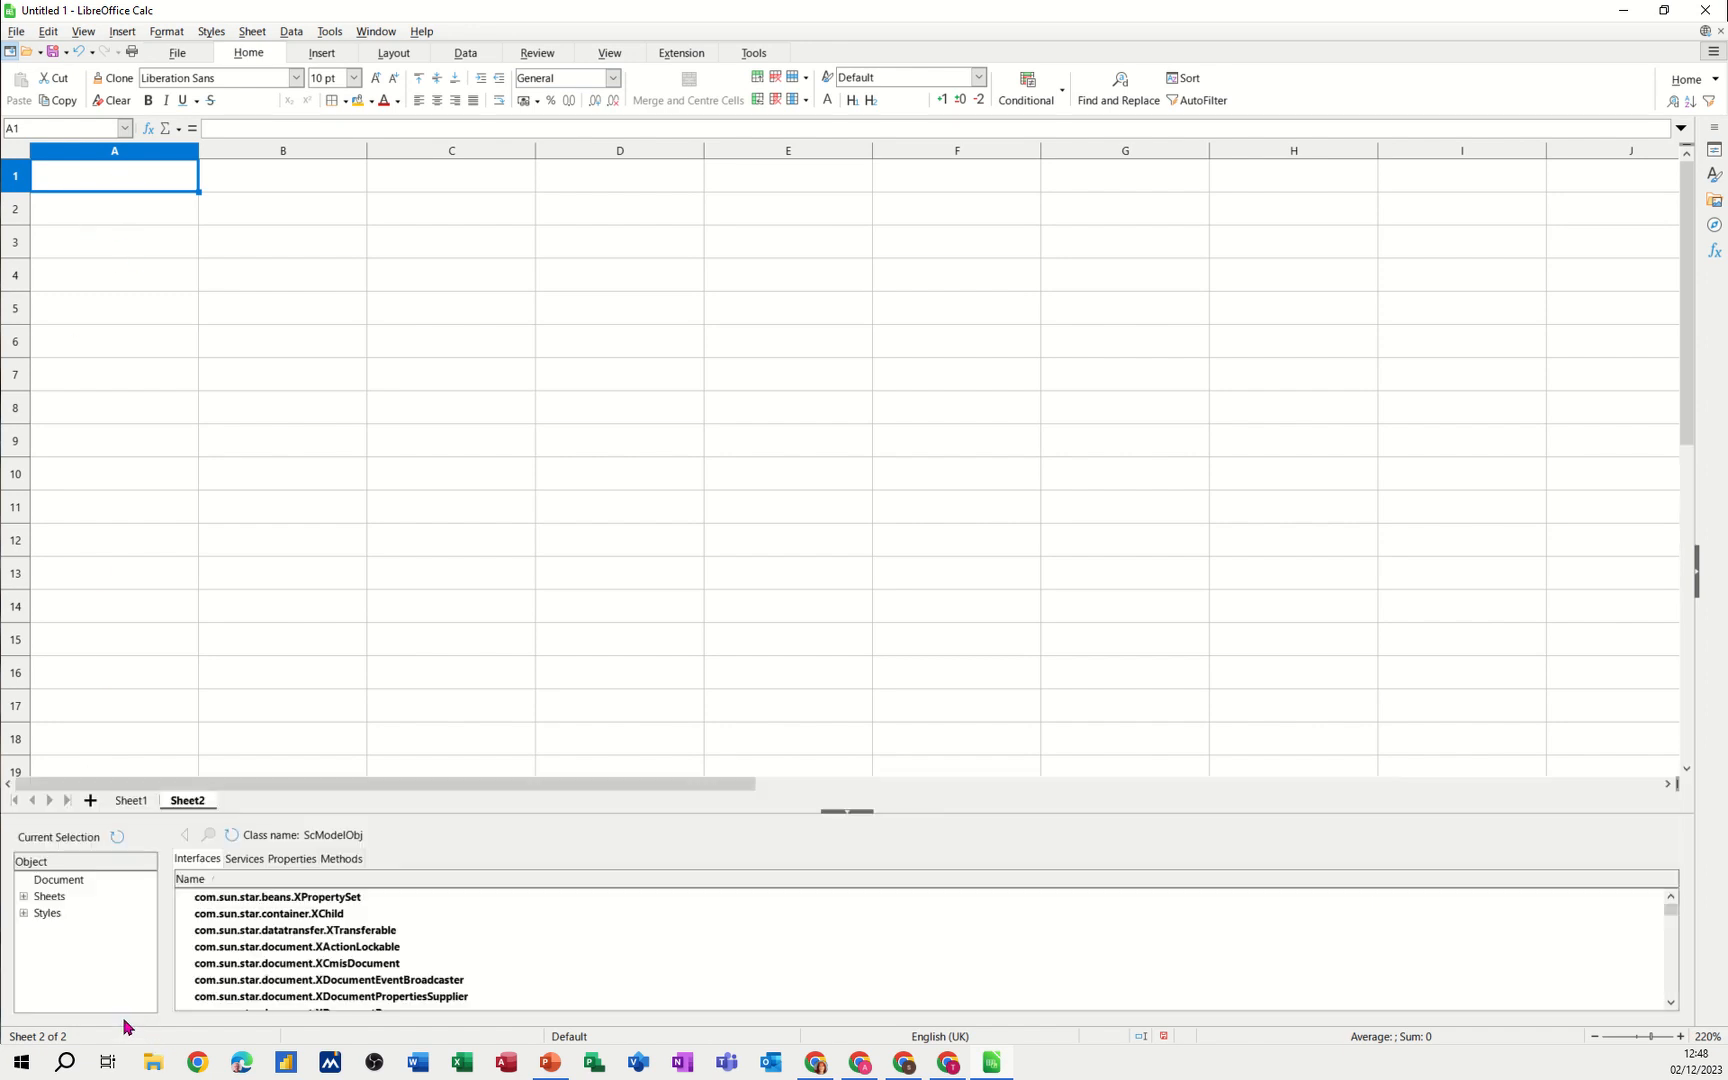
mouse_move(644, 822)
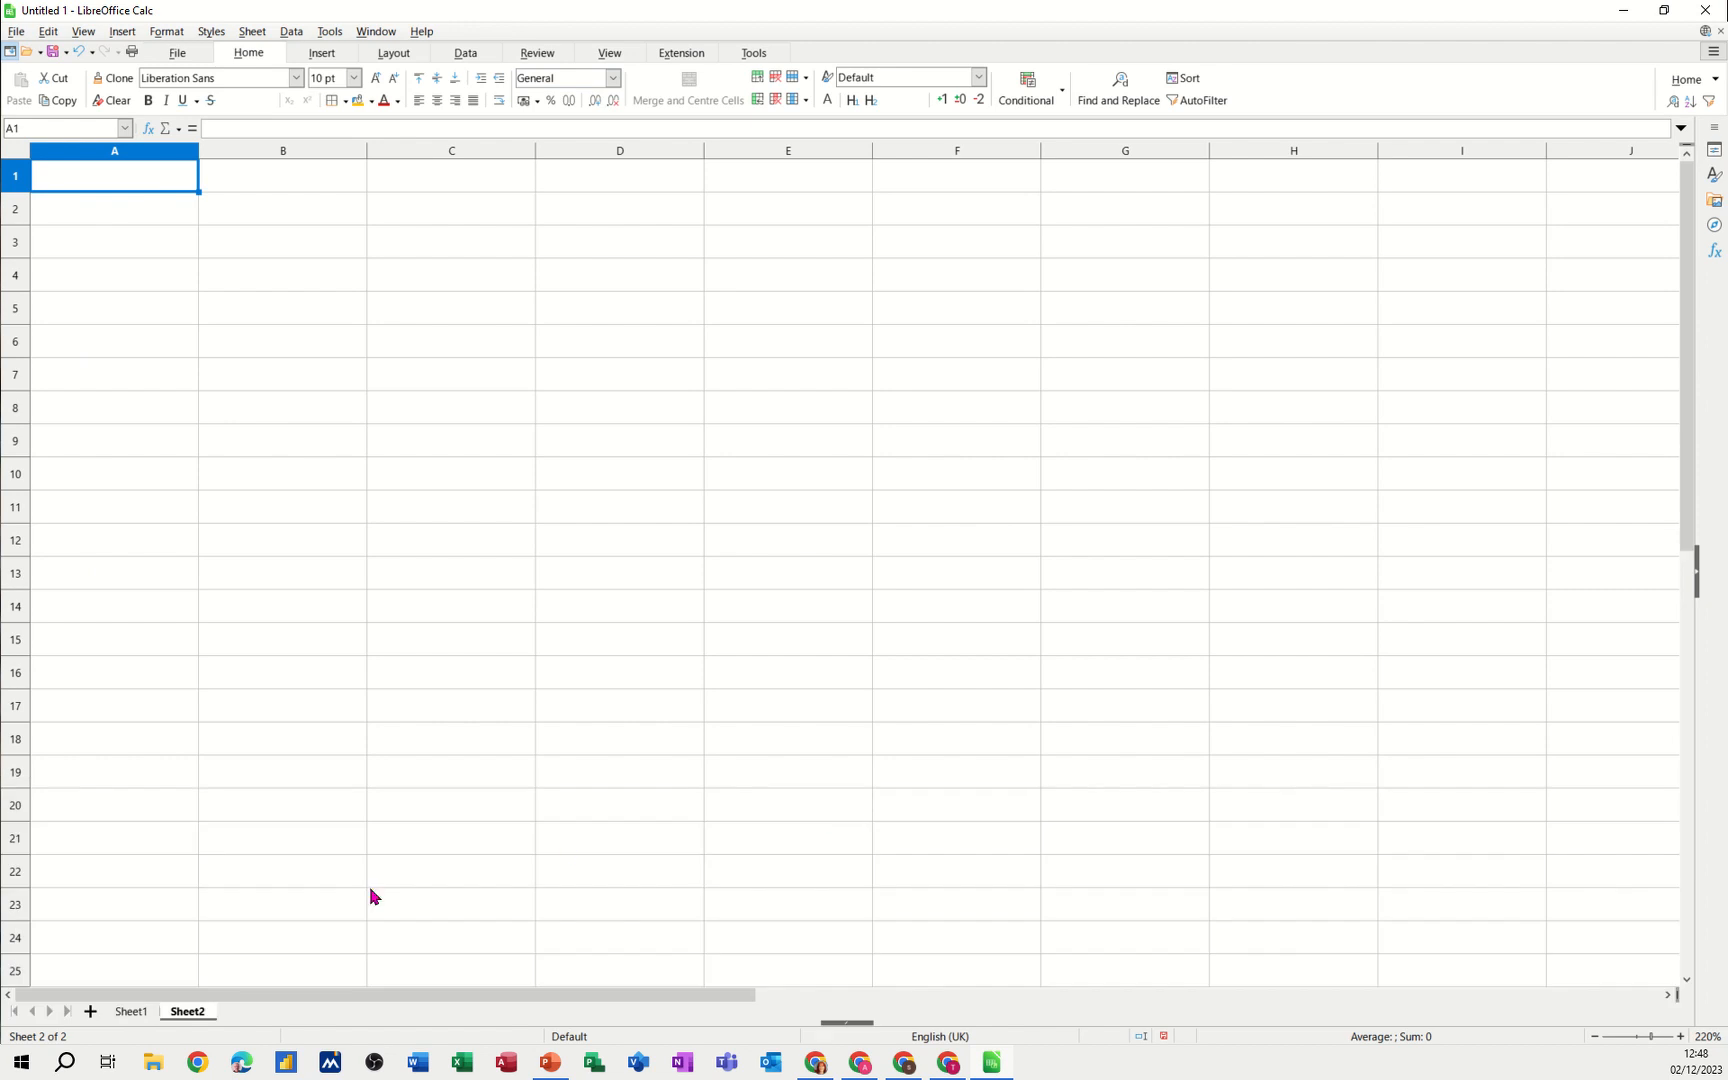
Switch back to Sheet1 holding the expenses table and chart
left_click(130, 1012)
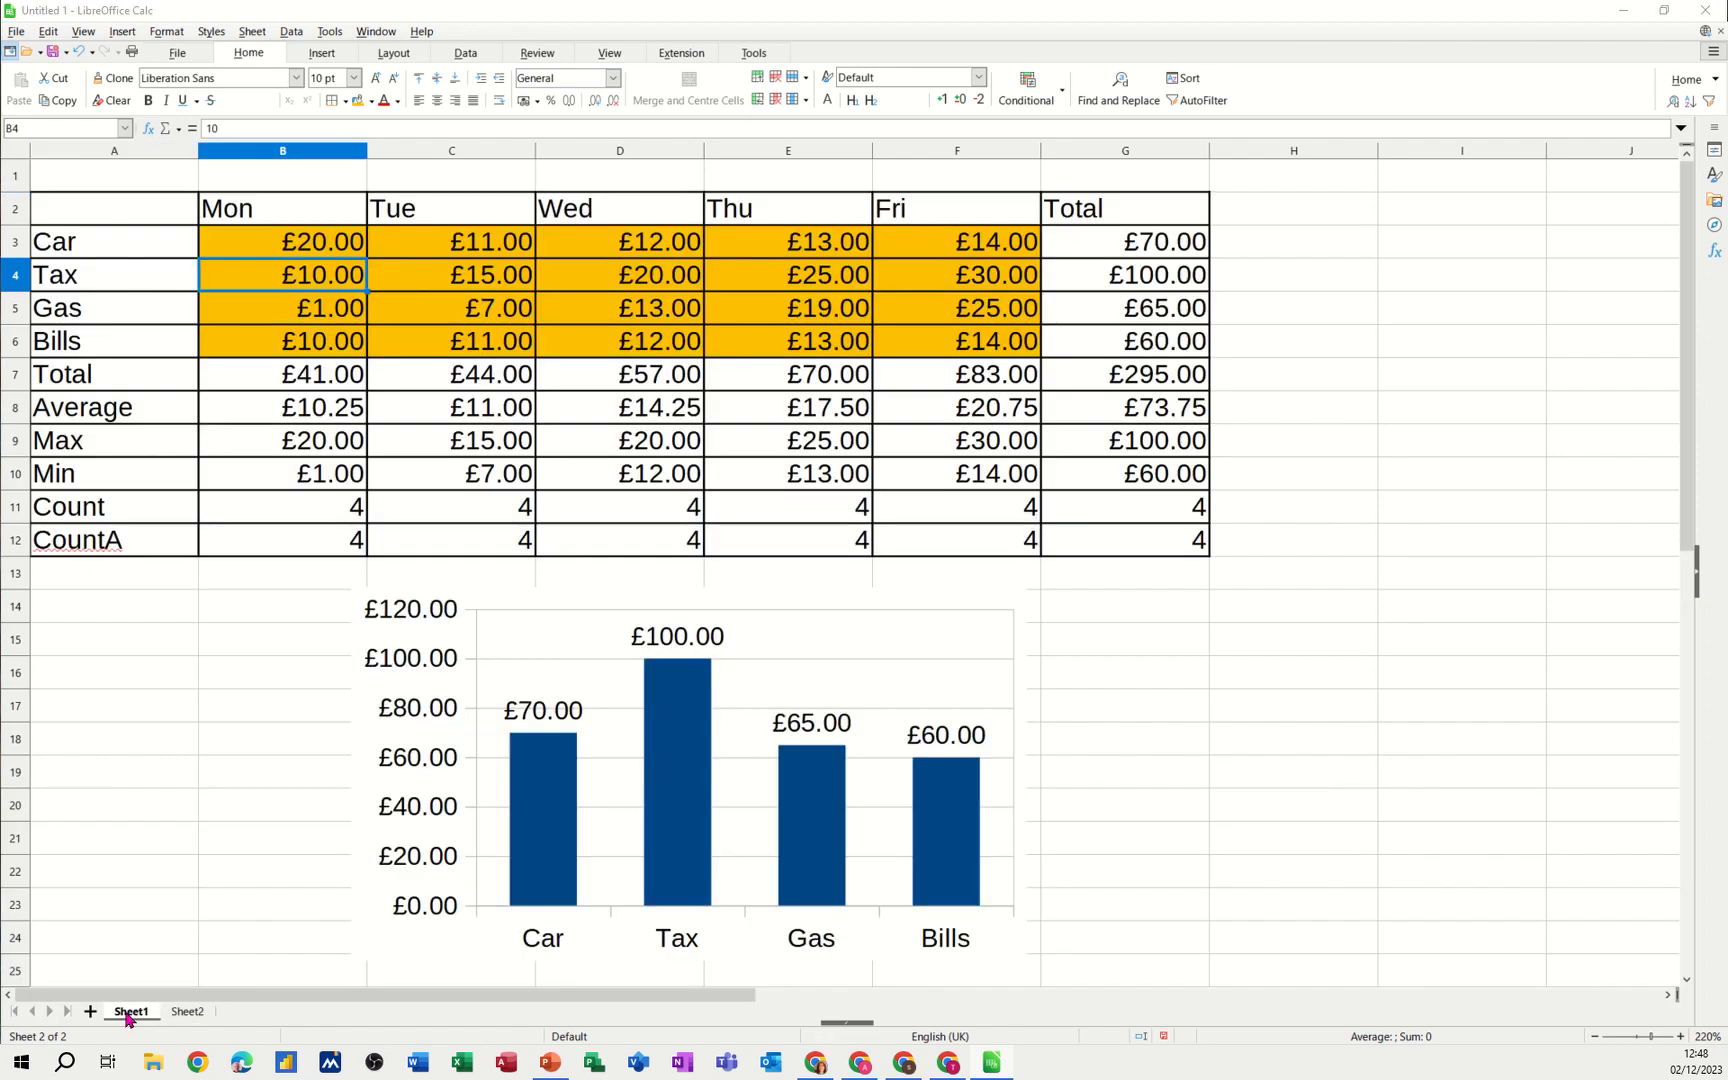
Rename Sheet1 to Main and Sheet2 to Test
double_click(130, 1012)
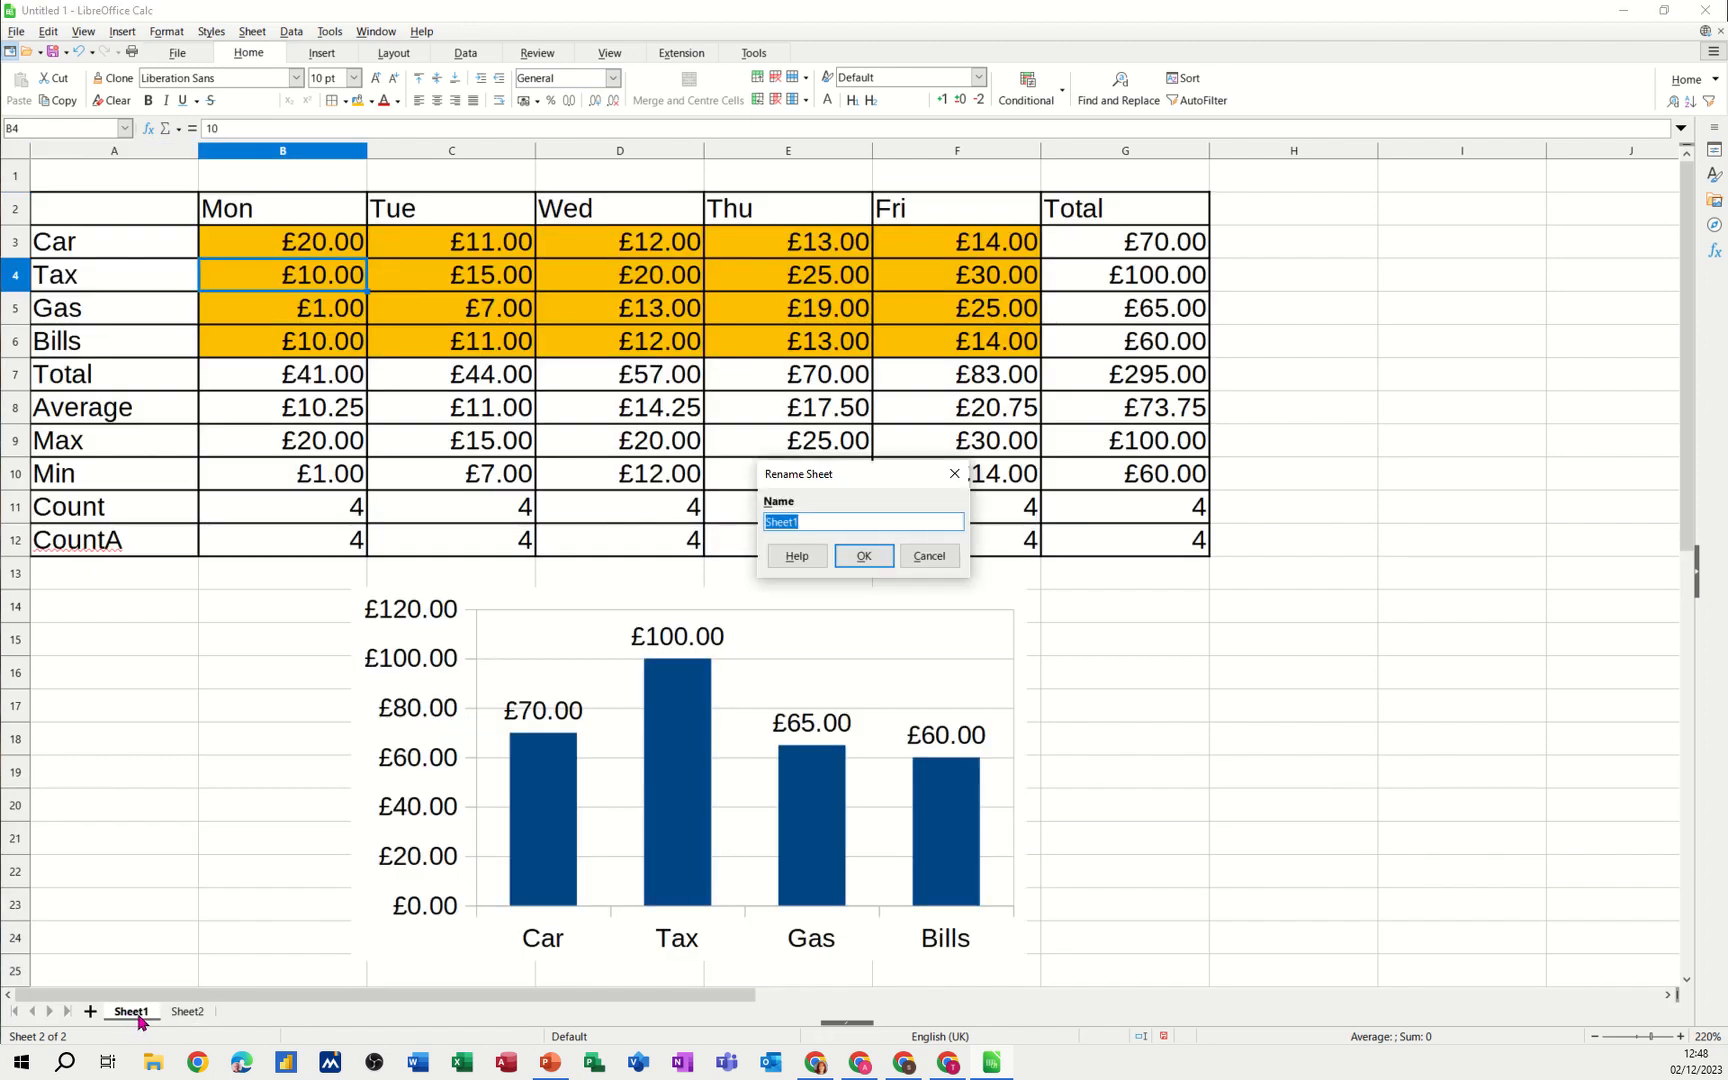
mouse_move(234, 694)
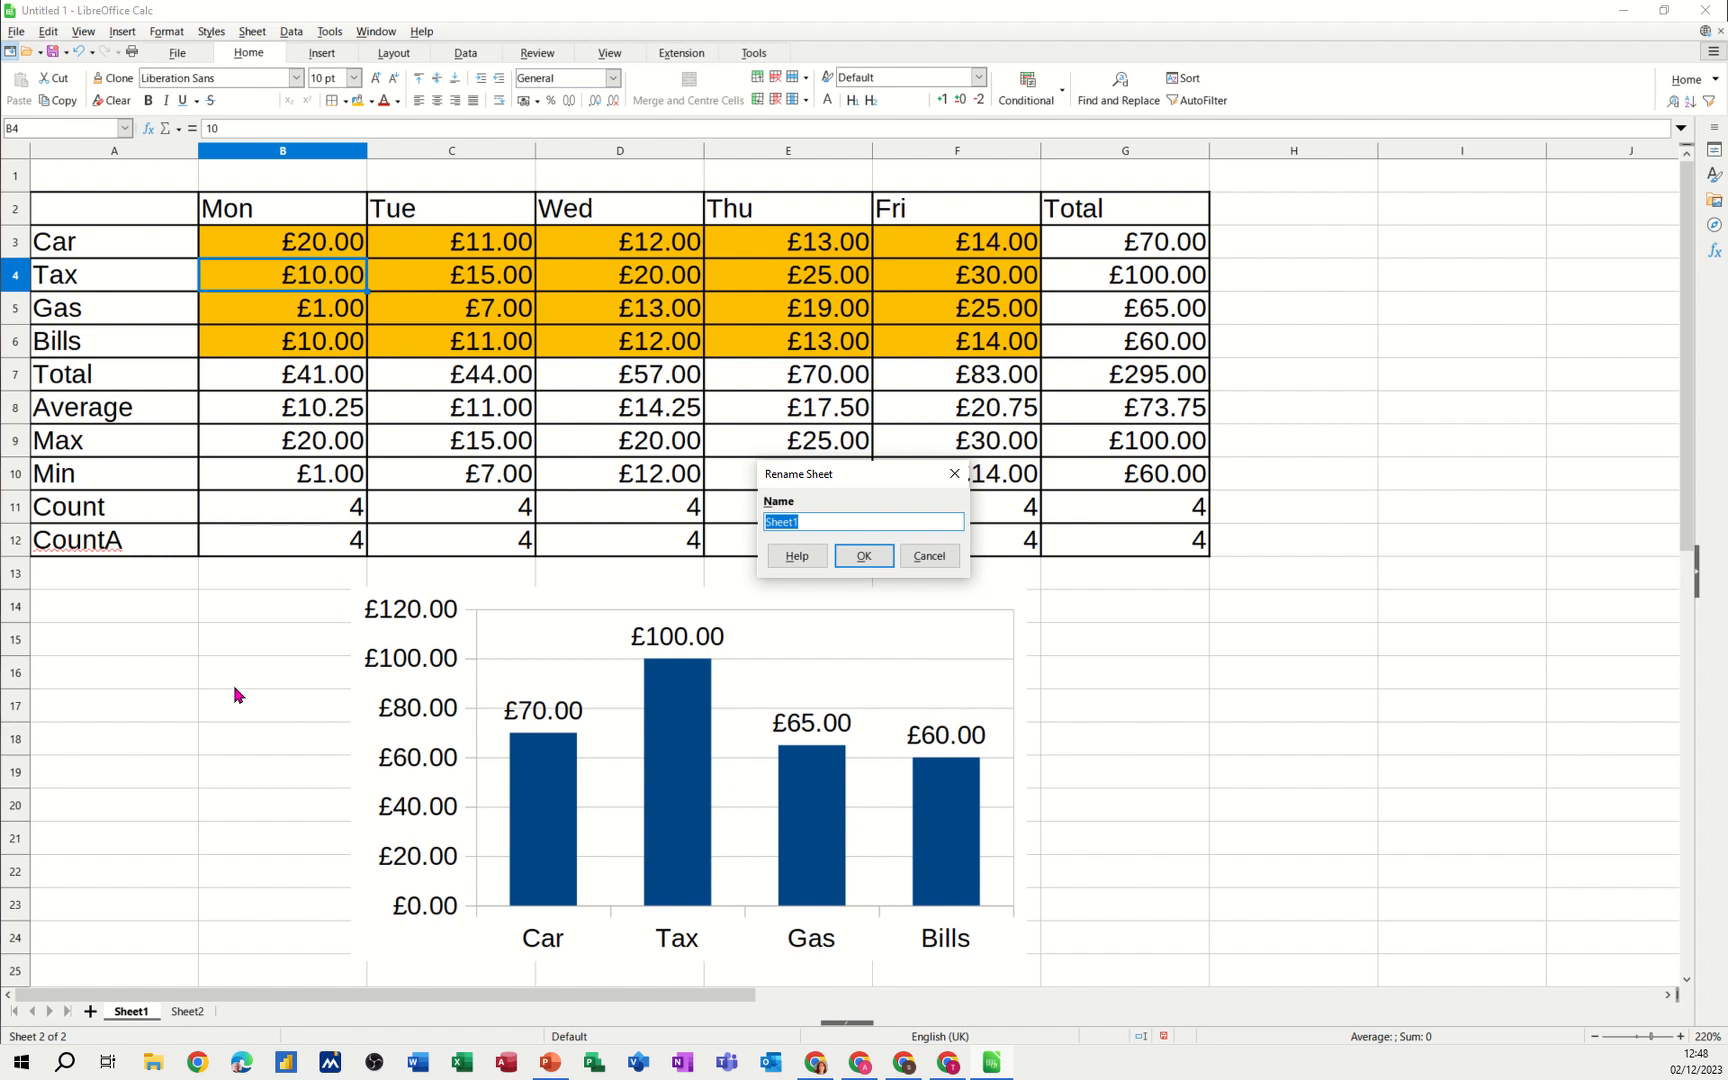
type("Main")
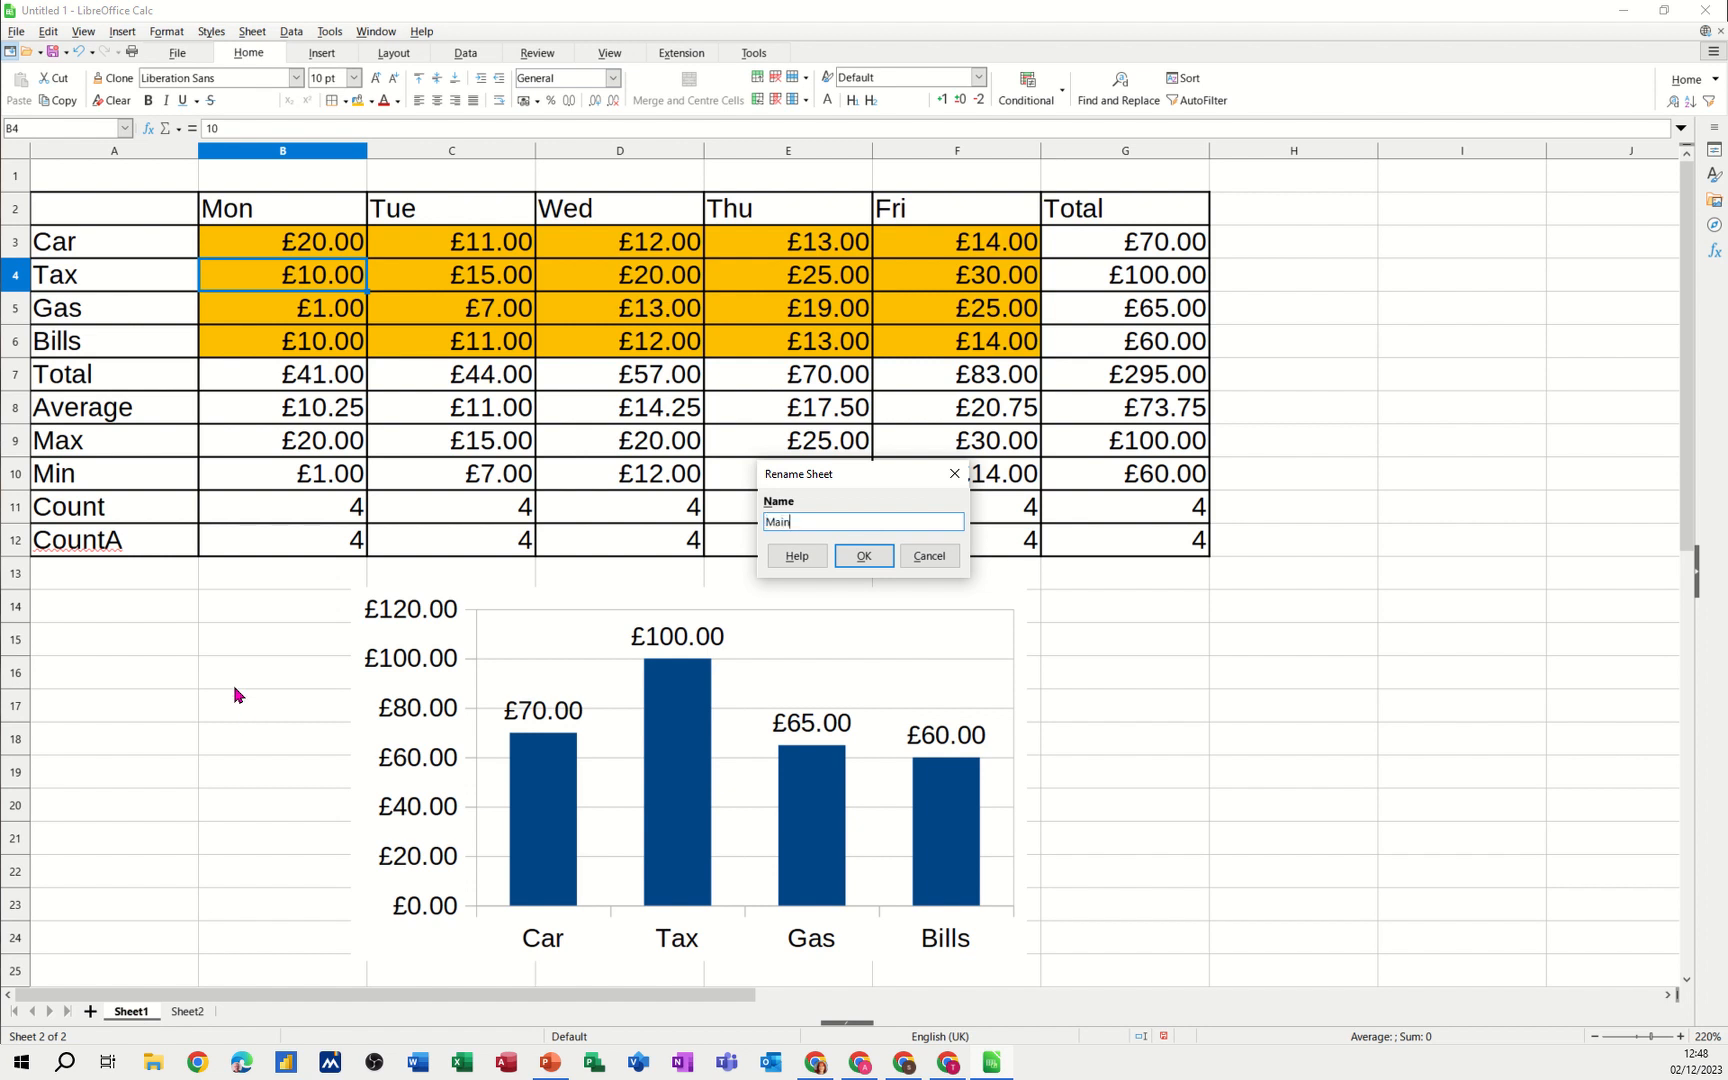
left_click(862, 554)
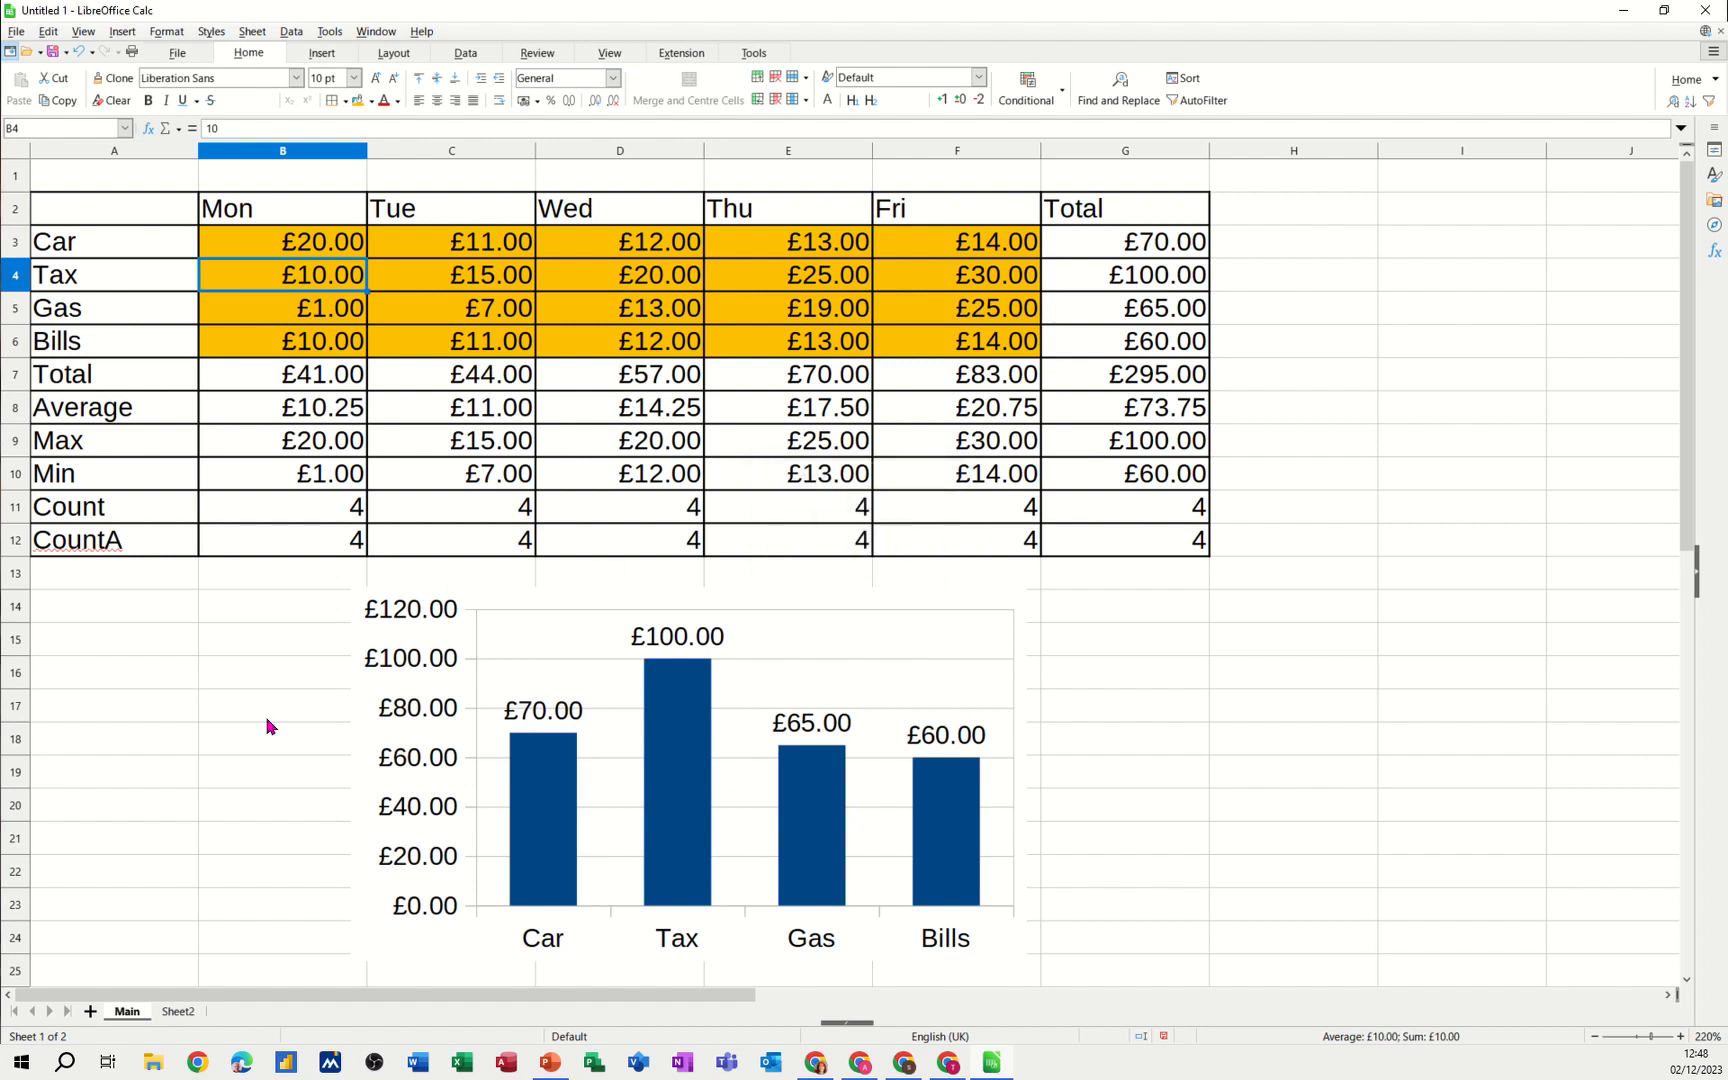
double_click(178, 1010)
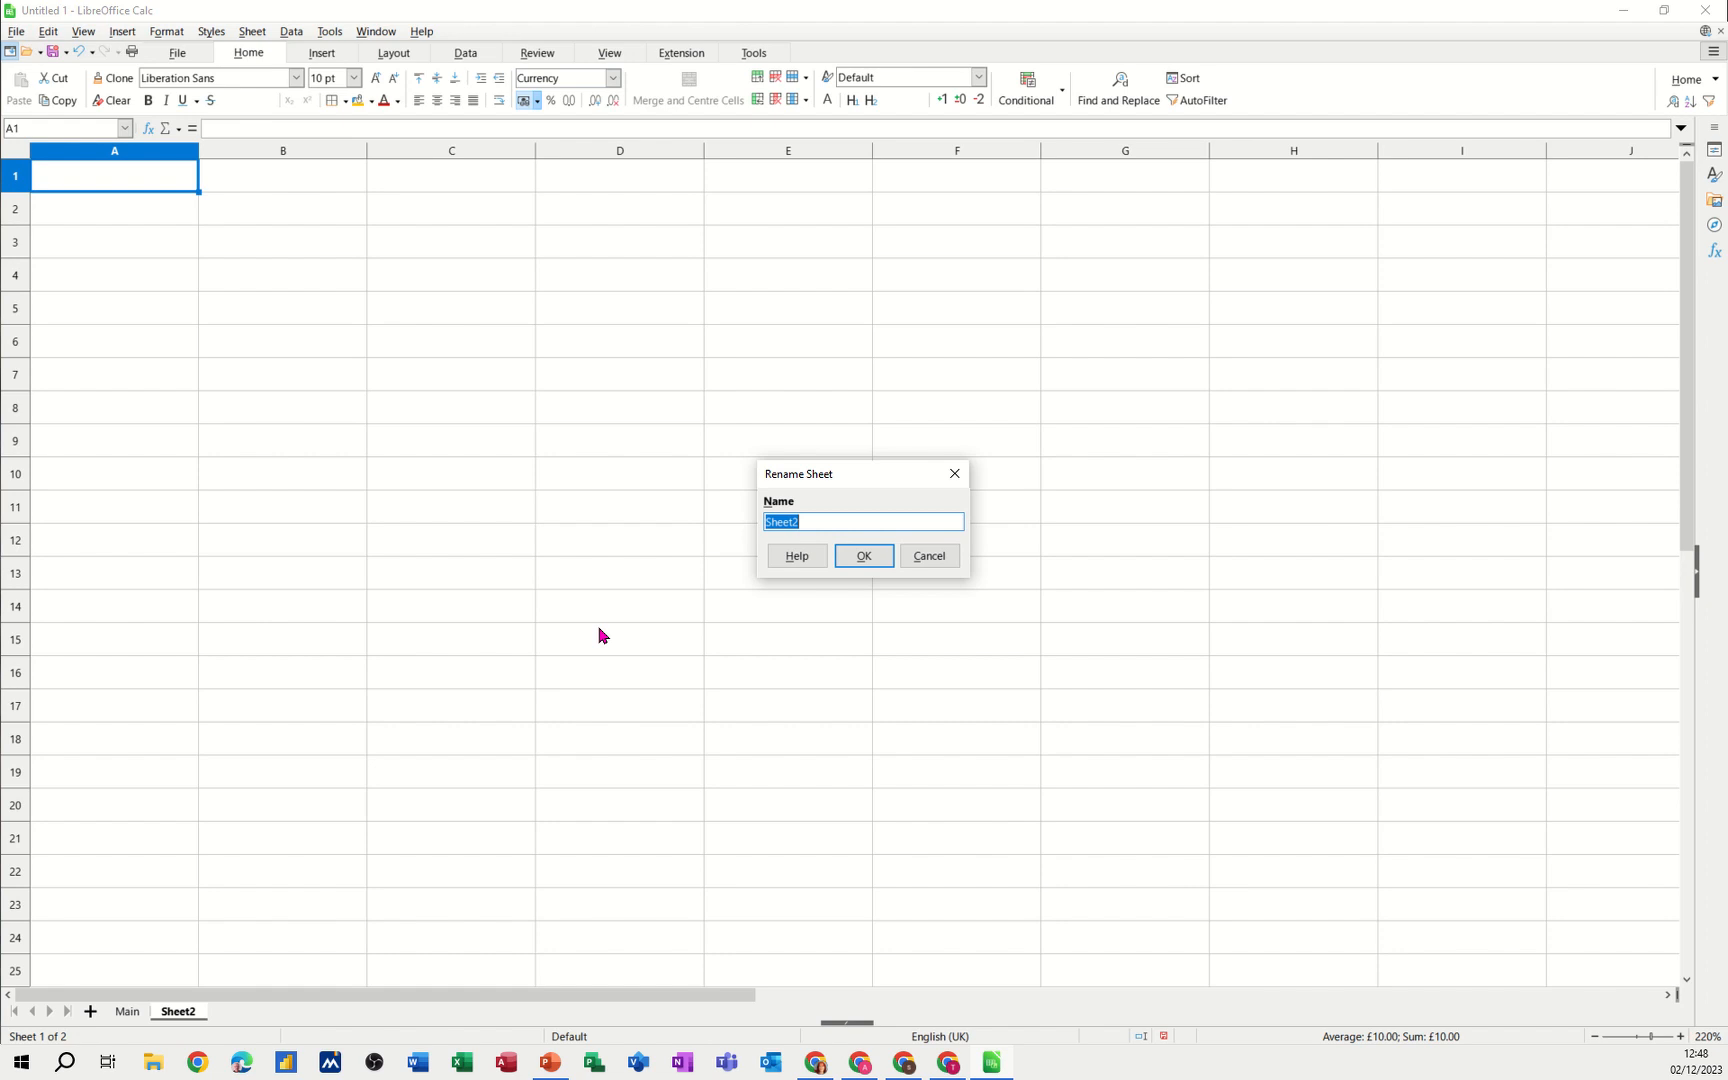
type("Test")
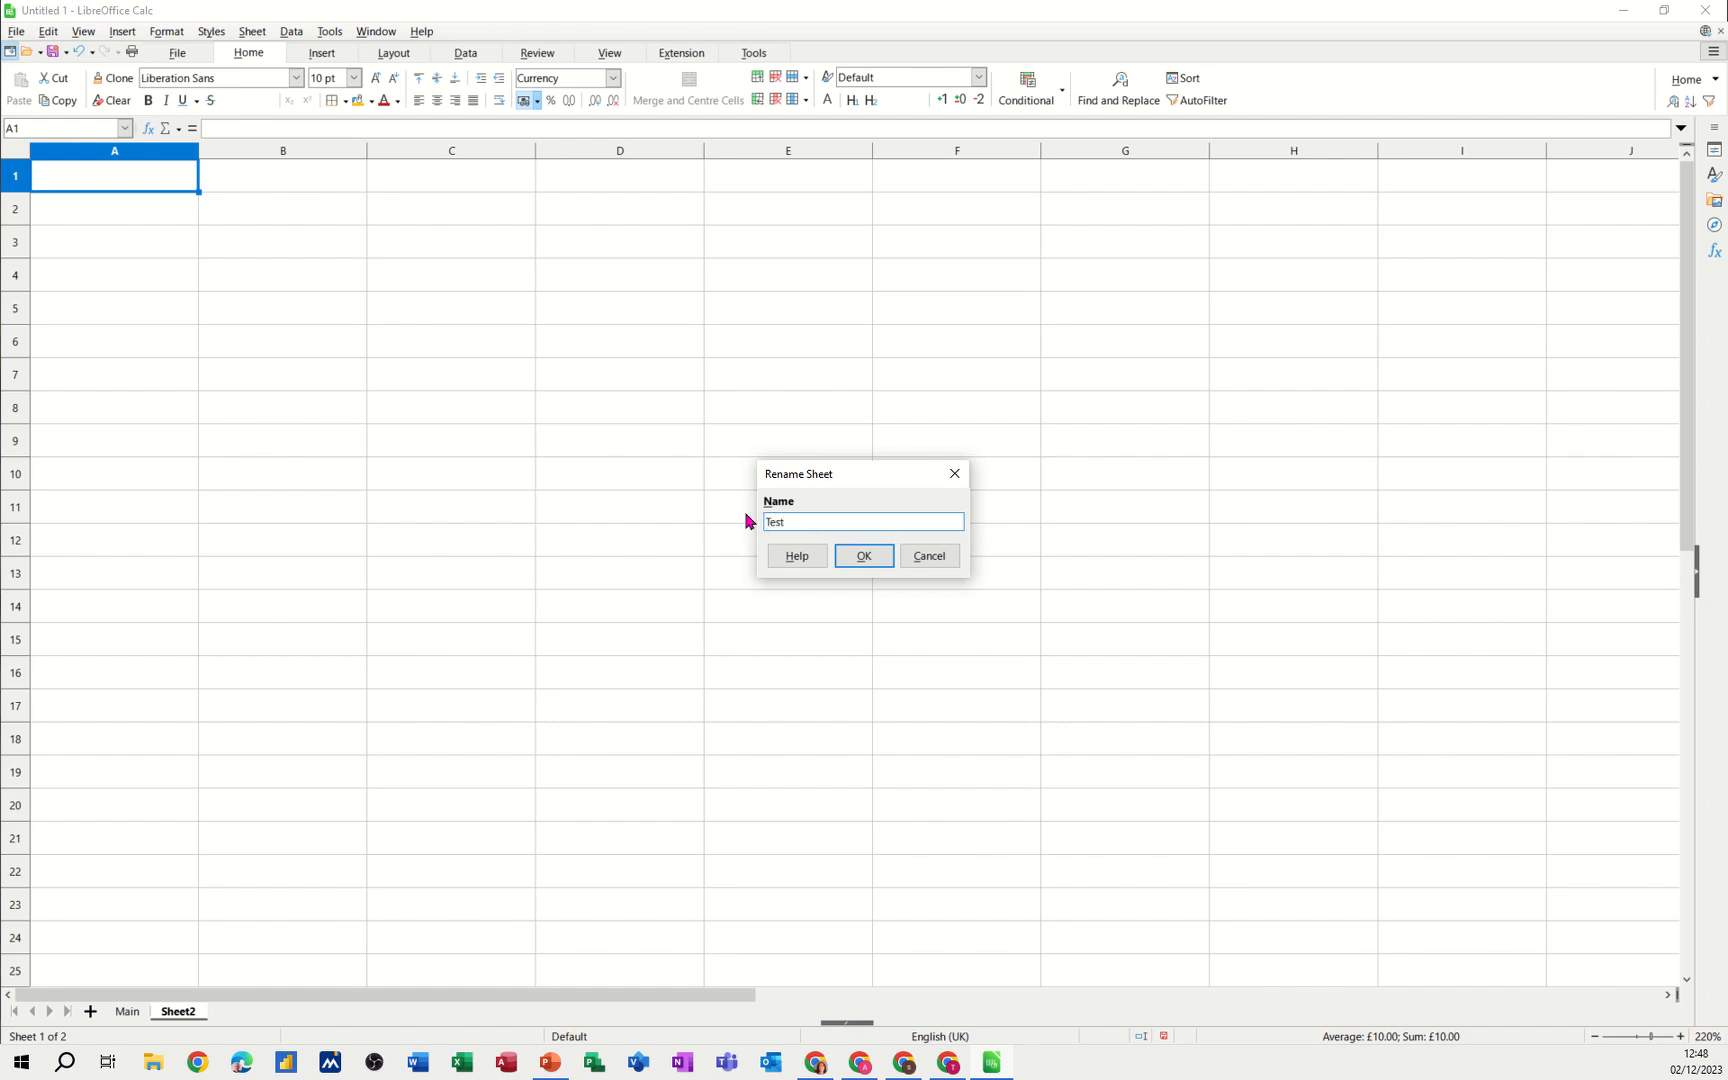
left_click(862, 556)
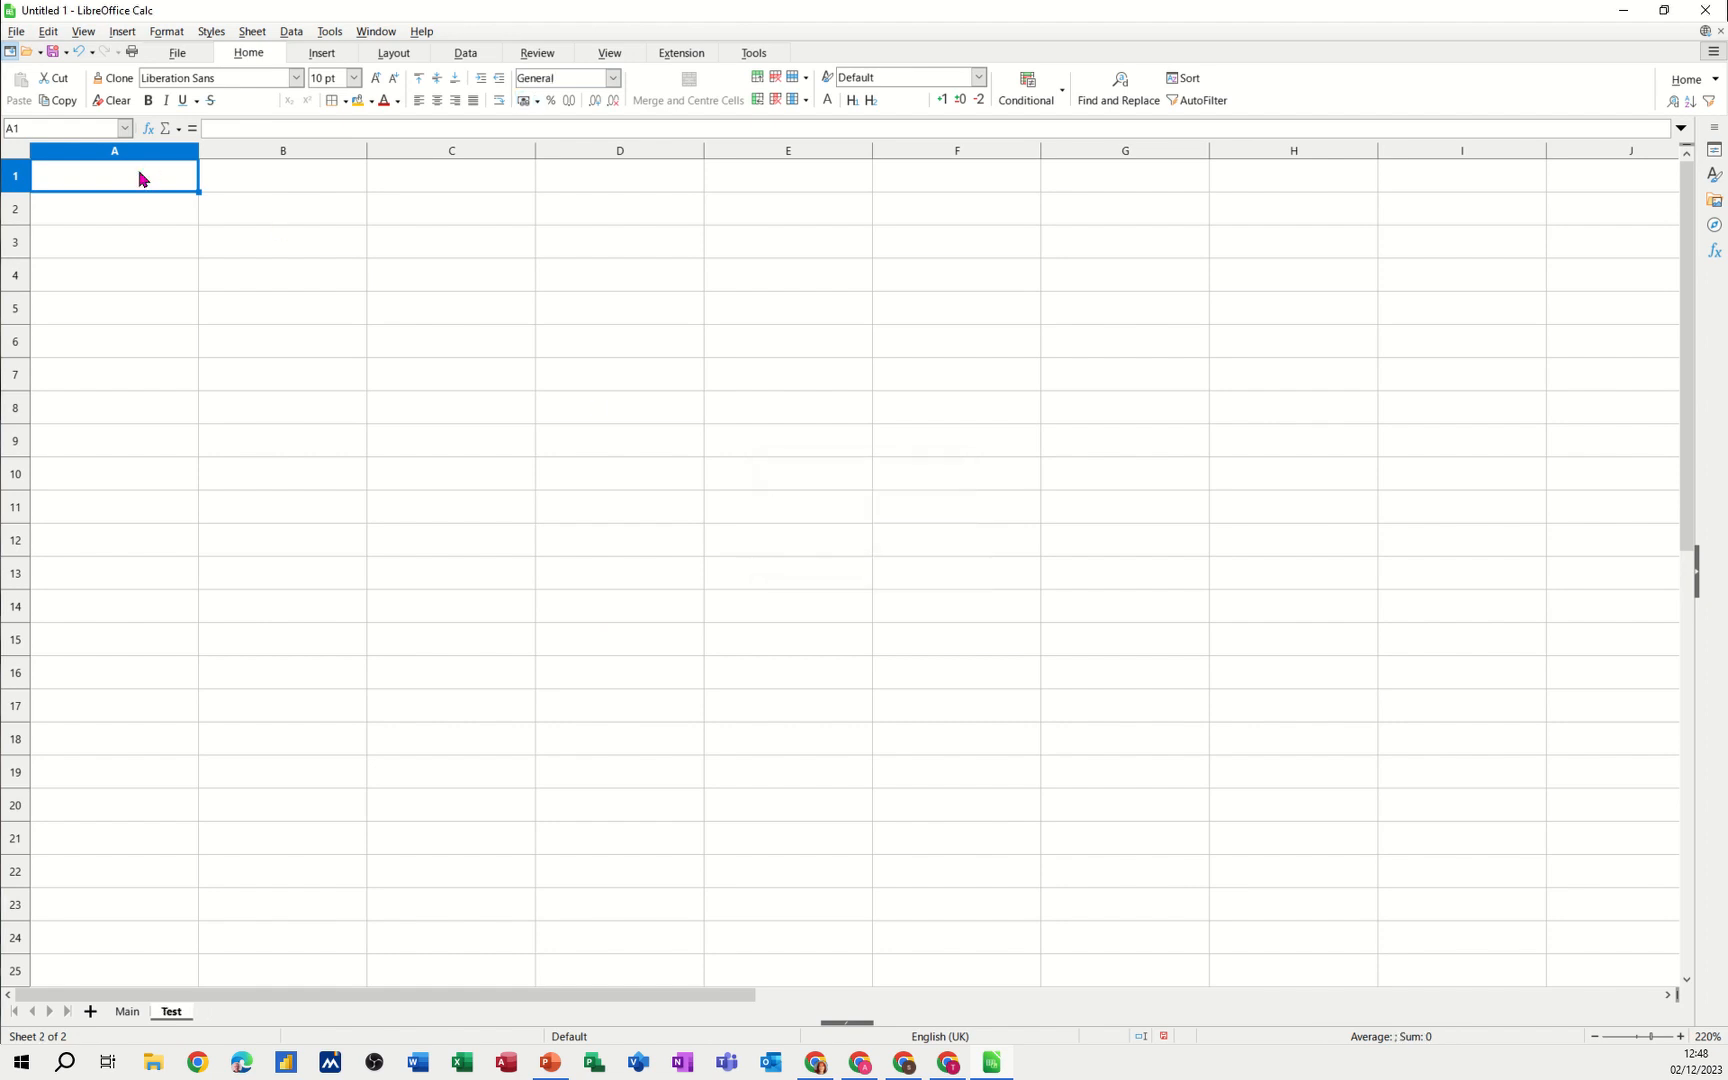
Link Test's A1 to Main's grand total G7 and shade it orange
type("=")
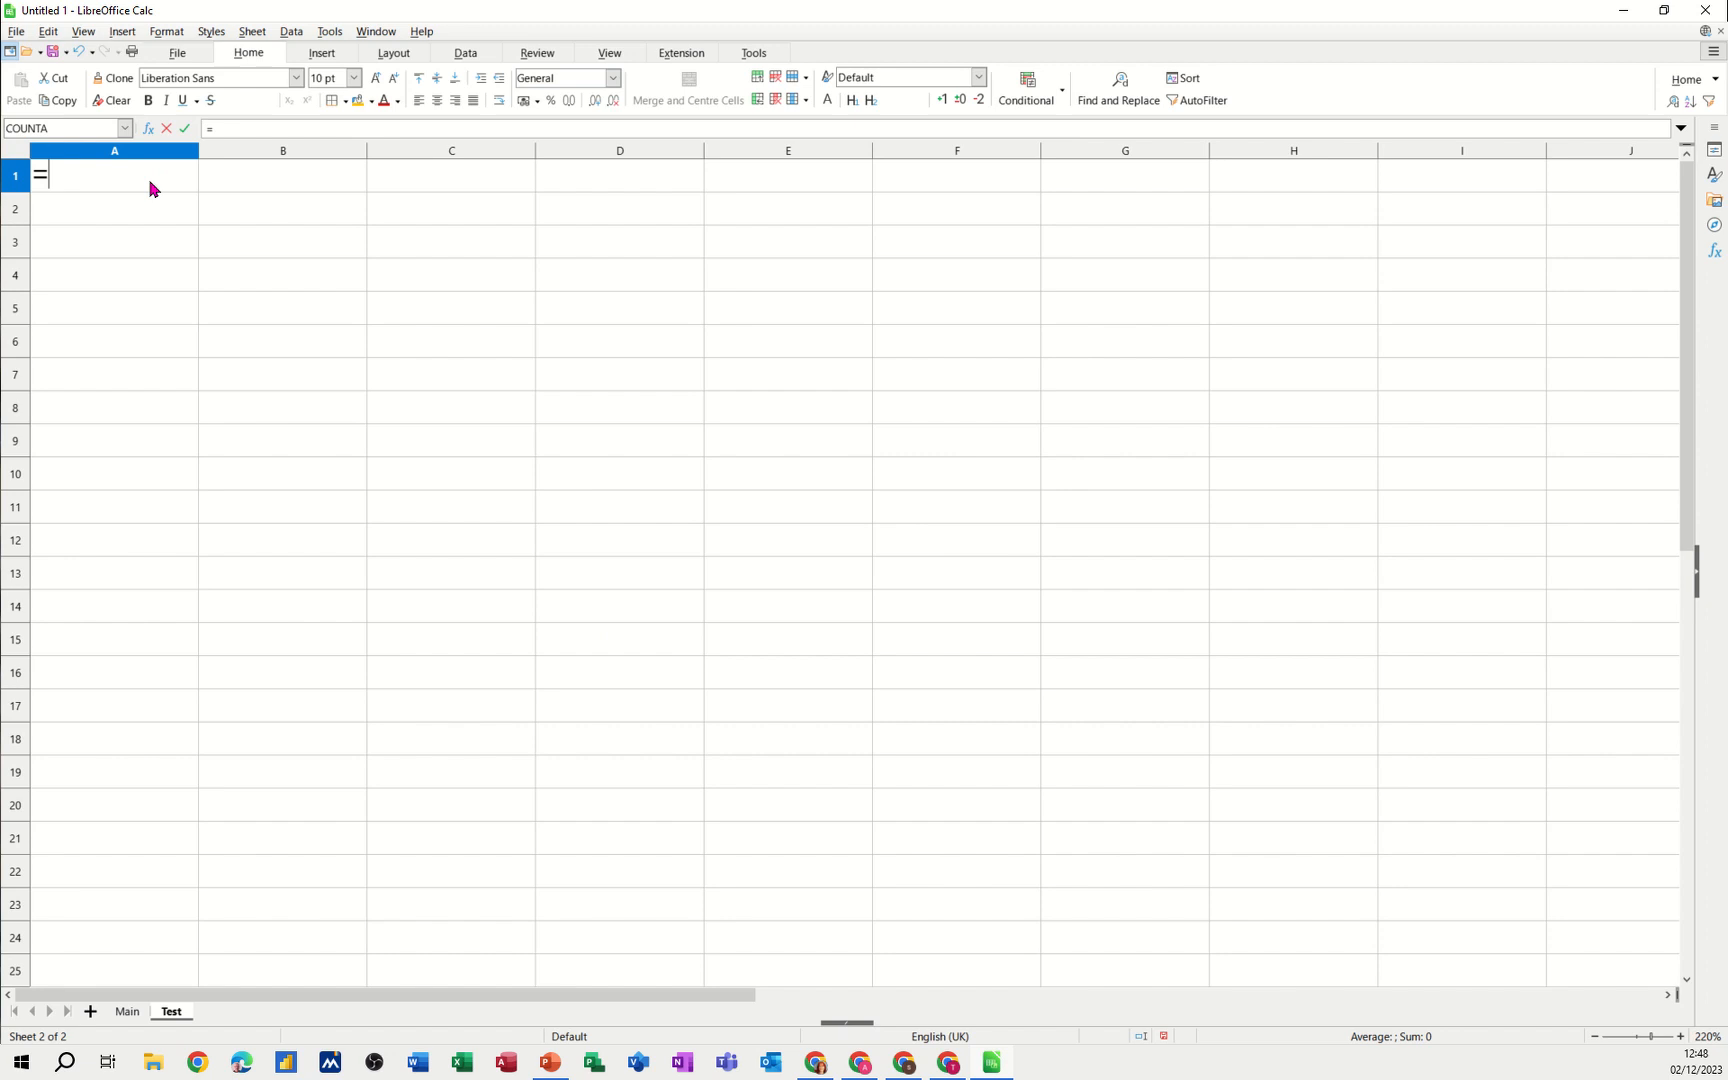
mouse_move(126, 1016)
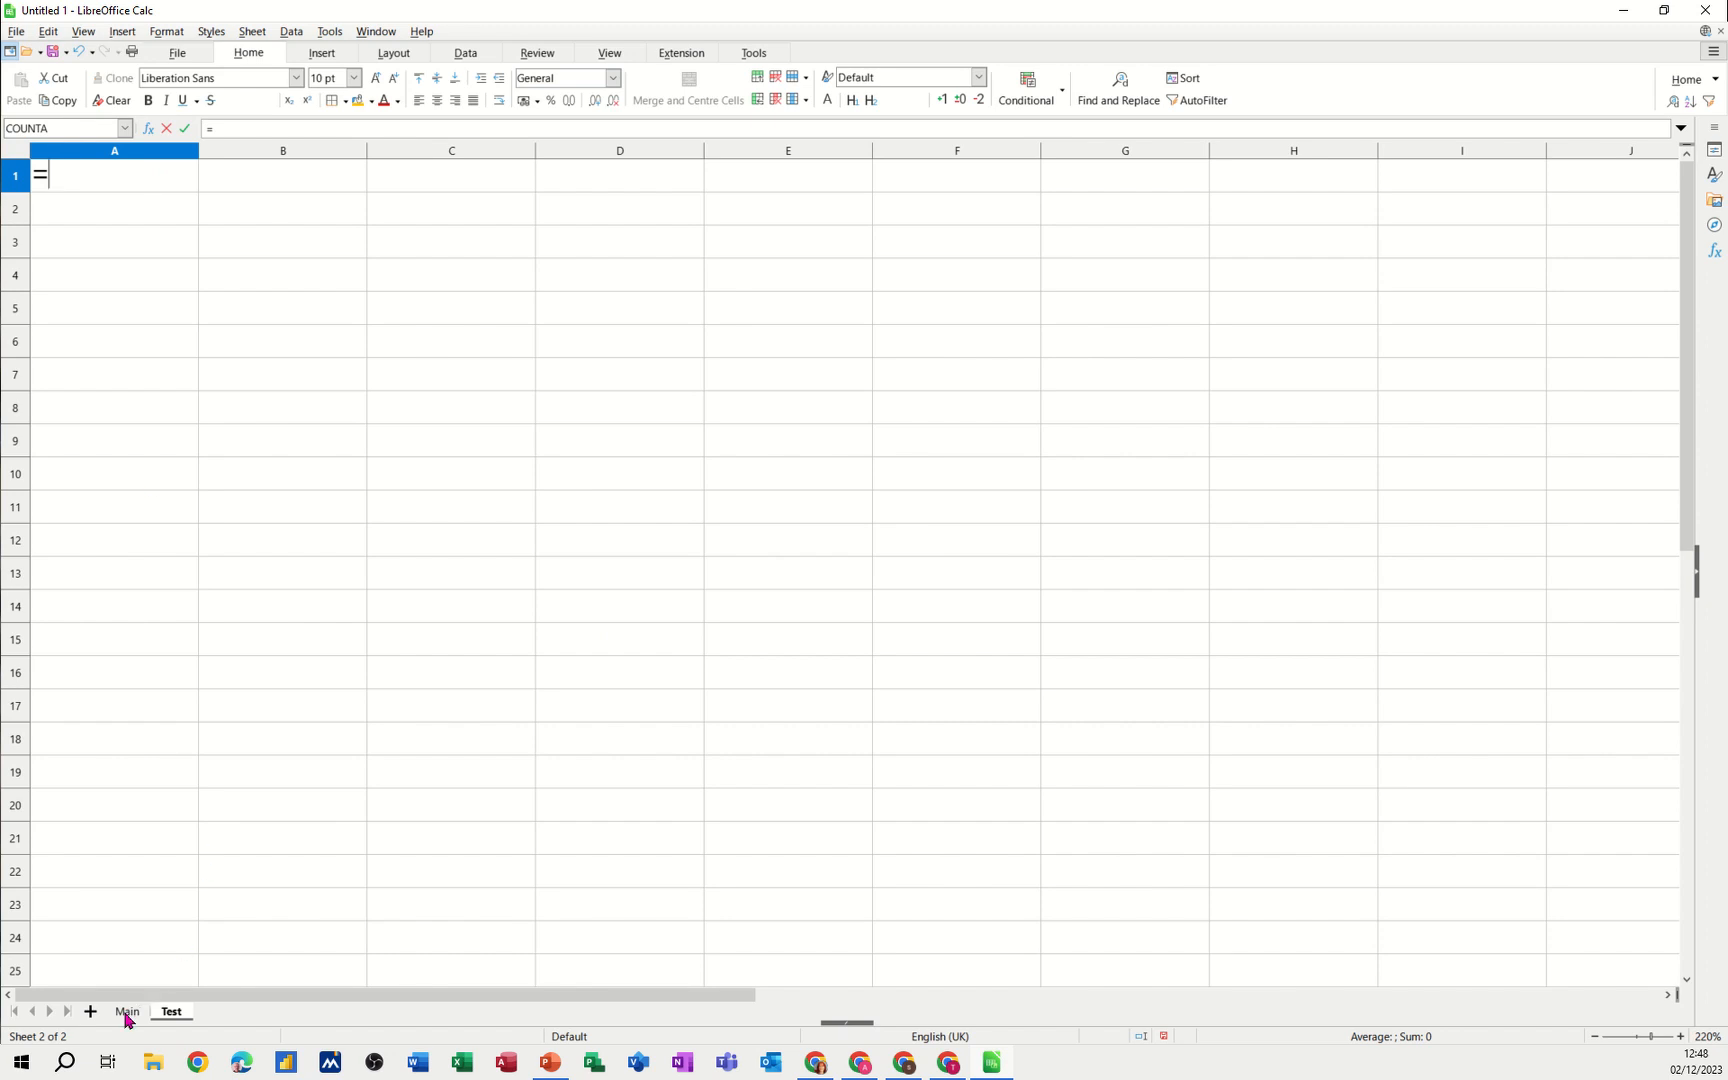
left_click(126, 1012)
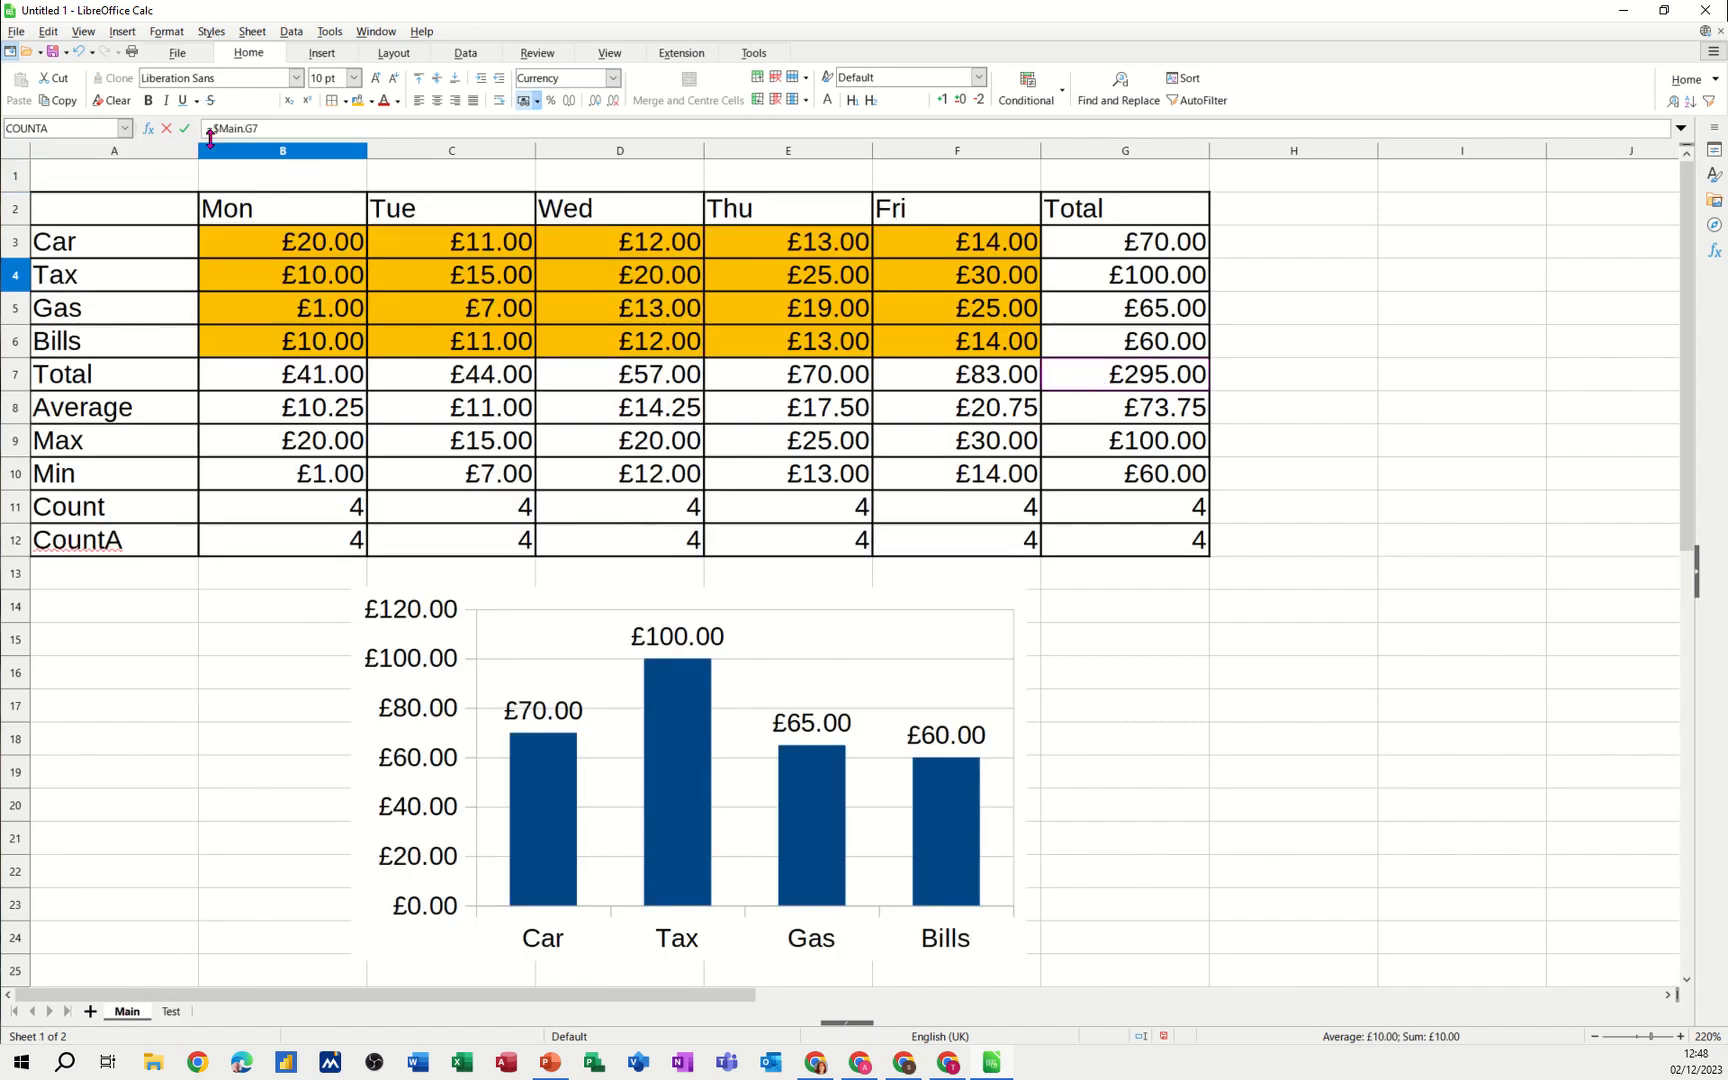
left_click(170, 1010)
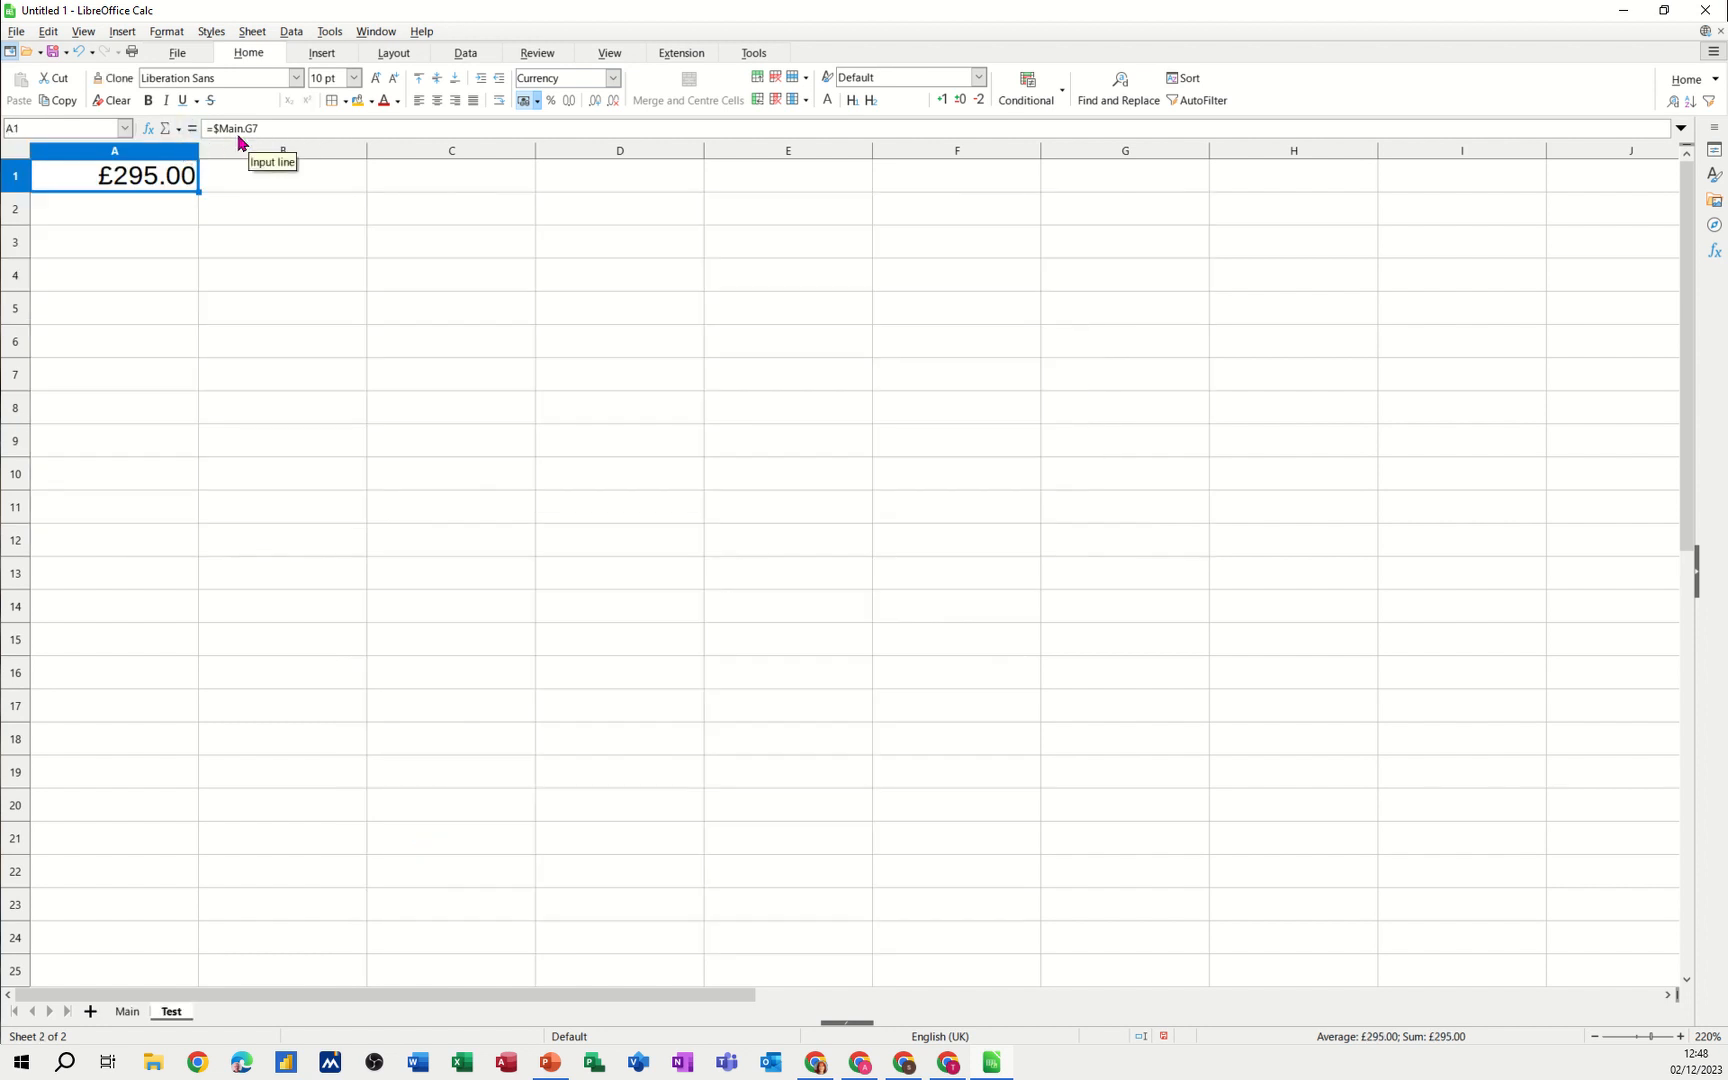
mouse_move(310, 132)
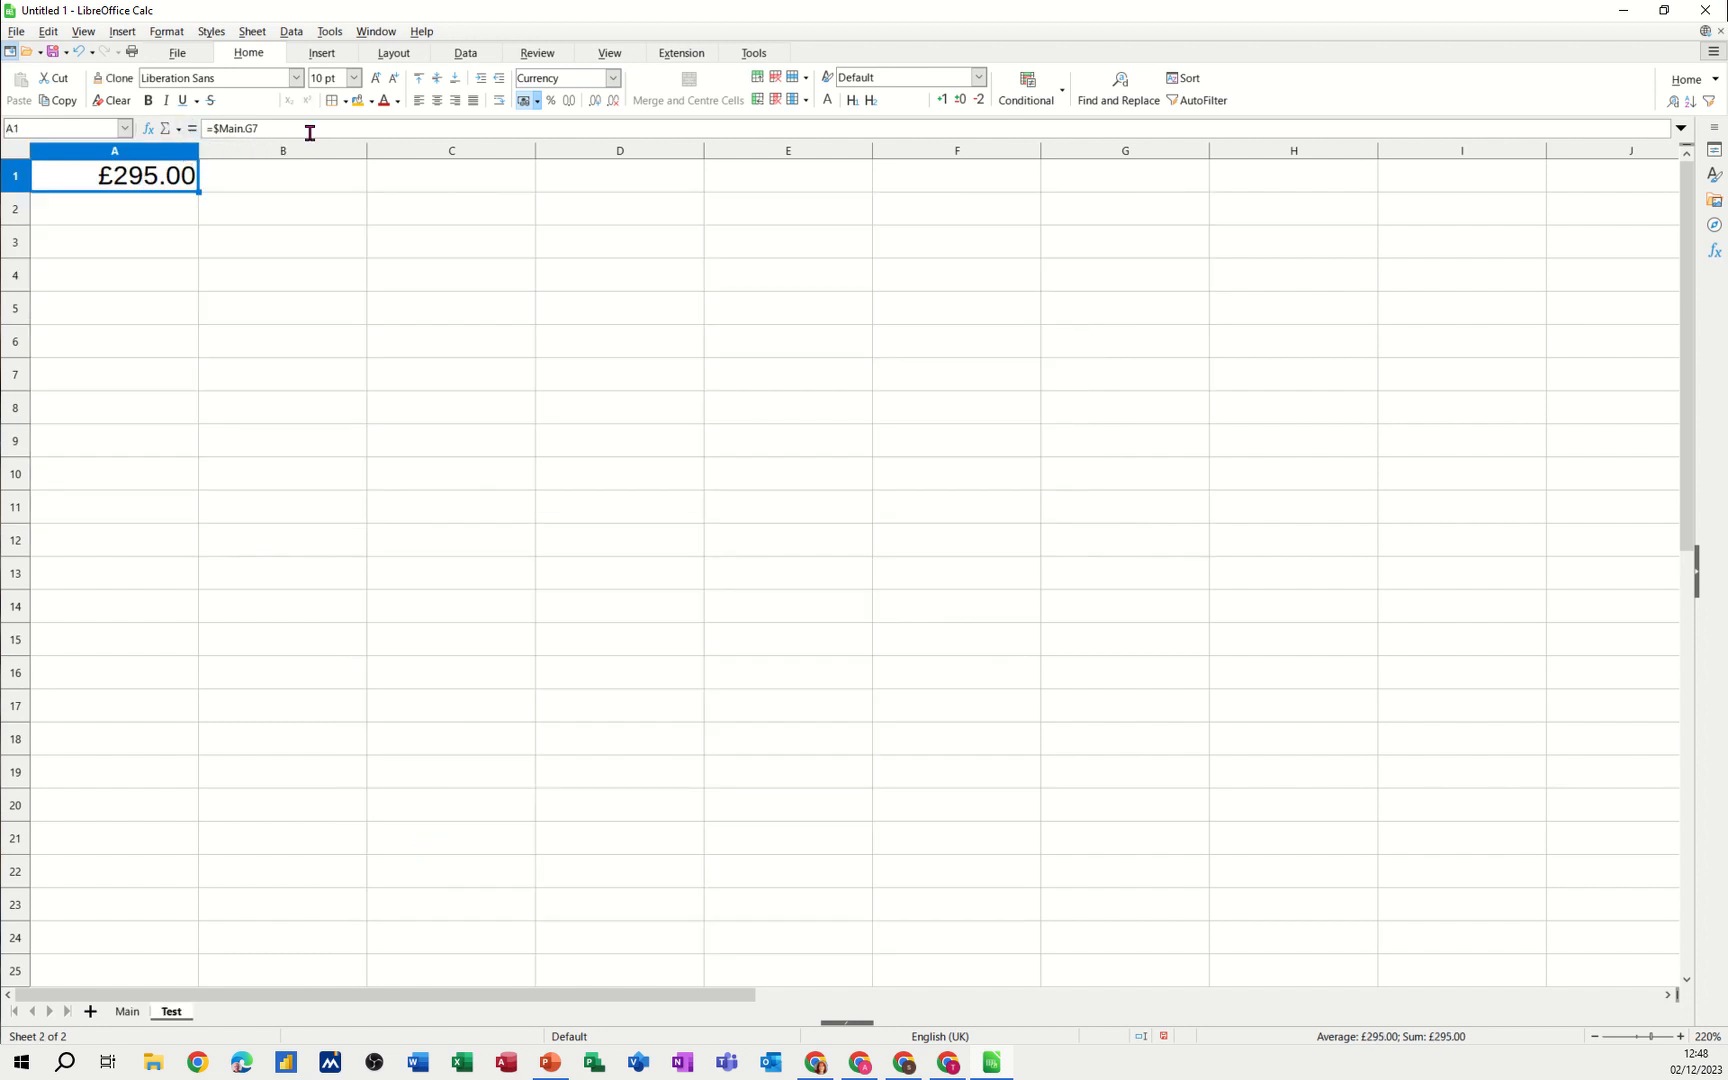
left_click(382, 100)
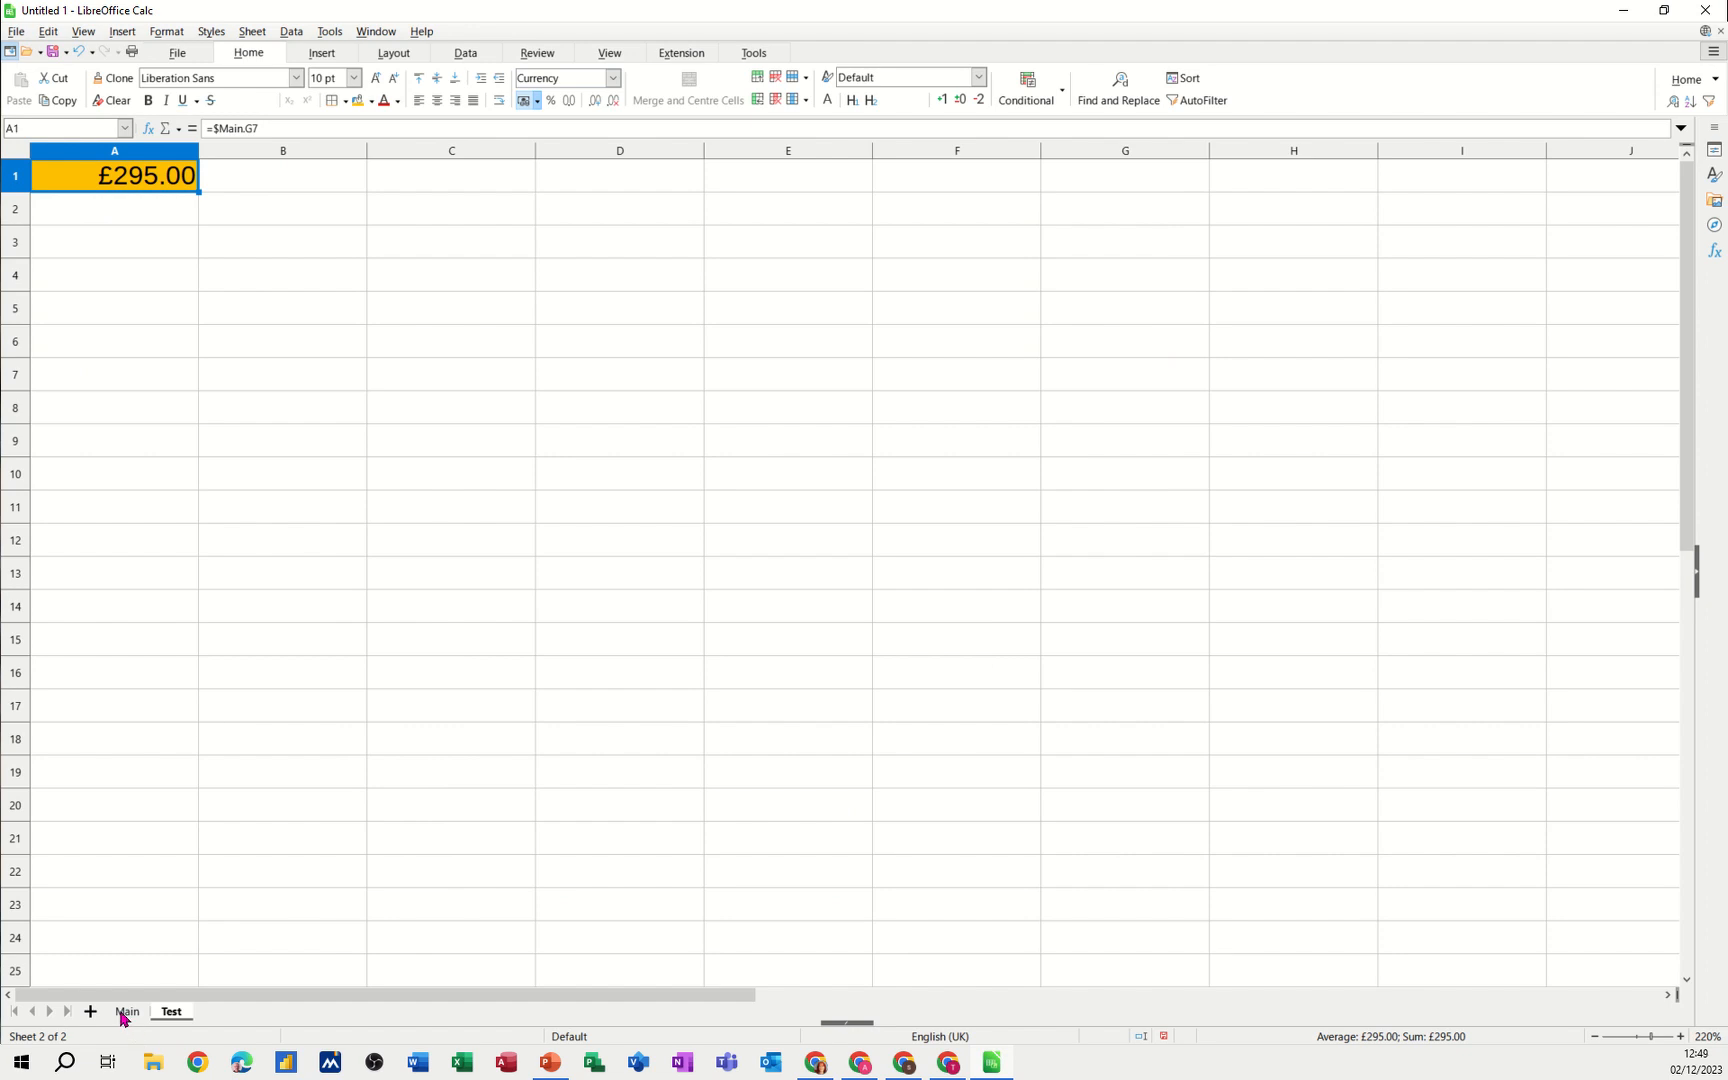
Set Main's Monday Car cost to 200 so Test's linked total reads £475
left_click(126, 1012)
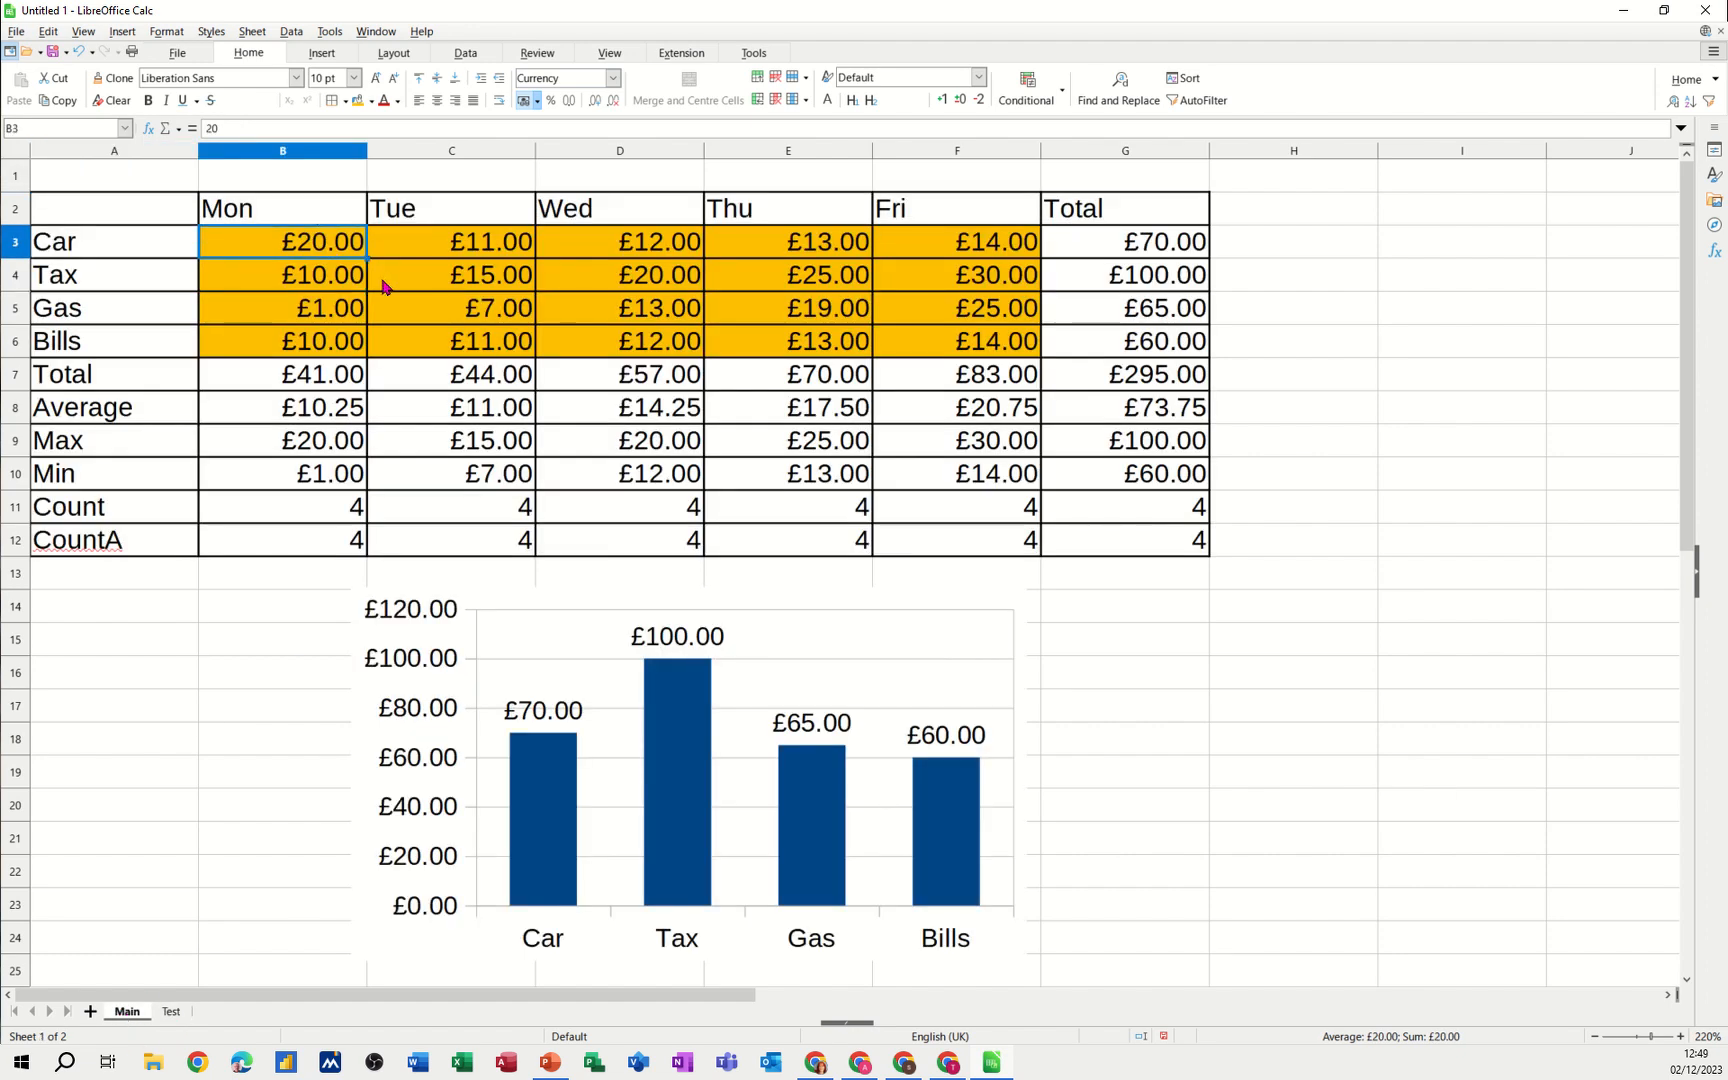
type("200")
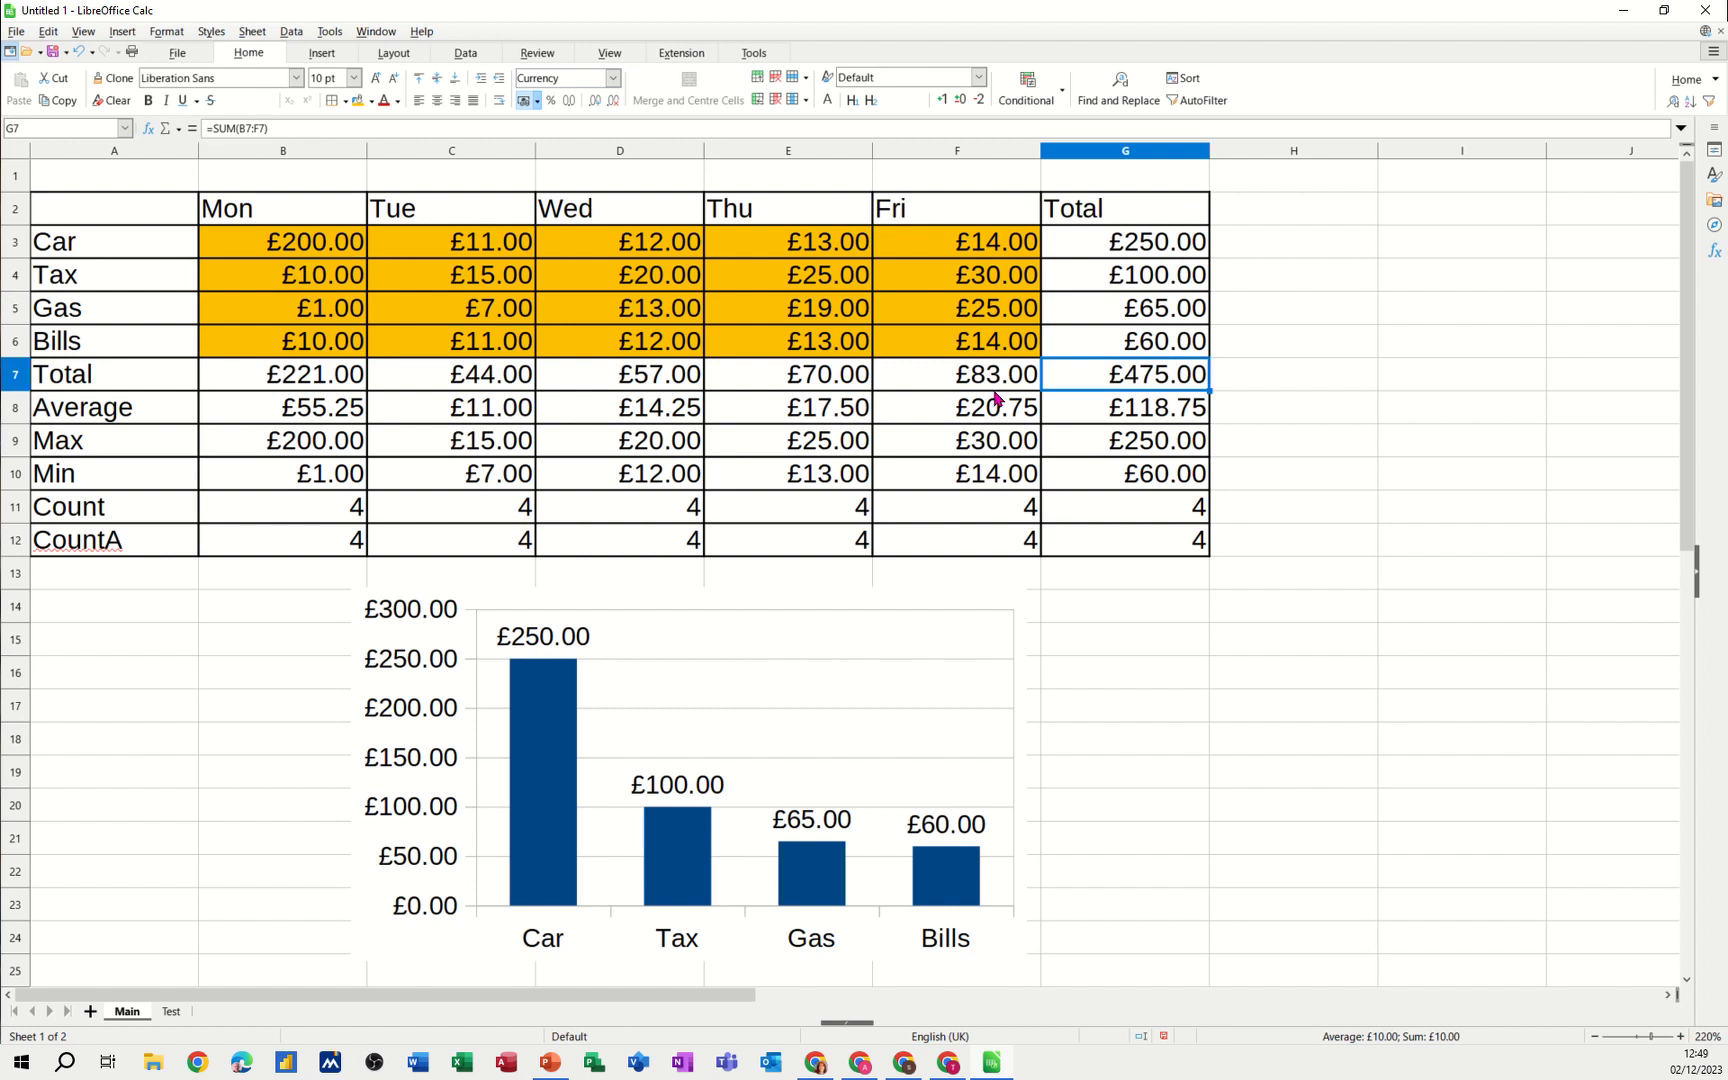
left_click(170, 1012)
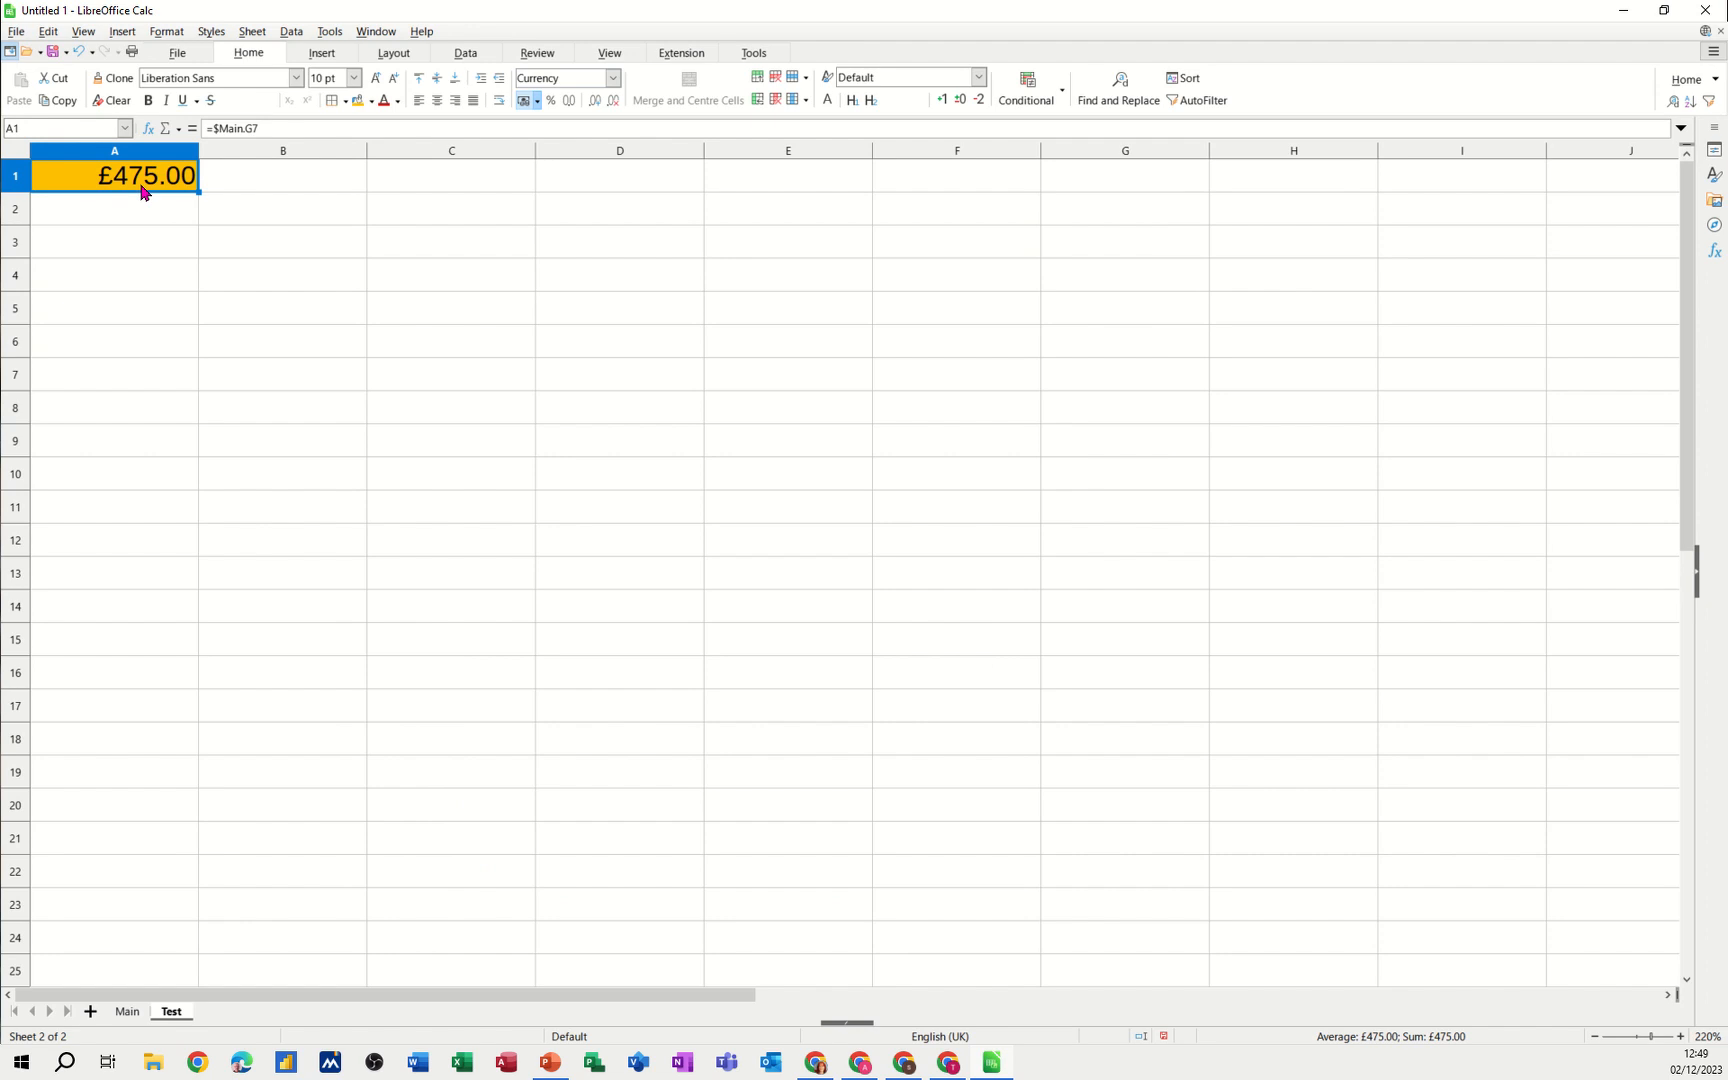
mouse_move(68, 190)
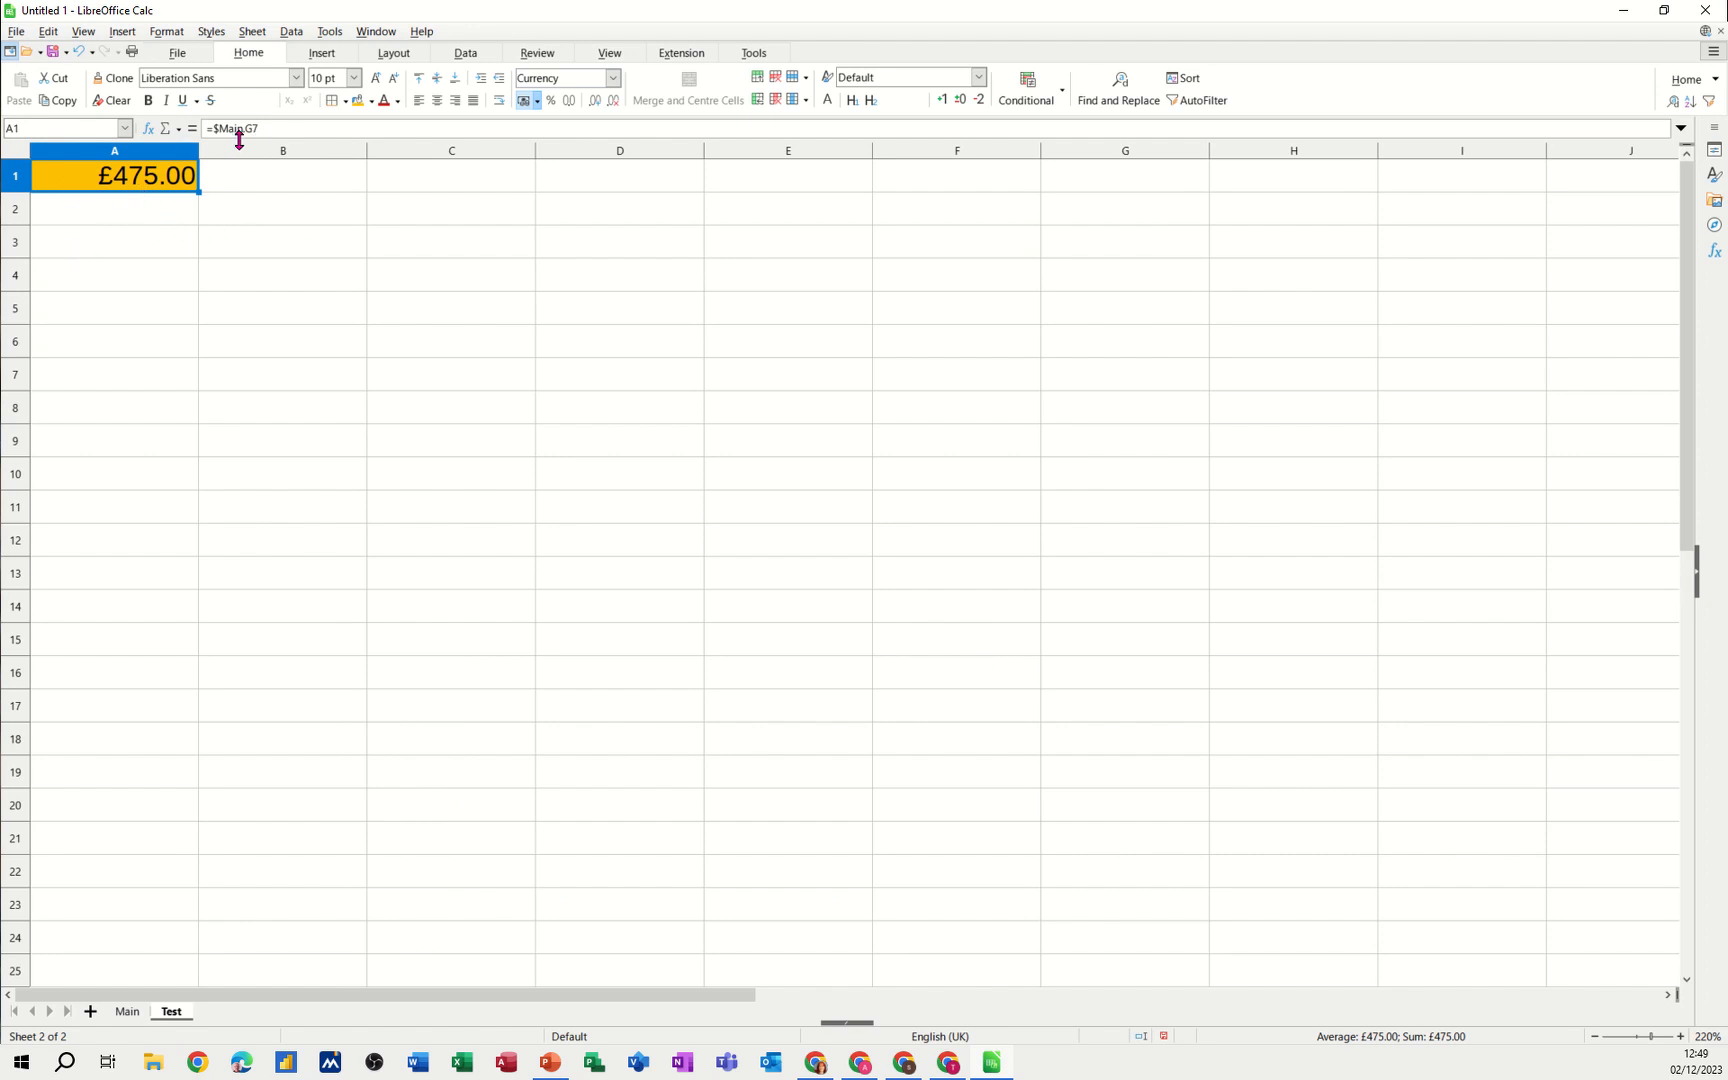
mouse_move(312, 216)
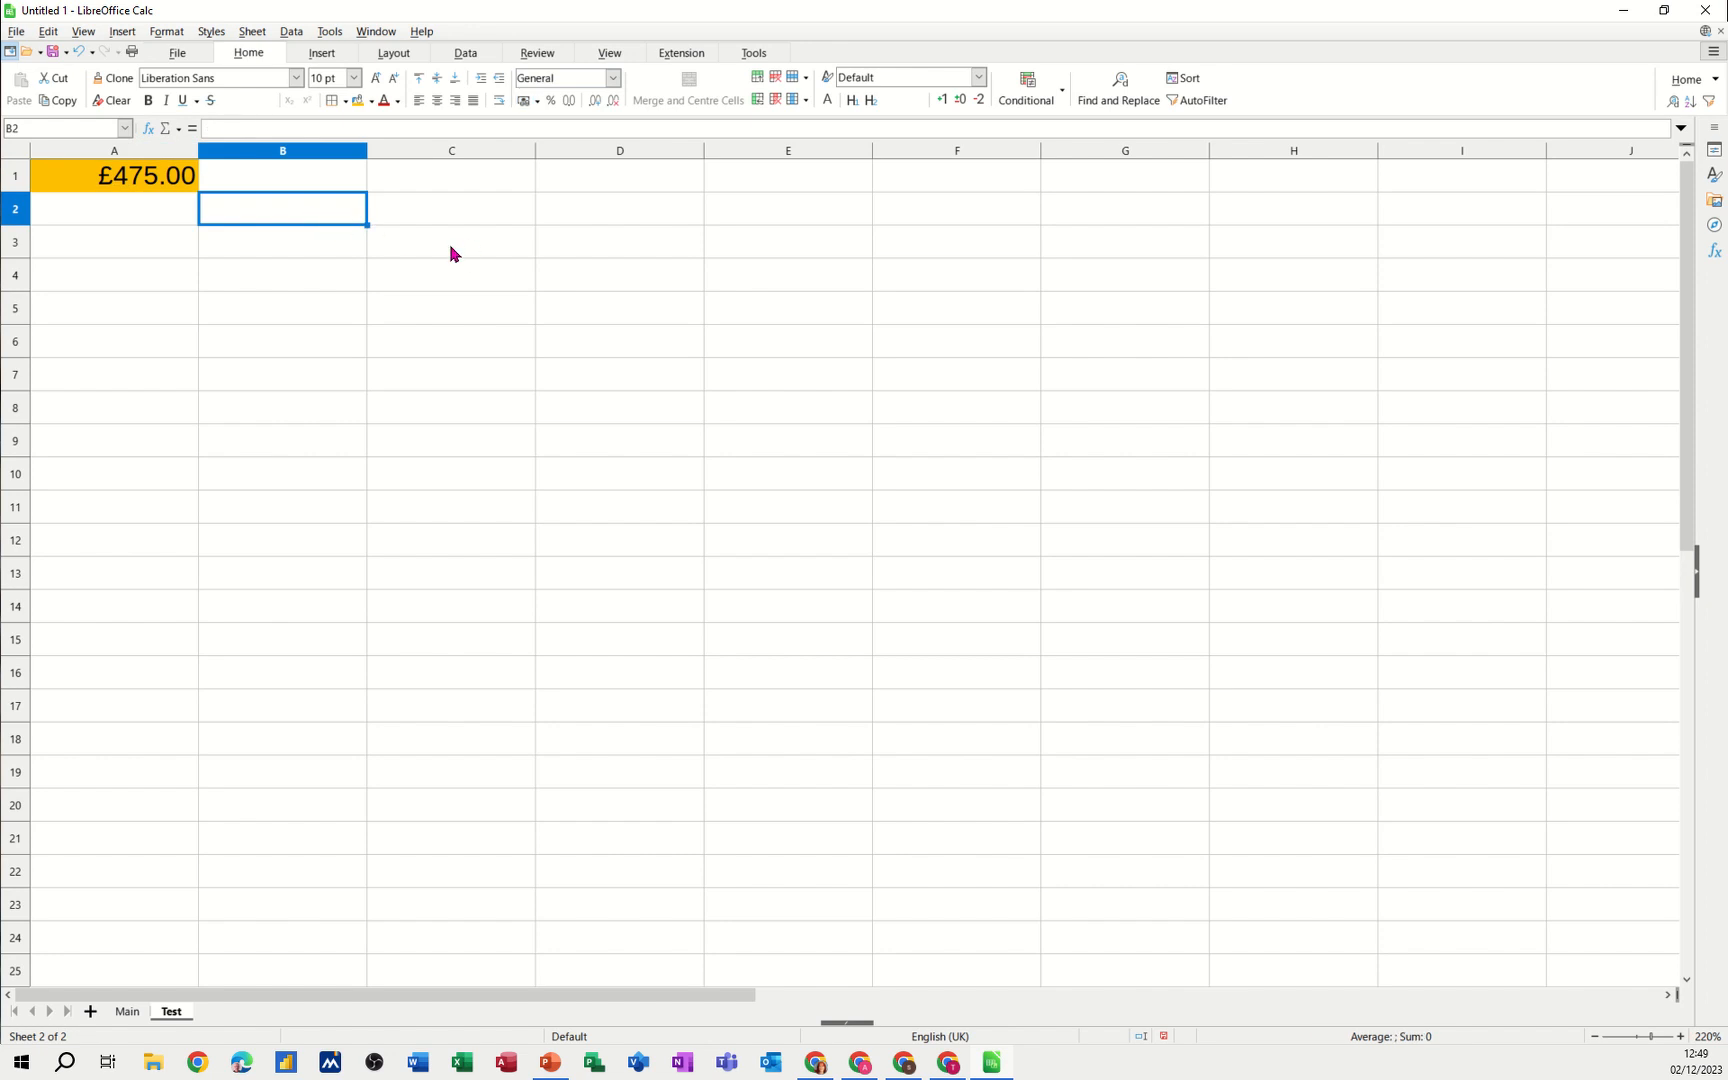
Enter Car, Tax, Gas, Bills with amounts 123, 222, 333, 444 and =SUM(C2:C5) below
type("Car")
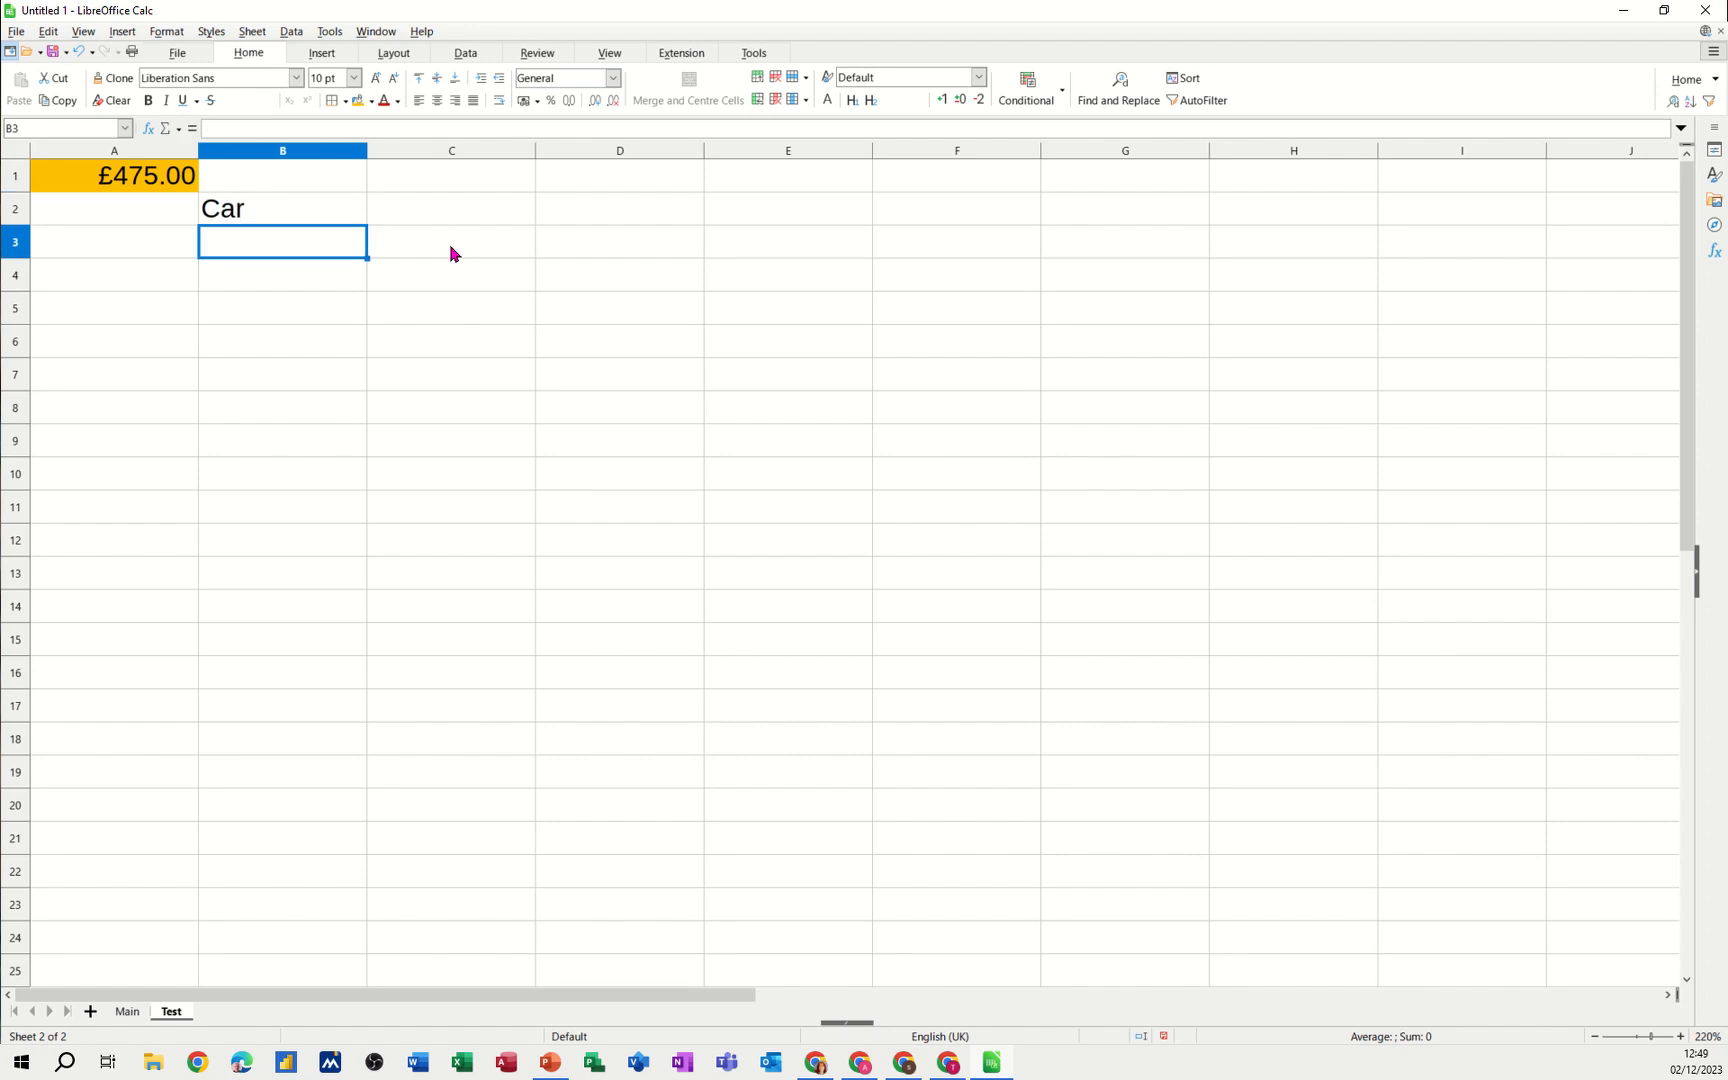
type("Gas")
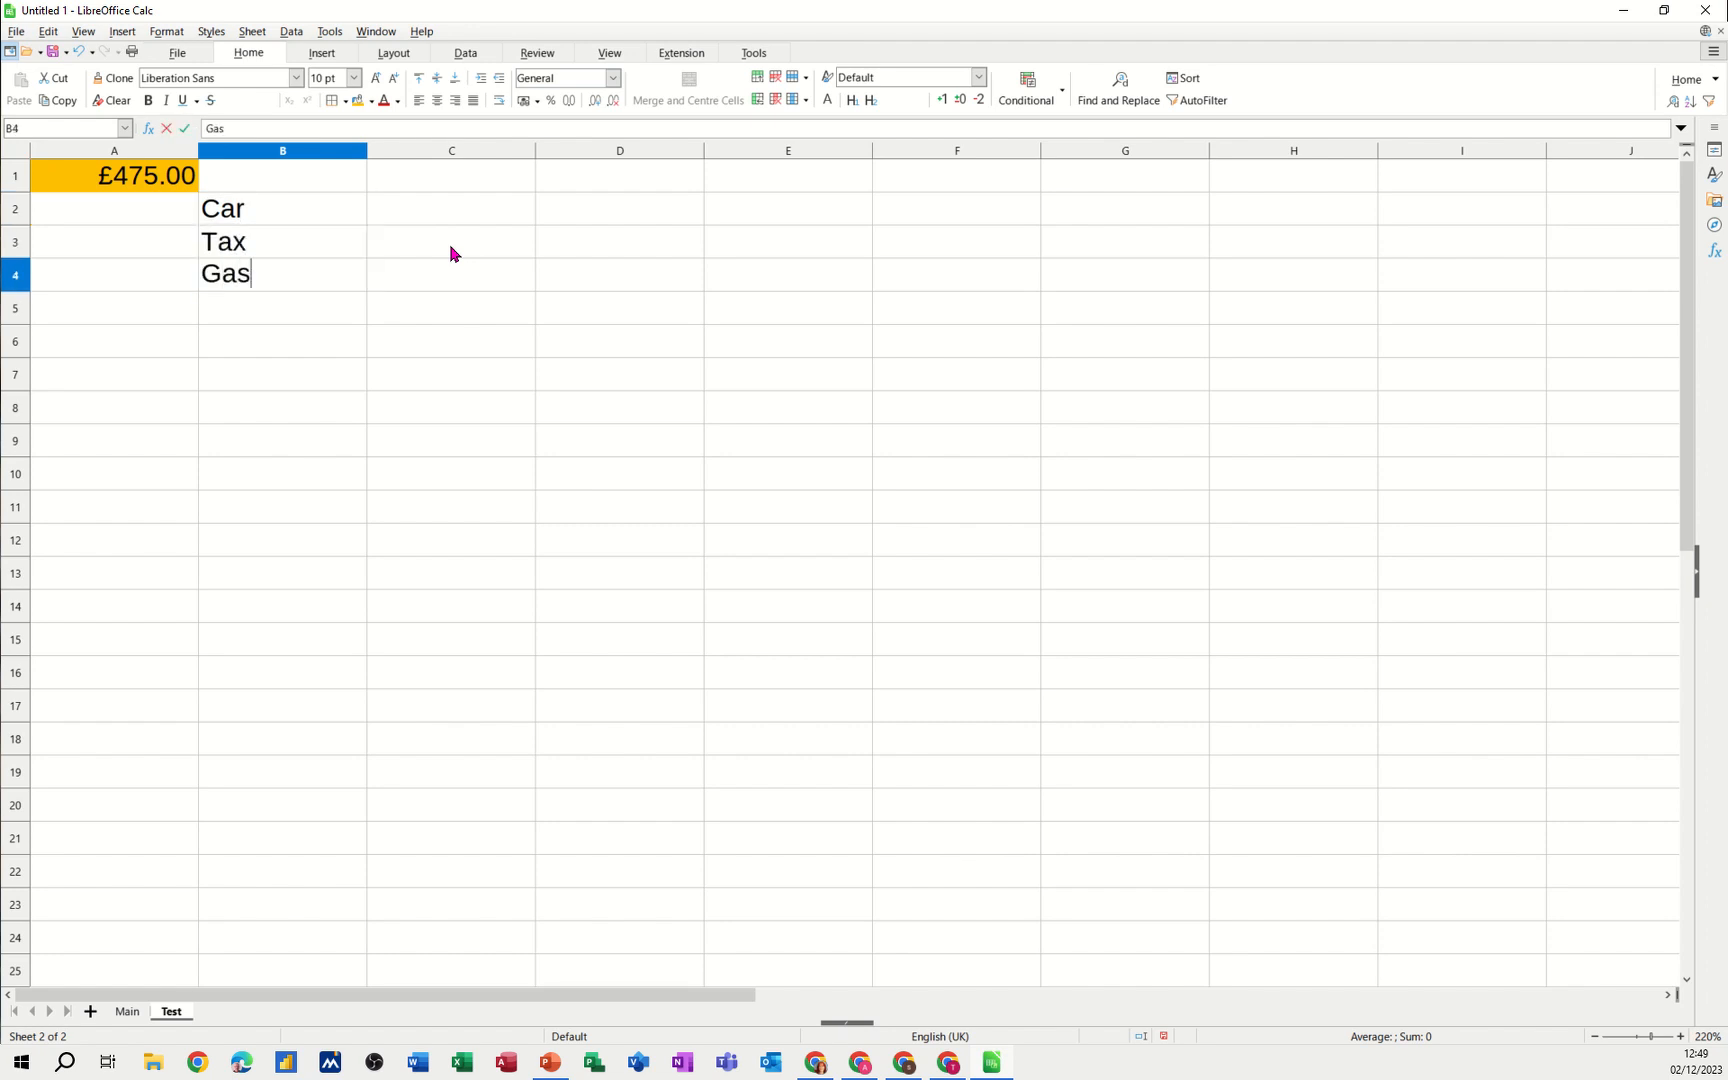
type("Bill")
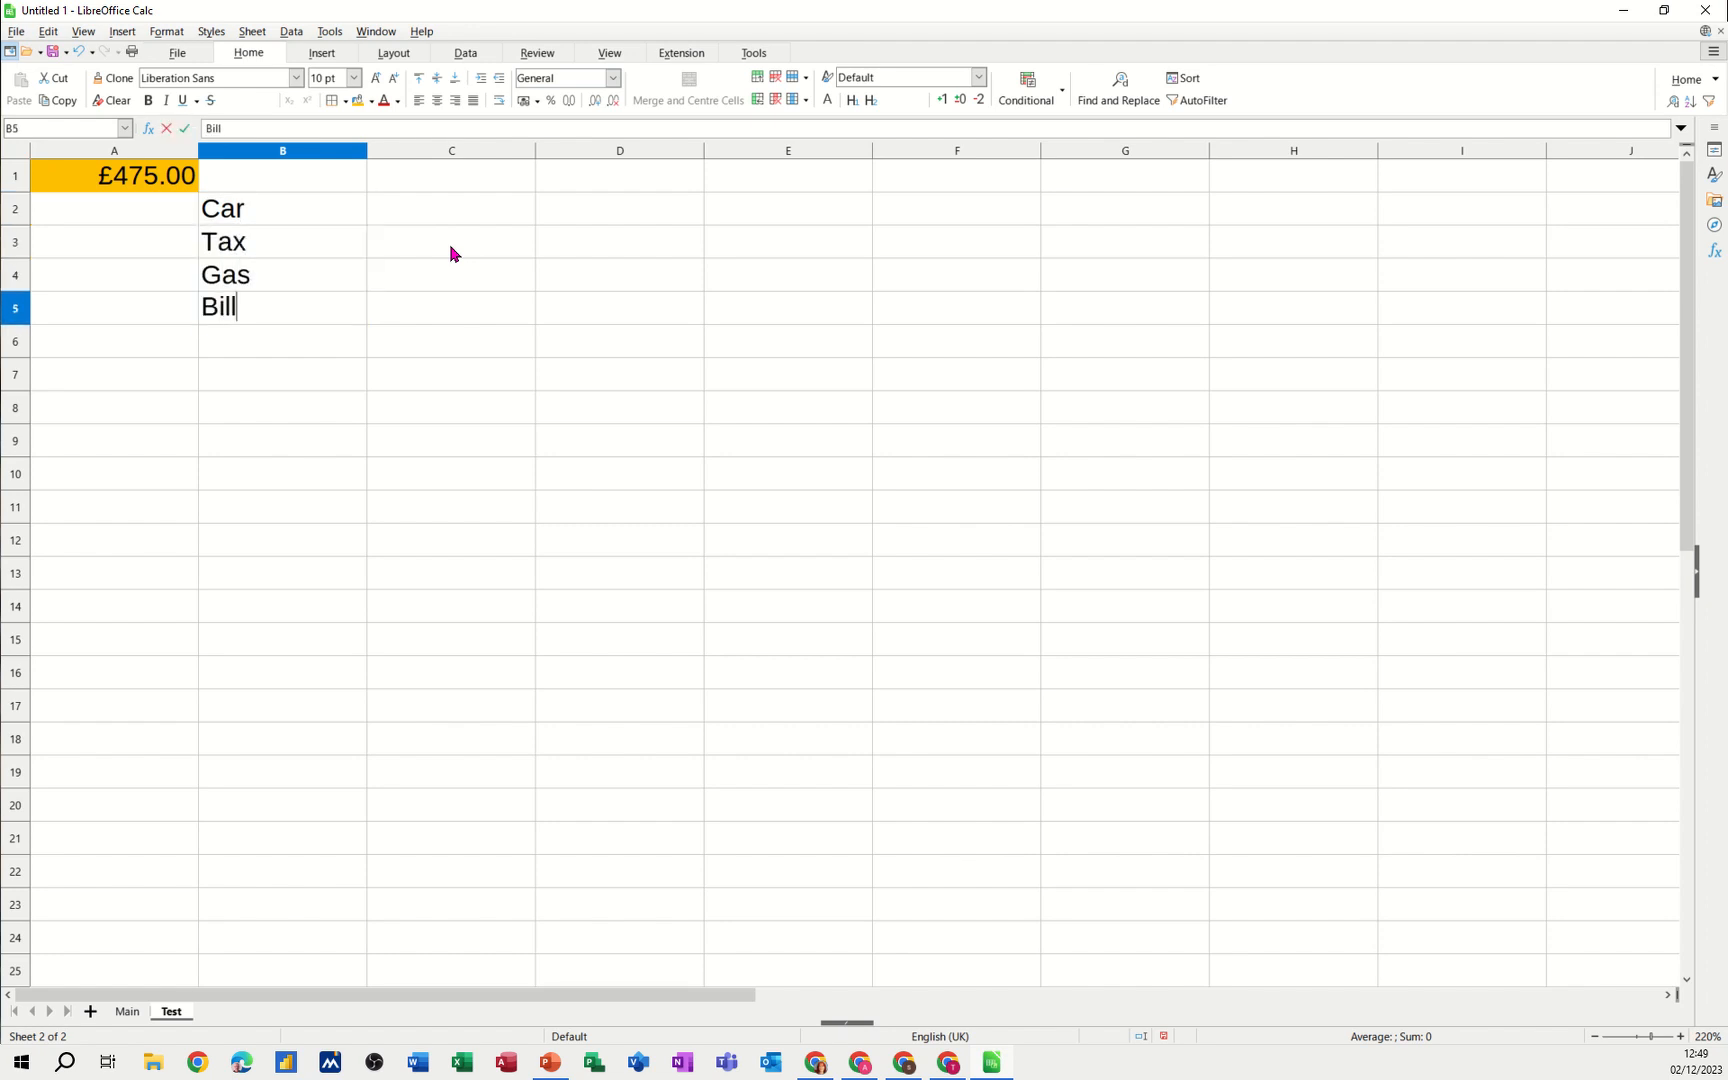
type("s")
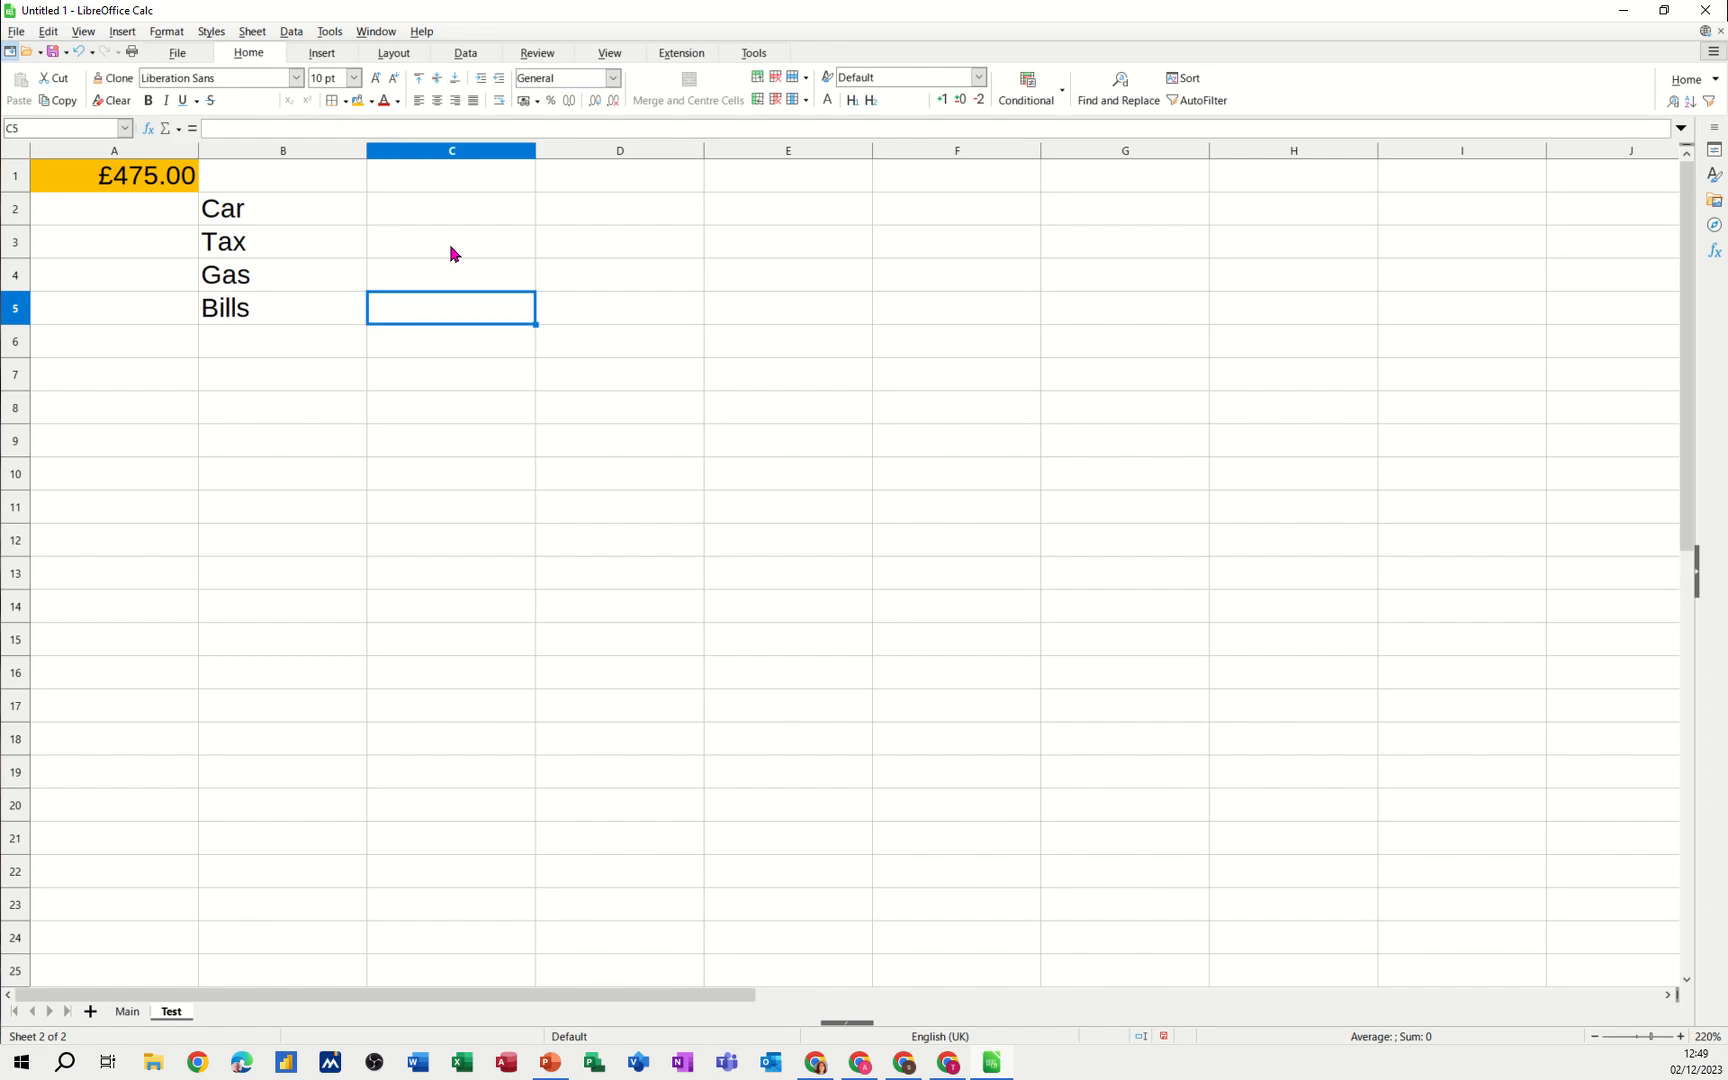
type("12")
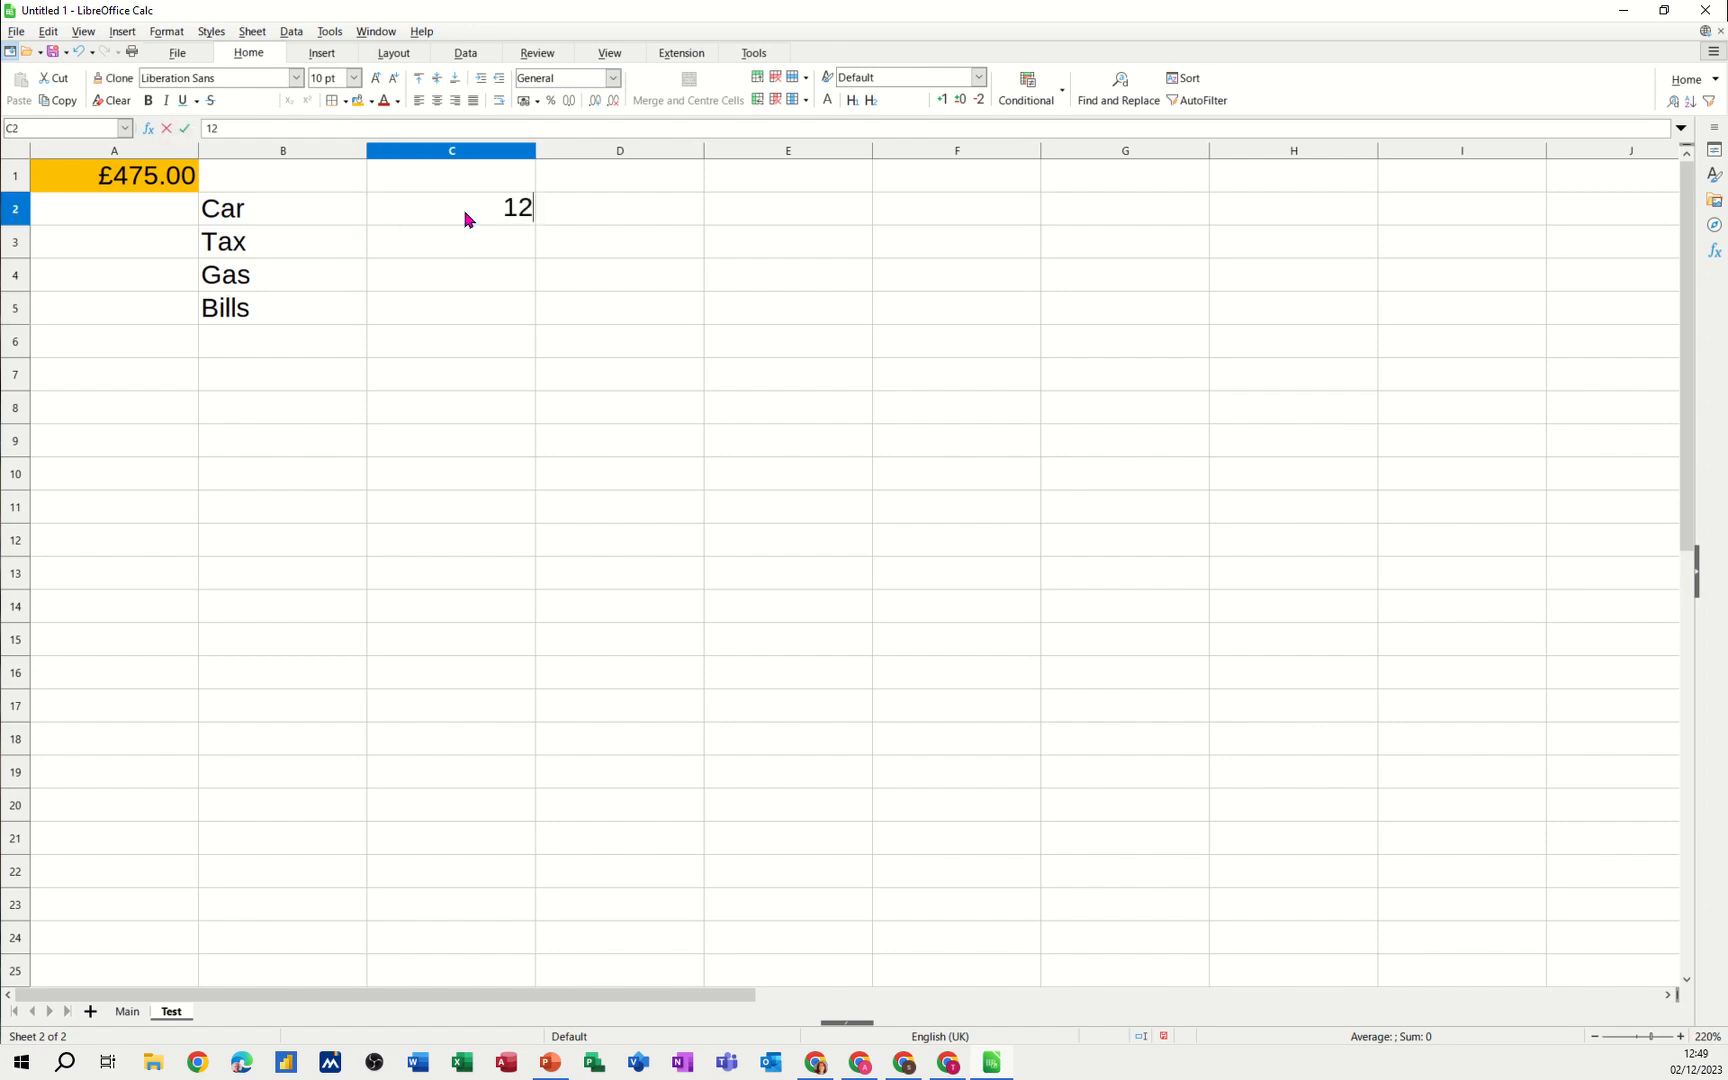
type("222")
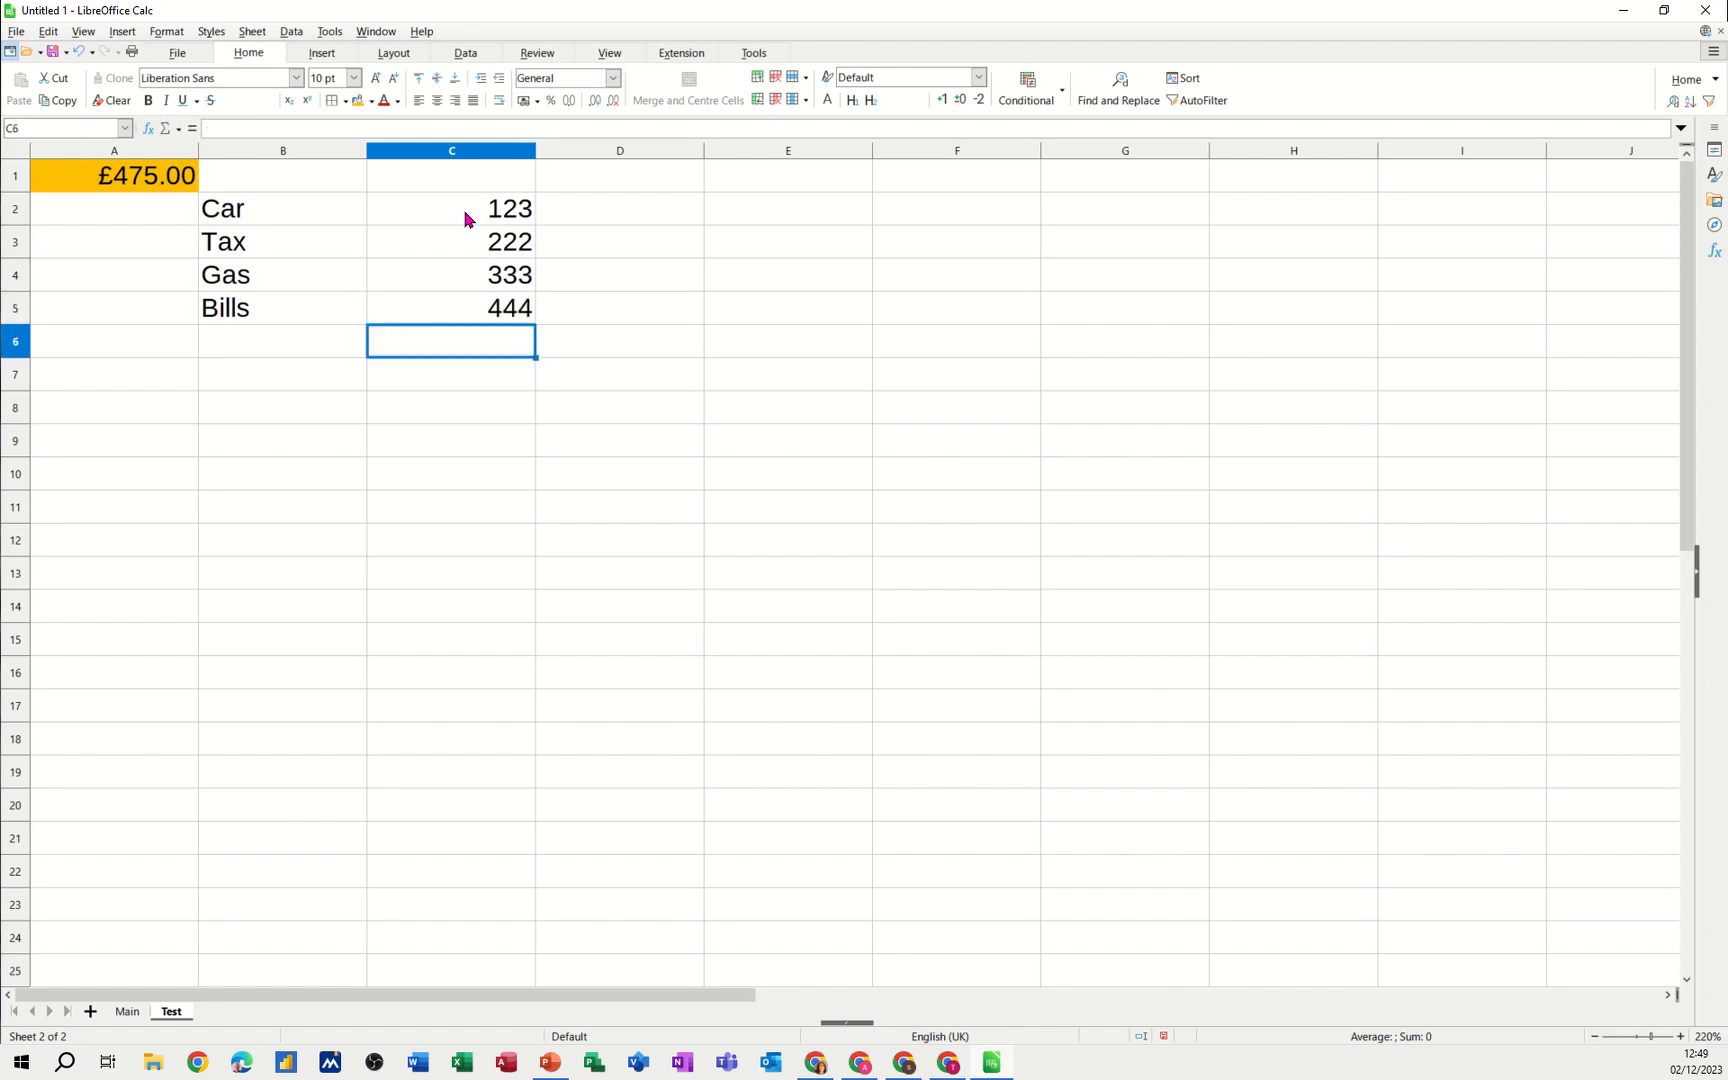
type("=SUM(C2:C5")
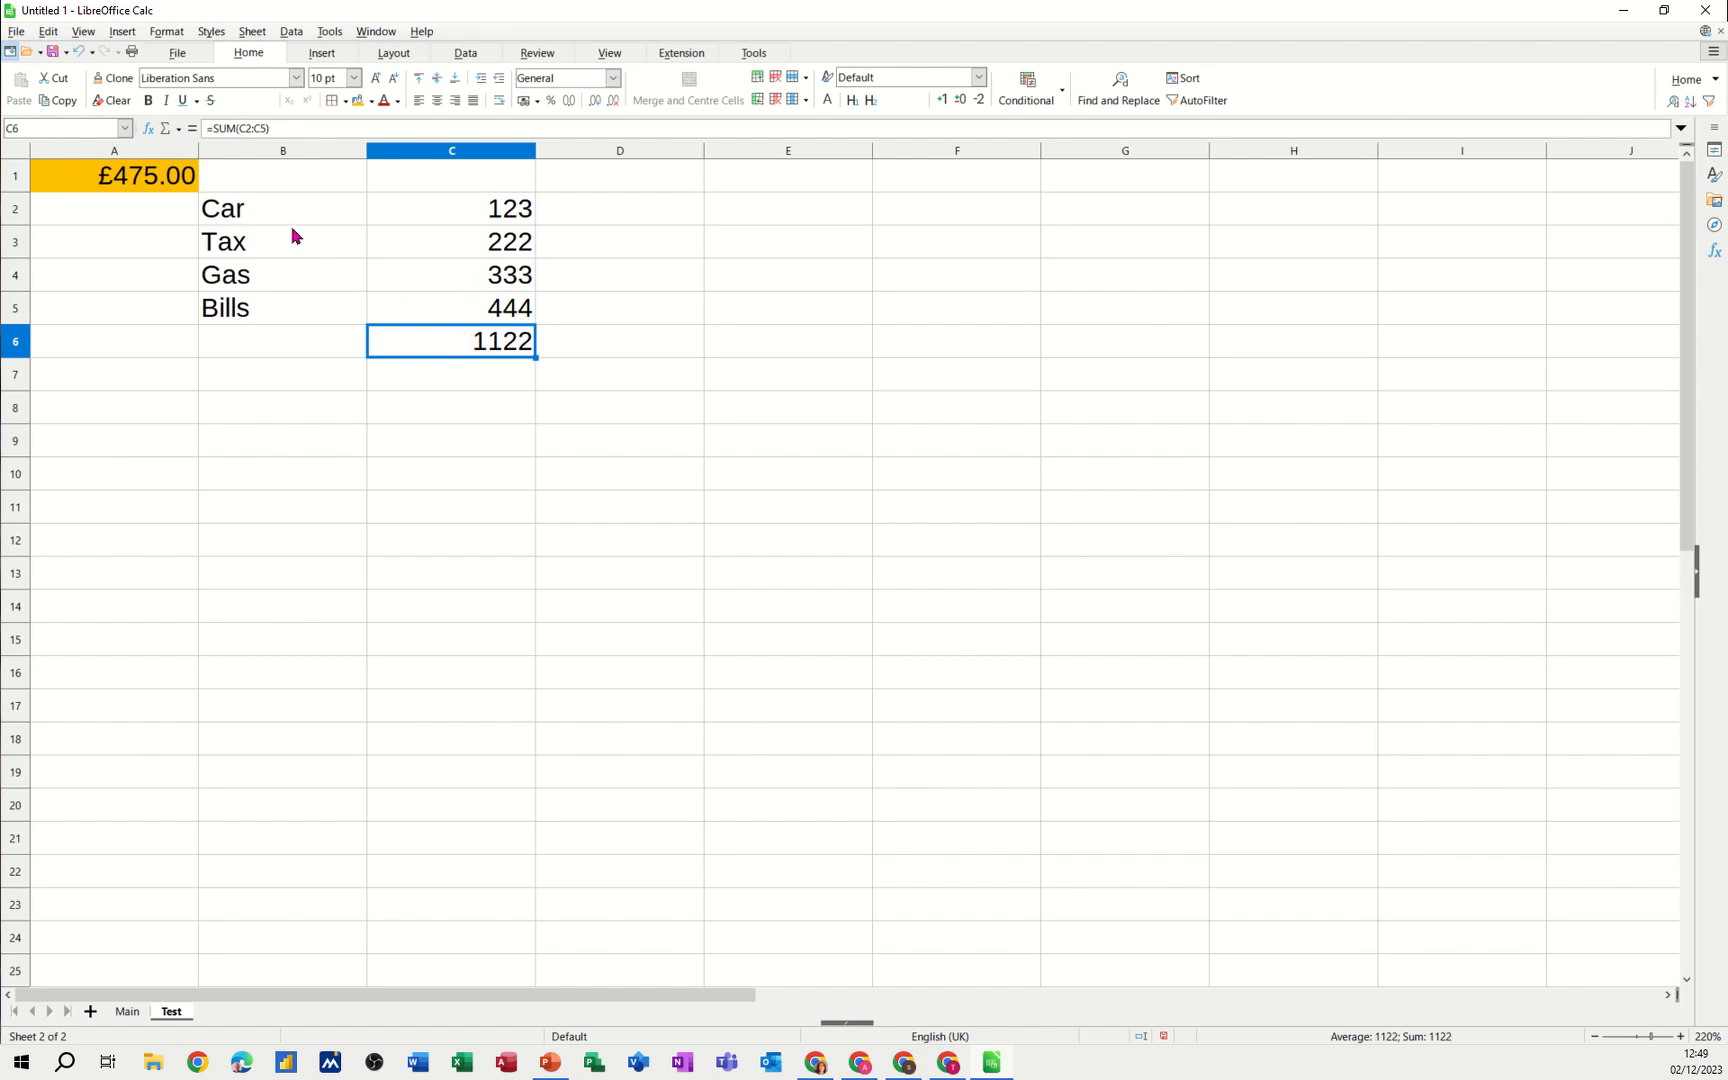
Label the sum row 'Total' in B6
left_click(282, 208)
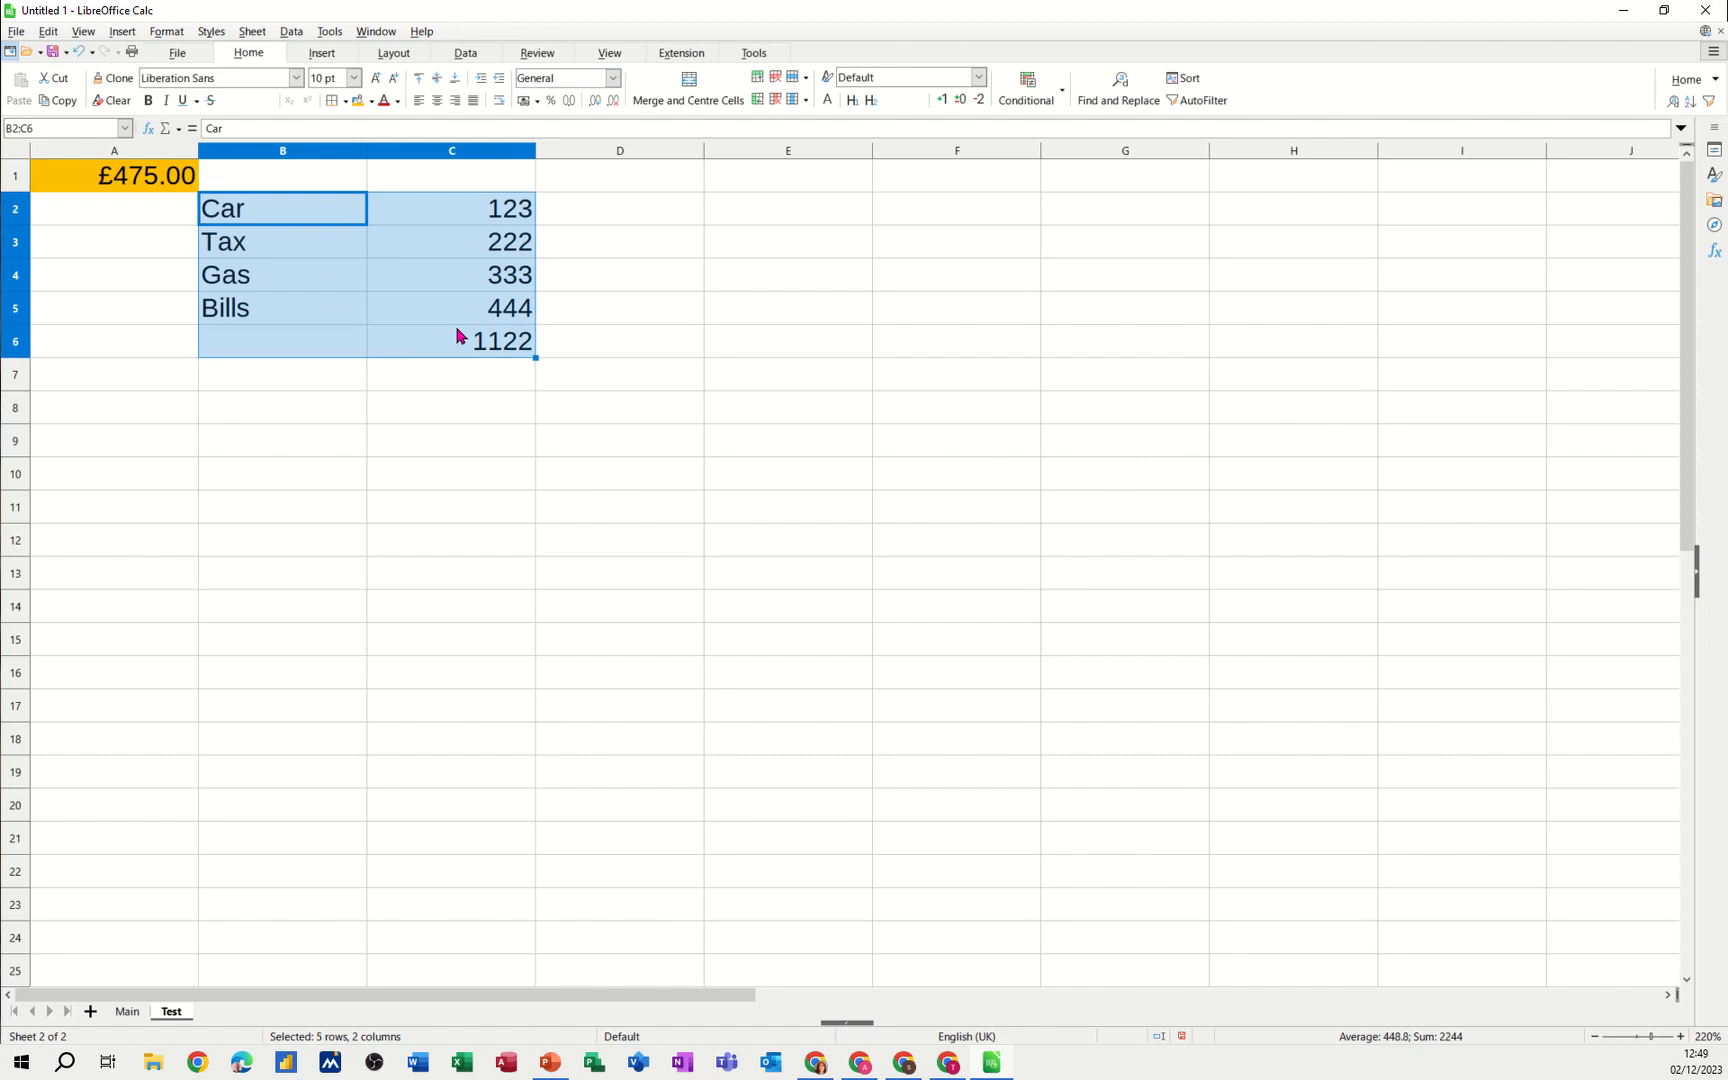
left_click(282, 340)
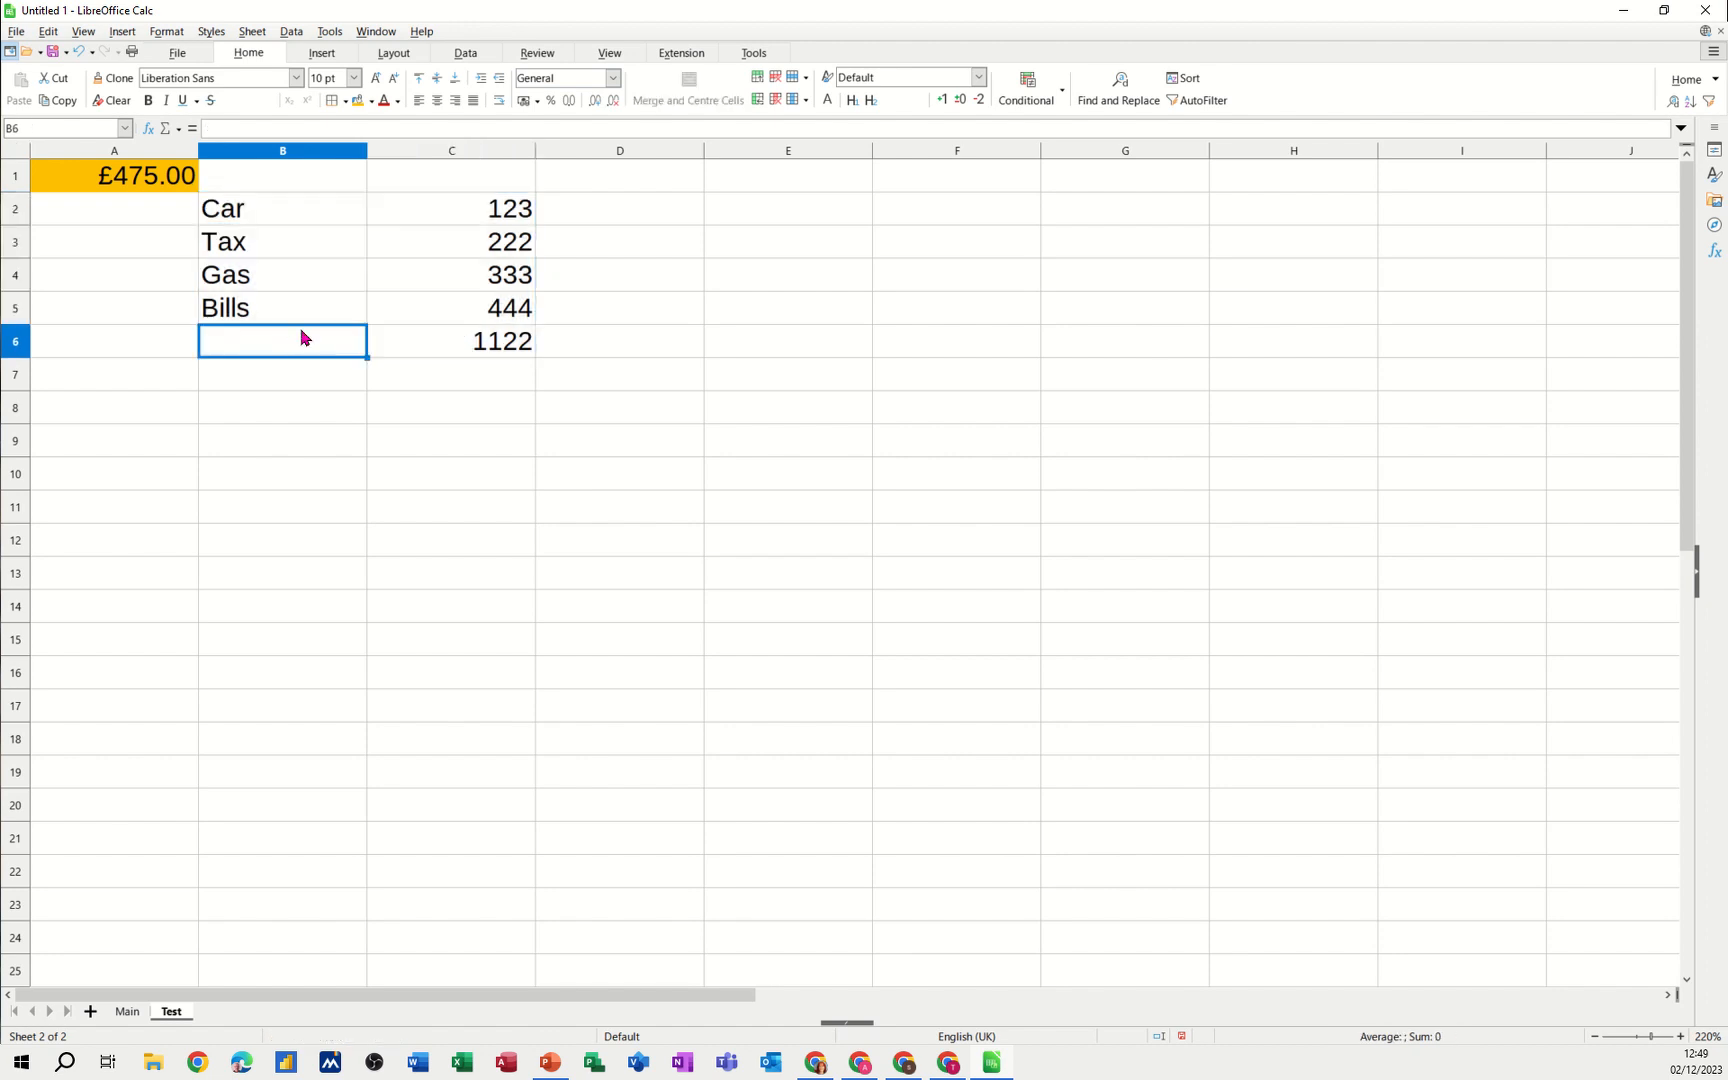
type("Total")
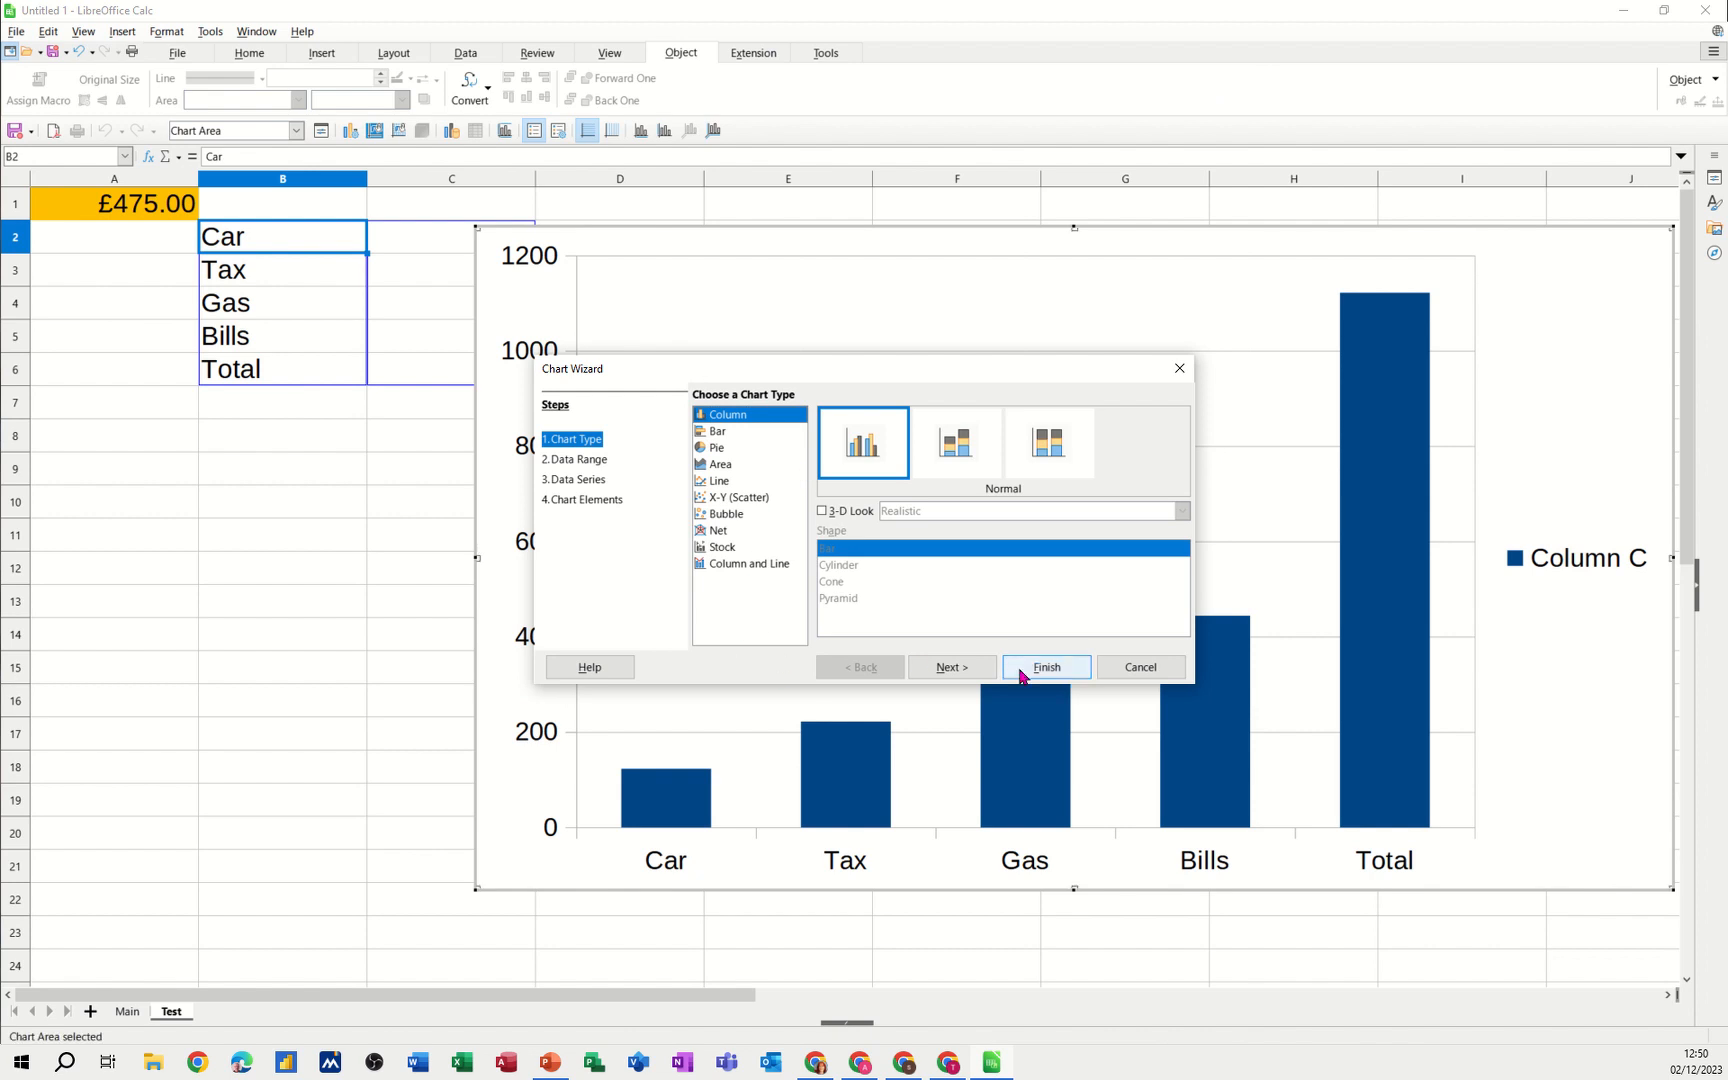
Finish the column chart of B2:C6 and add value data labels to the bars
left_click(1044, 666)
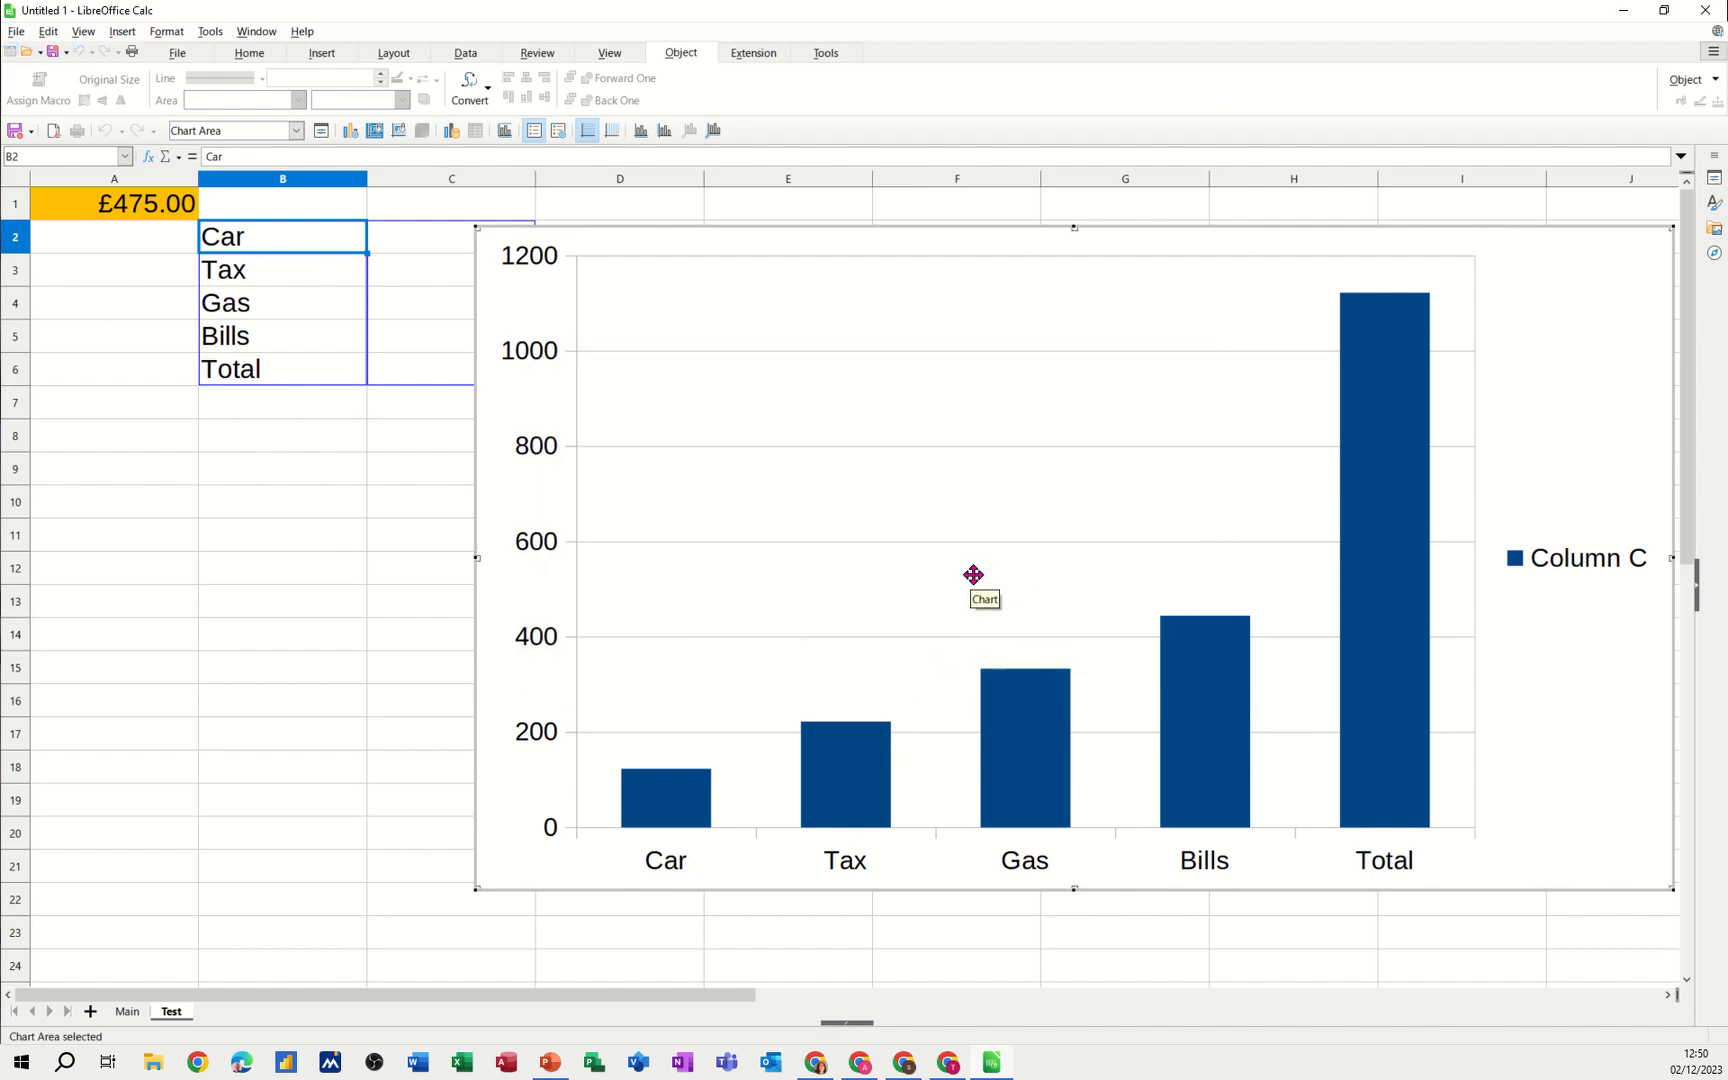
right_click(844, 760)
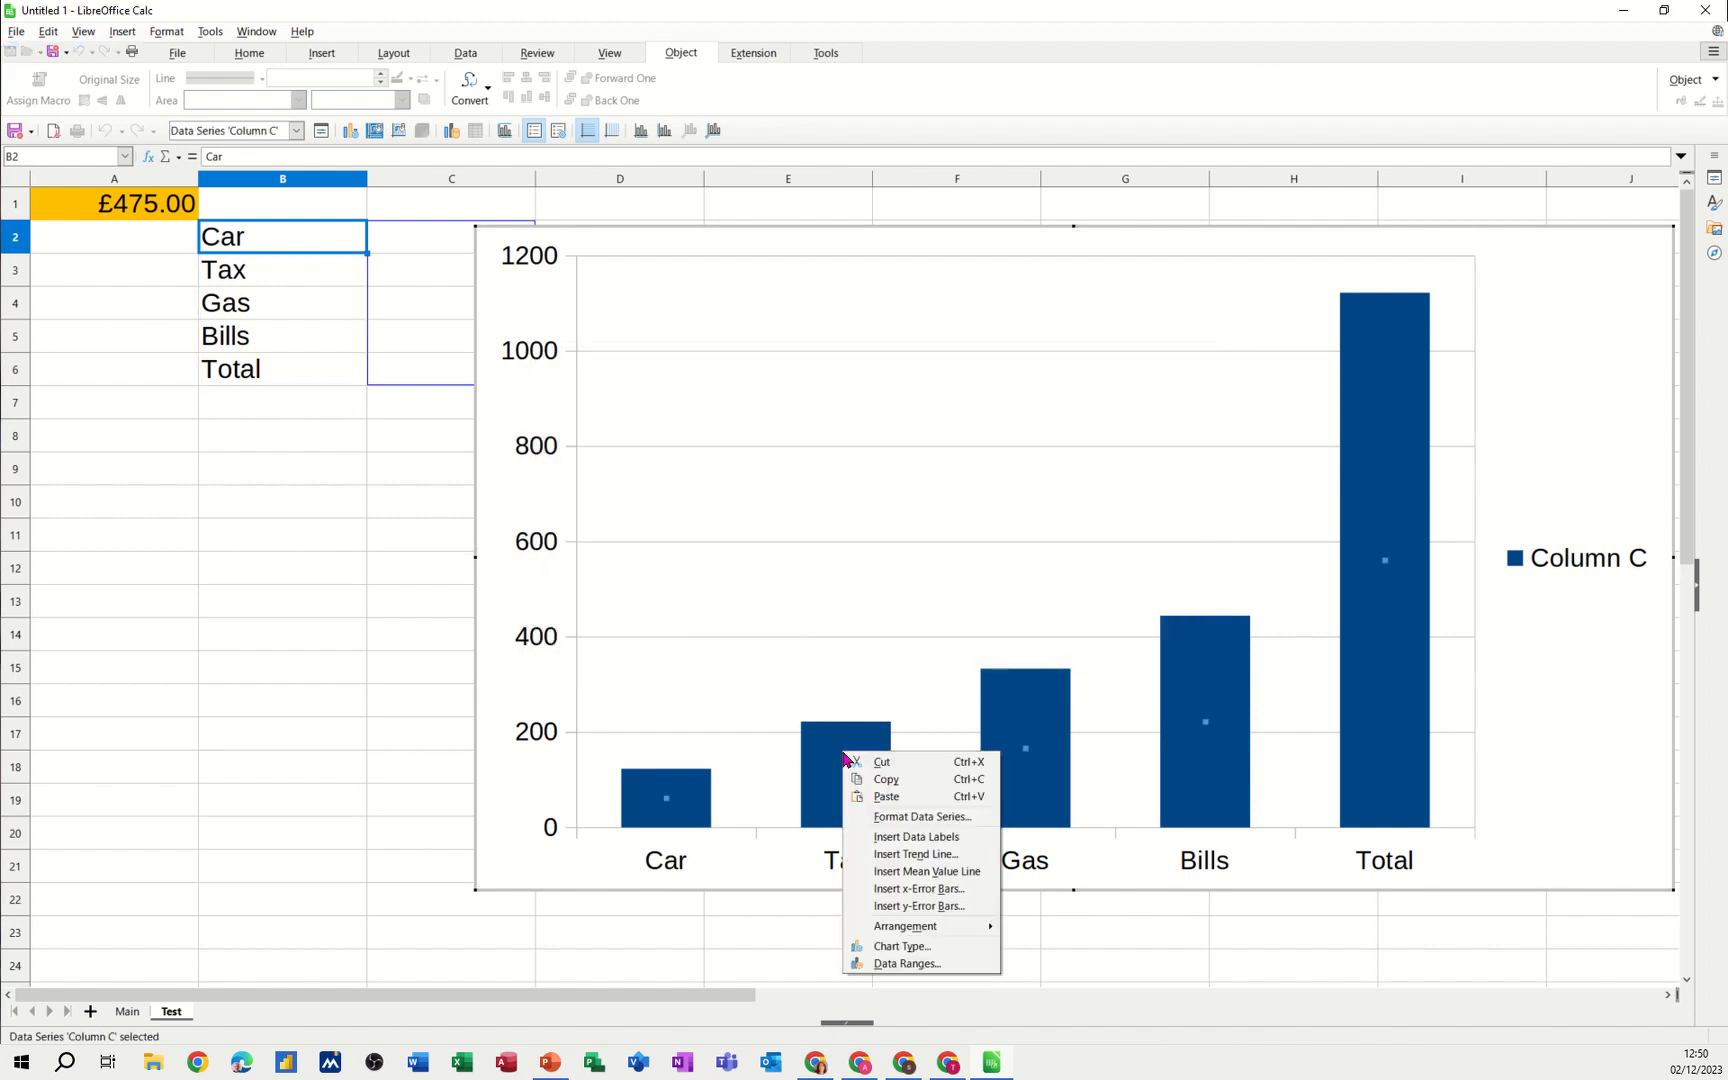
left_click(916, 836)
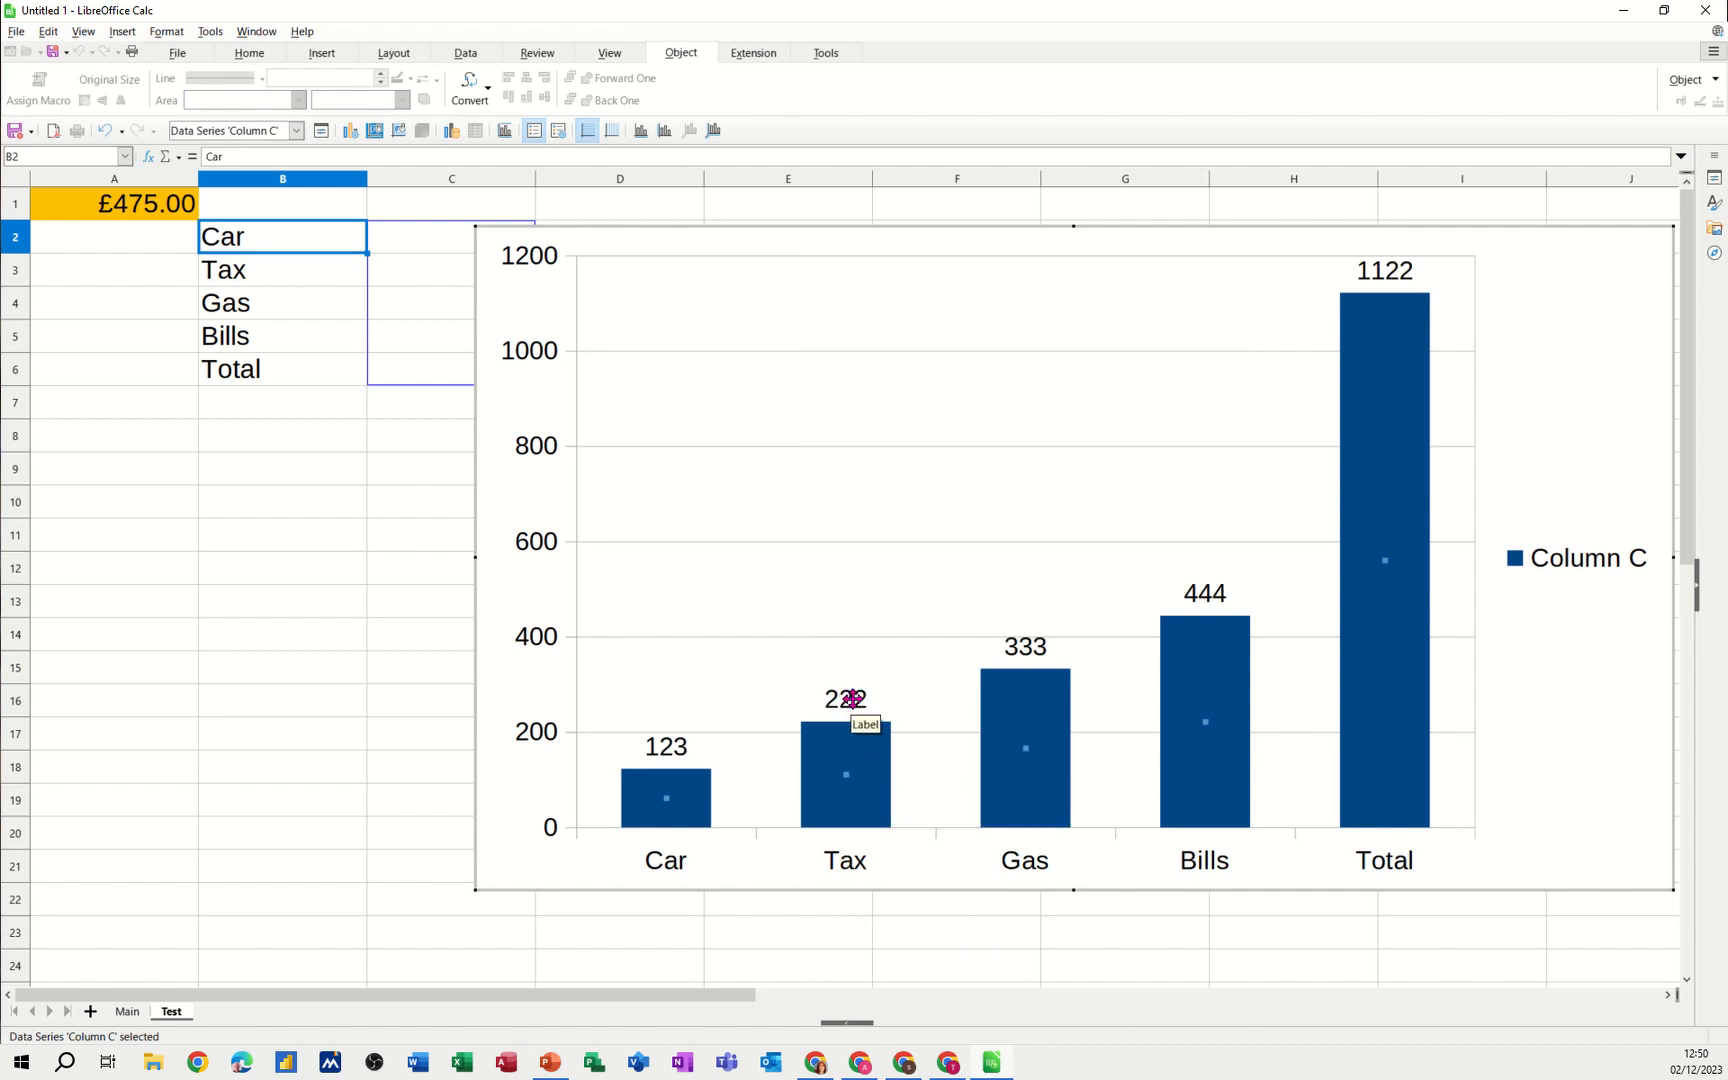
Format the bar data labels to show each value as a percentage
right_click(850, 700)
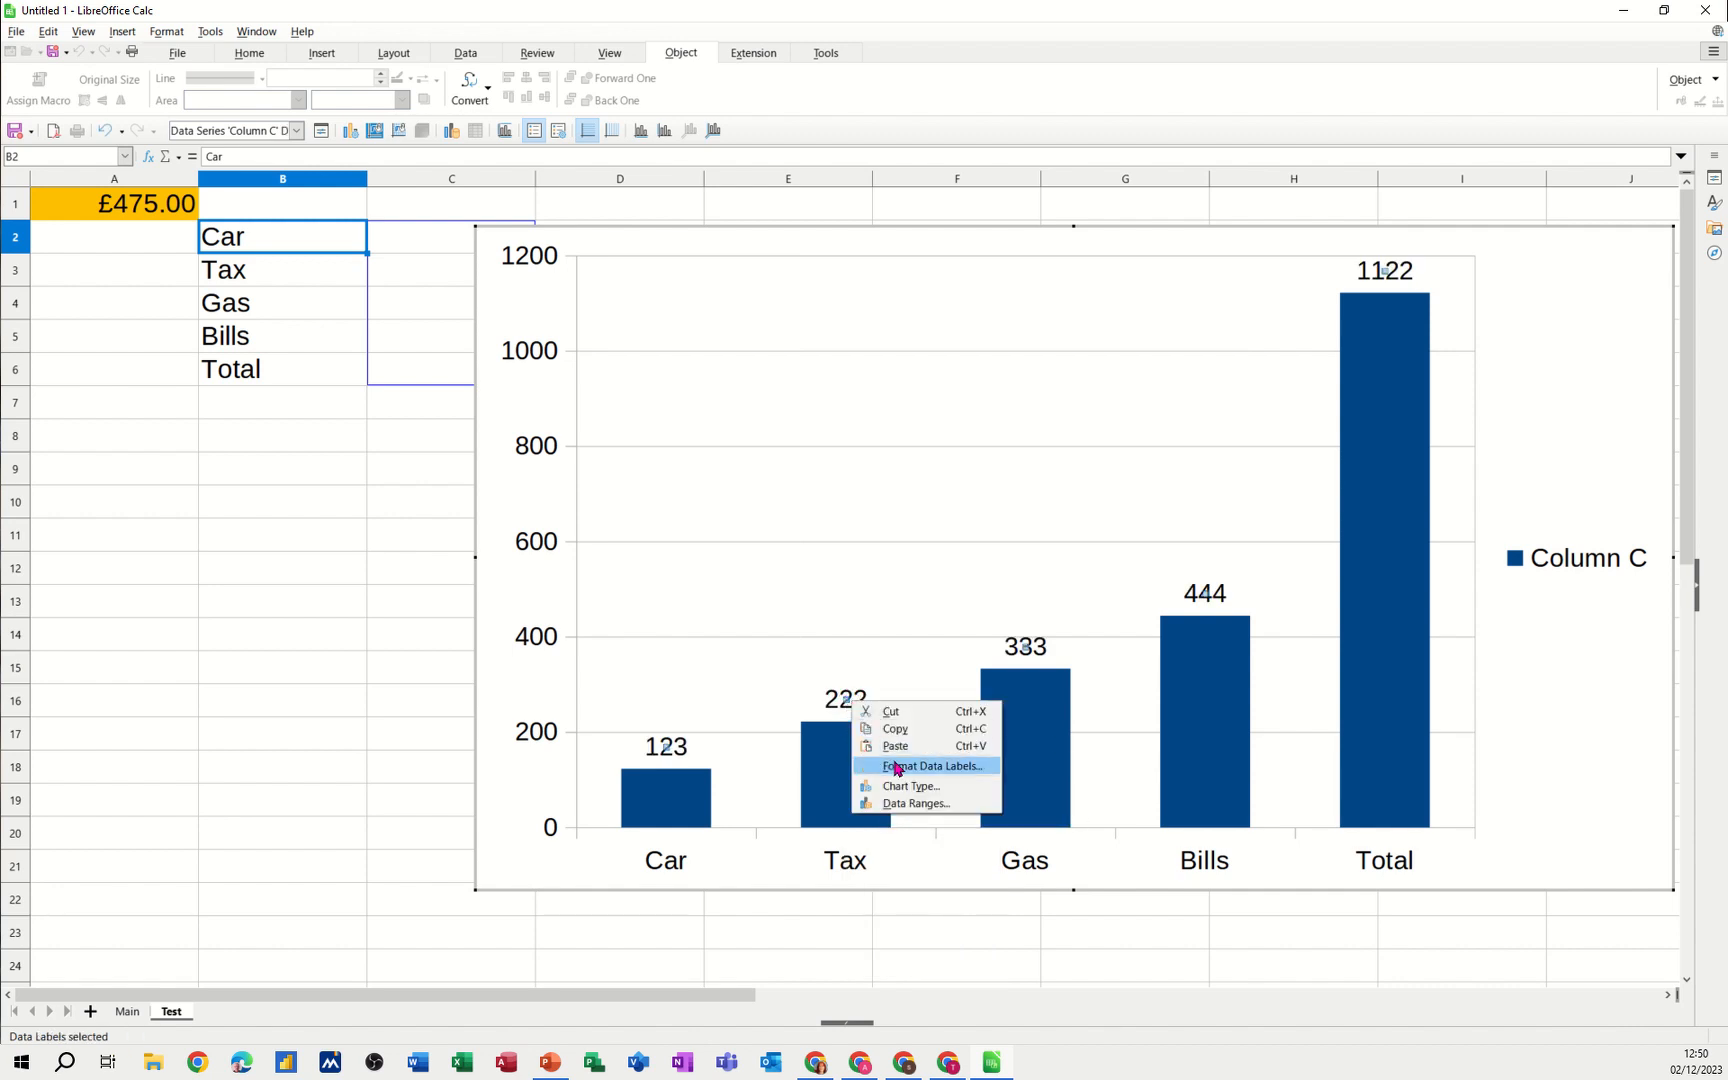
left_click(932, 764)
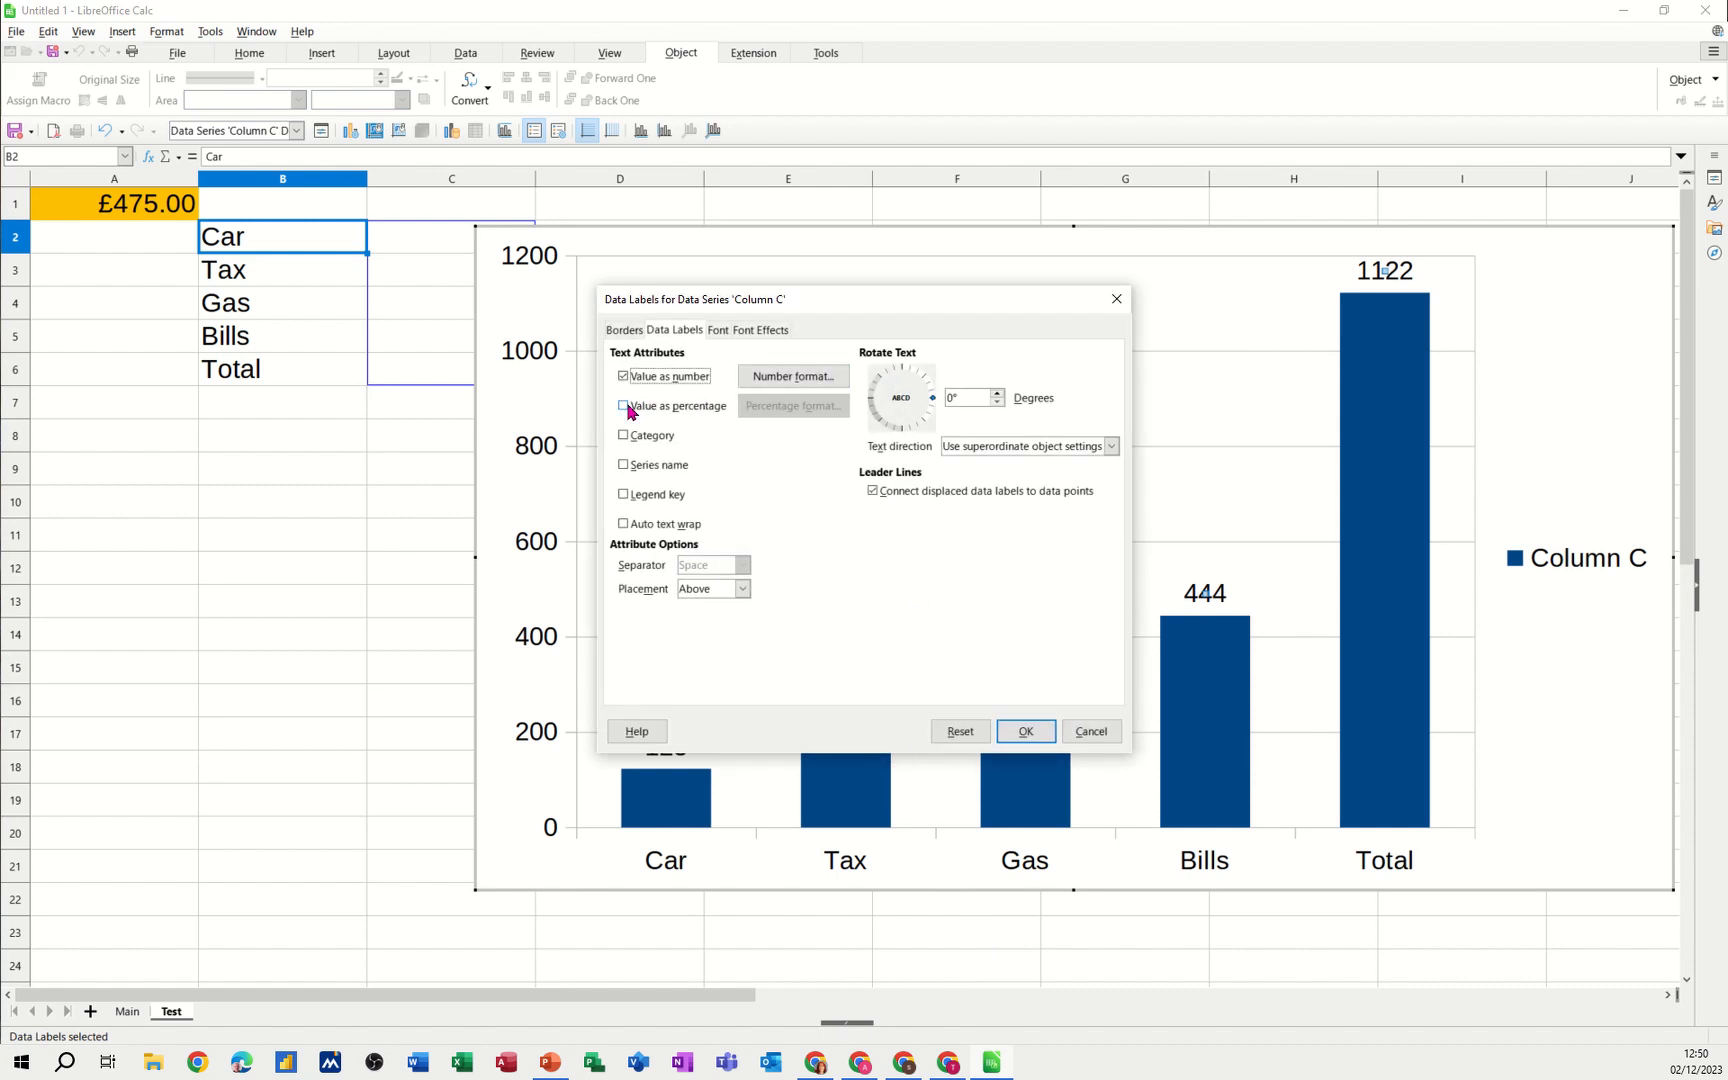
left_click(624, 406)
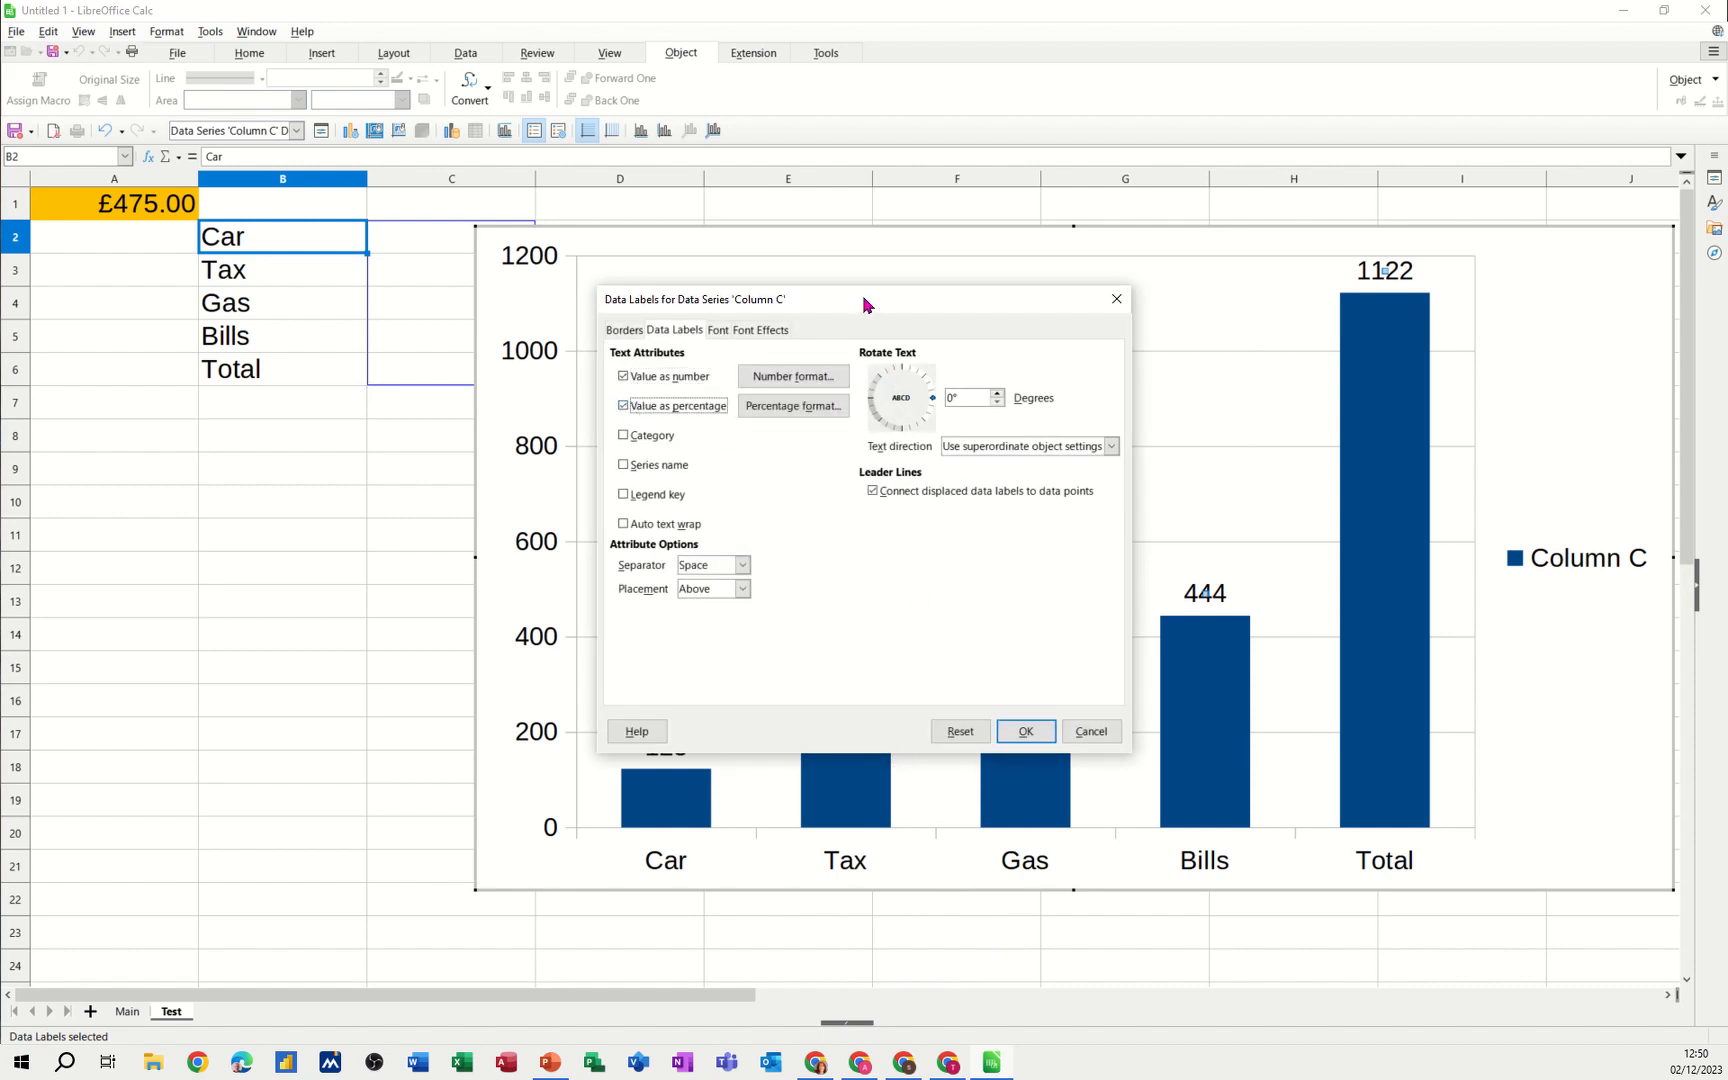
left_click_drag(866, 298, 970, 362)
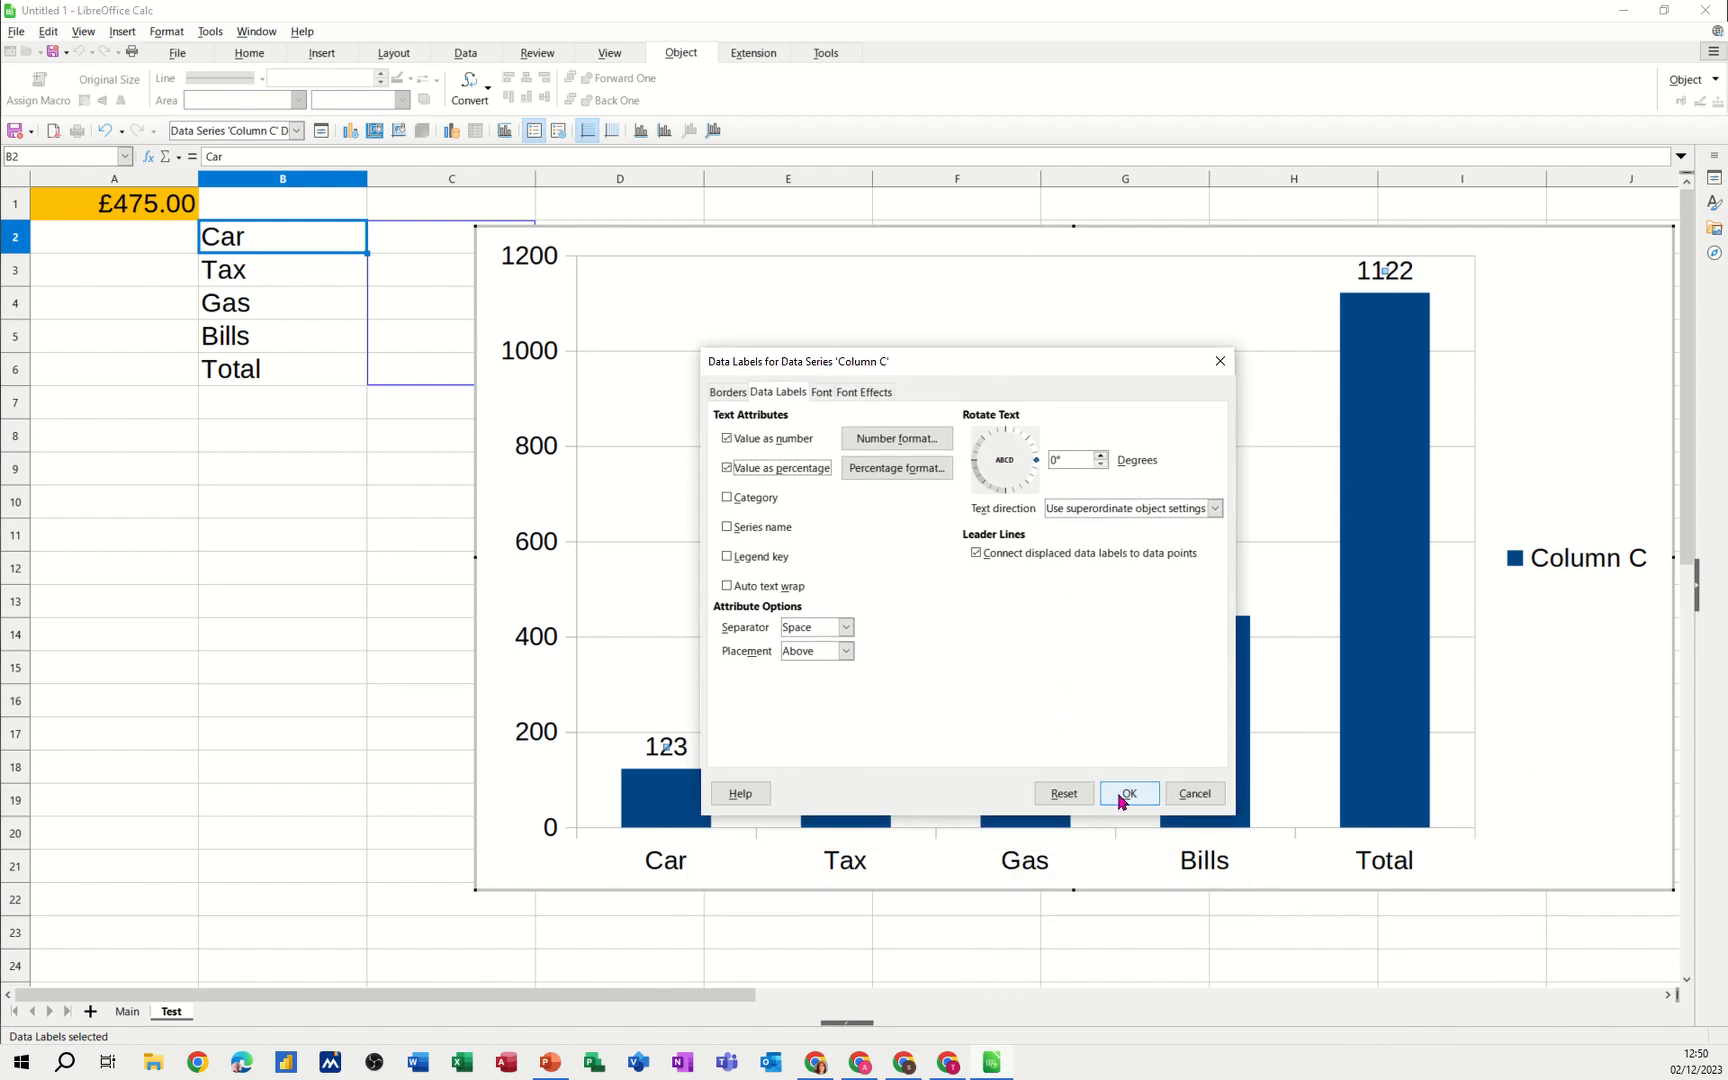
left_click(1126, 794)
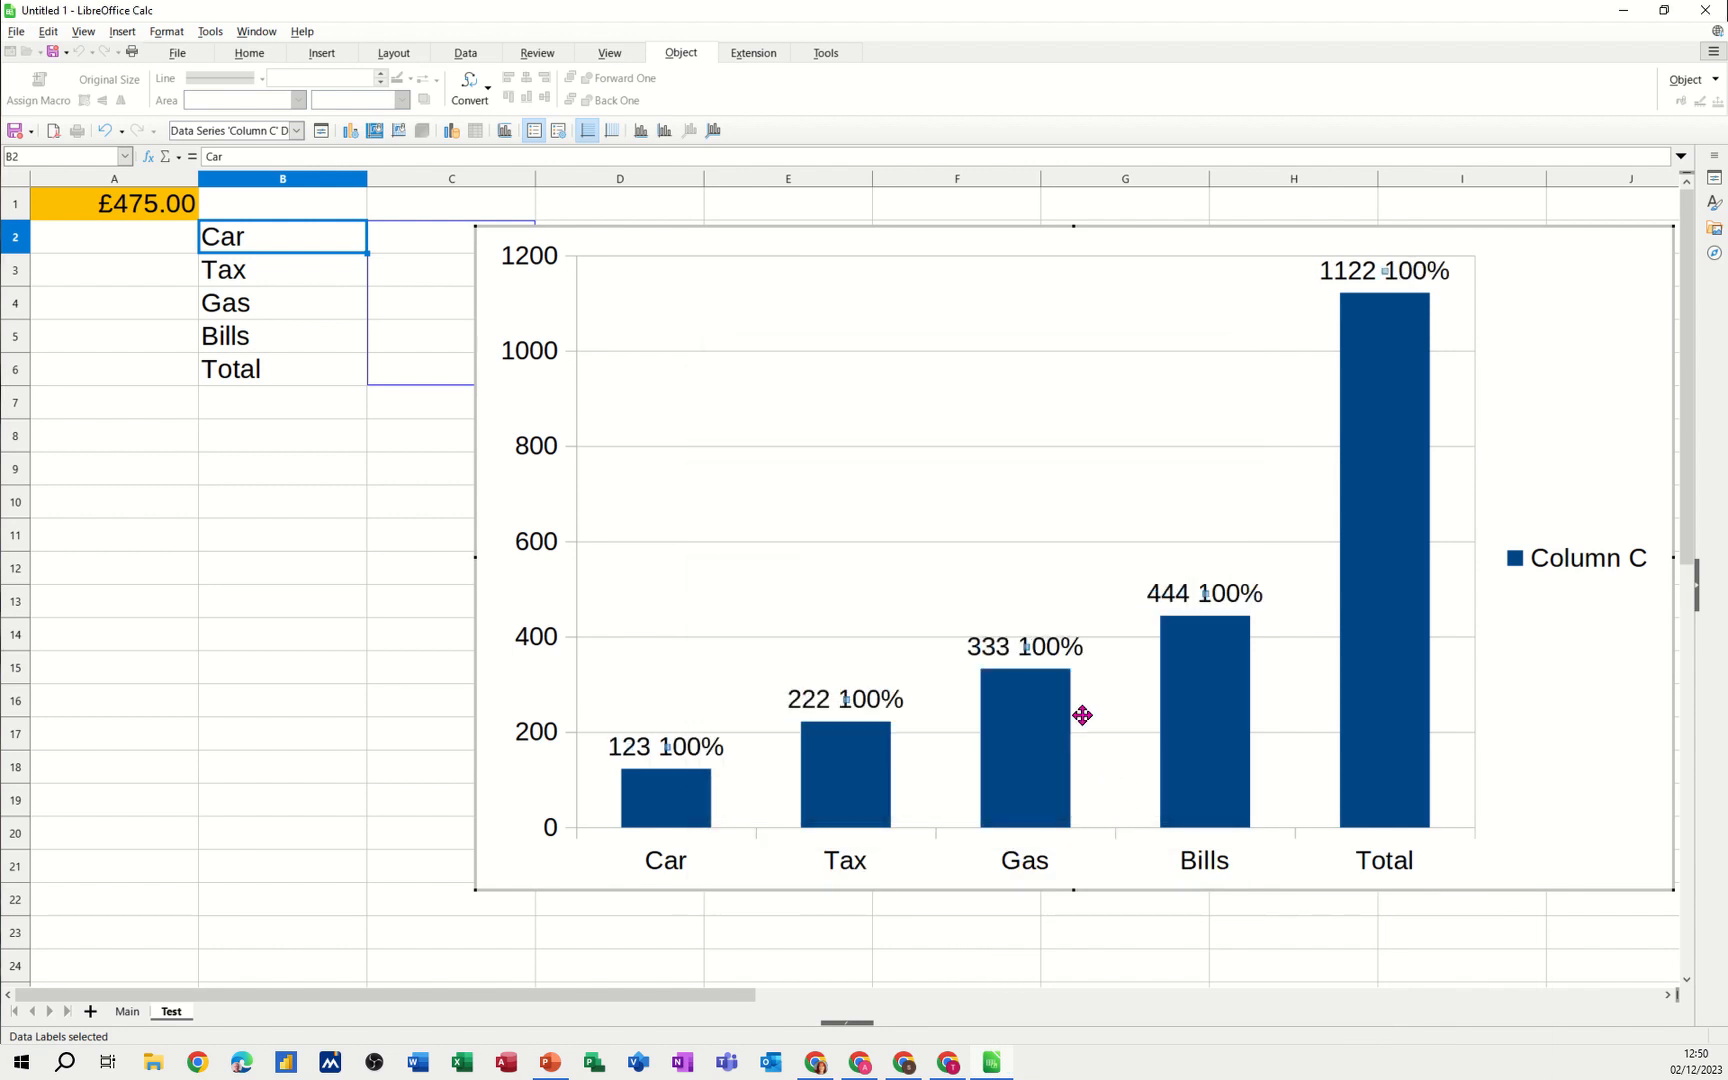
mouse_move(896, 680)
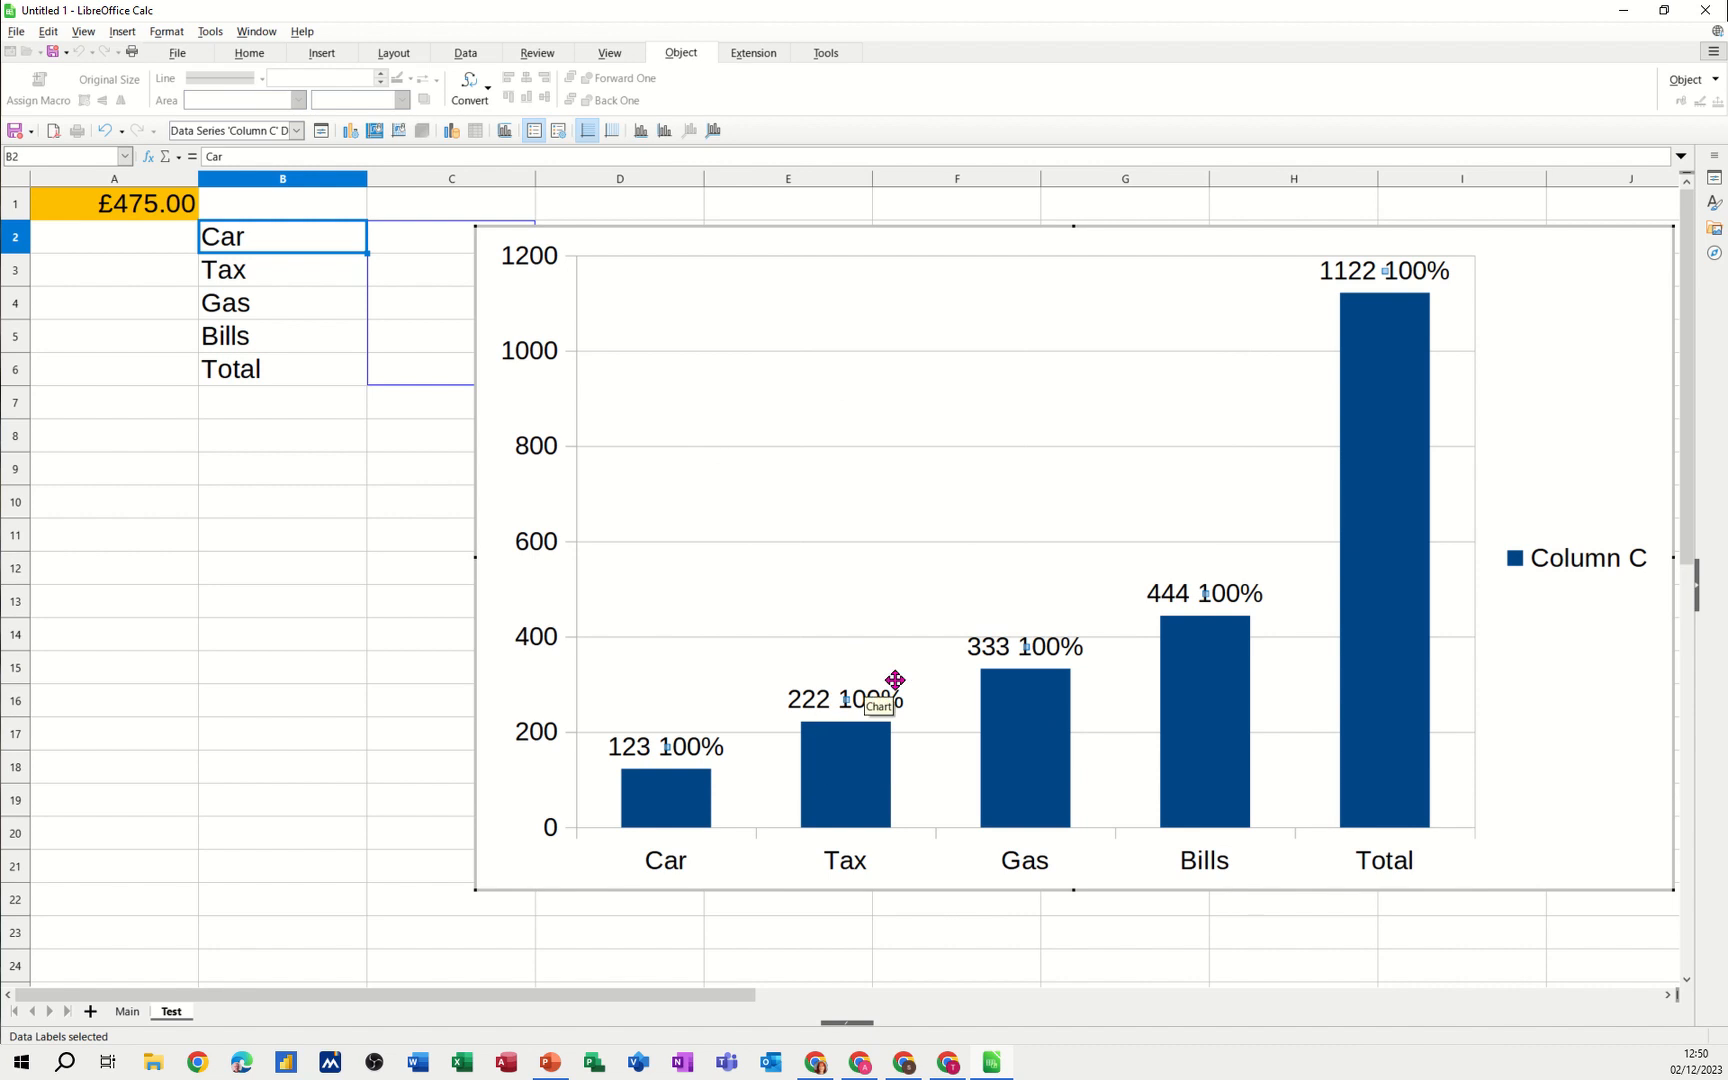
mouse_move(854, 742)
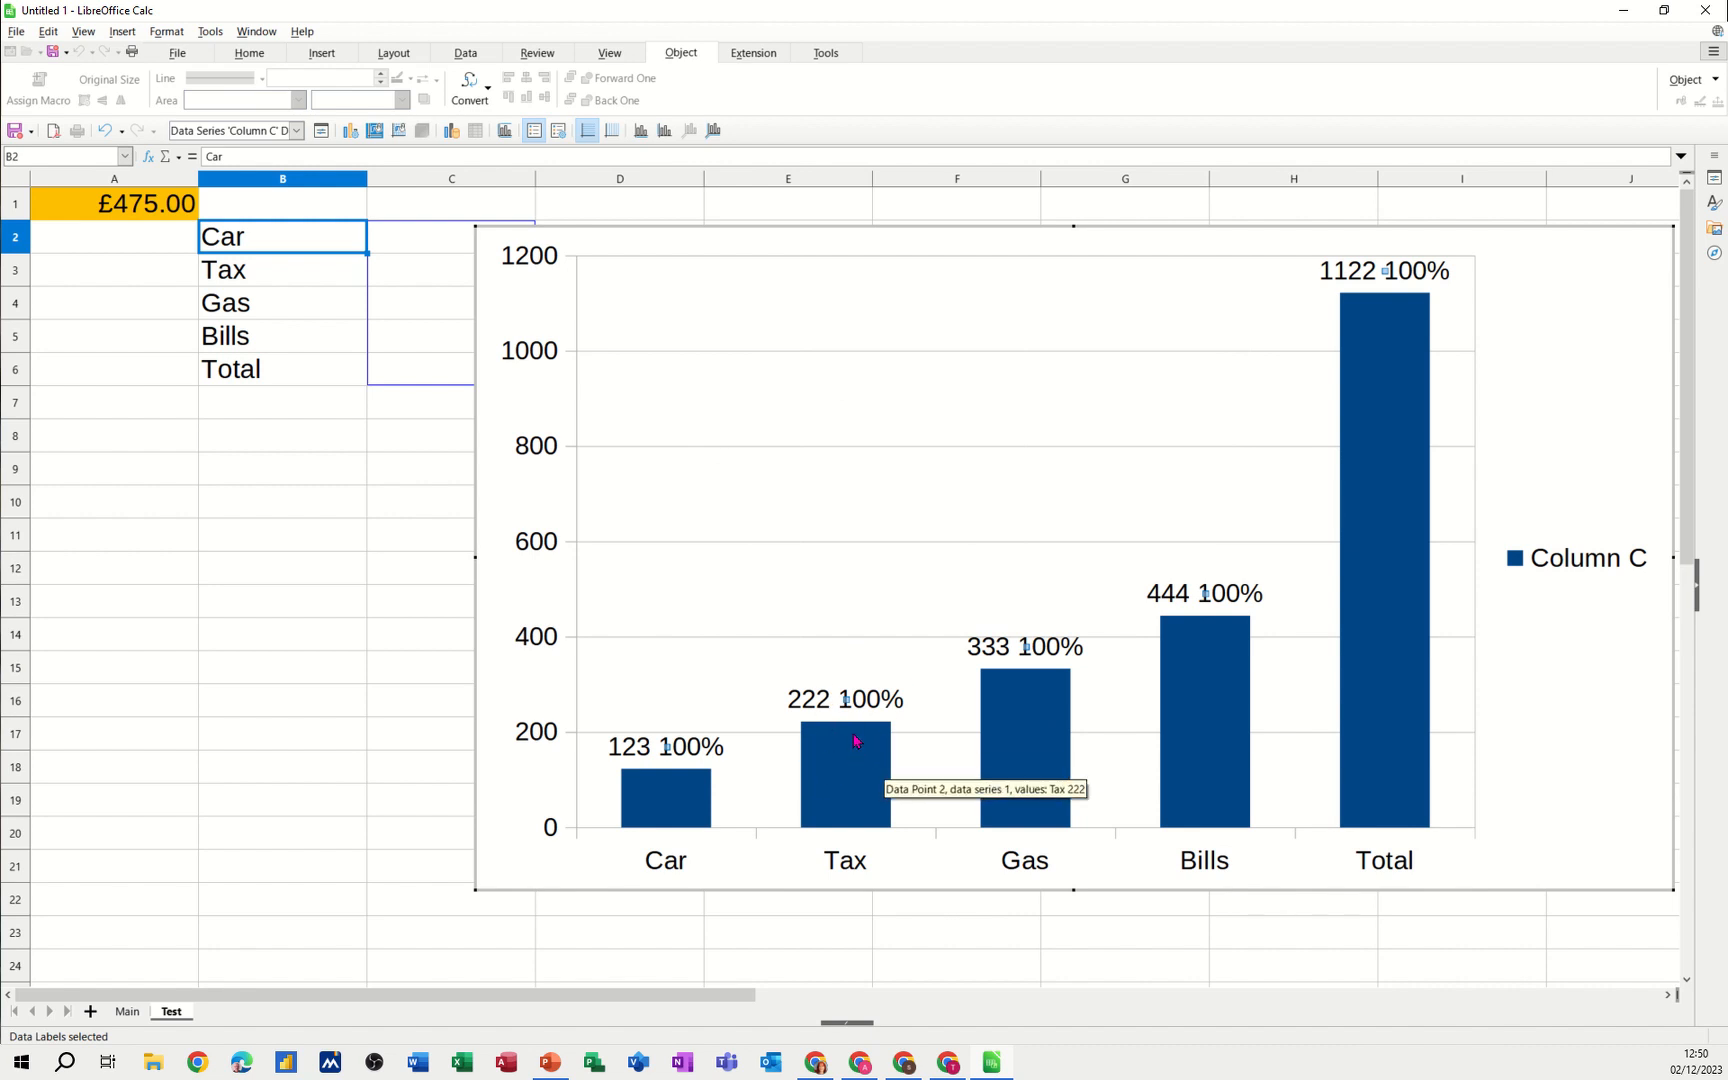
mouse_move(858, 784)
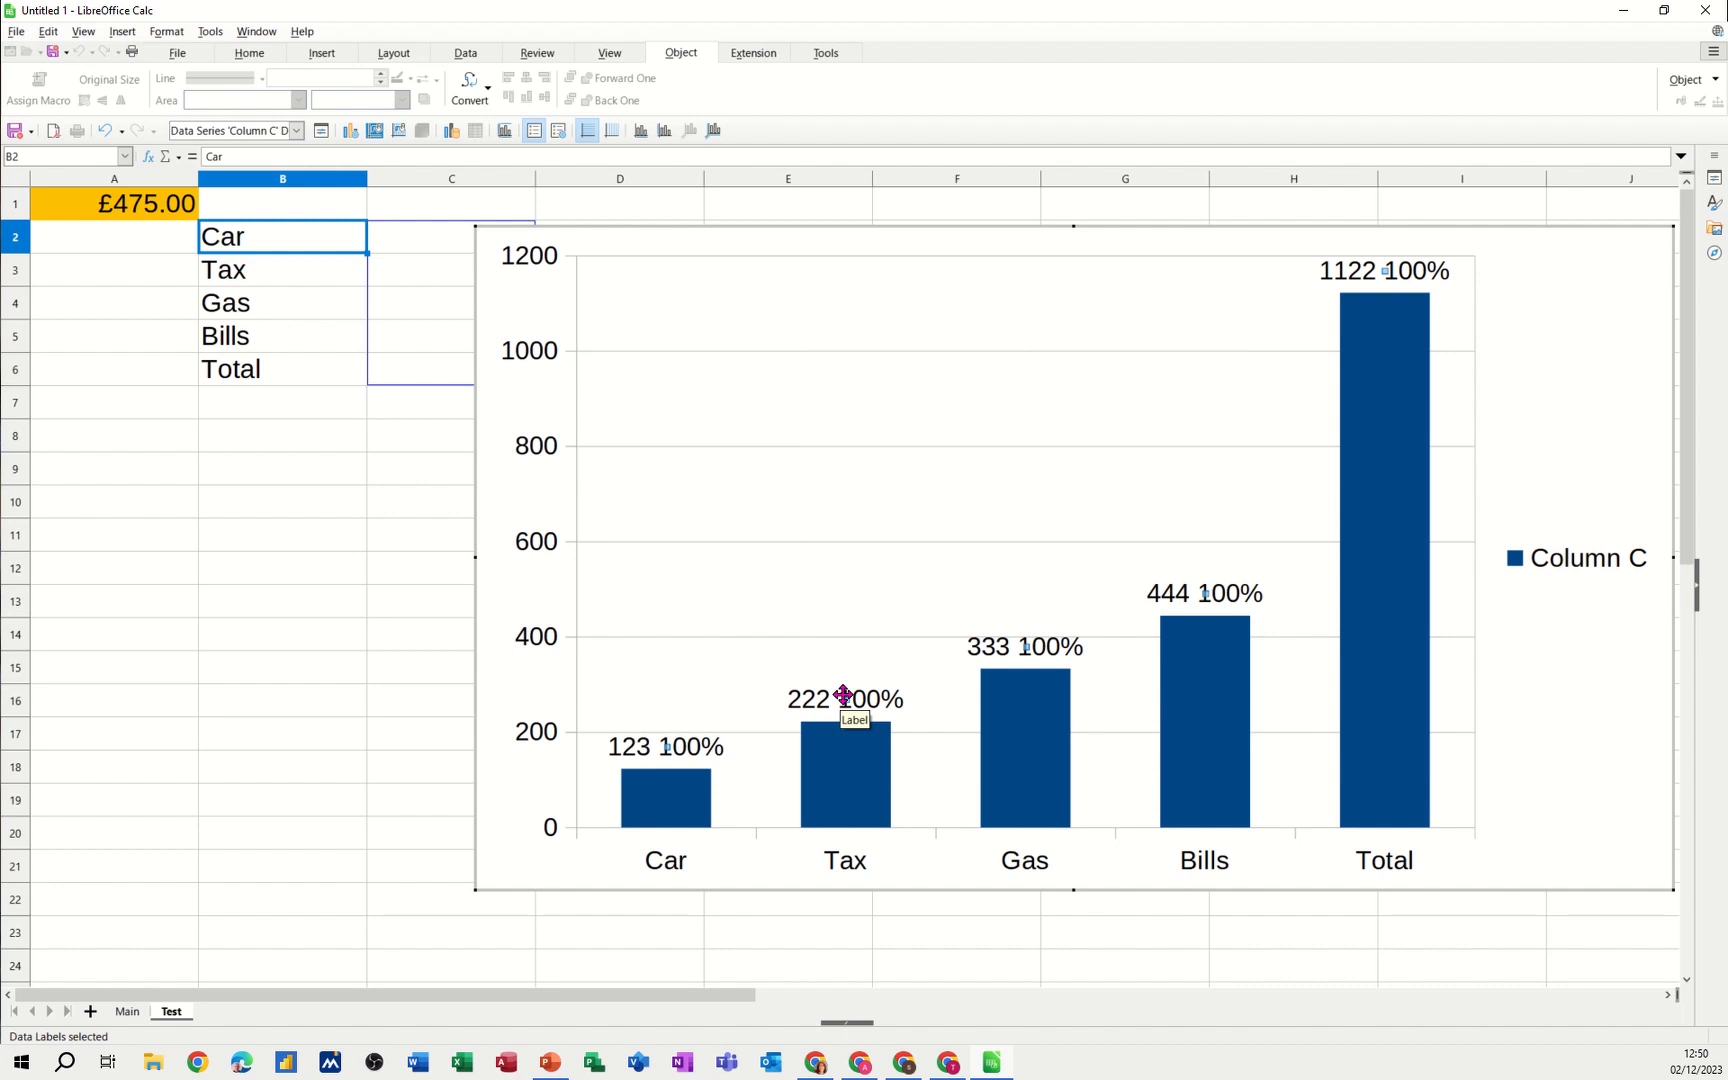
mouse_move(844, 696)
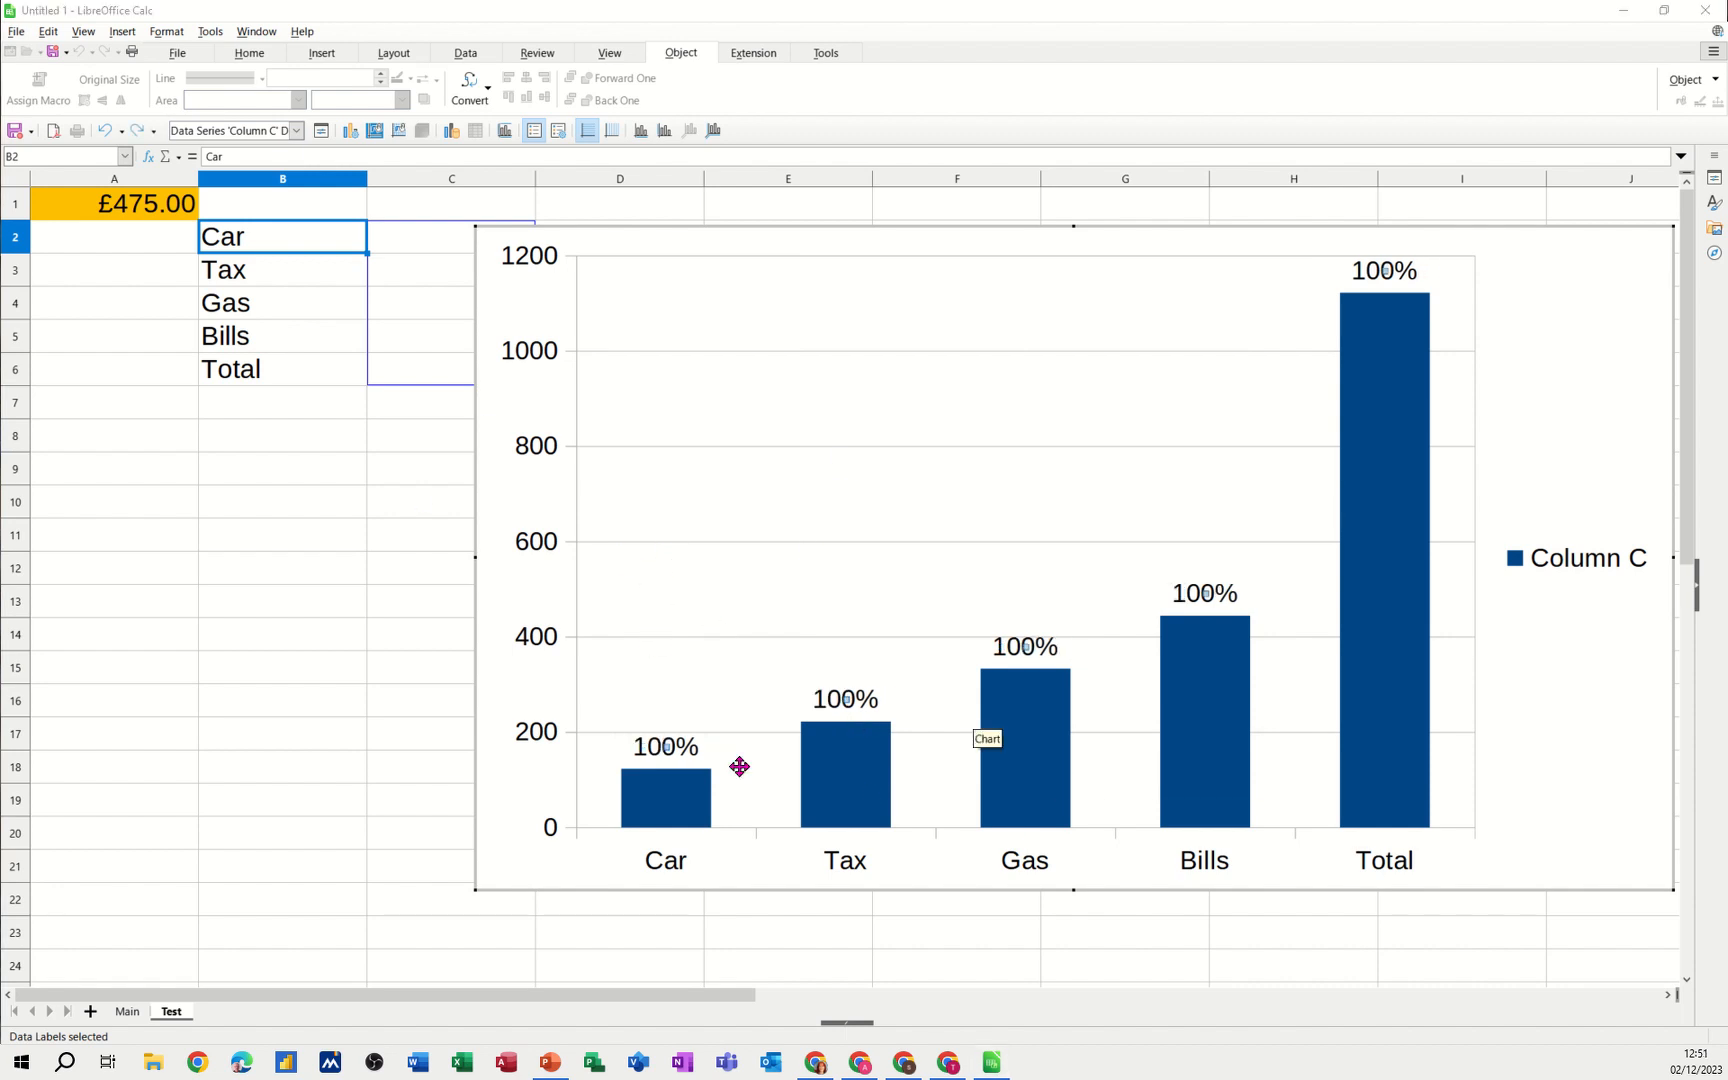
mouse_move(986, 794)
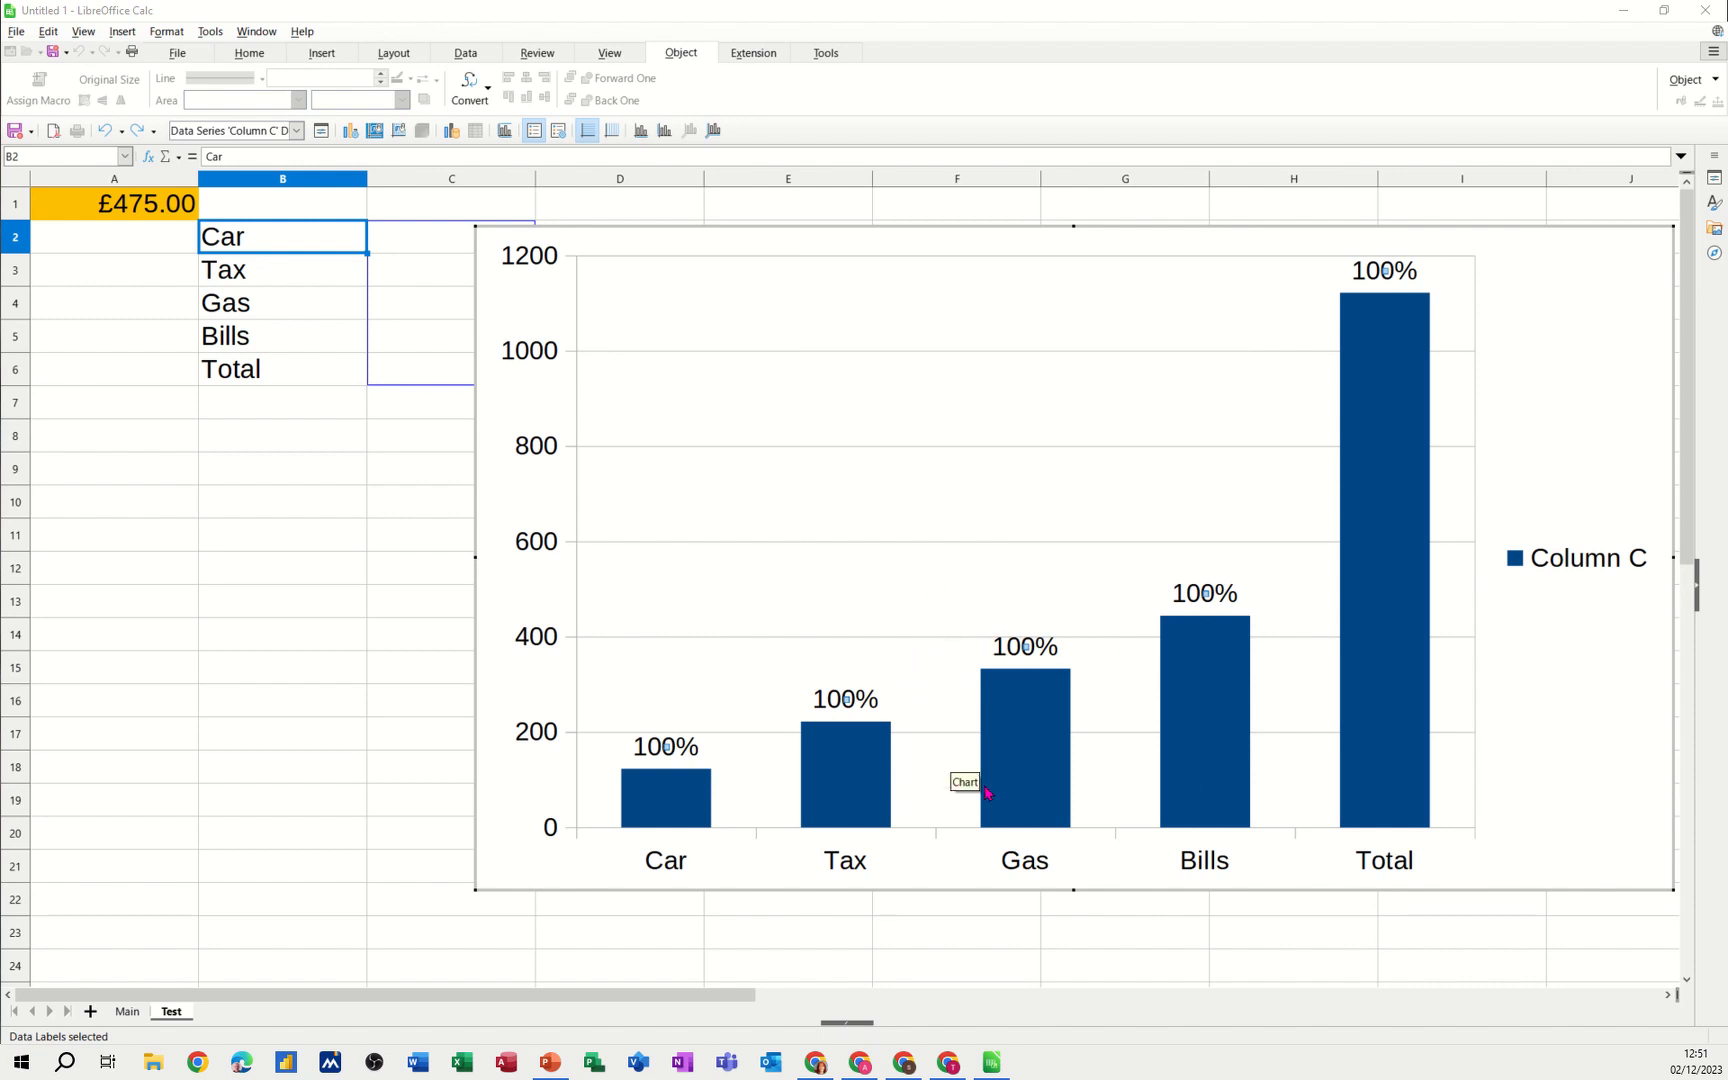
mouse_move(862, 402)
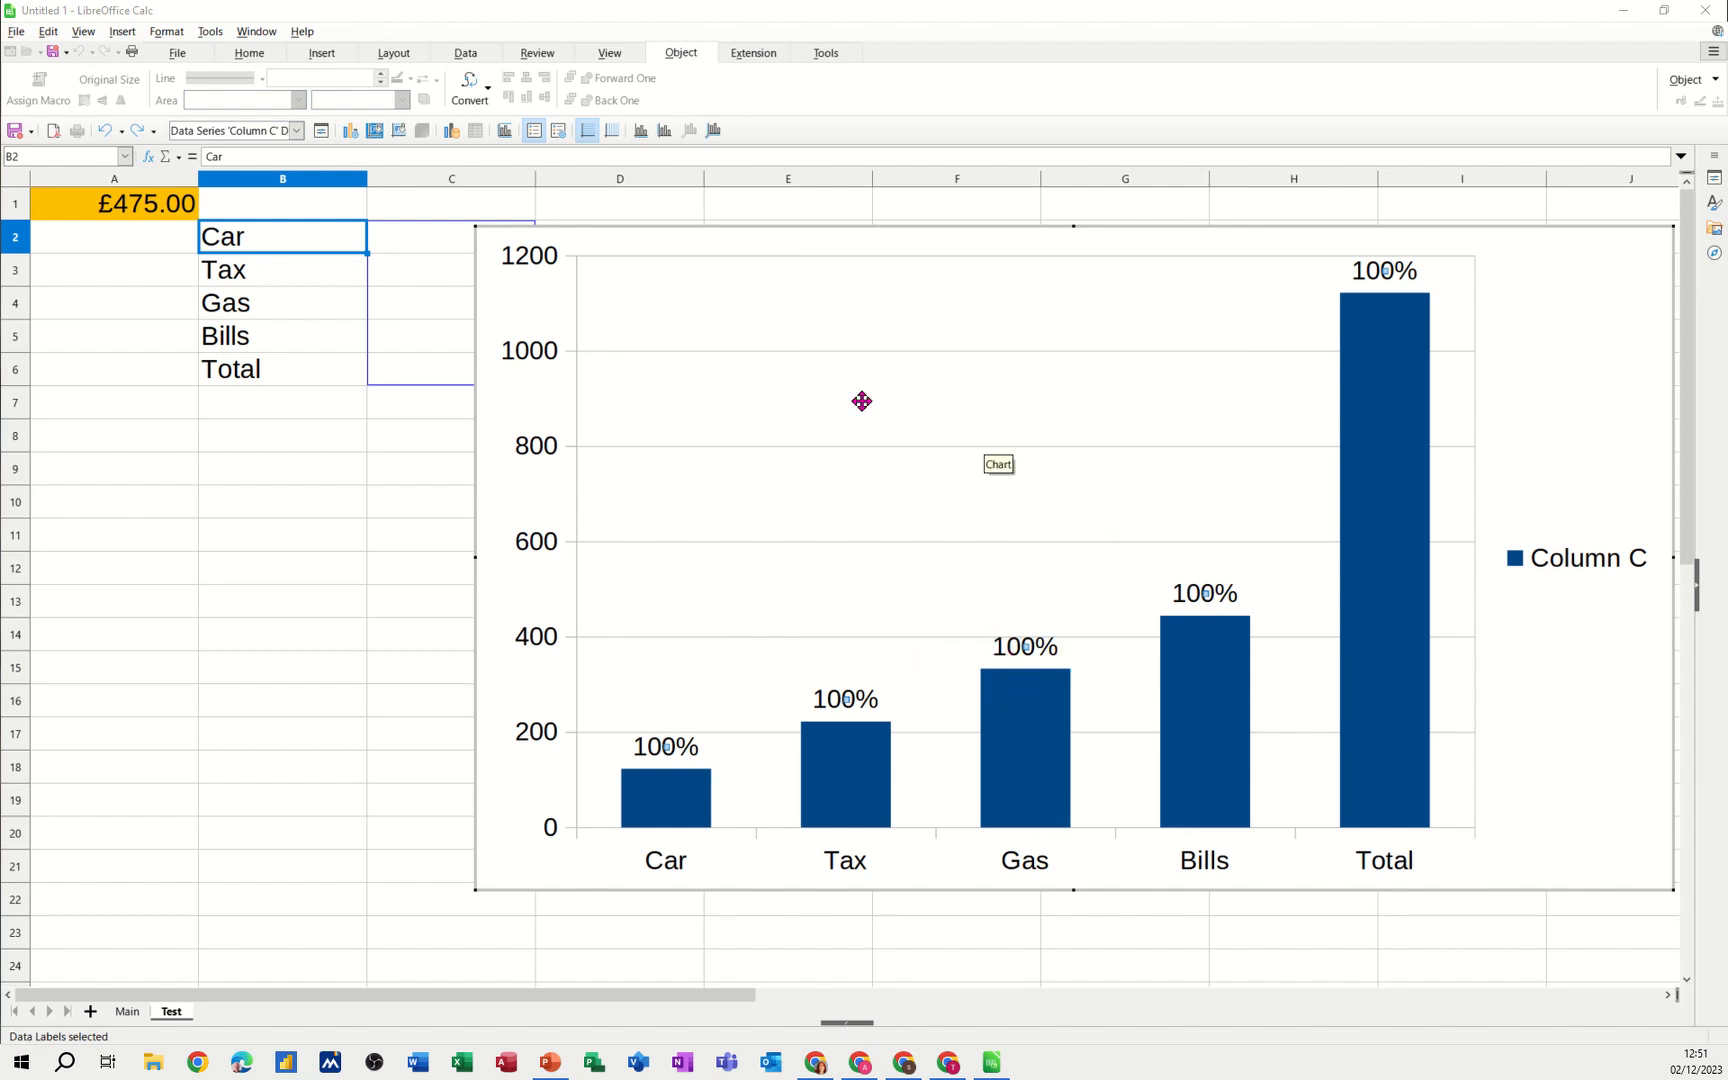
mouse_move(350, 130)
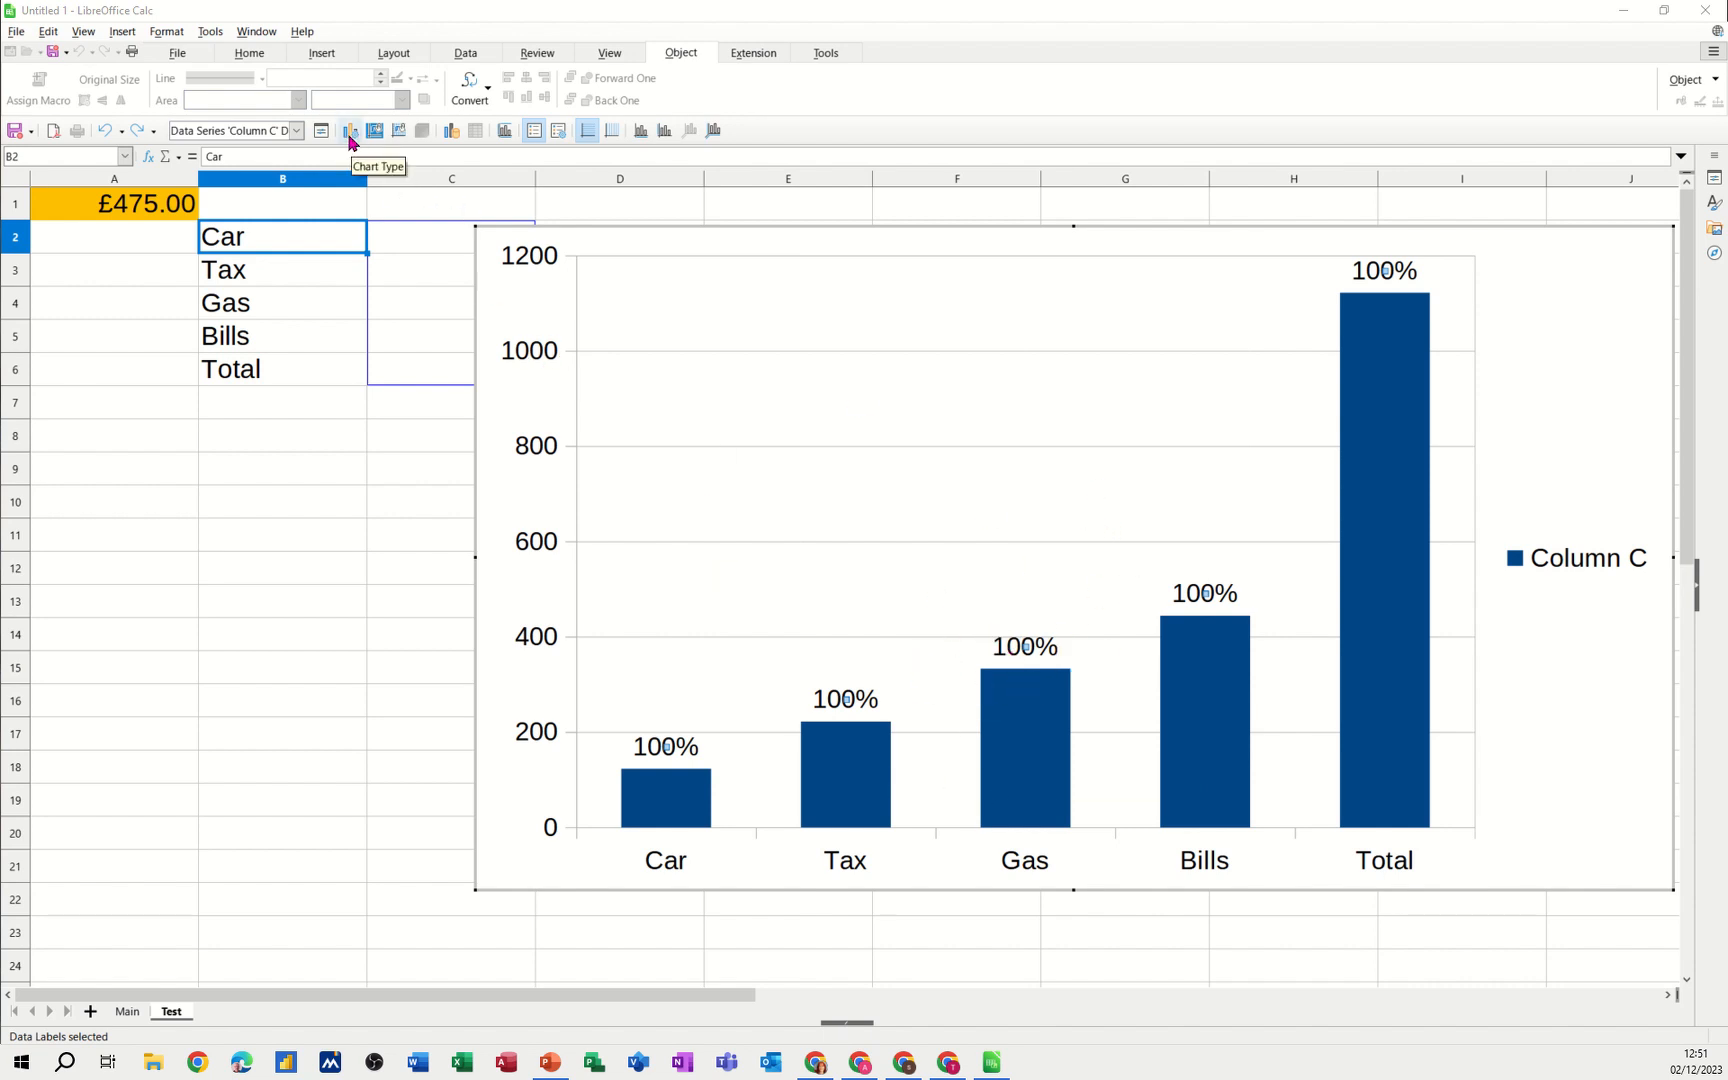
Change the chart type to Pie so slices show 5%, 10%, 15%, 20% and 50%
left_click(350, 130)
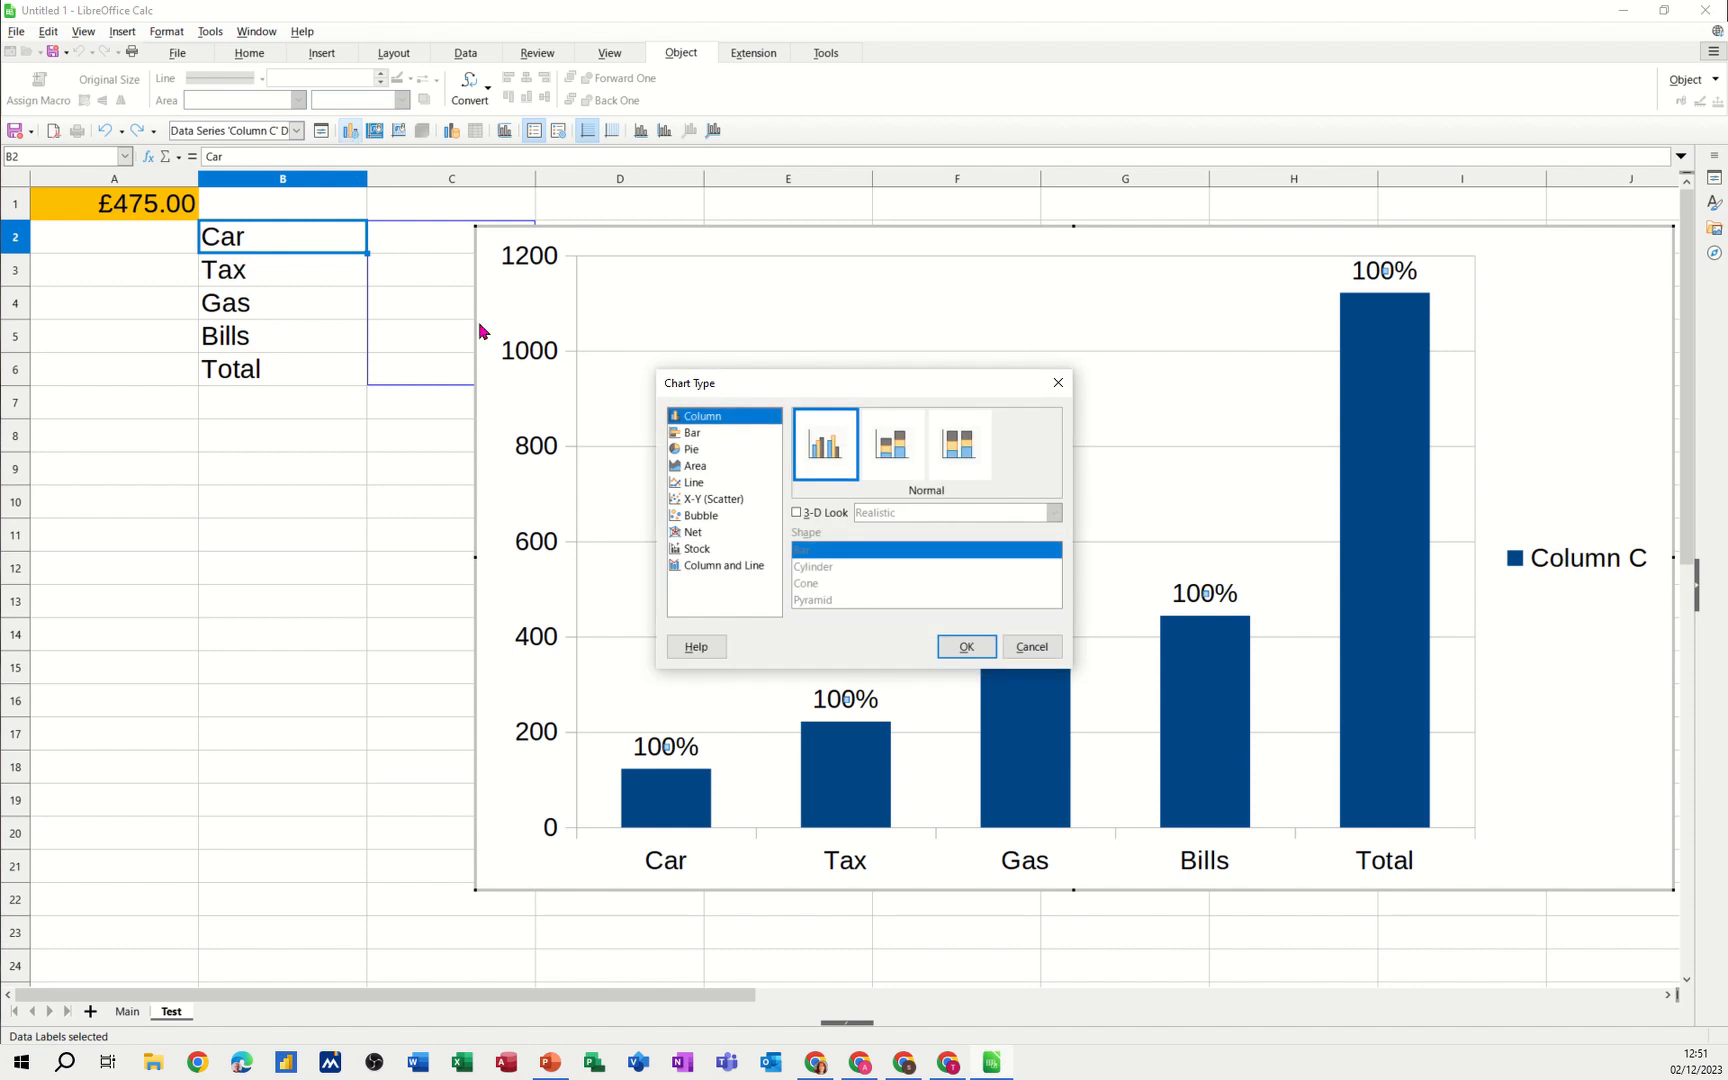
left_click(692, 448)
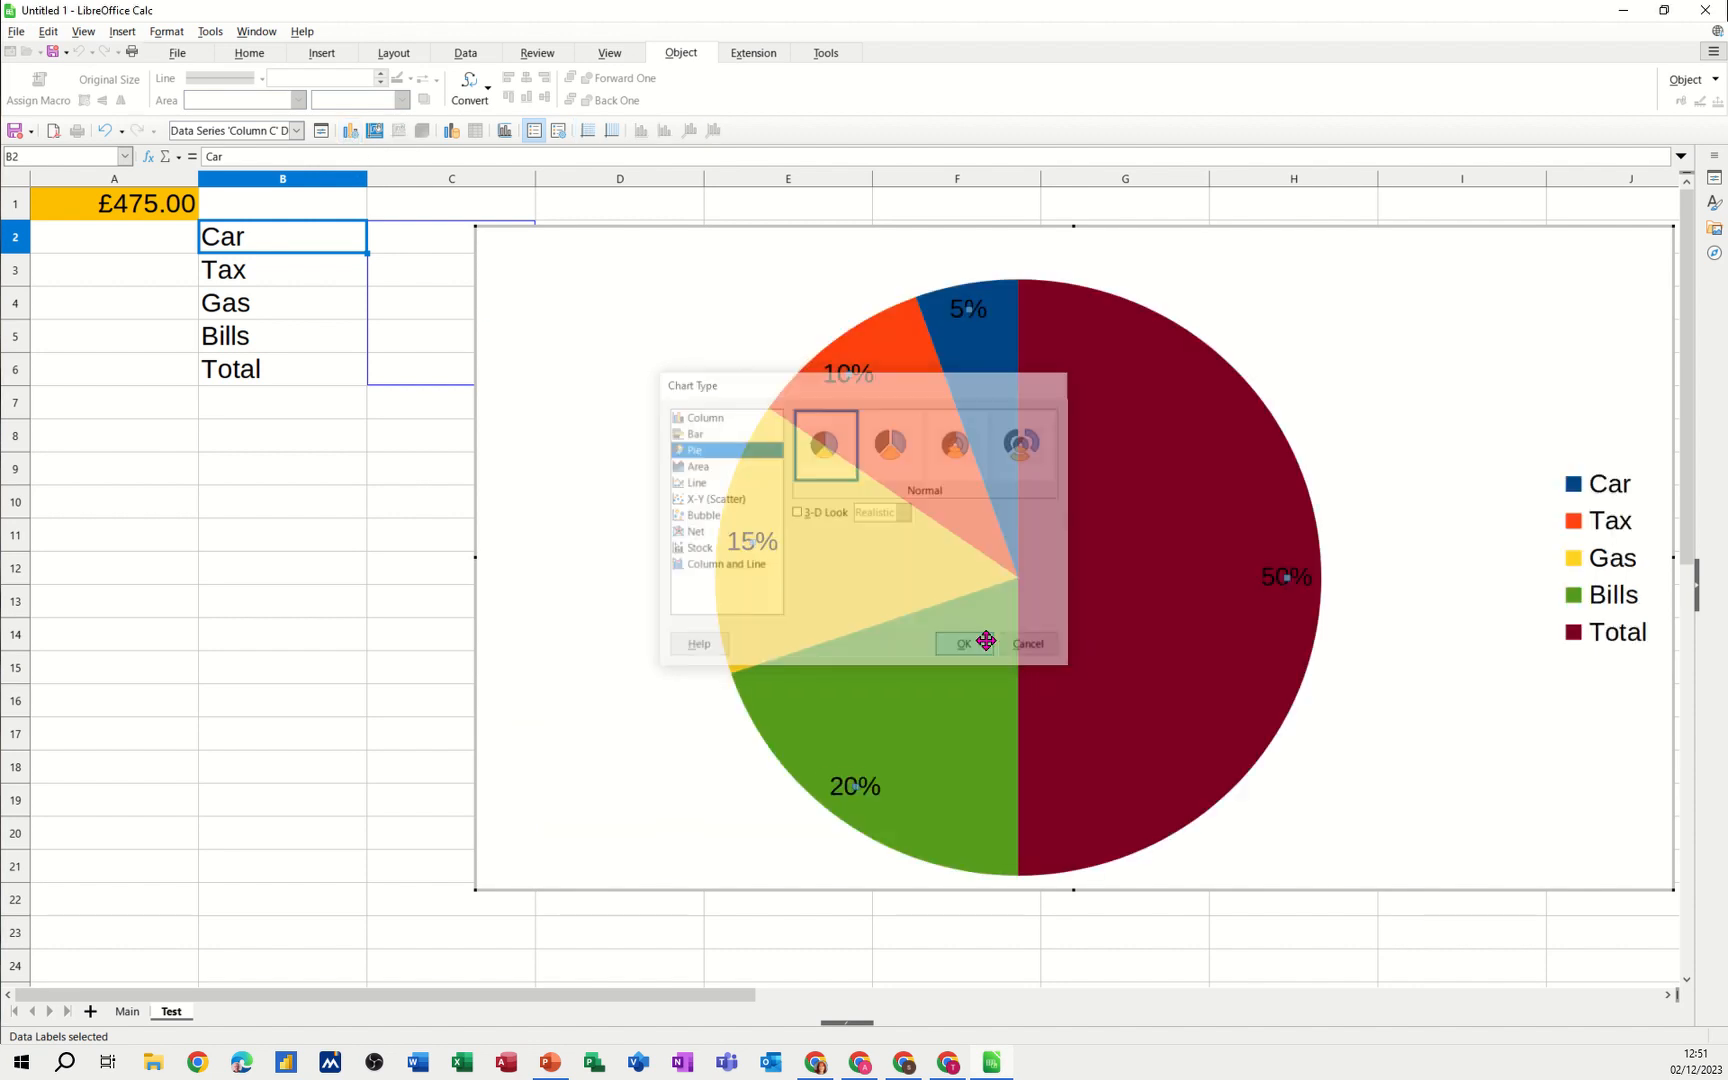
left_click(960, 642)
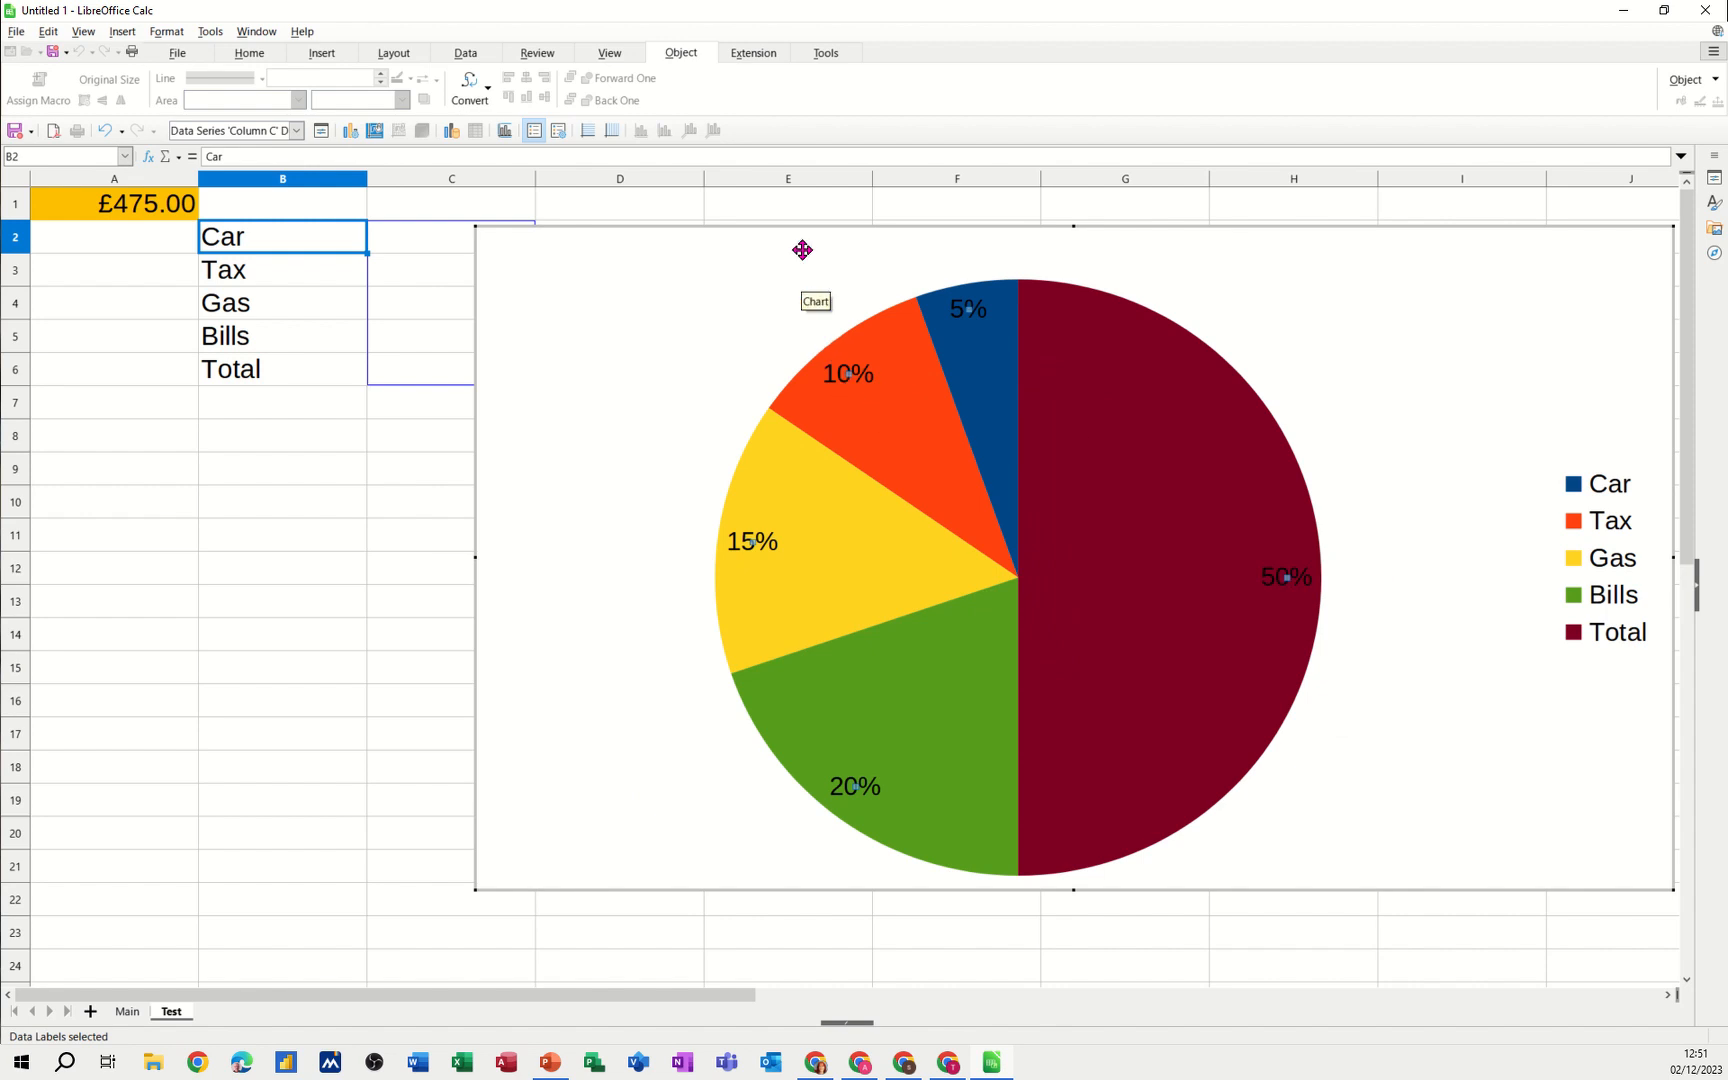
mouse_move(434, 438)
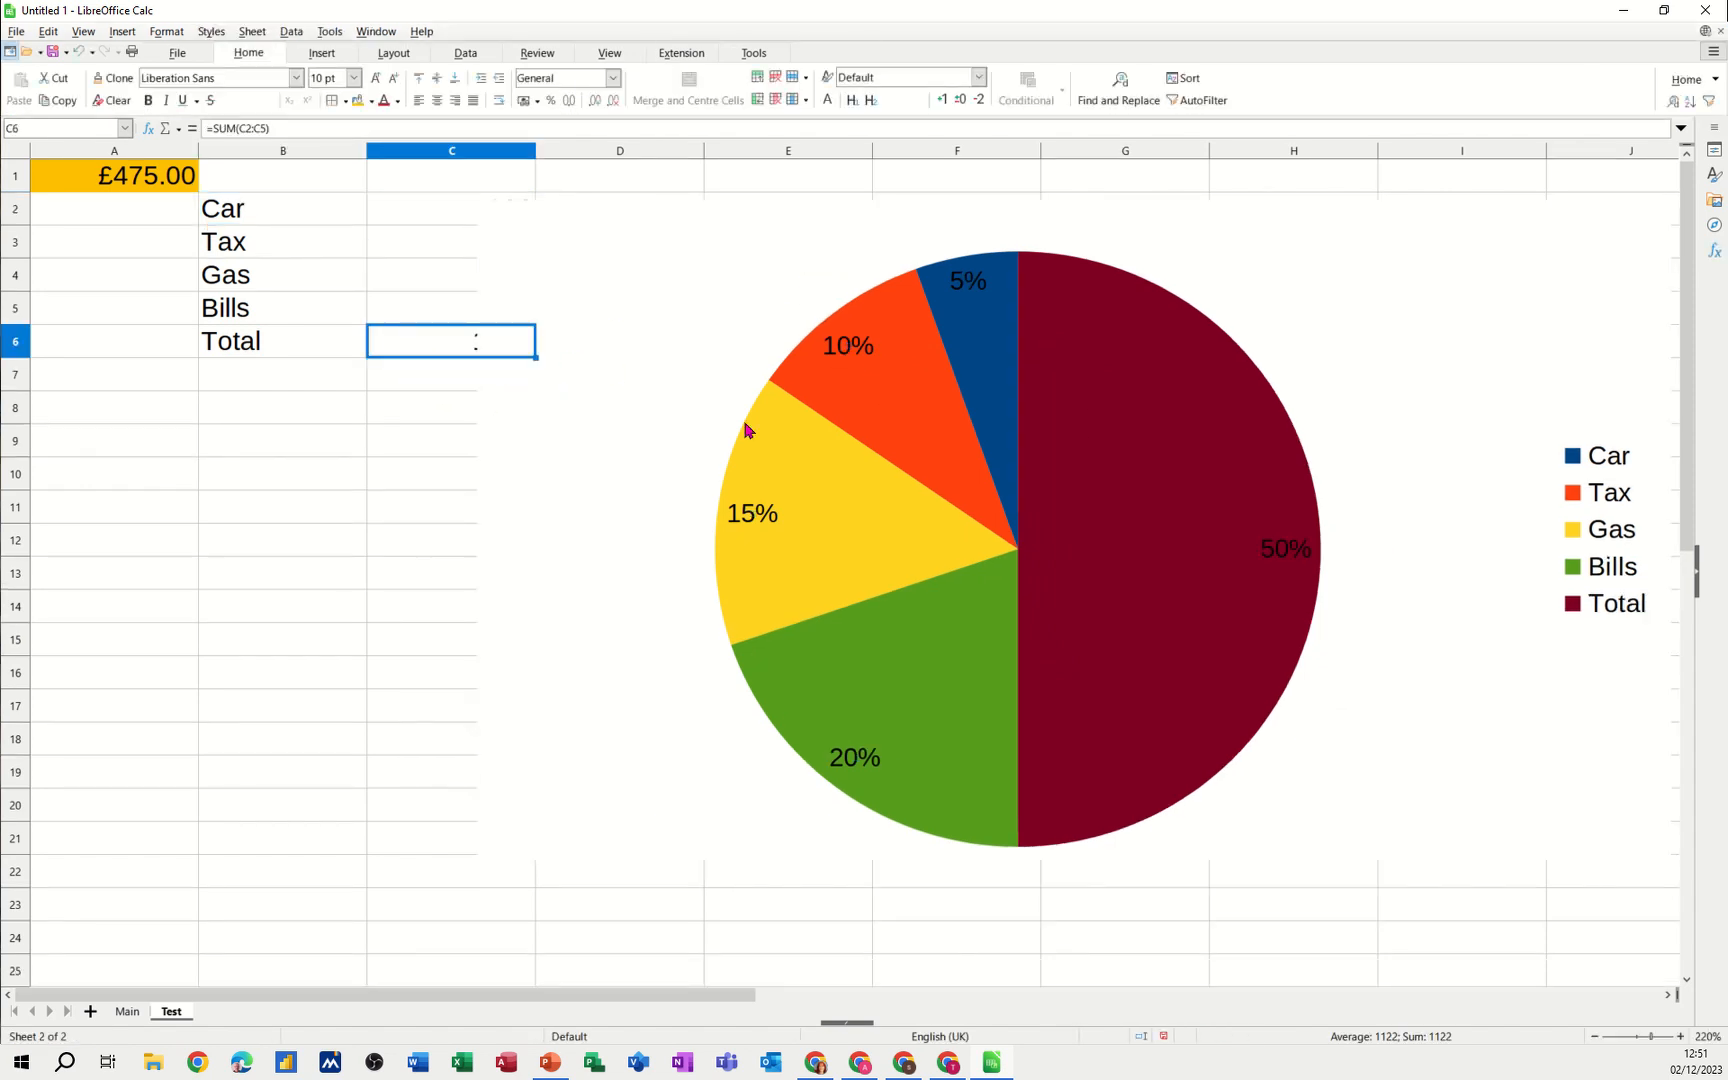
left_click(282, 406)
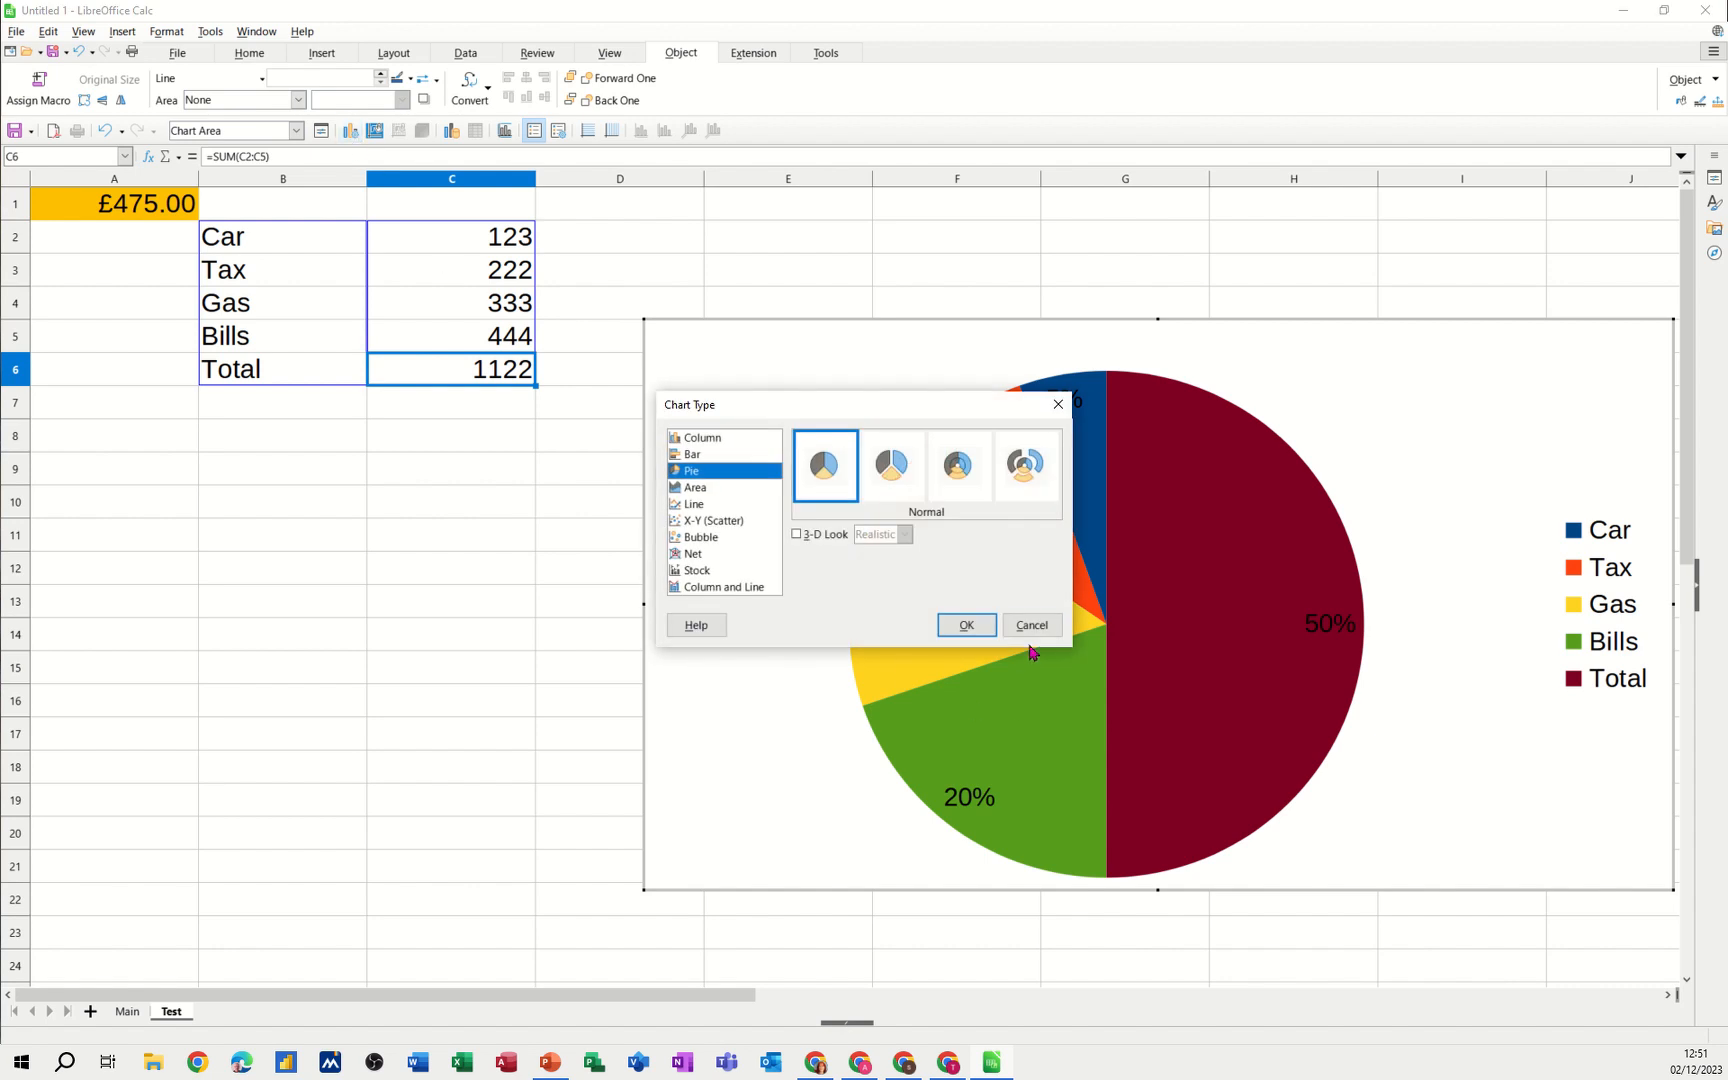
left_click(964, 624)
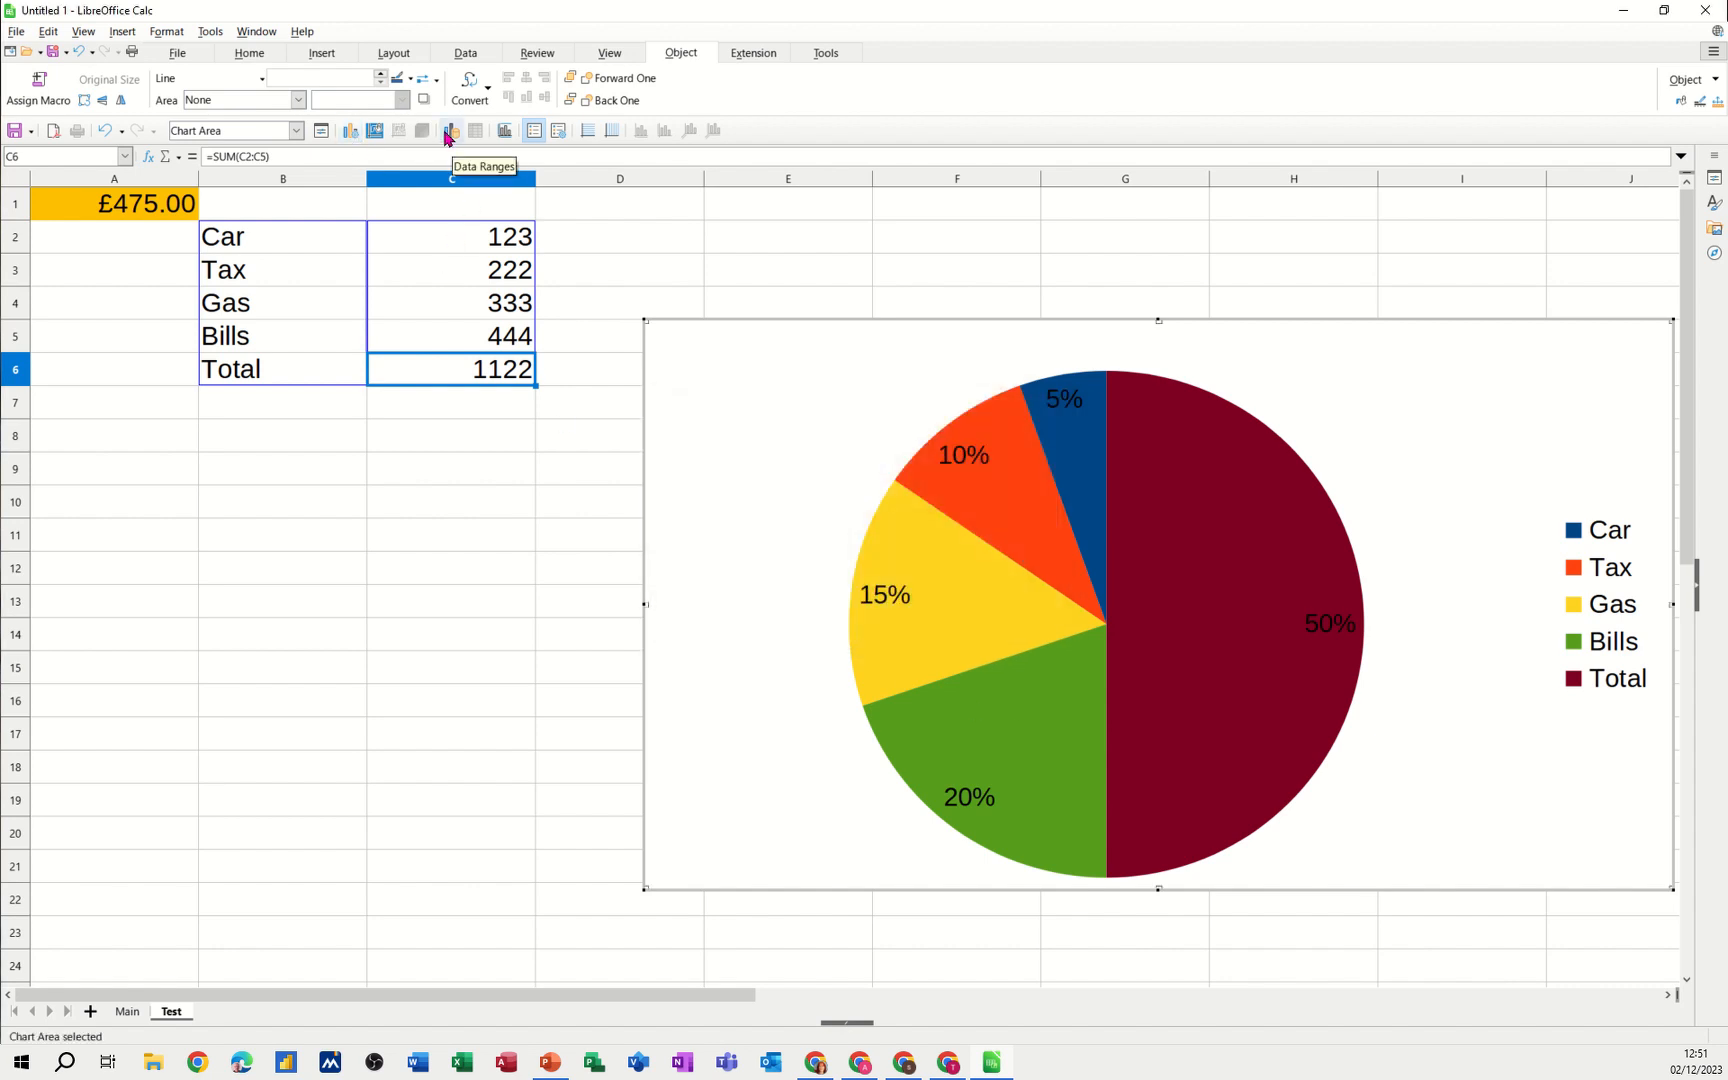
left_click(452, 130)
type("$Test.$B$2:$C$5")
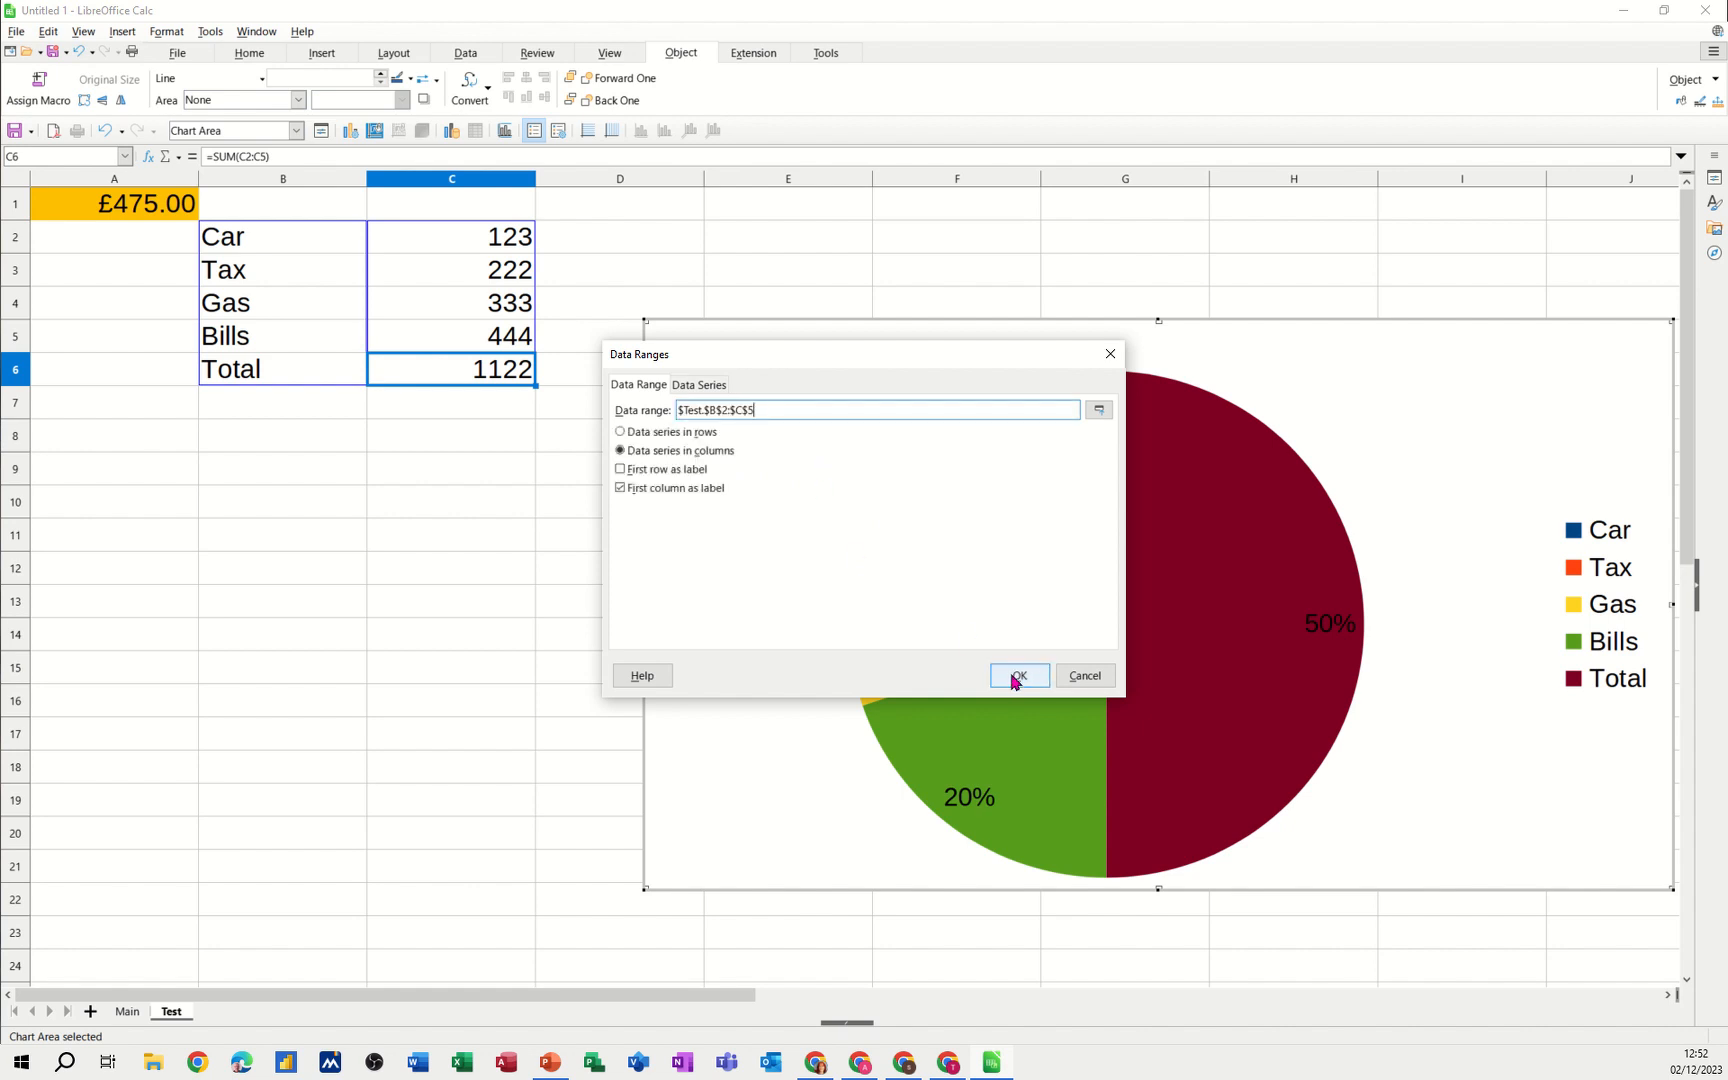
left_click(1014, 676)
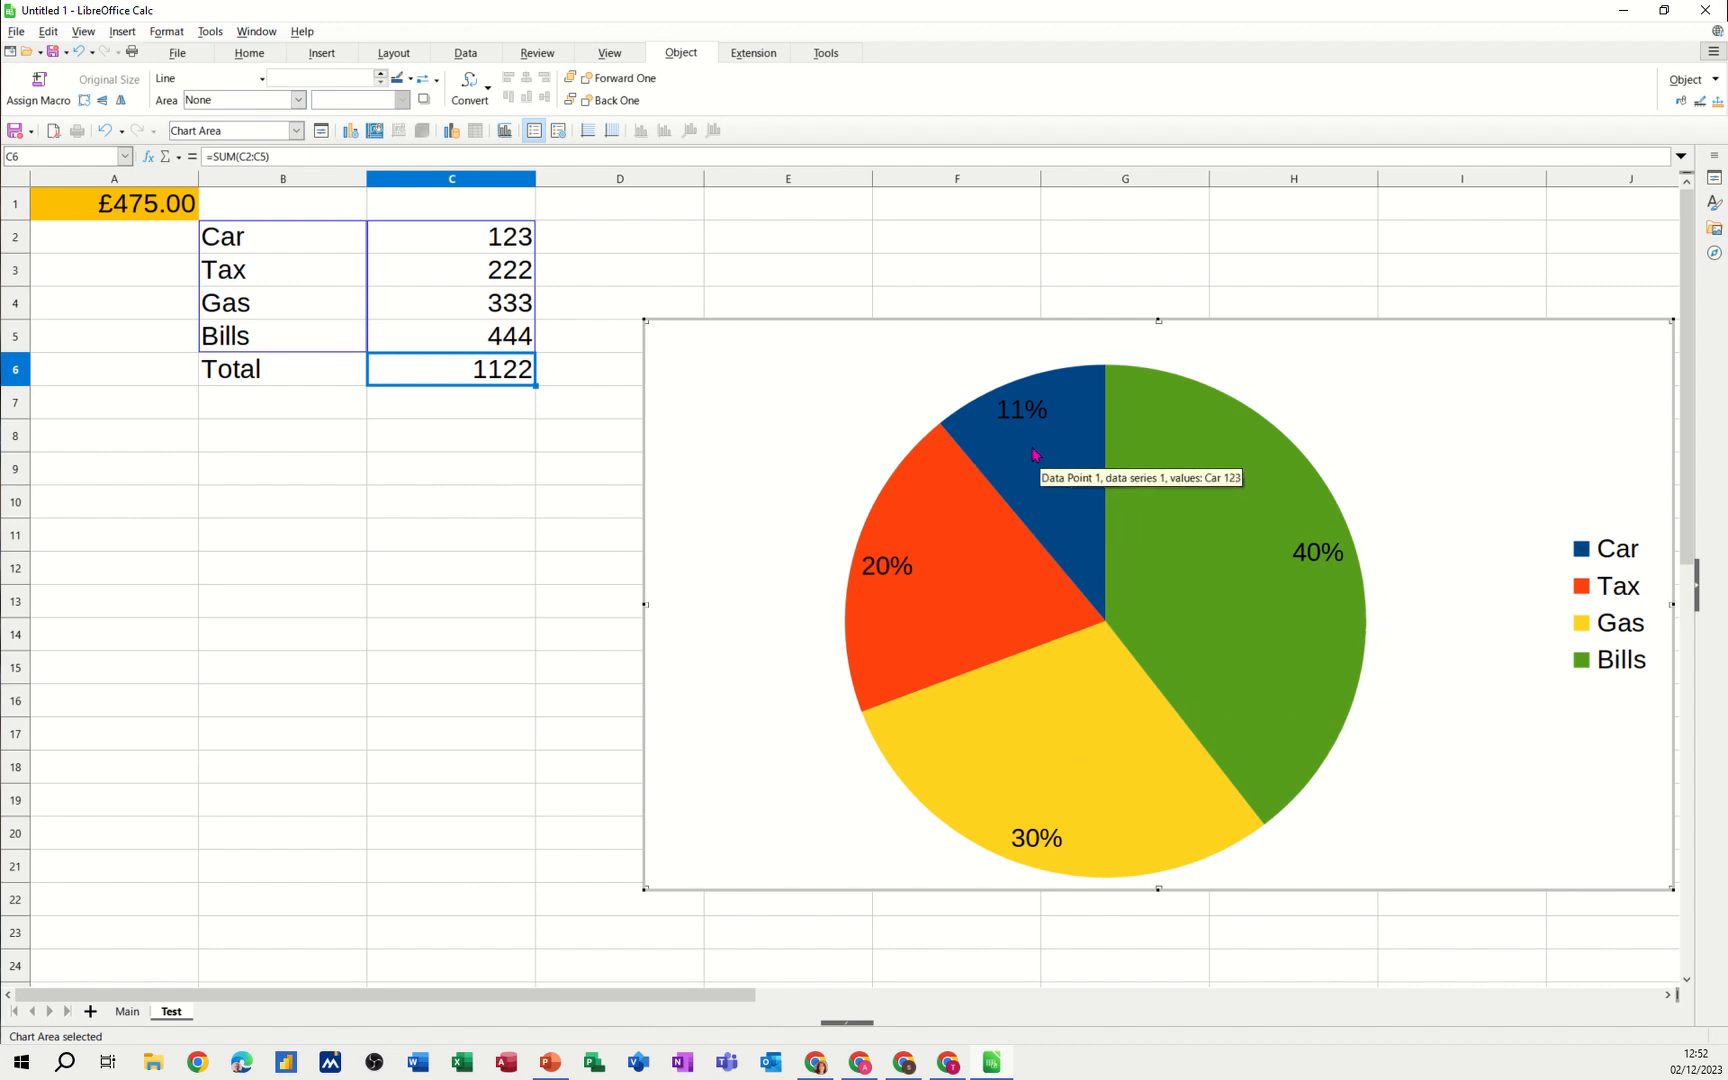
mouse_move(762, 814)
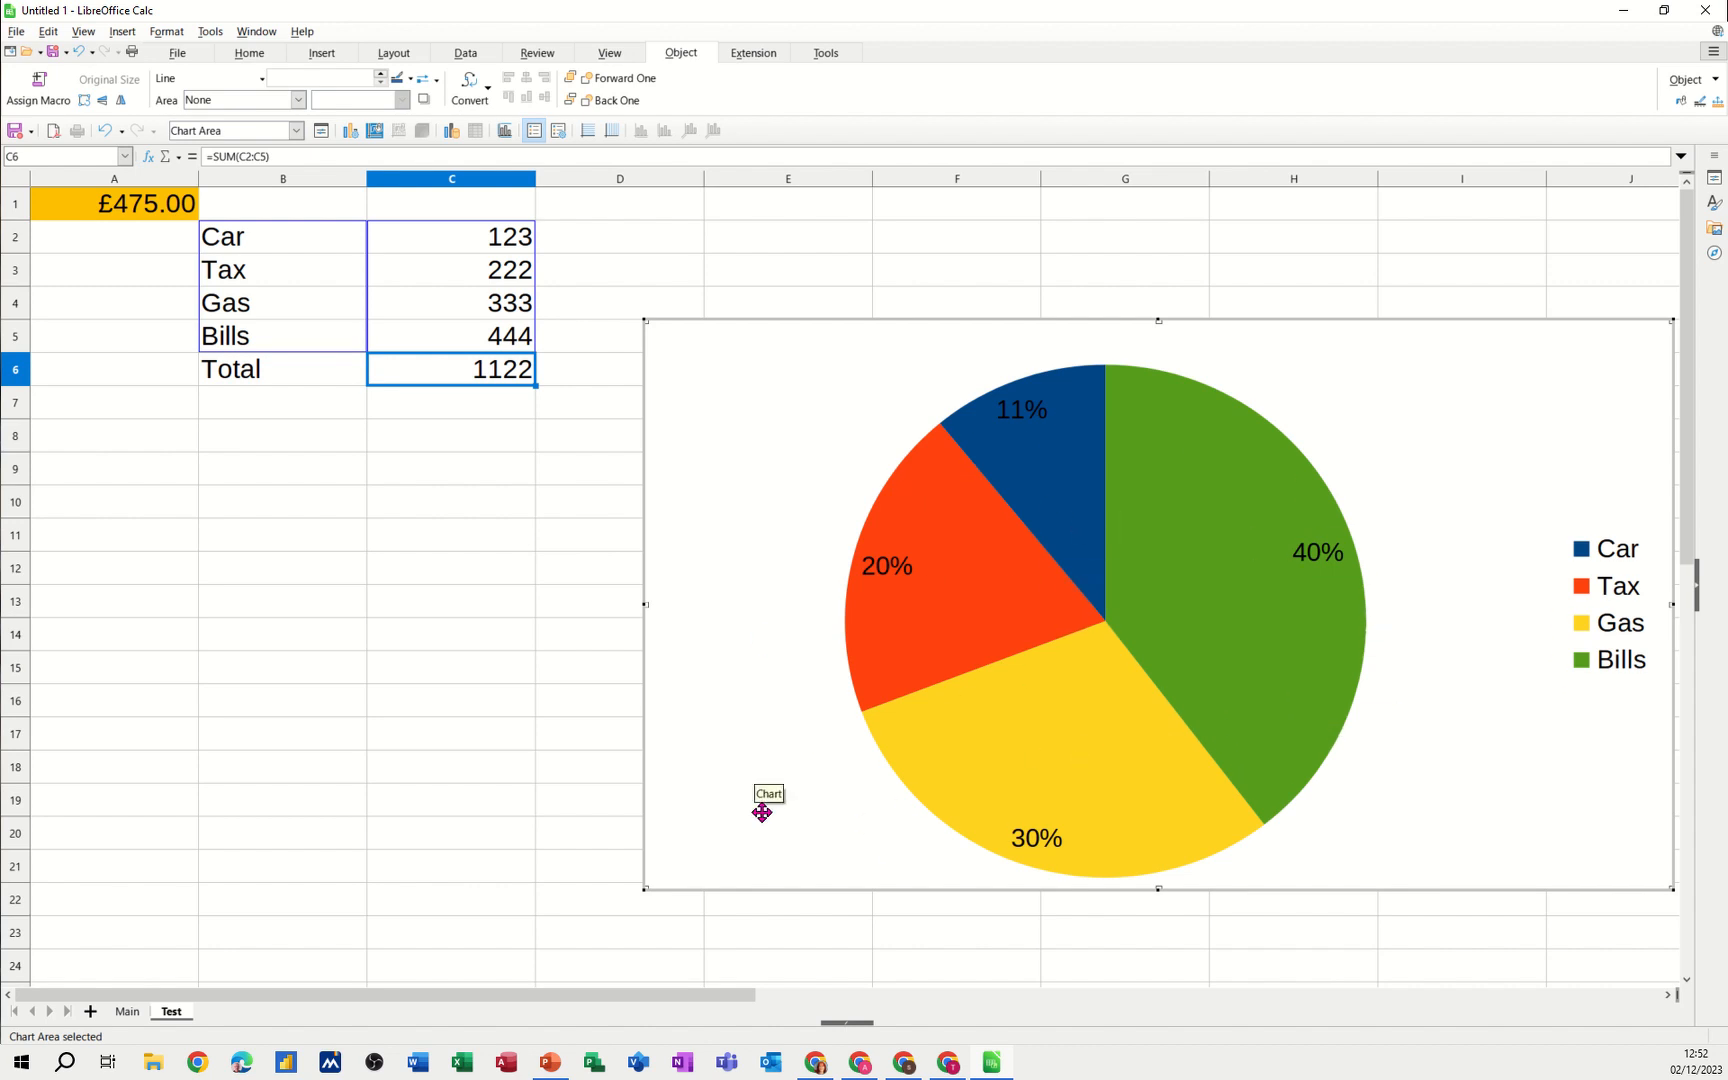
mouse_move(754, 626)
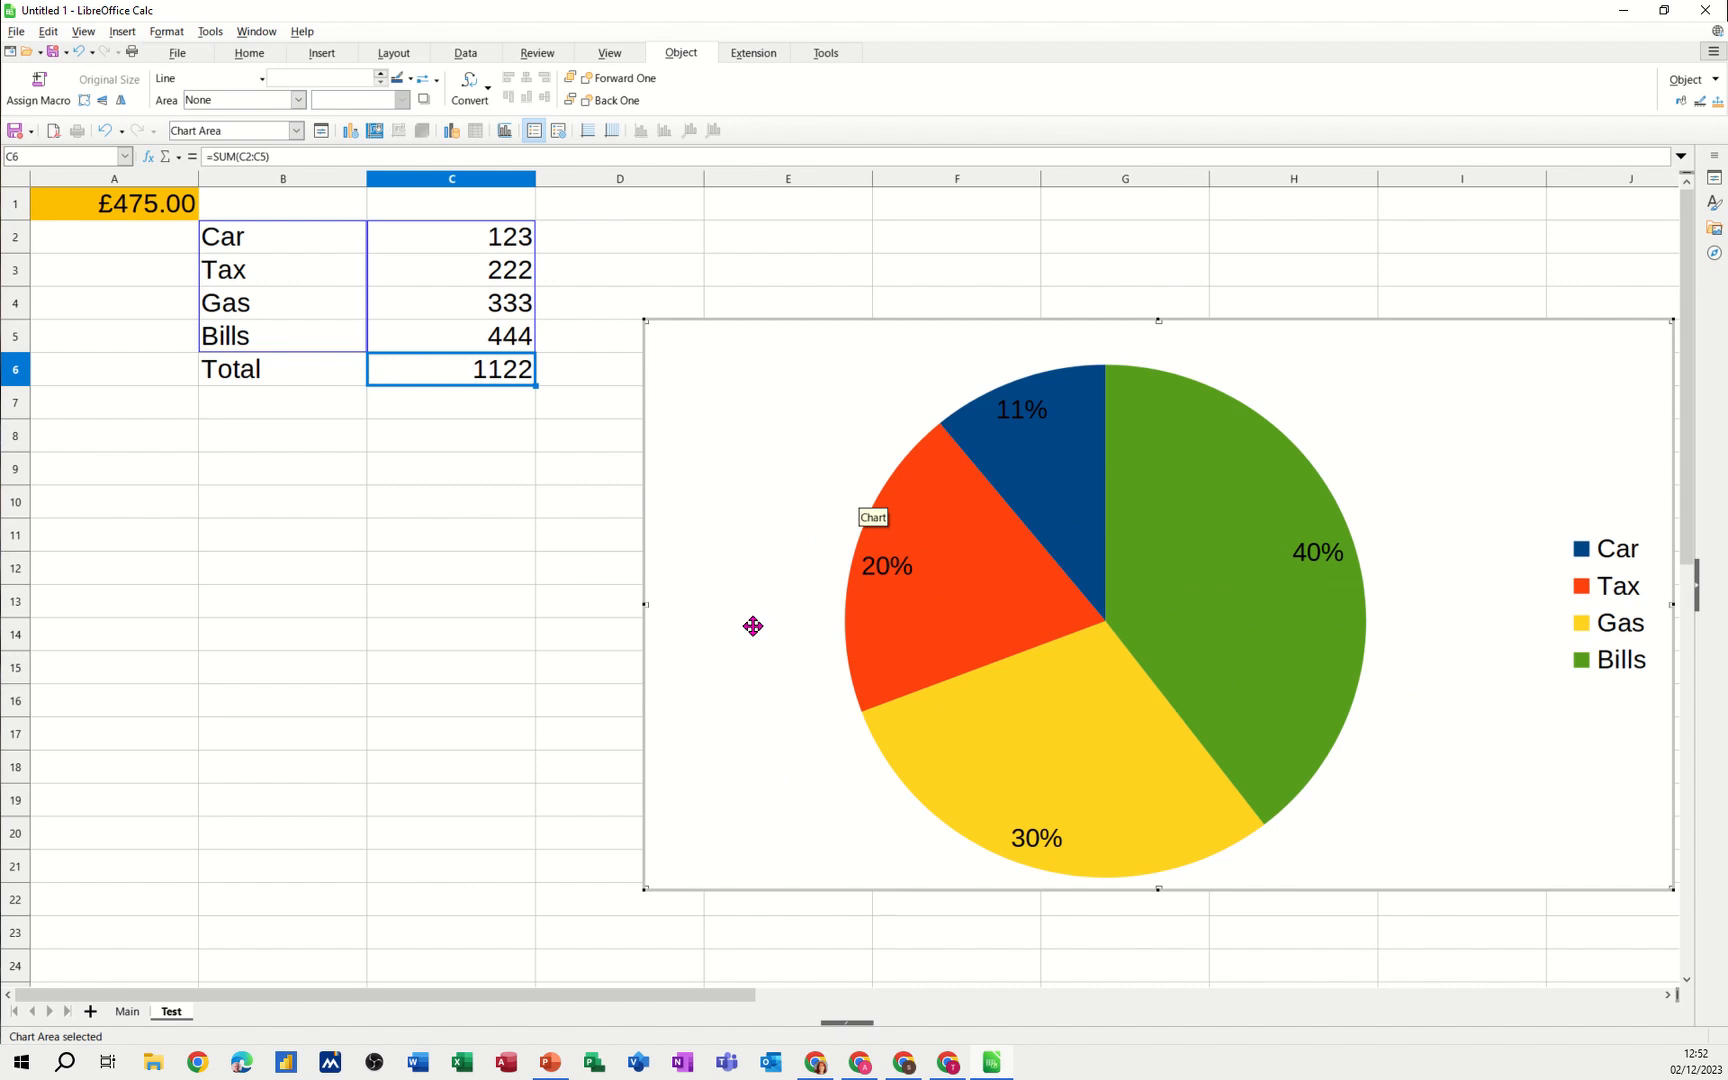
mouse_move(1036, 700)
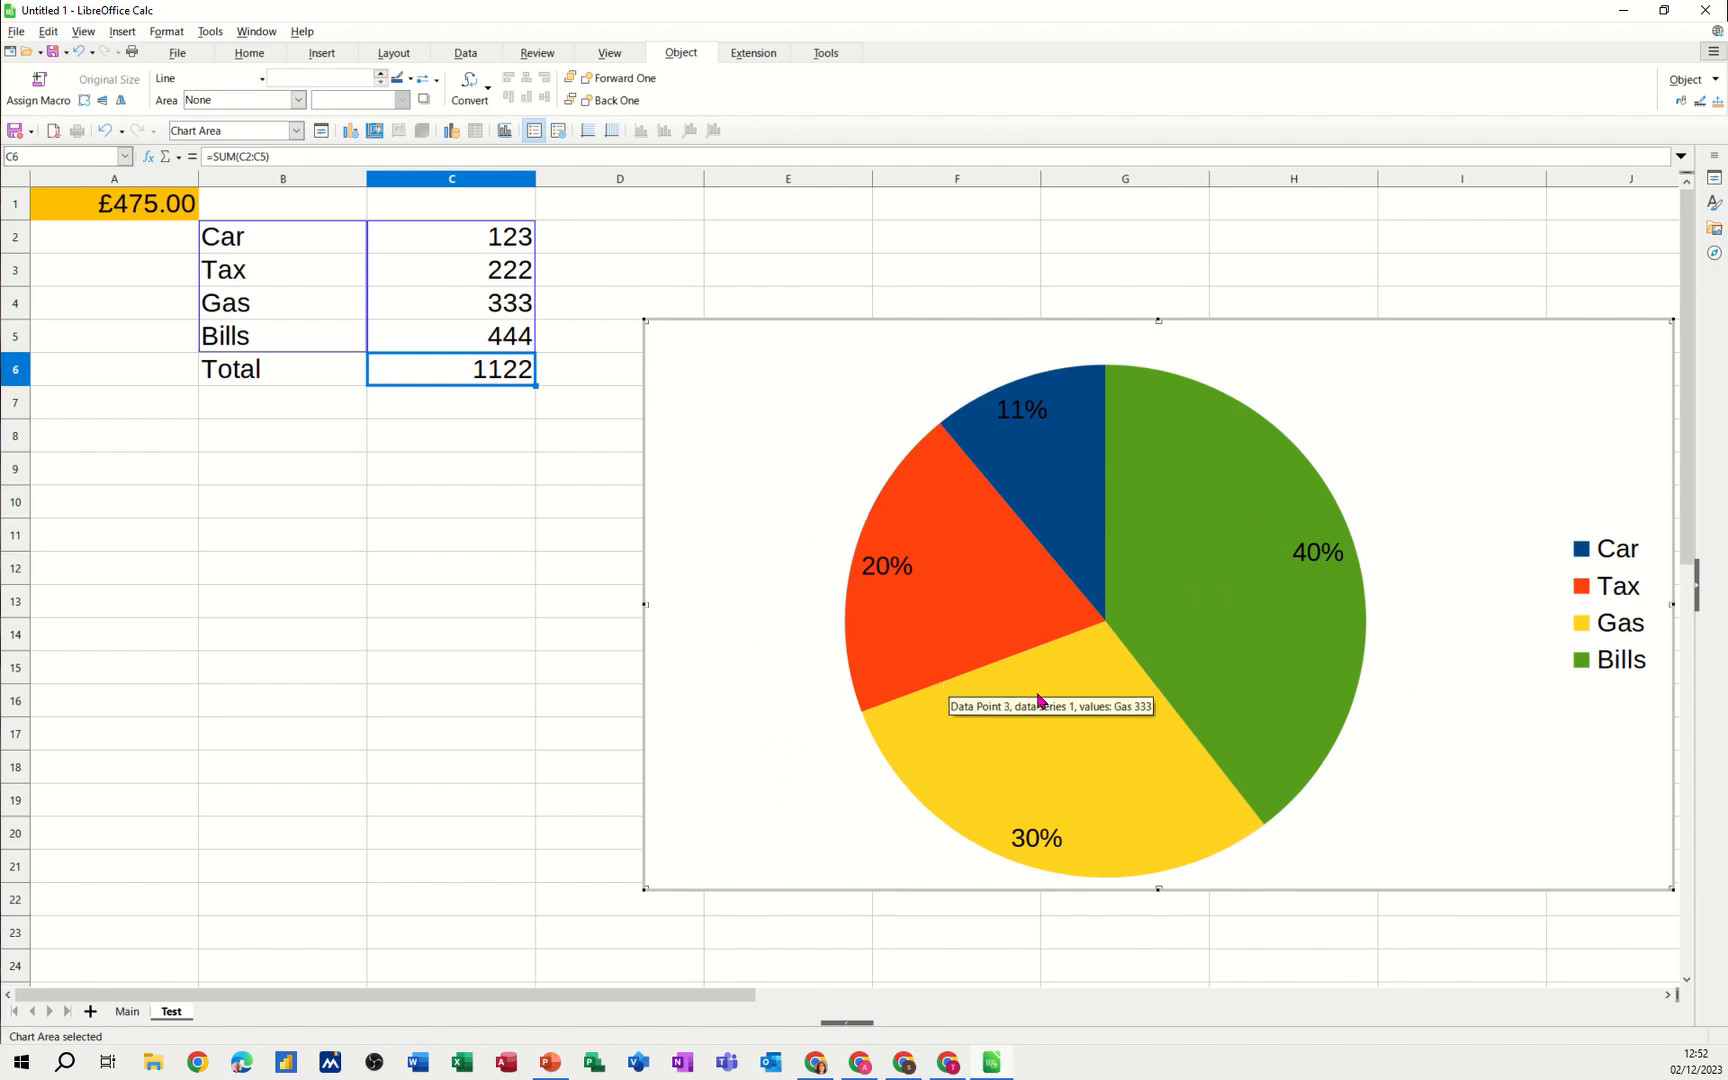
mouse_move(900, 672)
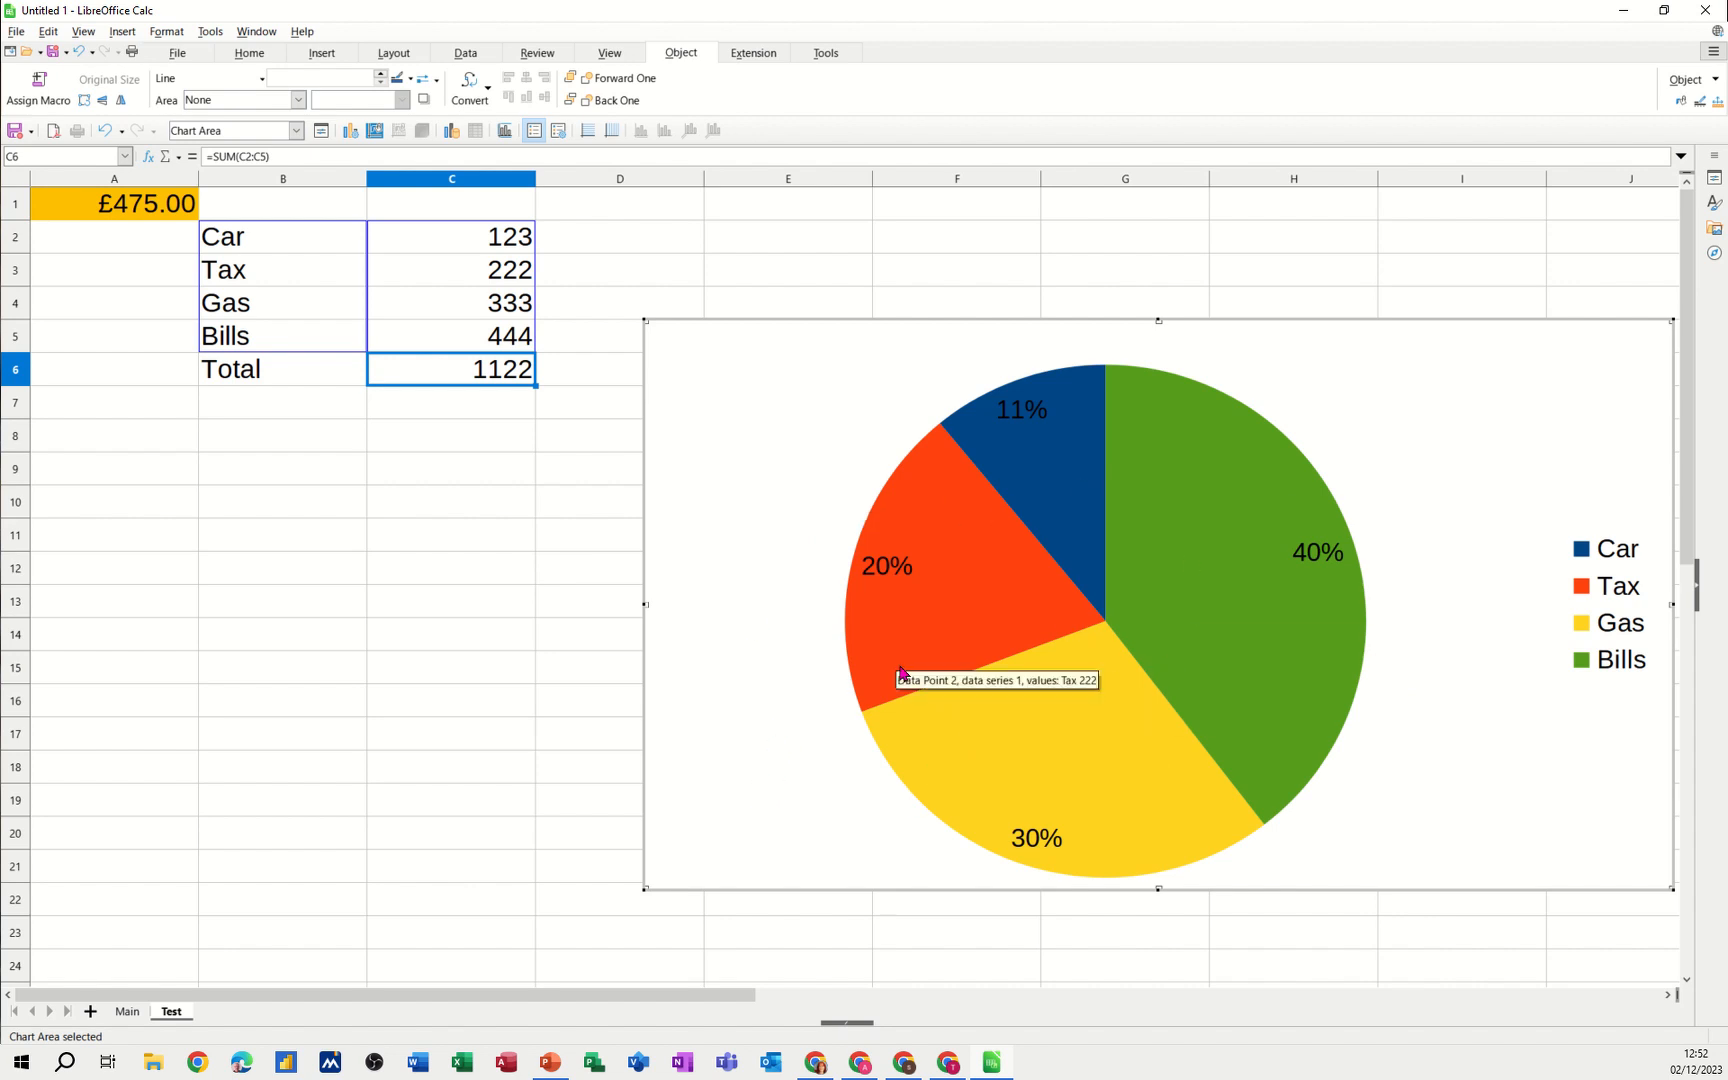
mouse_move(618, 528)
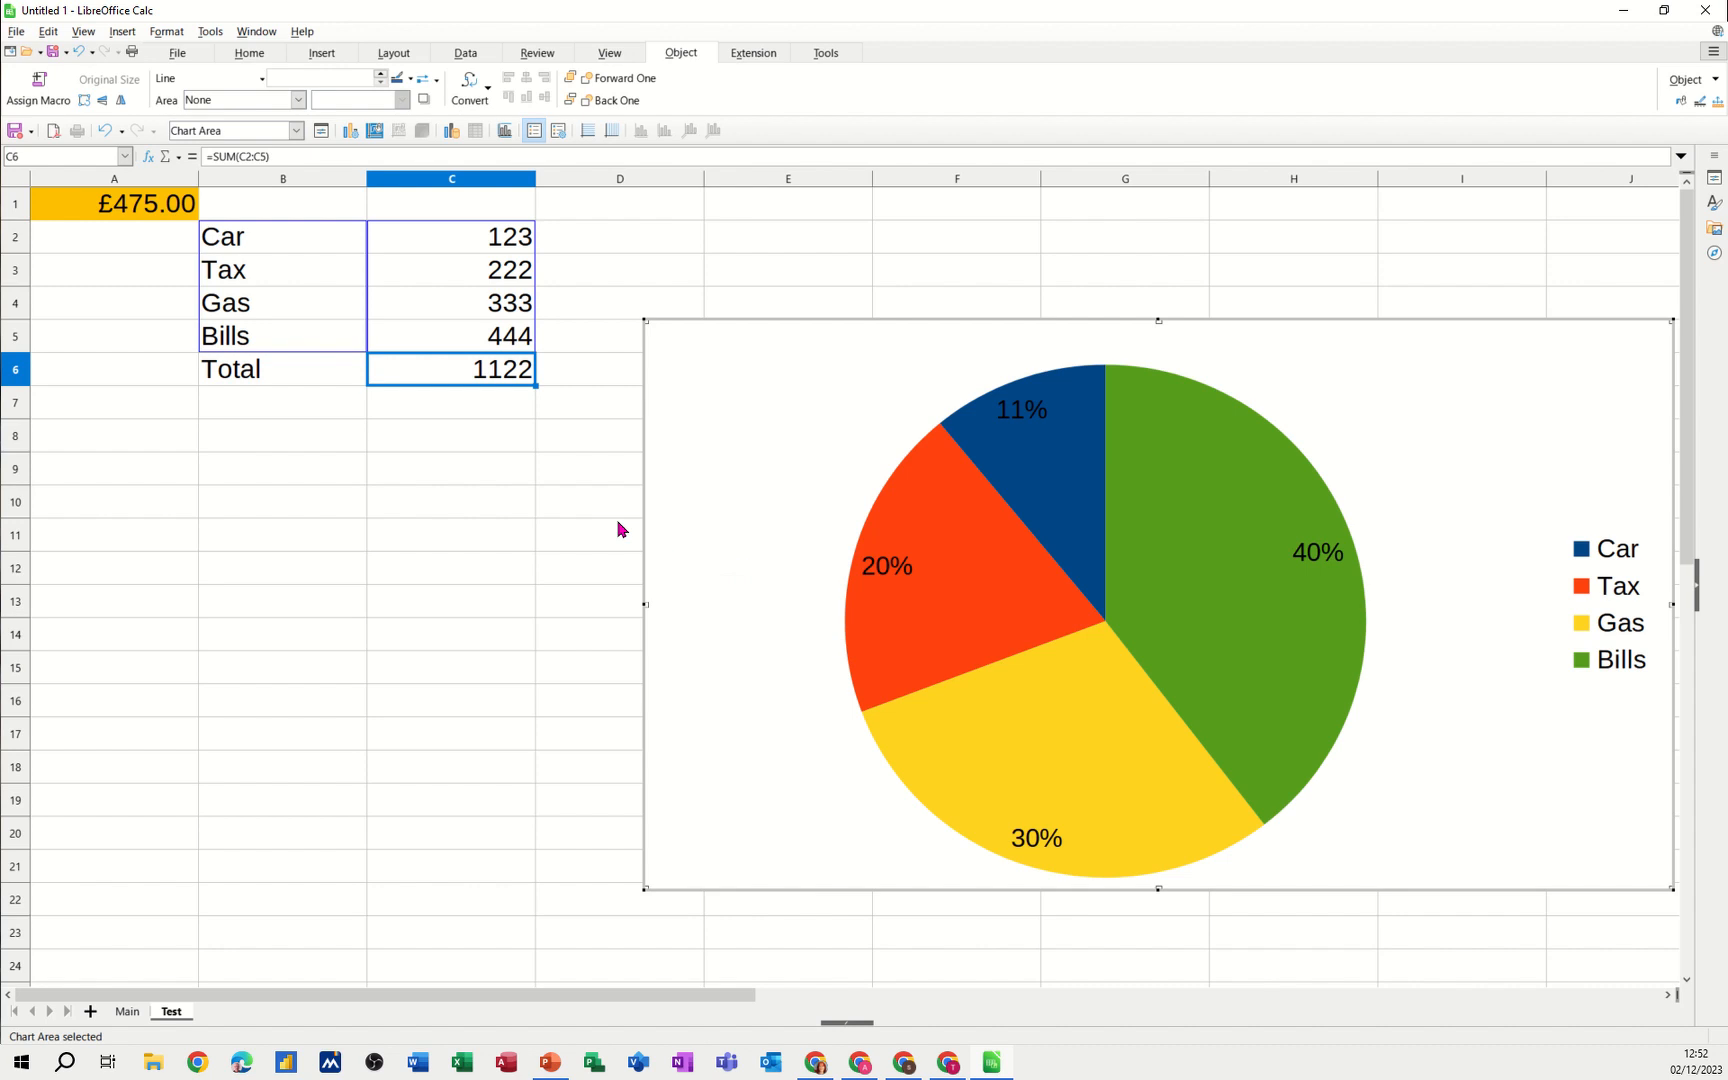
mouse_move(490, 456)
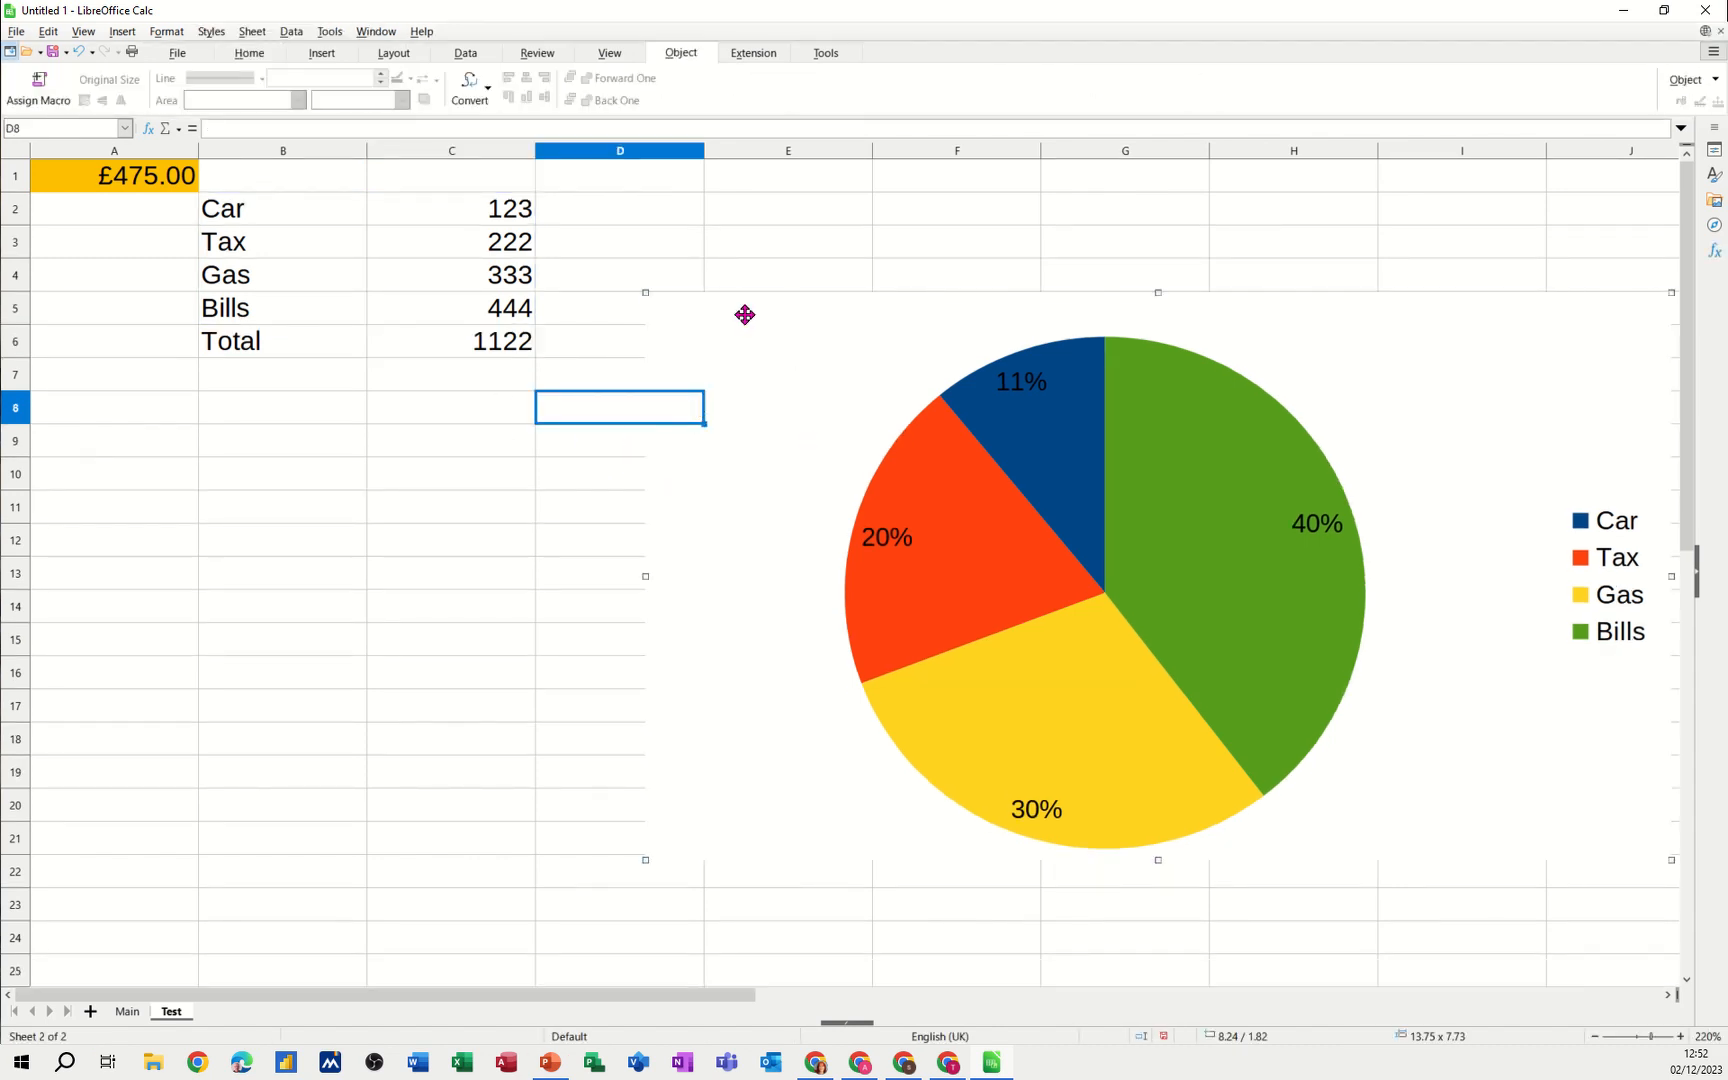
Delete the pie chart from the Test sheet and insert a new Sheet3
left_click(292, 434)
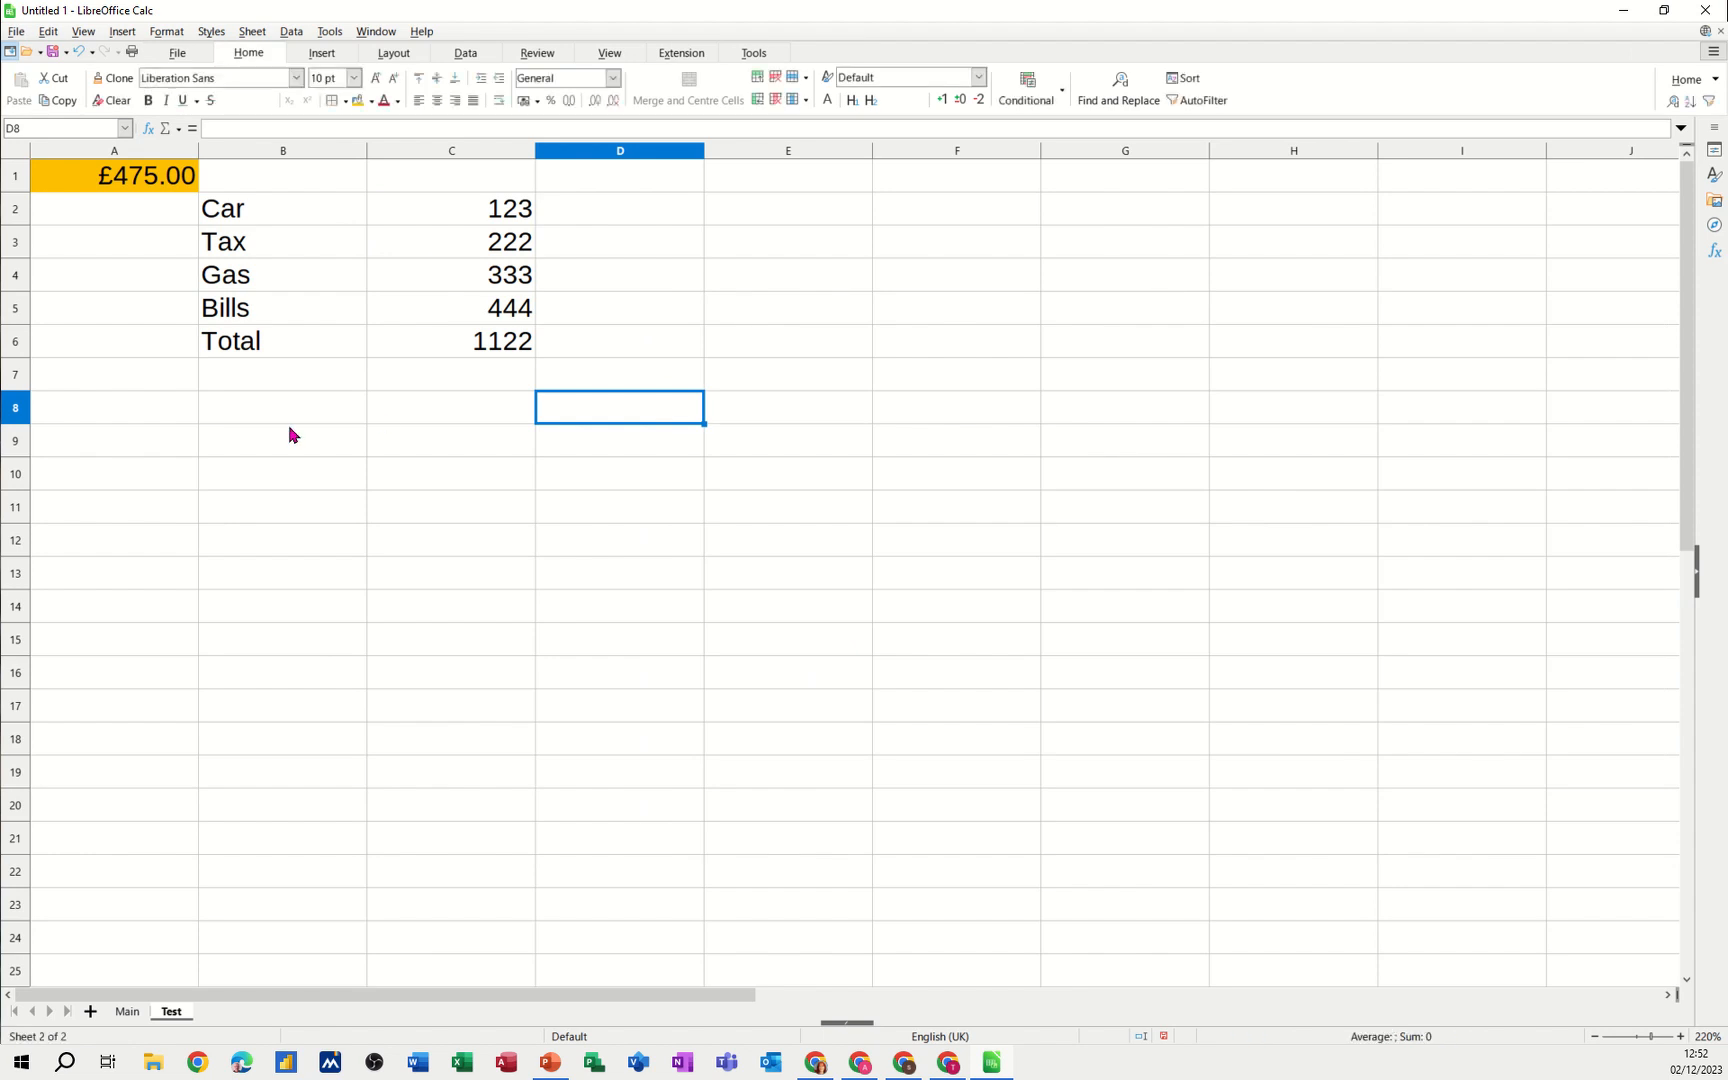
left_click(90, 1010)
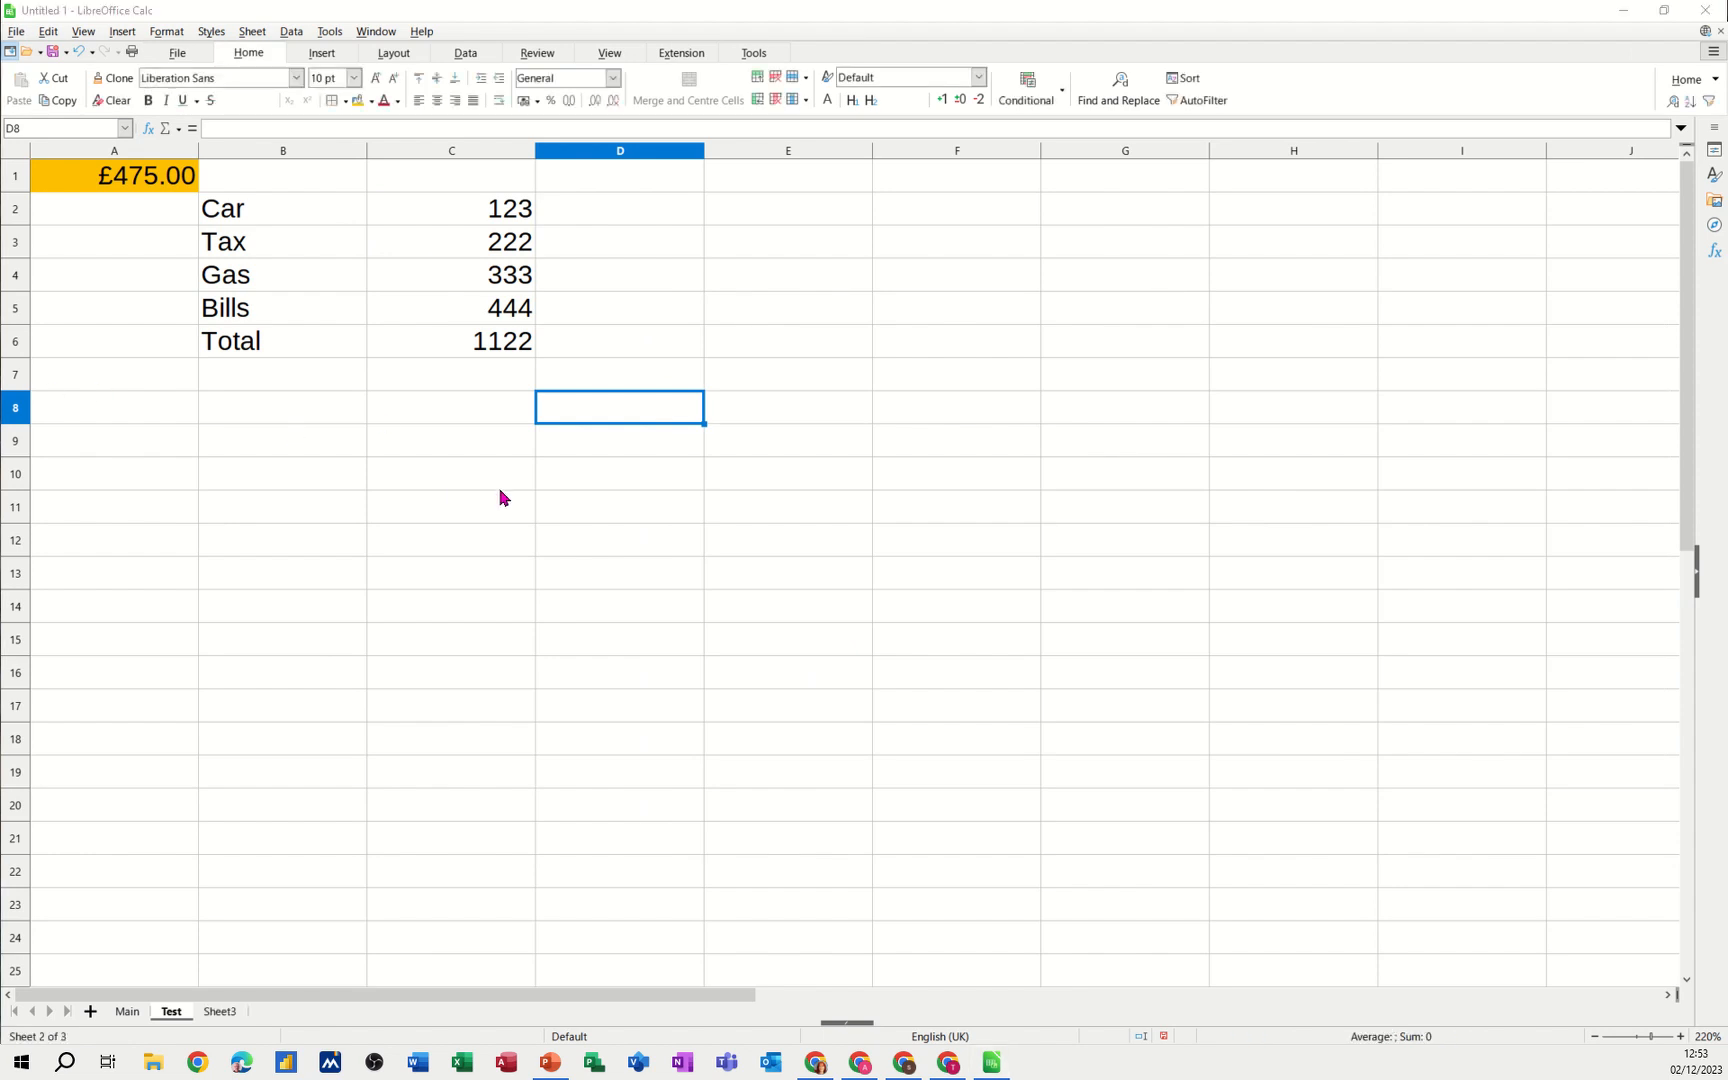
mouse_move(580, 400)
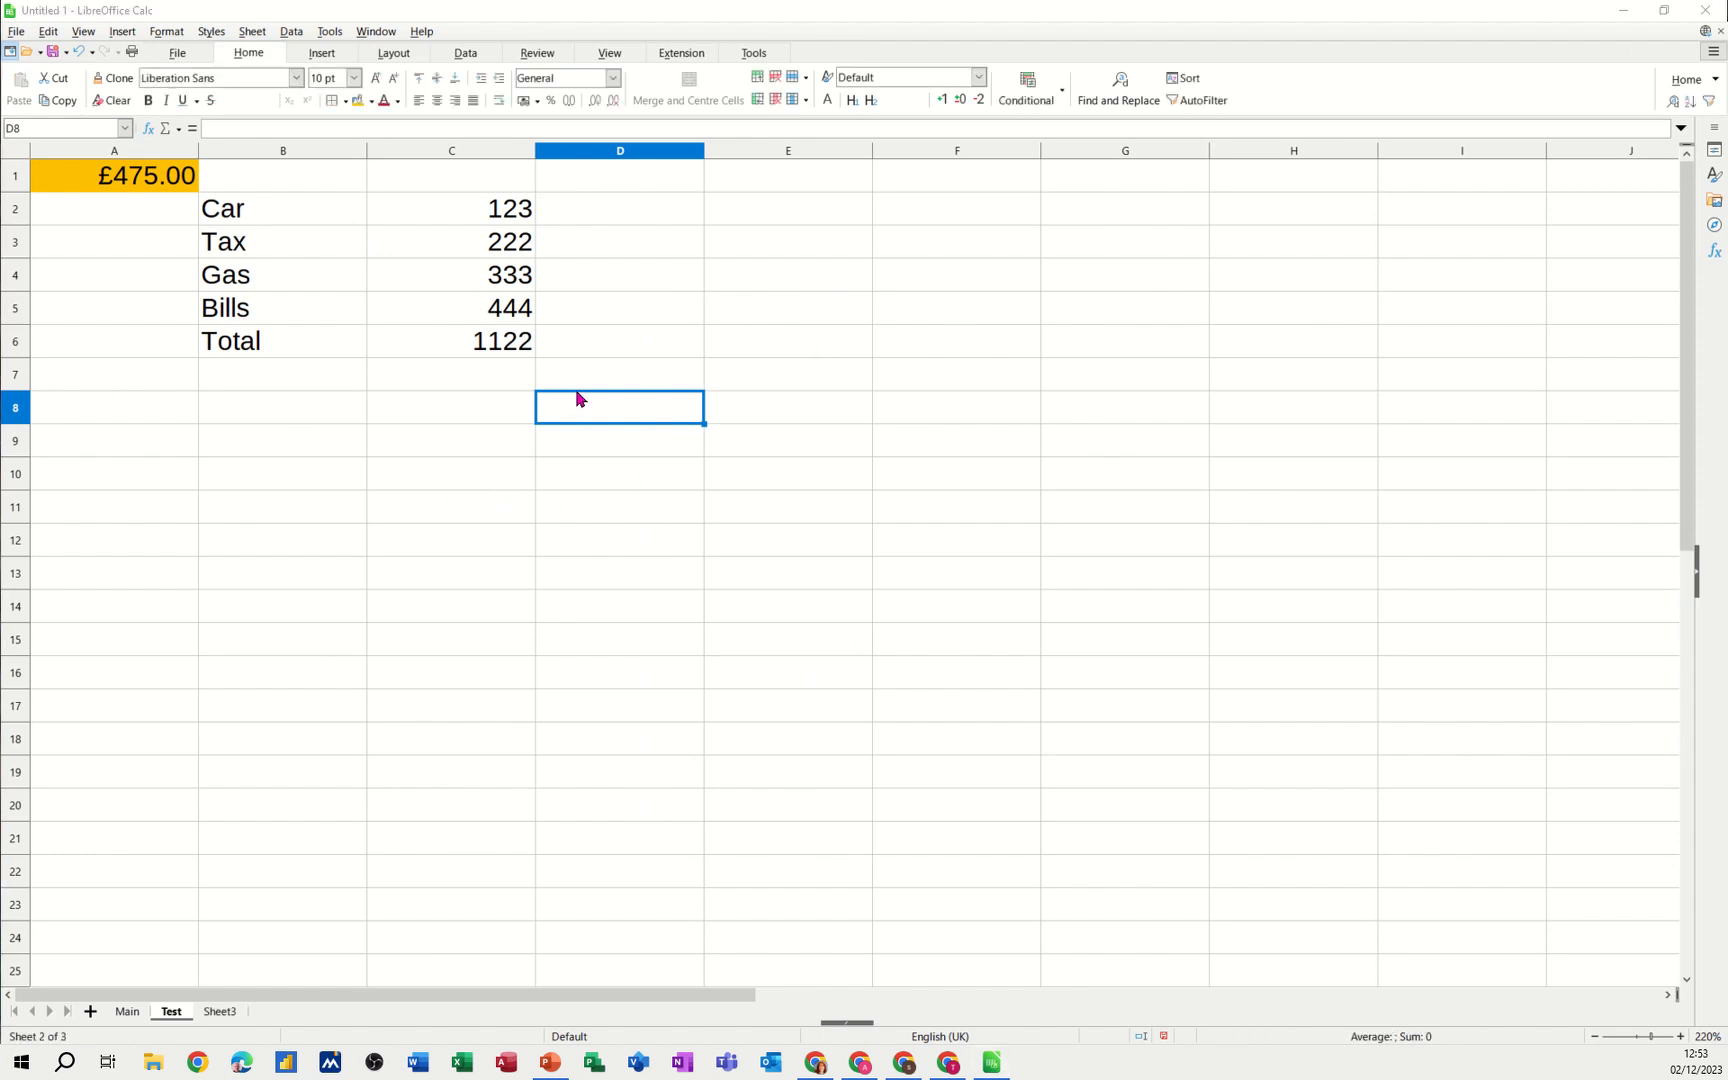
mouse_move(764, 256)
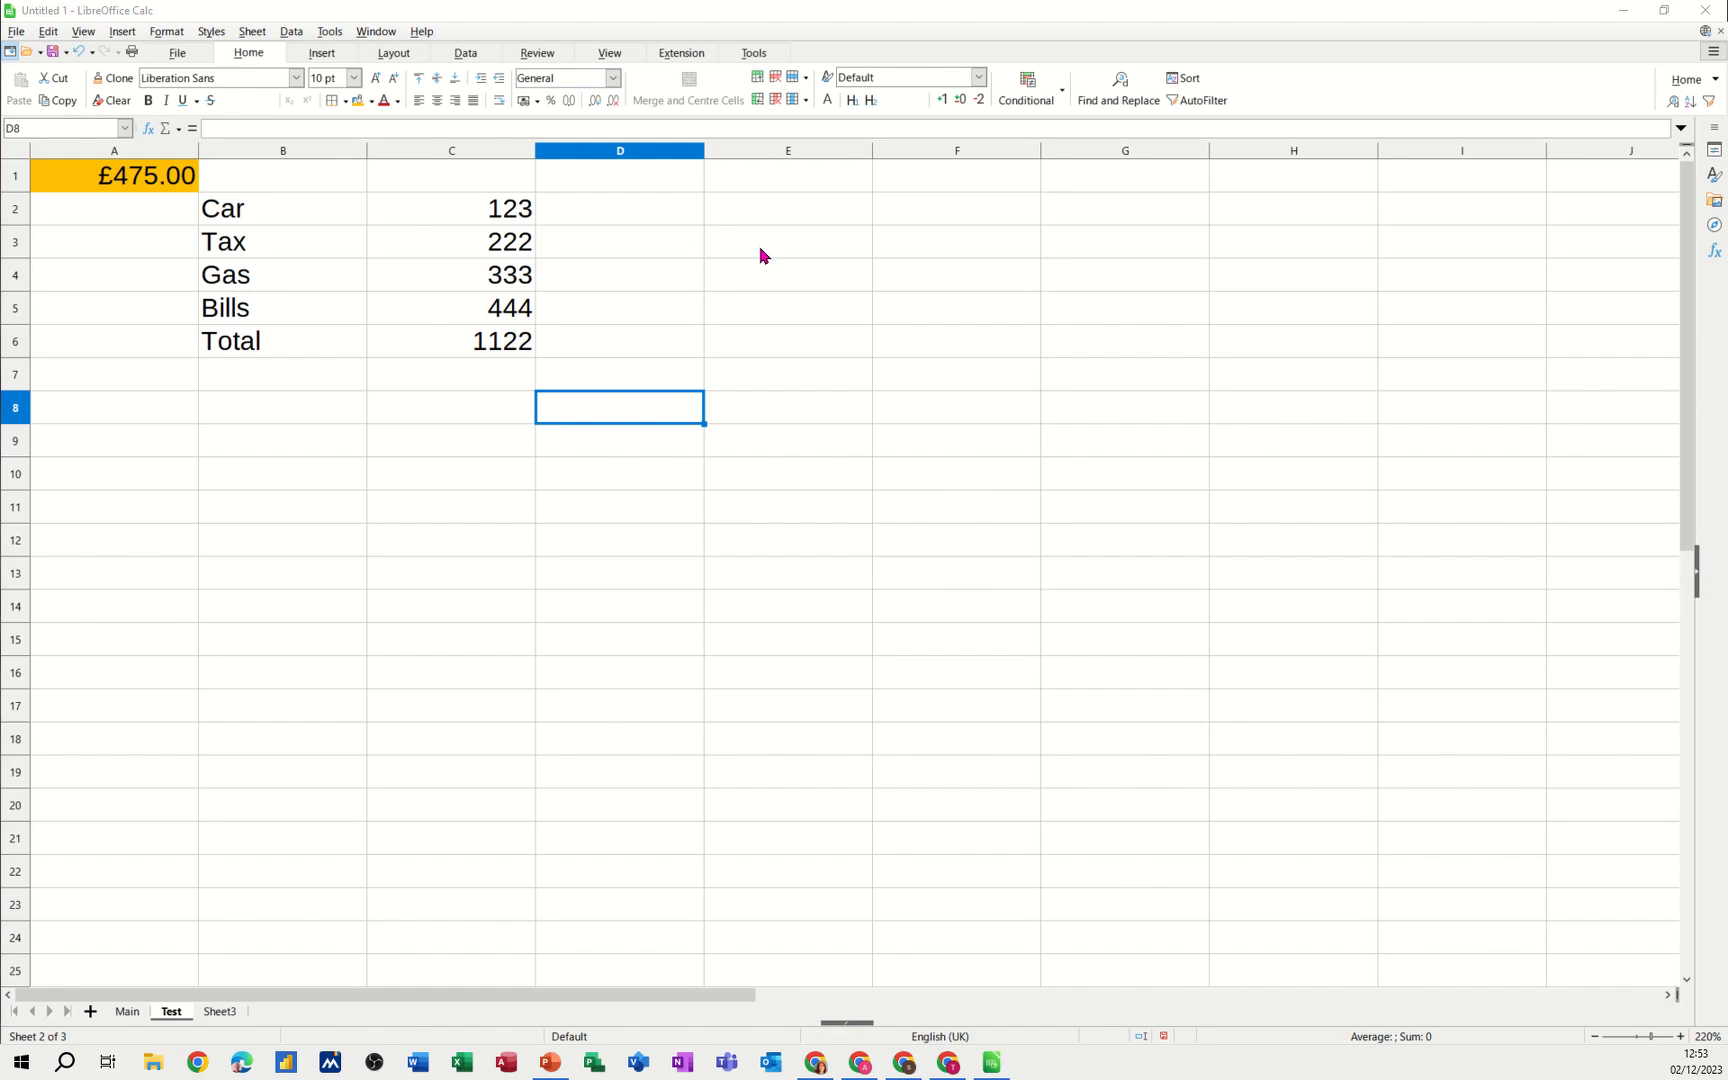
mouse_move(728, 260)
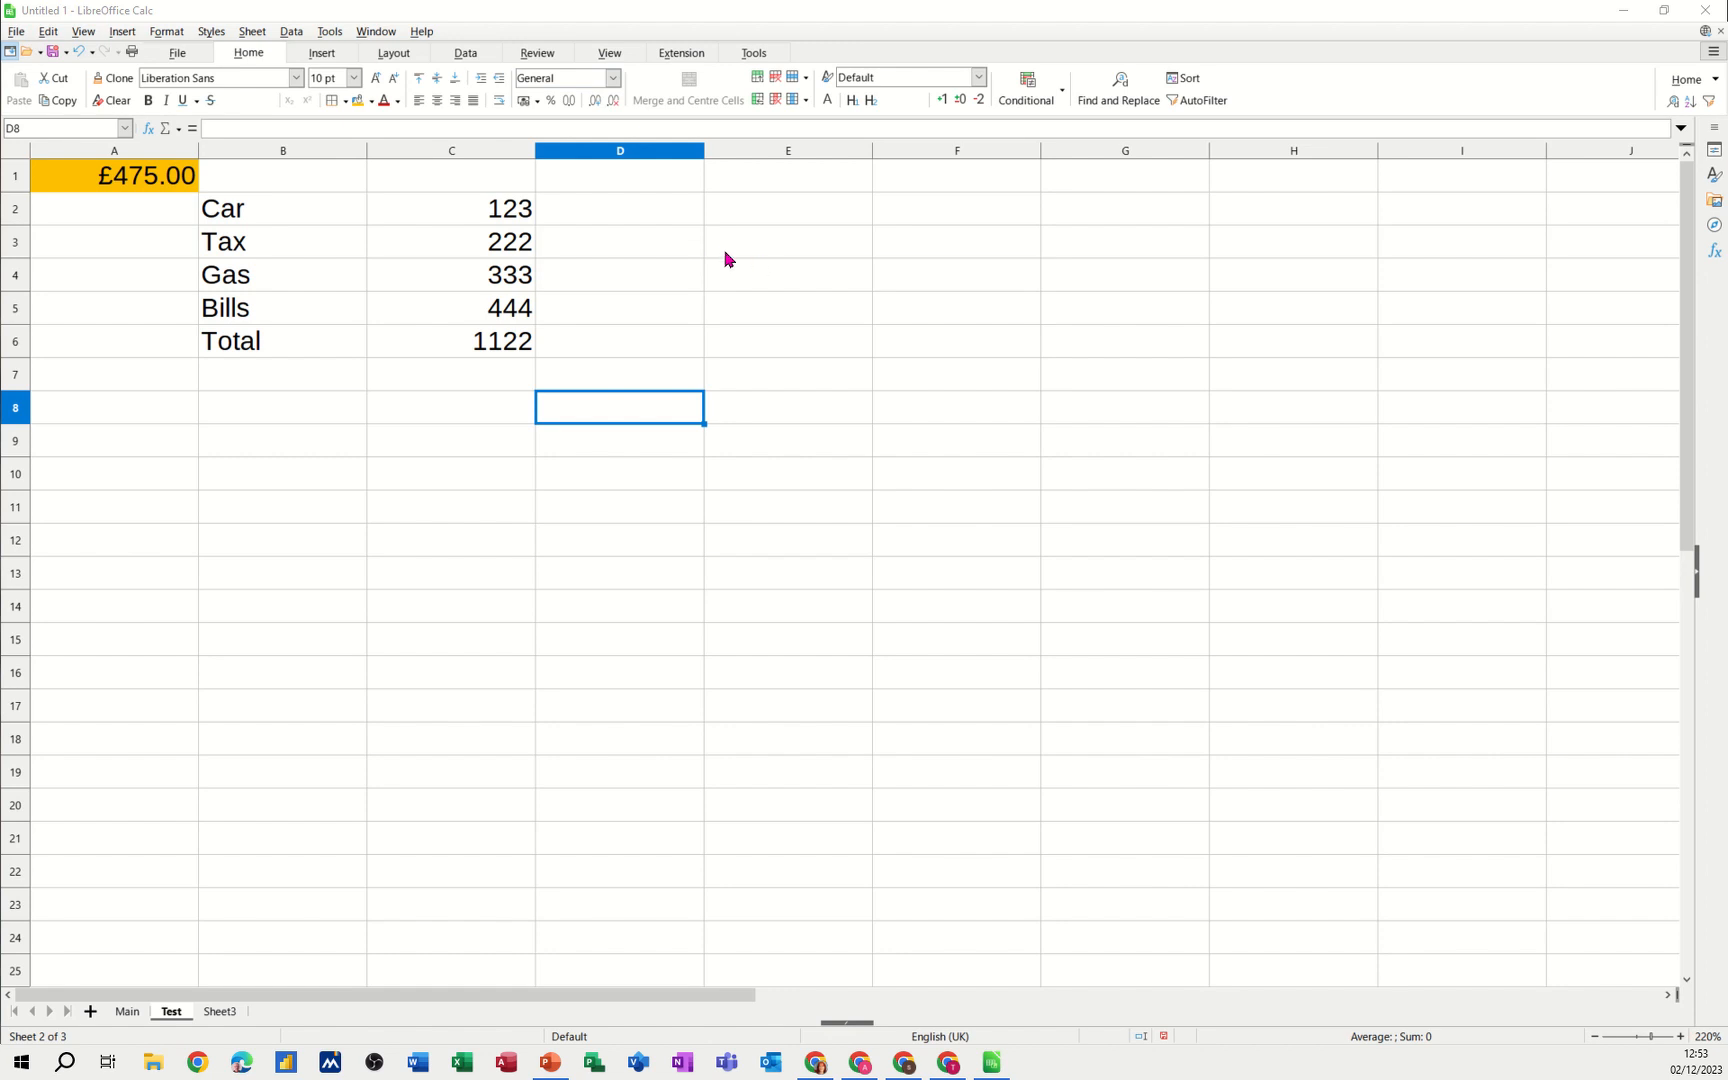
Fill cell E2 with an orange background colour
left_click_drag(222, 208, 222, 242)
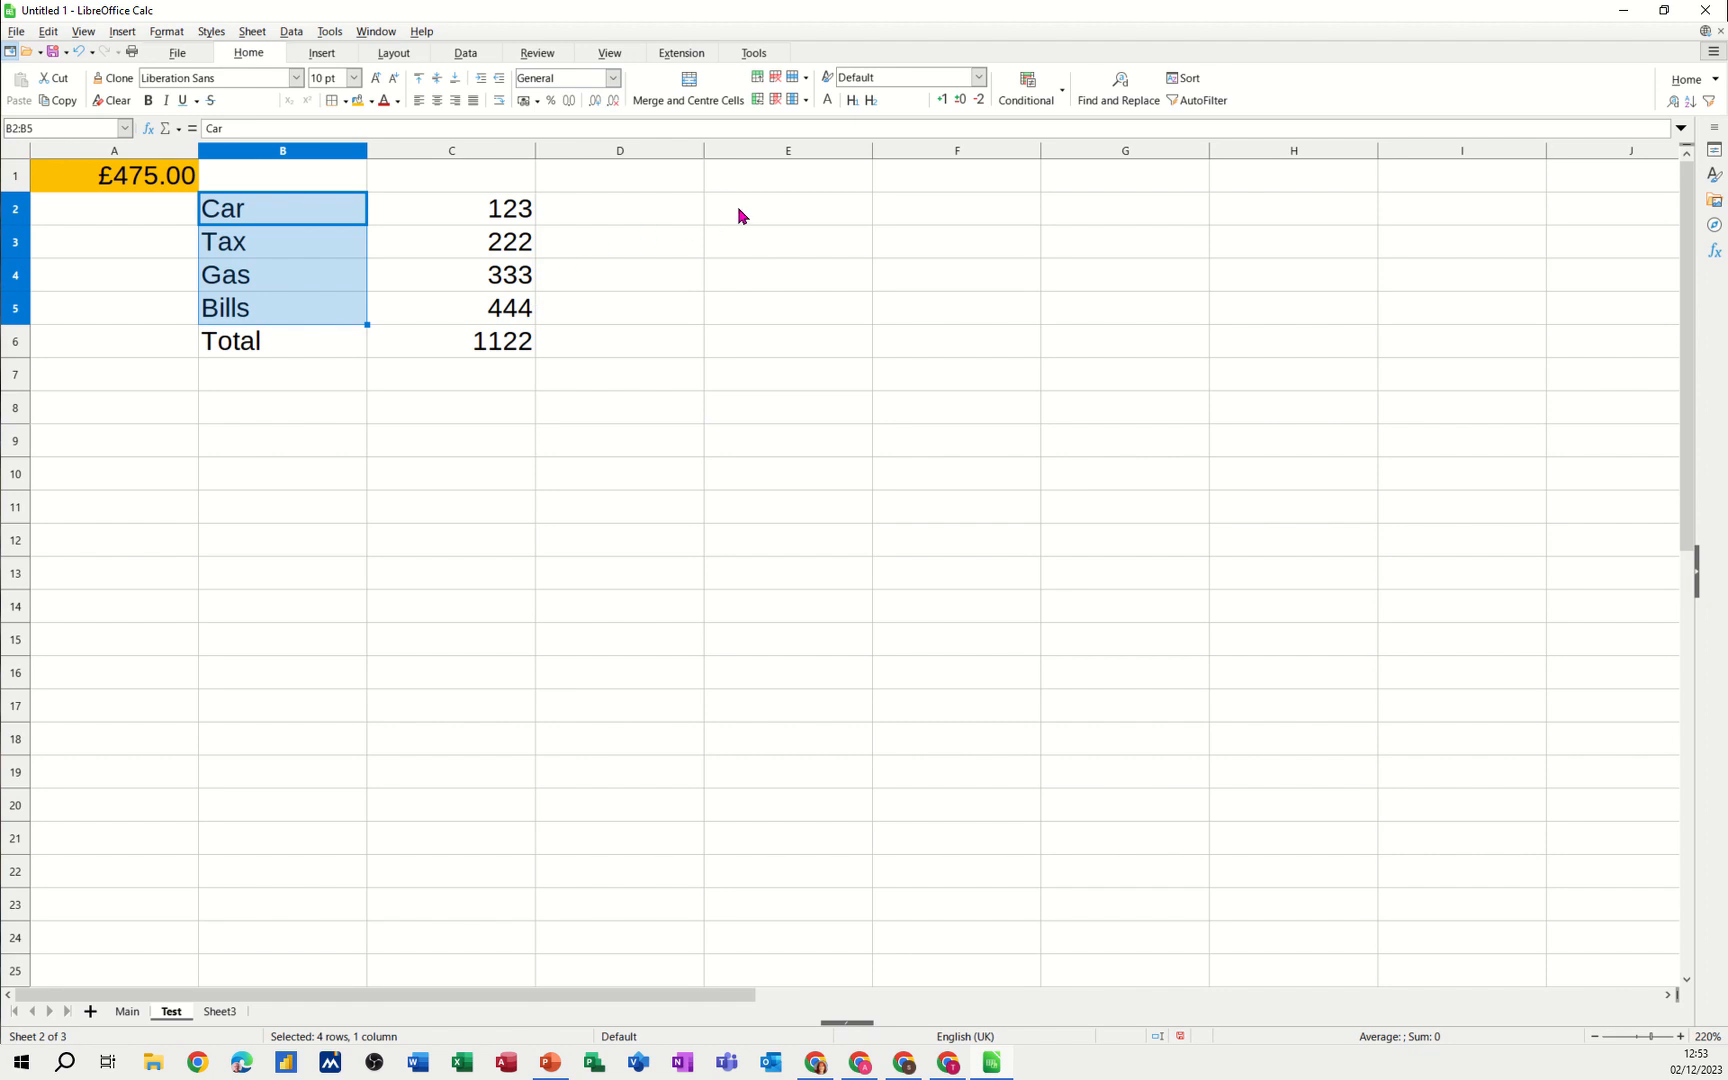
left_click(786, 208)
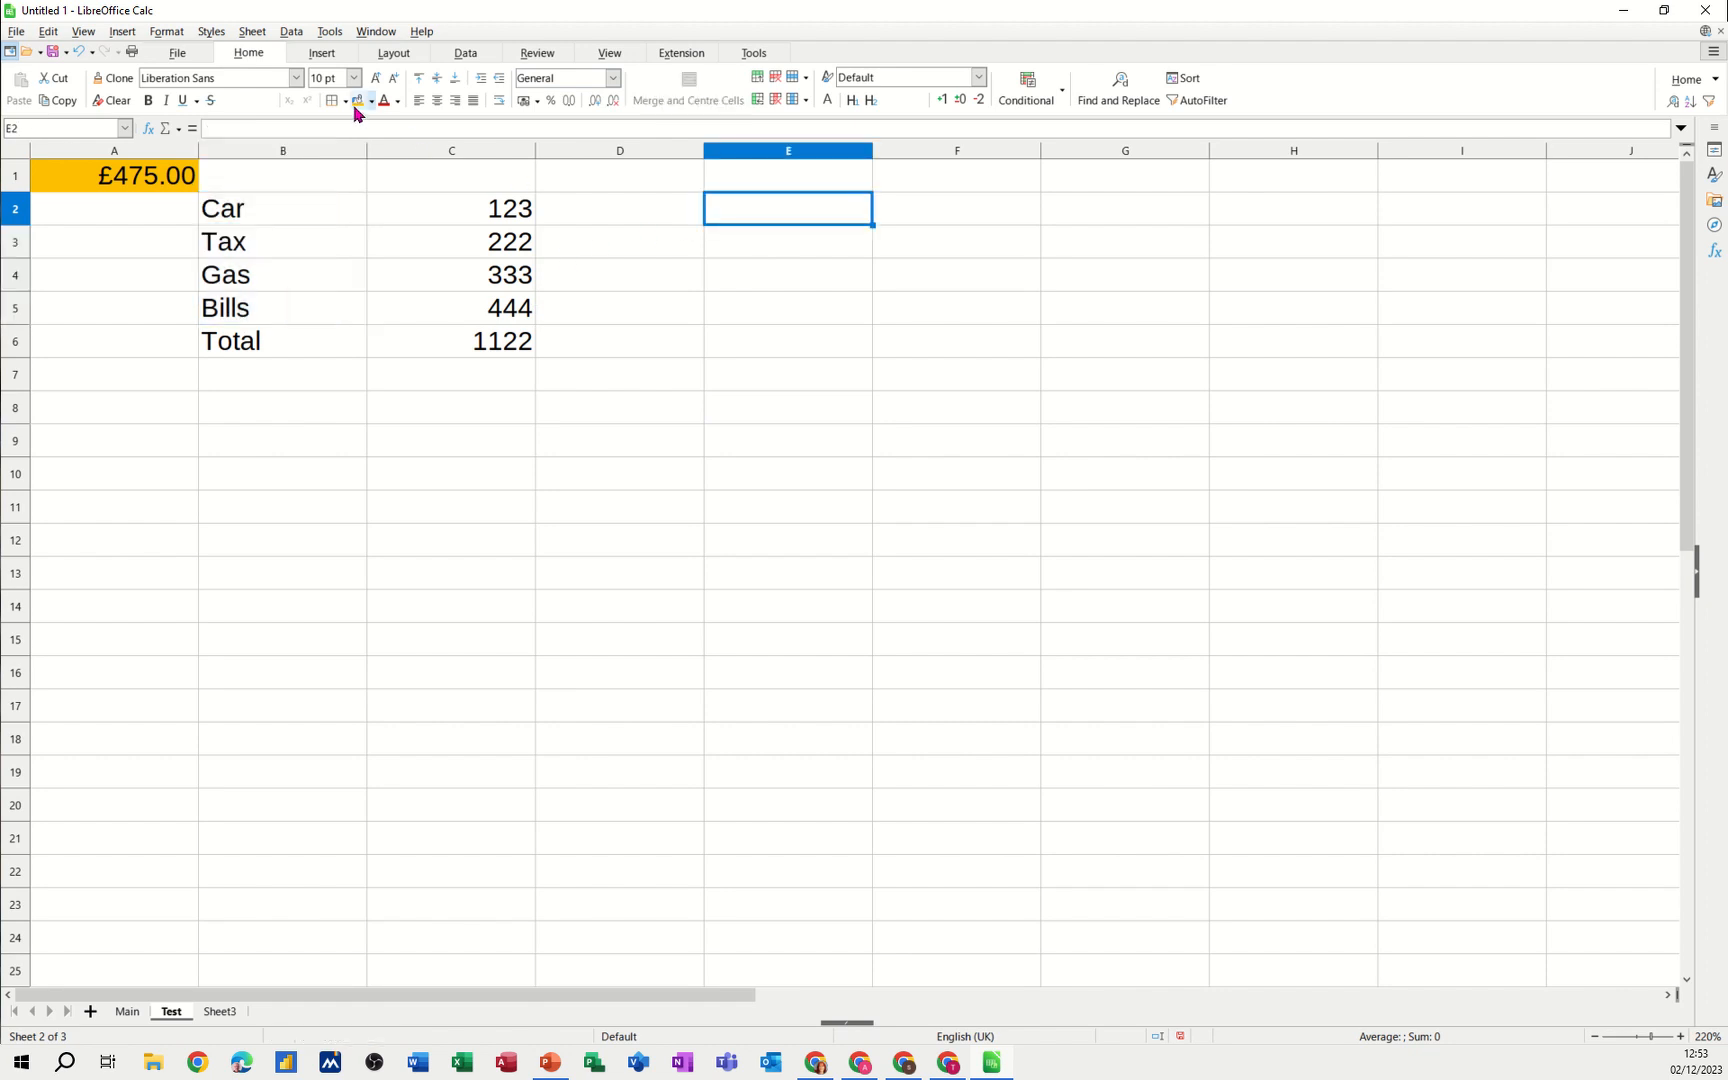
left_click(354, 100)
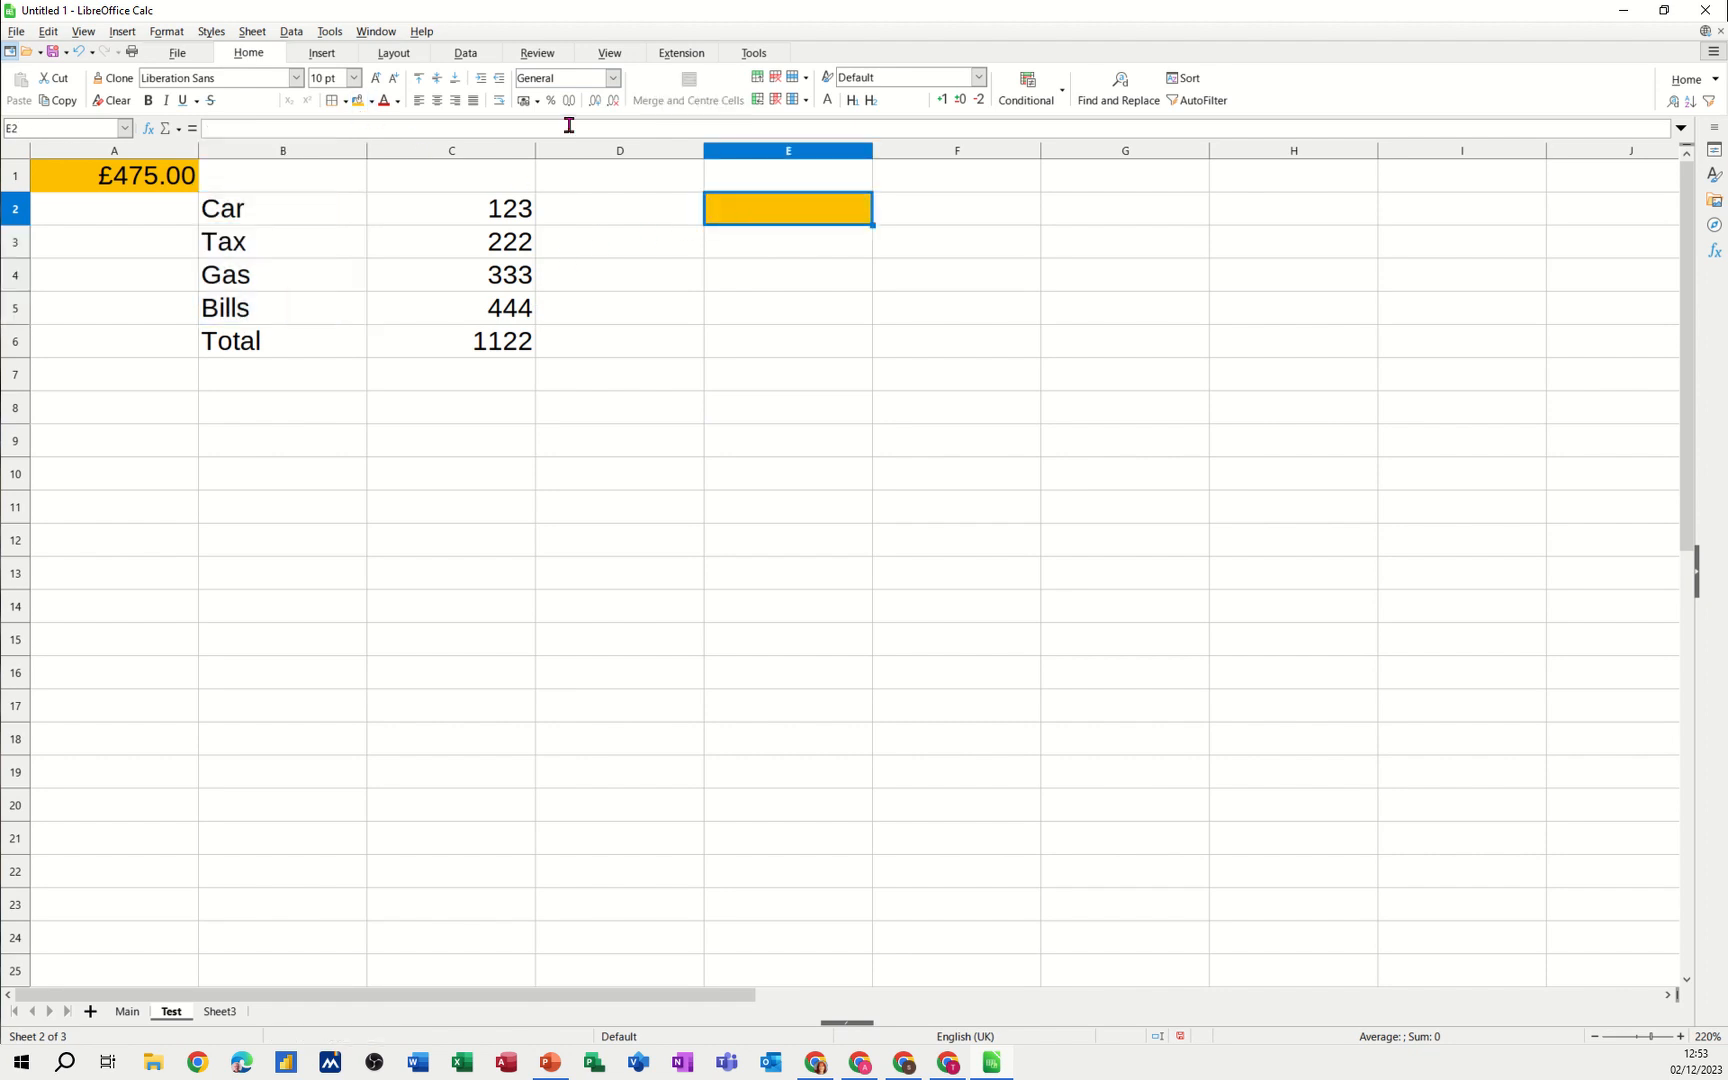
left_click(462, 52)
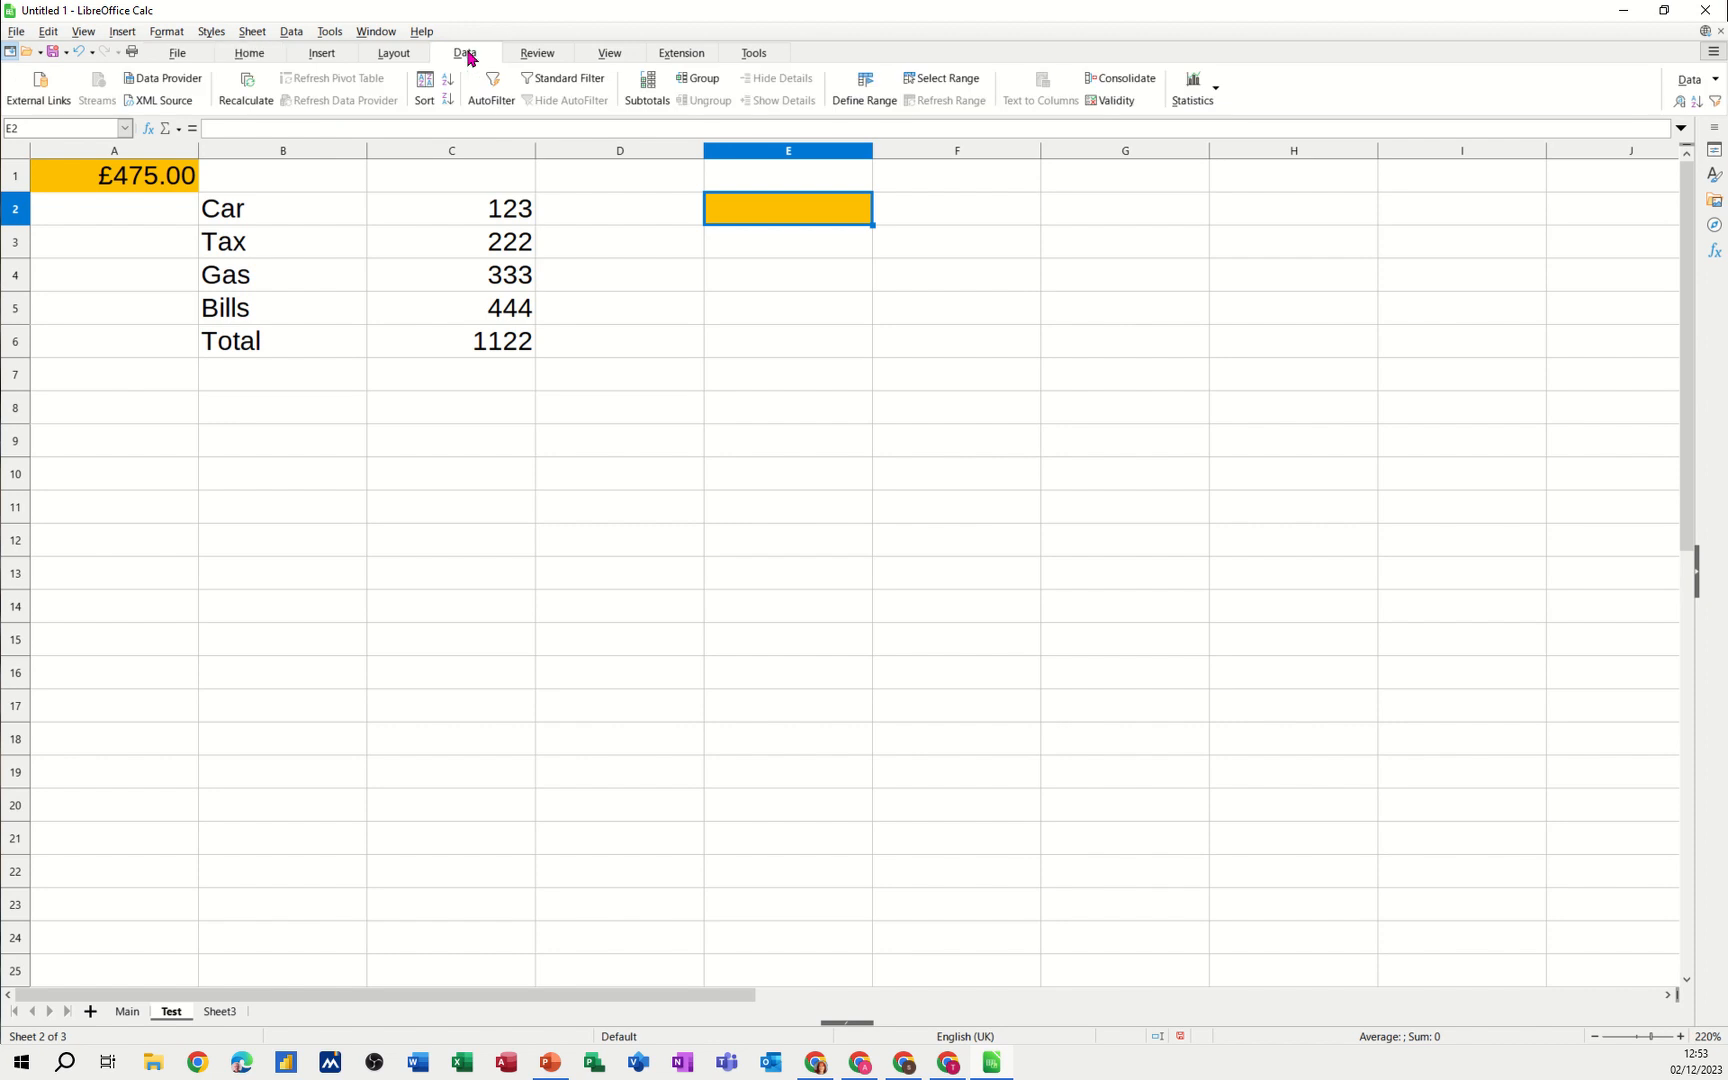
mouse_move(1116, 100)
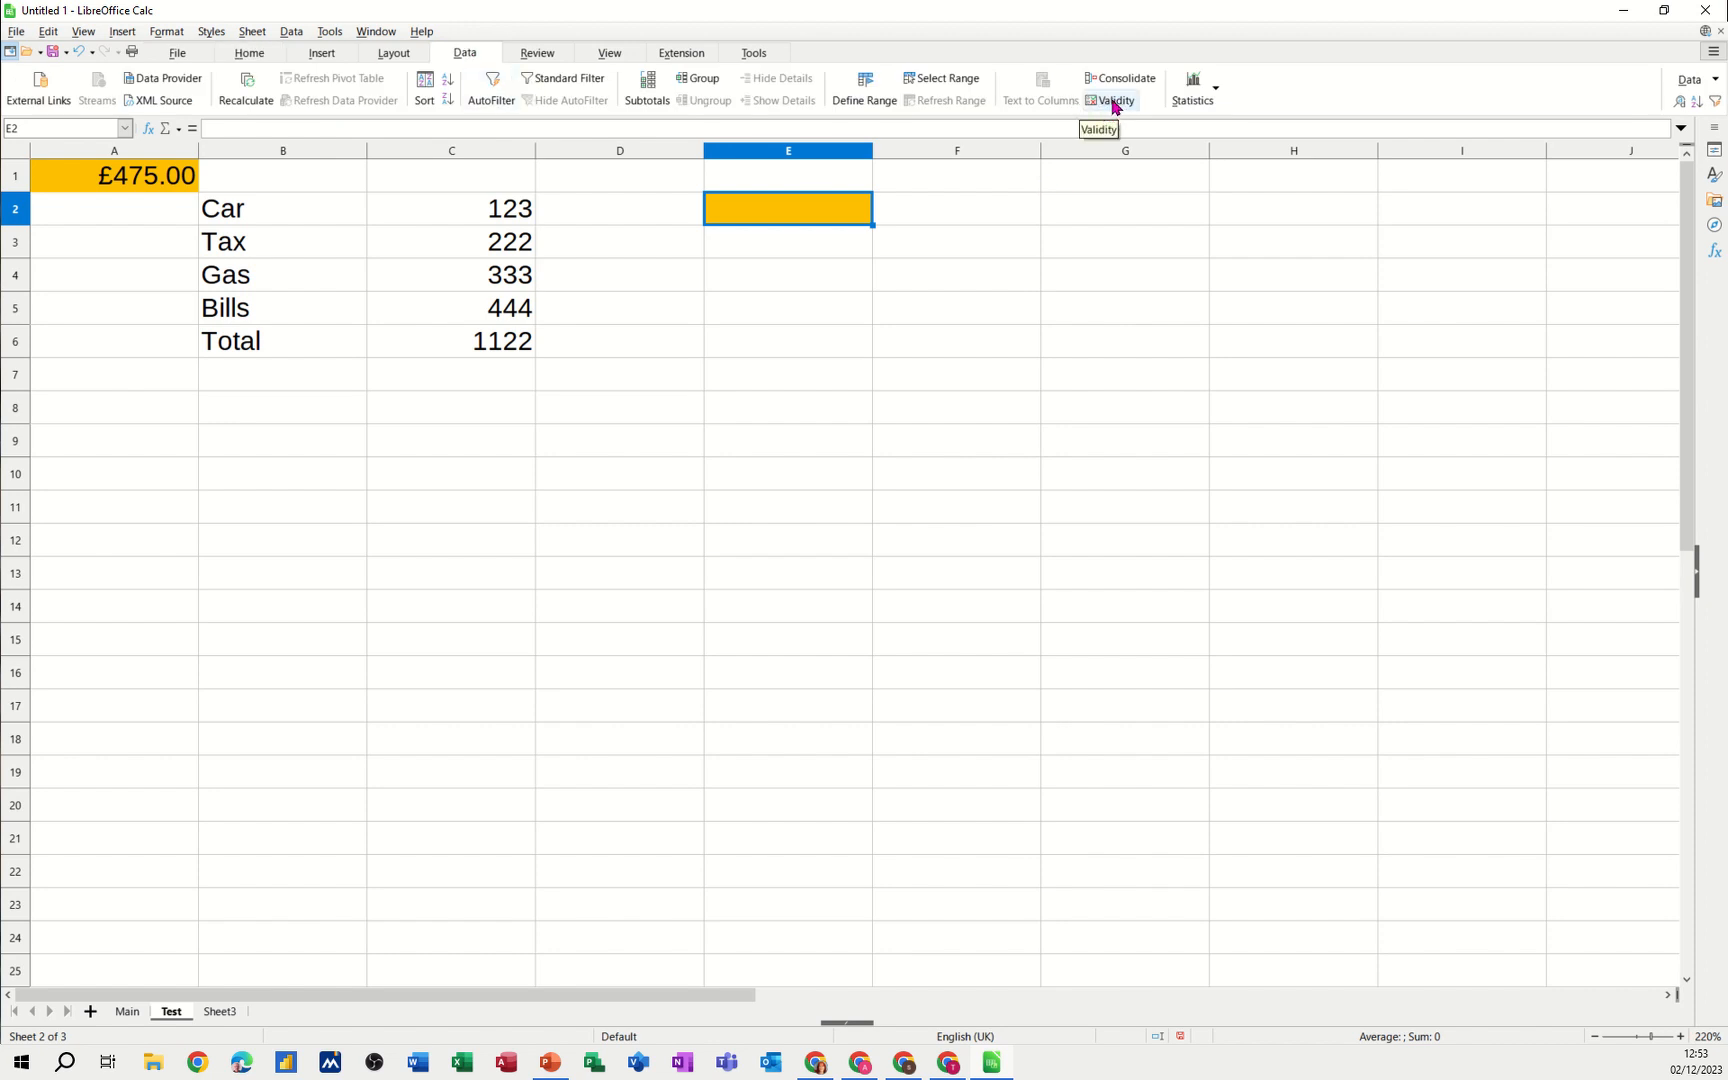
Set a Validity rule on E2 allowing the cell range B2:B5 (Car to Bills)
left_click(1116, 100)
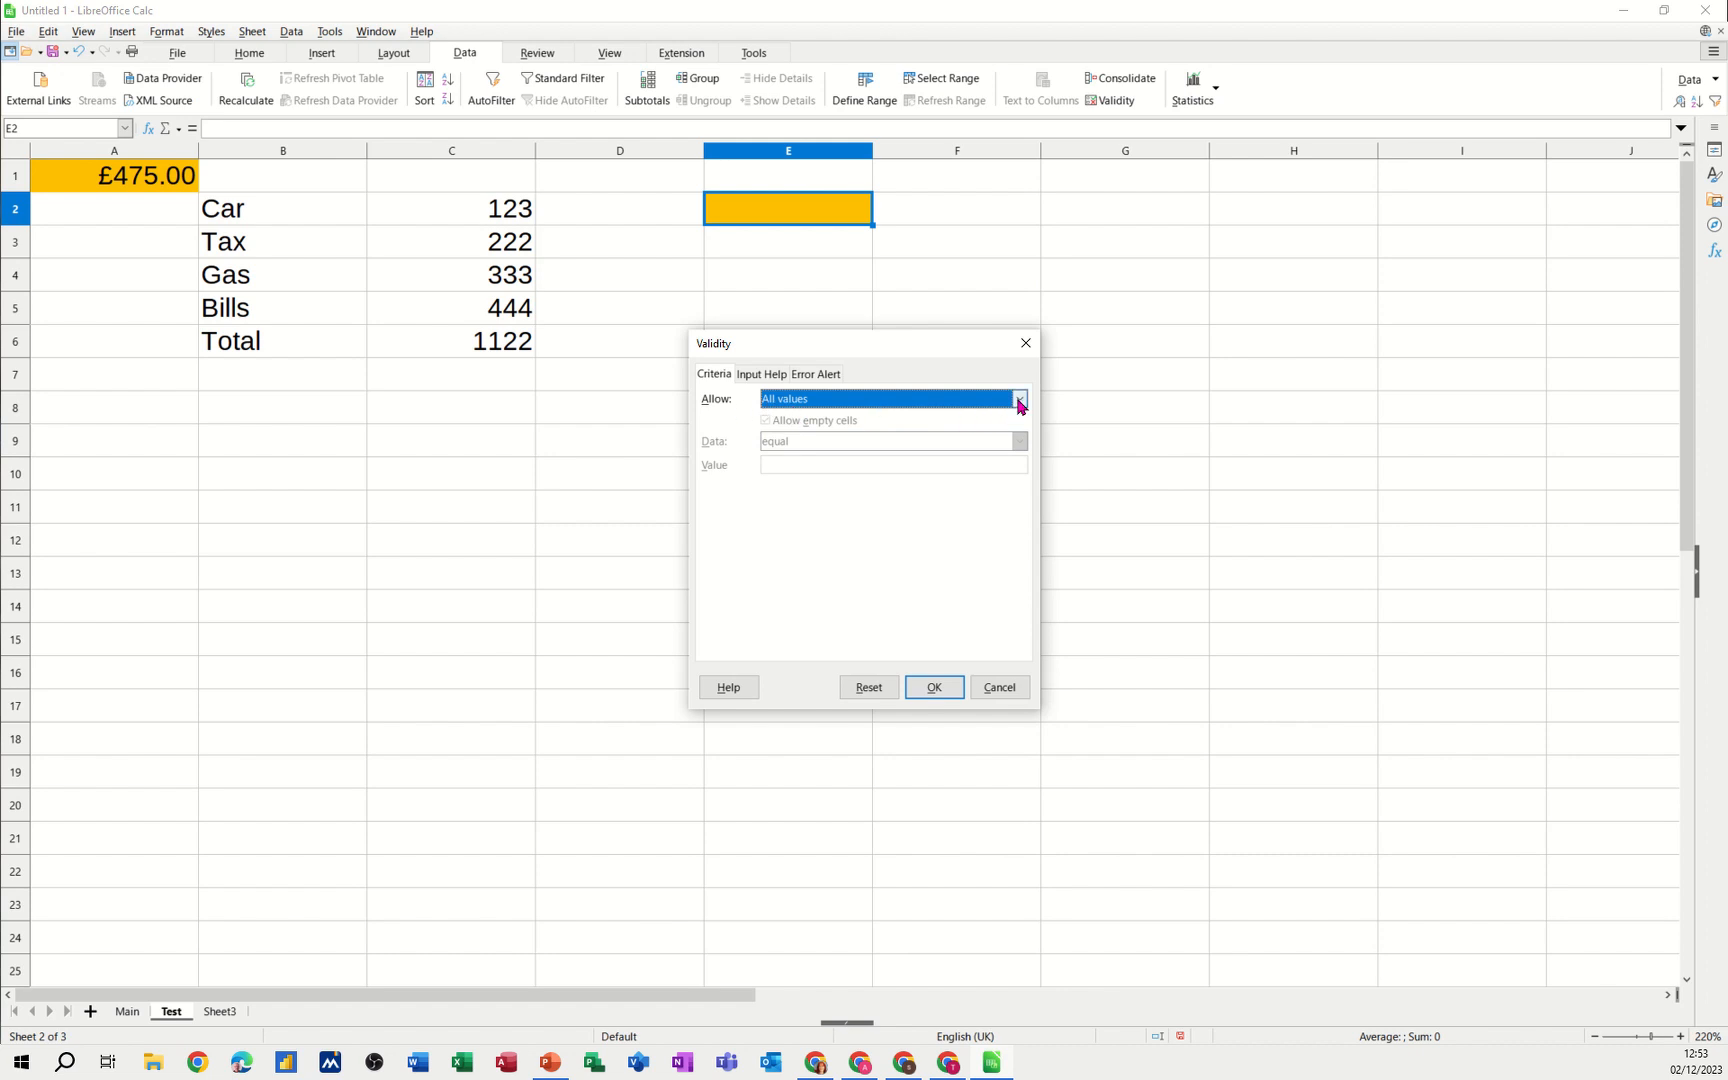
left_click(1016, 398)
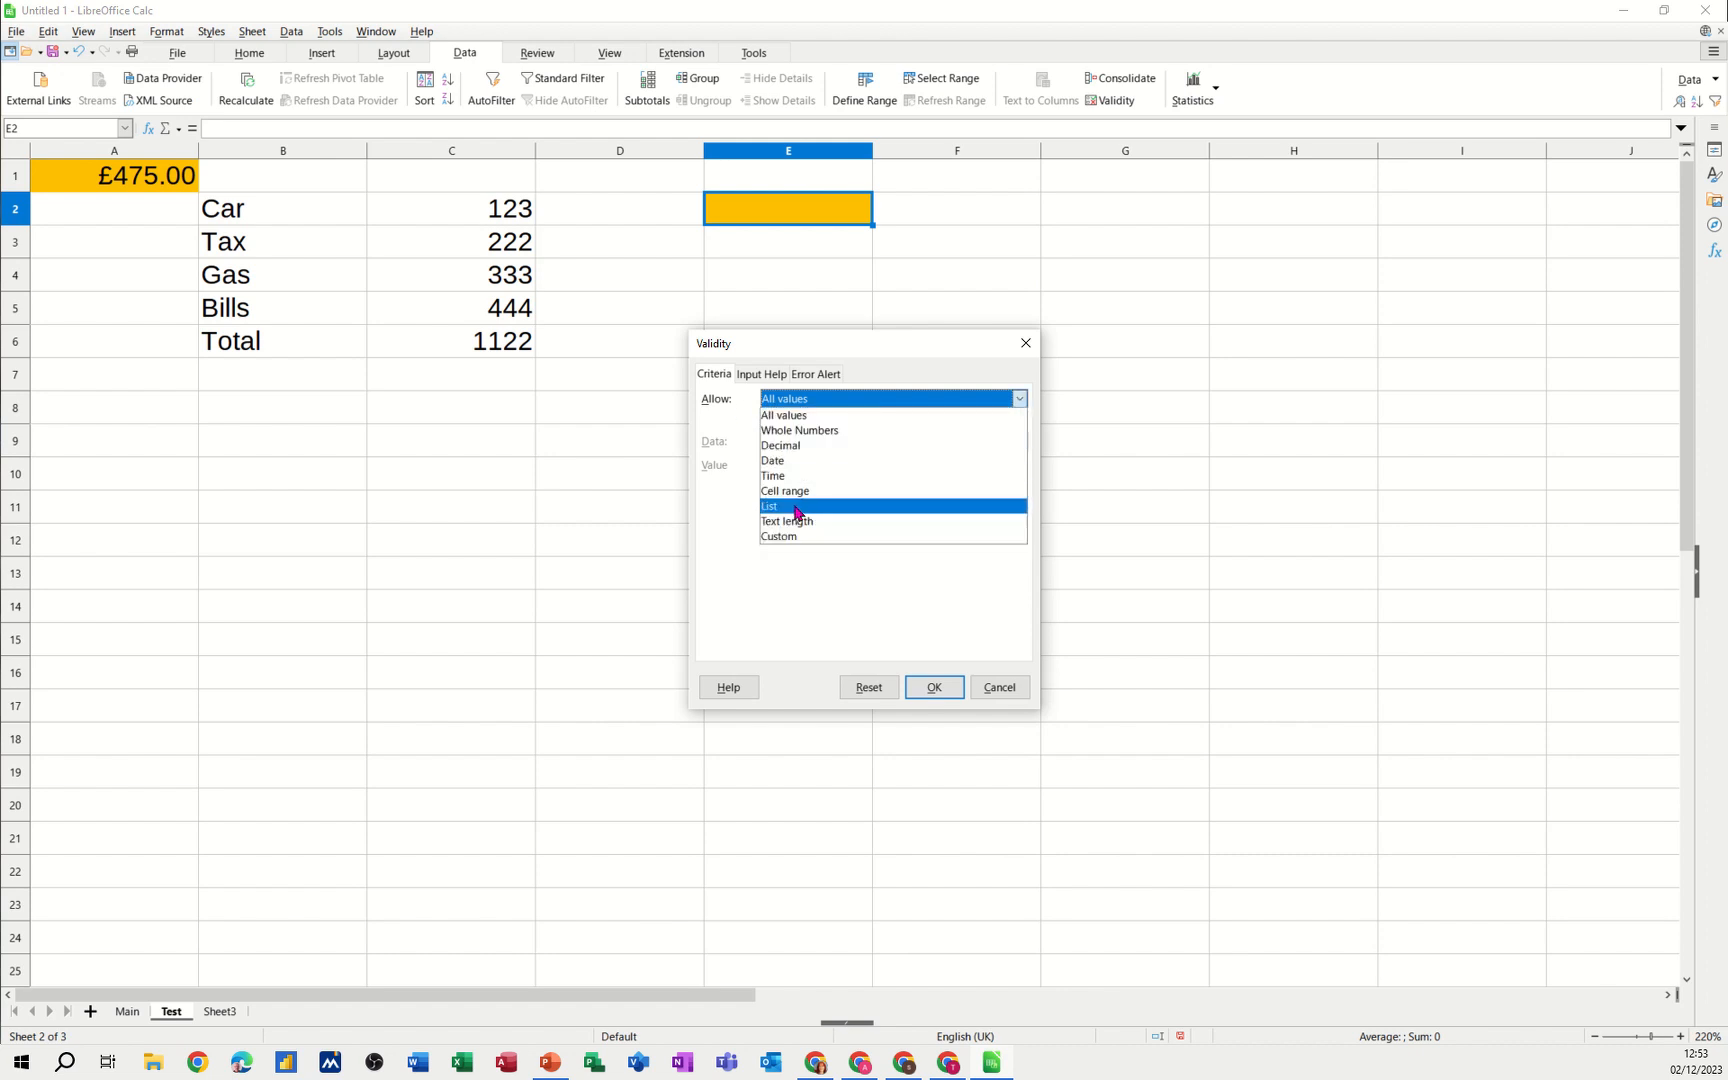
left_click(784, 490)
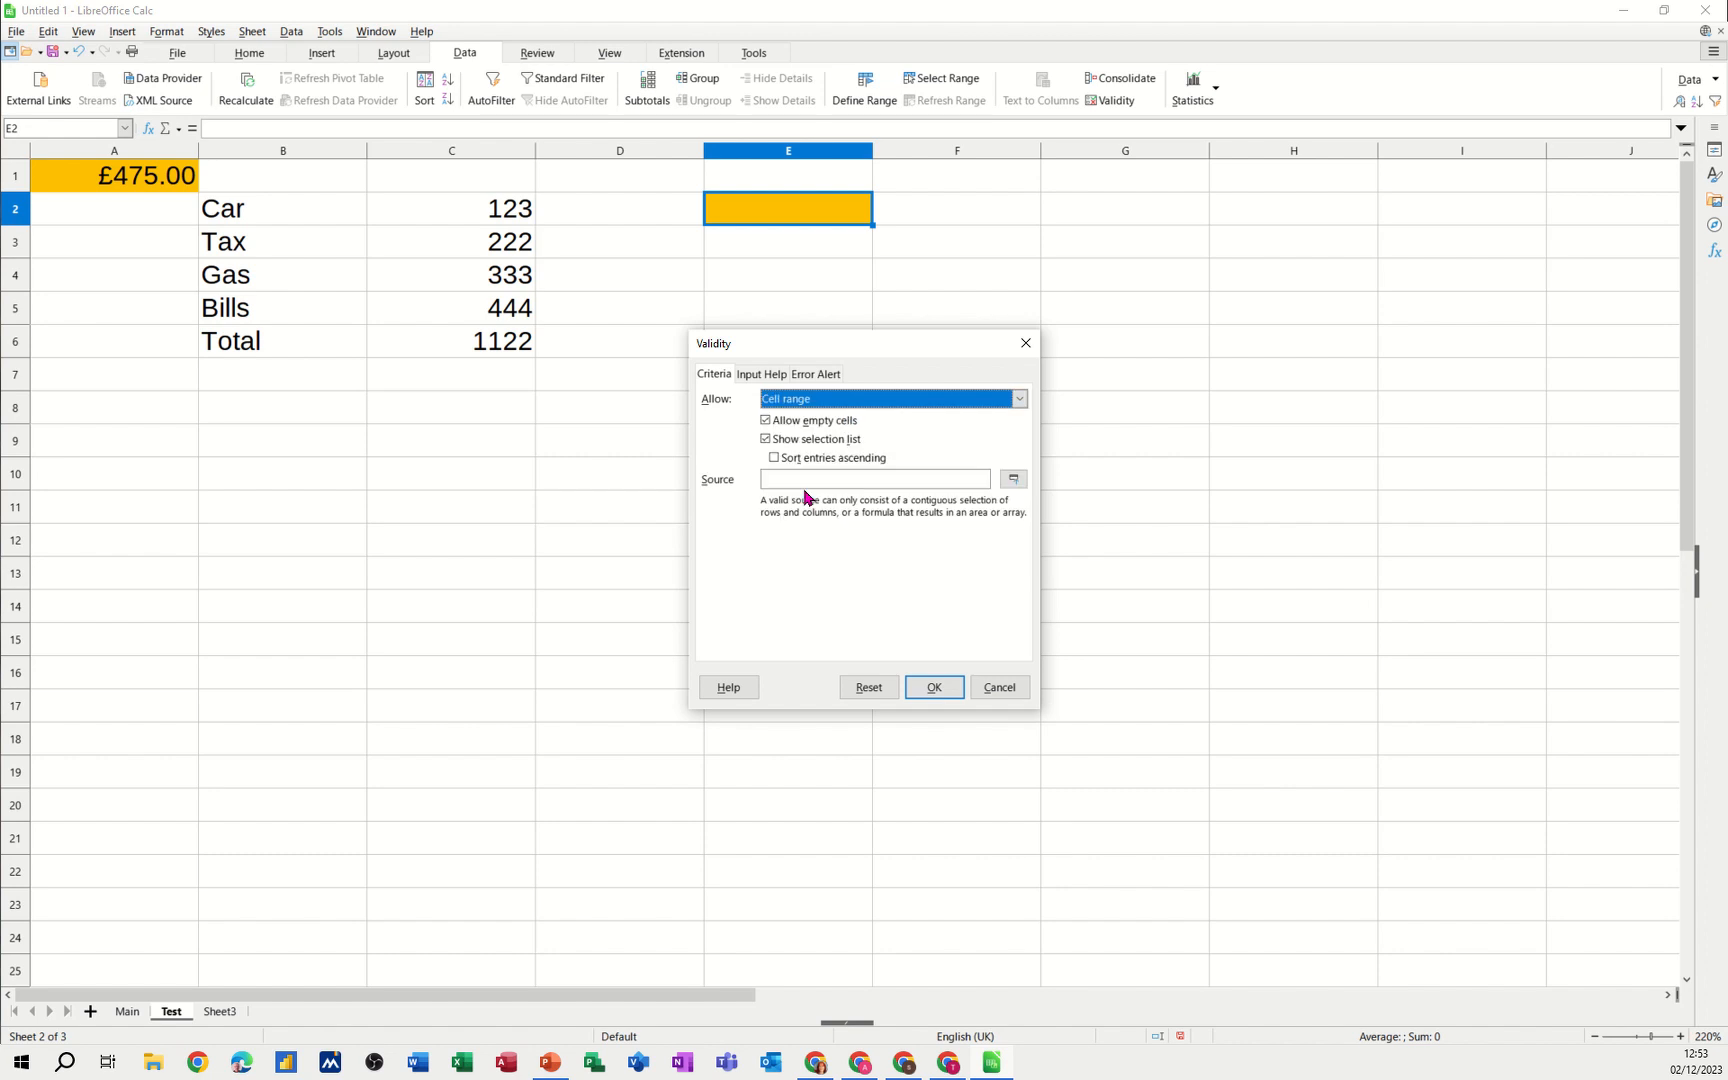
left_click(1010, 478)
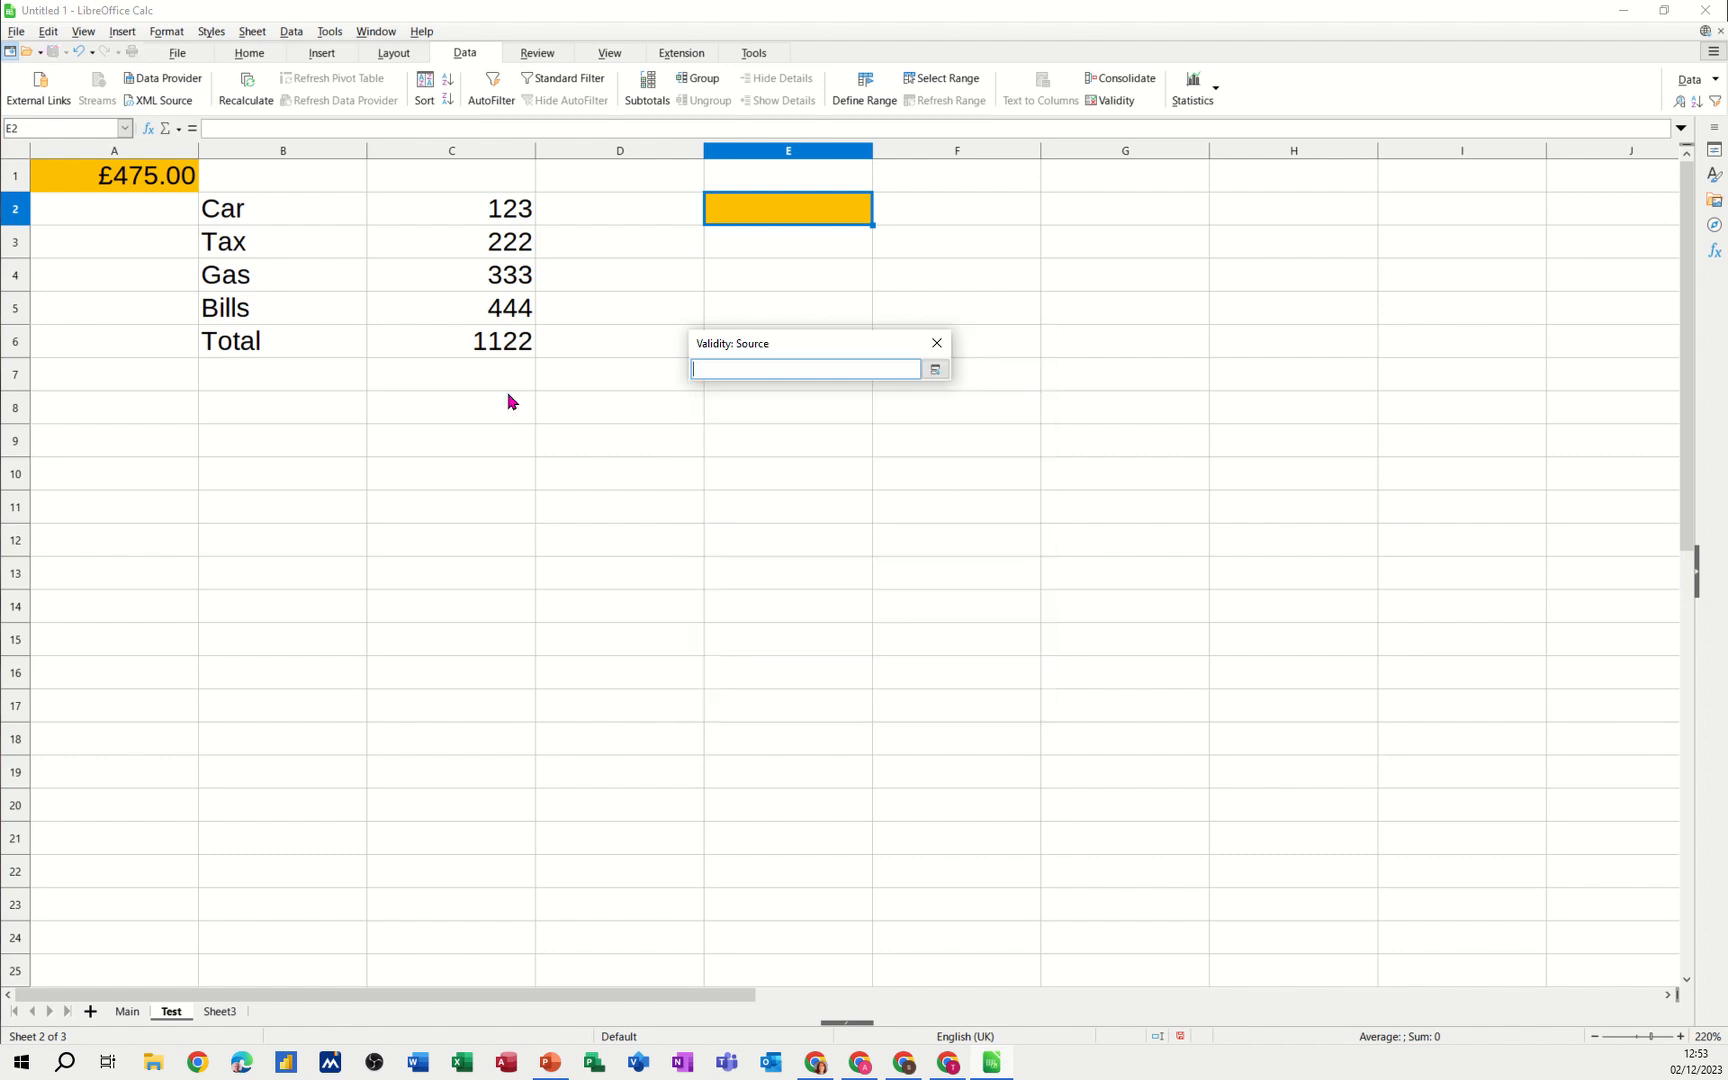
left_click_drag(282, 208, 282, 308)
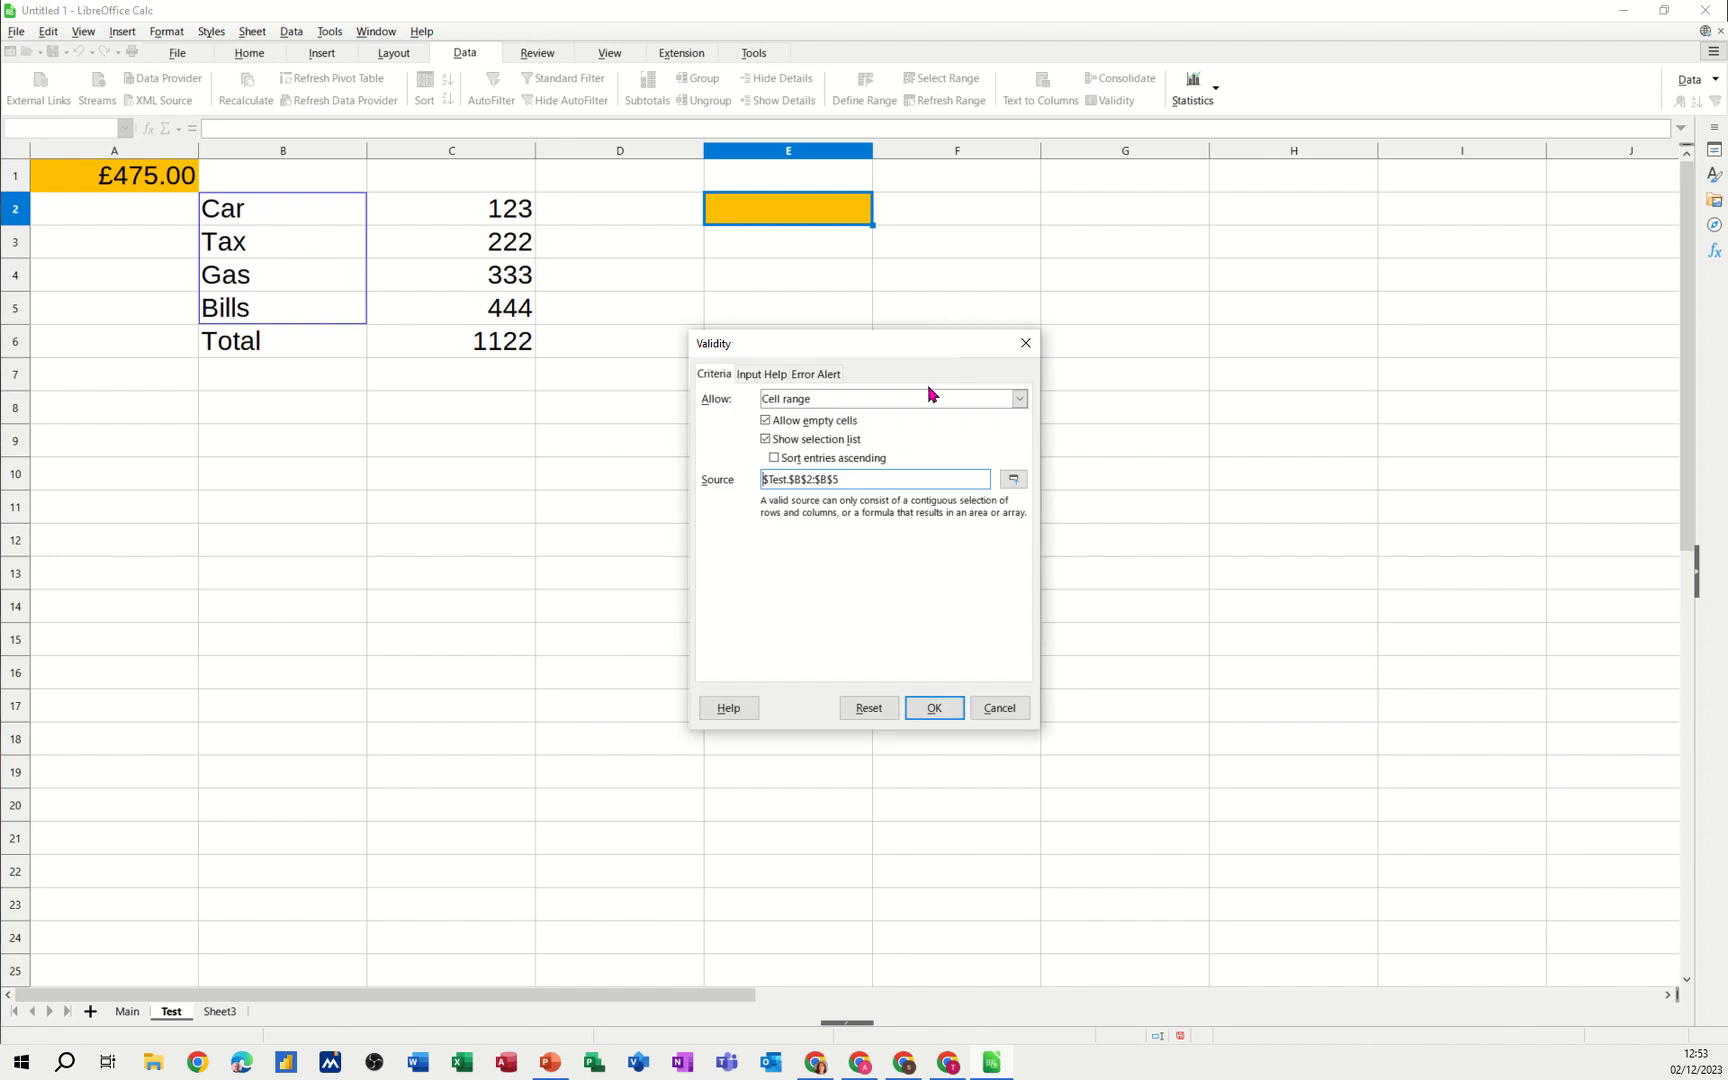
left_click(932, 708)
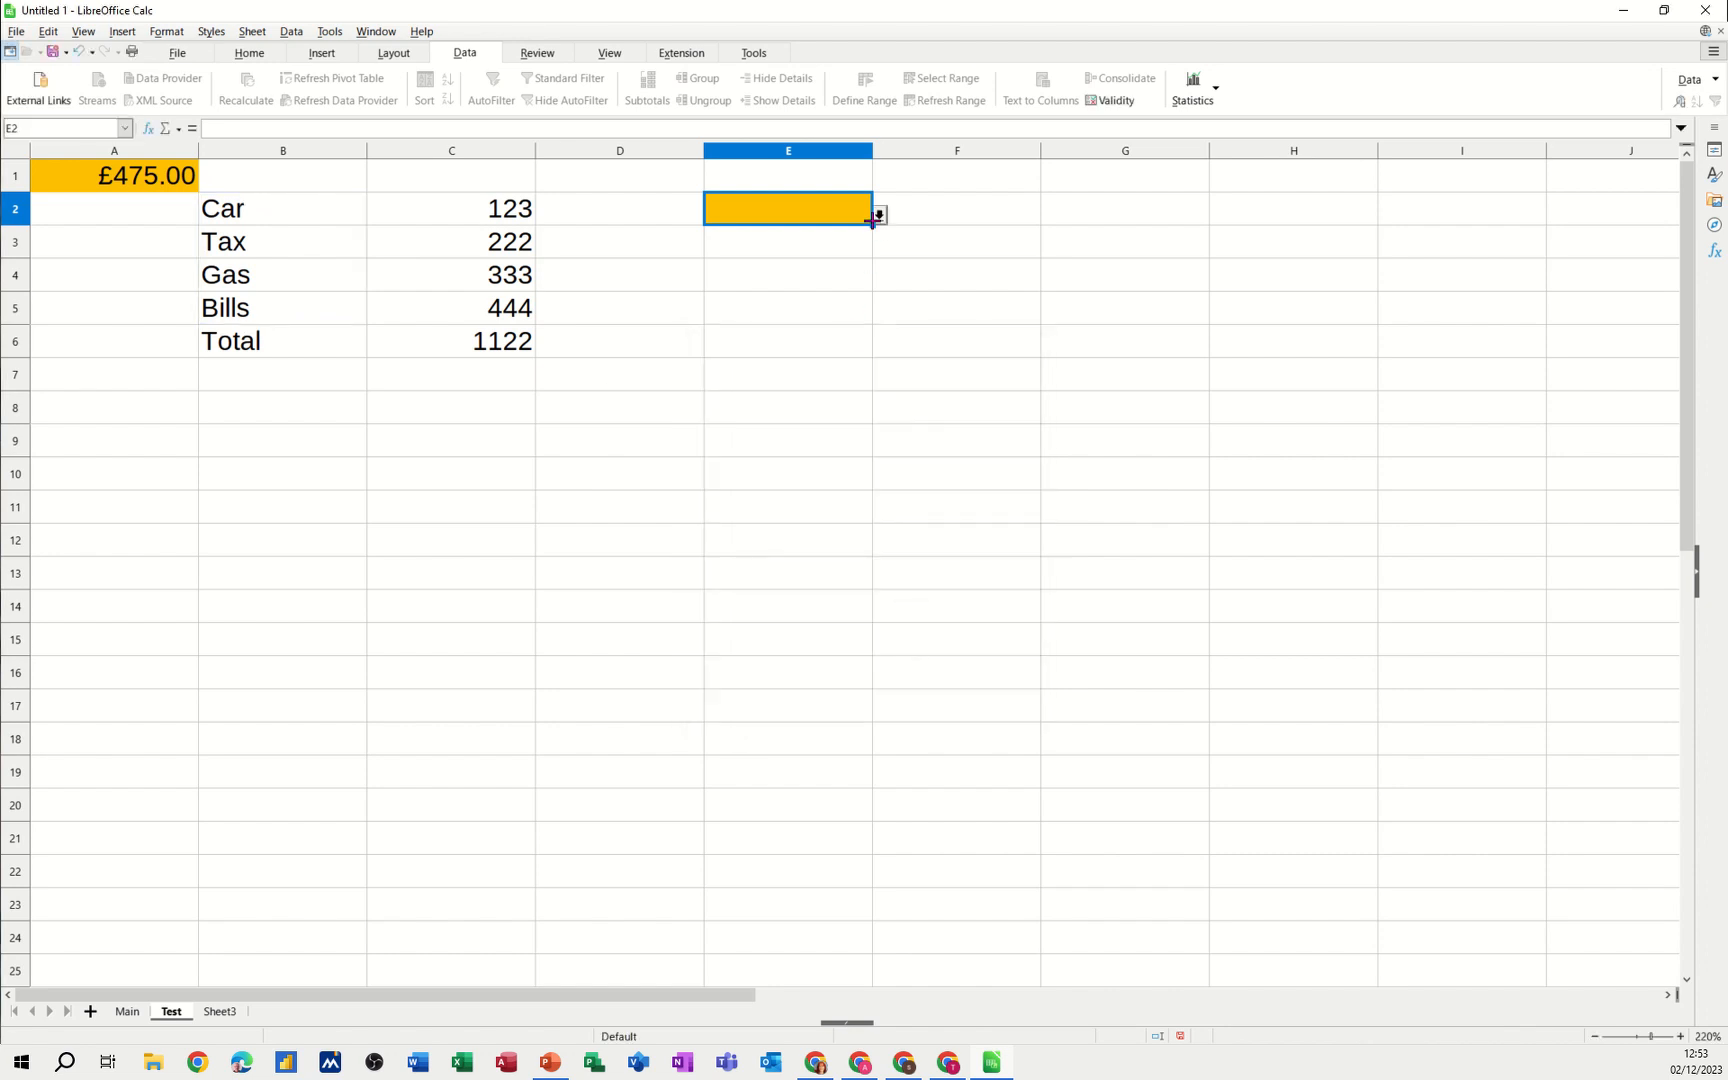
Pick Car from E2's new dropdown list
left_click(878, 214)
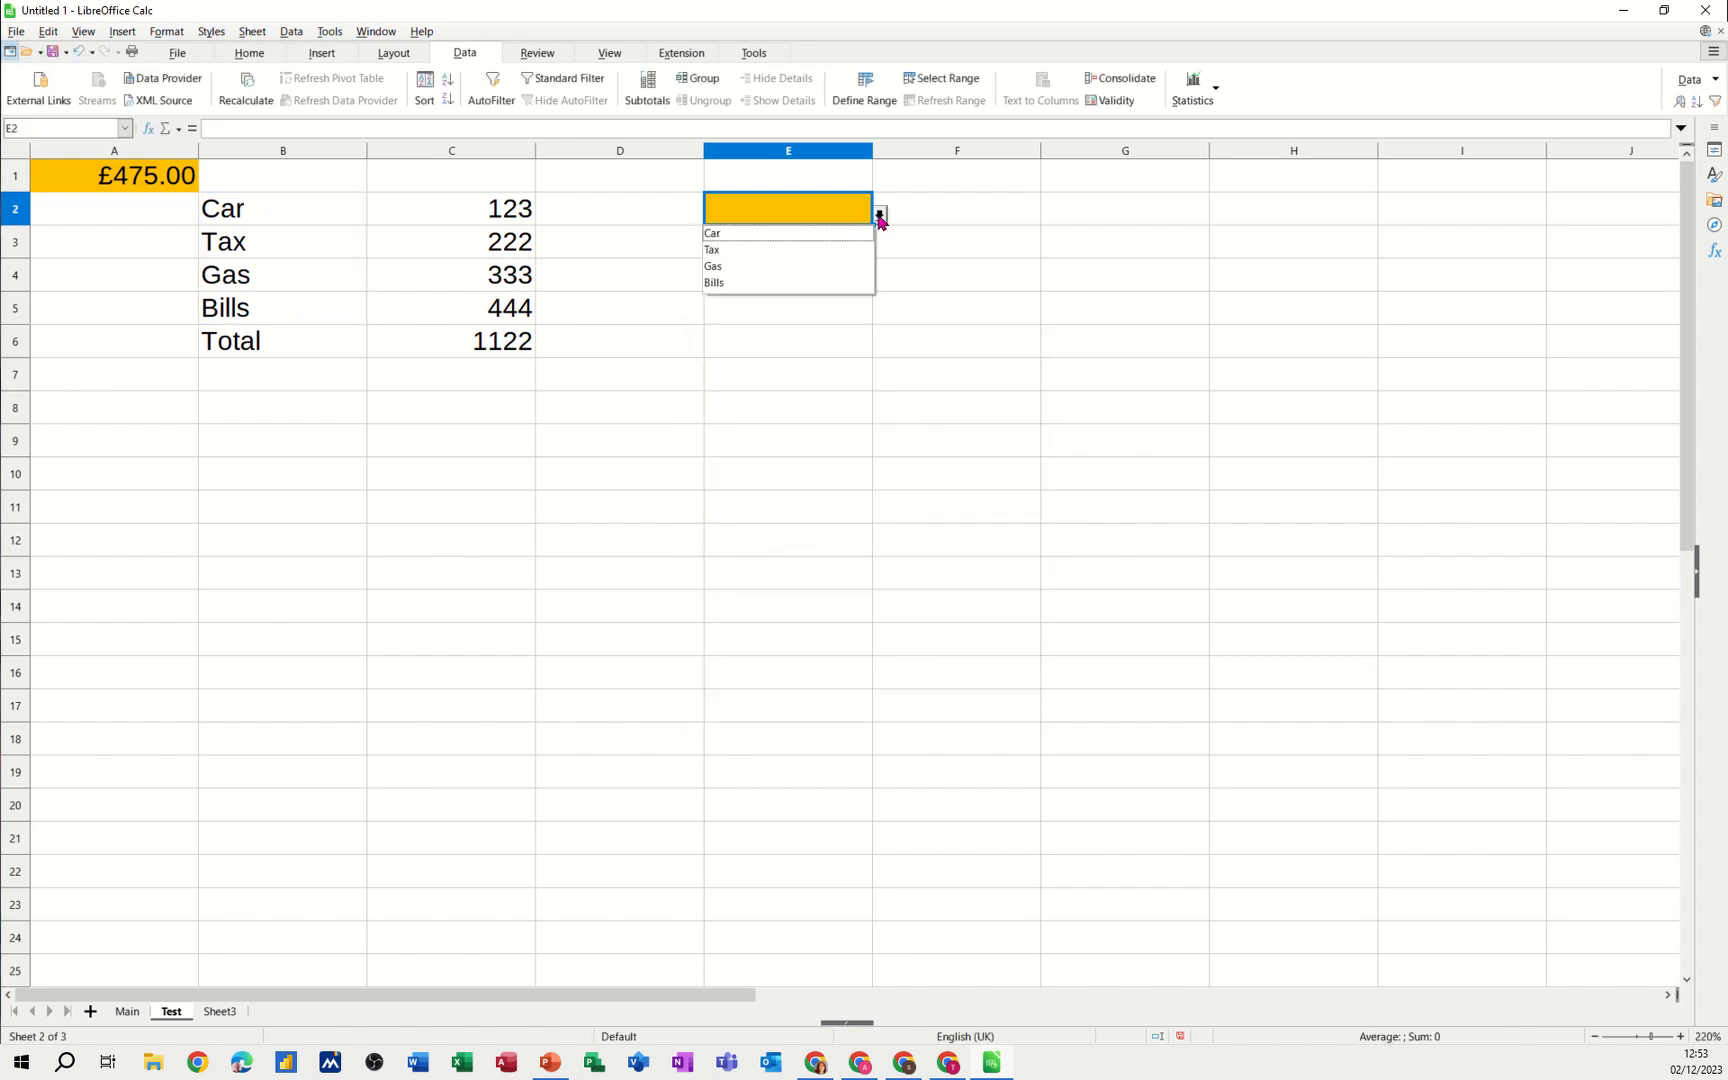
left_click(712, 232)
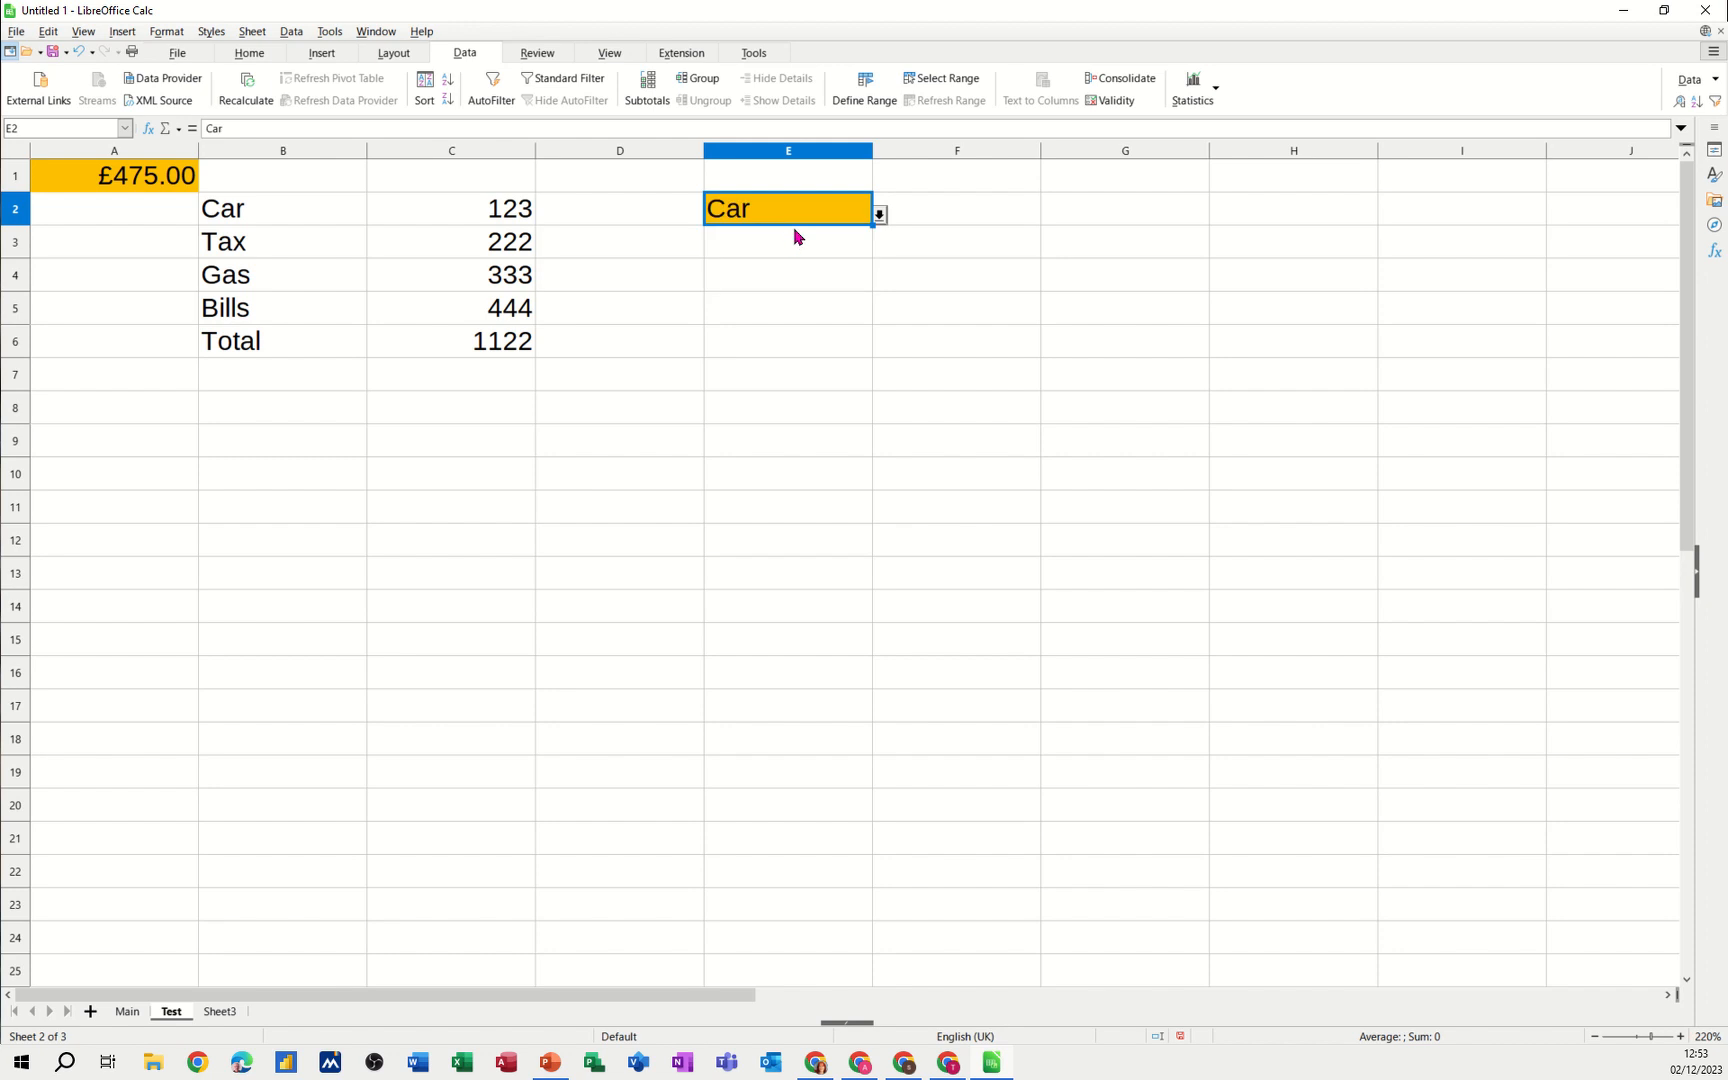
mouse_move(840, 198)
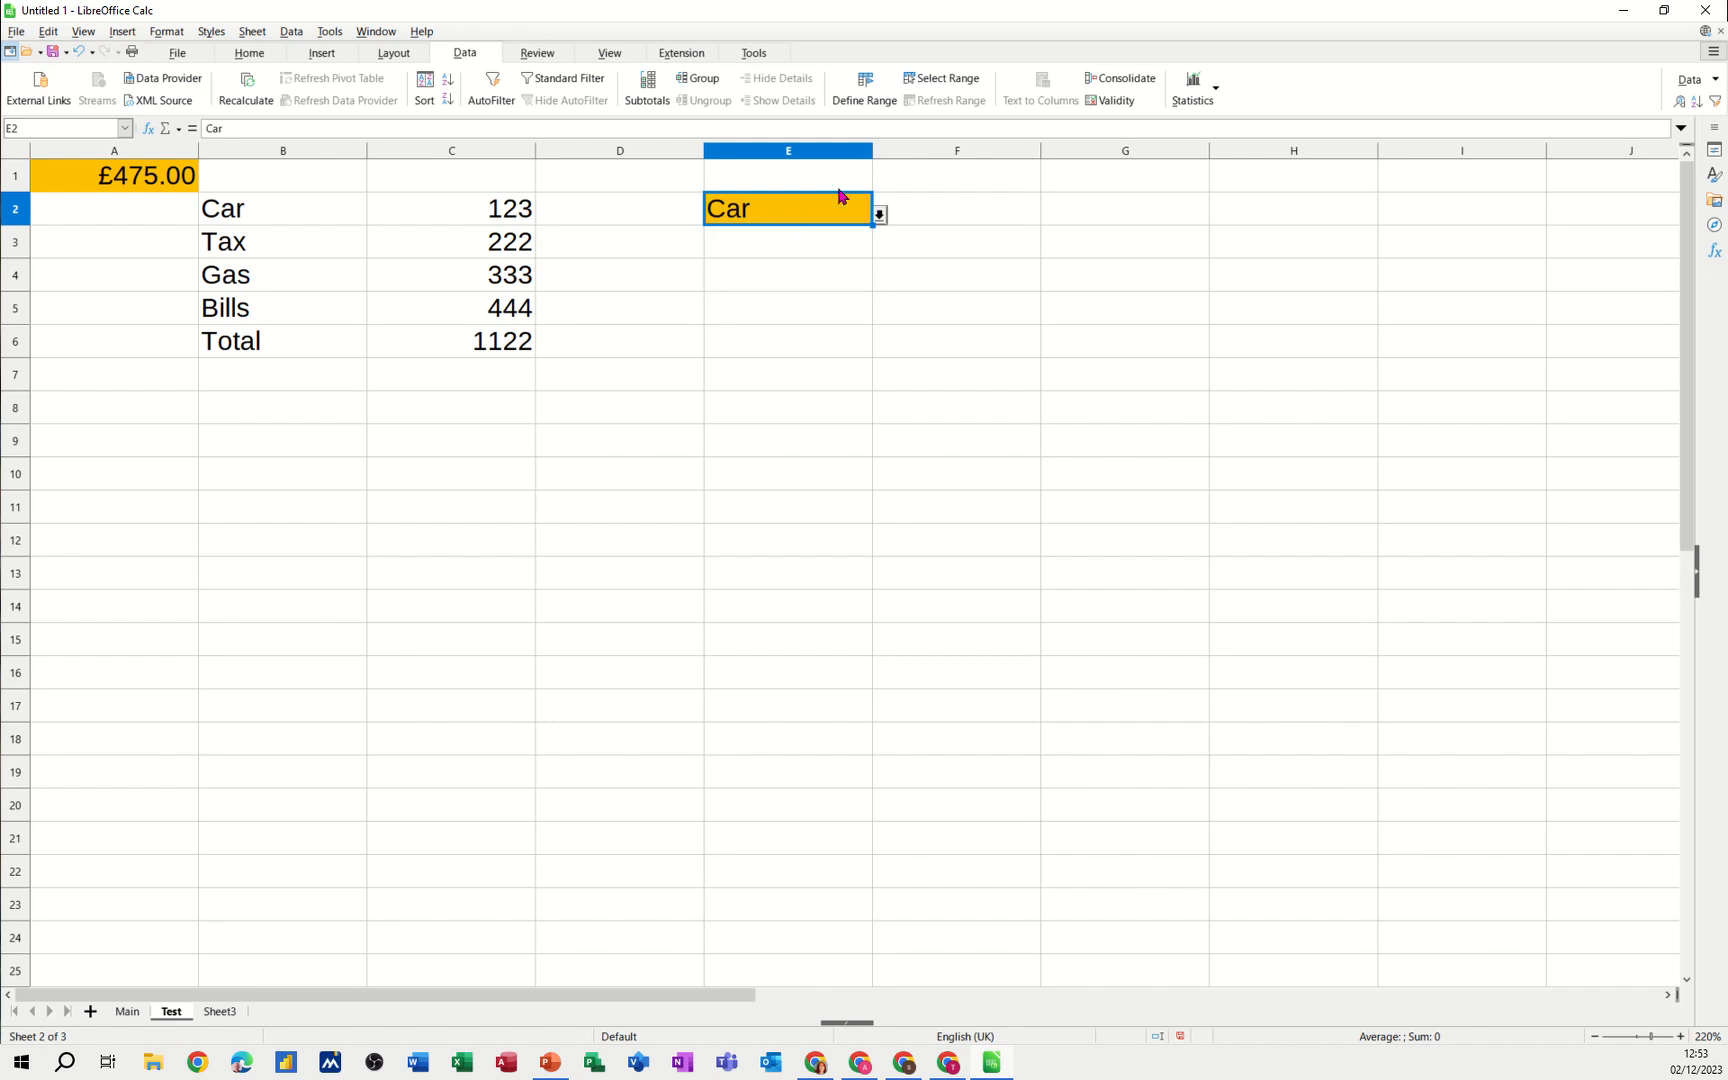
Enable input help on E2's rule, titled 'Select item' with text 'Select from list'
left_click(1114, 100)
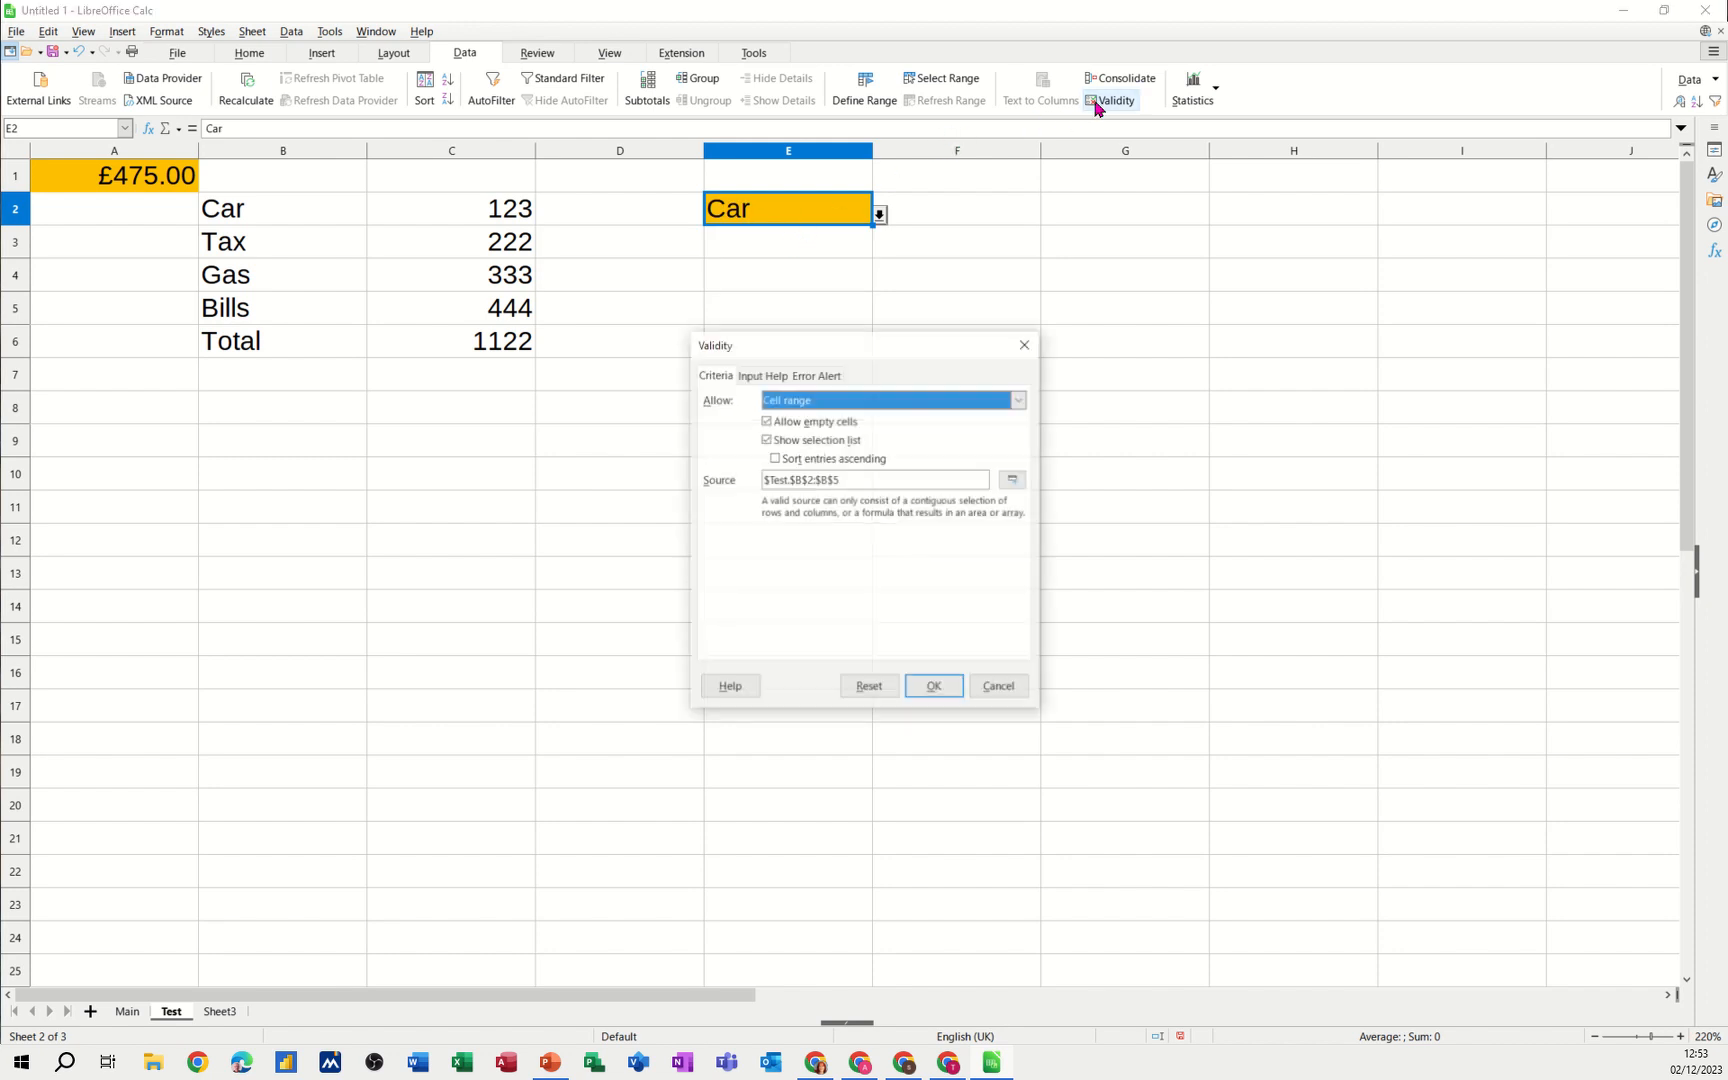
left_click(760, 374)
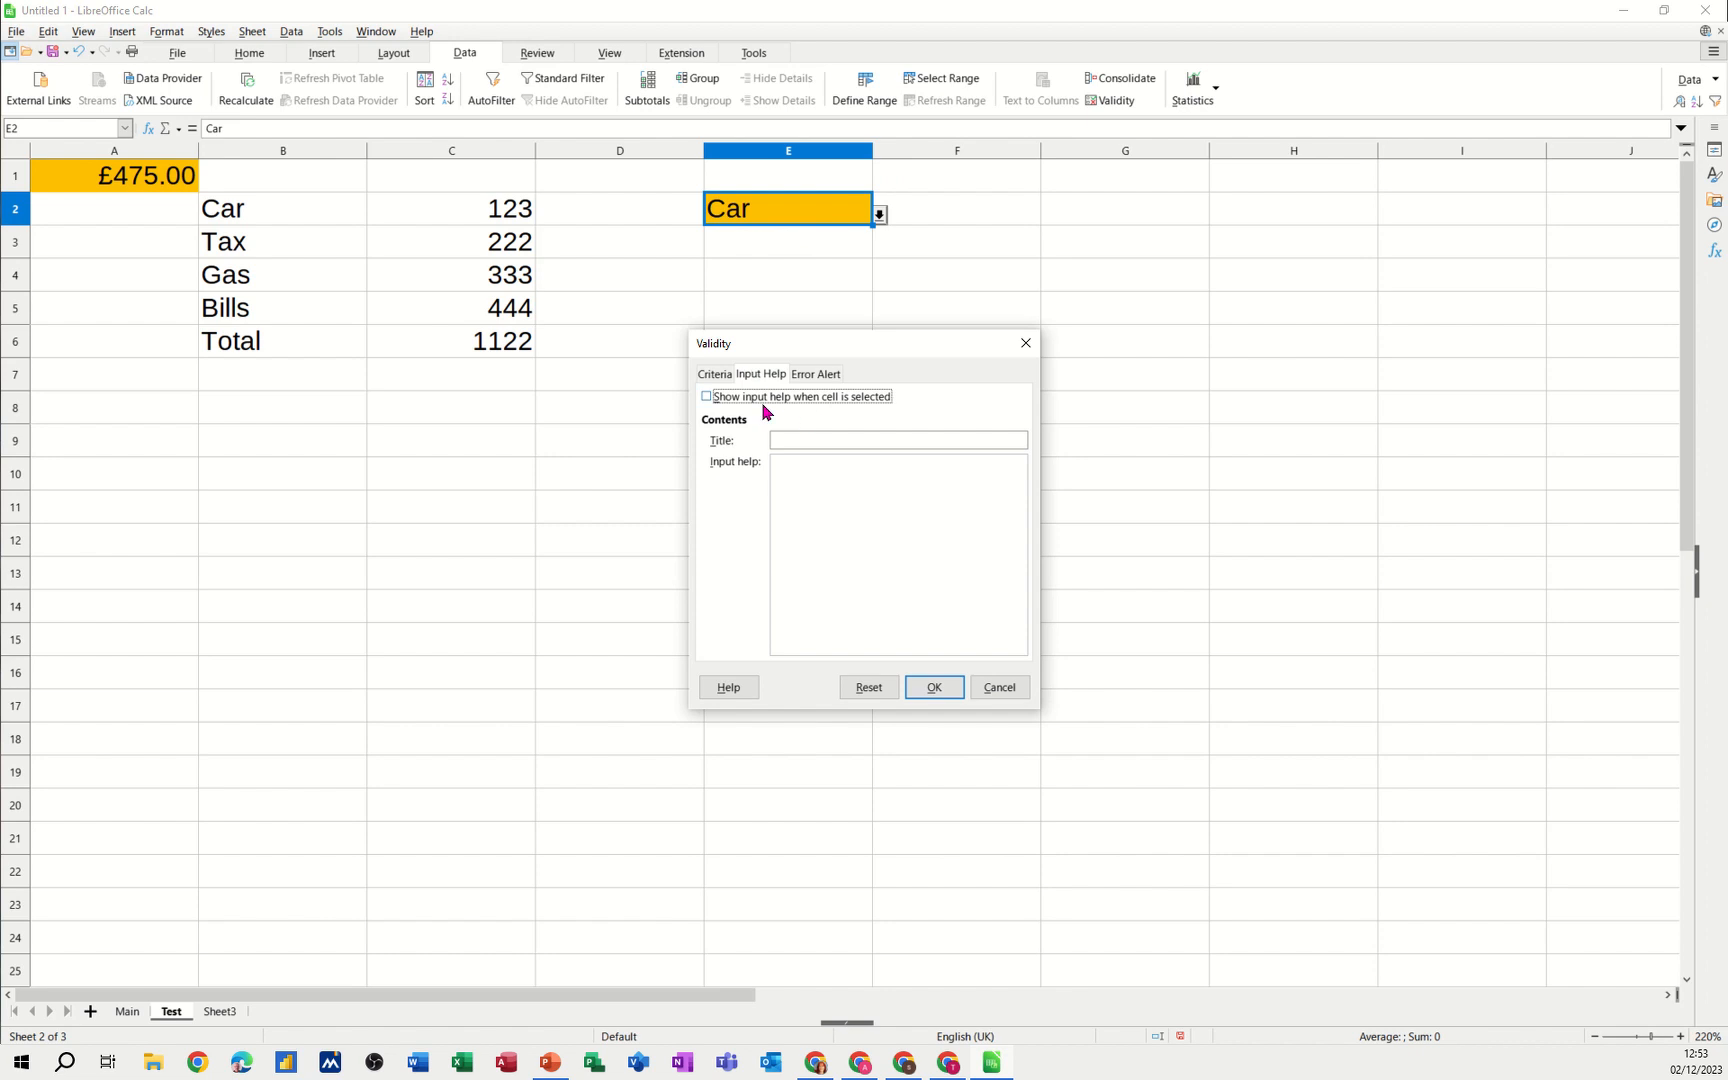
left_click(706, 396)
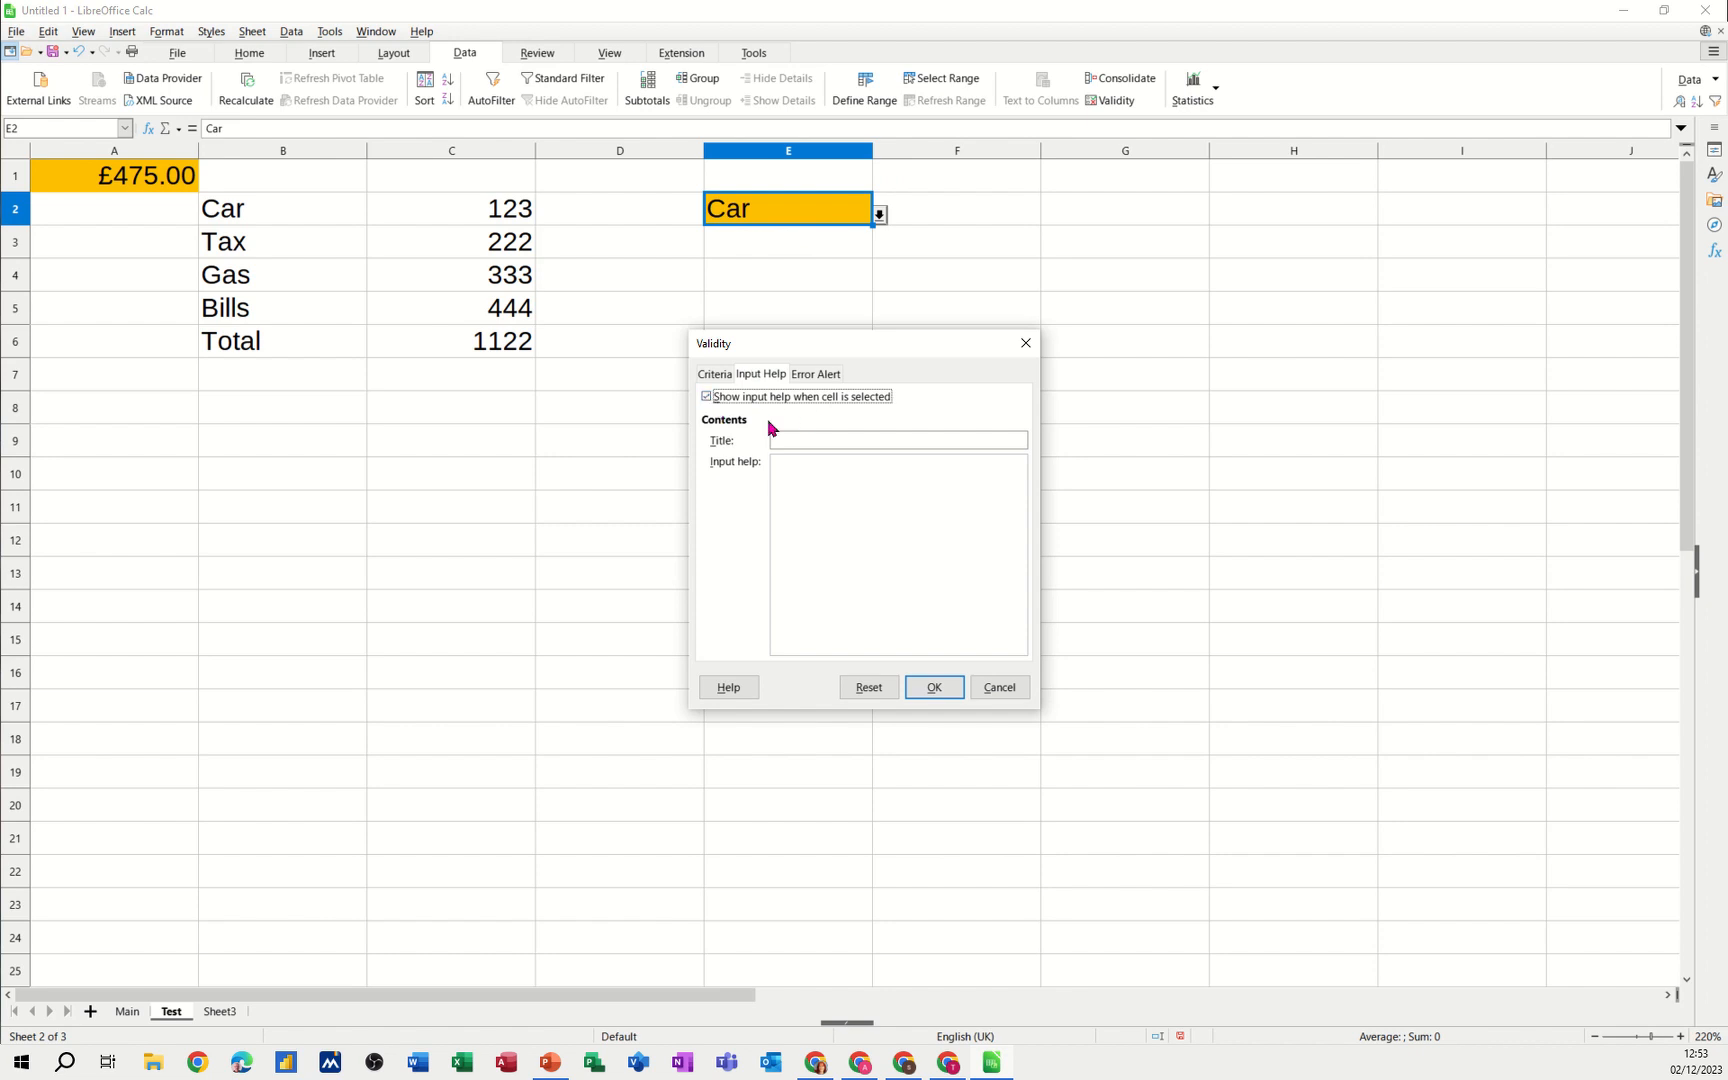
left_click(898, 440)
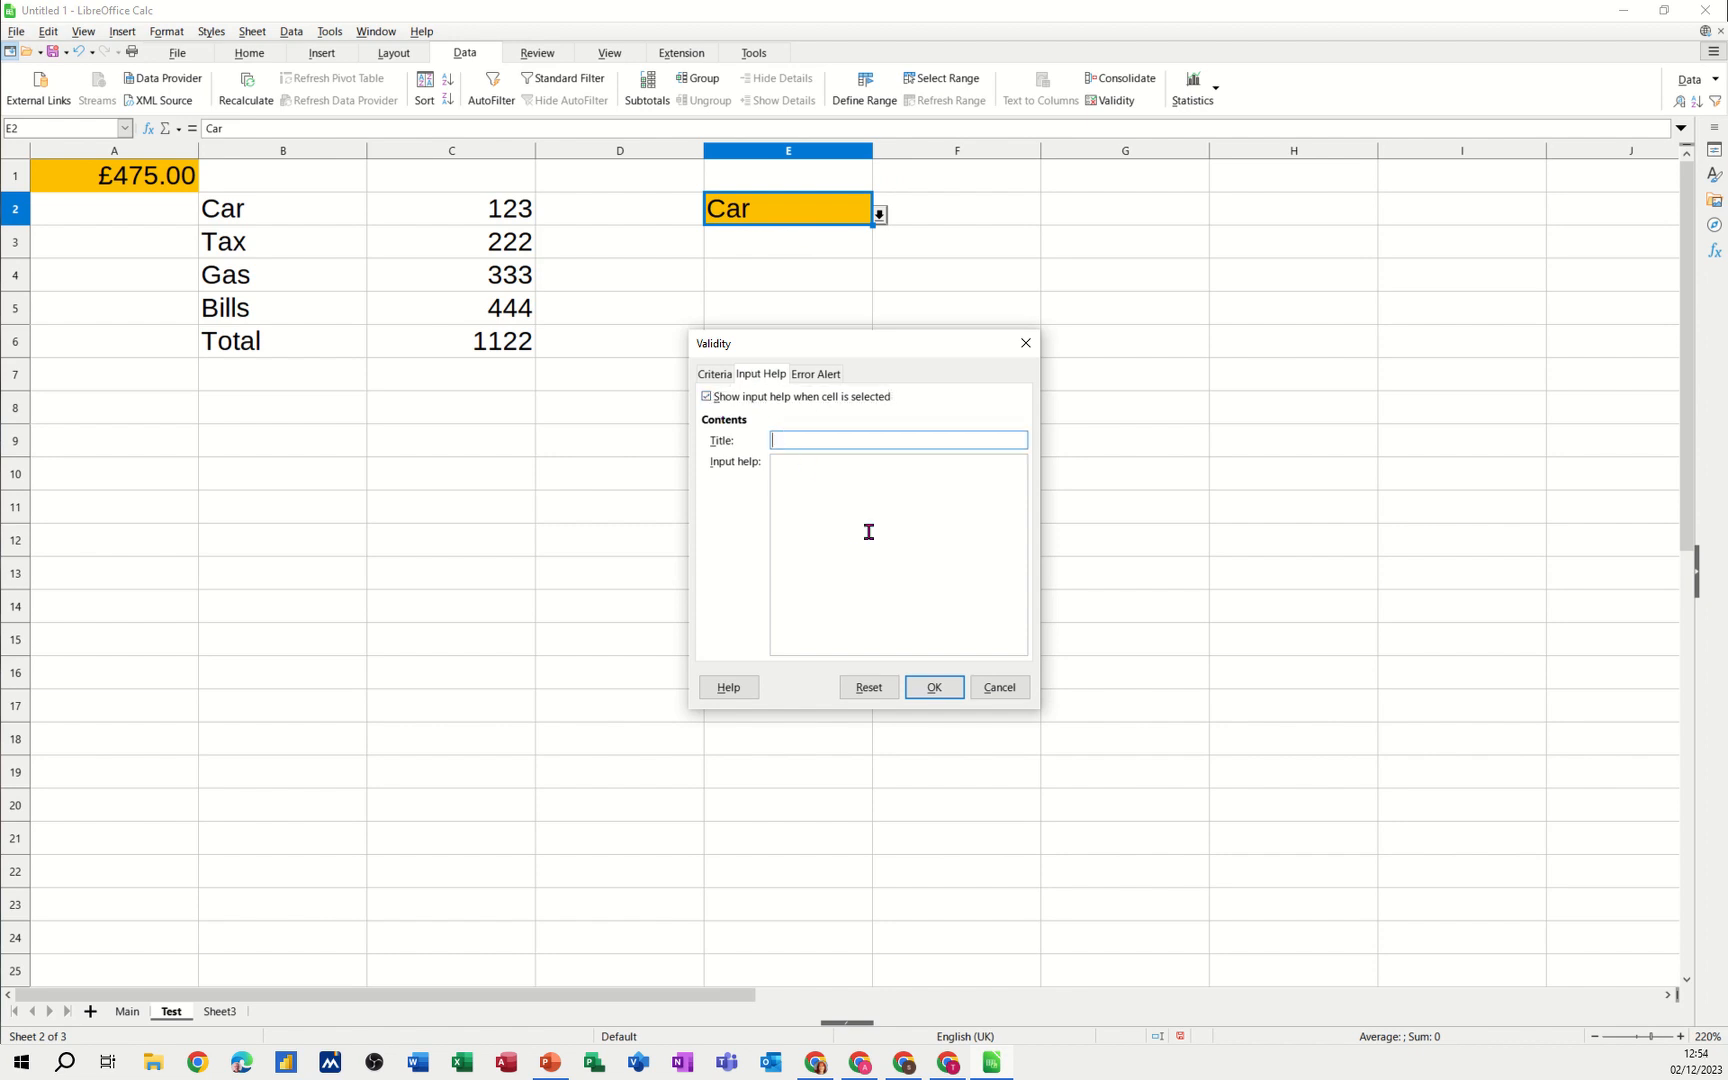
type("Select")
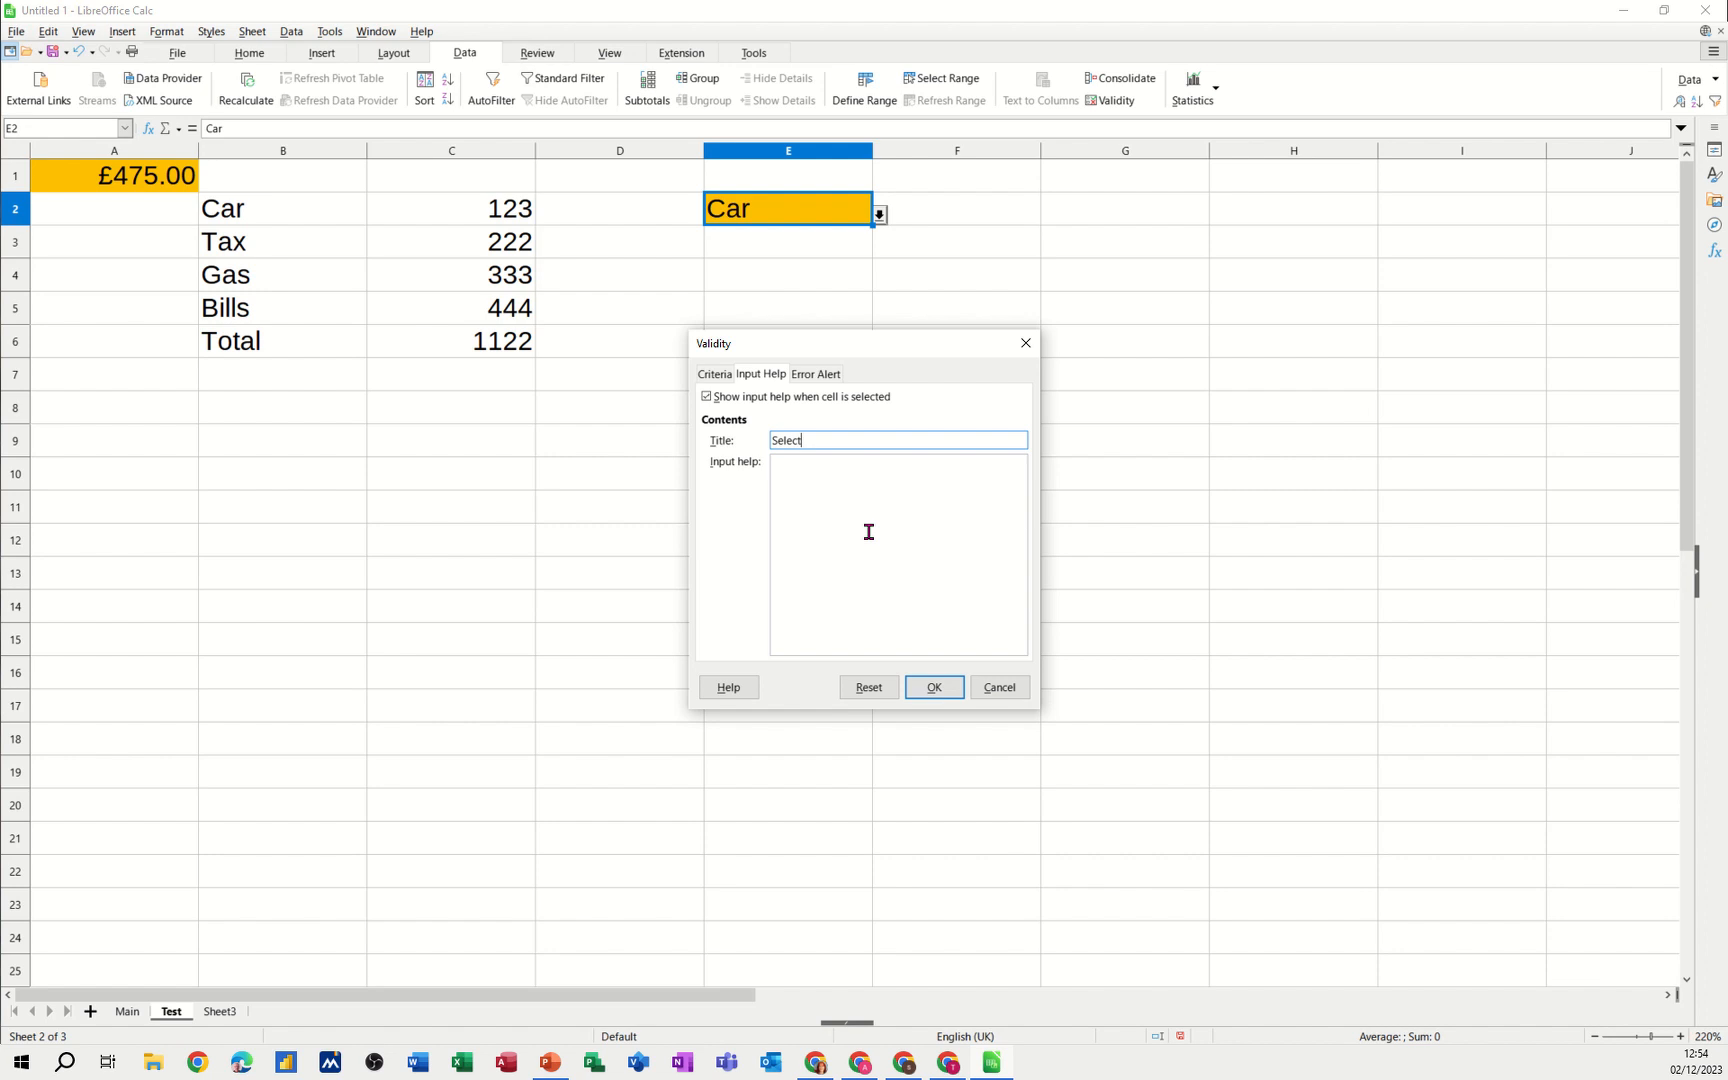
type("item")
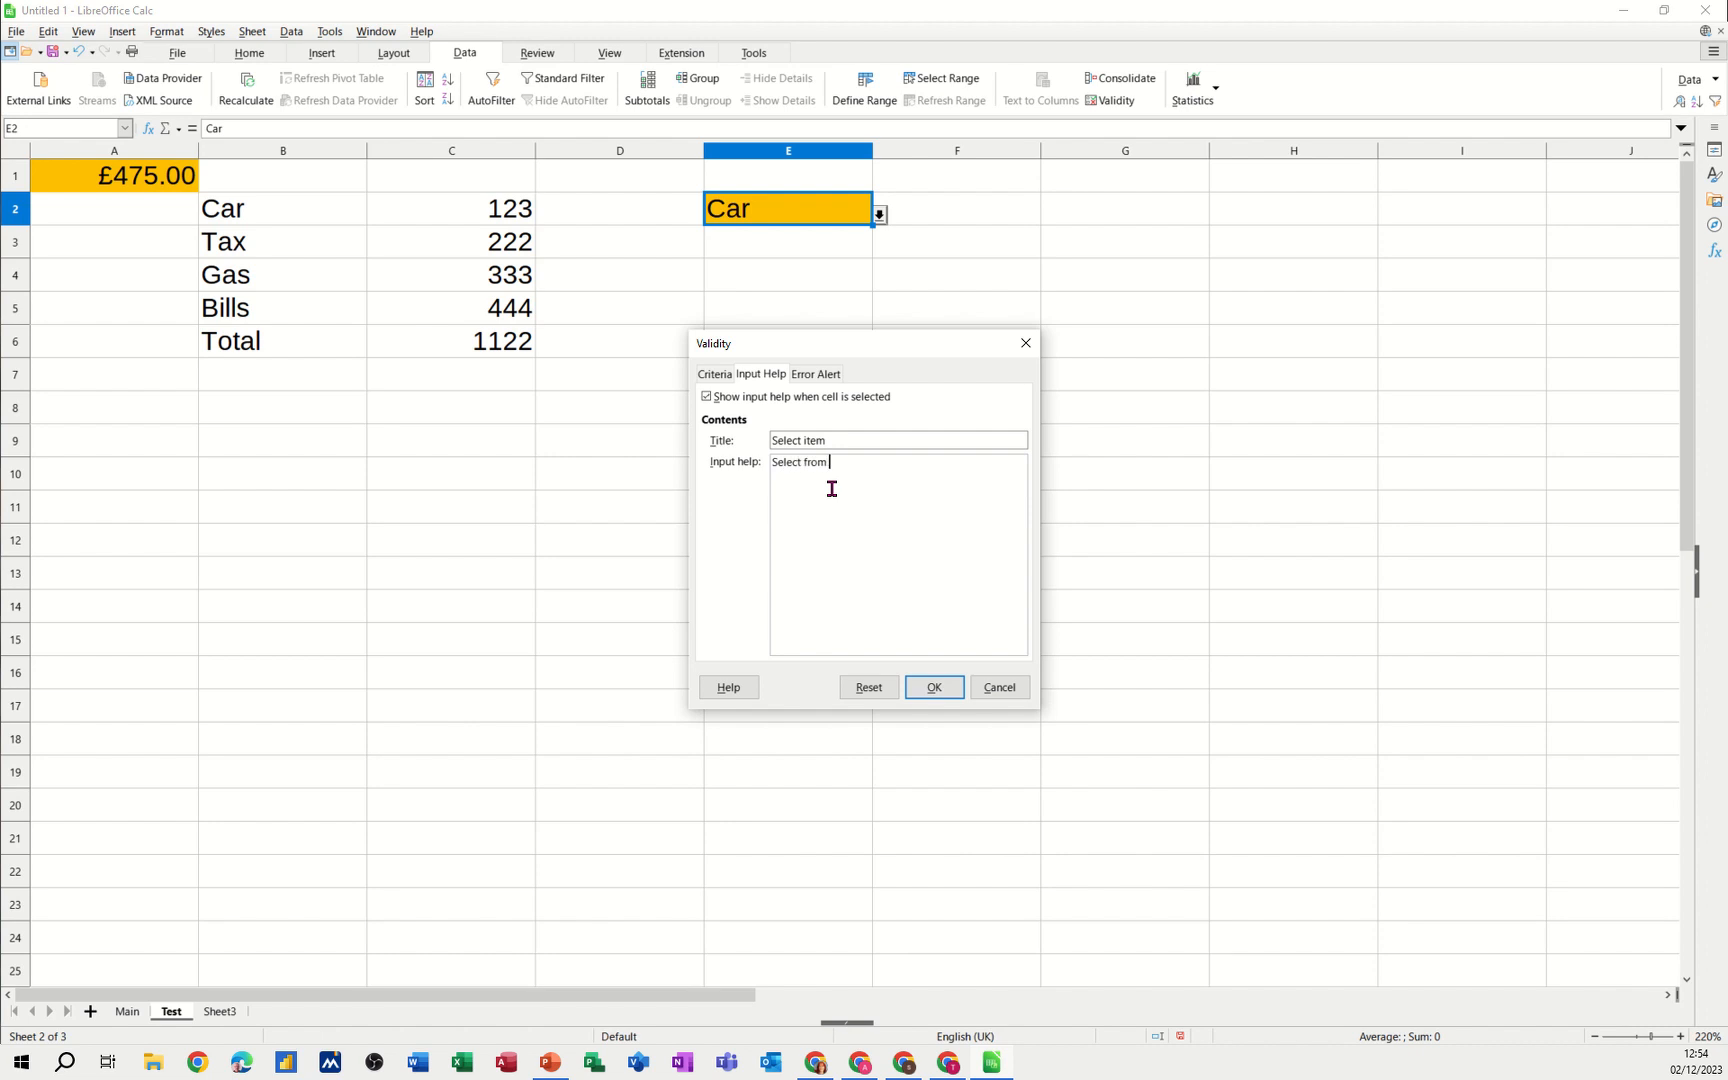
type("list")
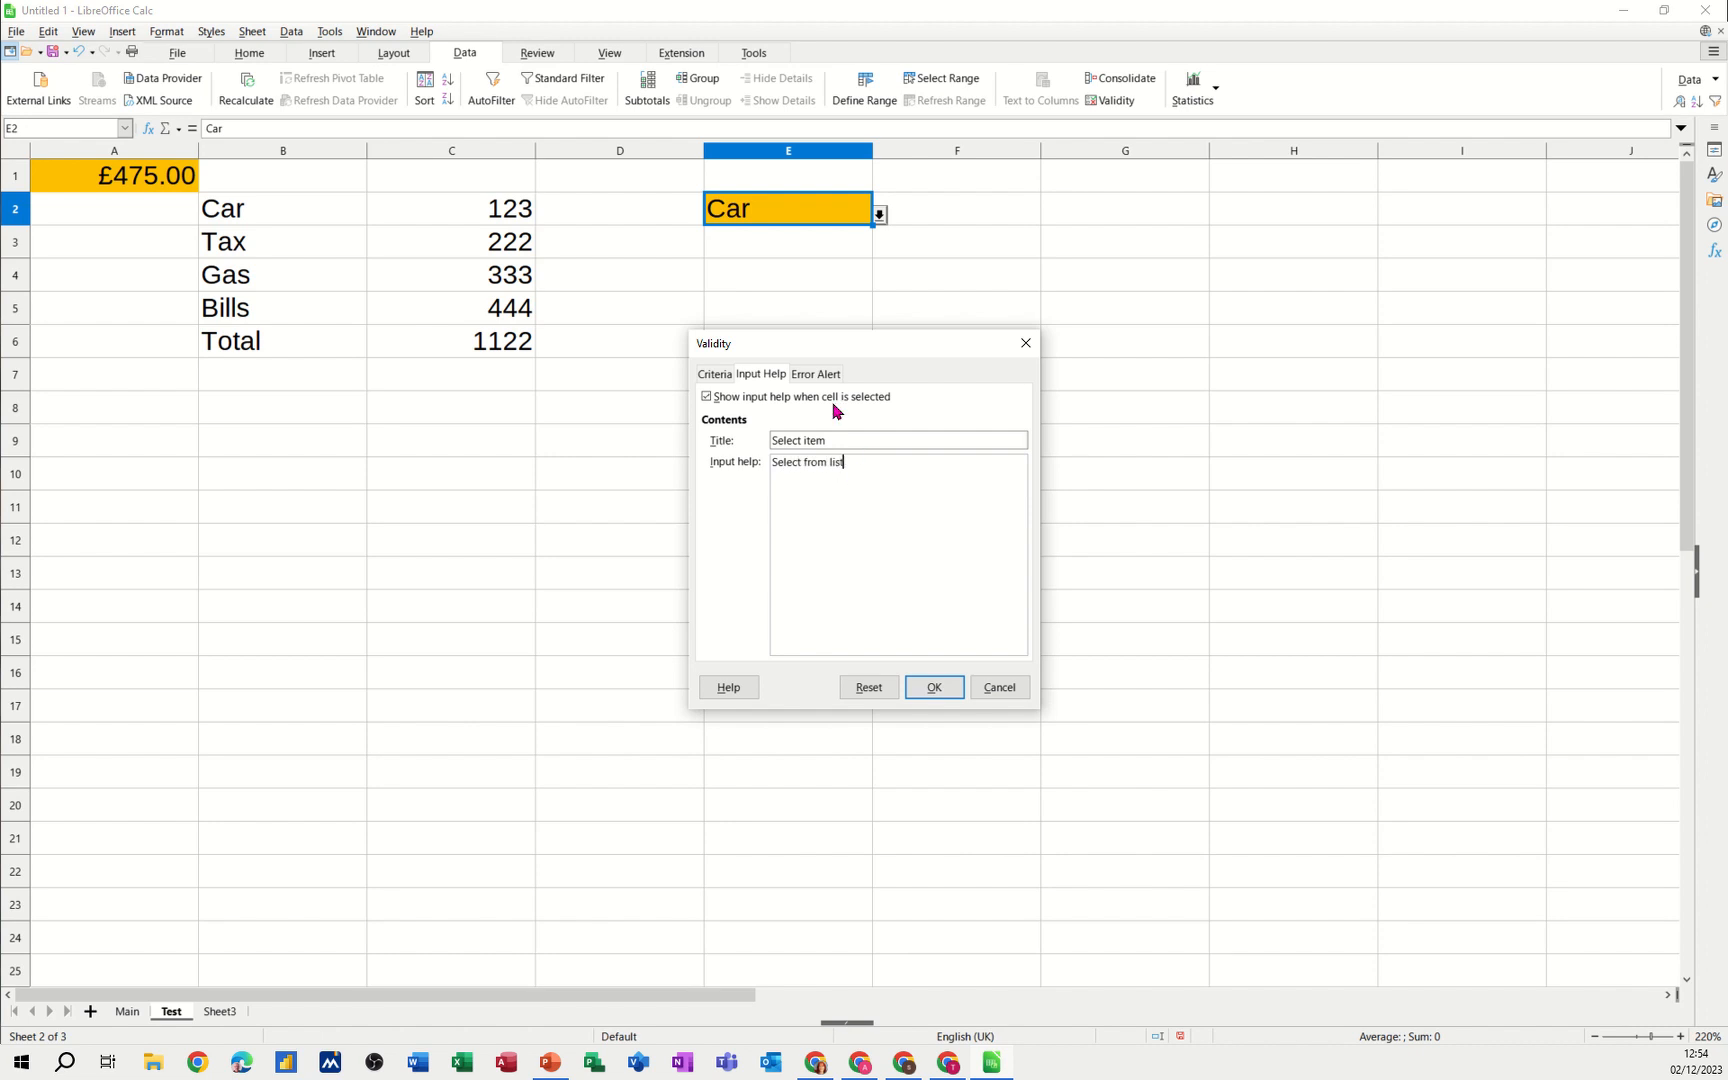
Add a Stop error alert titled 'Wrong' reading 'Get a grip only these items I said' and apply the rule
left_click(816, 374)
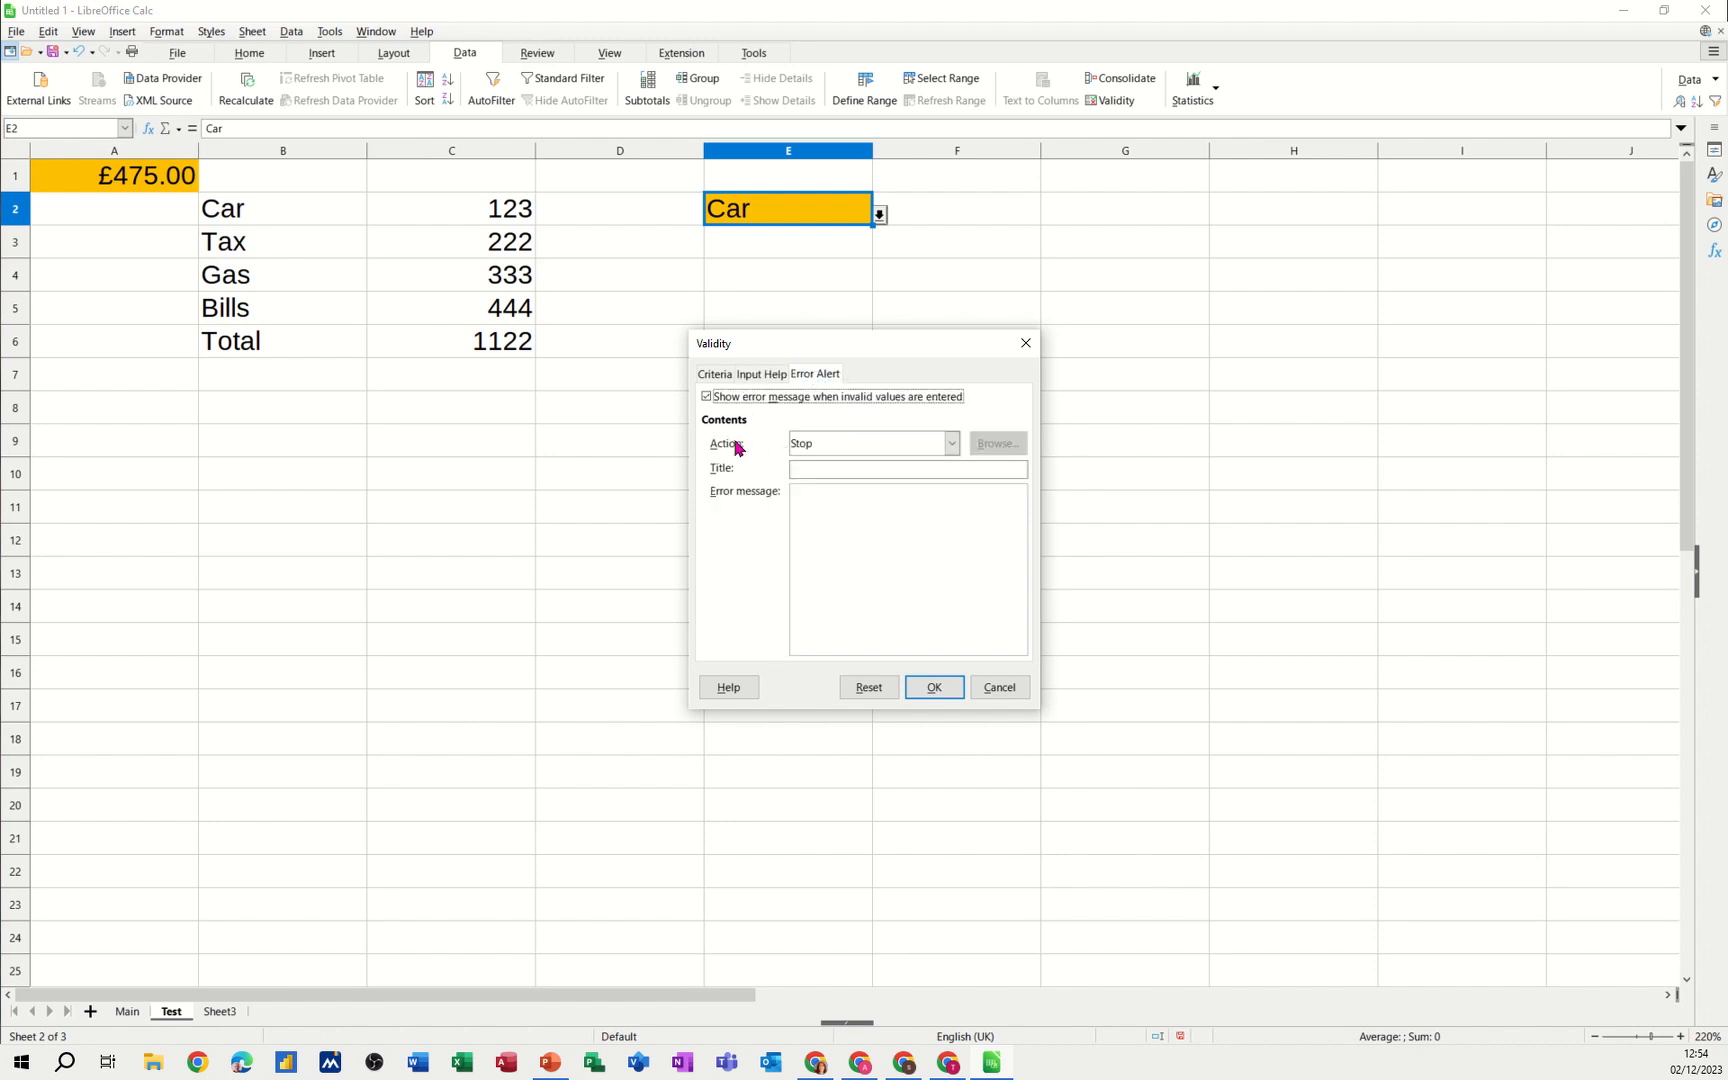
mouse_move(930, 460)
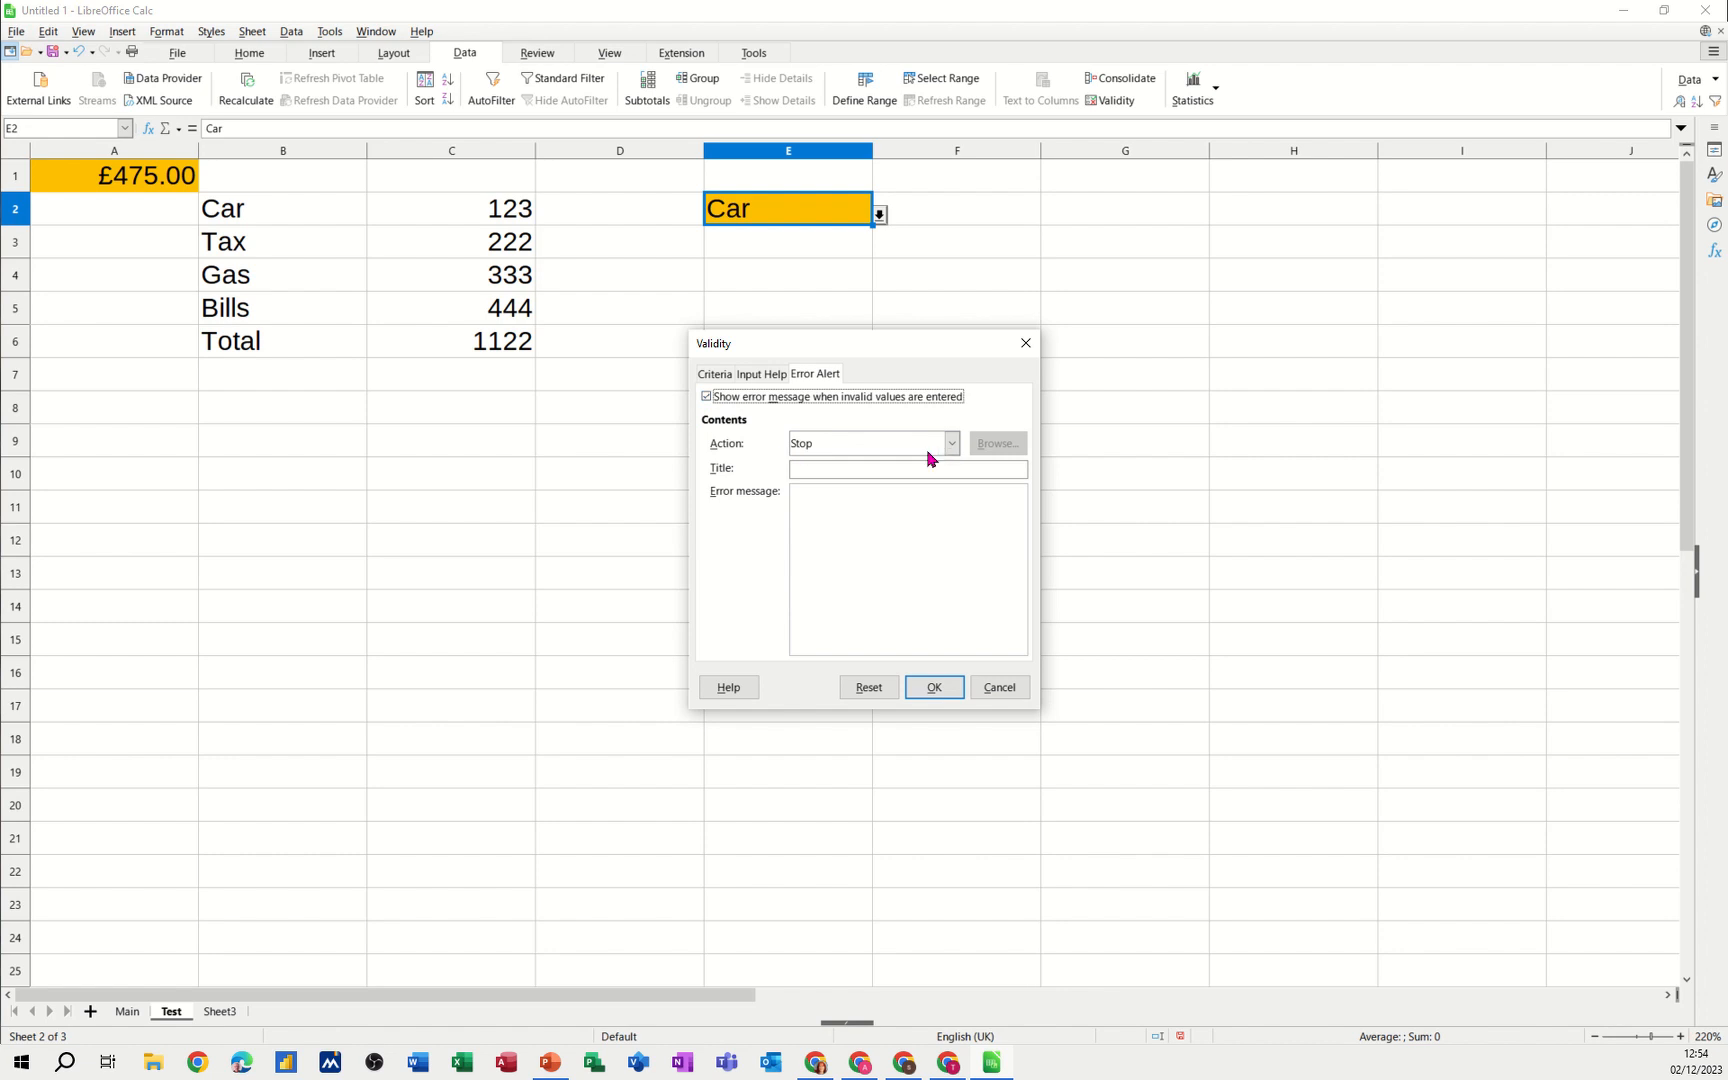
left_click(906, 468)
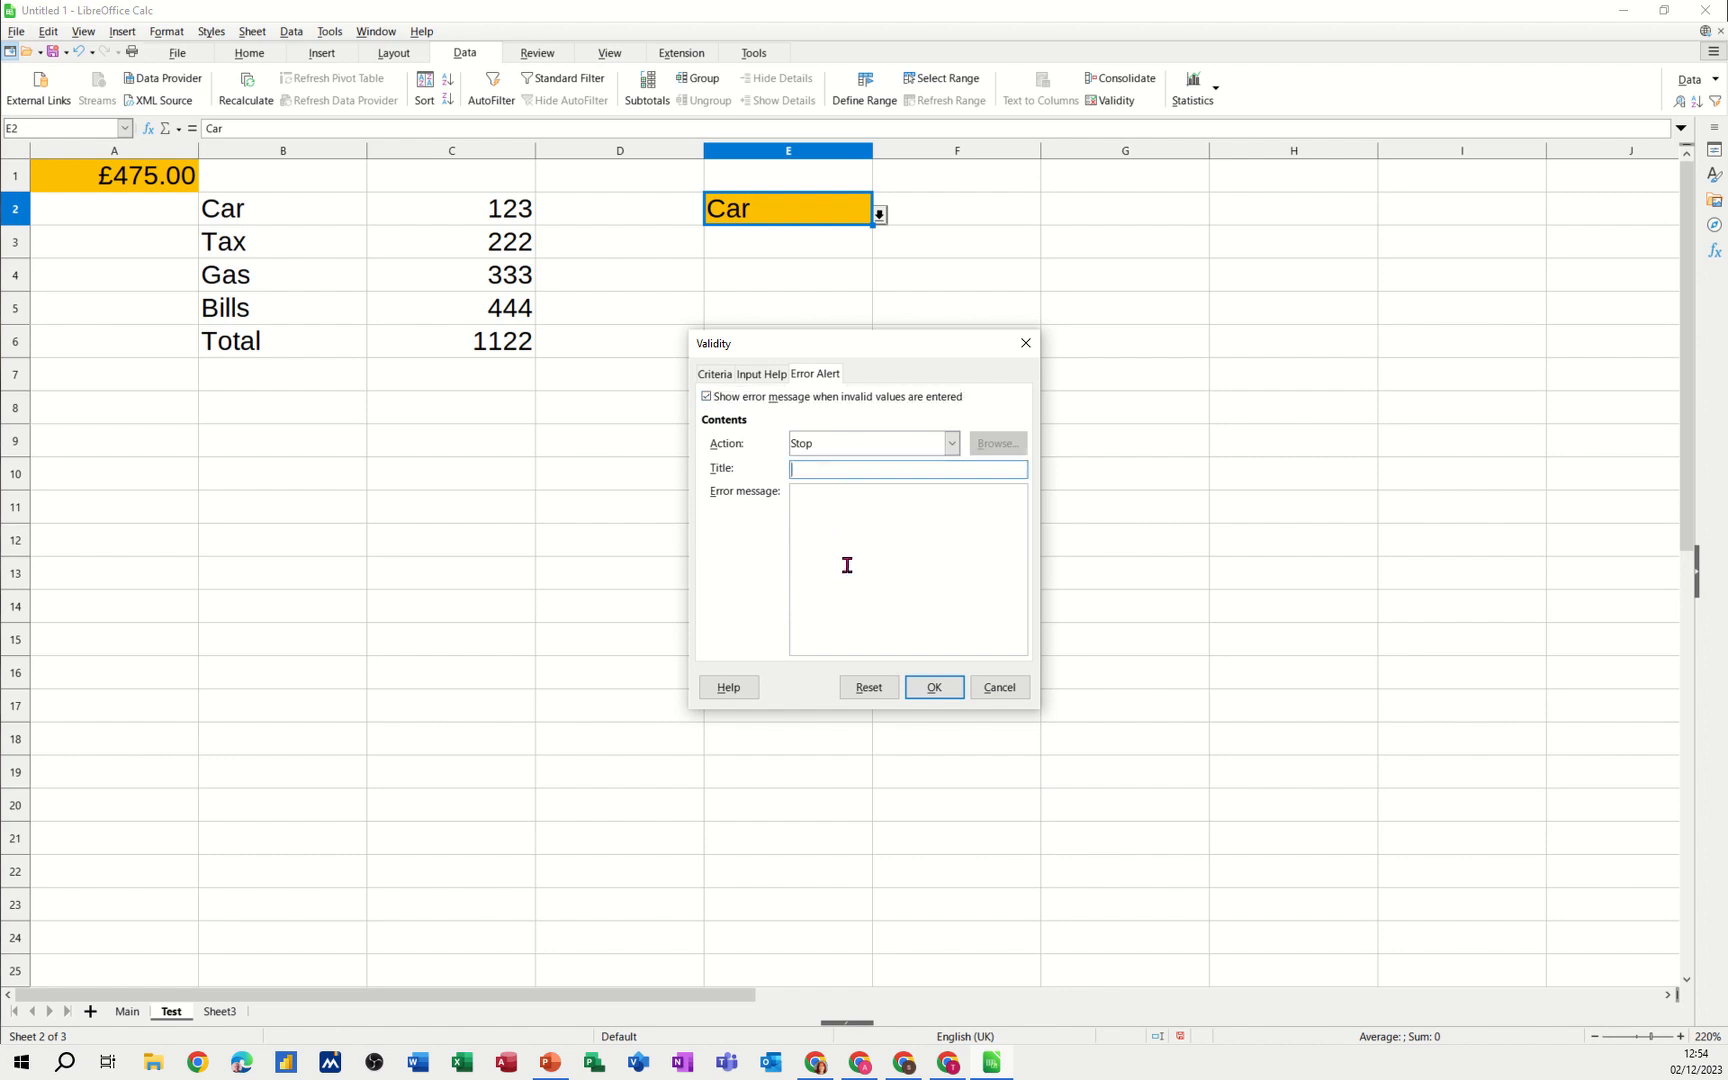
type("Wrong")
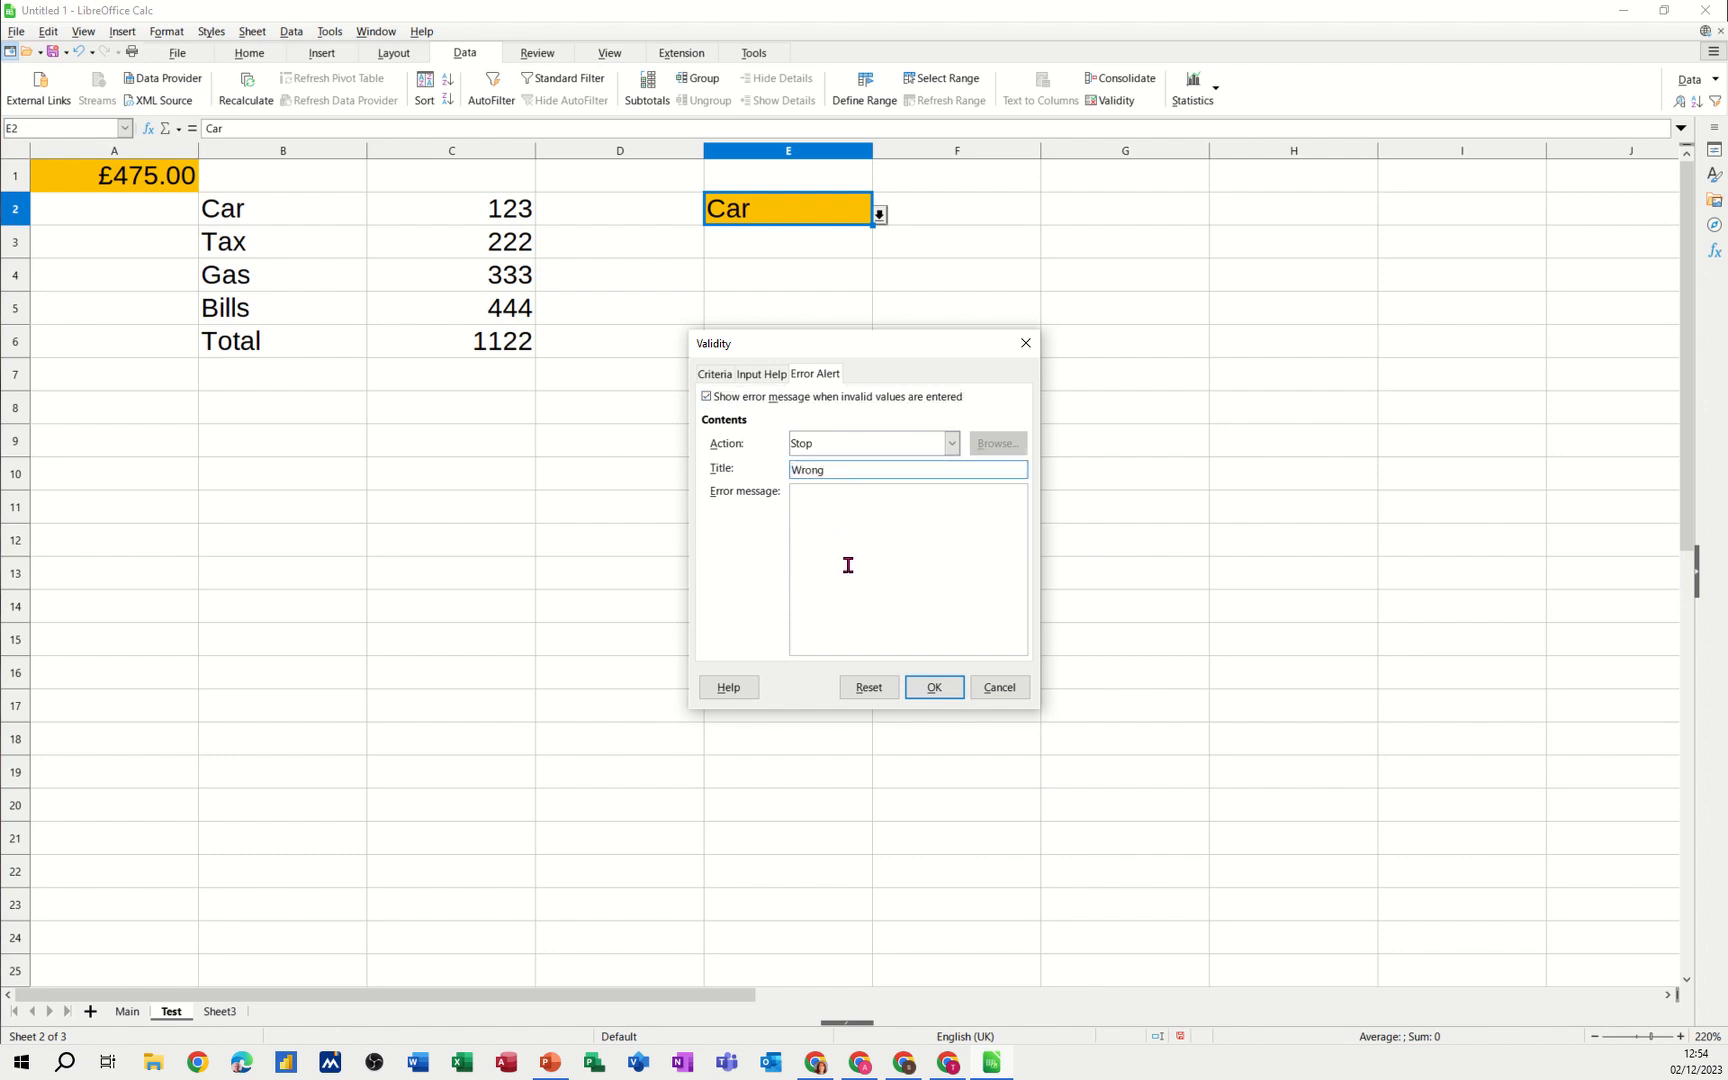
type("Get a grip only these items I s")
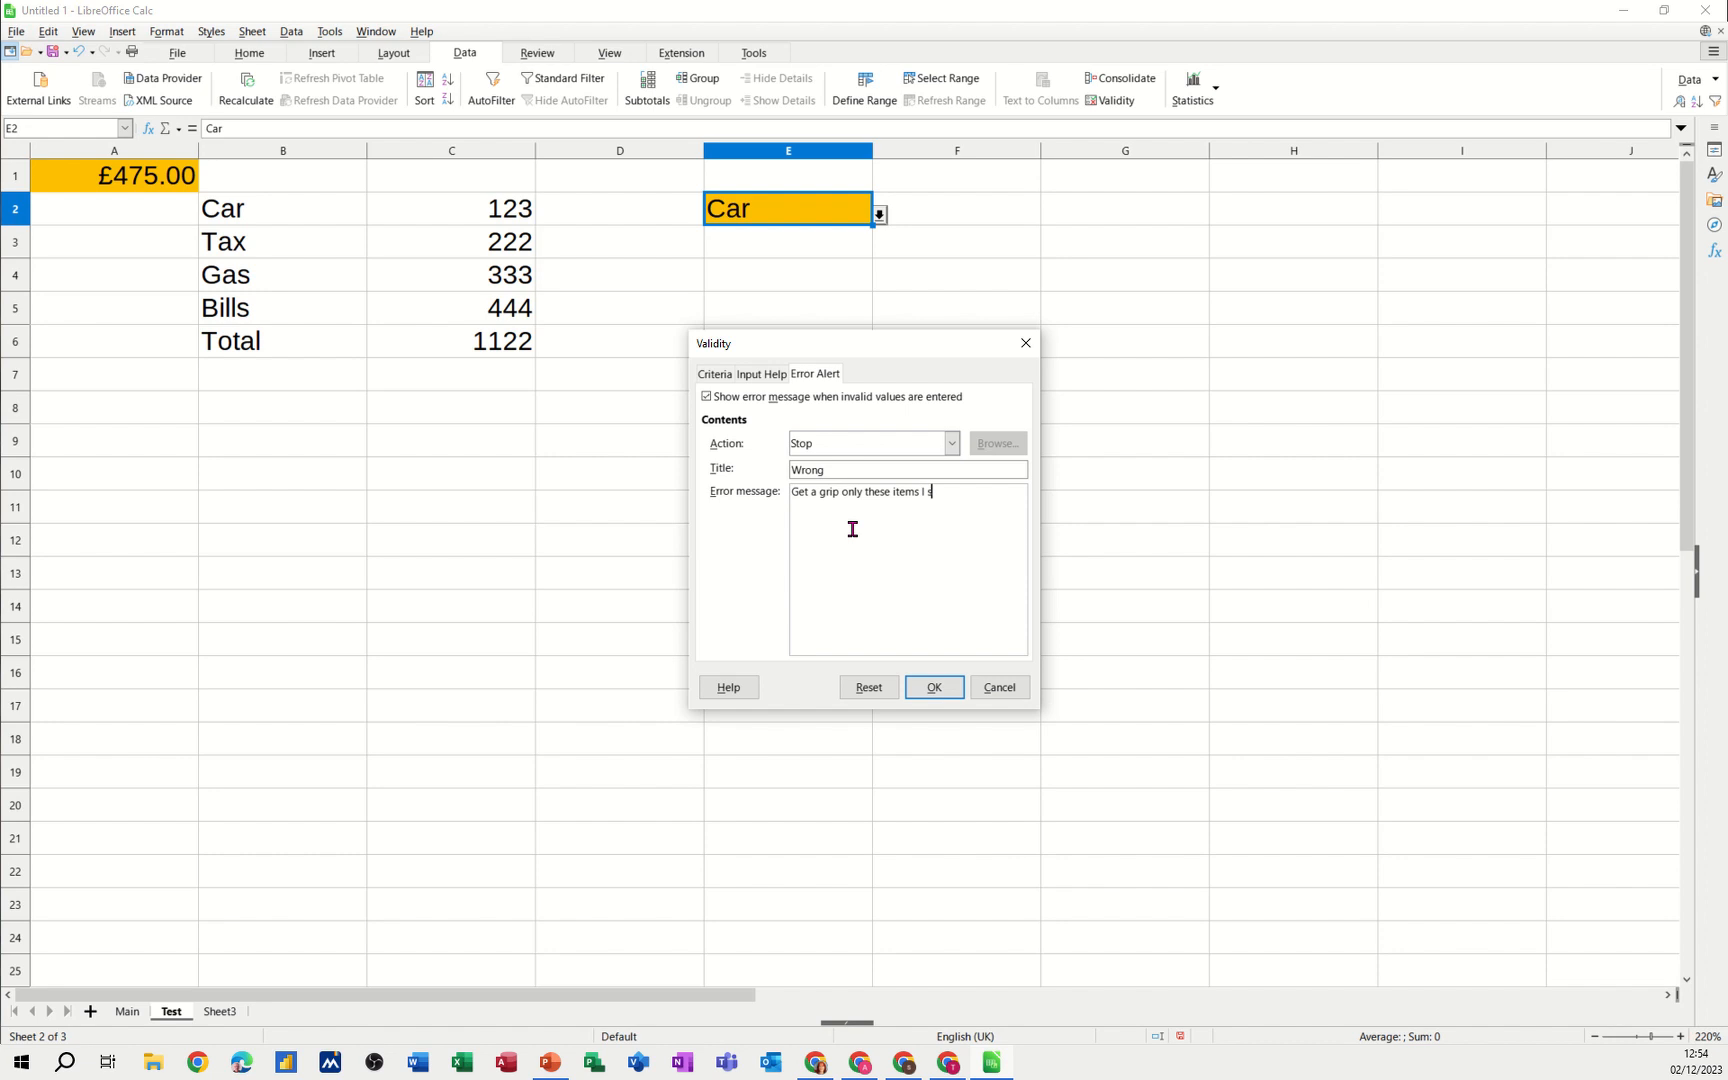
type("aid")
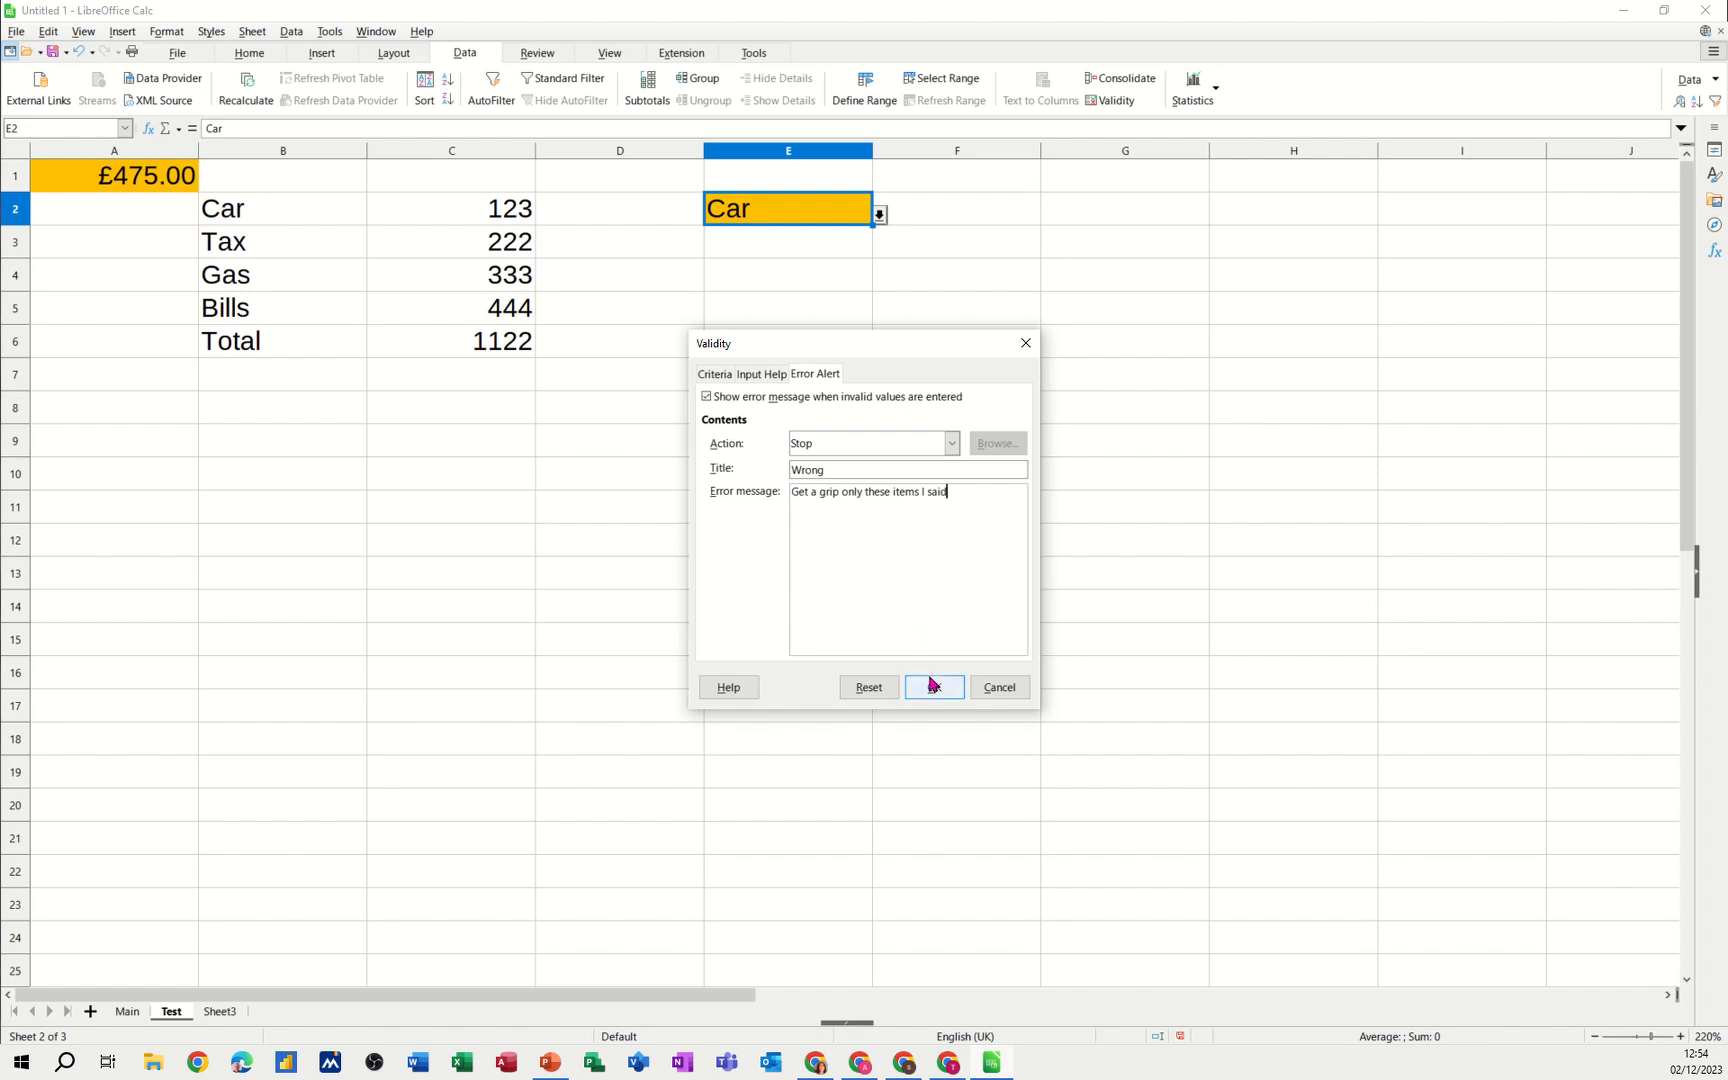
left_click(934, 686)
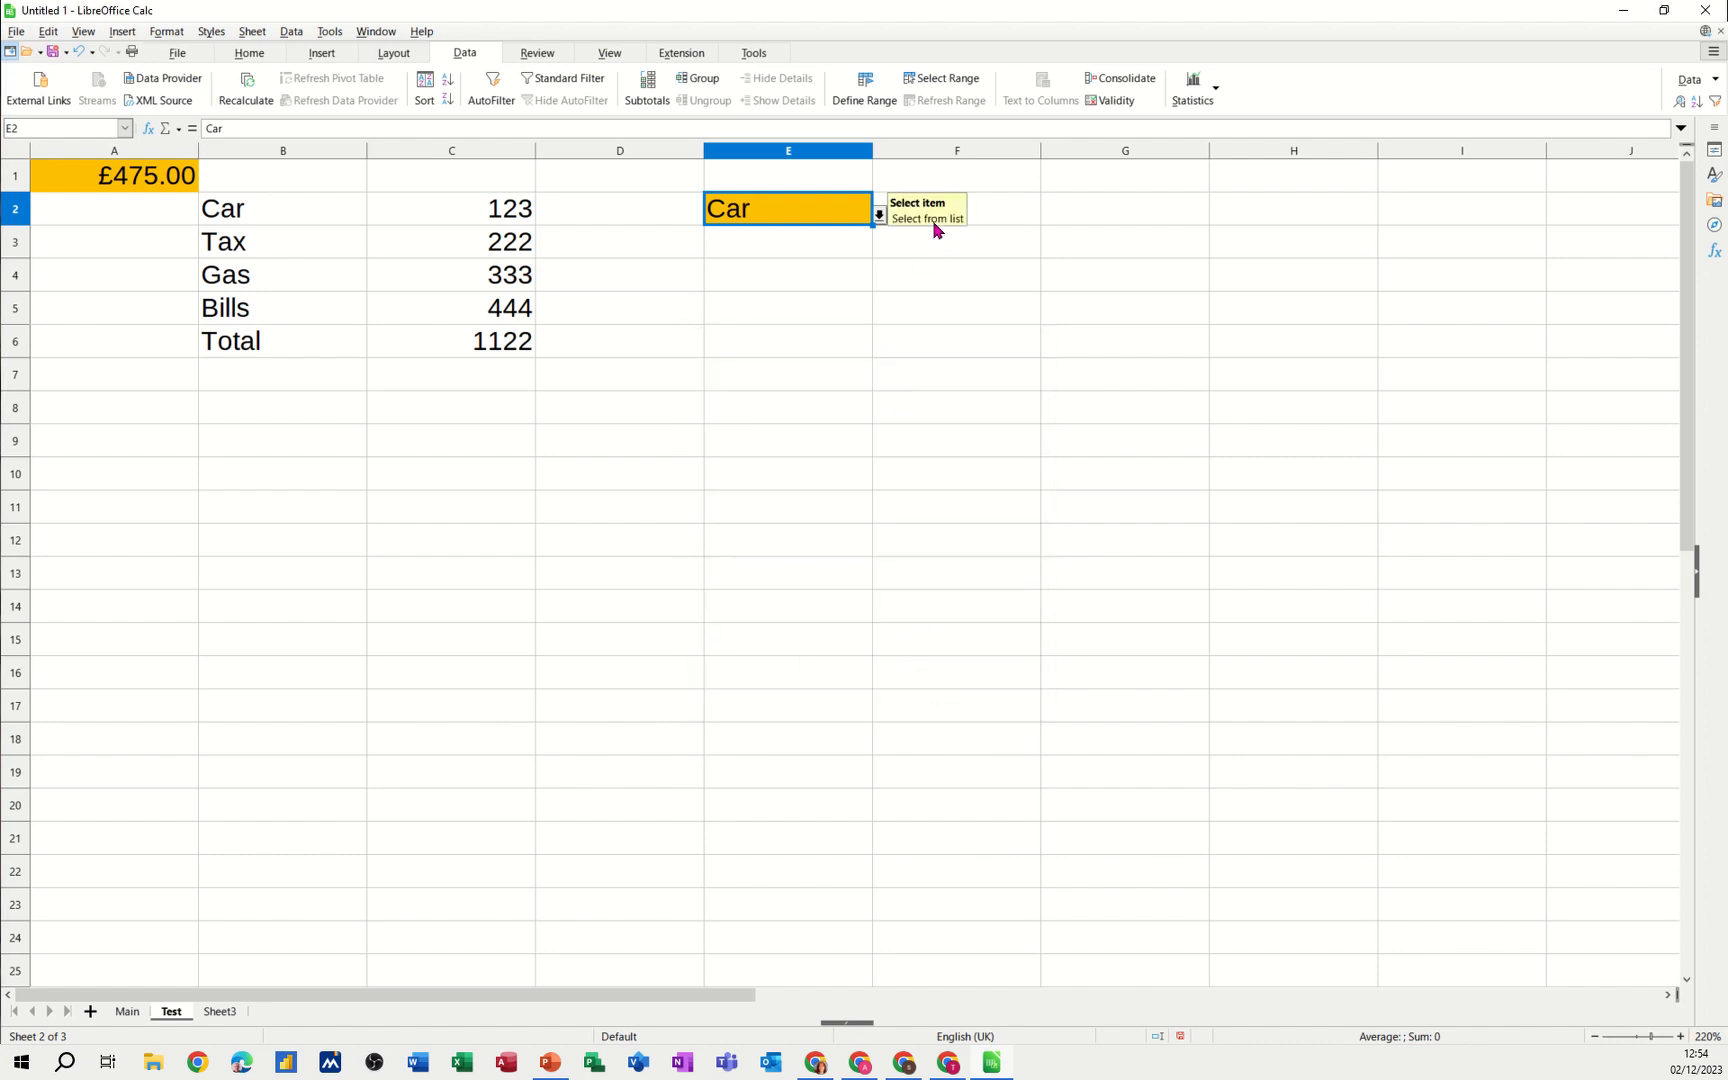
Choose Tax from E2's dropdown, then confirm typed 'ert' is rejected by the Wrong alert
left_click(878, 208)
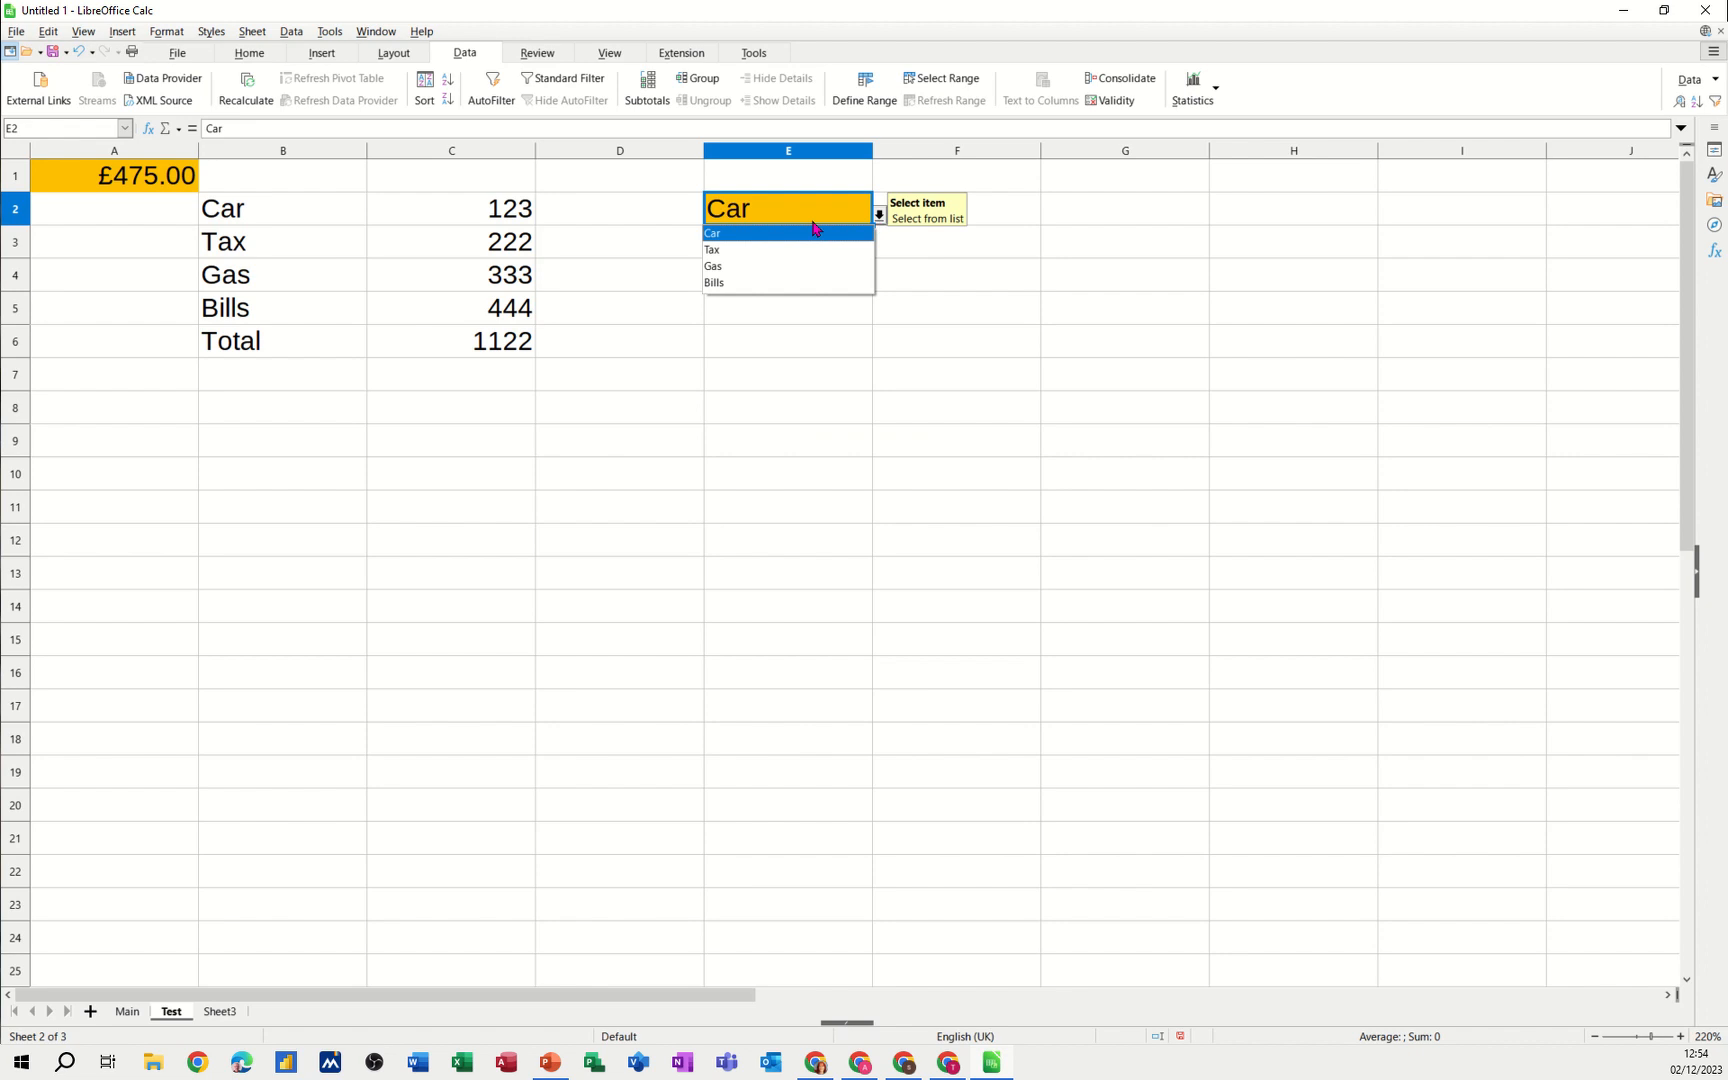
left_click(714, 250)
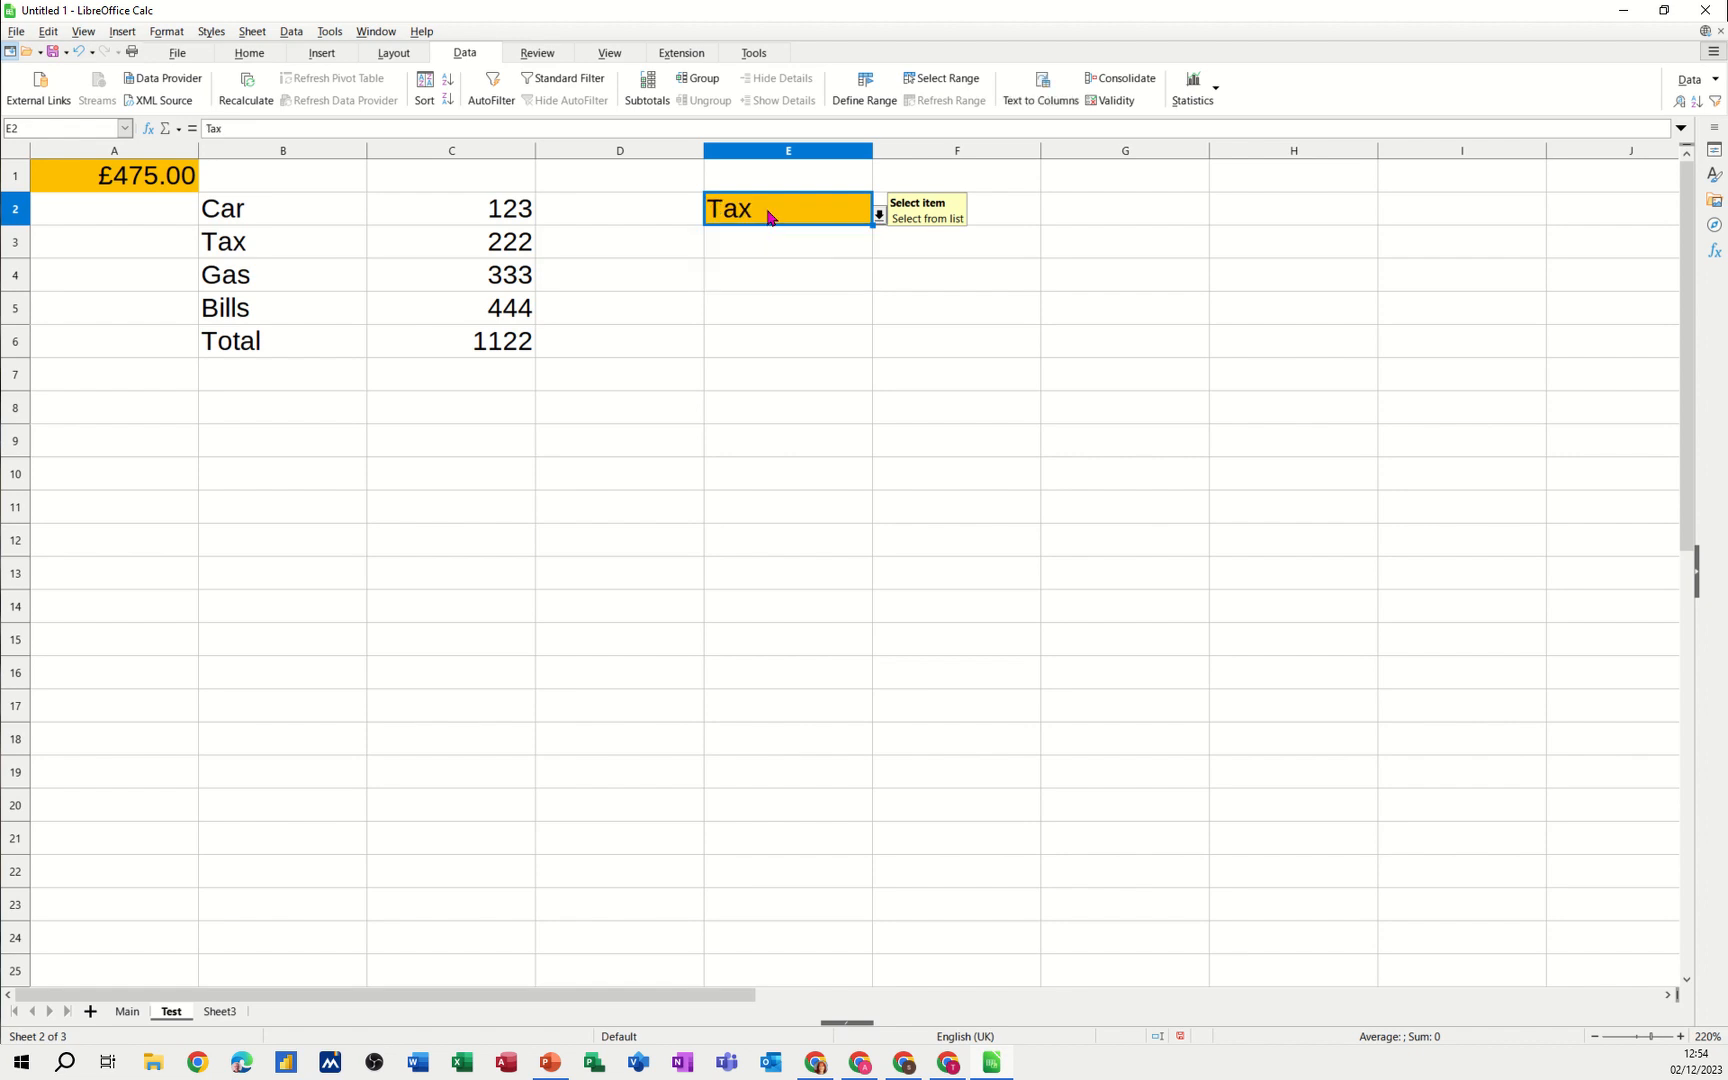
type("ert")
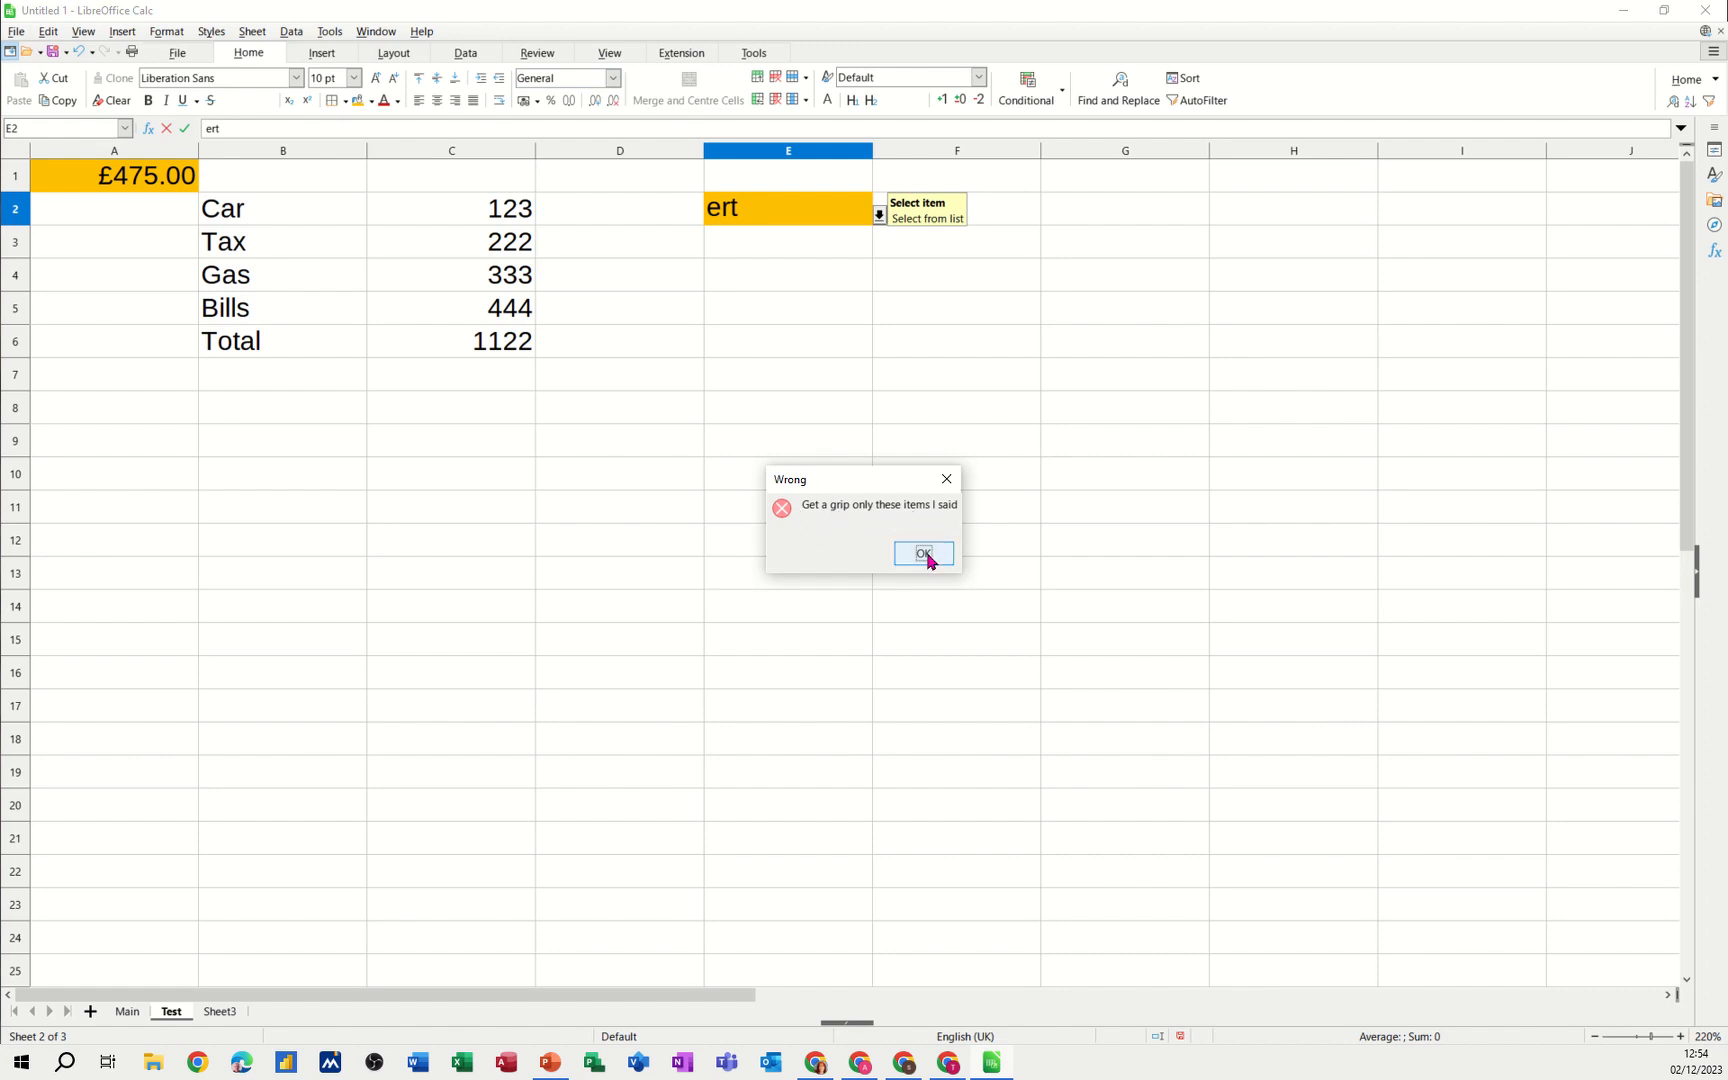
left_click(922, 552)
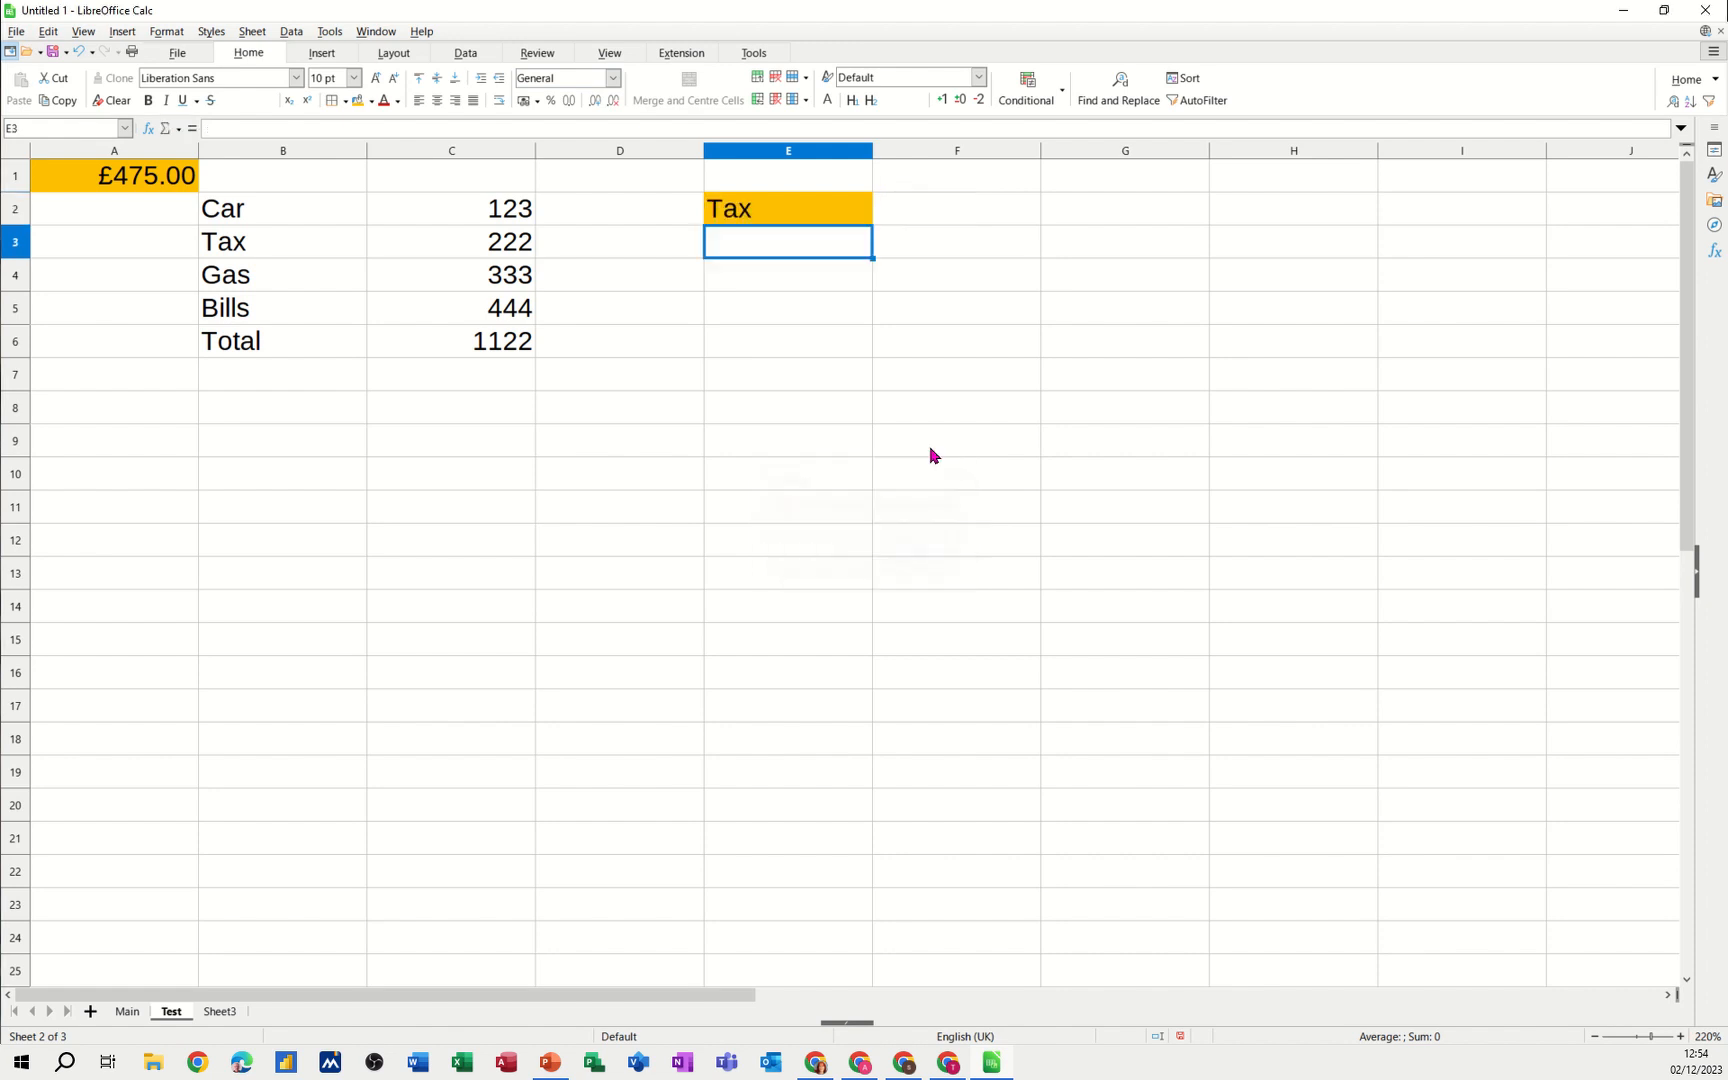
left_click(786, 208)
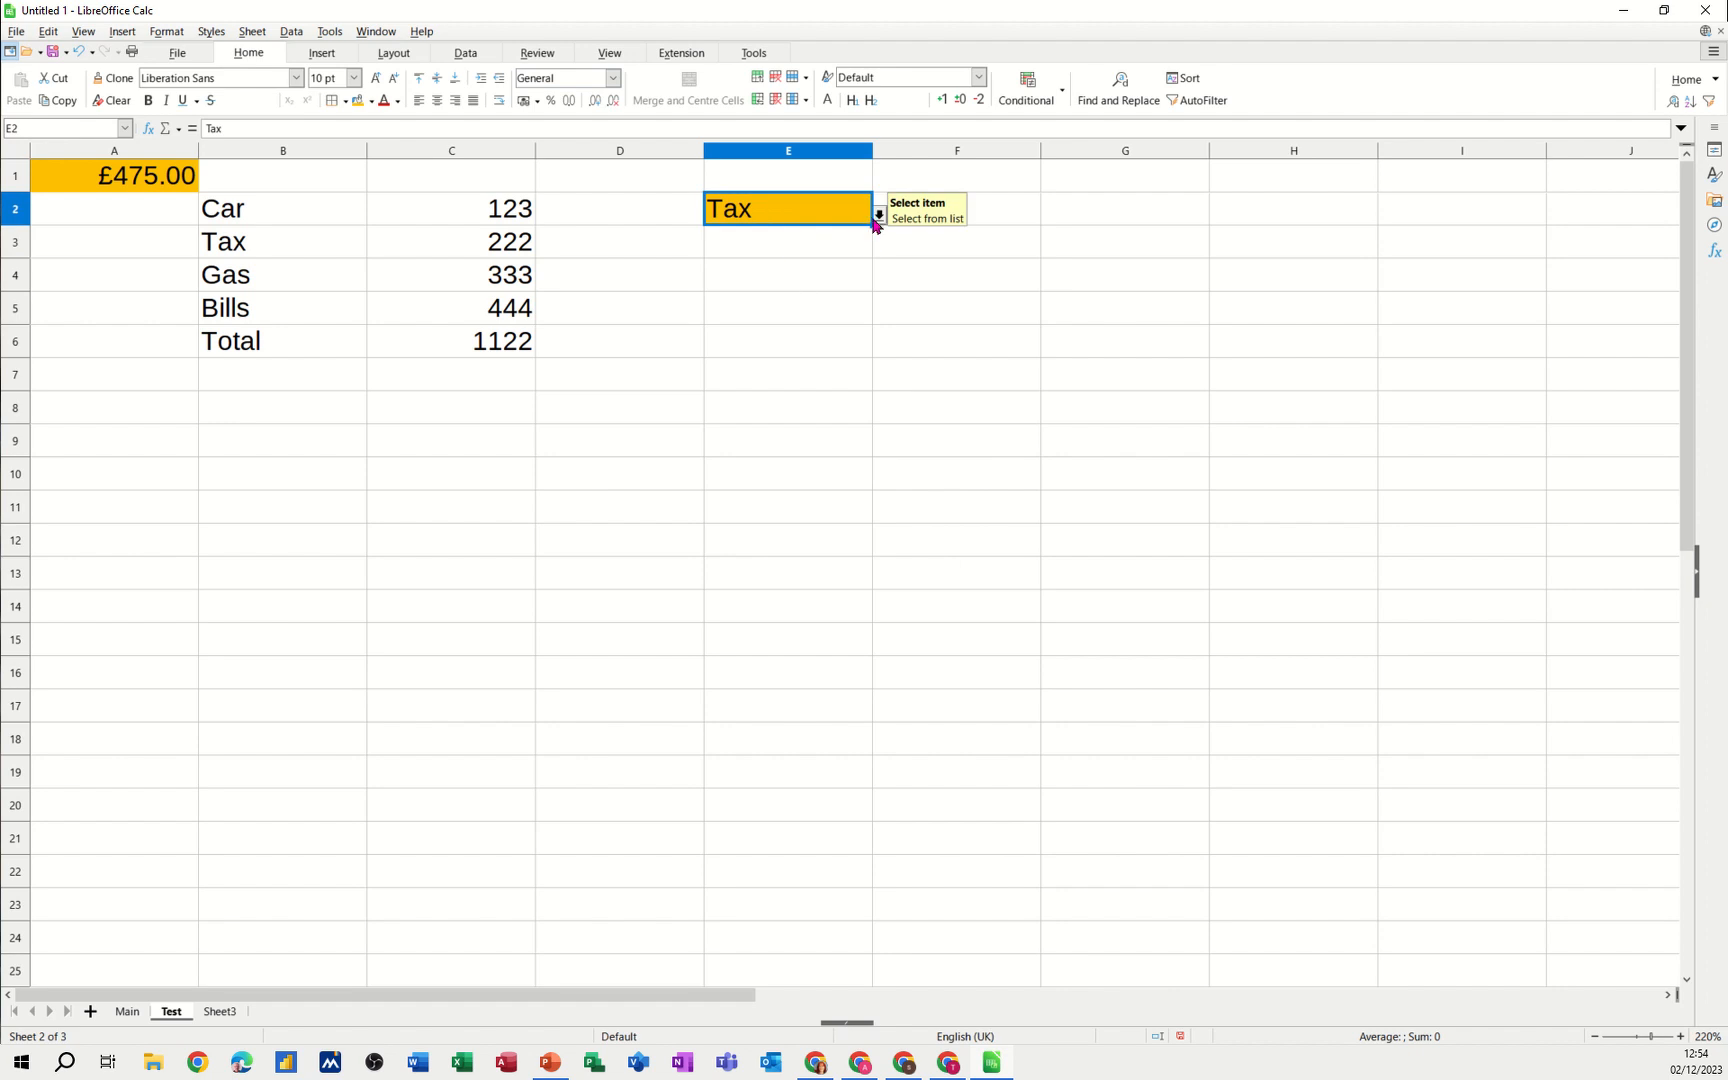
mouse_move(760, 212)
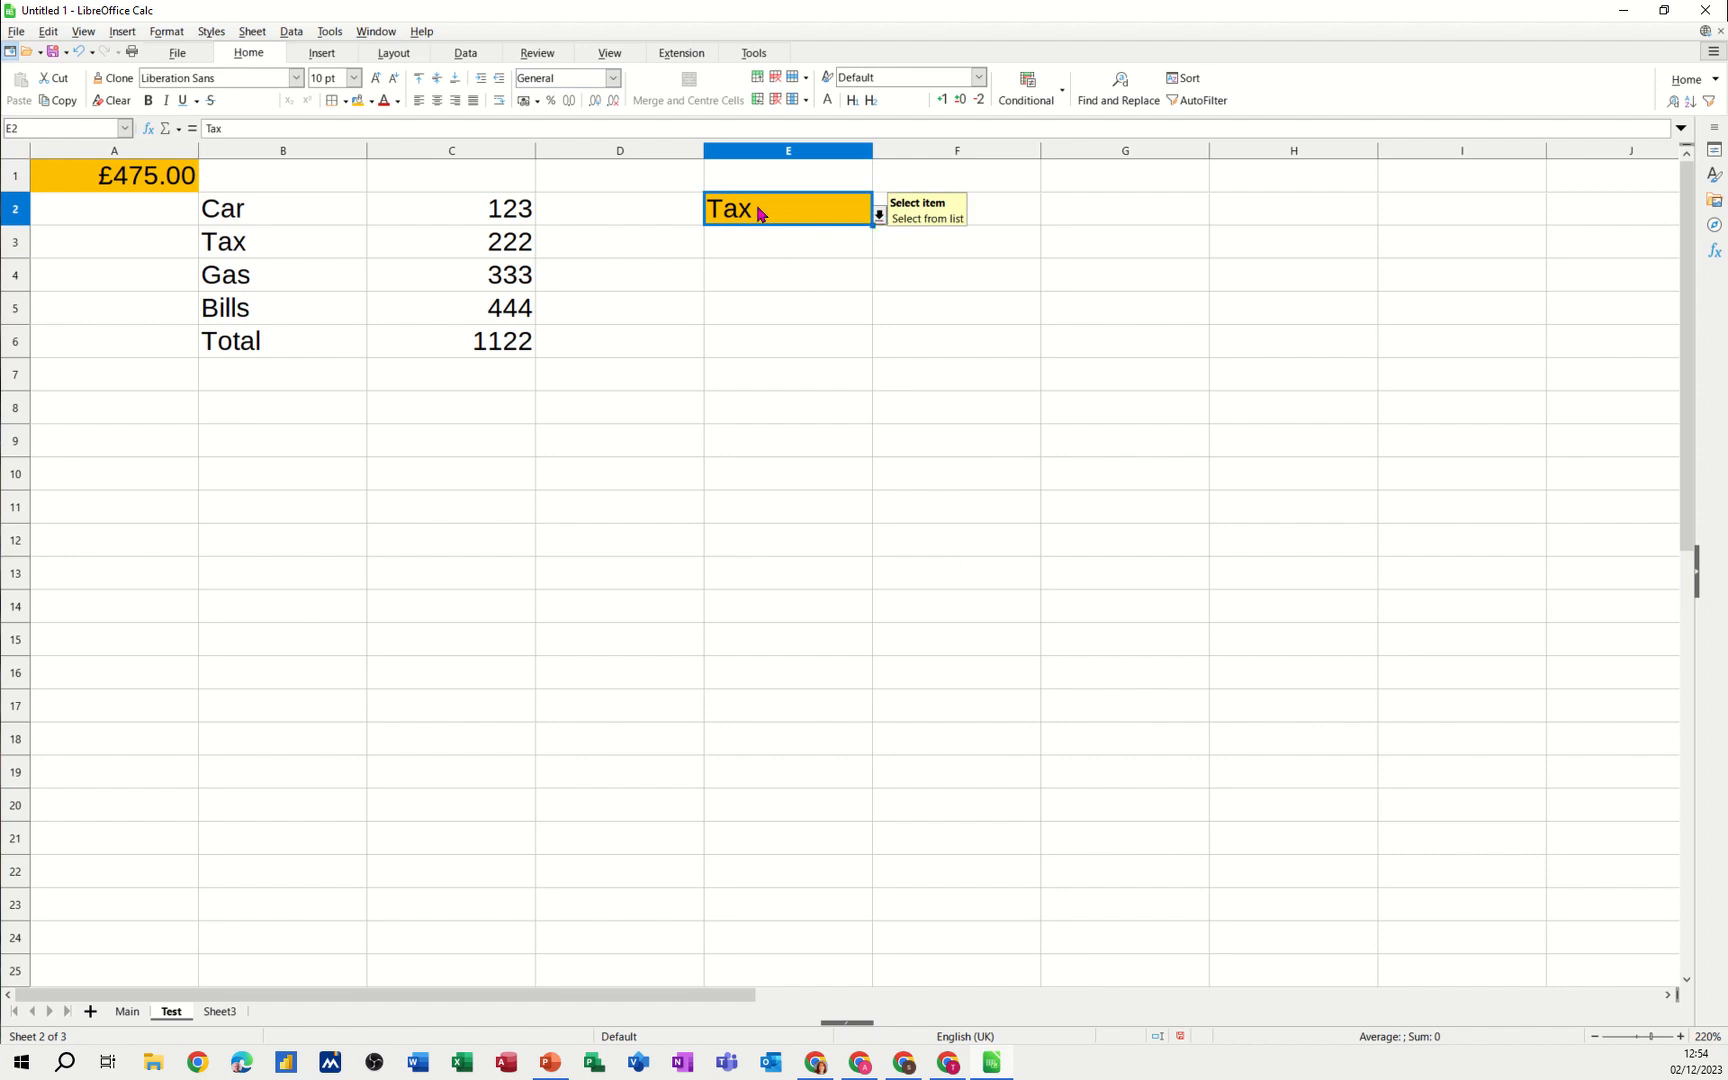
Clear E2's value and check the input help on the orange E2:E7 cells
key("Delete")
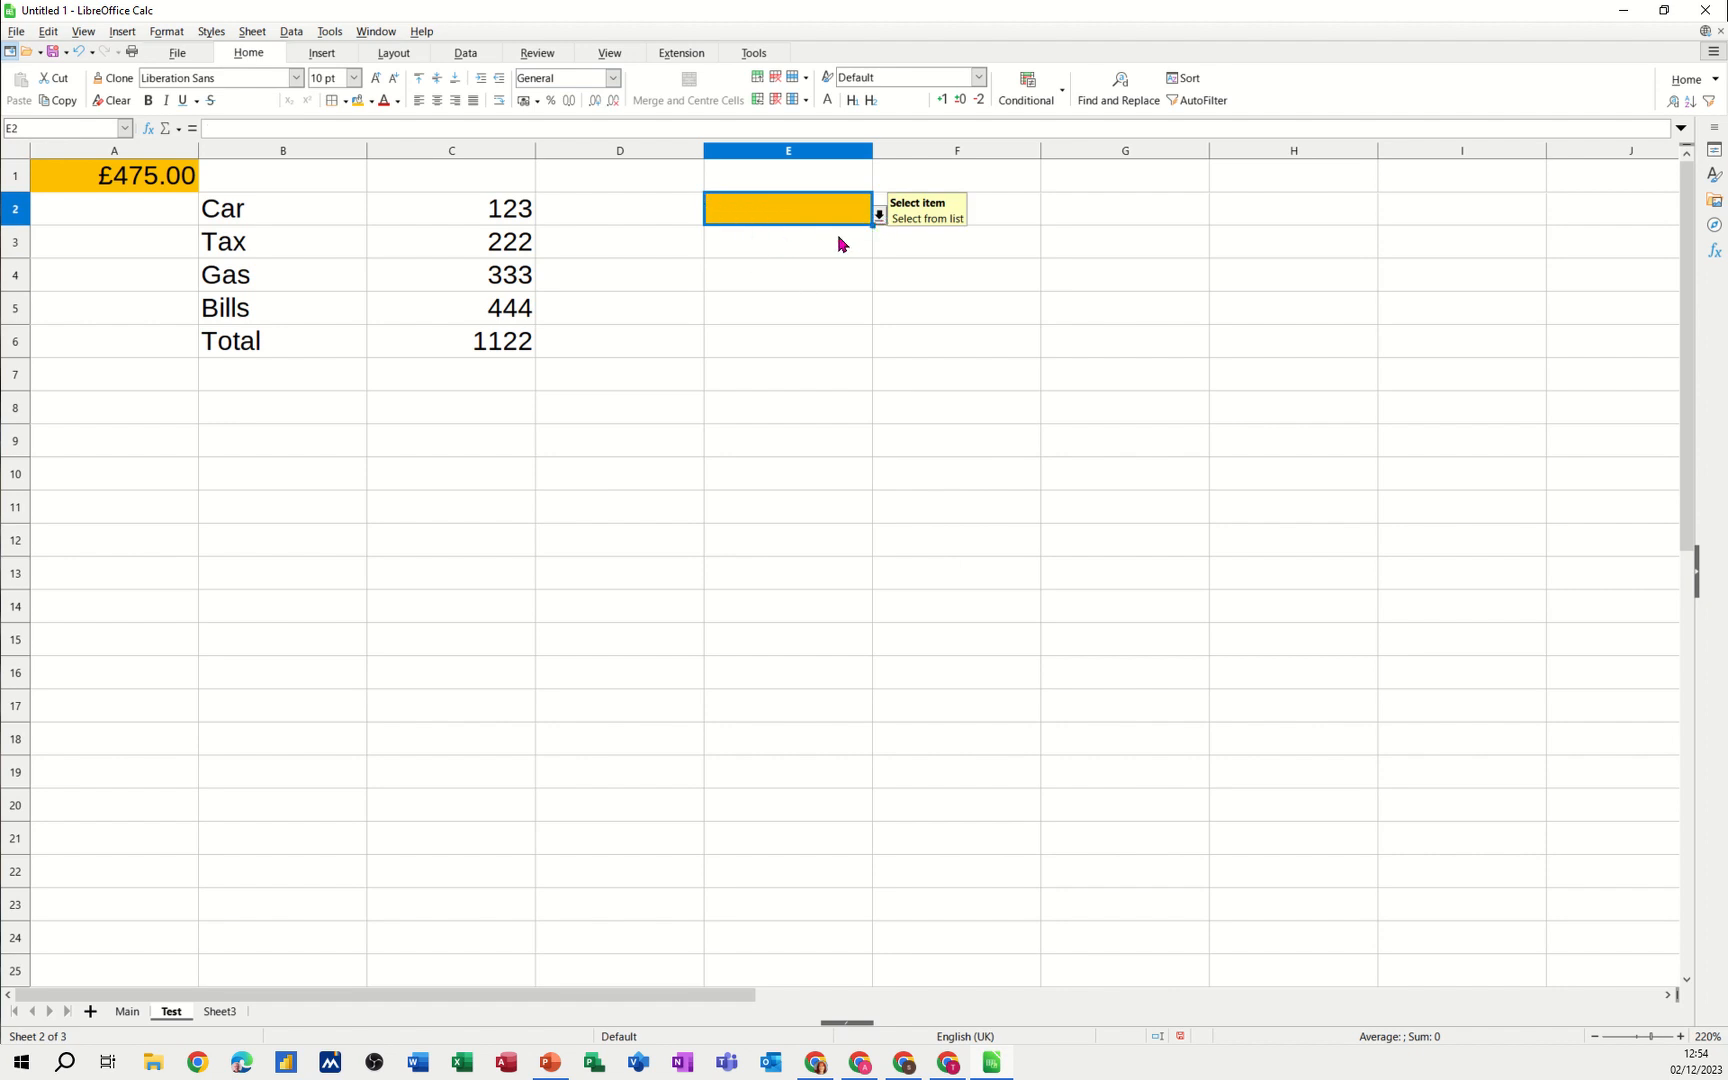
left_click_drag(786, 208, 786, 374)
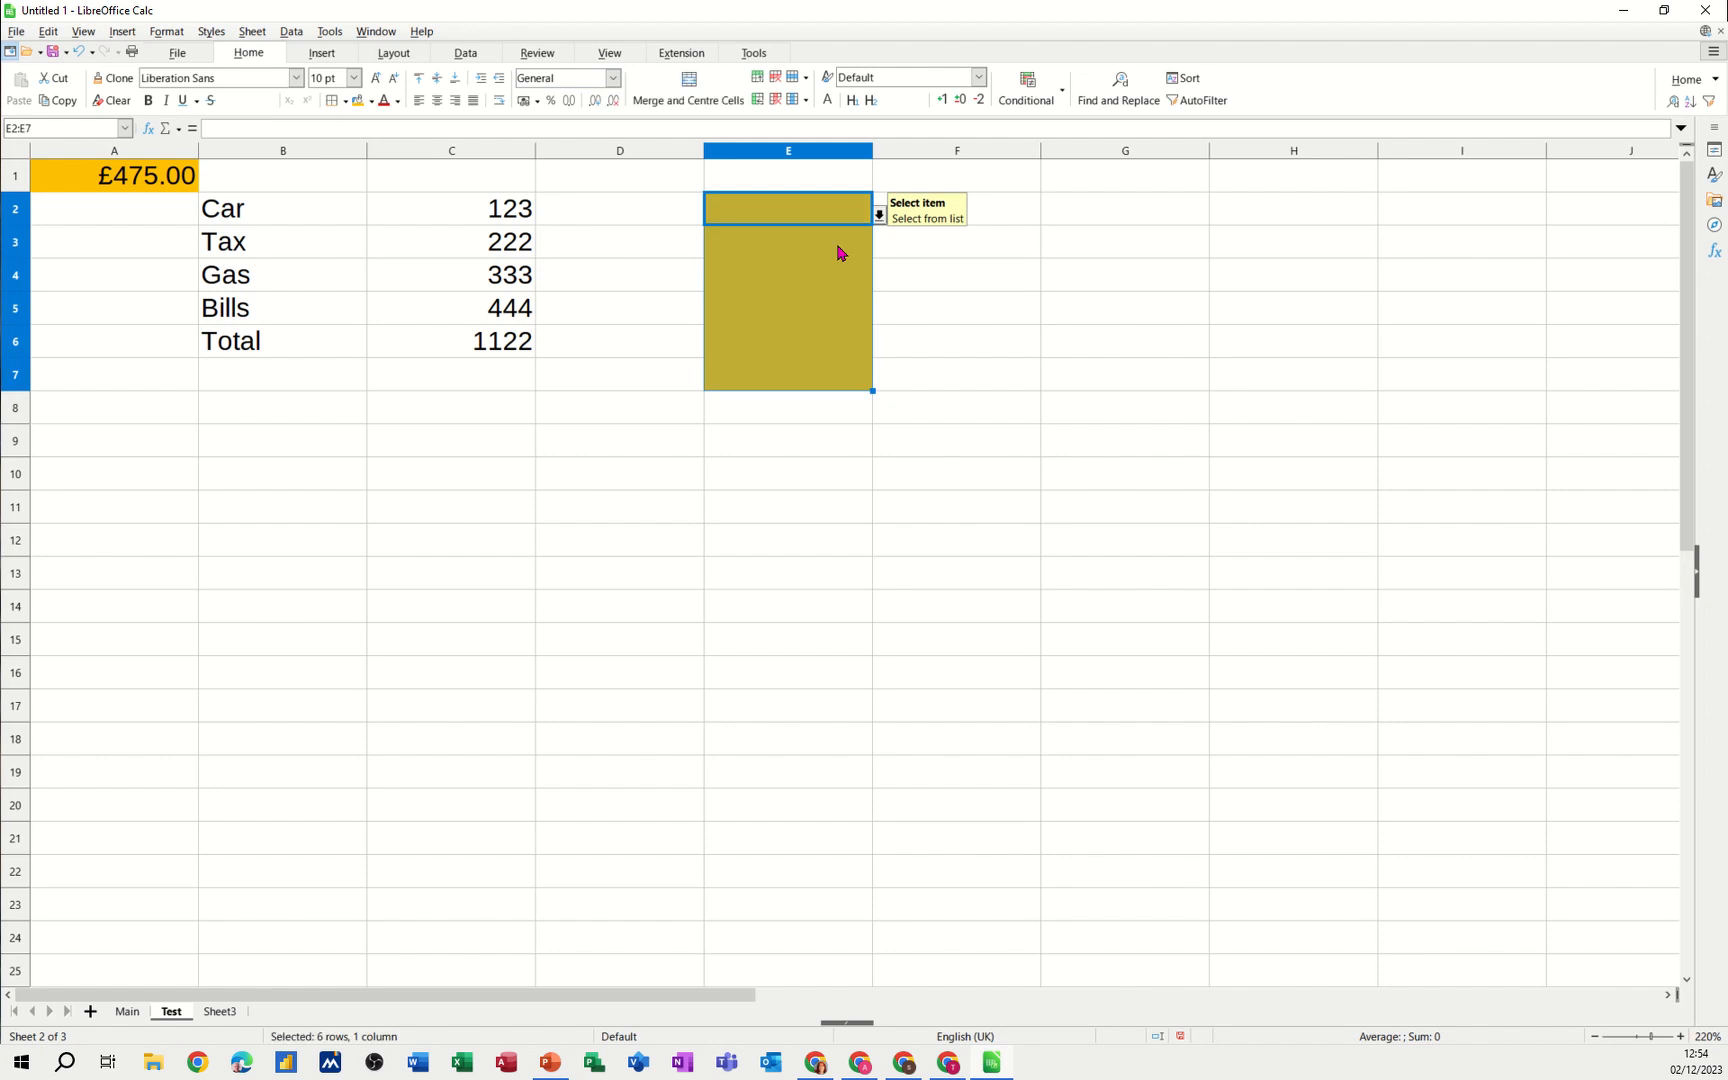
left_click(786, 242)
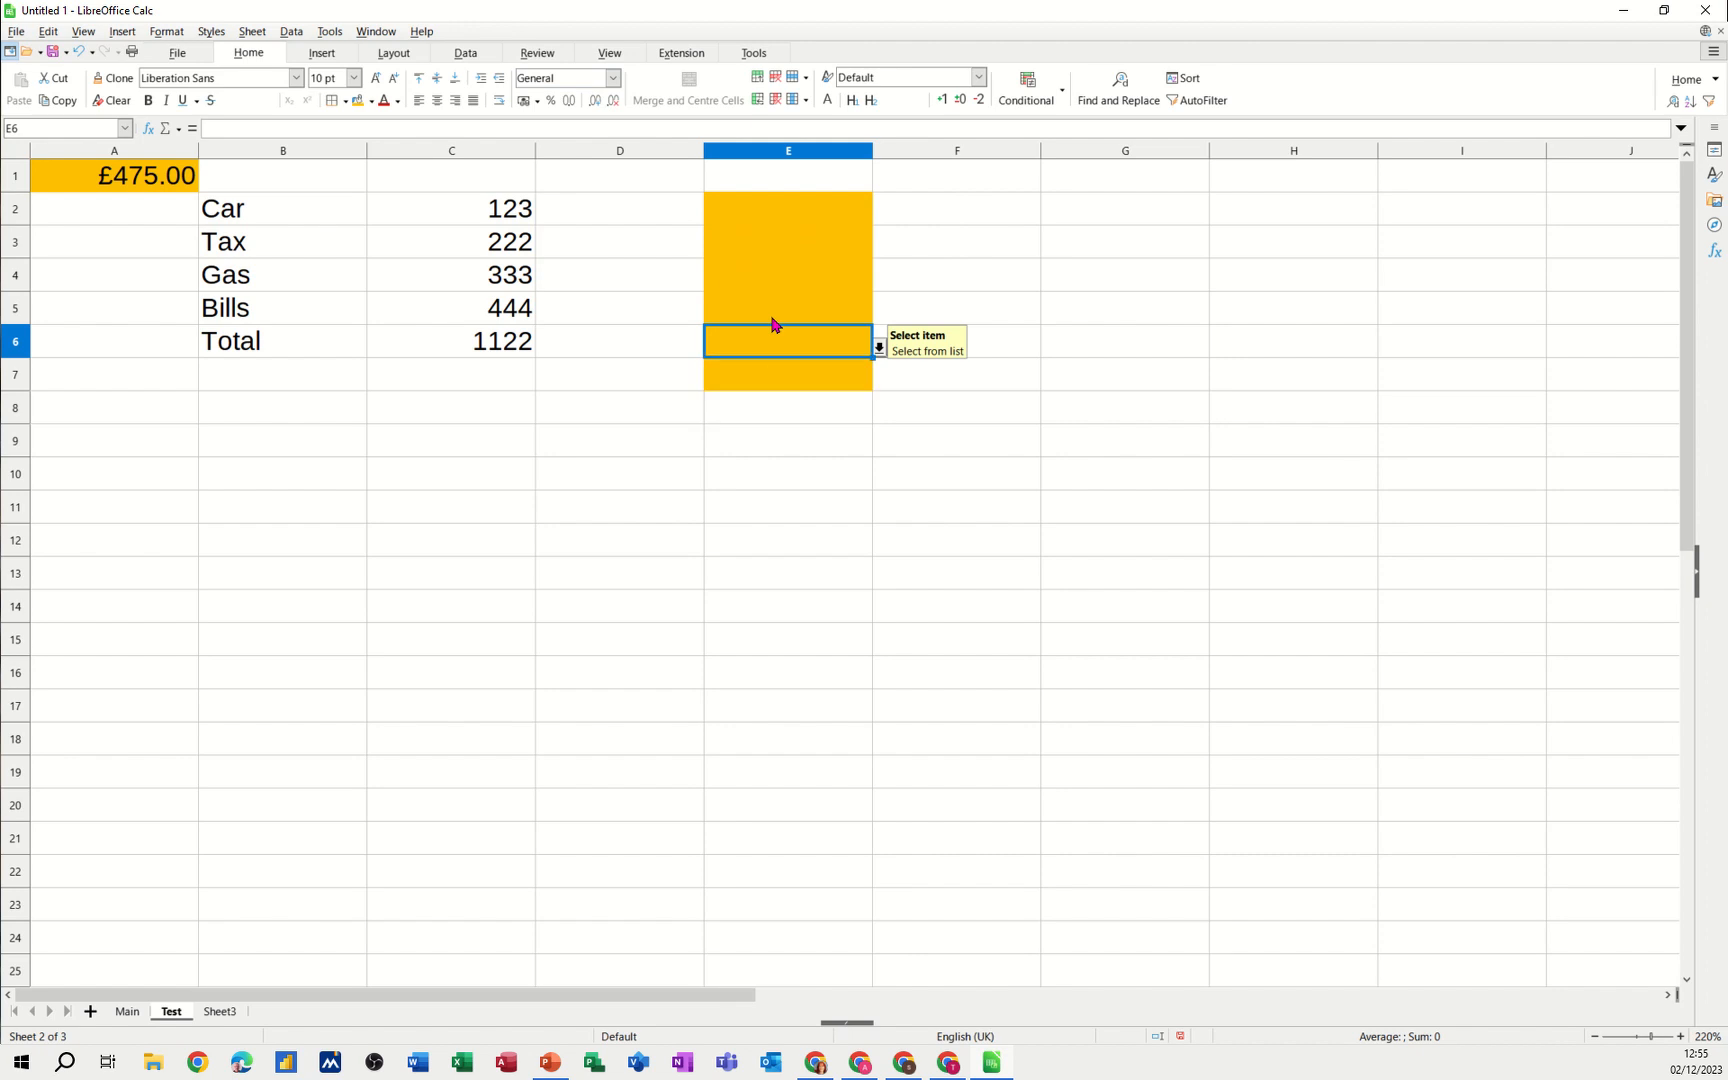
left_click(786, 274)
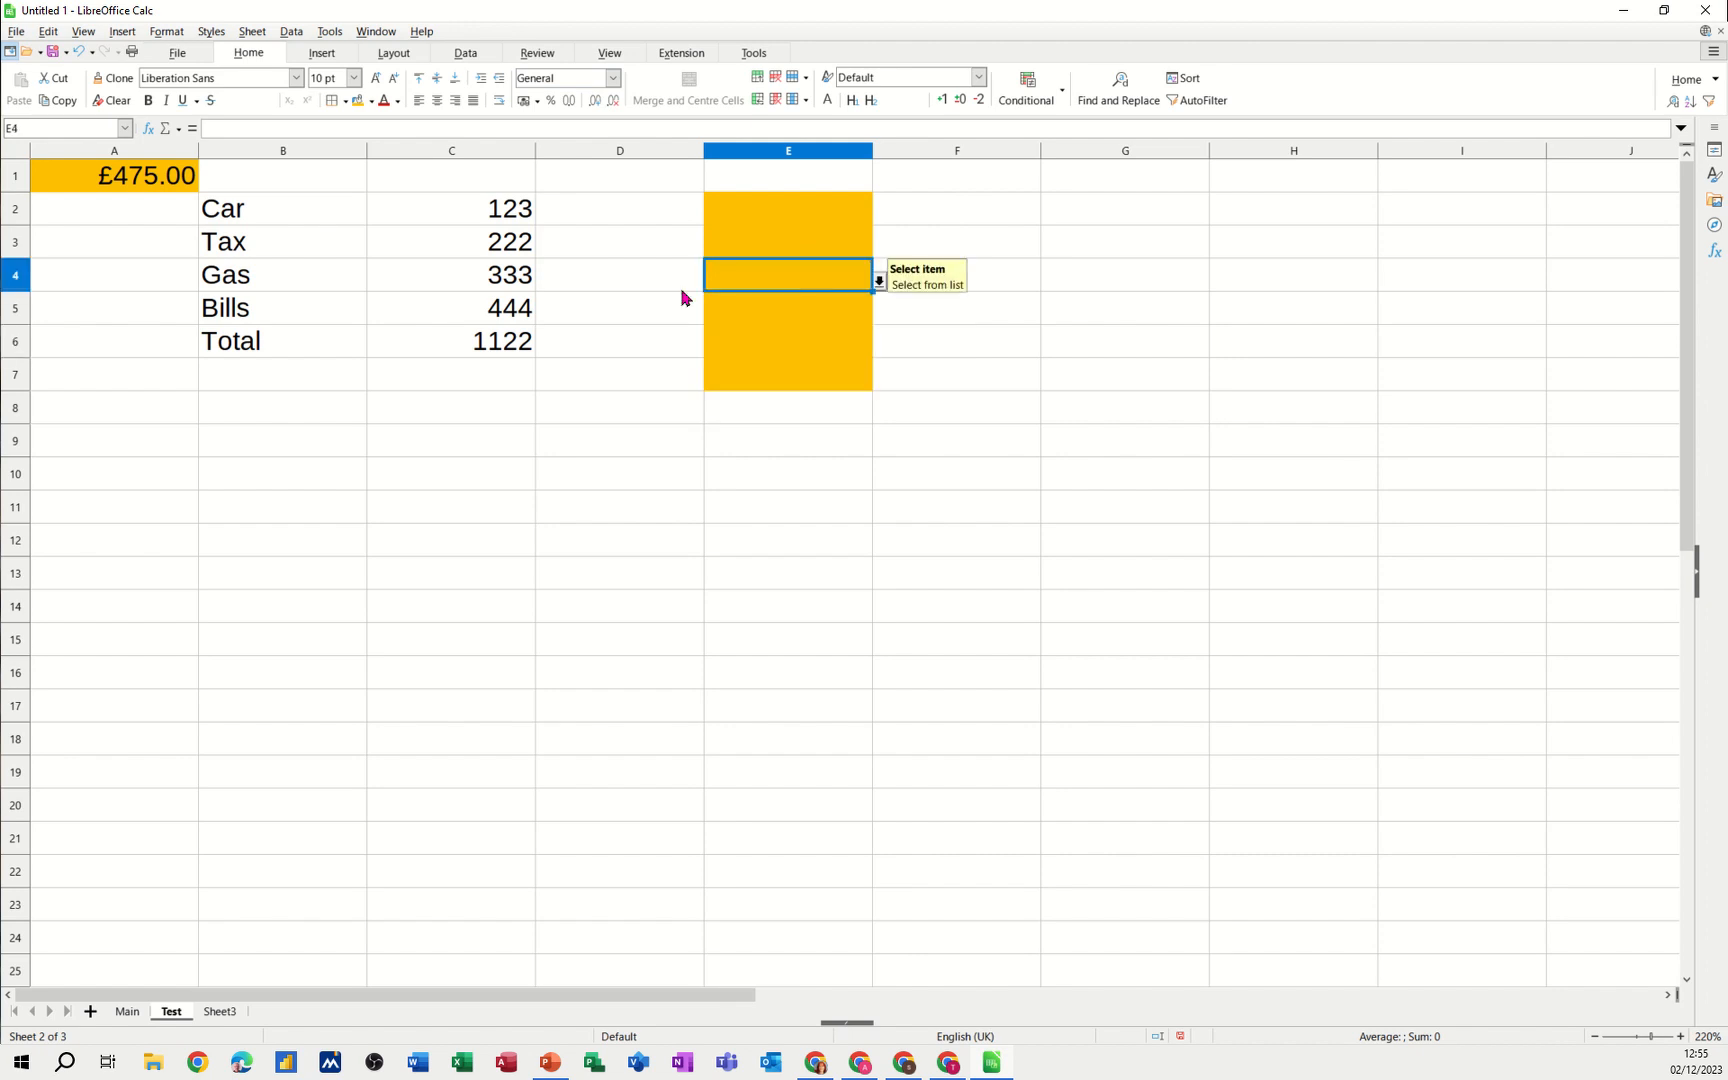
mouse_move(126, 1020)
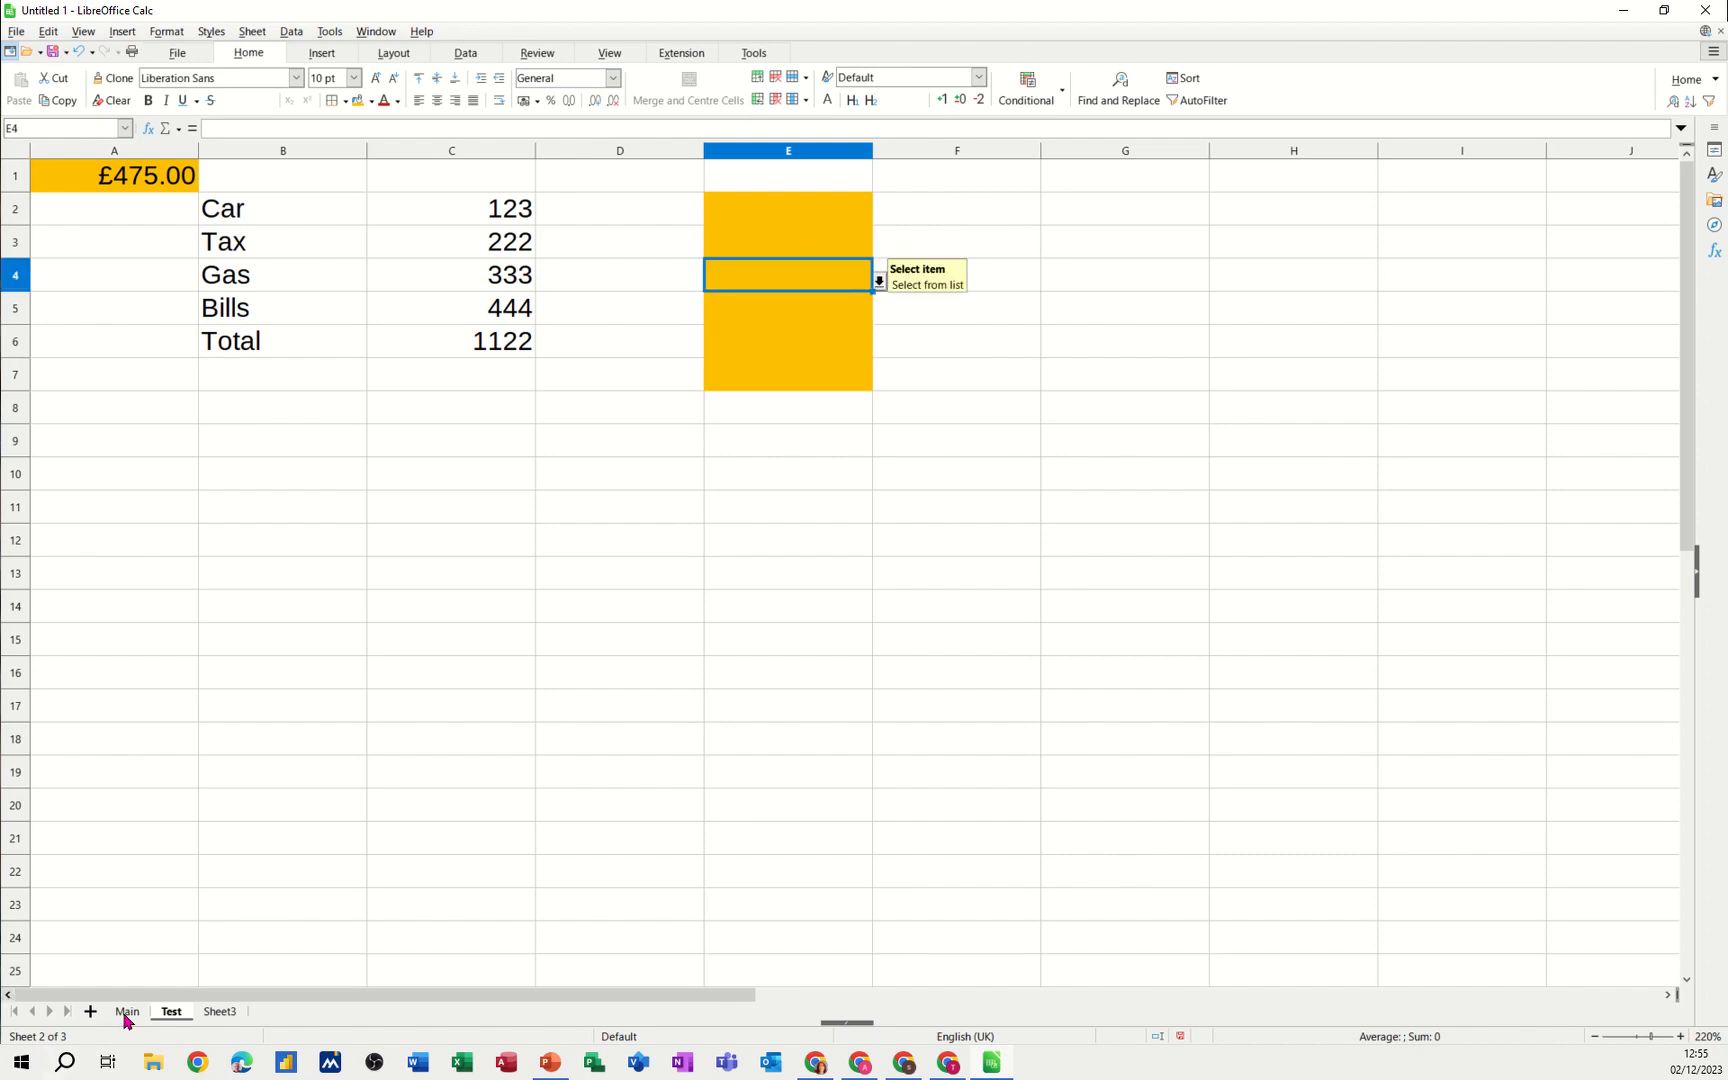
Switch back to the Main sheet
left_click(126, 1012)
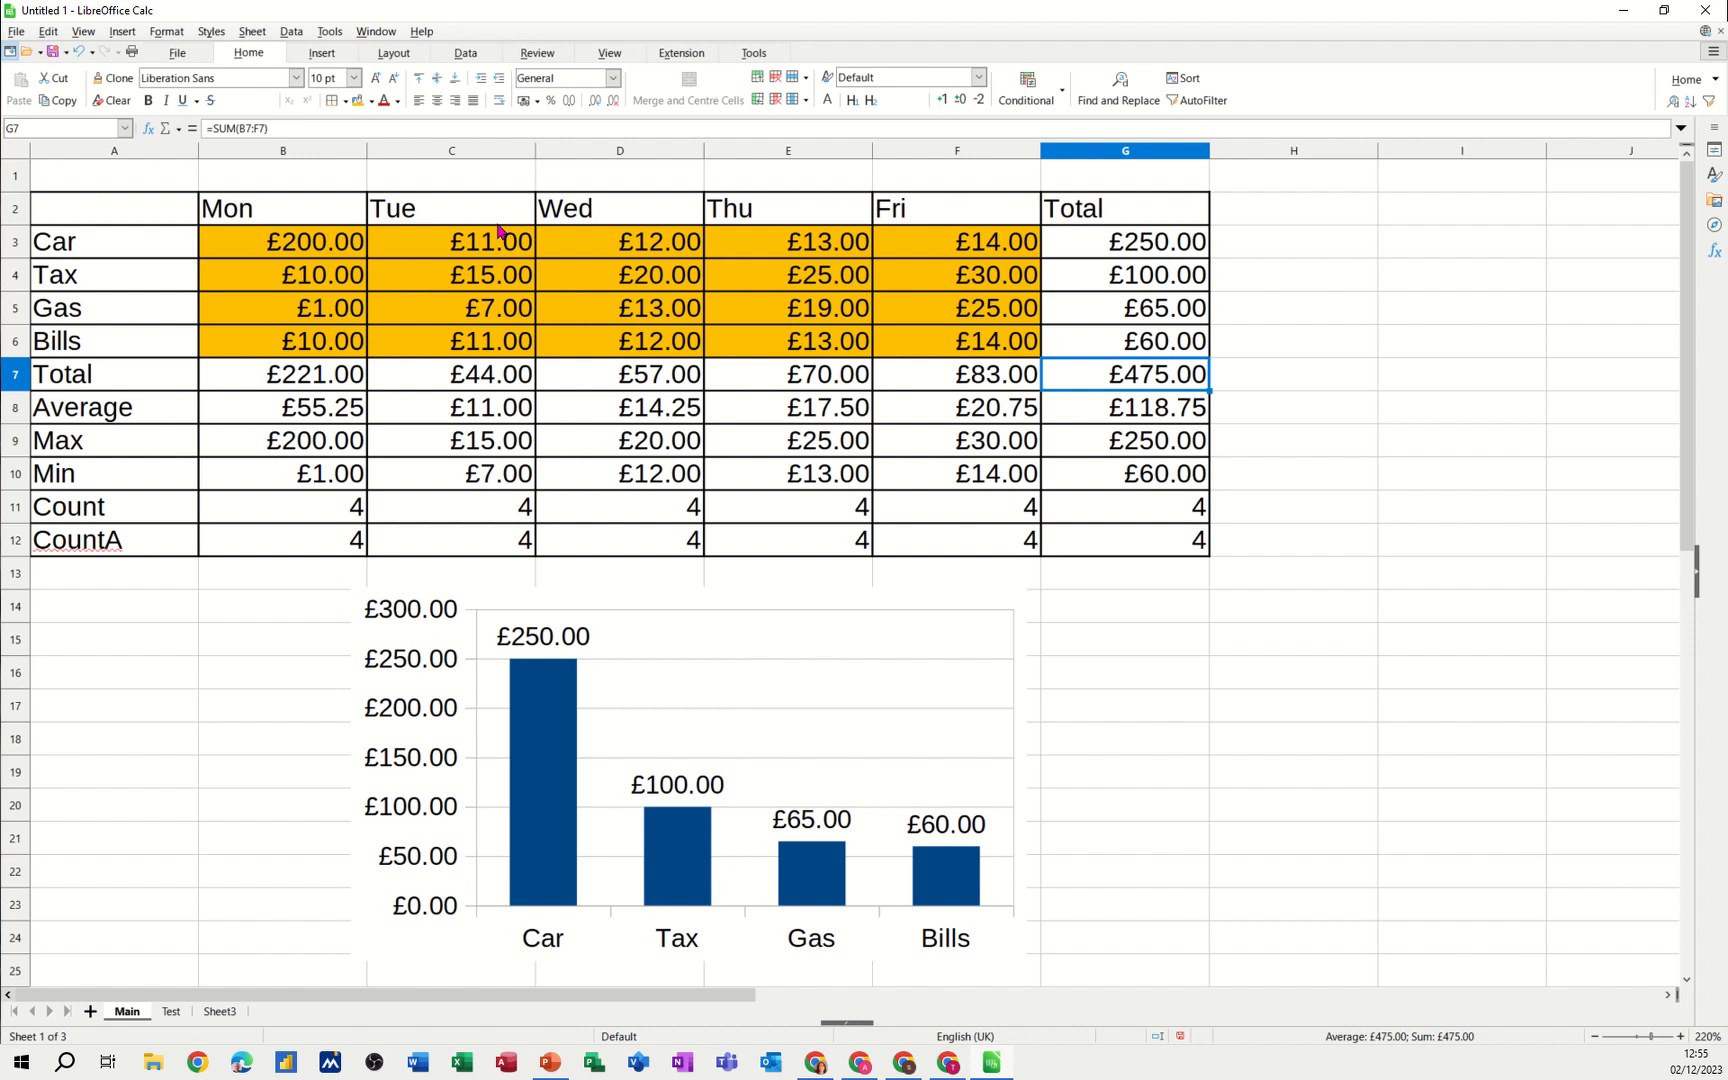
left_click(522, 100)
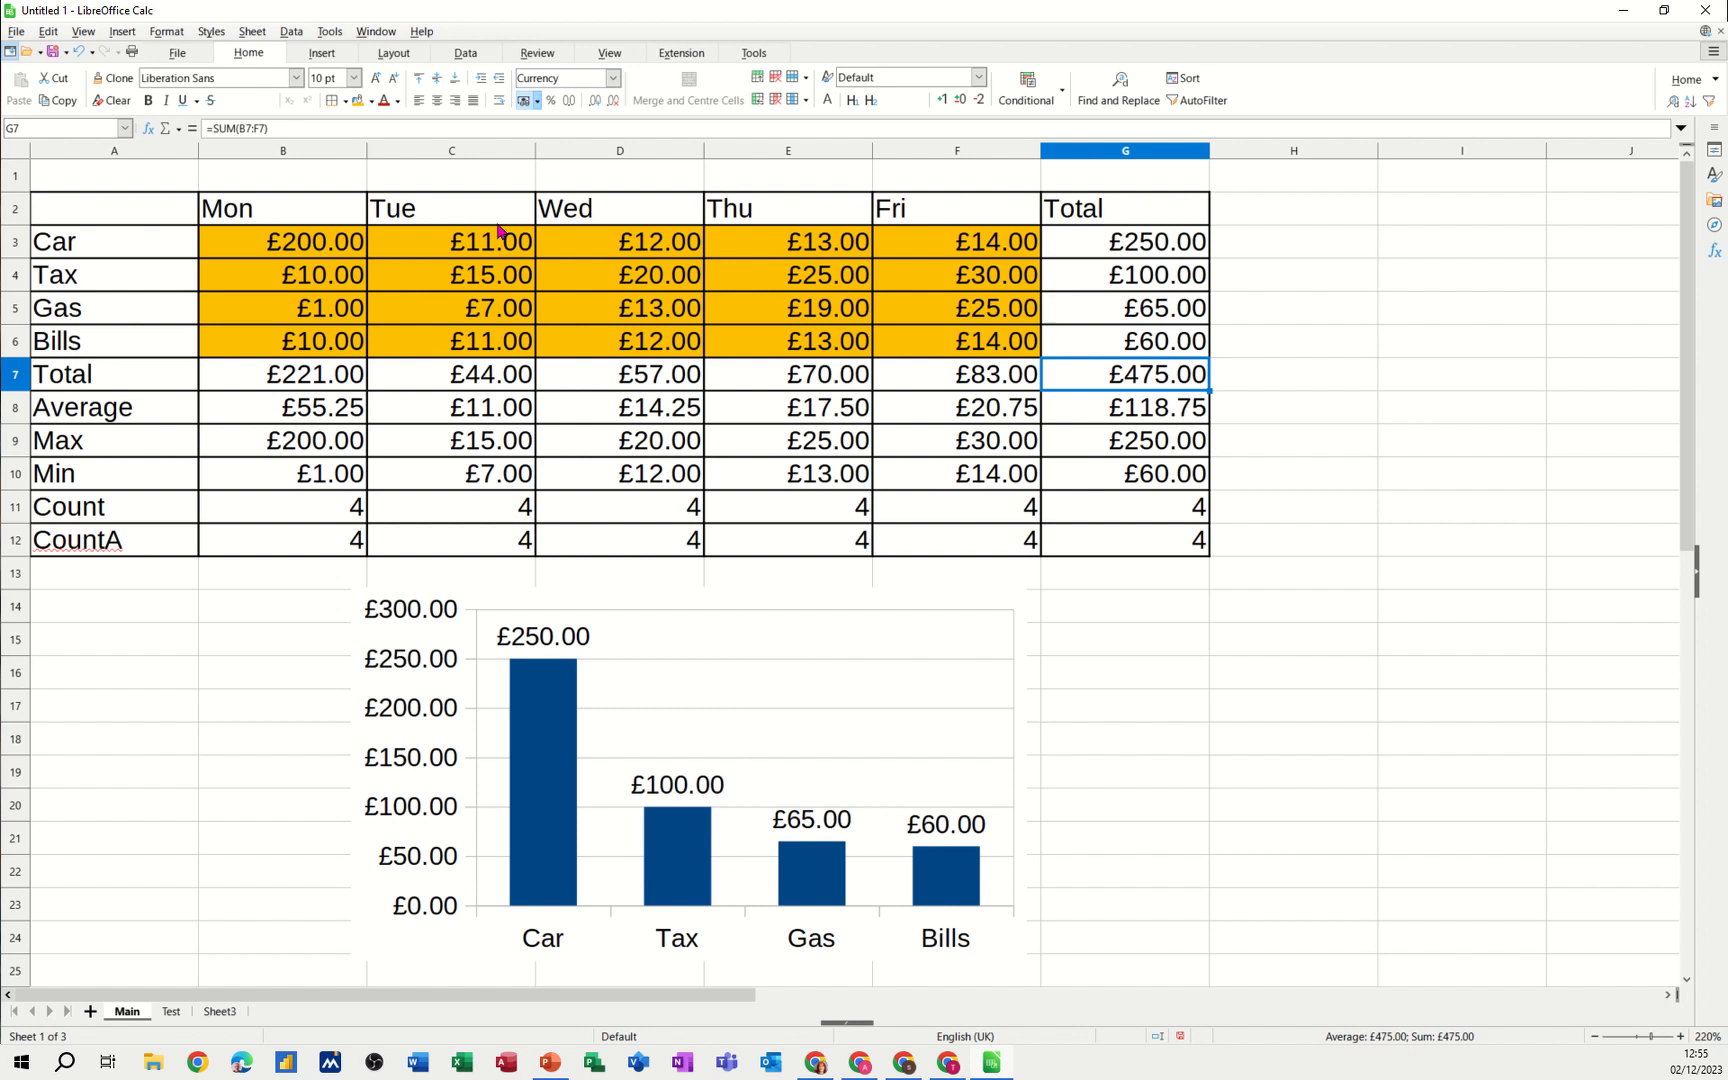